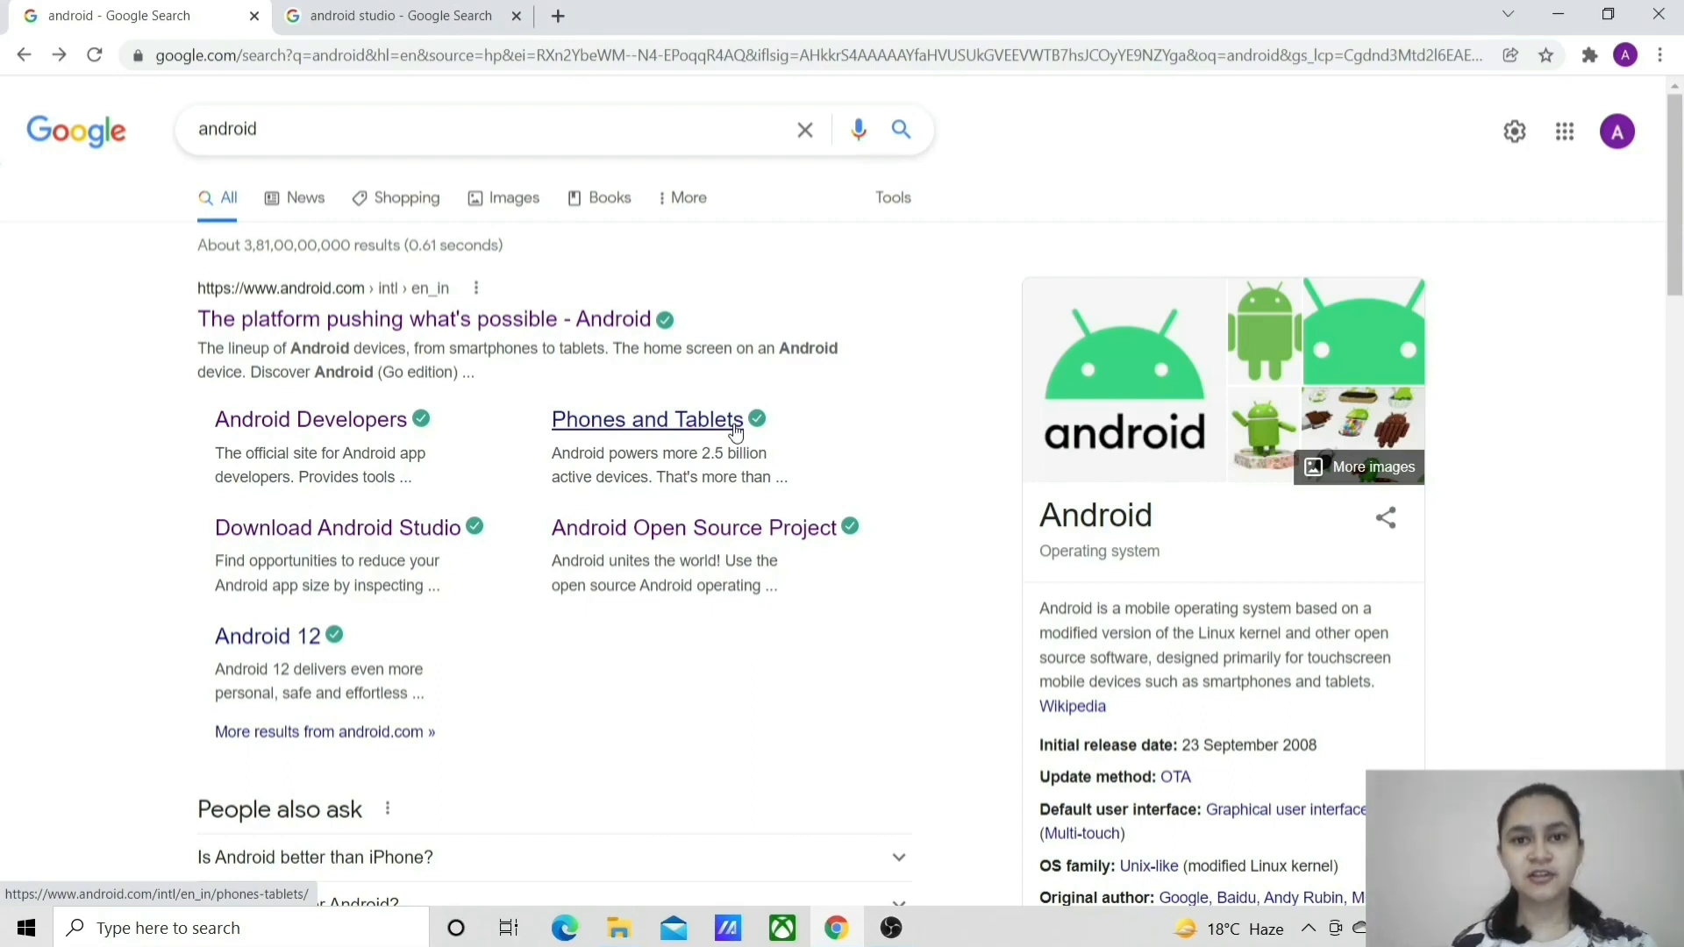
mouse_move(607, 263)
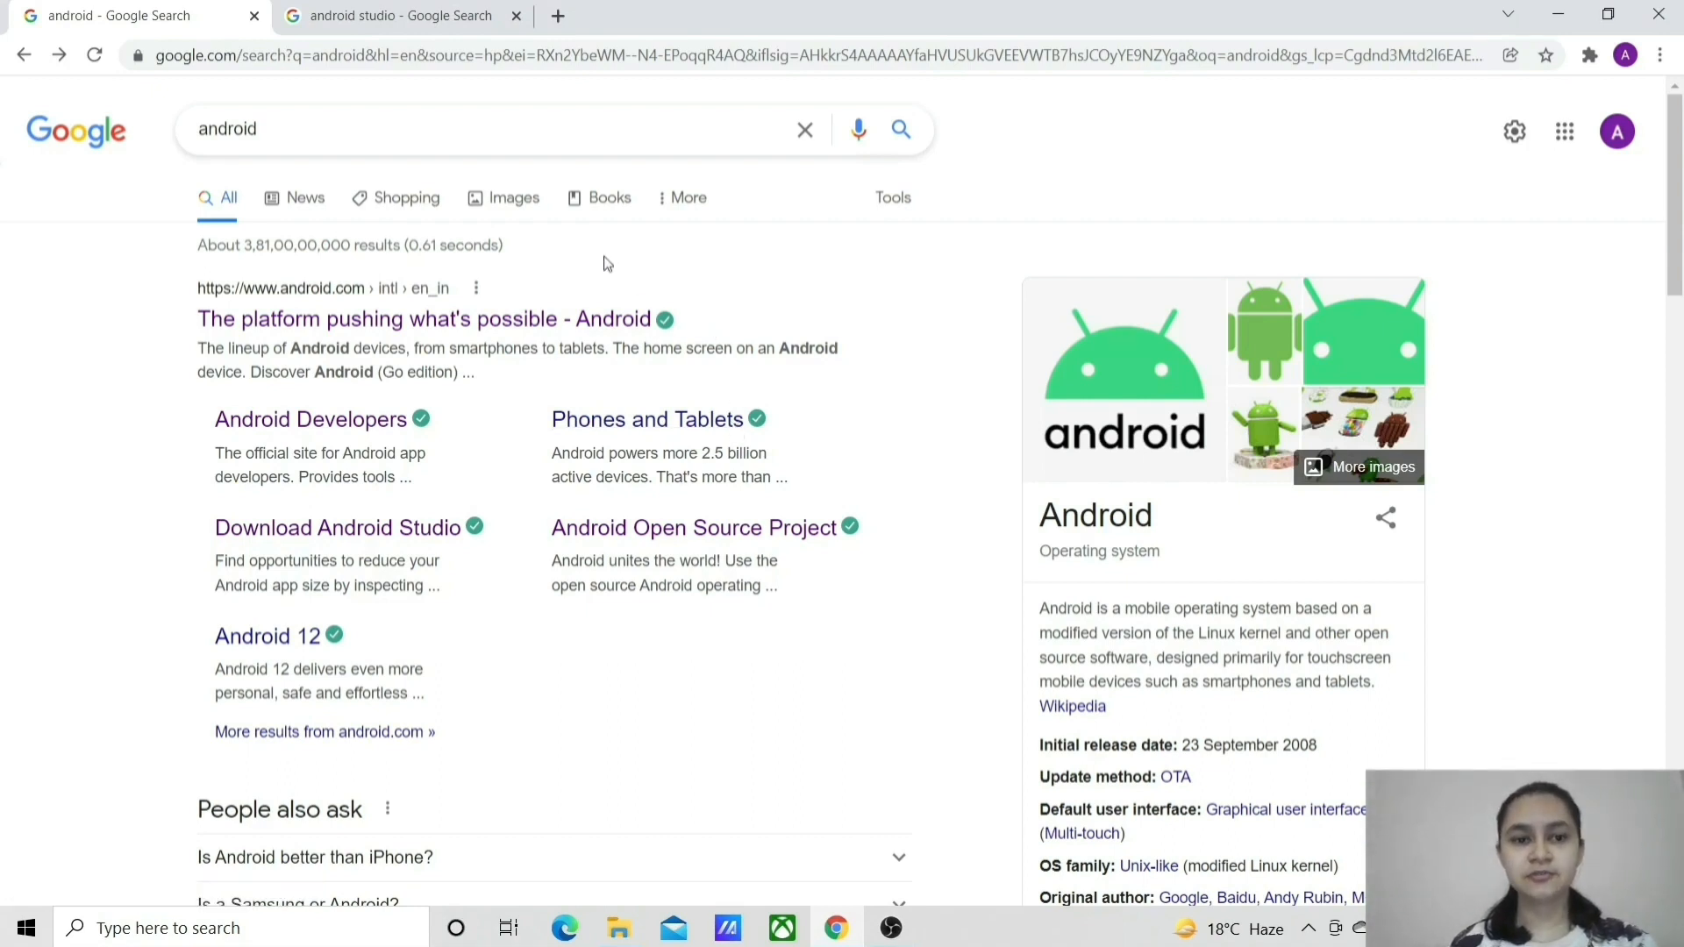
Step: Open the official Android website from the Google results for 'android'
left_click(416, 319)
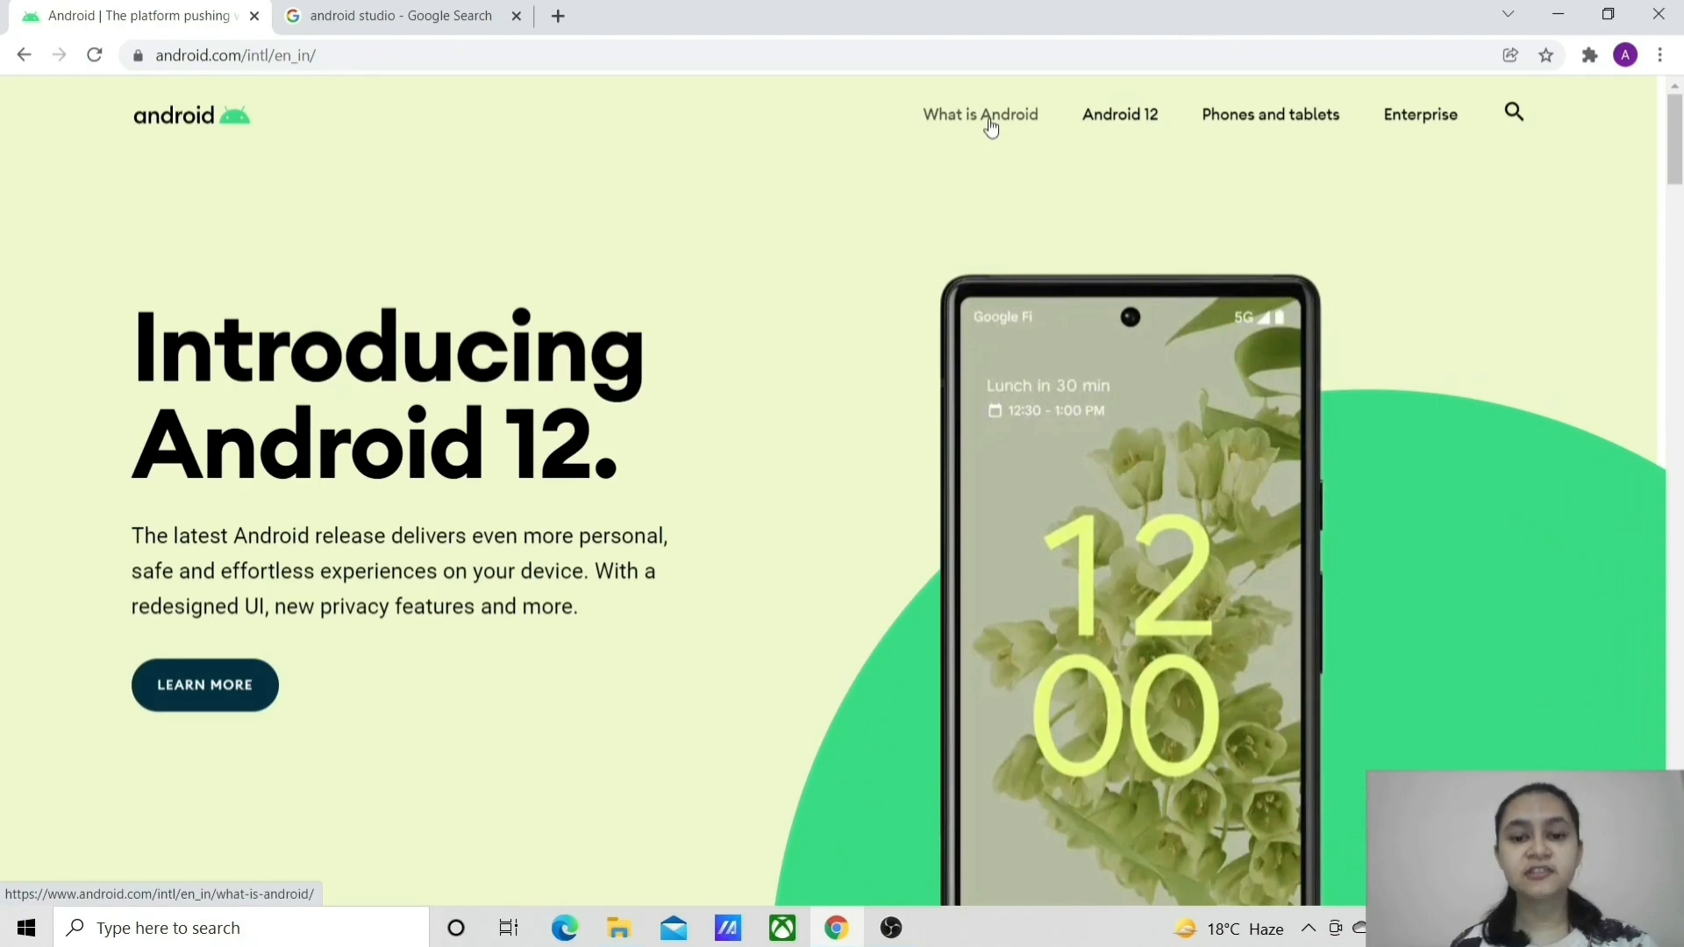
Step: Open the What is Android page and read down to the phones, tablets, watches, TVs and cars section
left_click(979, 114)
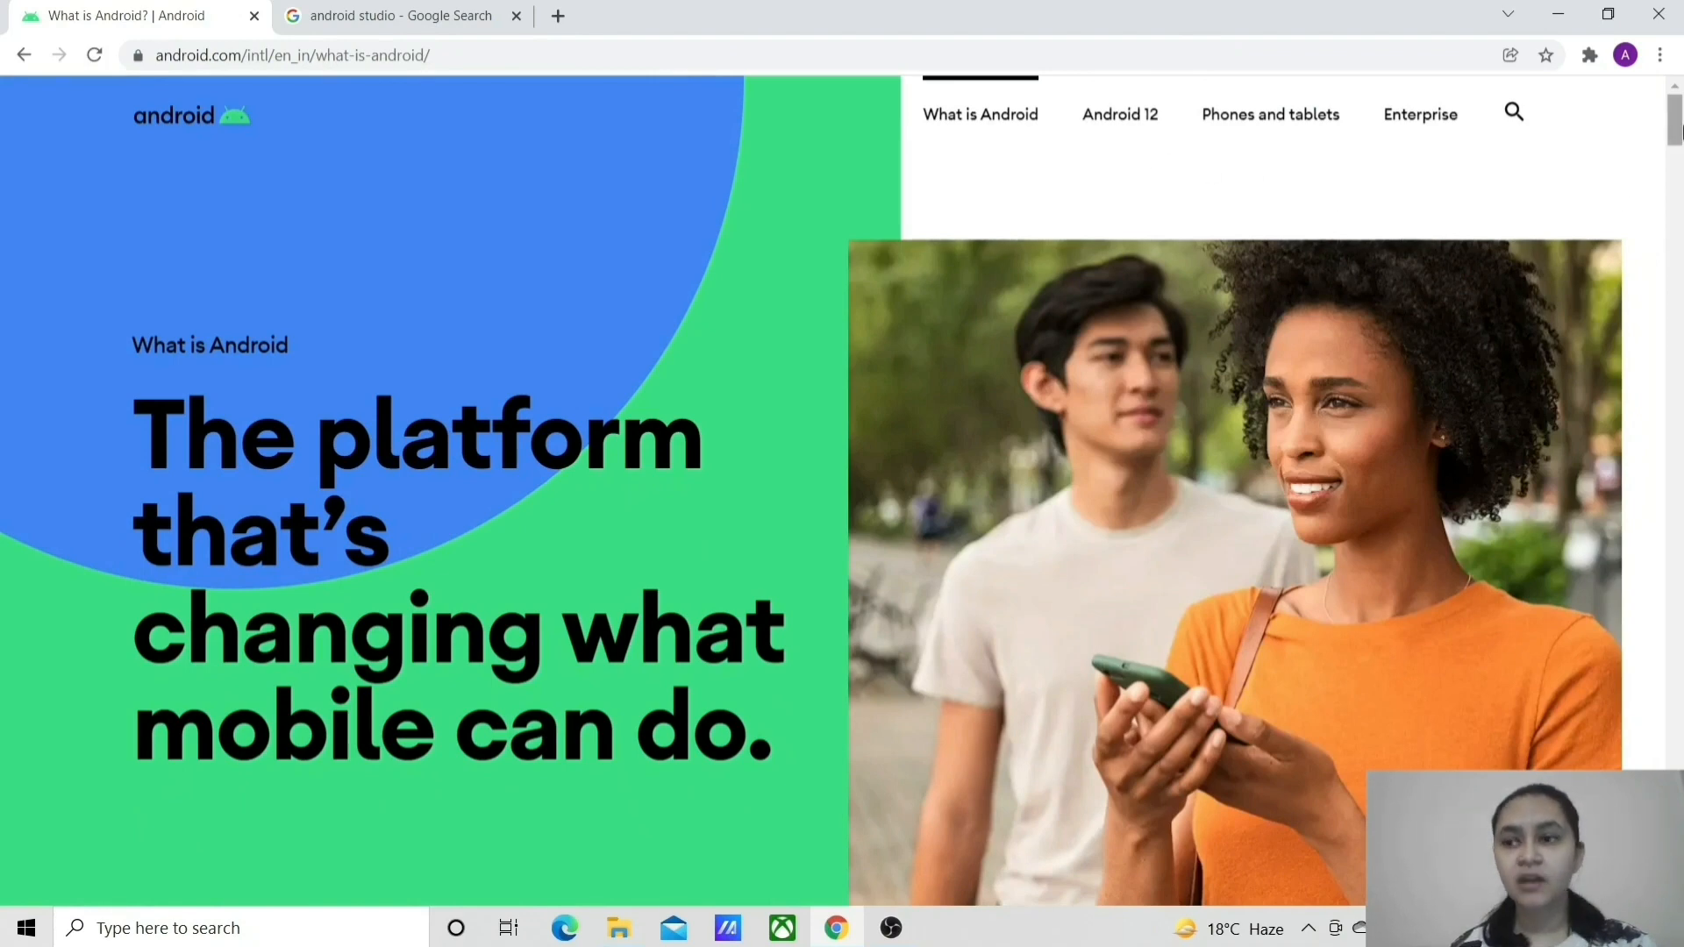
scroll("down", 3)
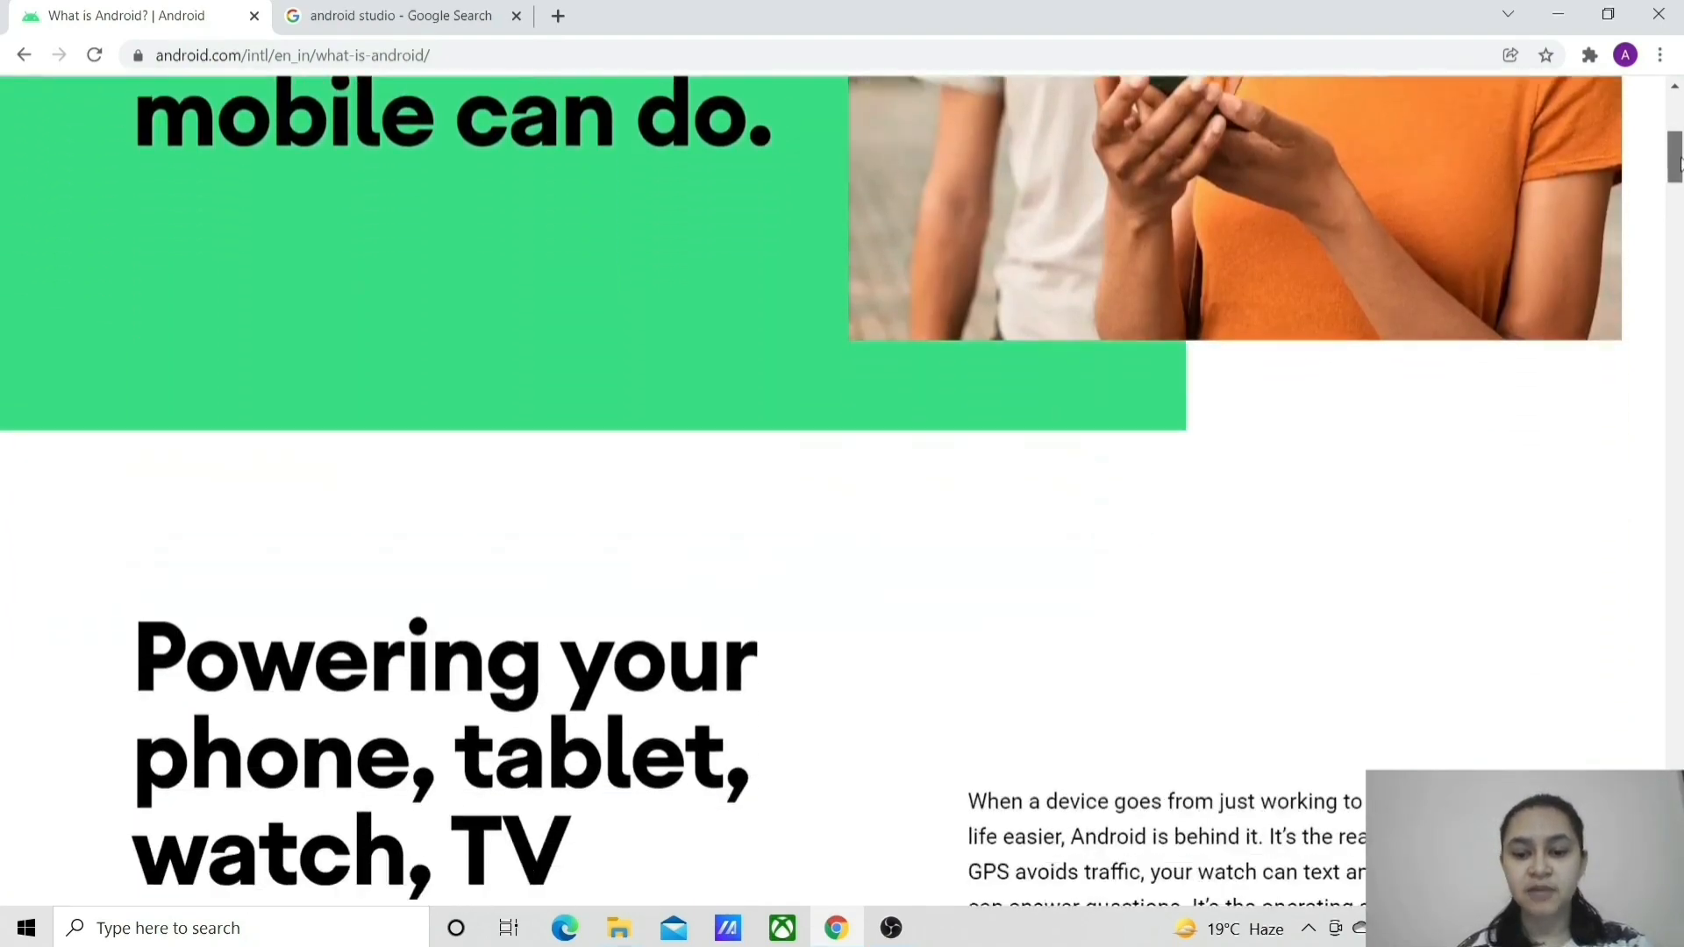
scroll("down", 3)
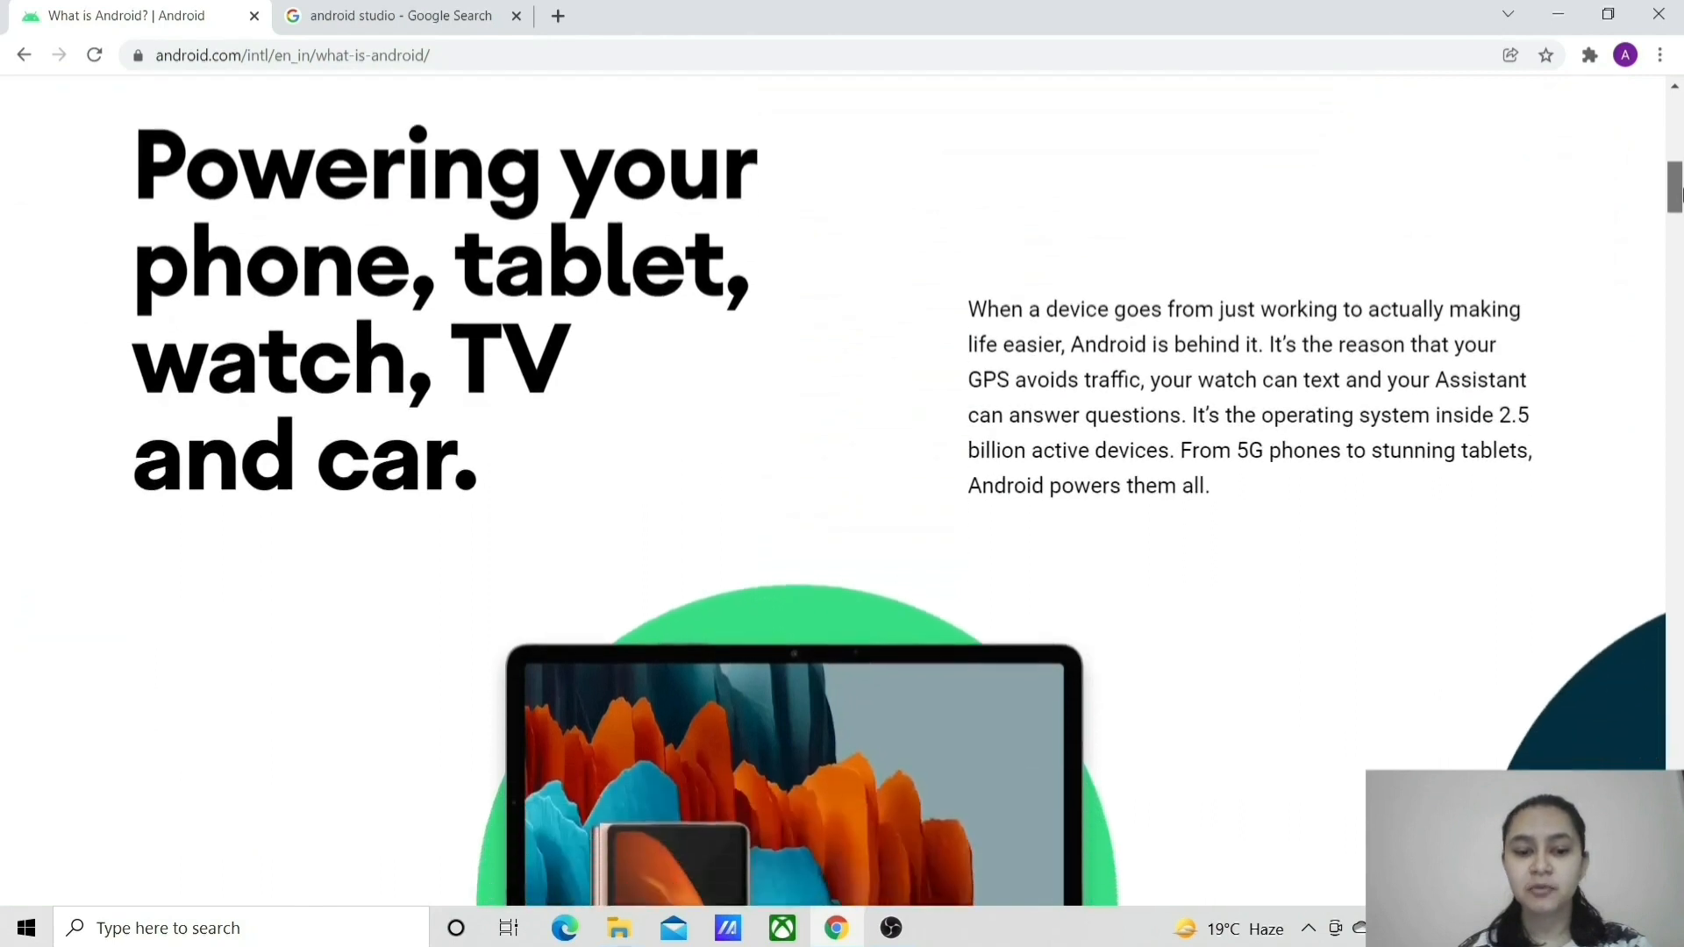
scroll("down", 3)
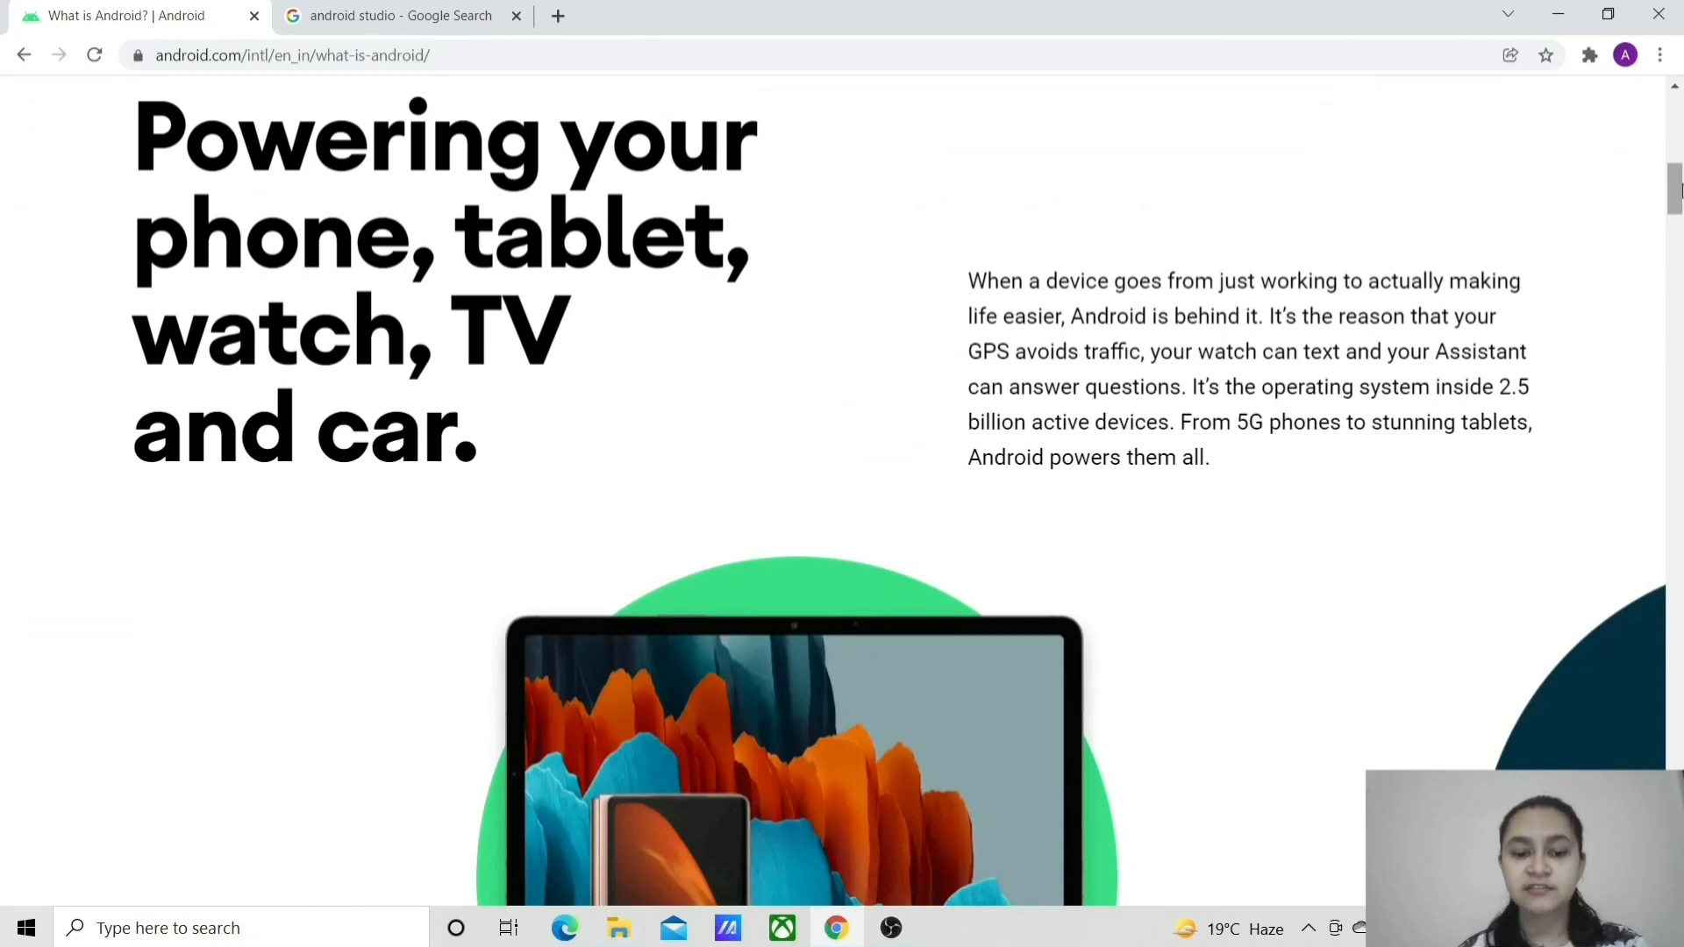
mouse_move(1374, 122)
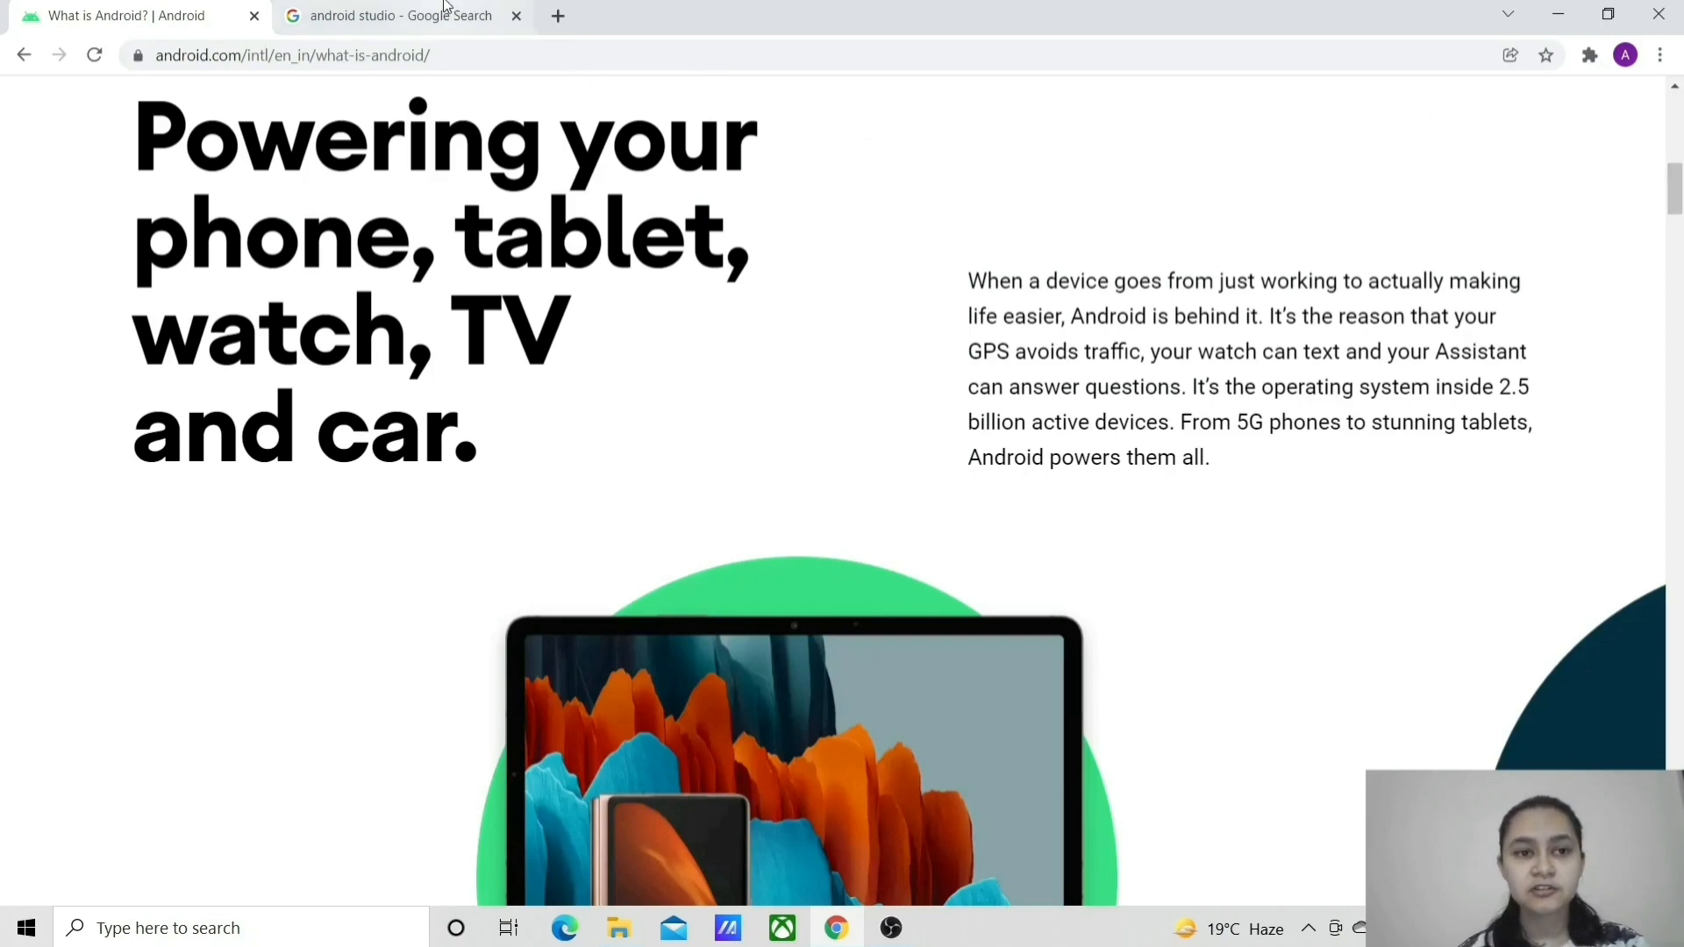
Step: From the 'android studio' search results, open the Download Android Studio page
left_click(400, 15)
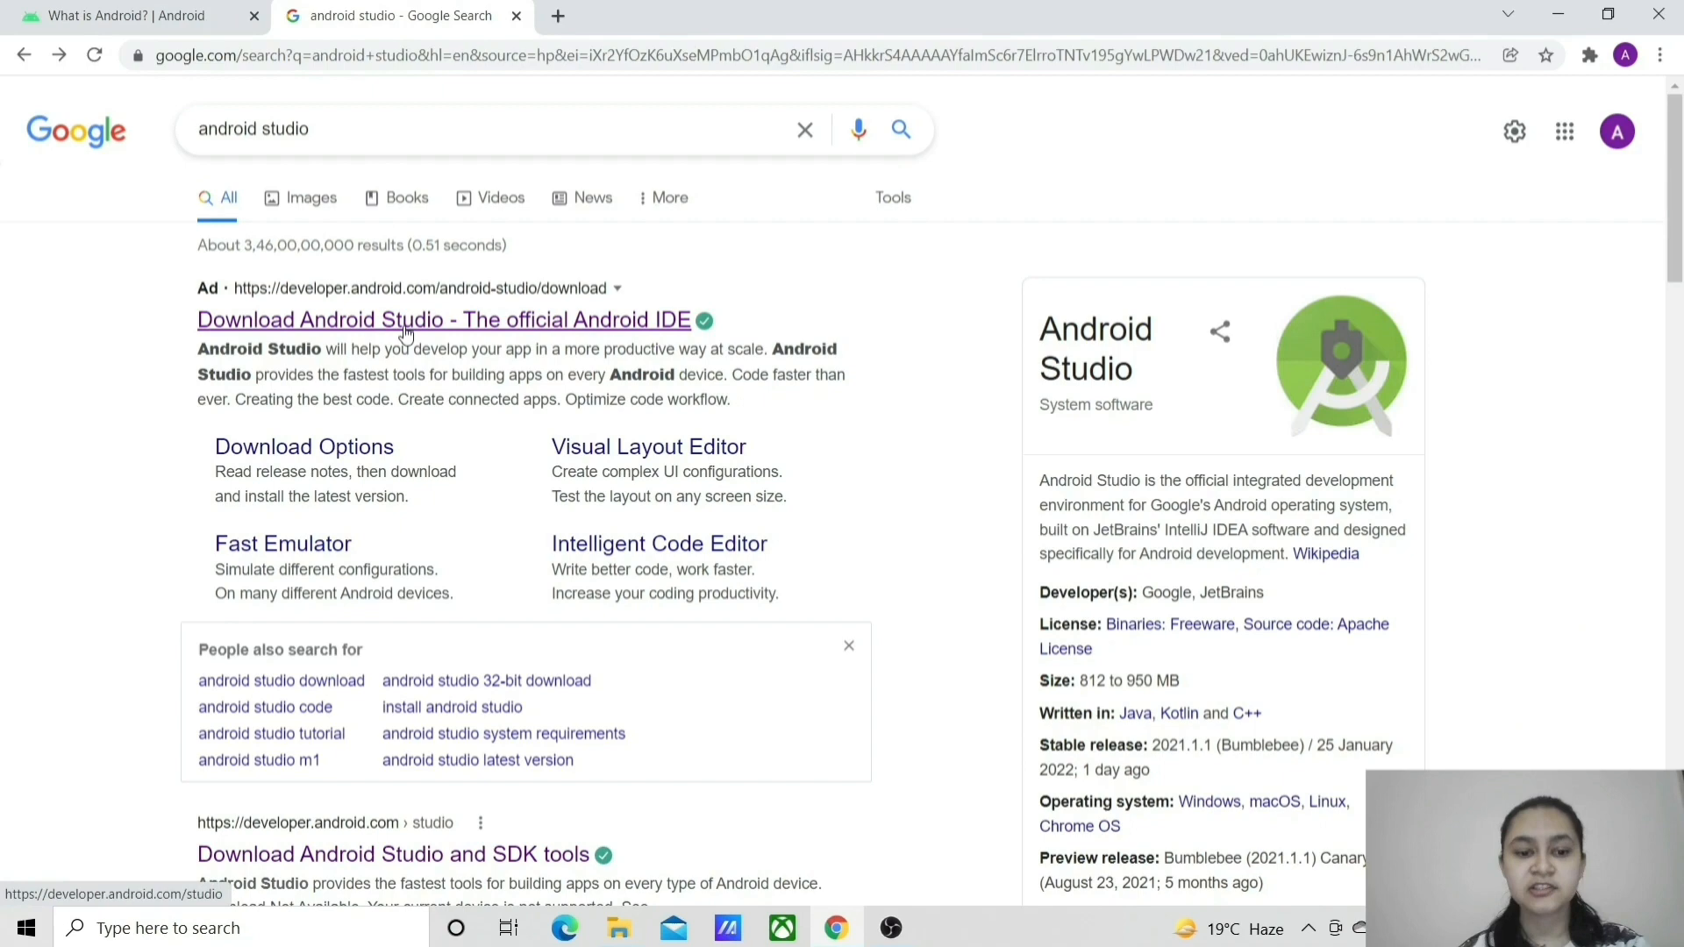
left_click(407, 319)
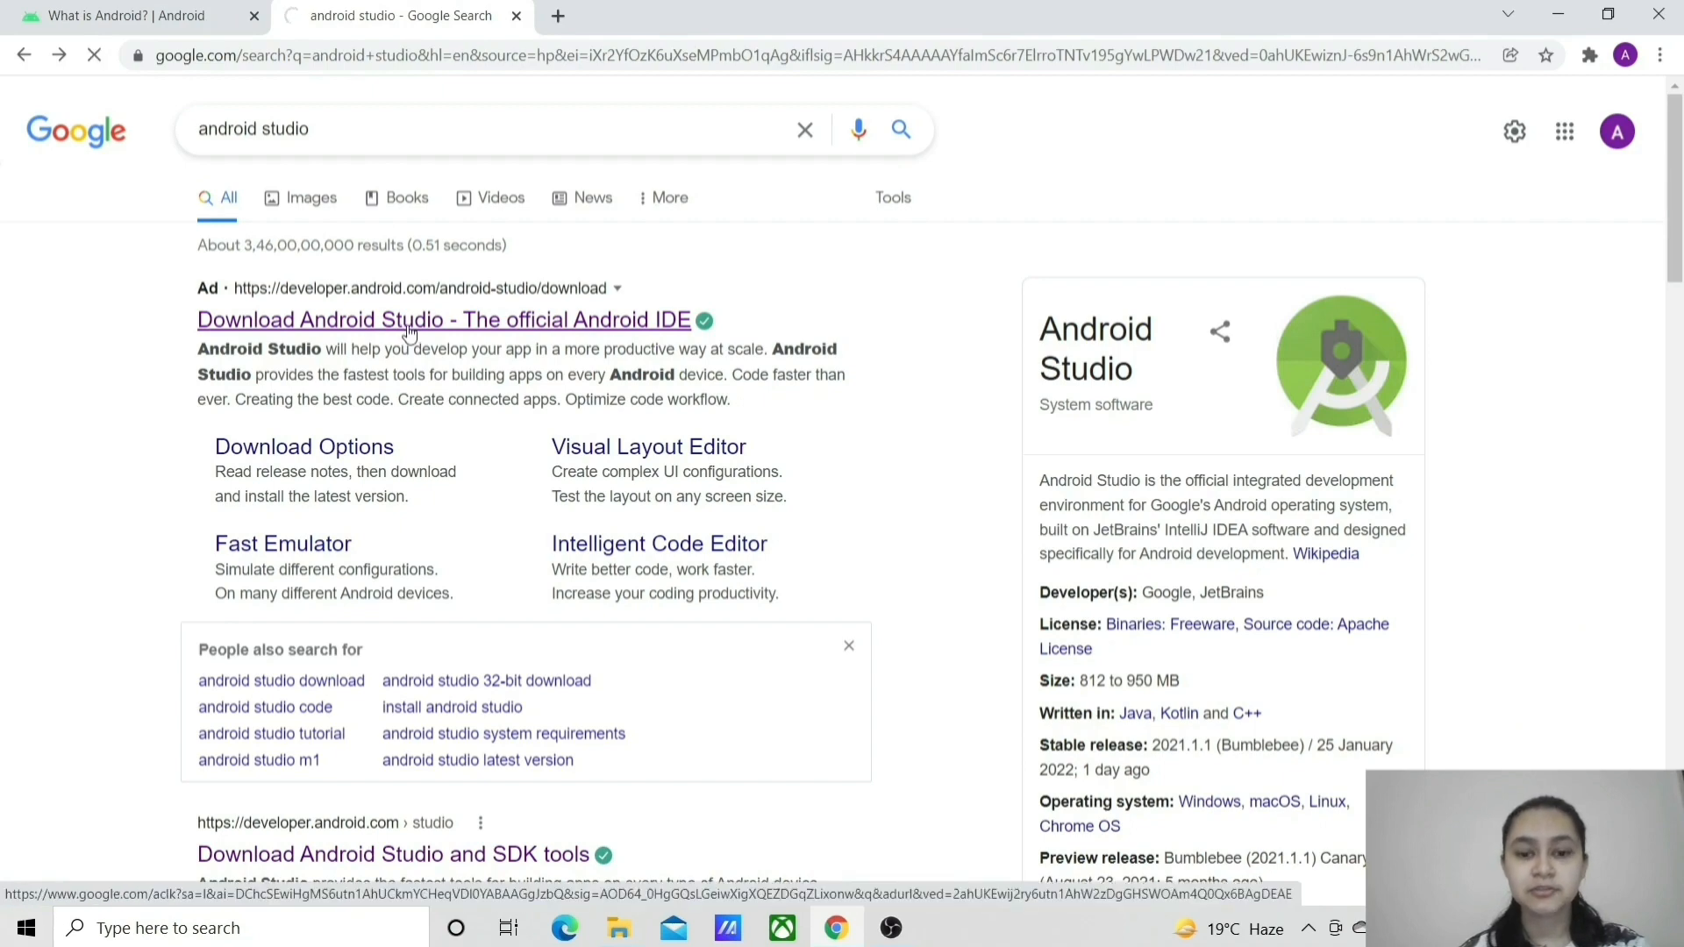
left_click(407, 319)
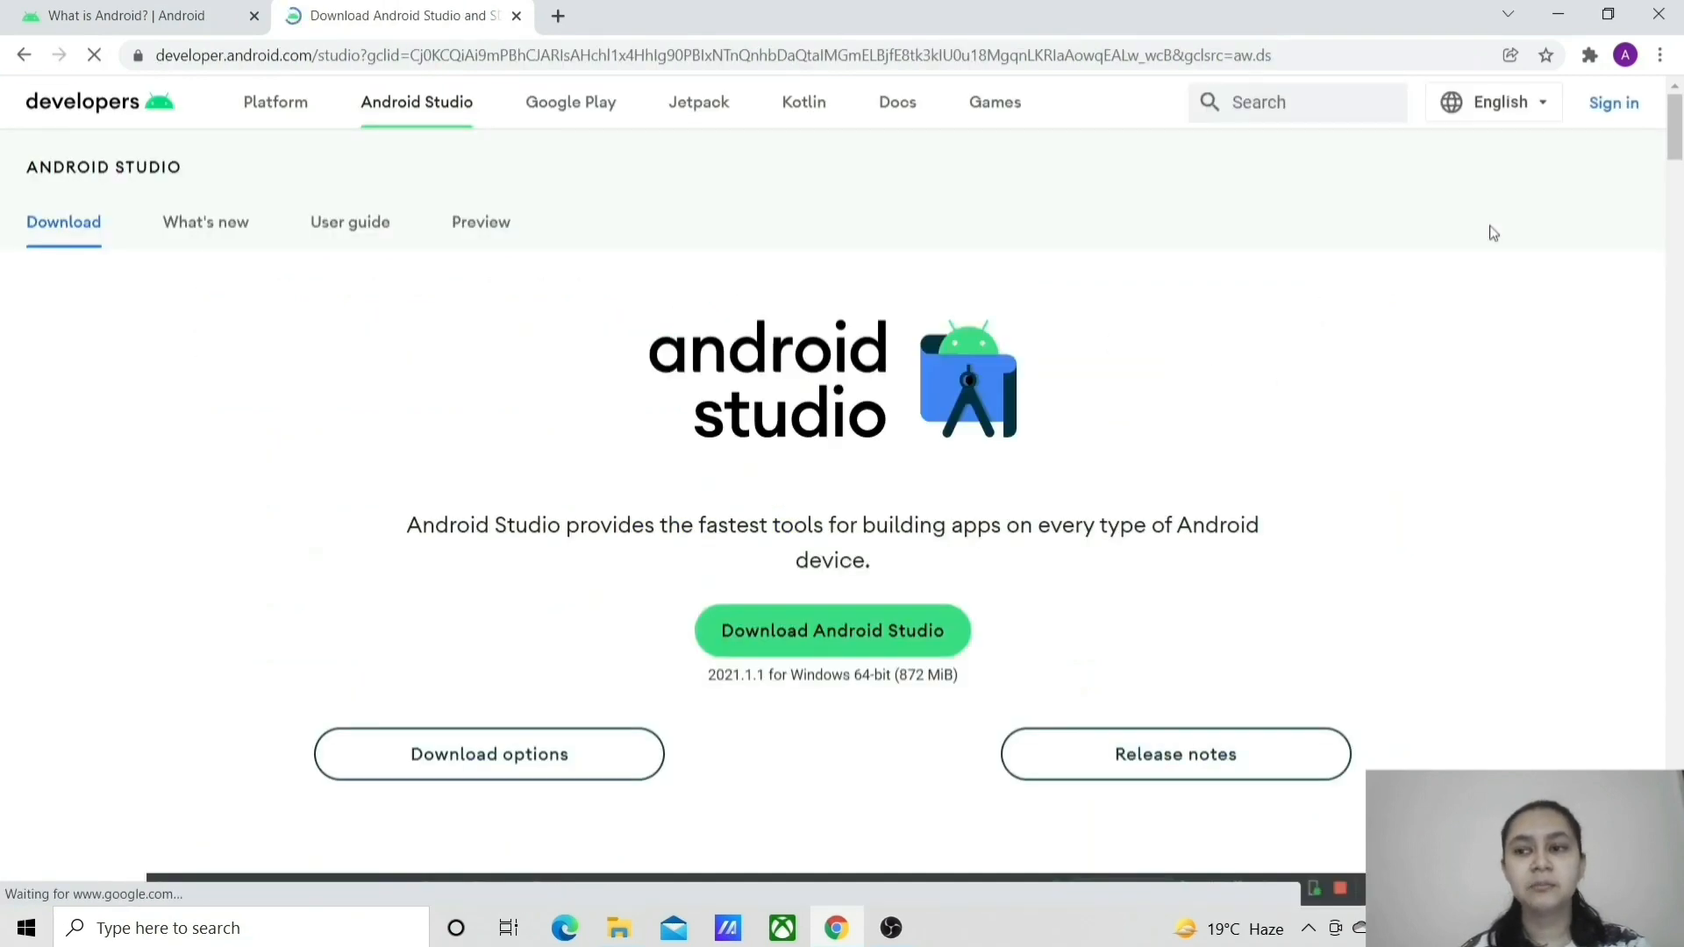
Step: Read down through the Android Studio feature highlights on the download page
scroll("down", 3)
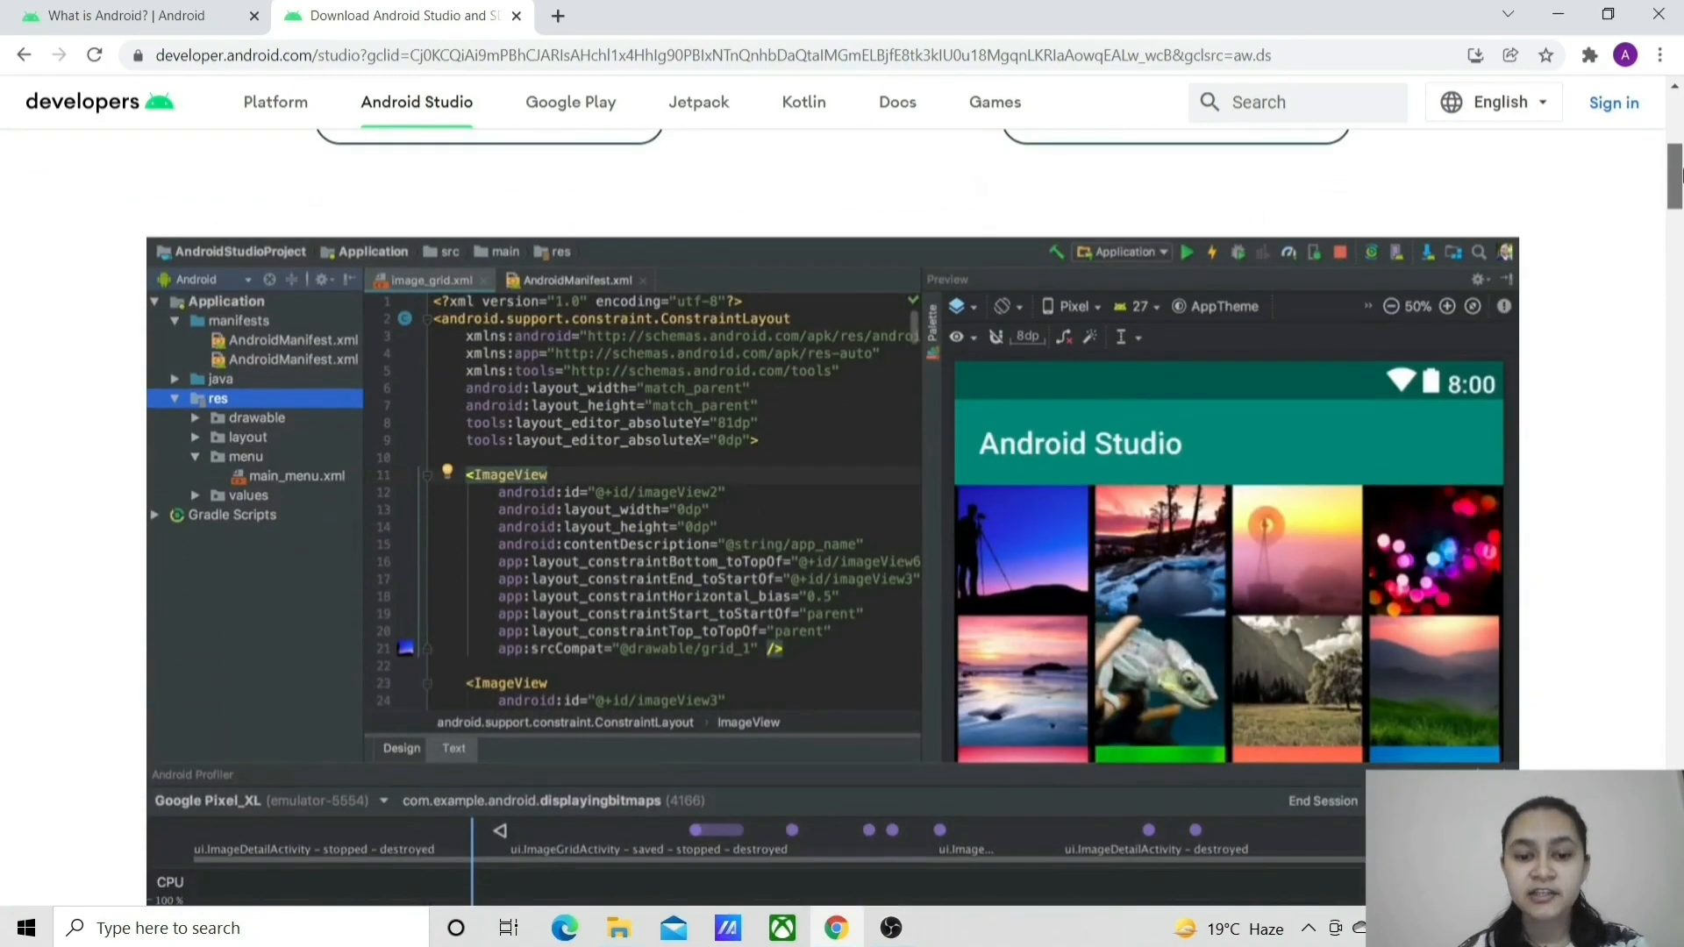
scroll("down", 3)
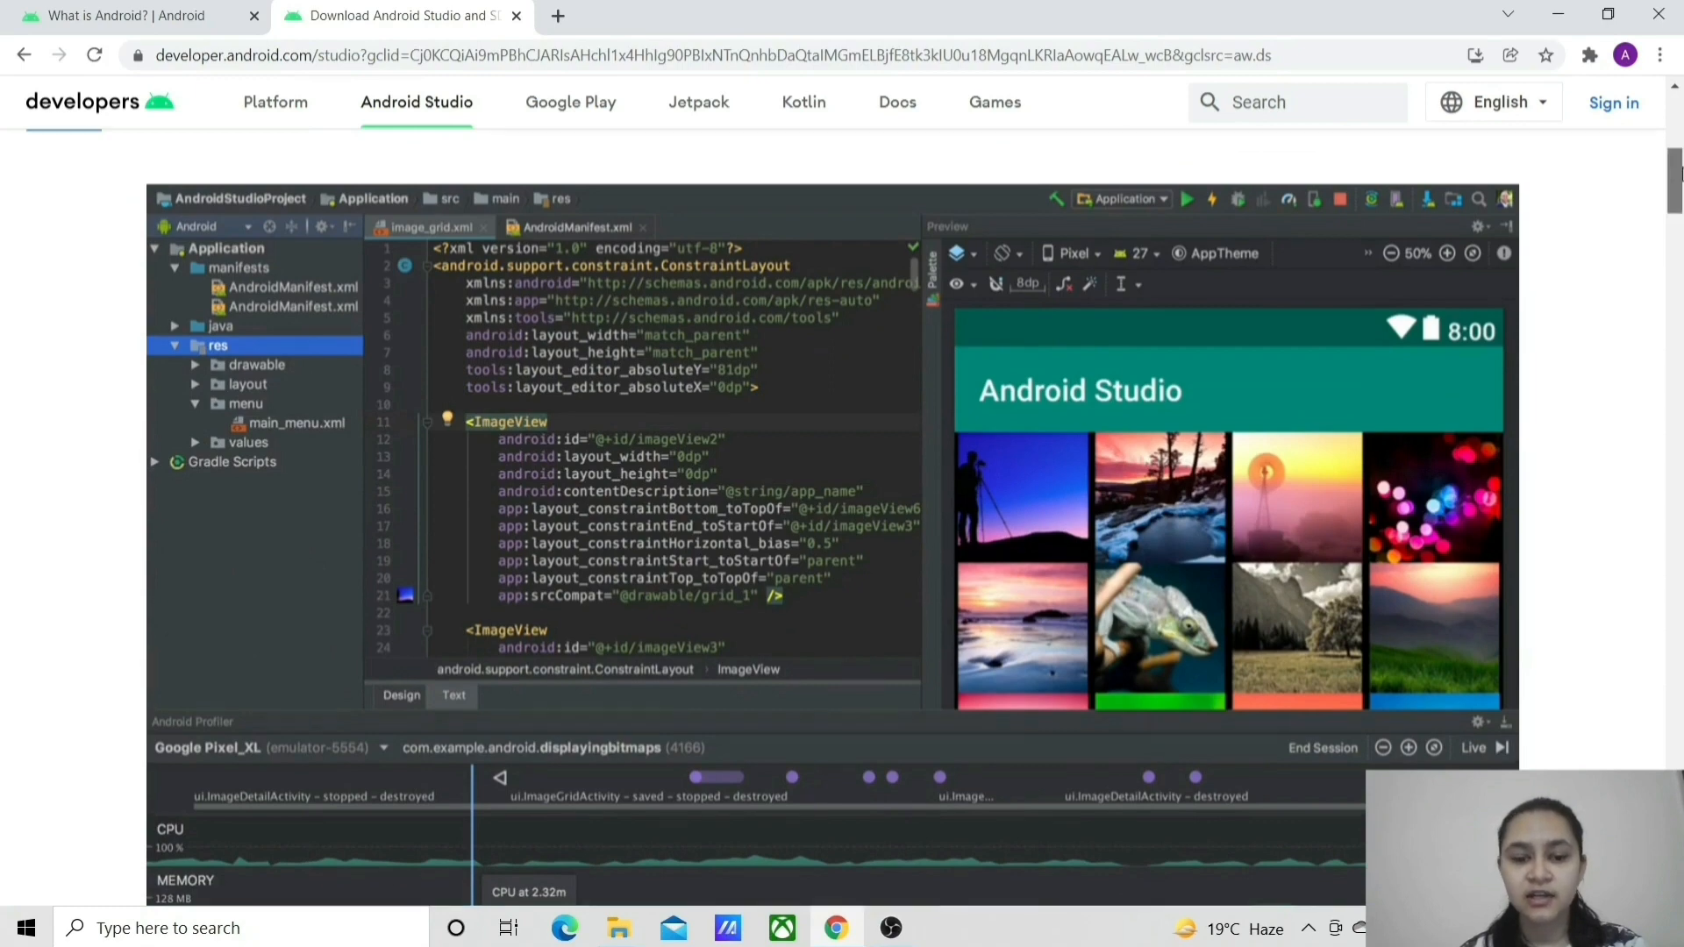
scroll("down", 3)
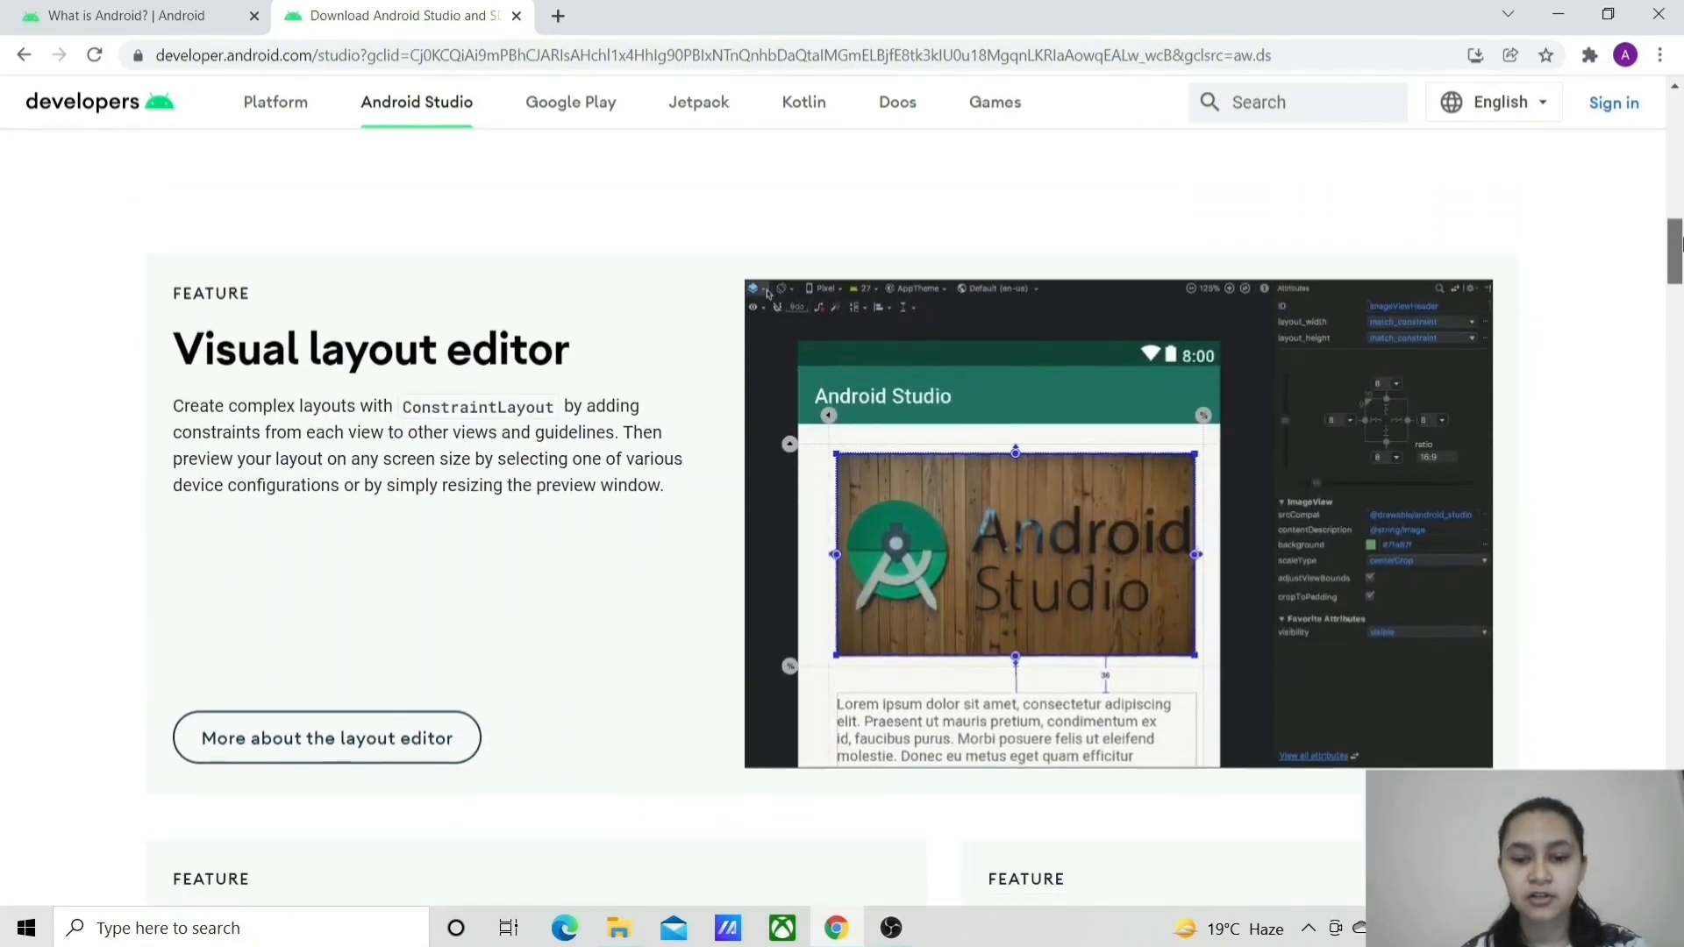
scroll("down", 3)
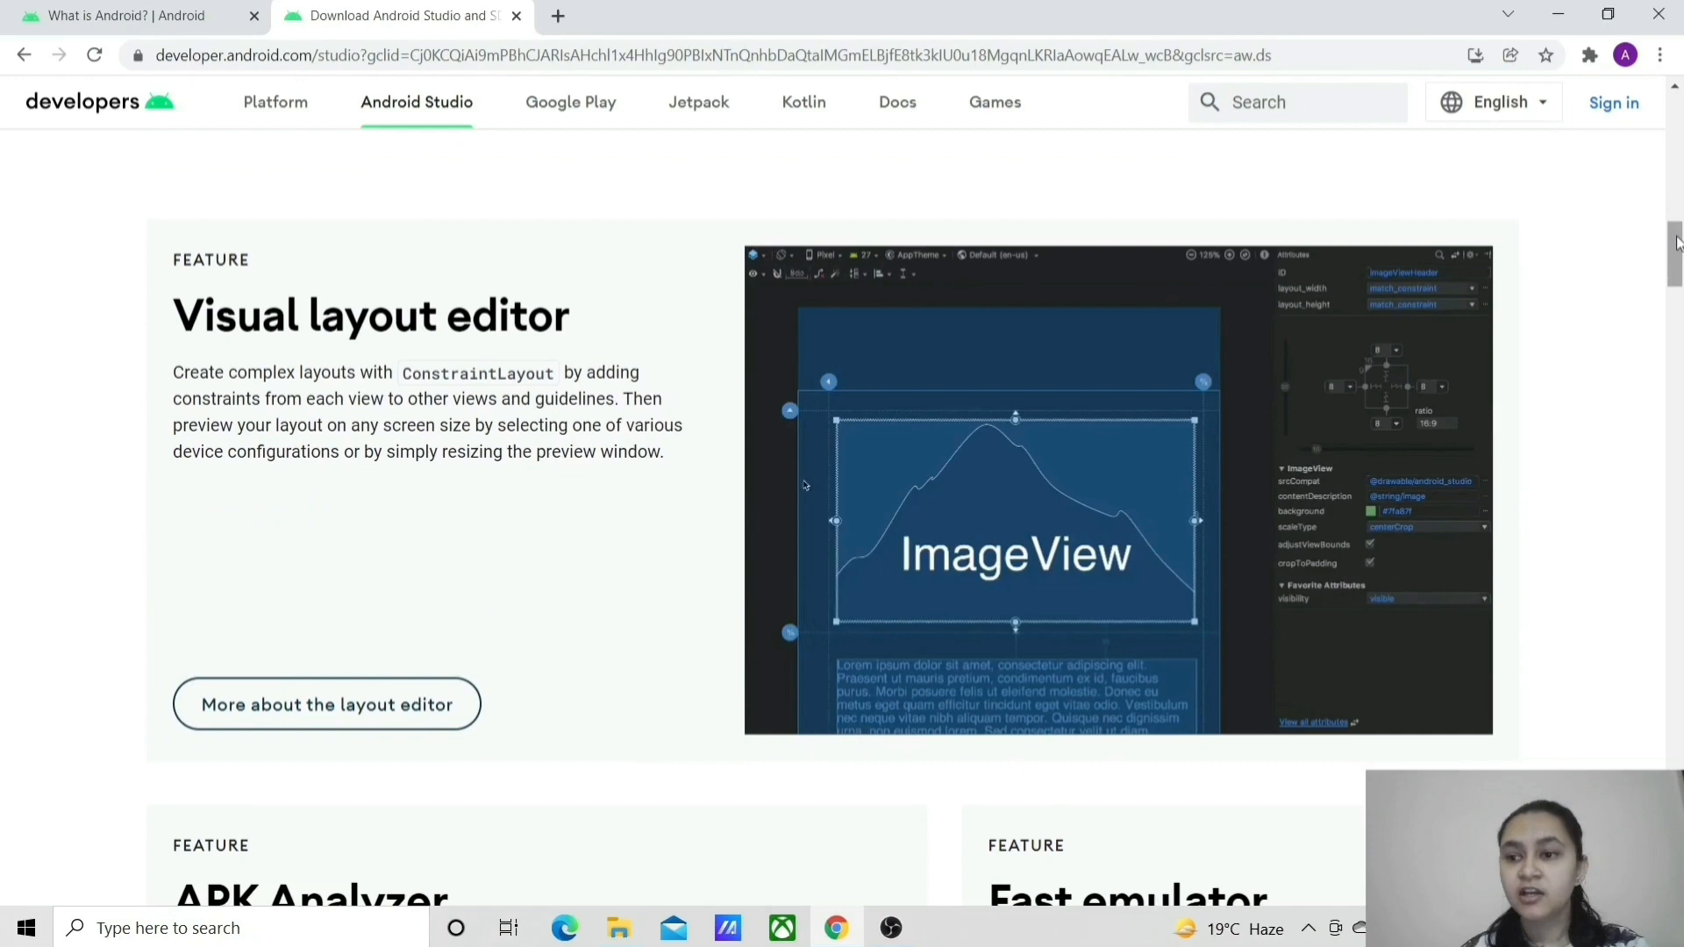
scroll("down", 3)
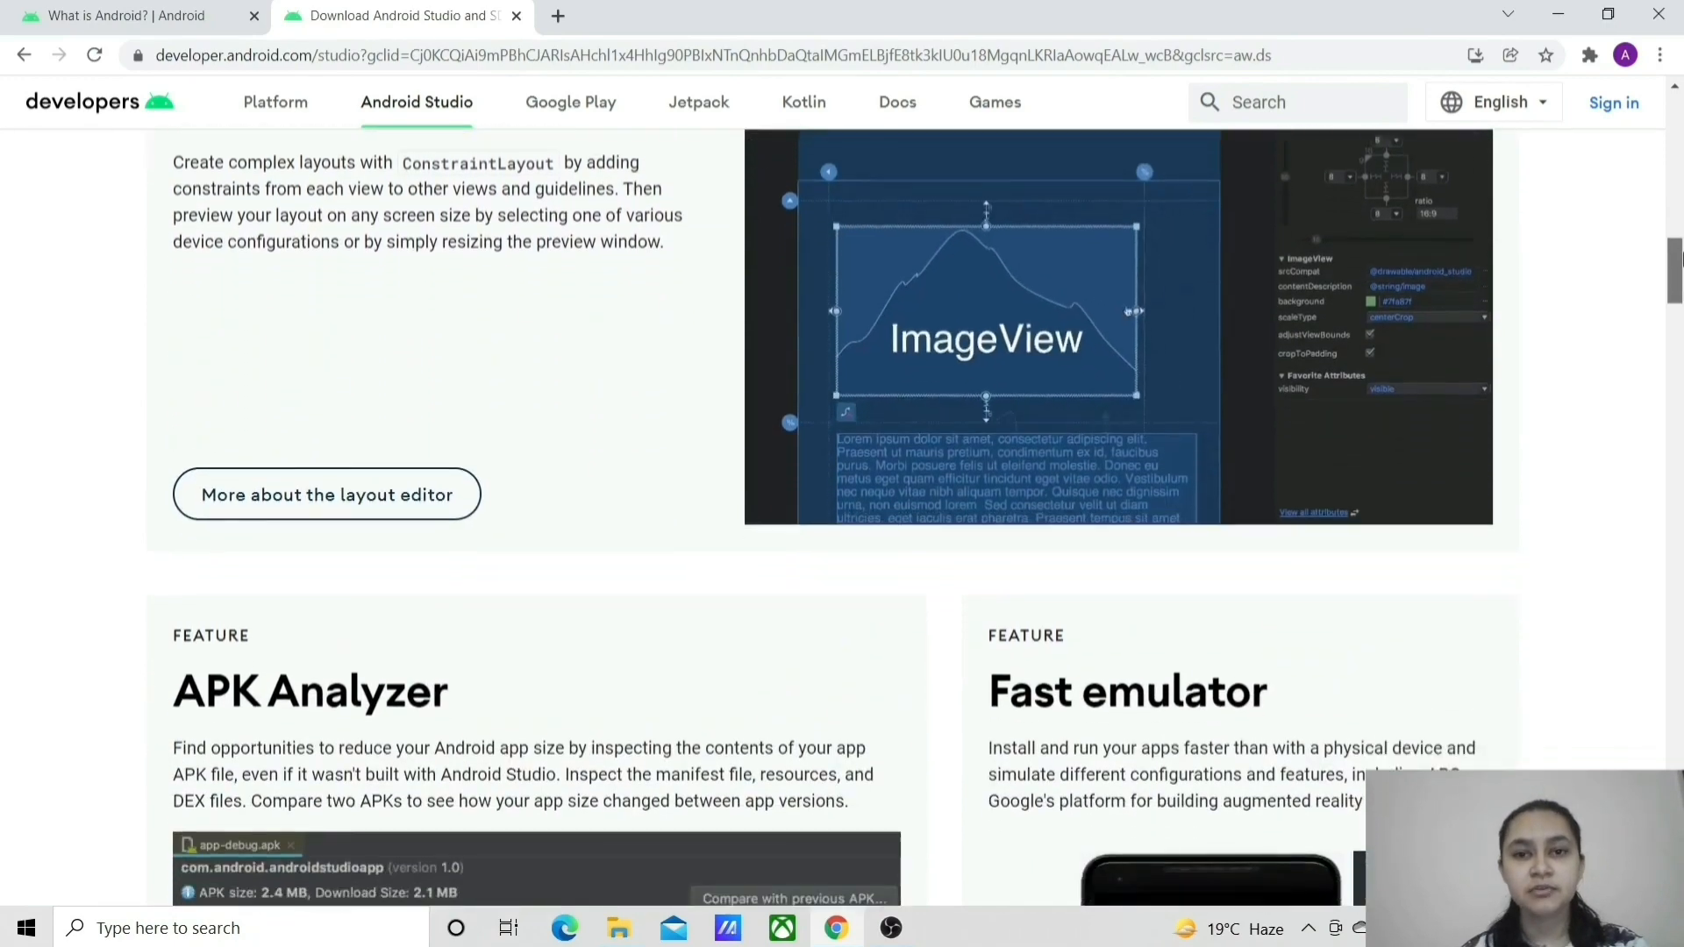
scroll("down", 3)
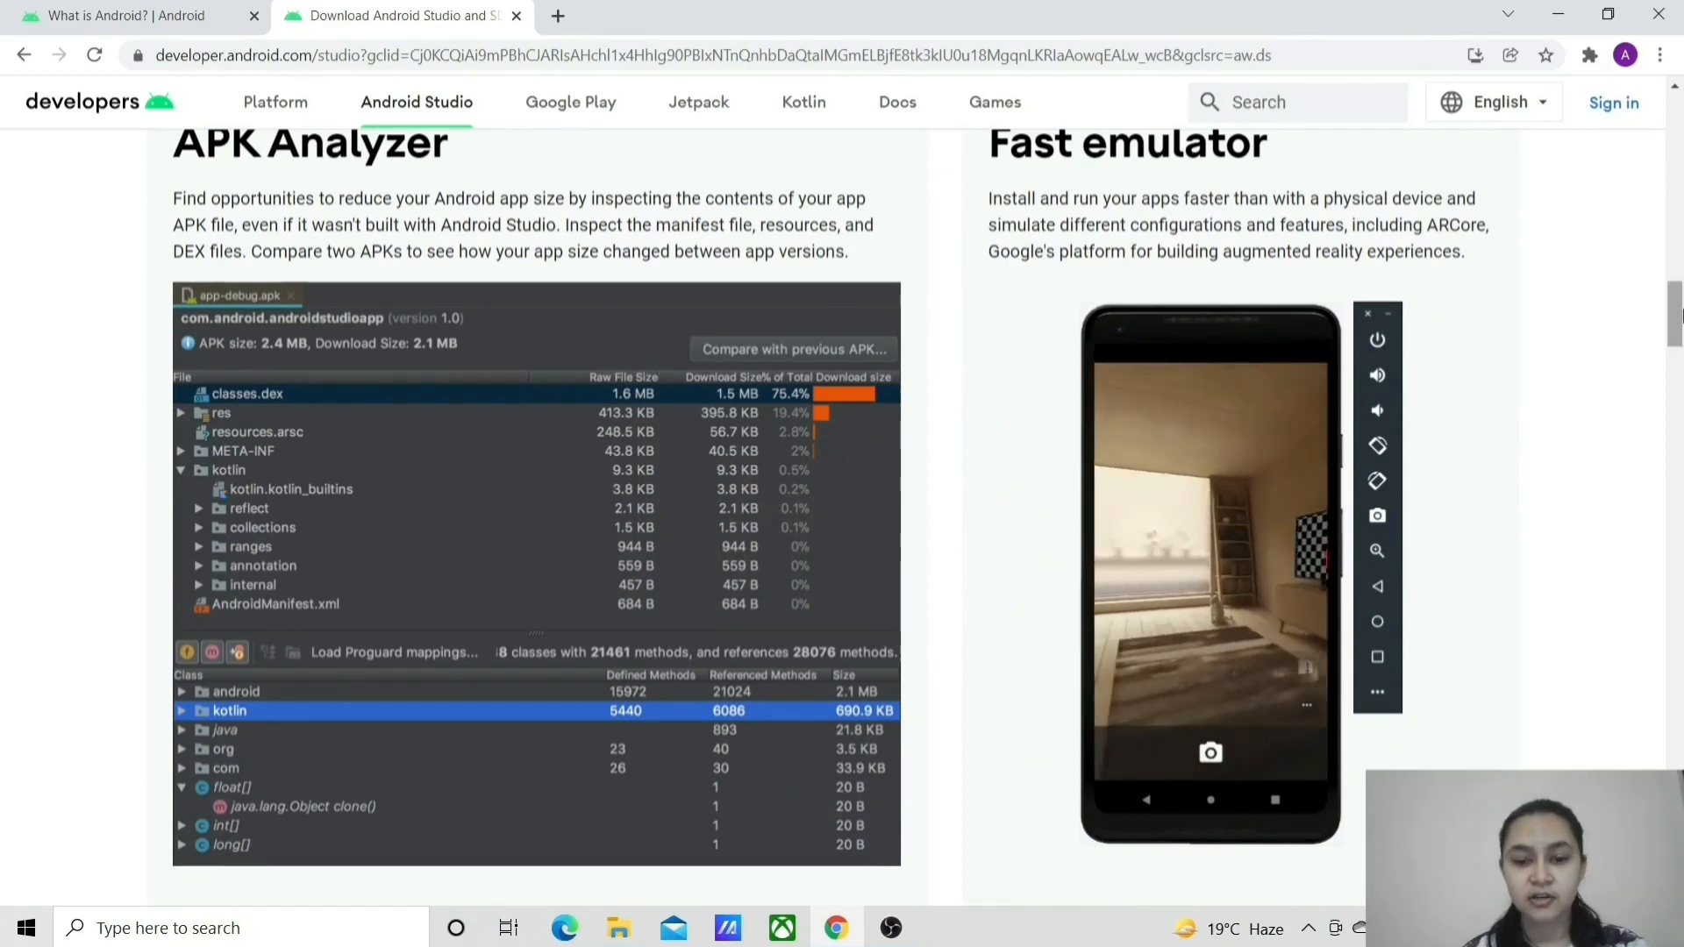
scroll("down", 3)
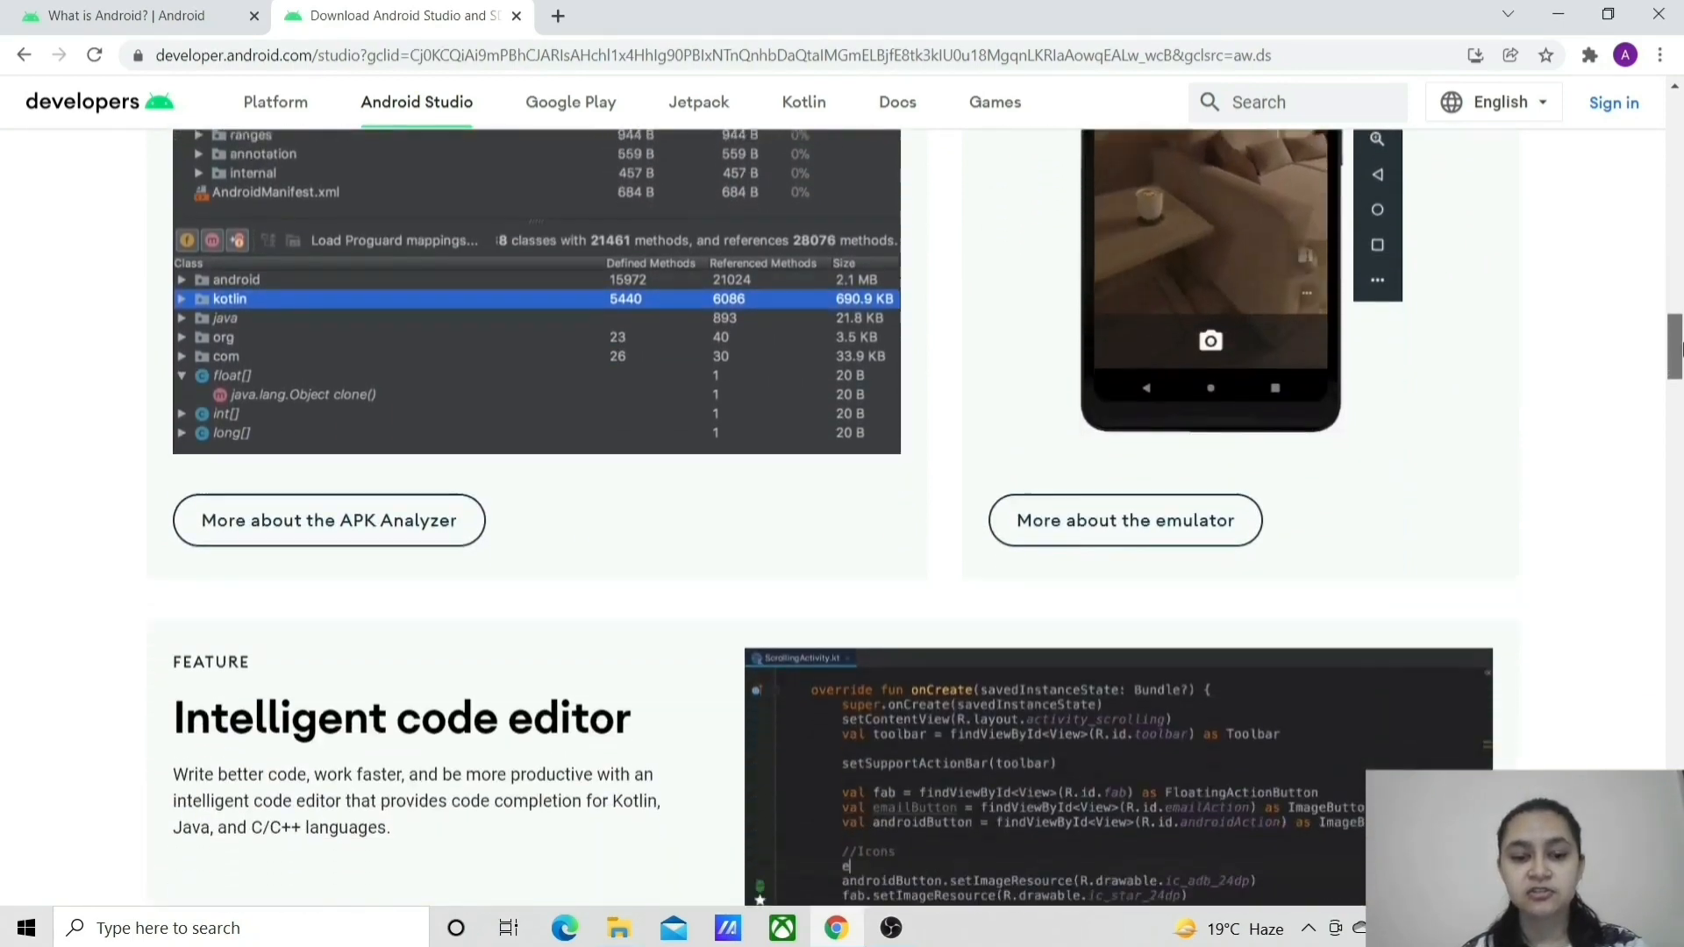
scroll("down", 3)
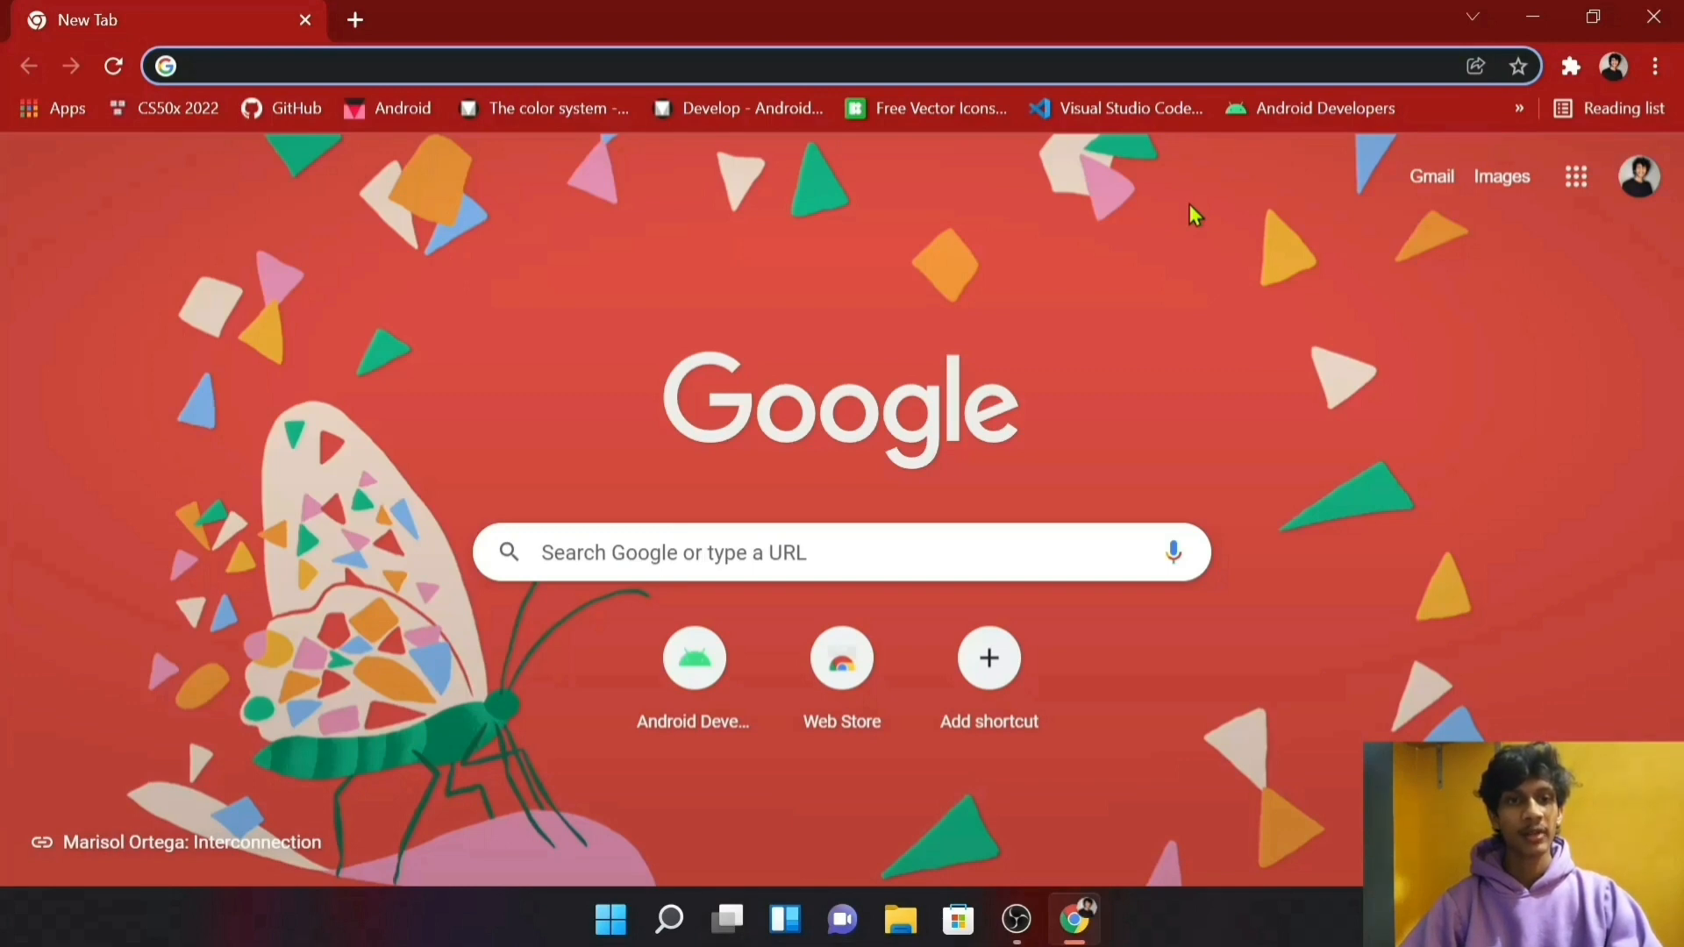
Step: Go to developer.android.com in a new tab and open its Download Android Studio card
type("dev")
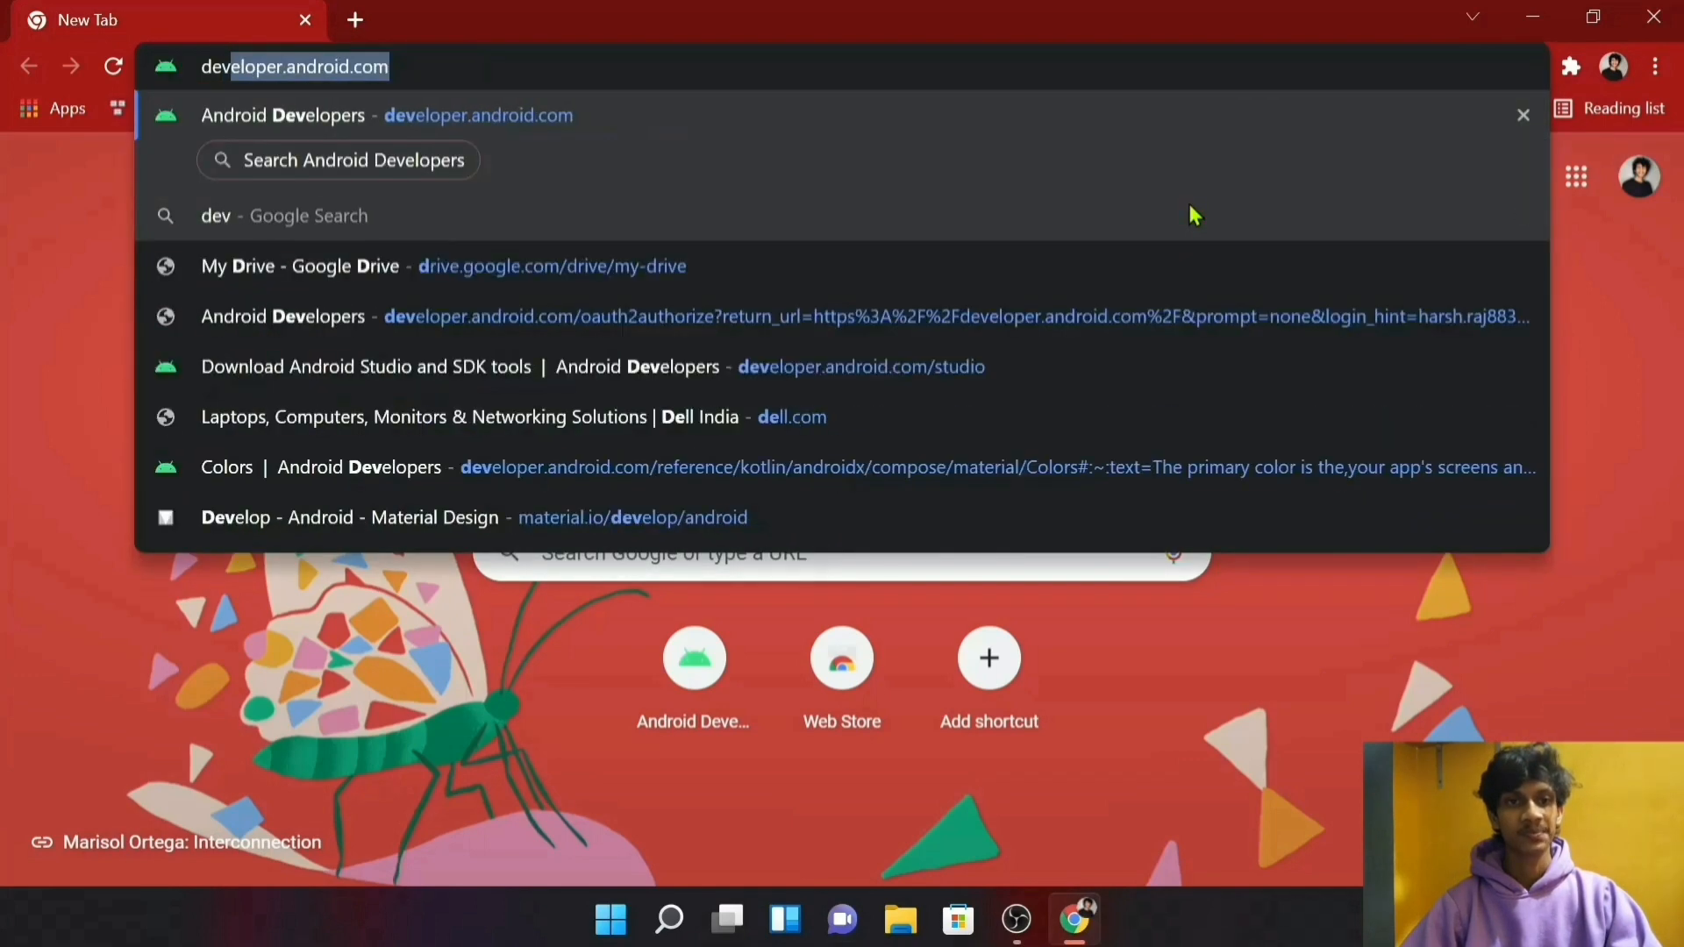
key("Enter")
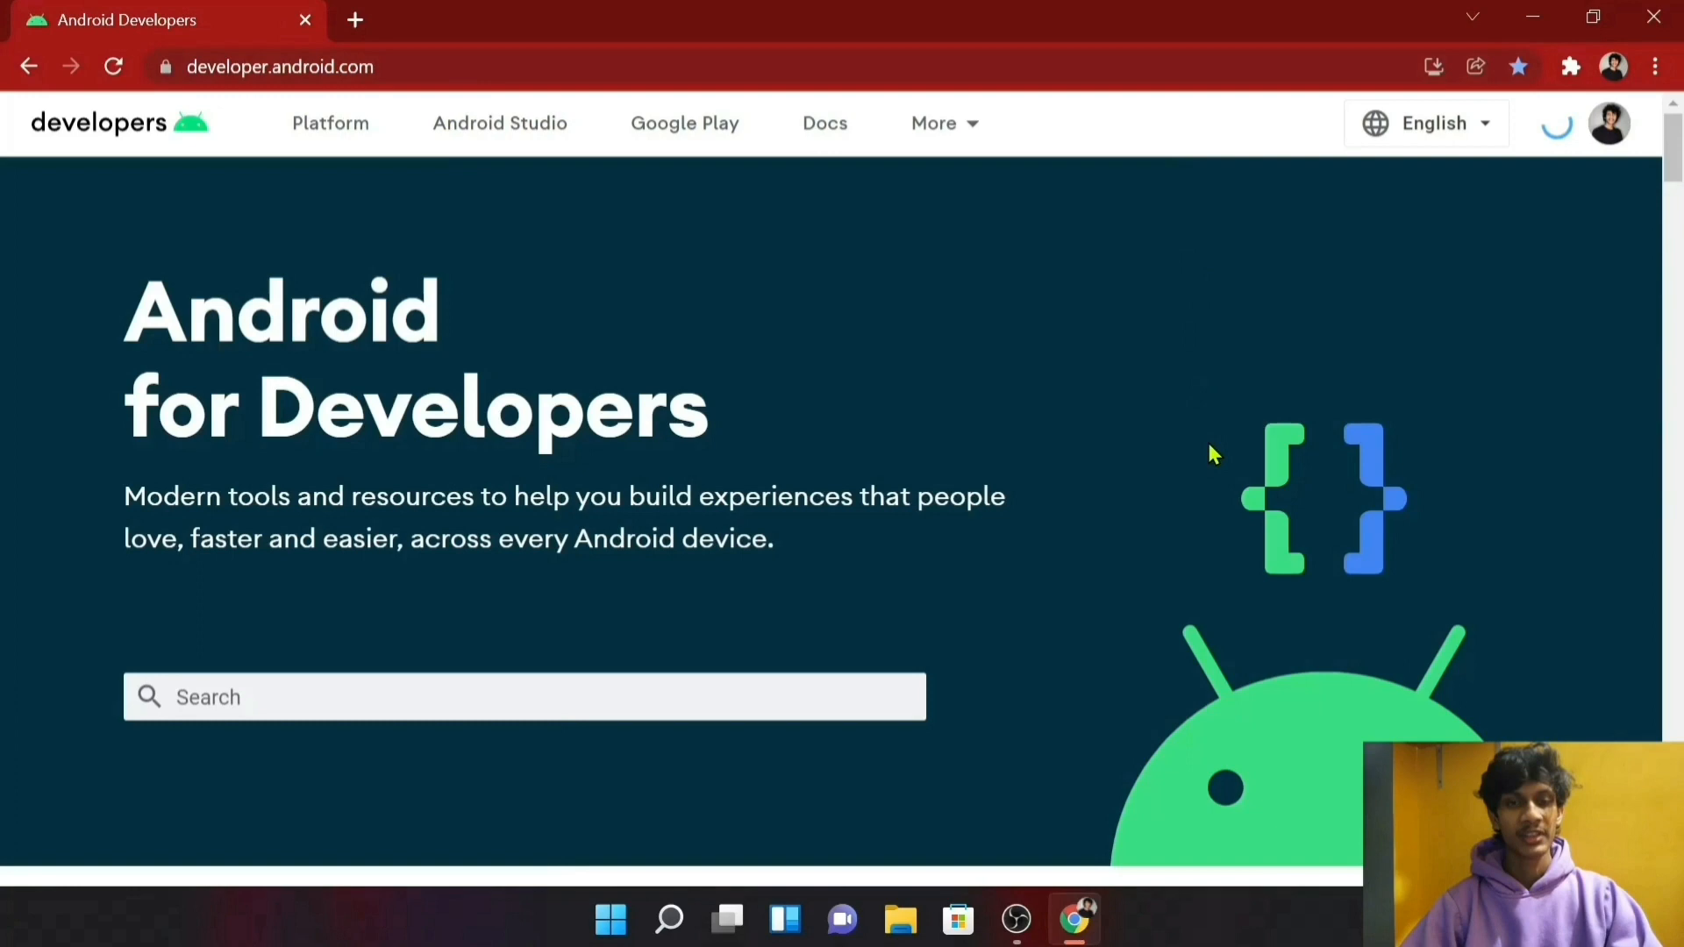
scroll("down", 3)
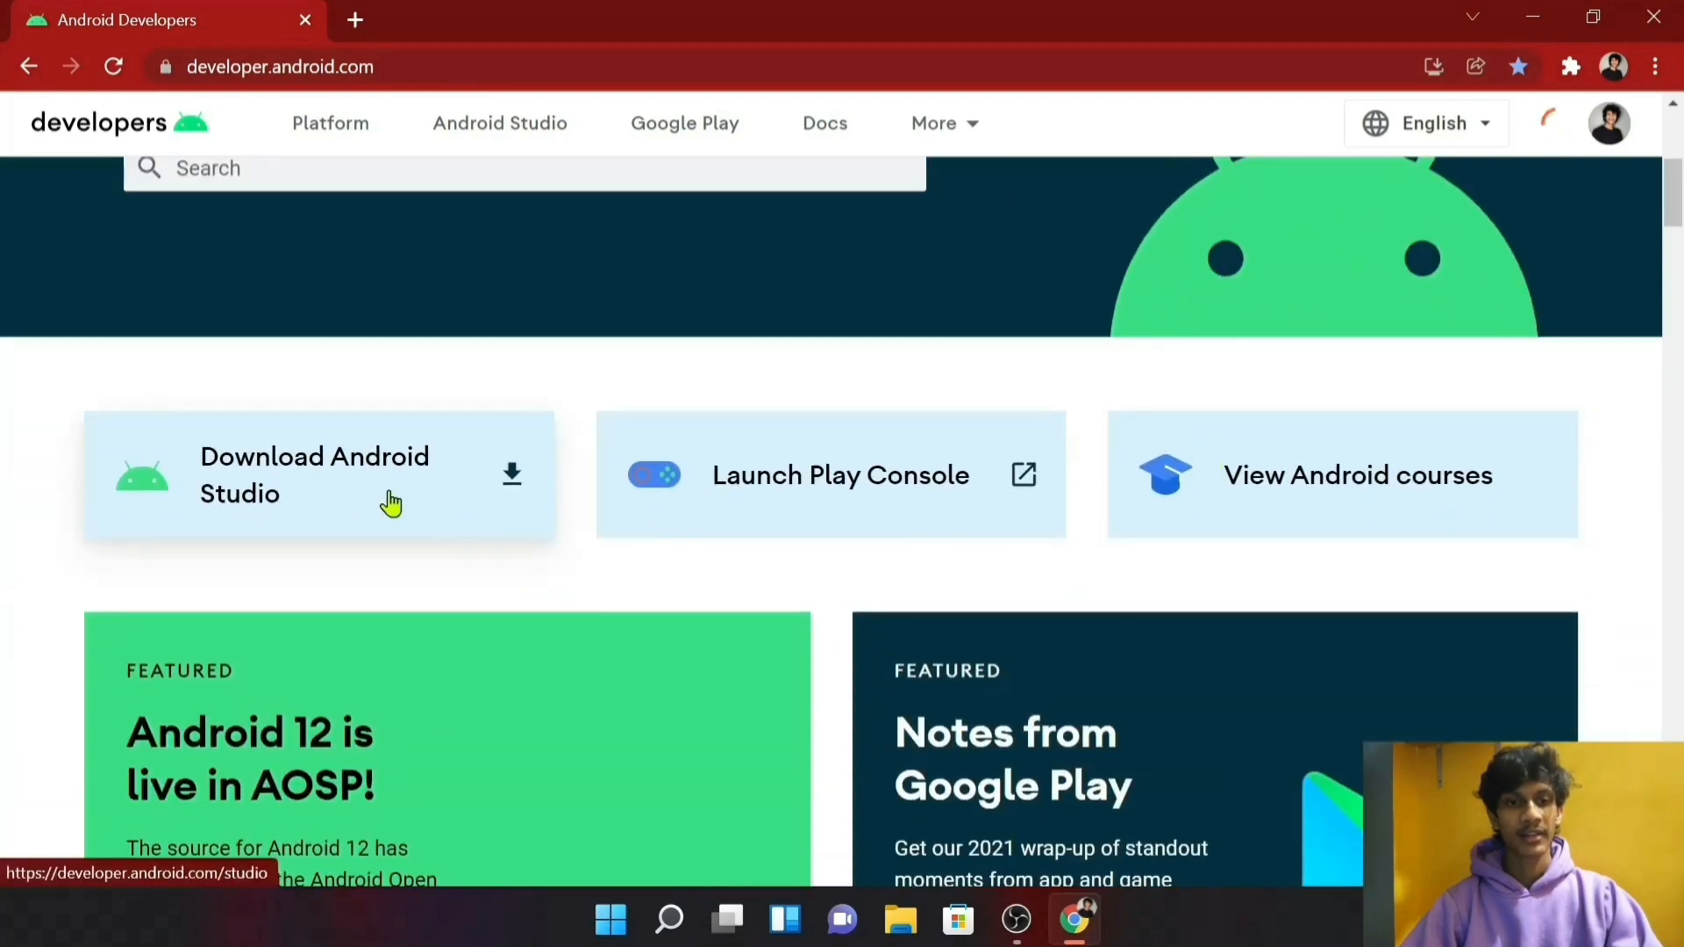
mouse_move(695, 488)
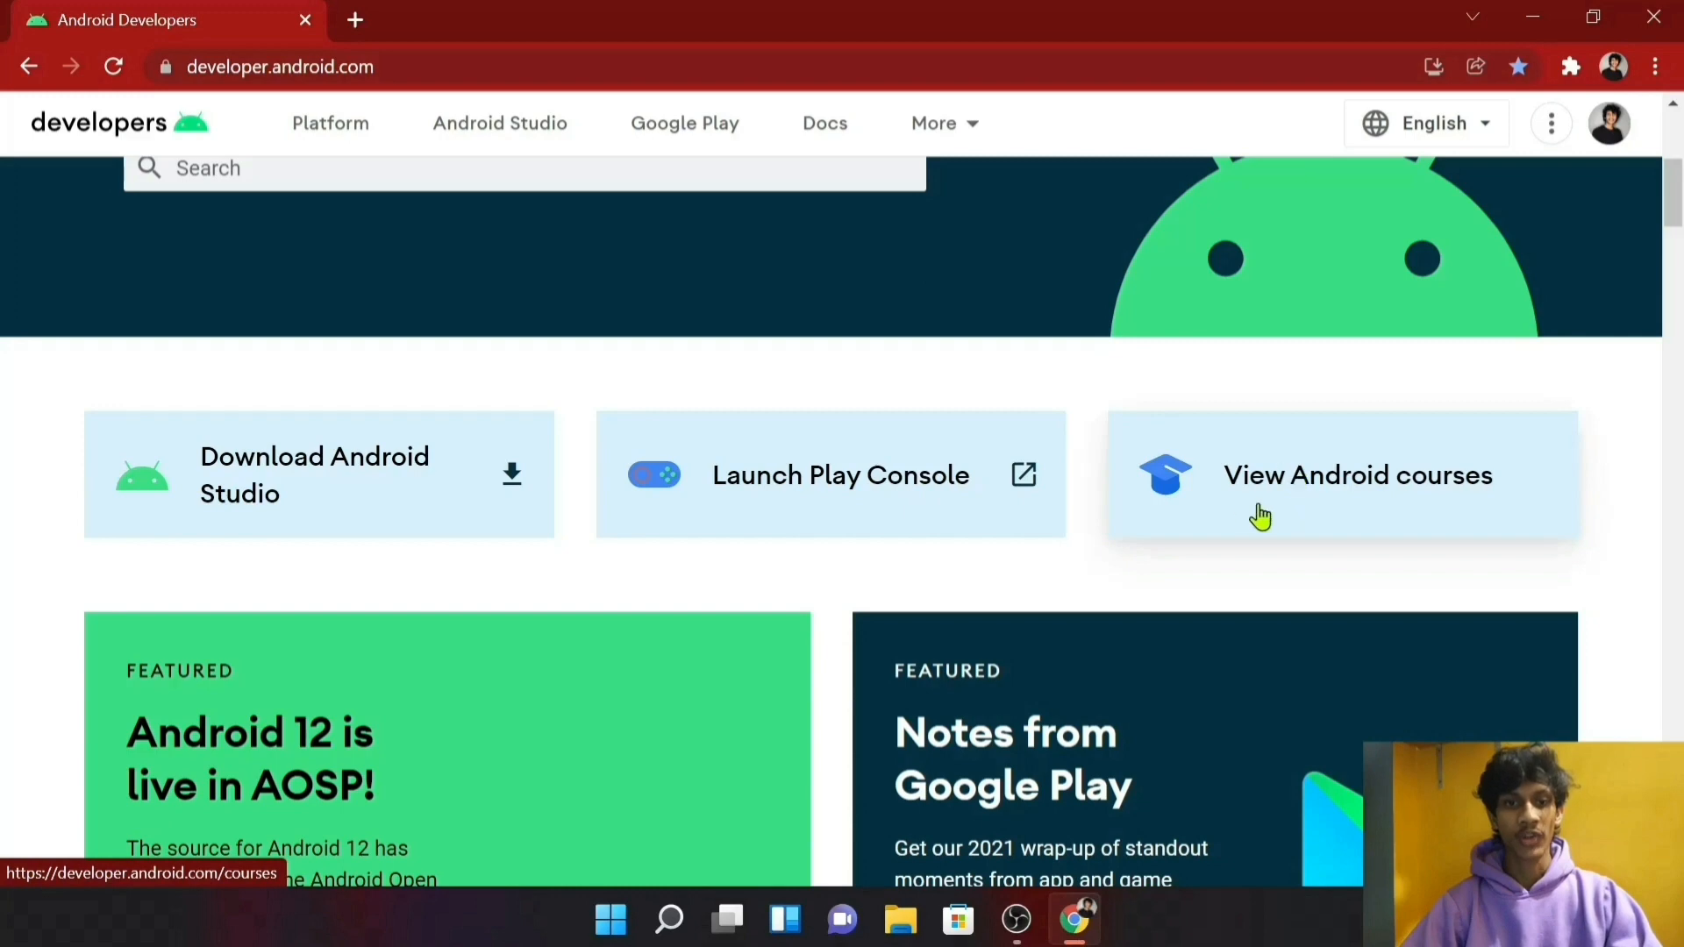
mouse_move(326, 488)
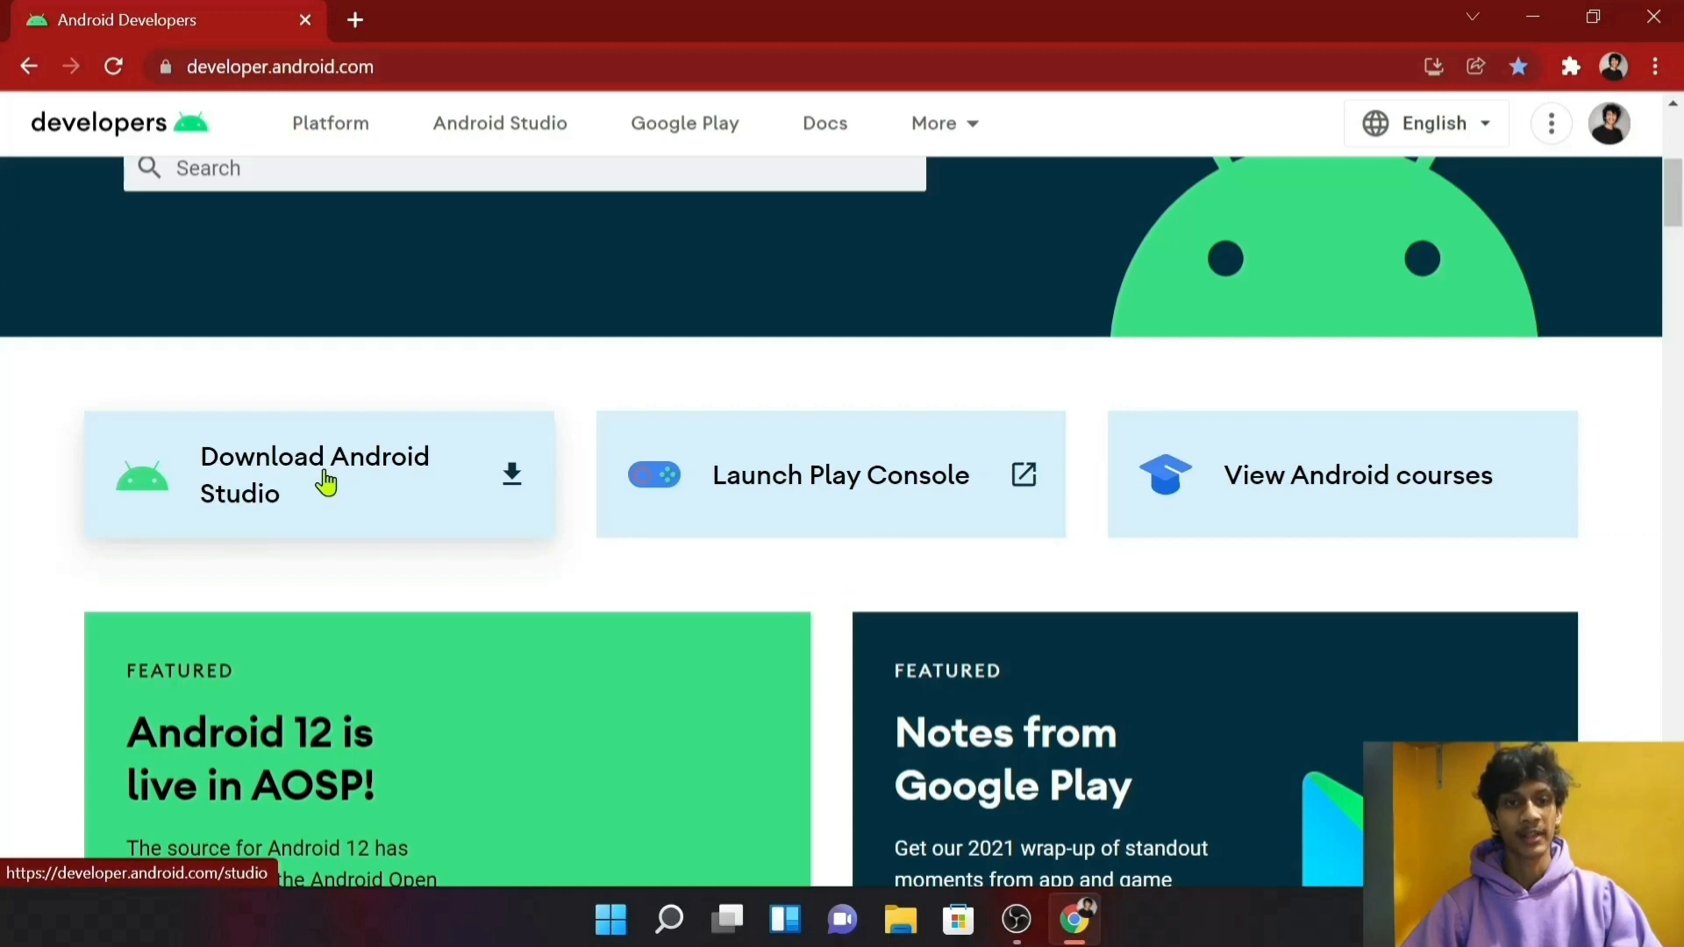
left_click(326, 480)
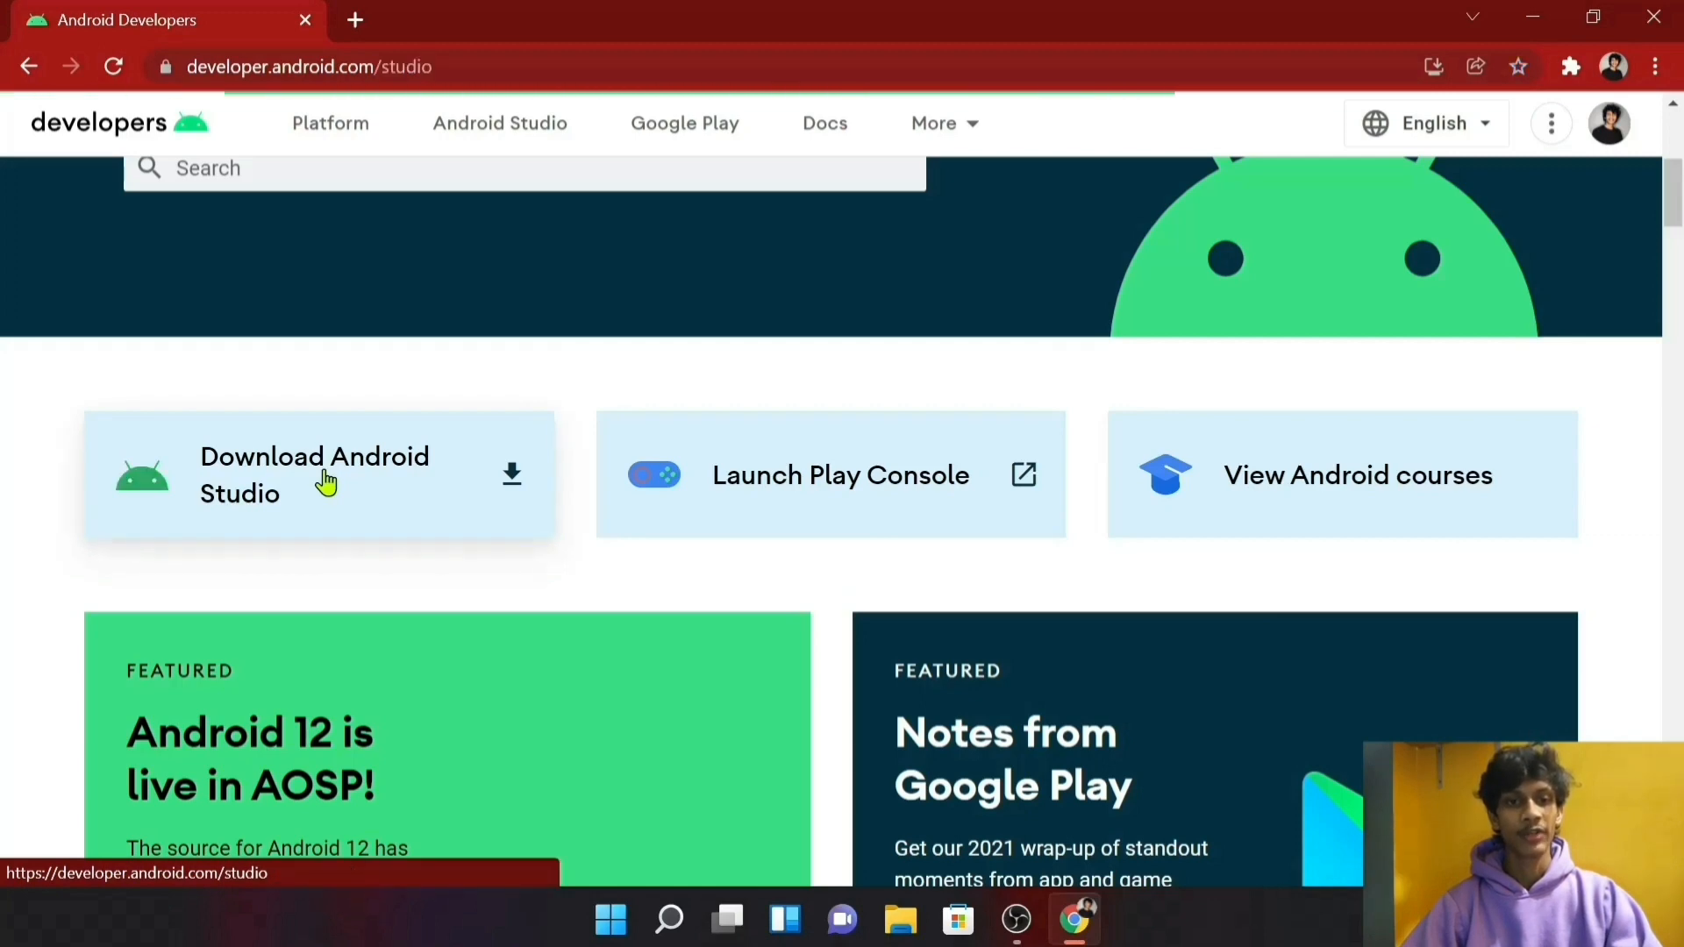
Step: On the download page, mark the '2021.1.1 for Windows 64-bit' version text
left_click(314, 473)
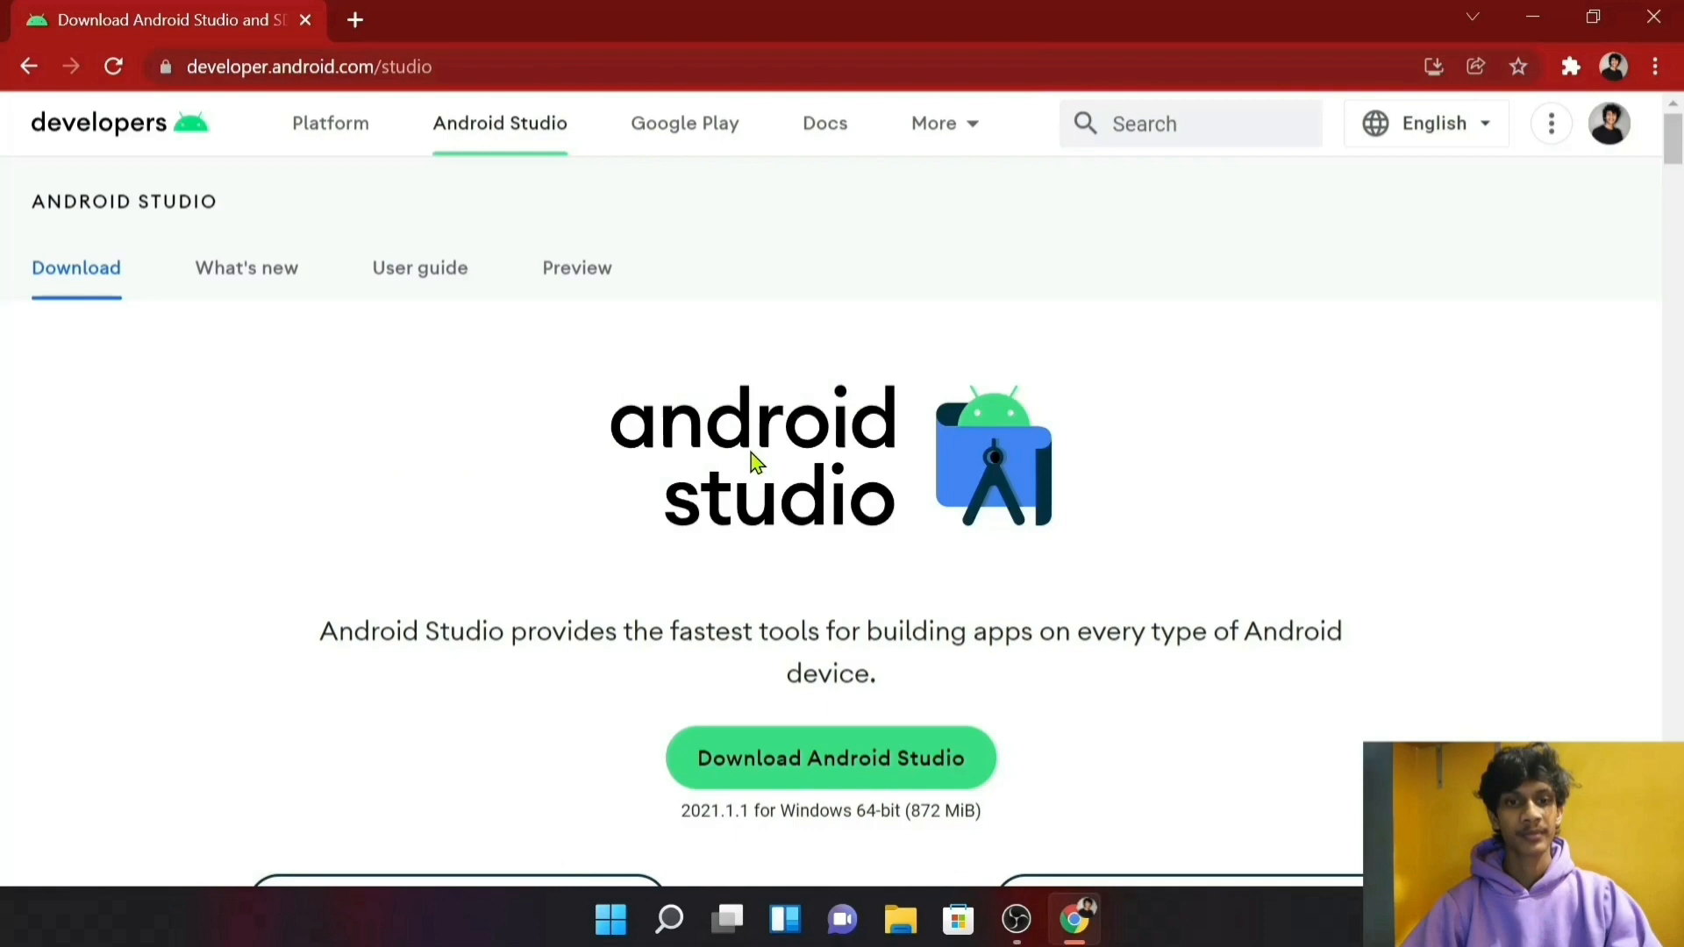
scroll("down", 3)
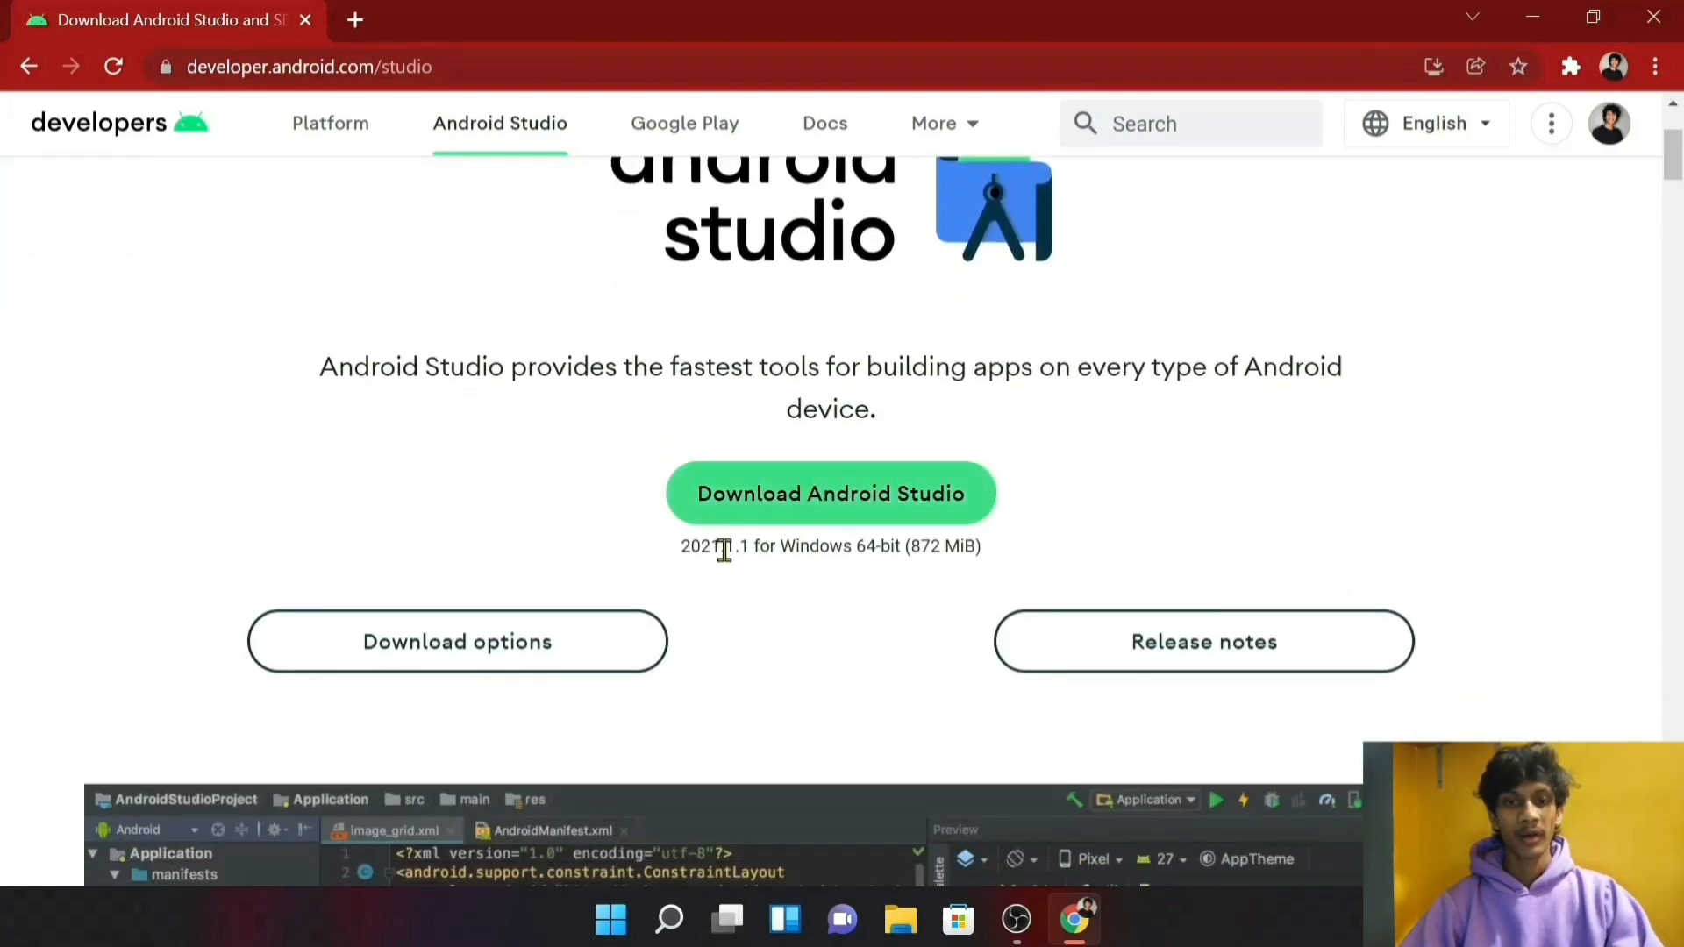
left_click_drag(681, 545, 807, 545)
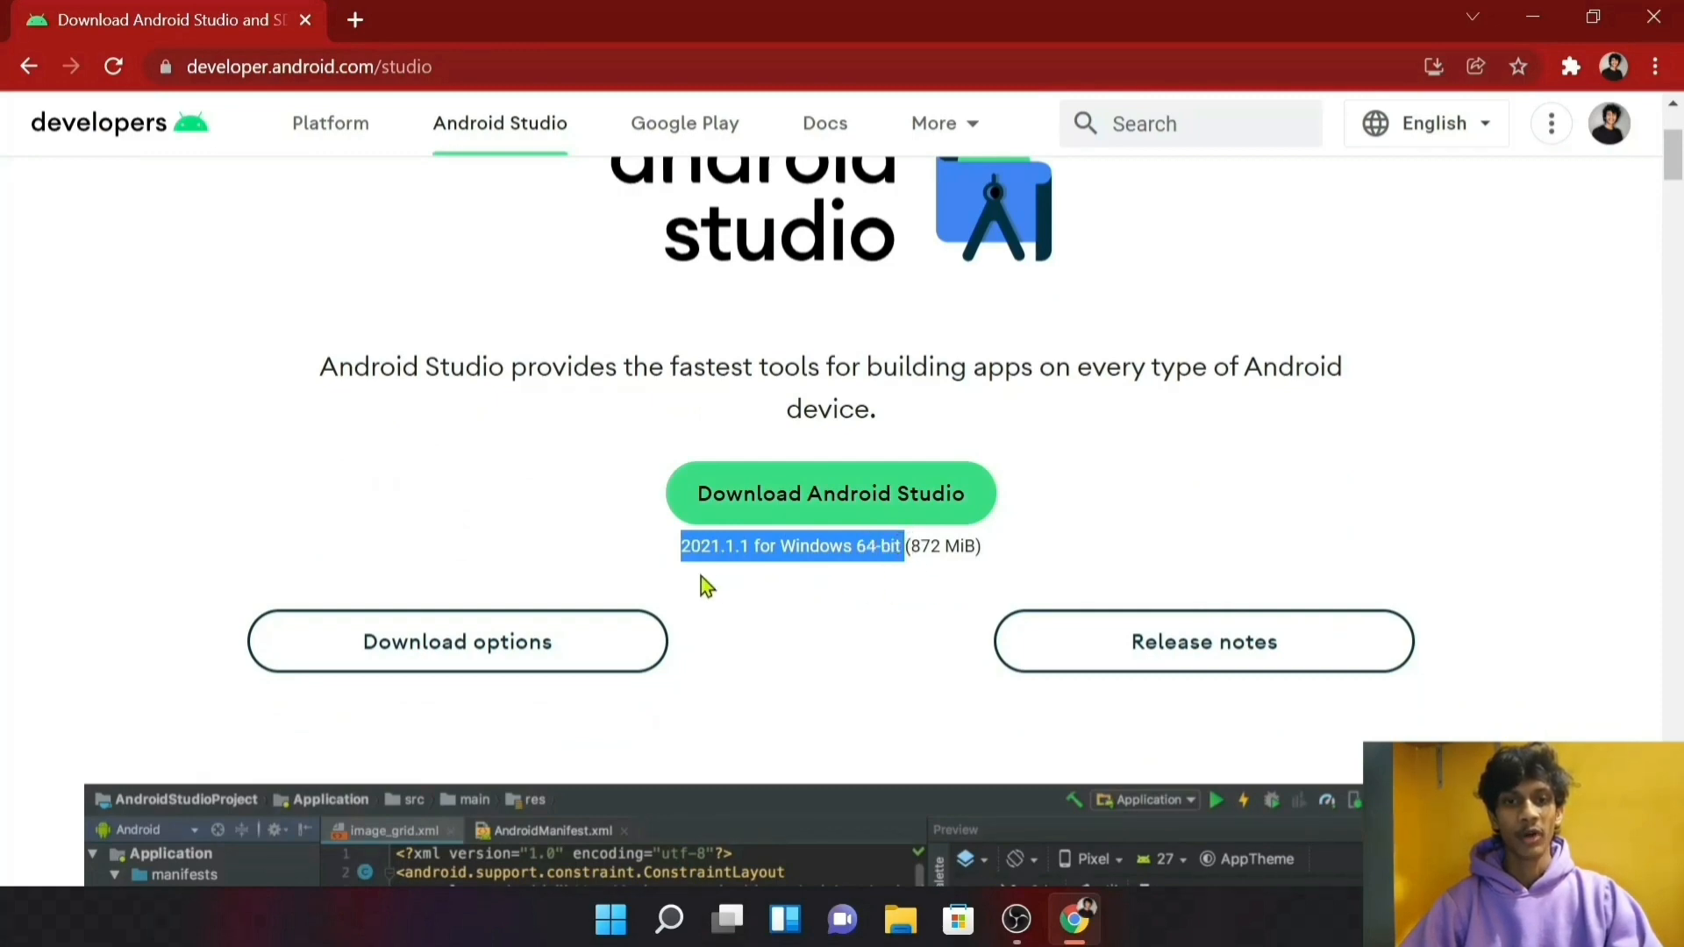
mouse_move(446, 642)
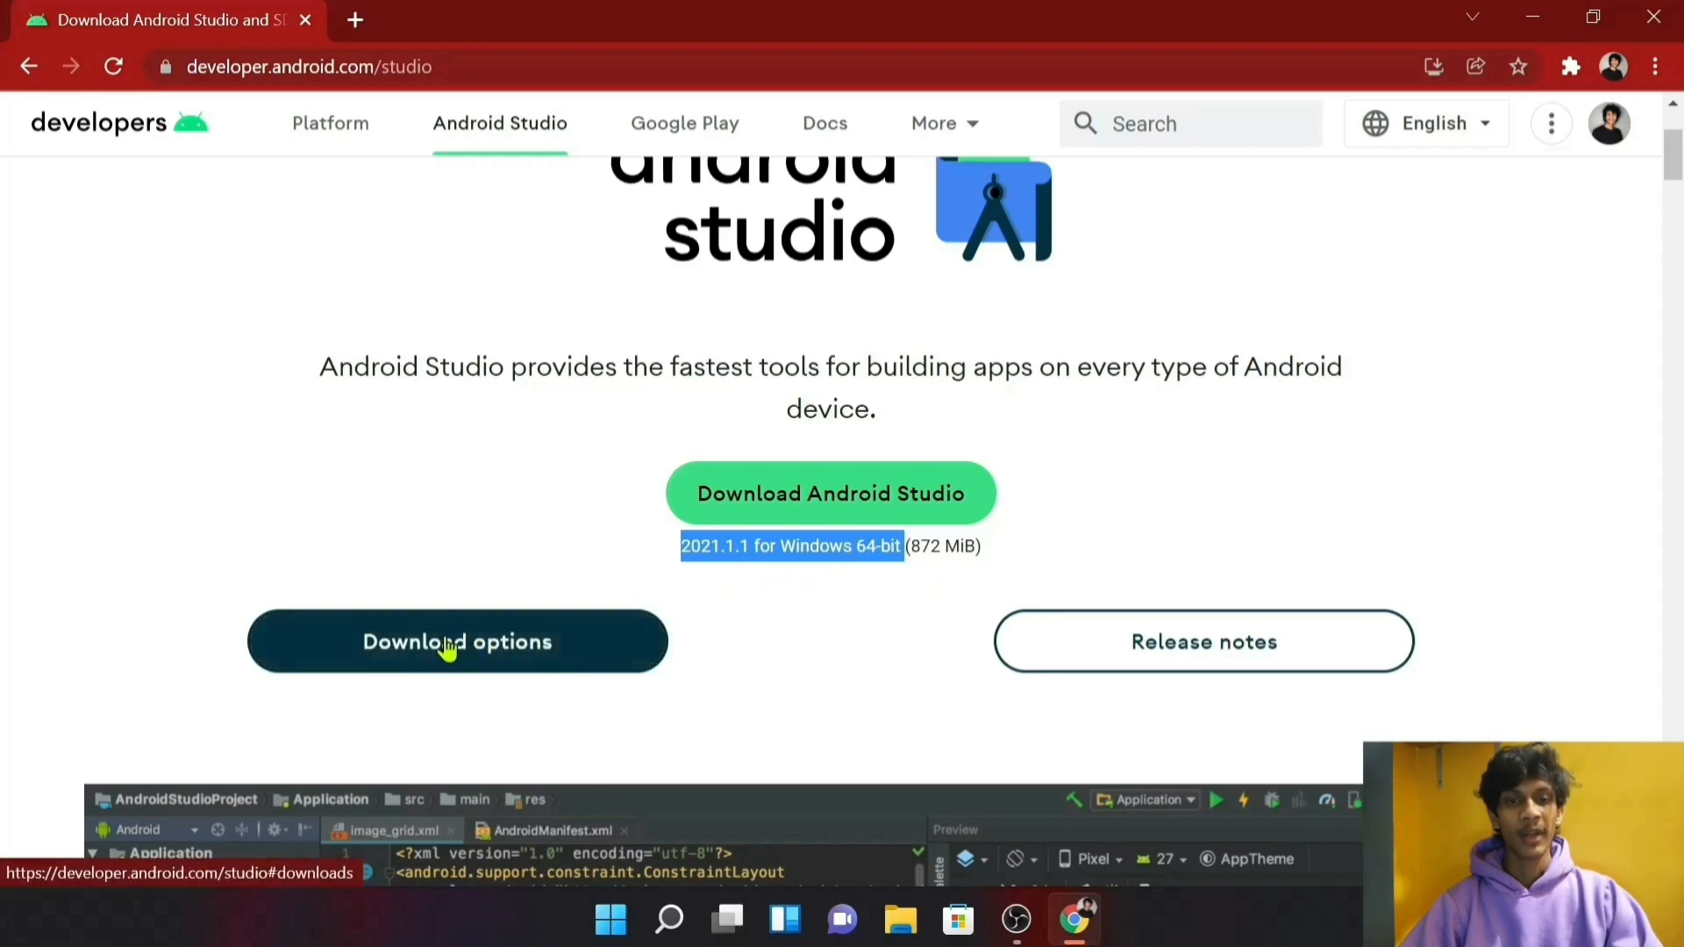
Step: Jump to the full download package list and read down to the System requirements for Windows, Mac, Linux and Chrome OS
left_click(456, 642)
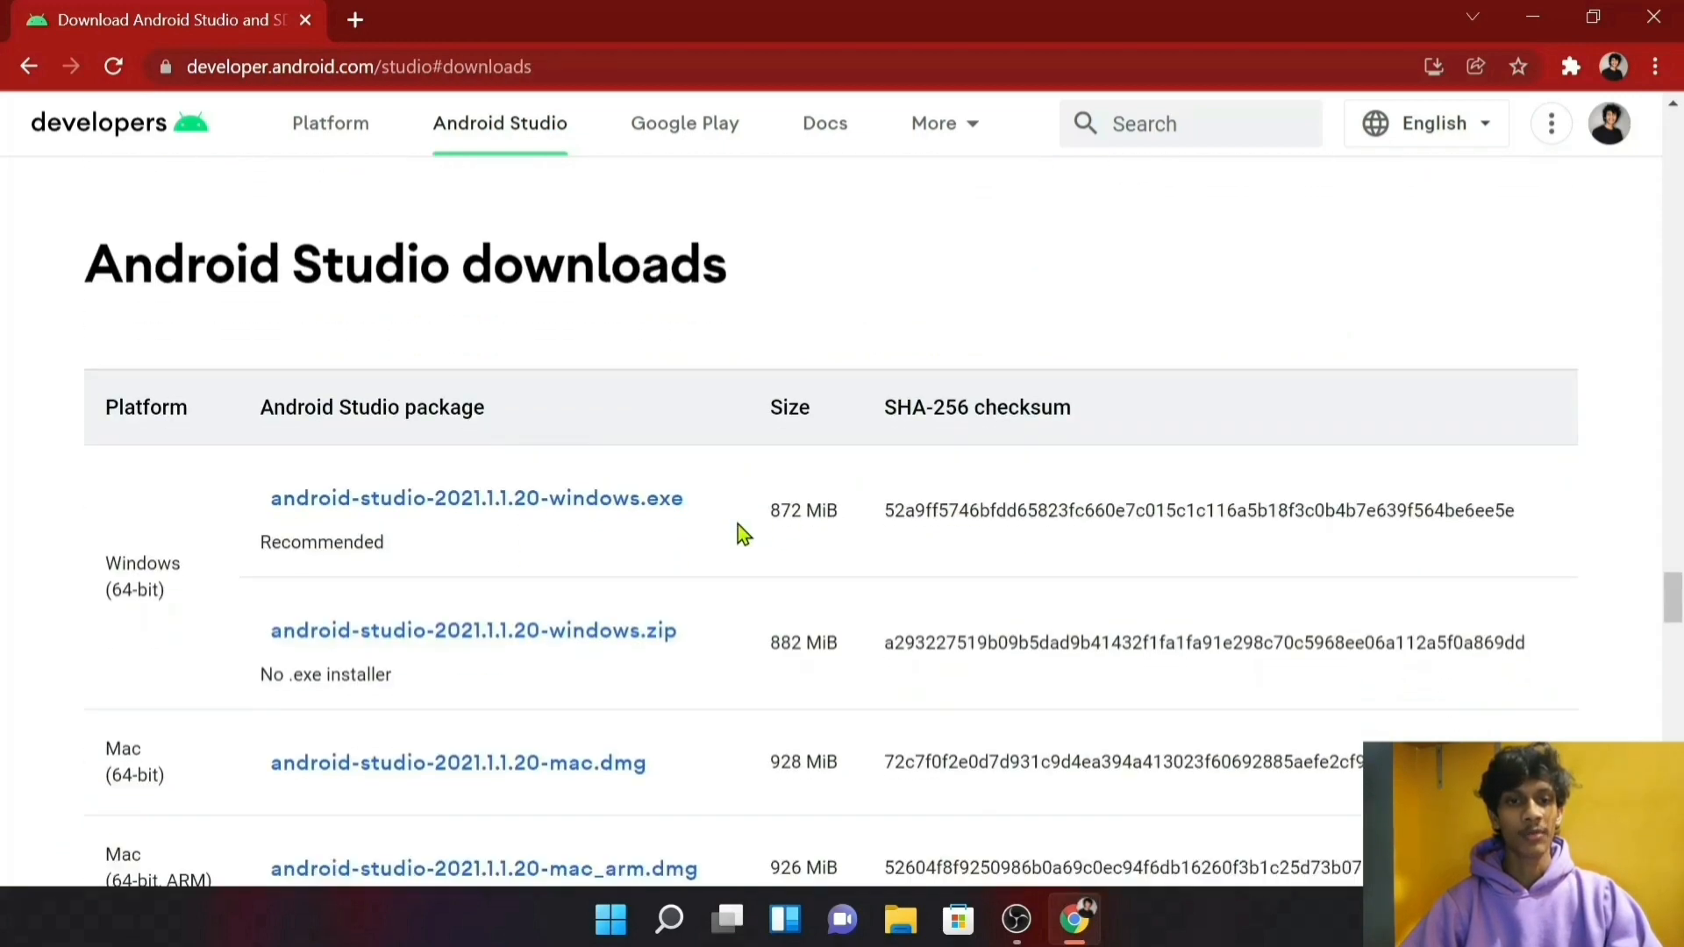
scroll("down", 3)
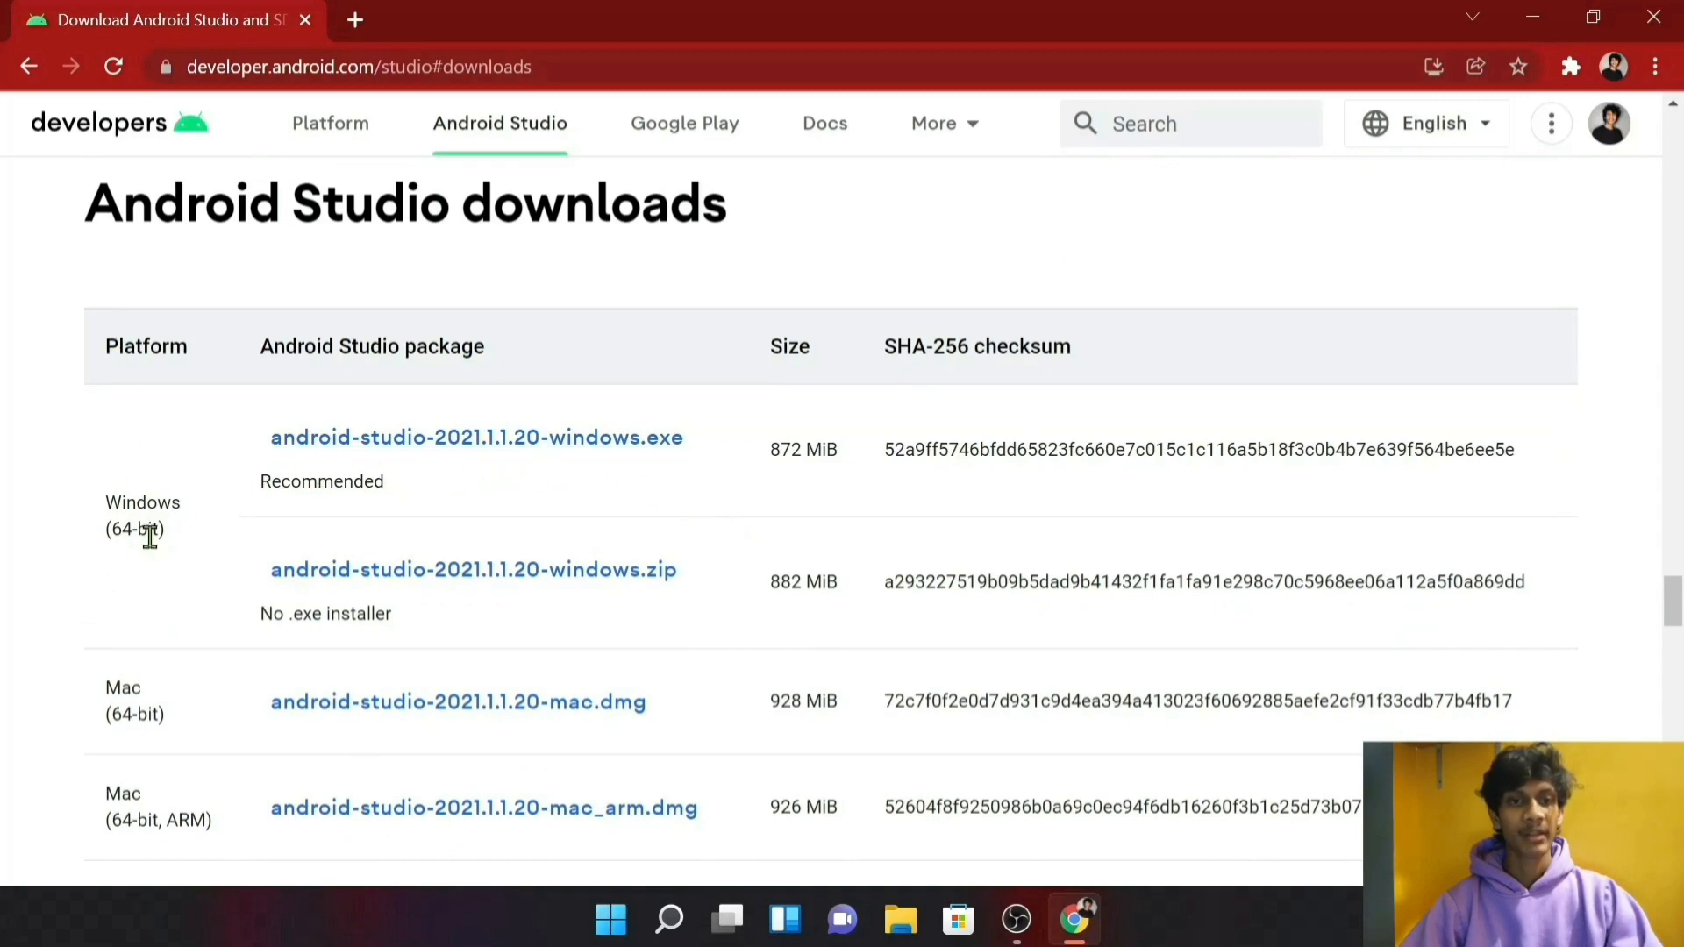
scroll("down", 3)
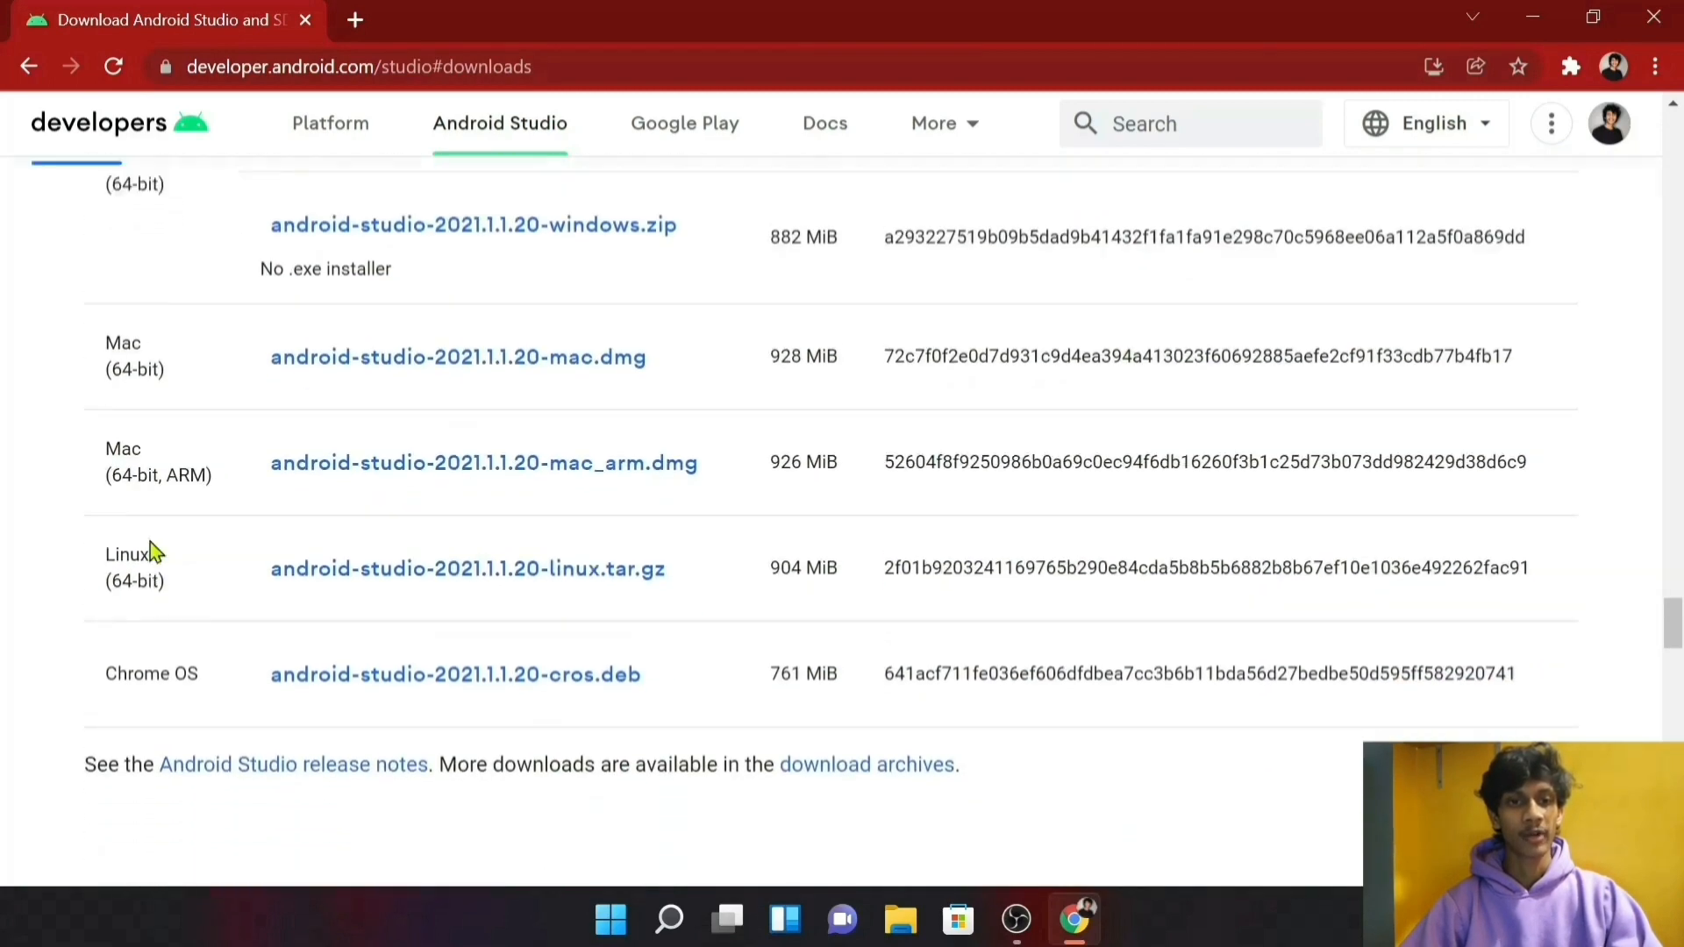
scroll("down", 3)
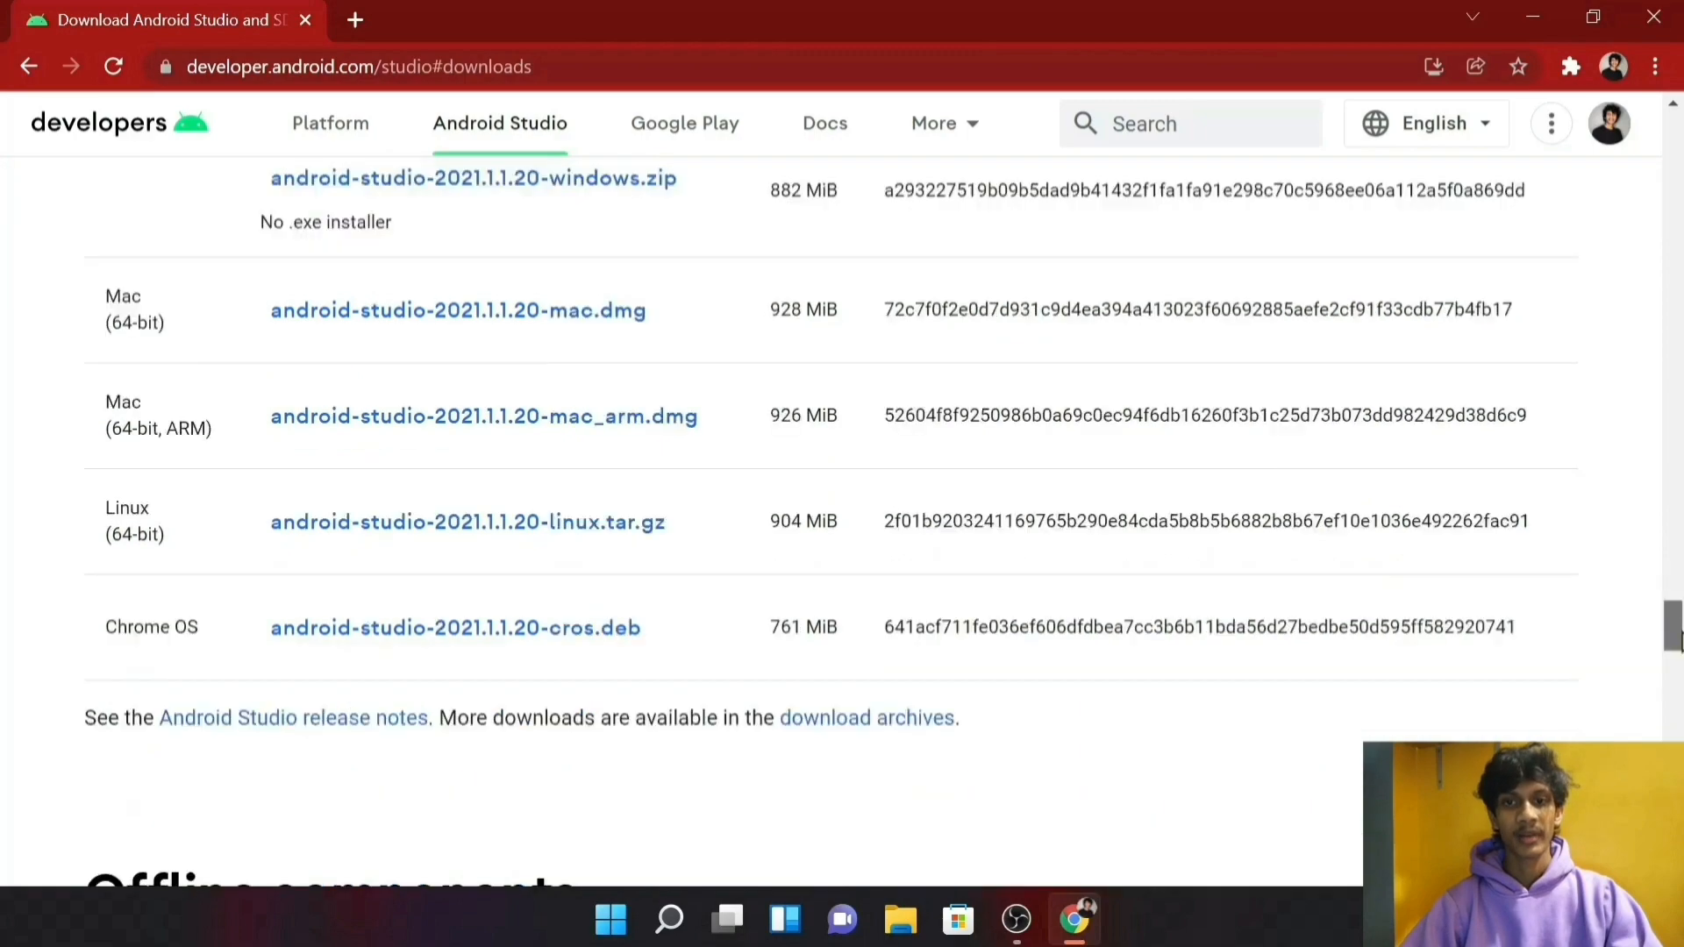
scroll("down", 3)
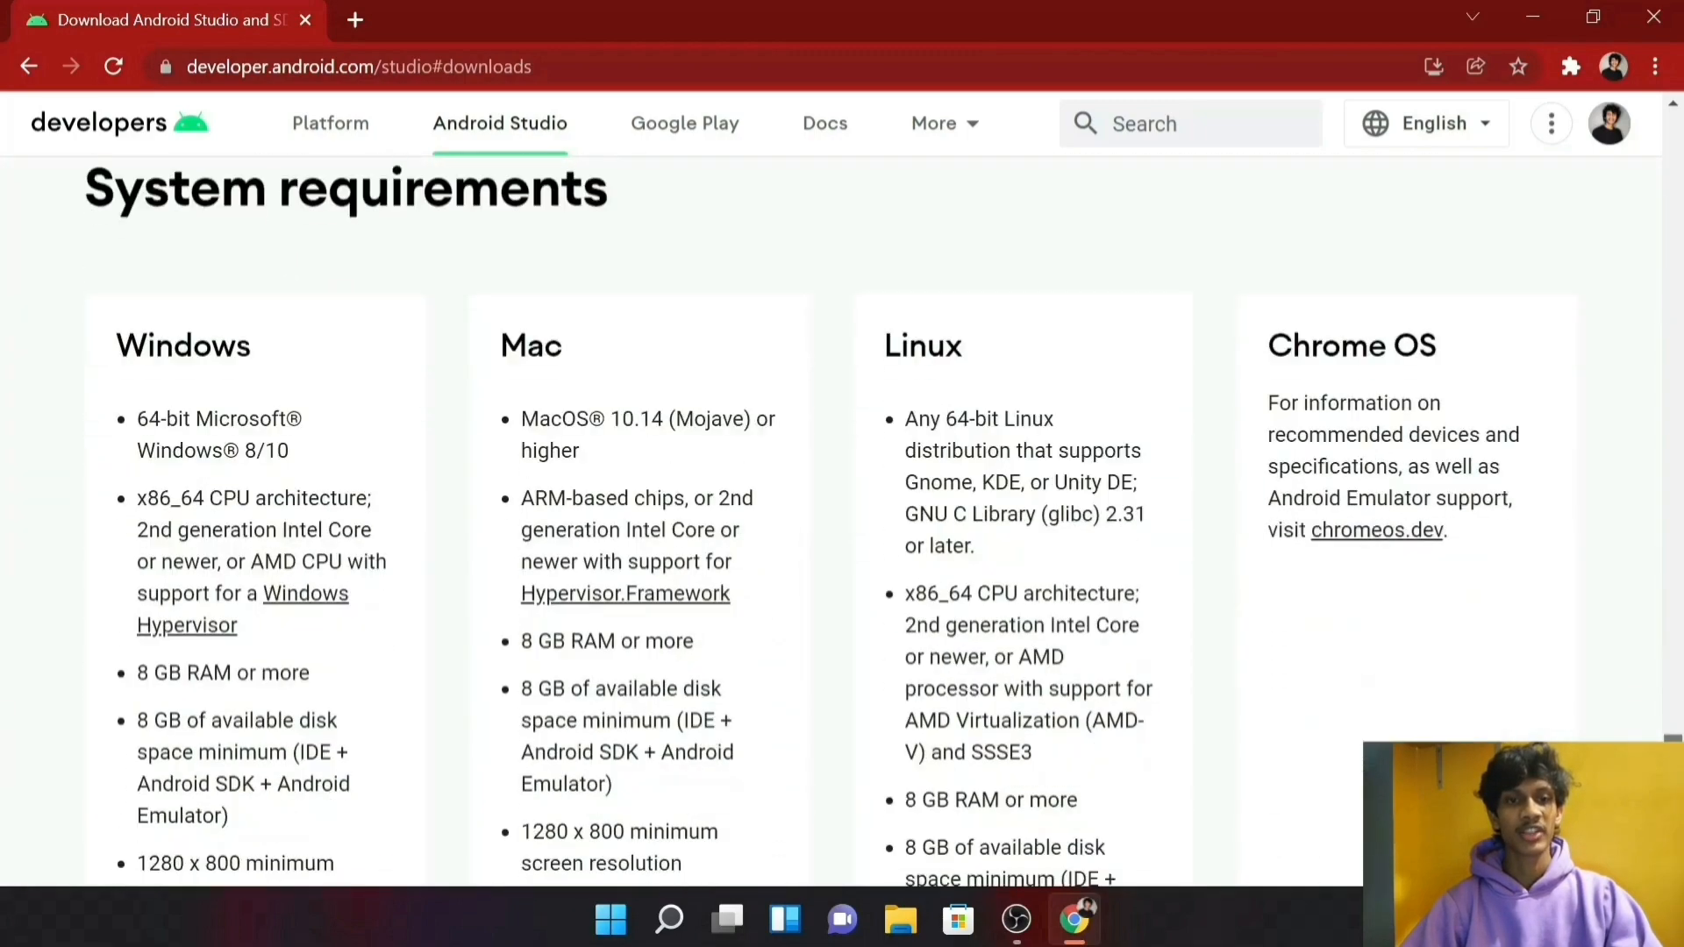
scroll("down", 3)
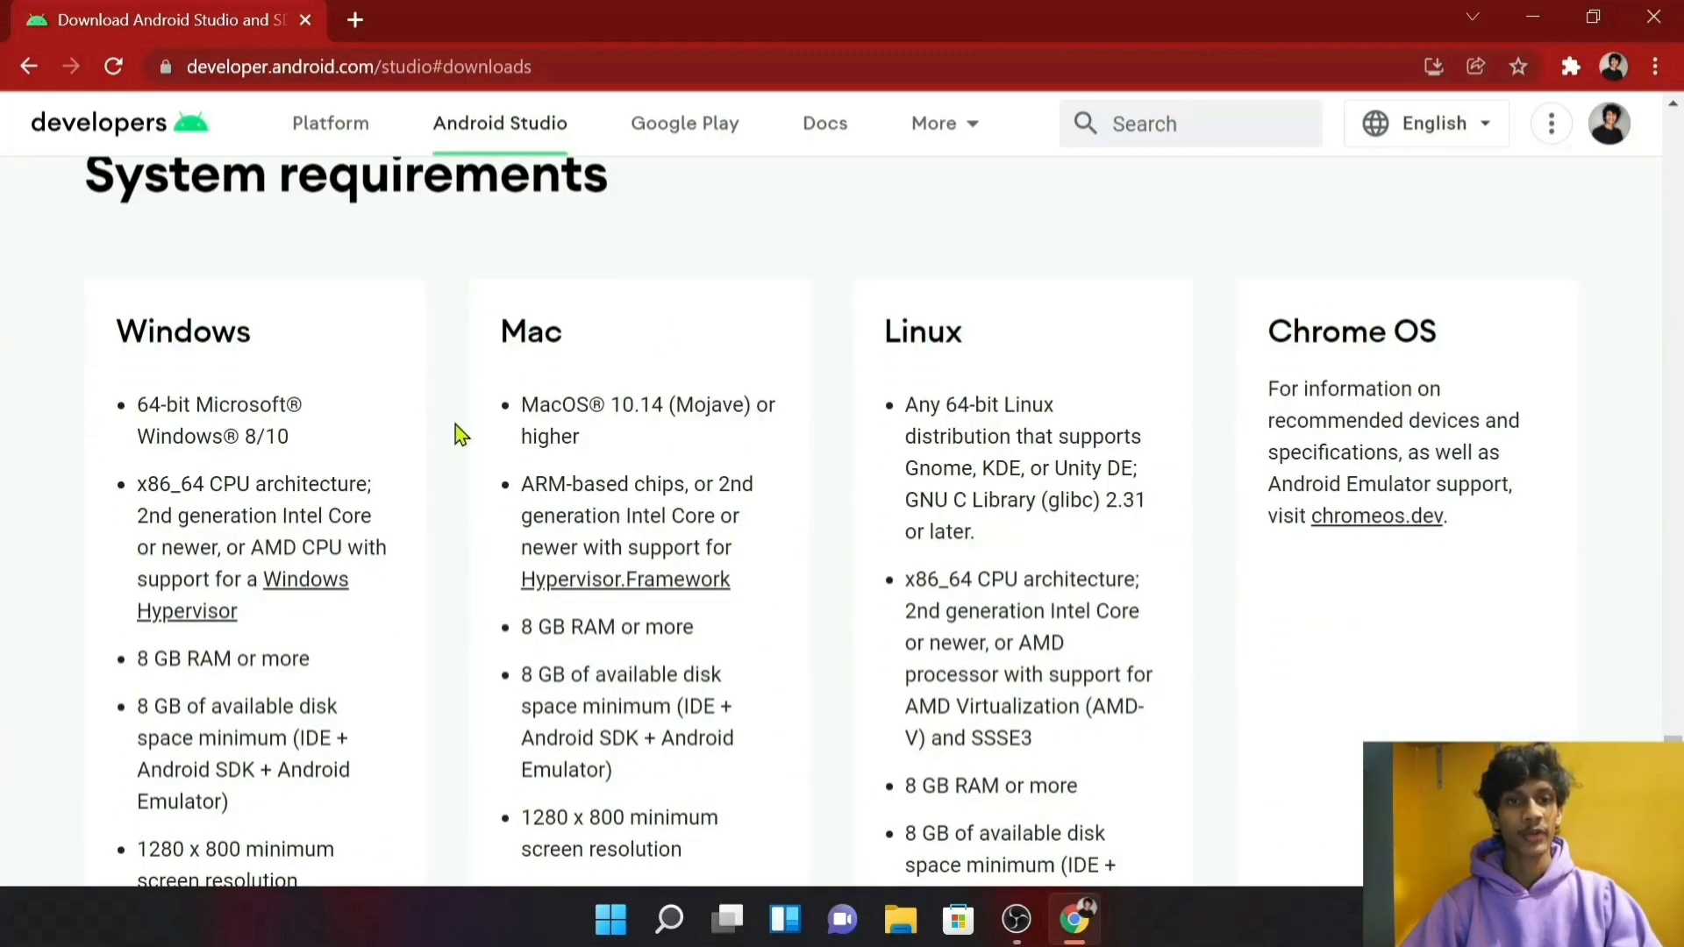
scroll("down", 3)
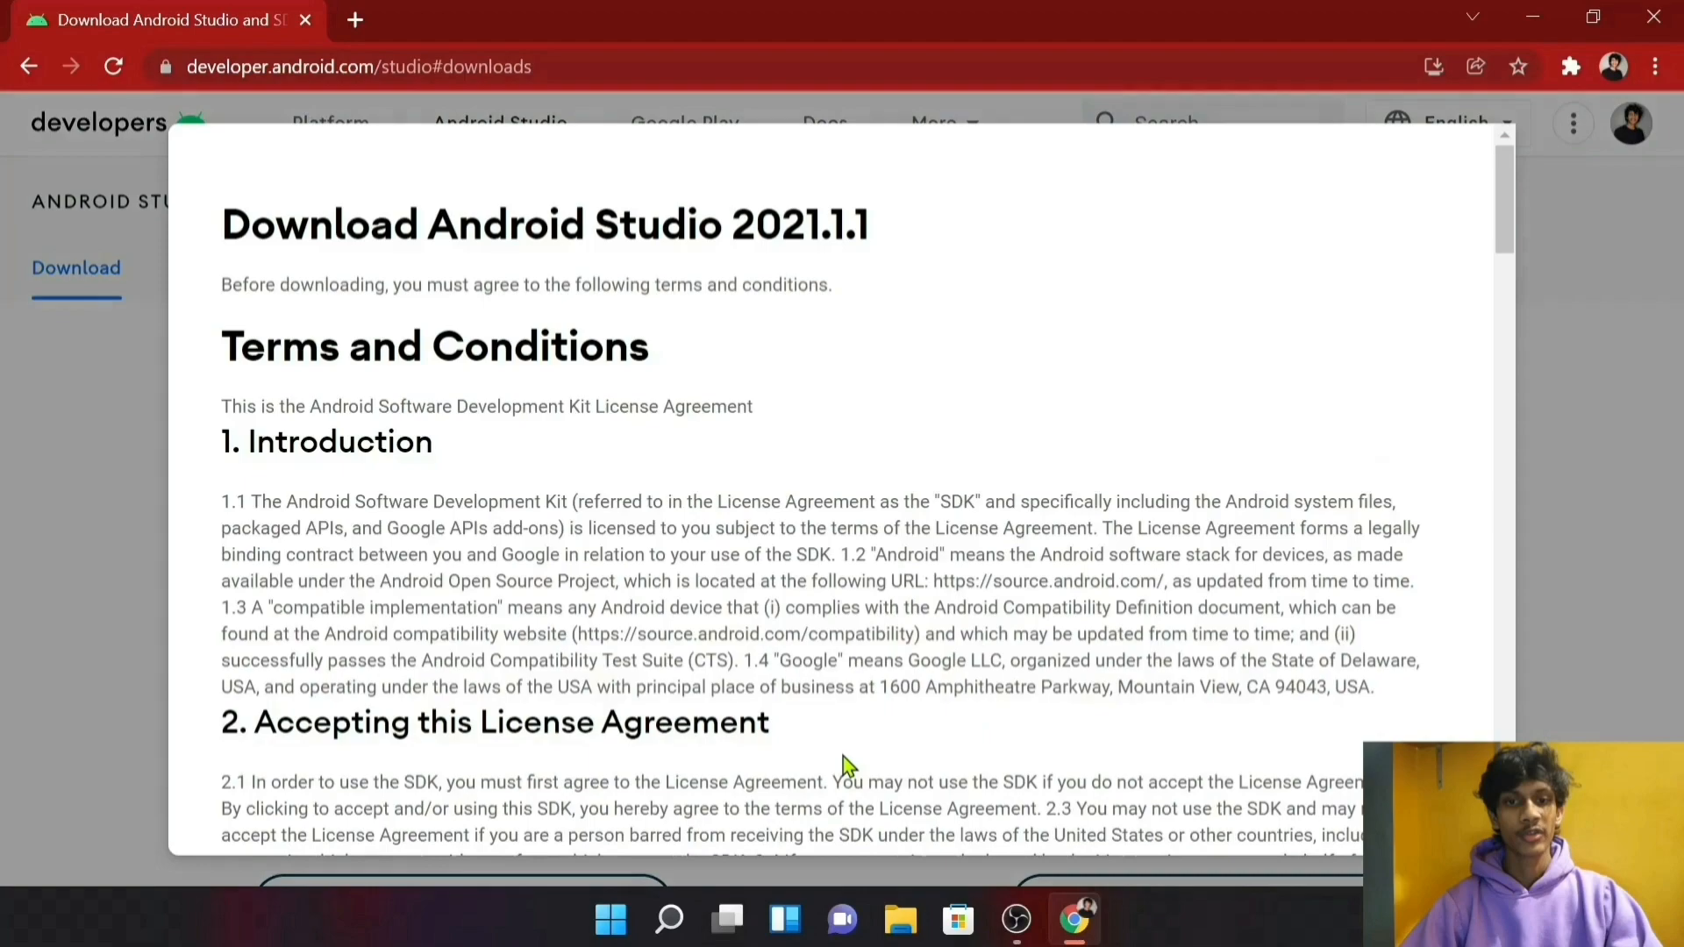
mouse_move(283, 534)
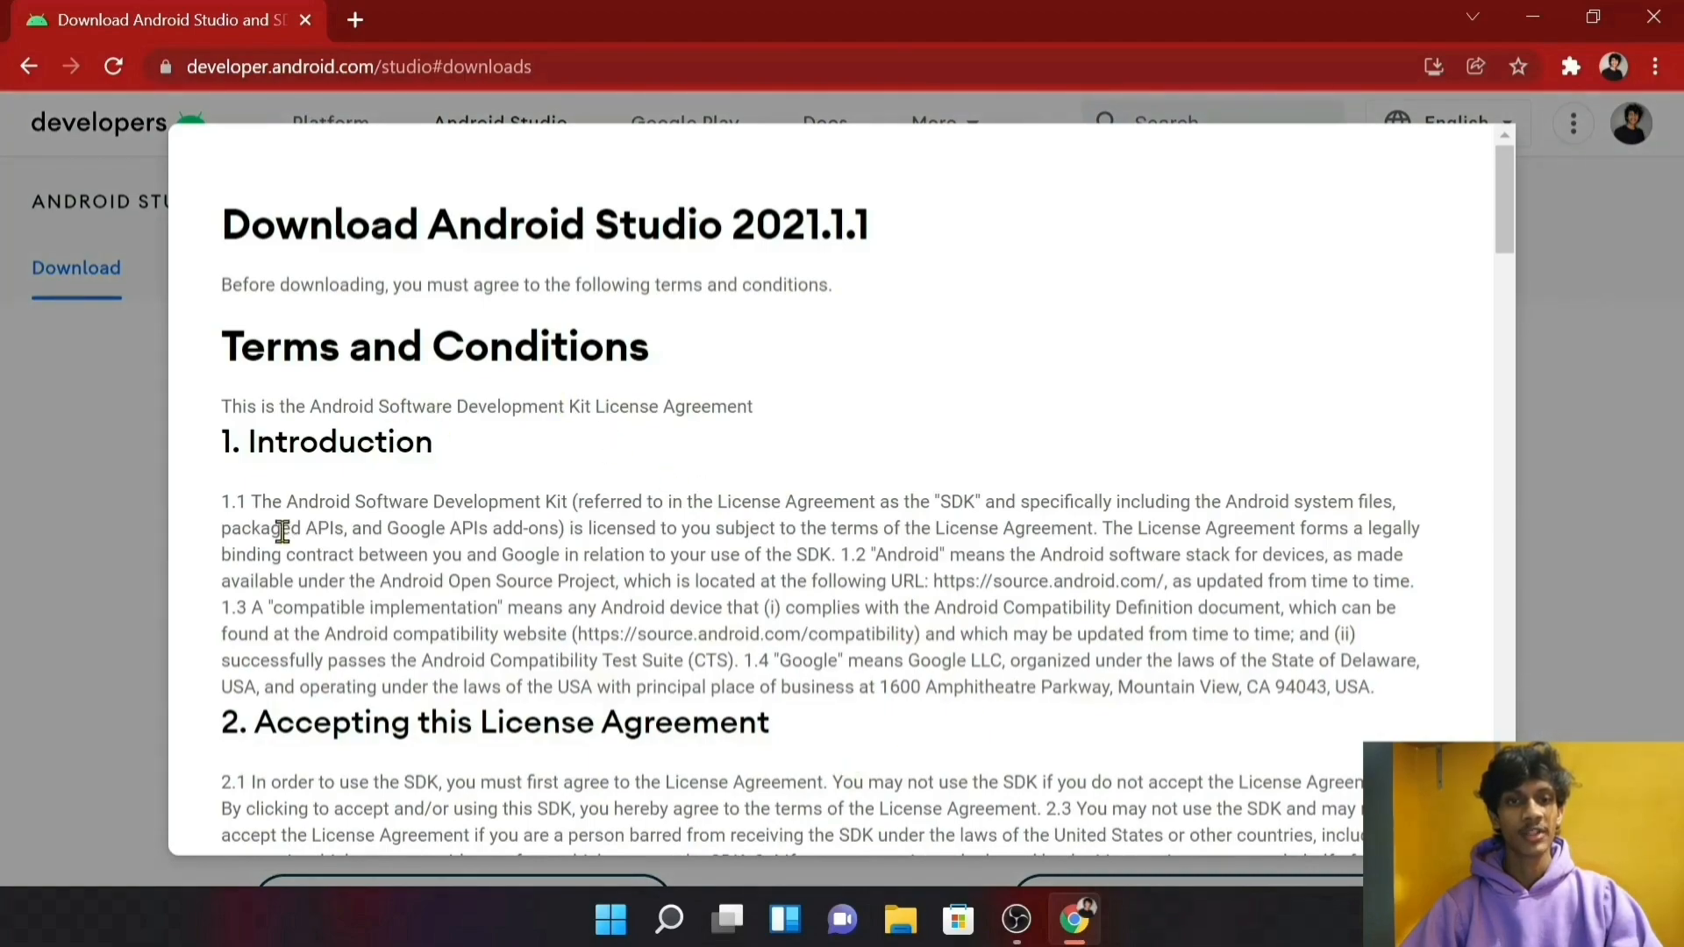
Step: Agree to the license terms and start downloading Android Studio 2021.1.1 for Windows
scroll("down", 3)
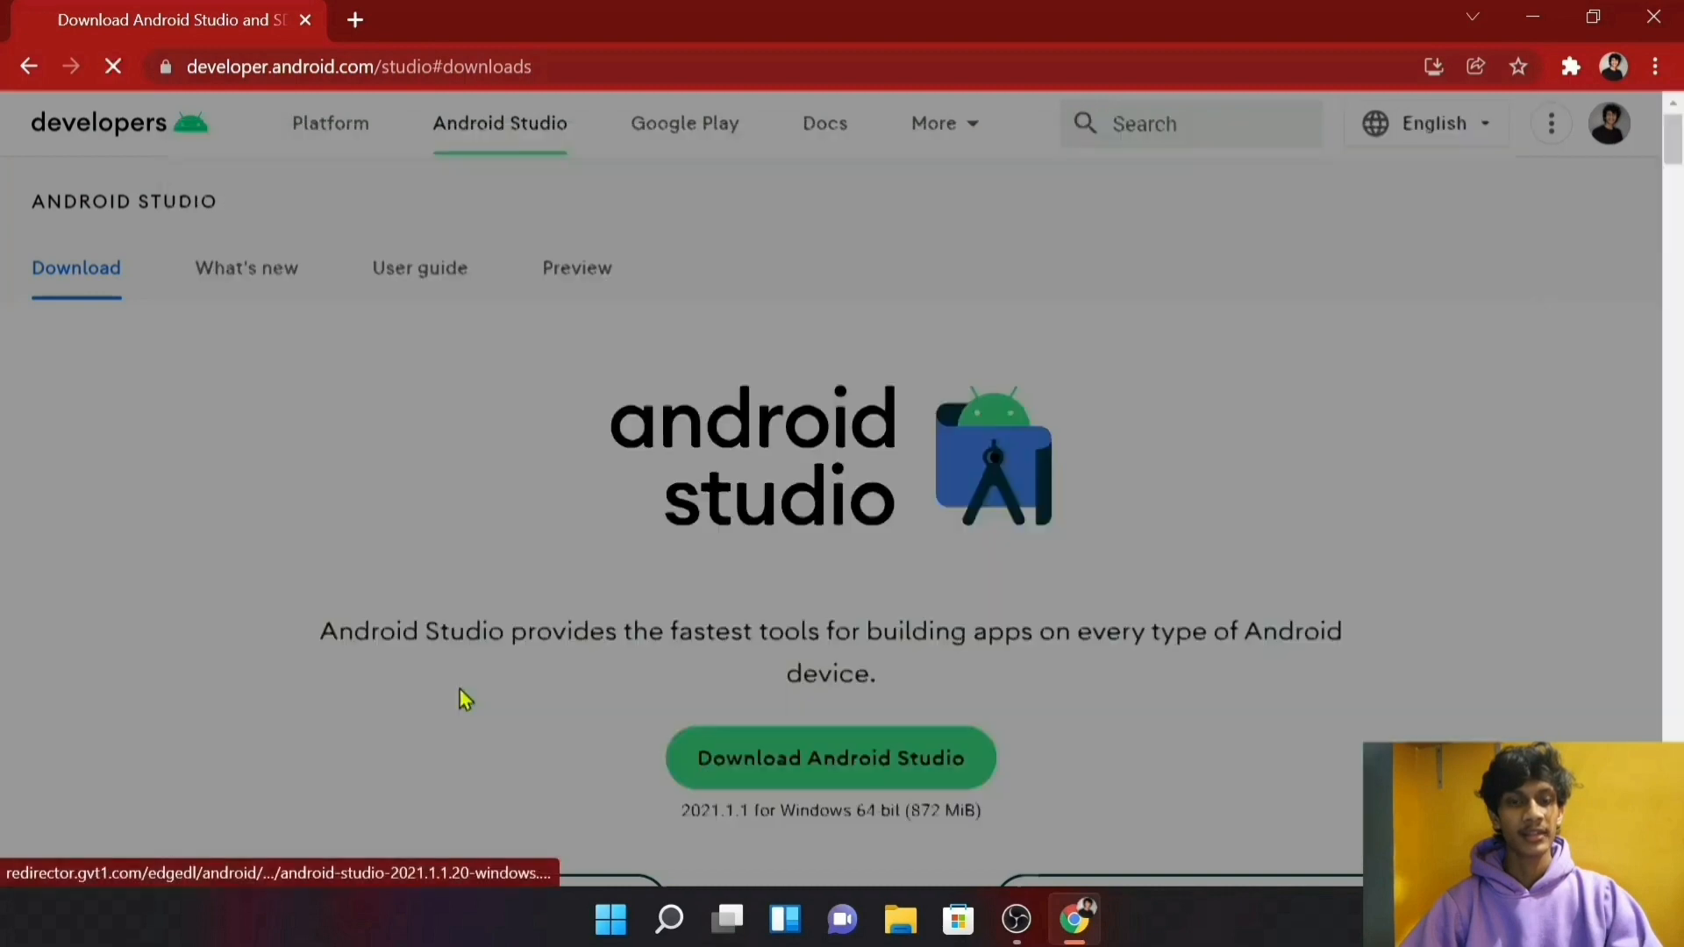
left_click(830, 758)
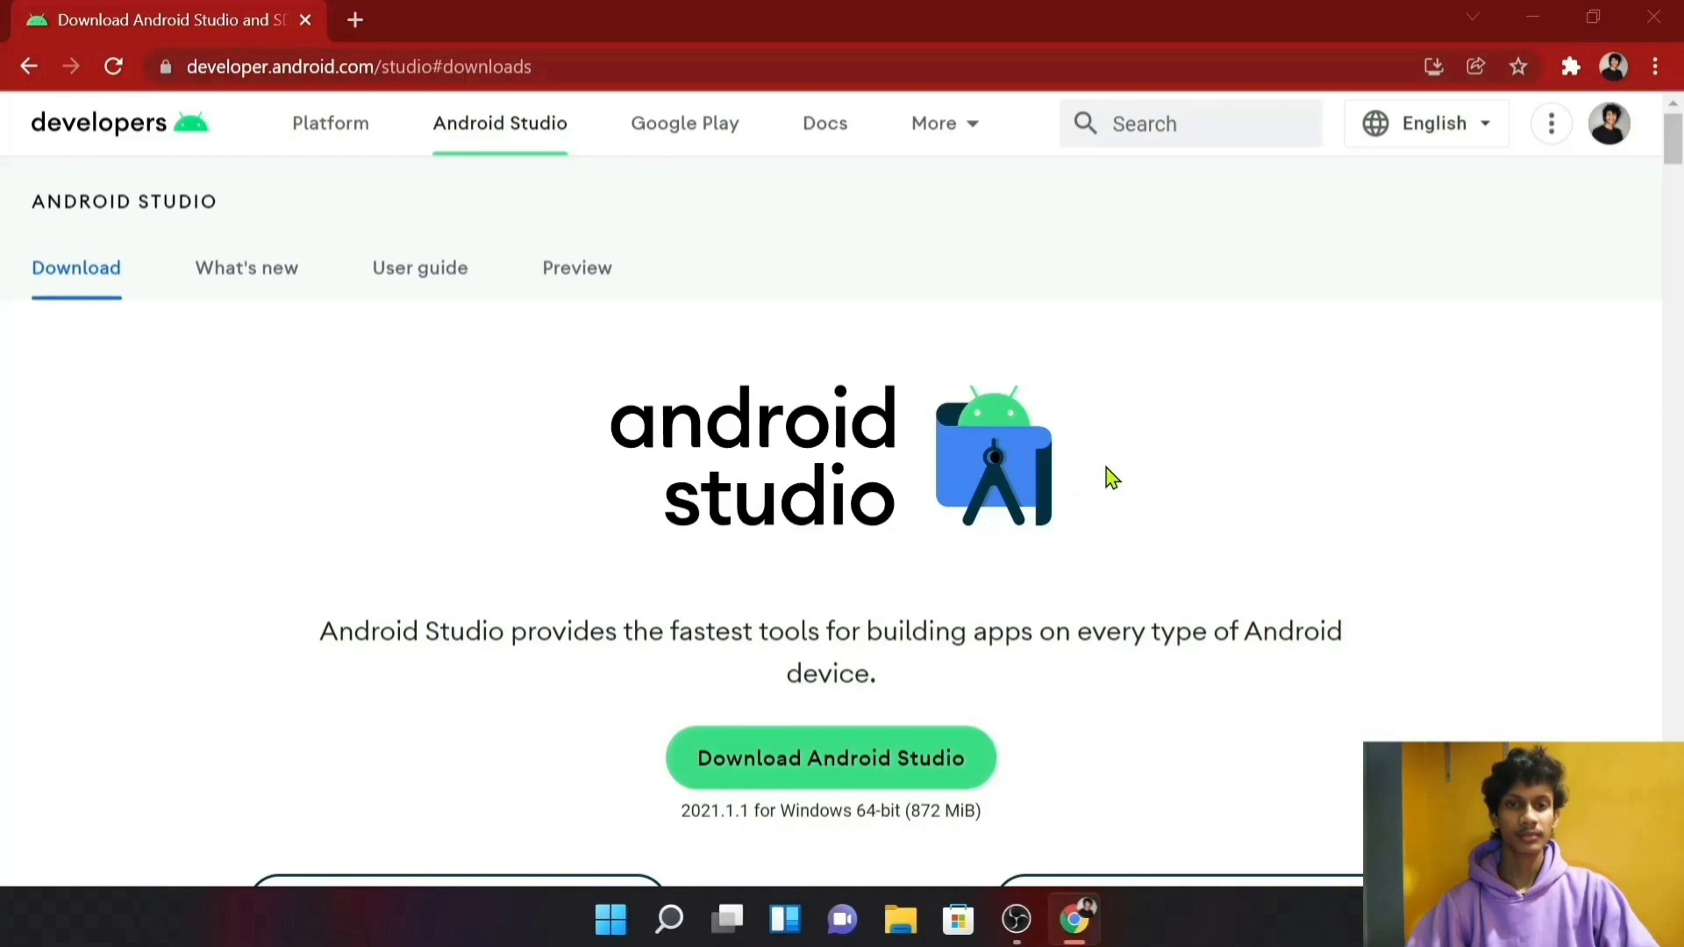
mouse_move(1102, 484)
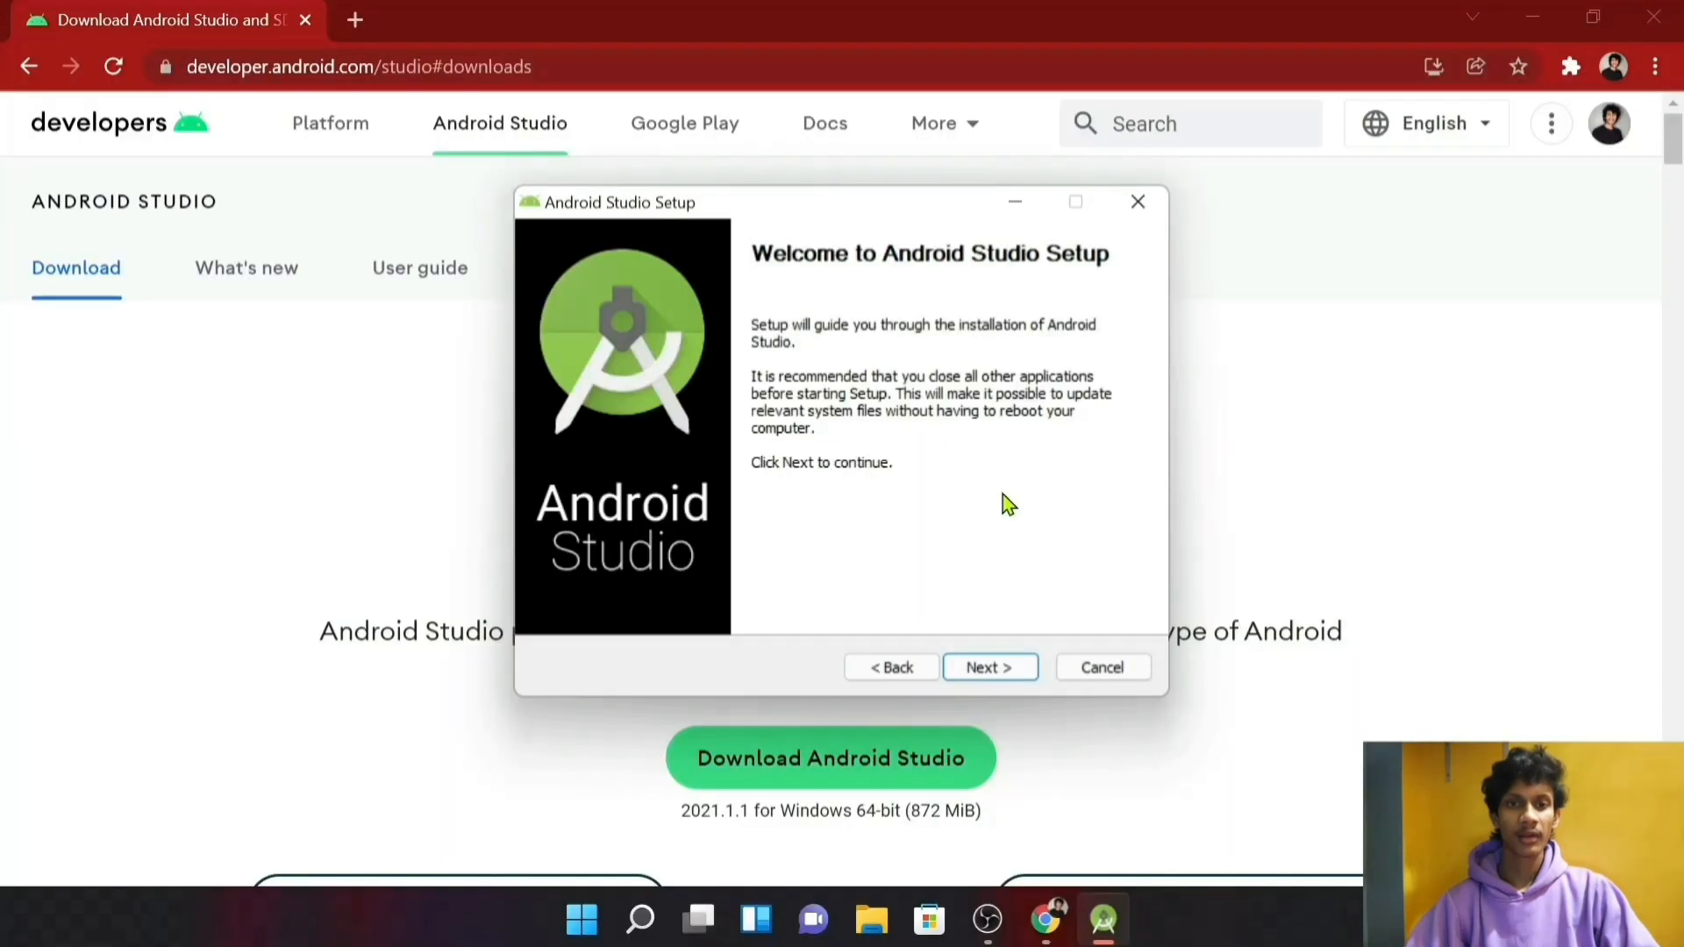
Step: Install Android Studio with both default components in the default location and finish with Start Android Studio checked
left_click(989, 667)
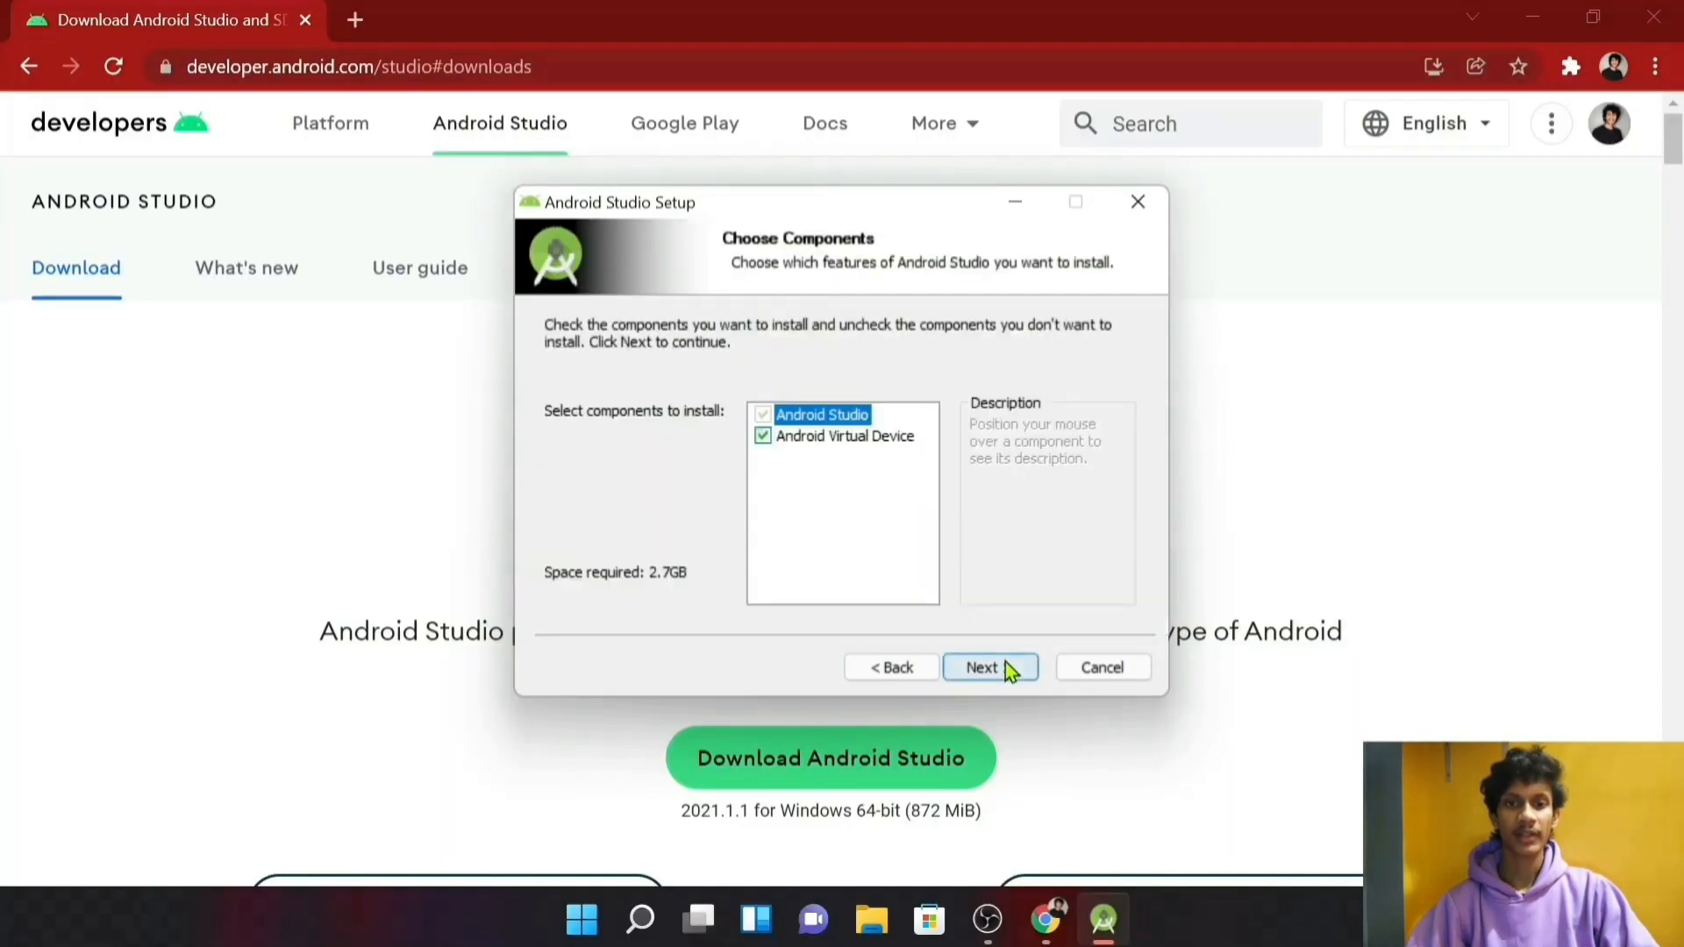
mouse_move(779, 443)
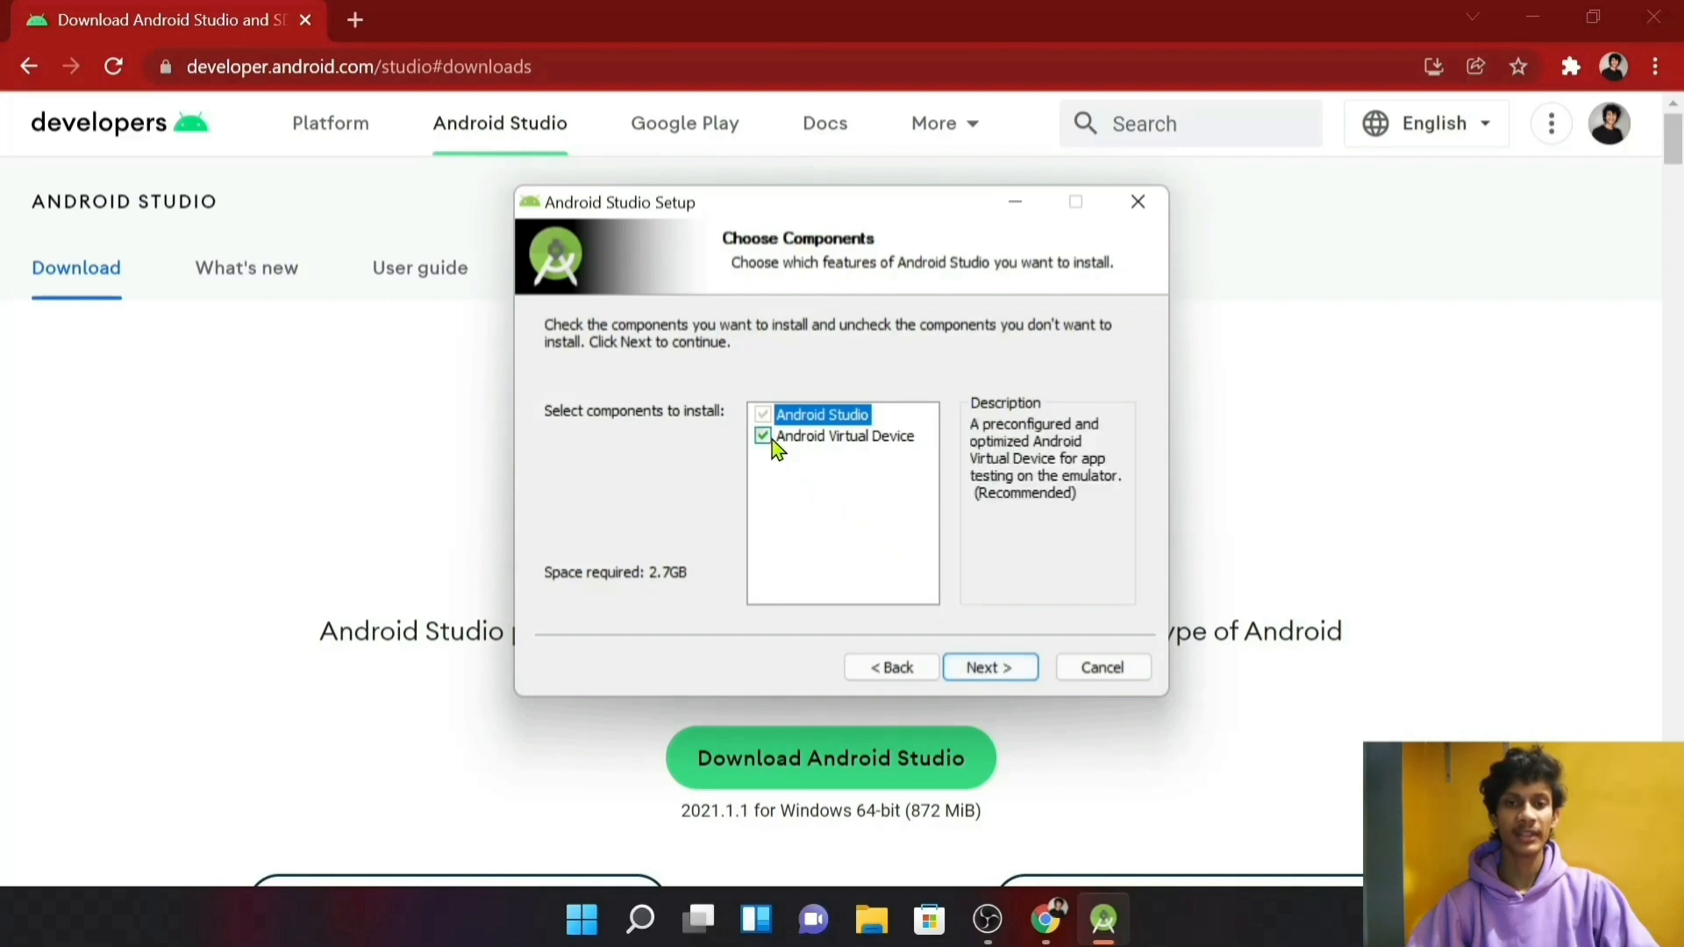
mouse_move(1063, 702)
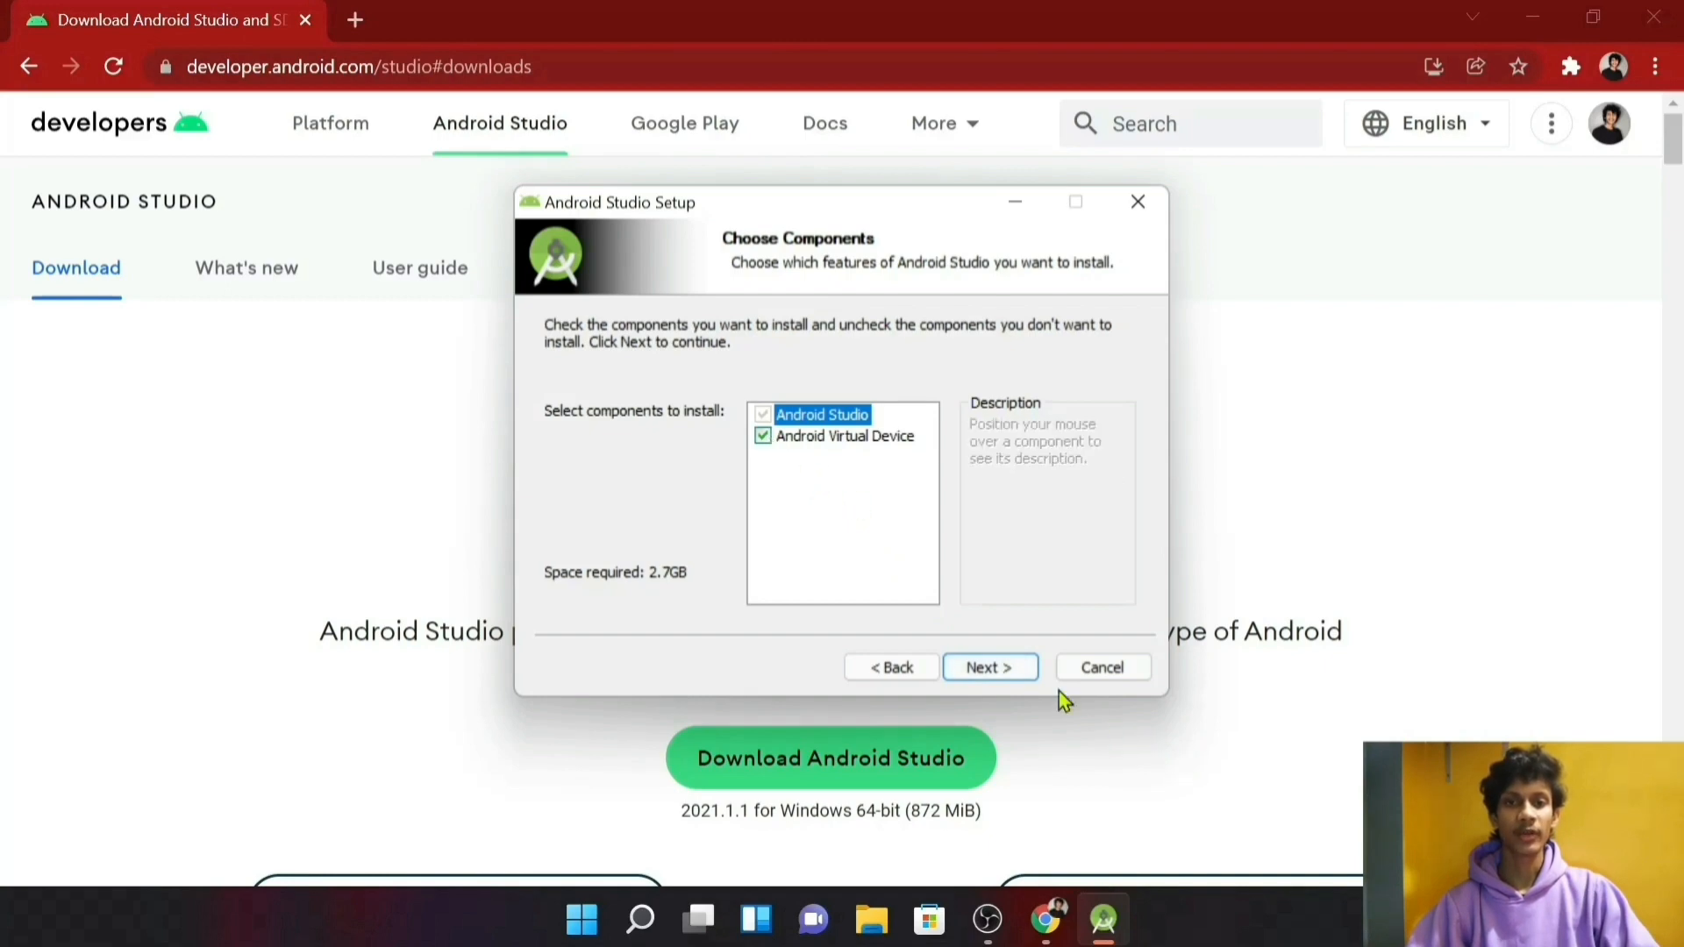
left_click(989, 666)
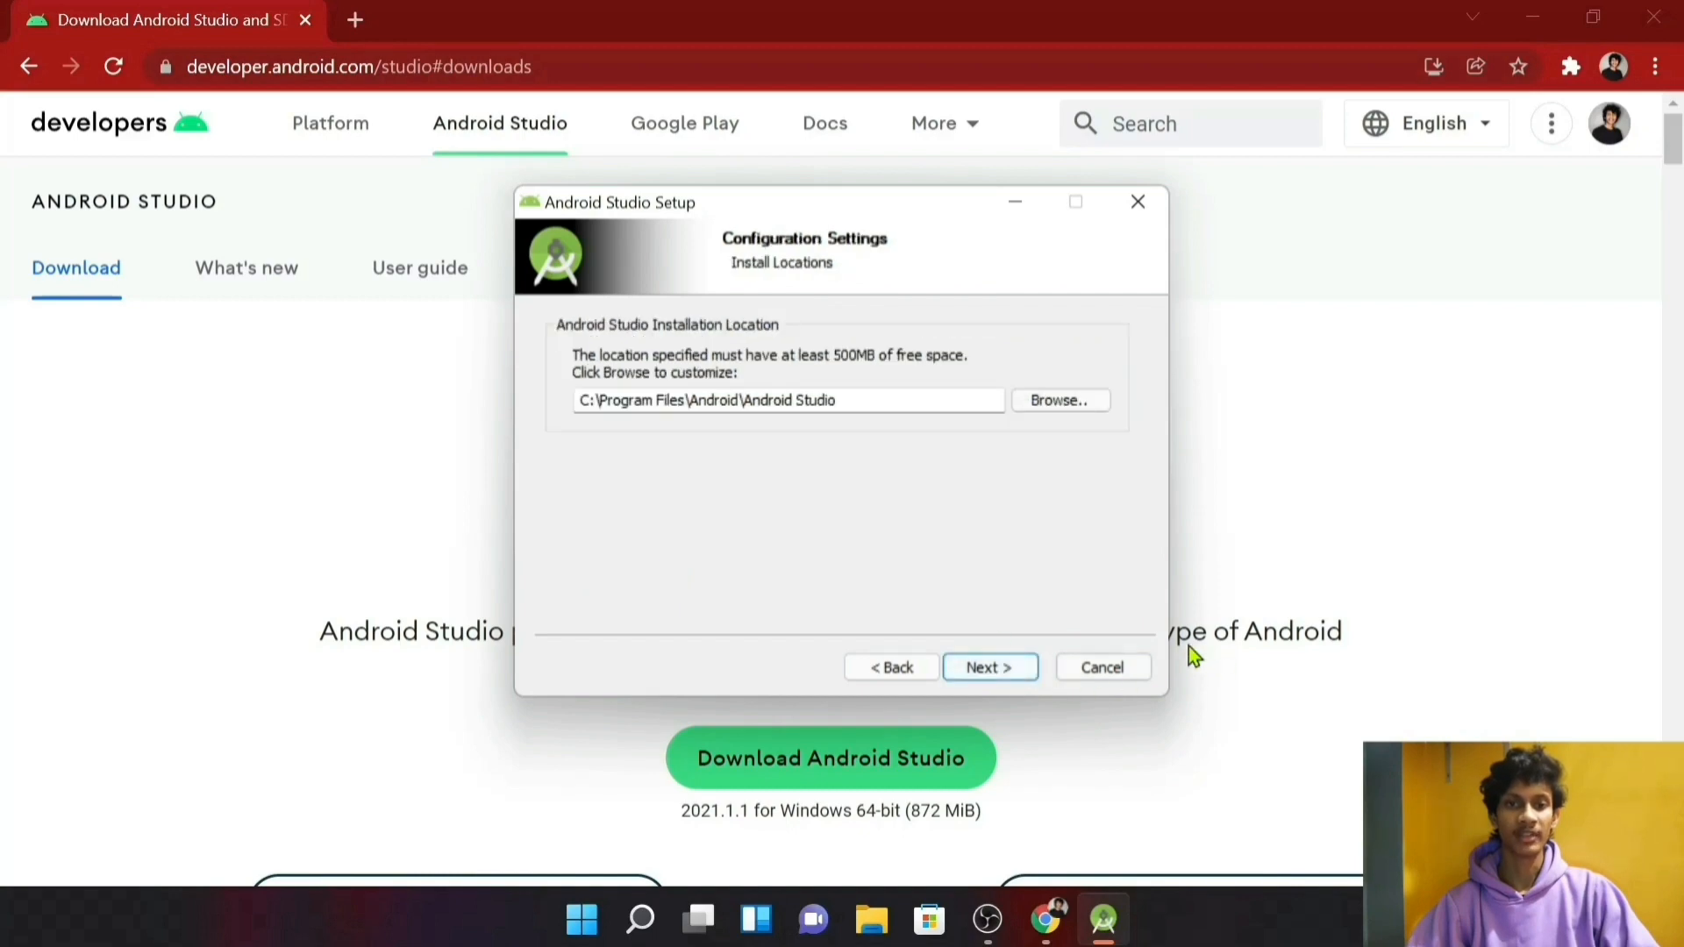
left_click(990, 667)
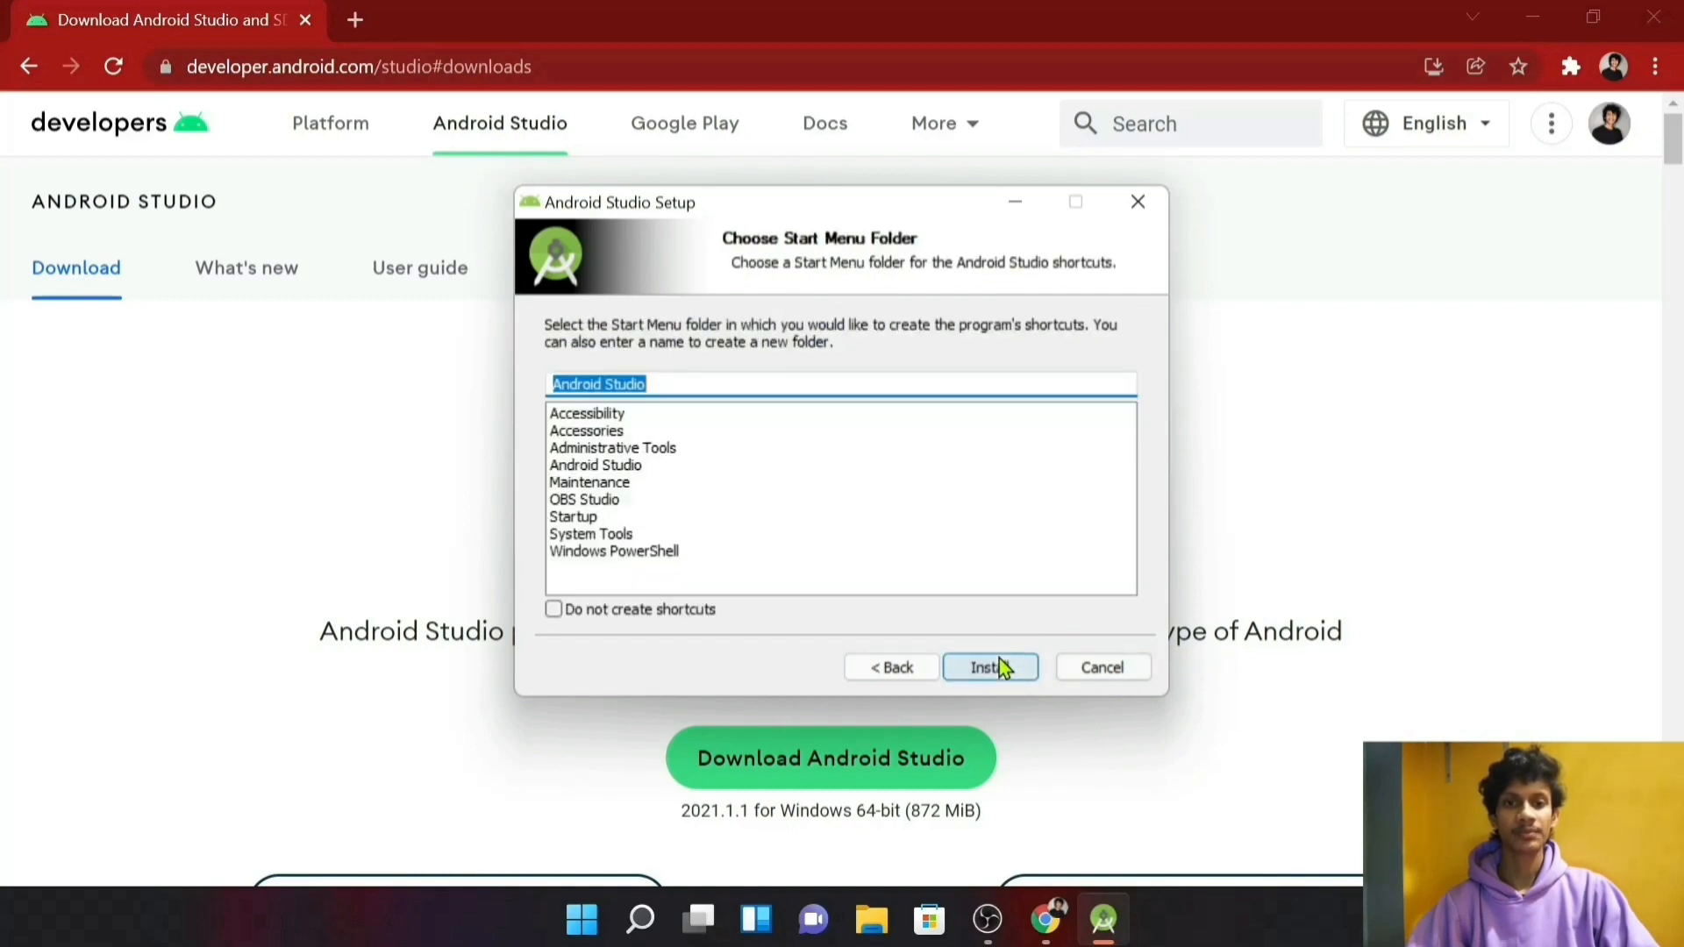
left_click(990, 667)
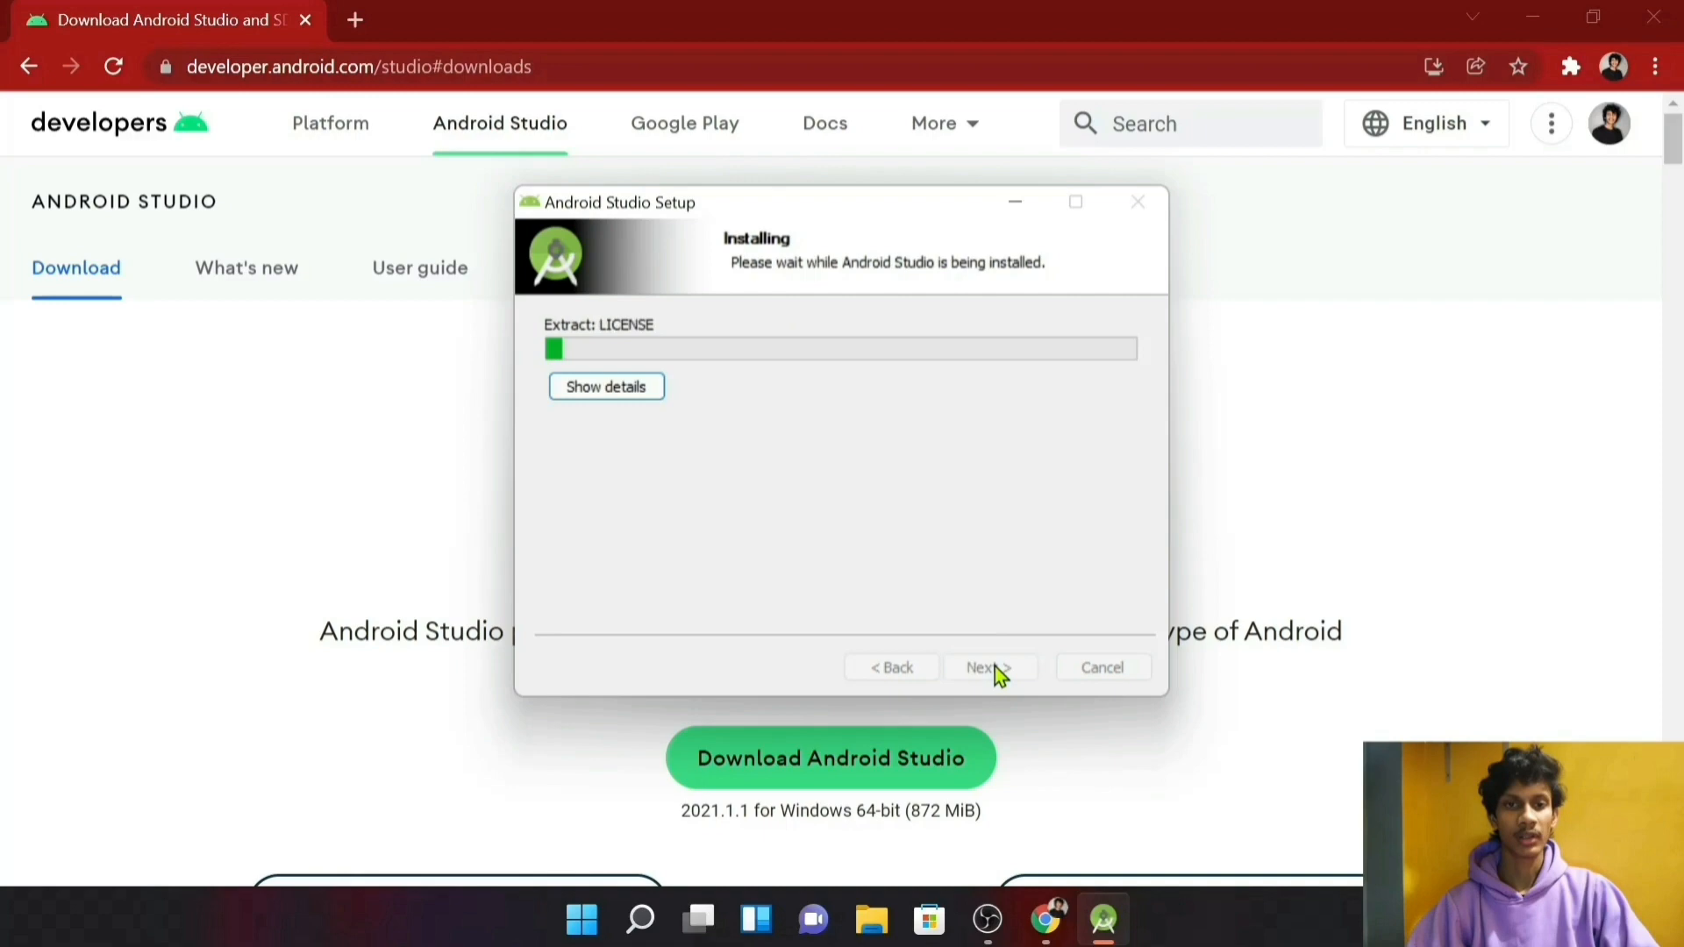
mouse_move(1064, 526)
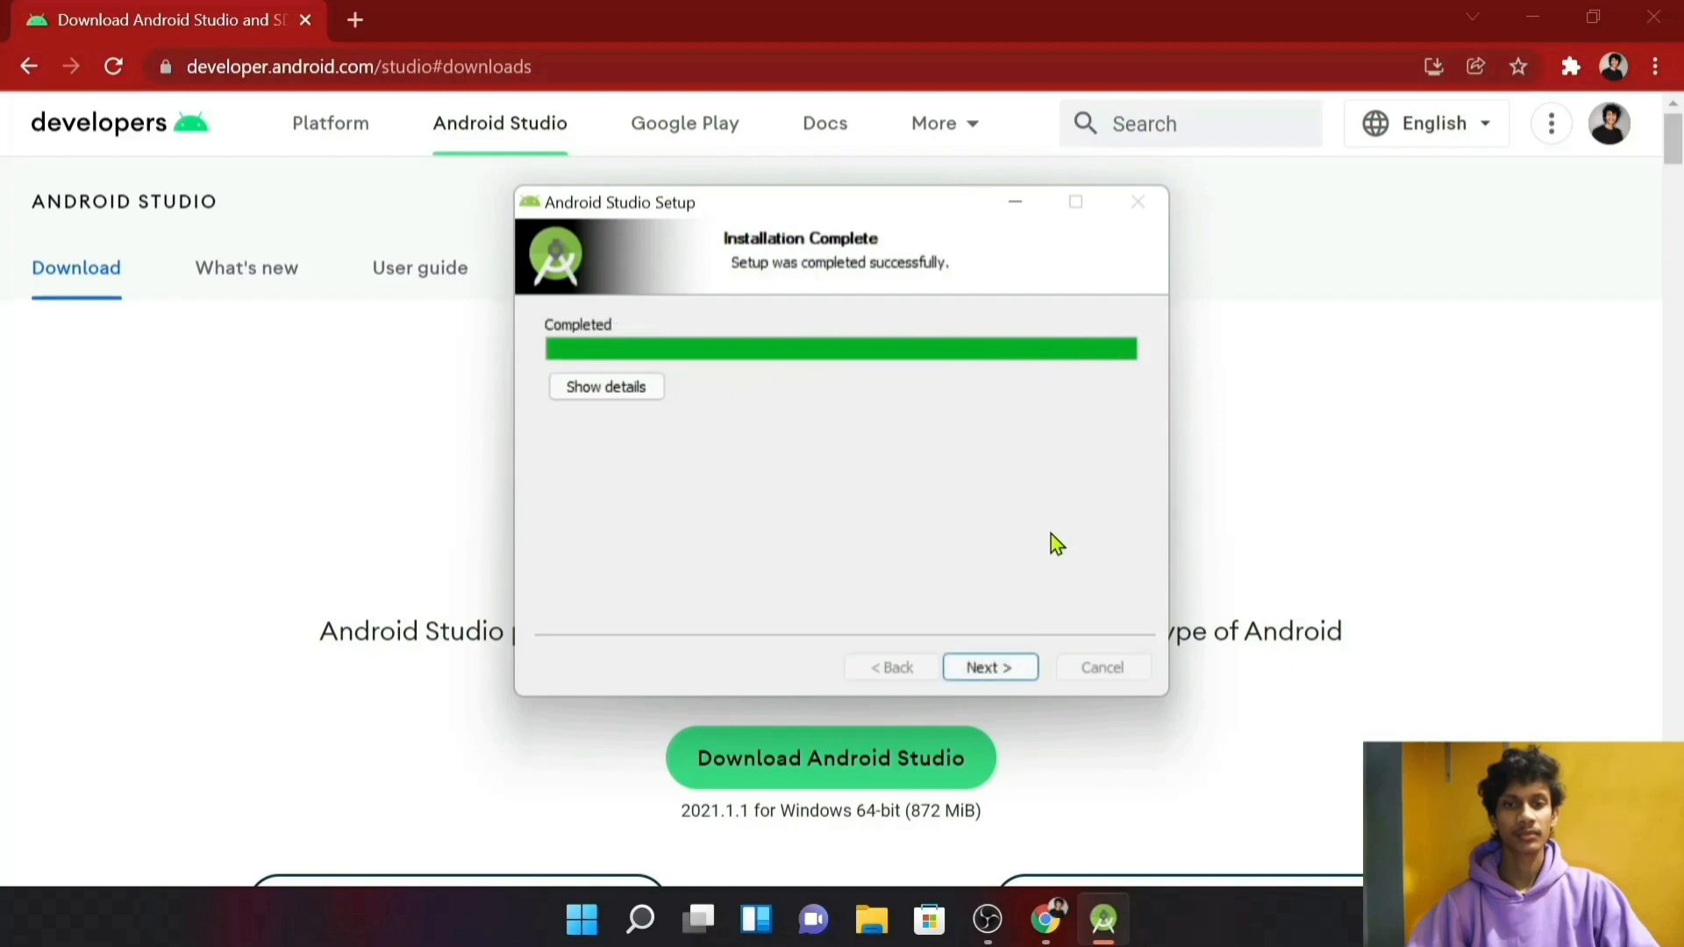
left_click(989, 667)
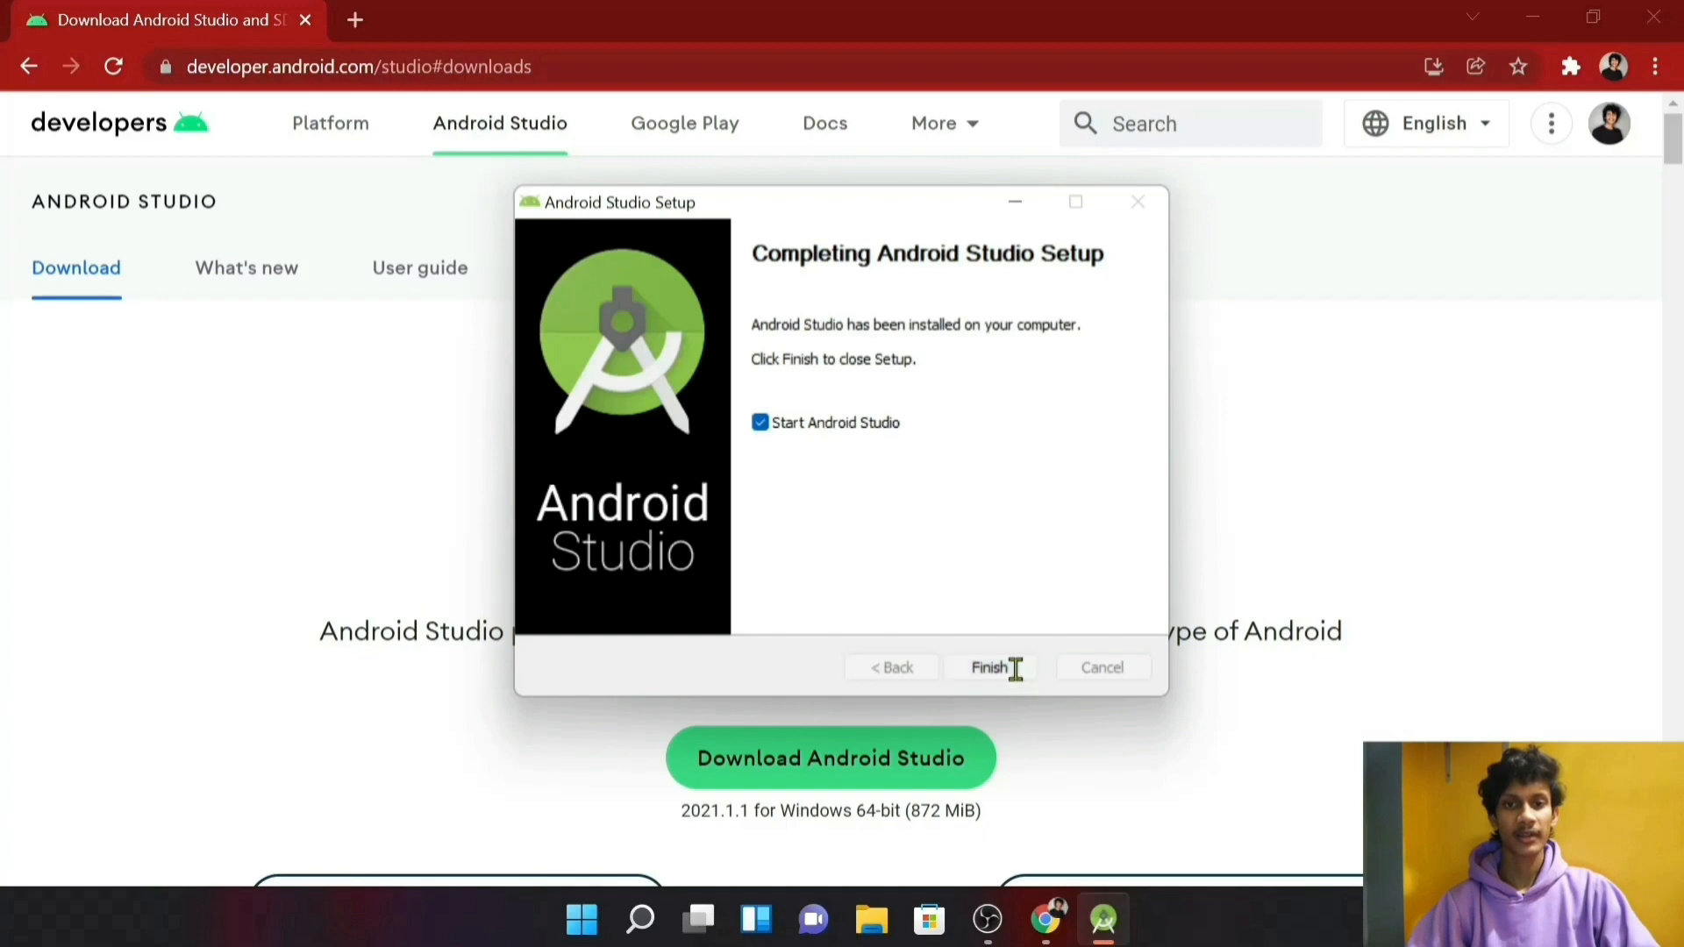
left_click(990, 666)
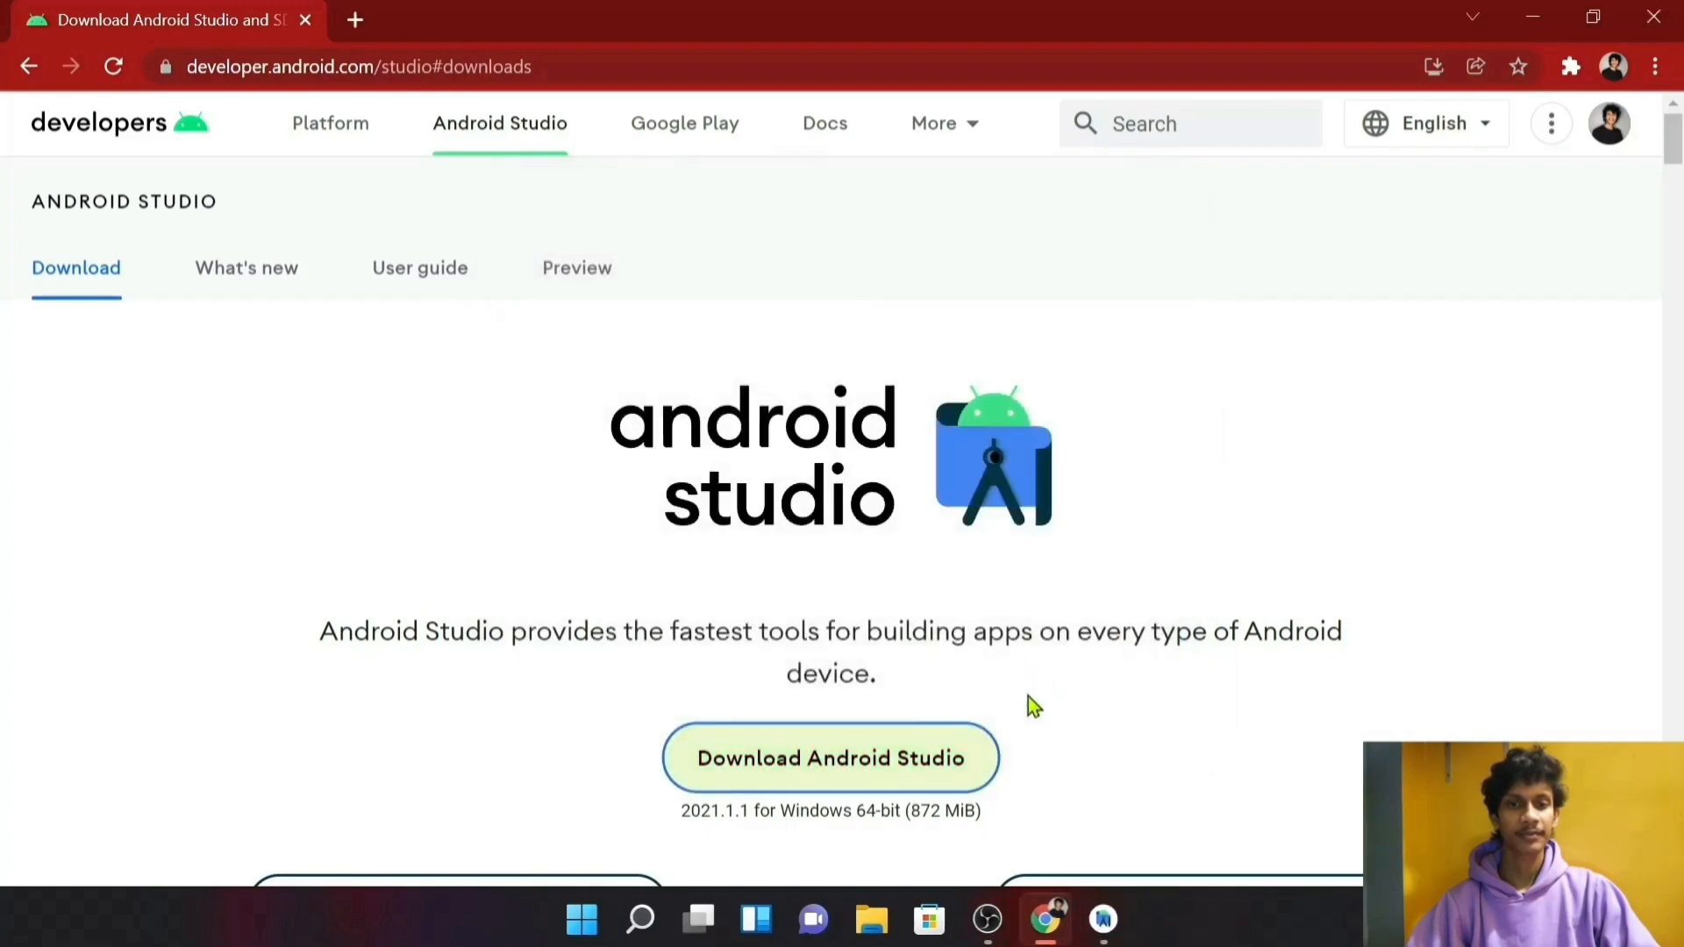
Step: Start Android Studio fresh, keeping 'Do not import settings'
left_click(1102, 920)
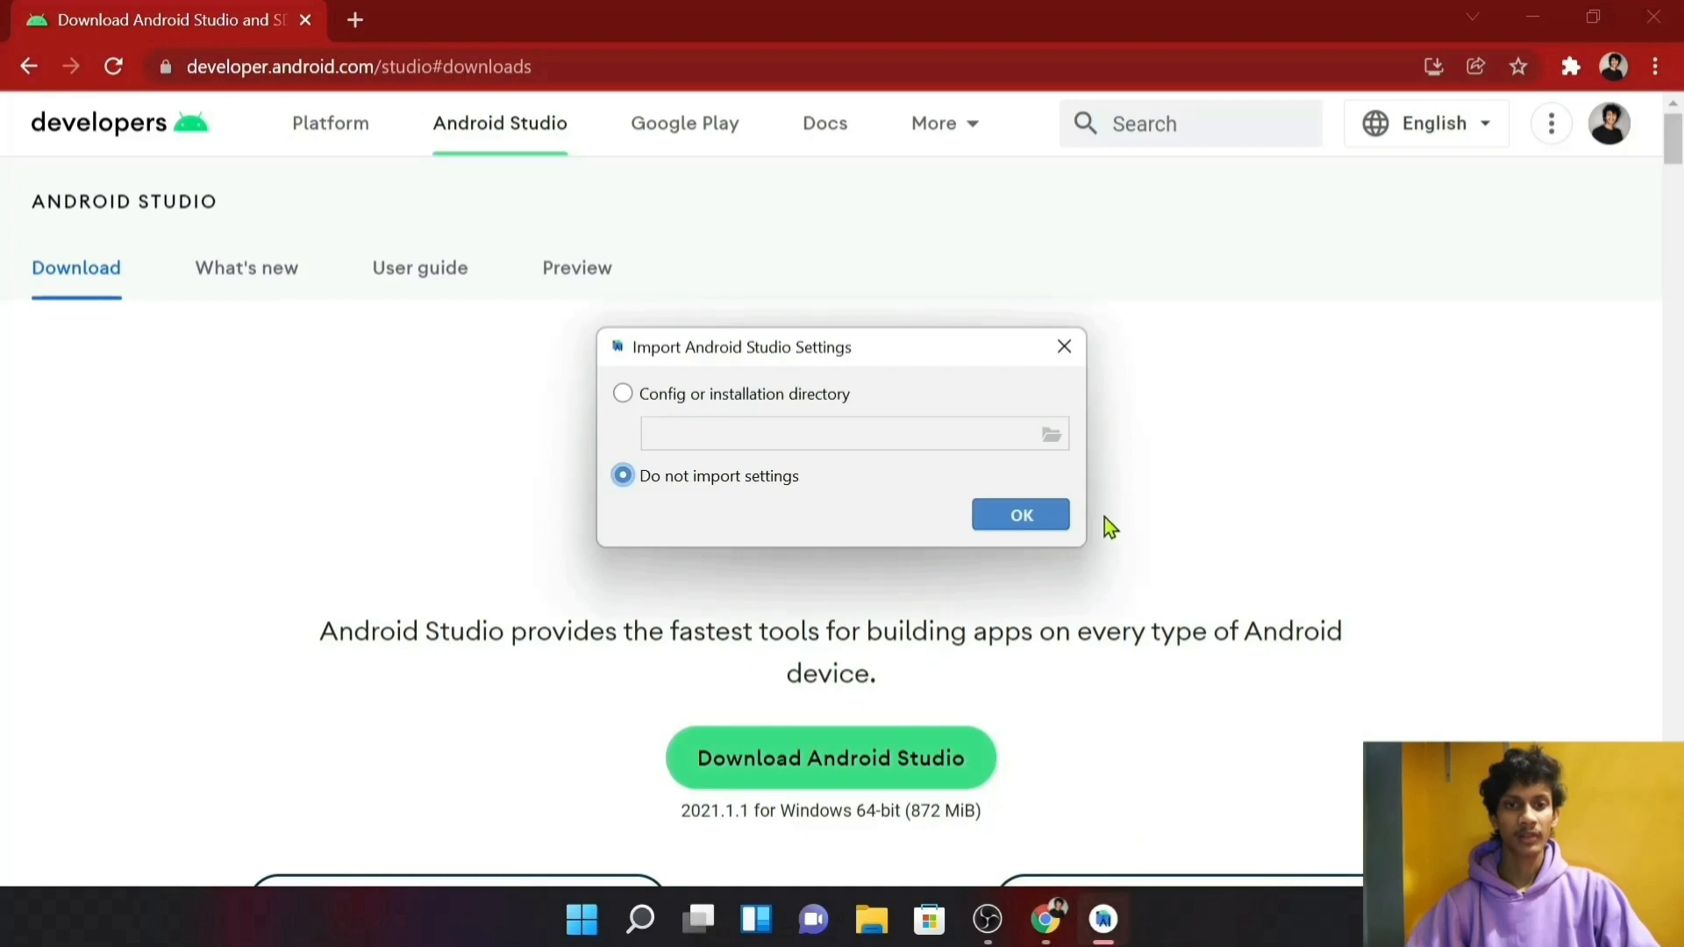
mouse_move(734, 361)
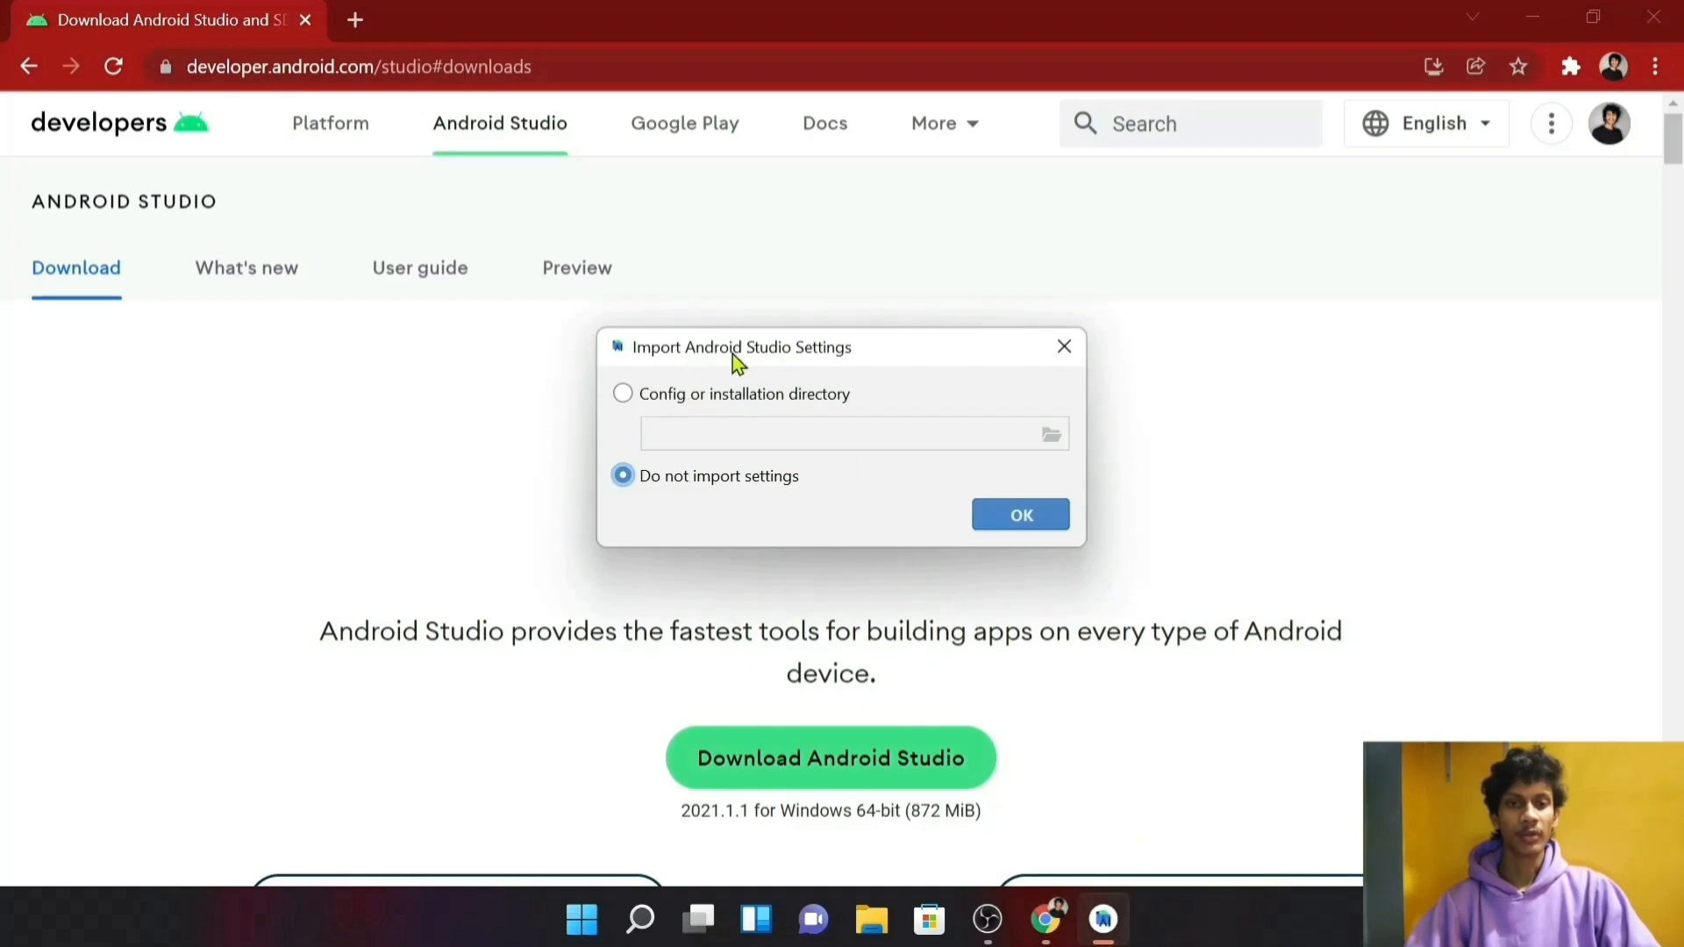
mouse_move(756, 510)
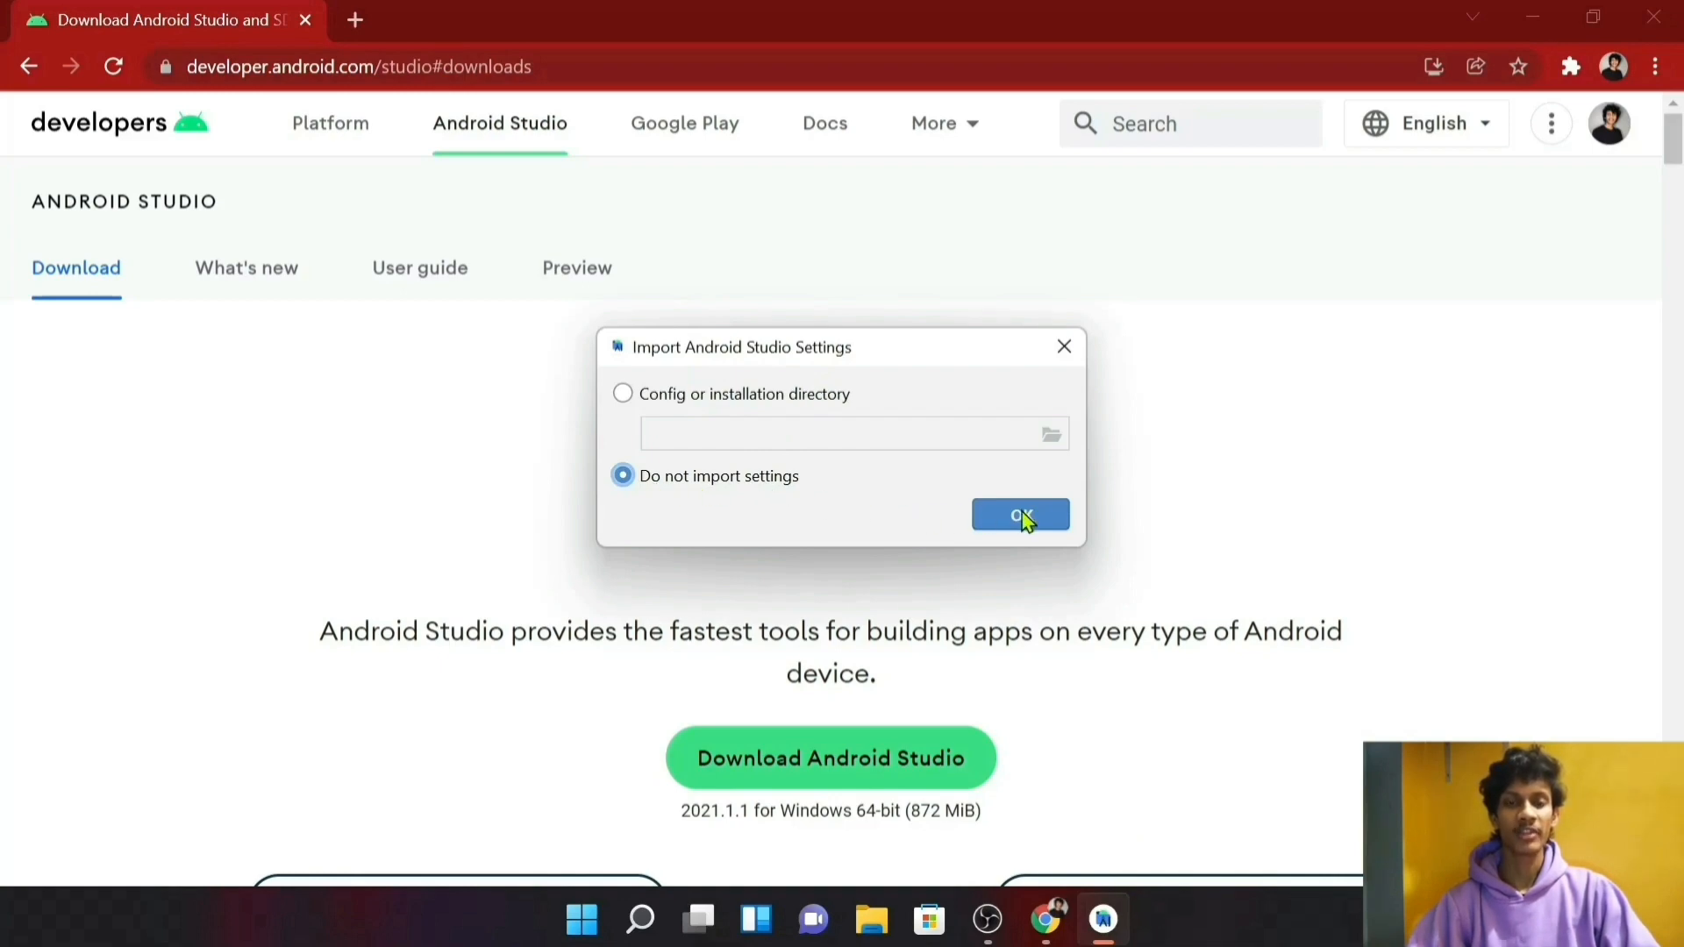
left_click(1021, 516)
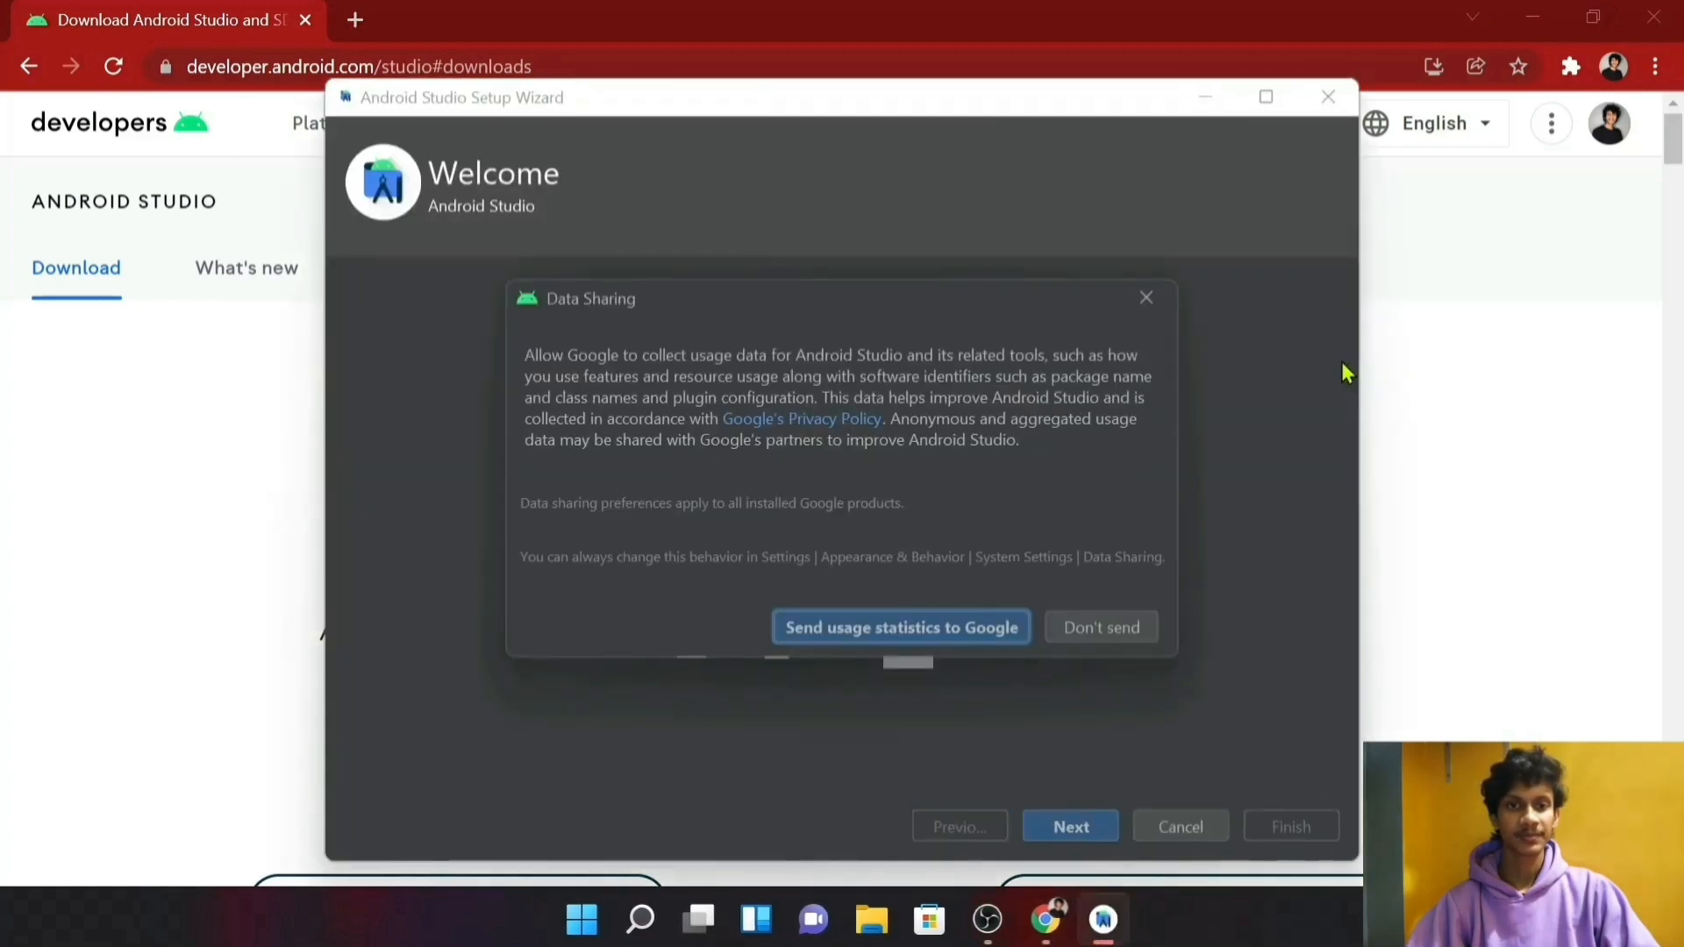
mouse_move(915, 582)
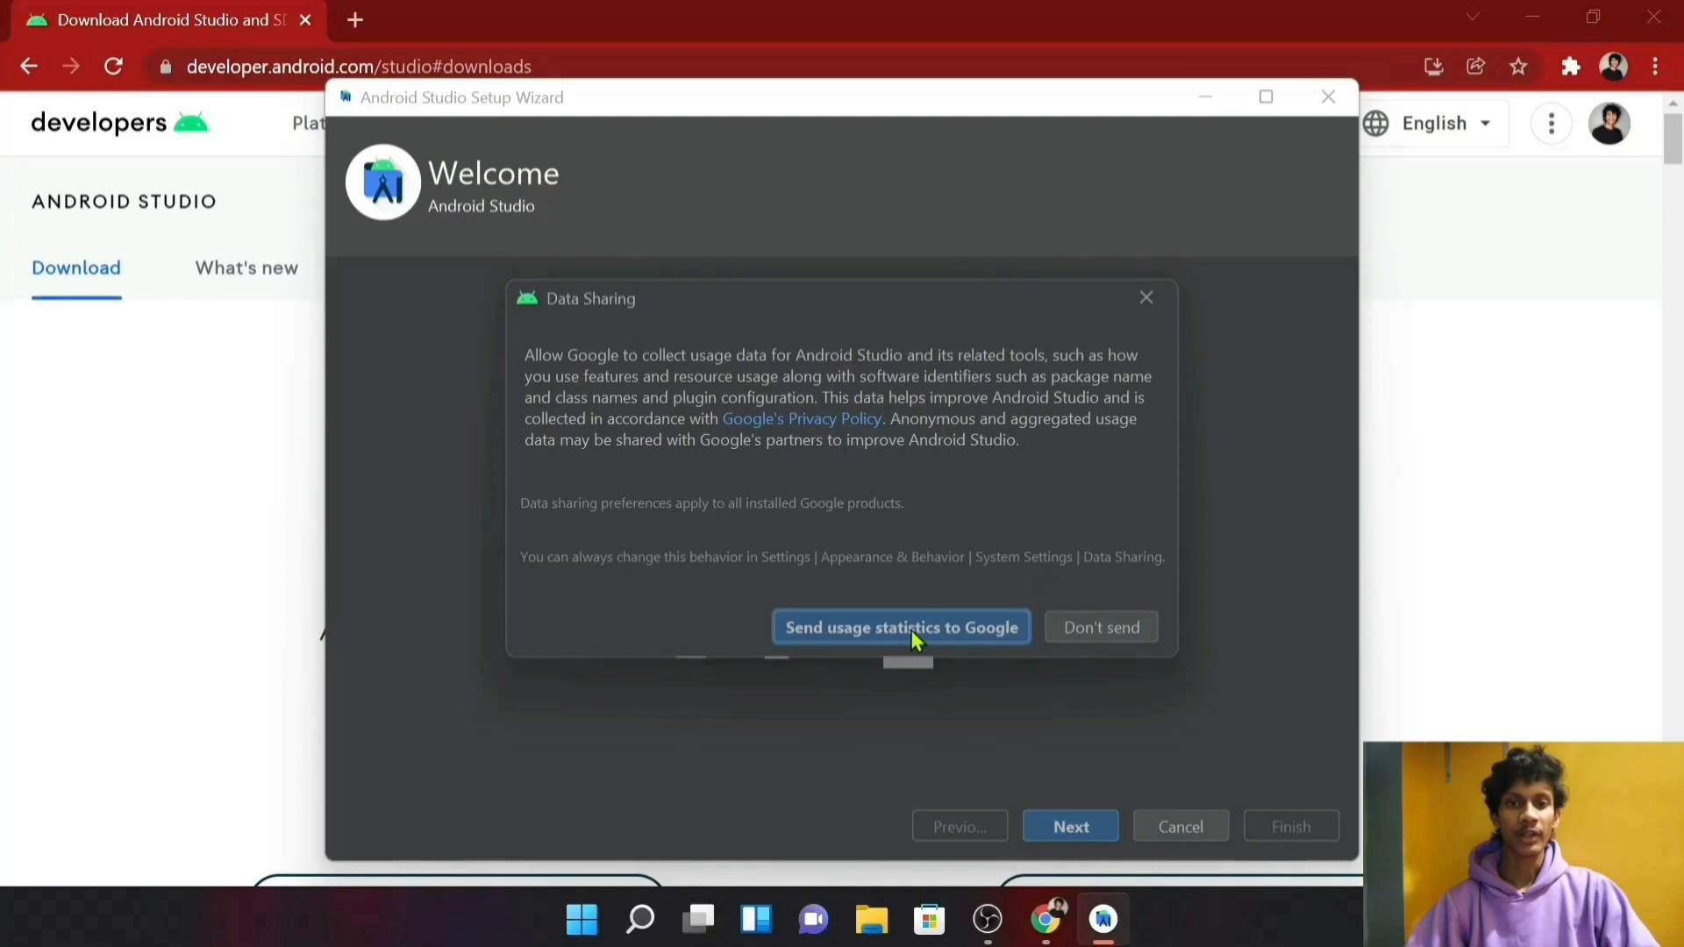
Step: Share usage statistics with Google, keep the Standard setup and Darcula theme, and confirm the settings summary
left_click(902, 626)
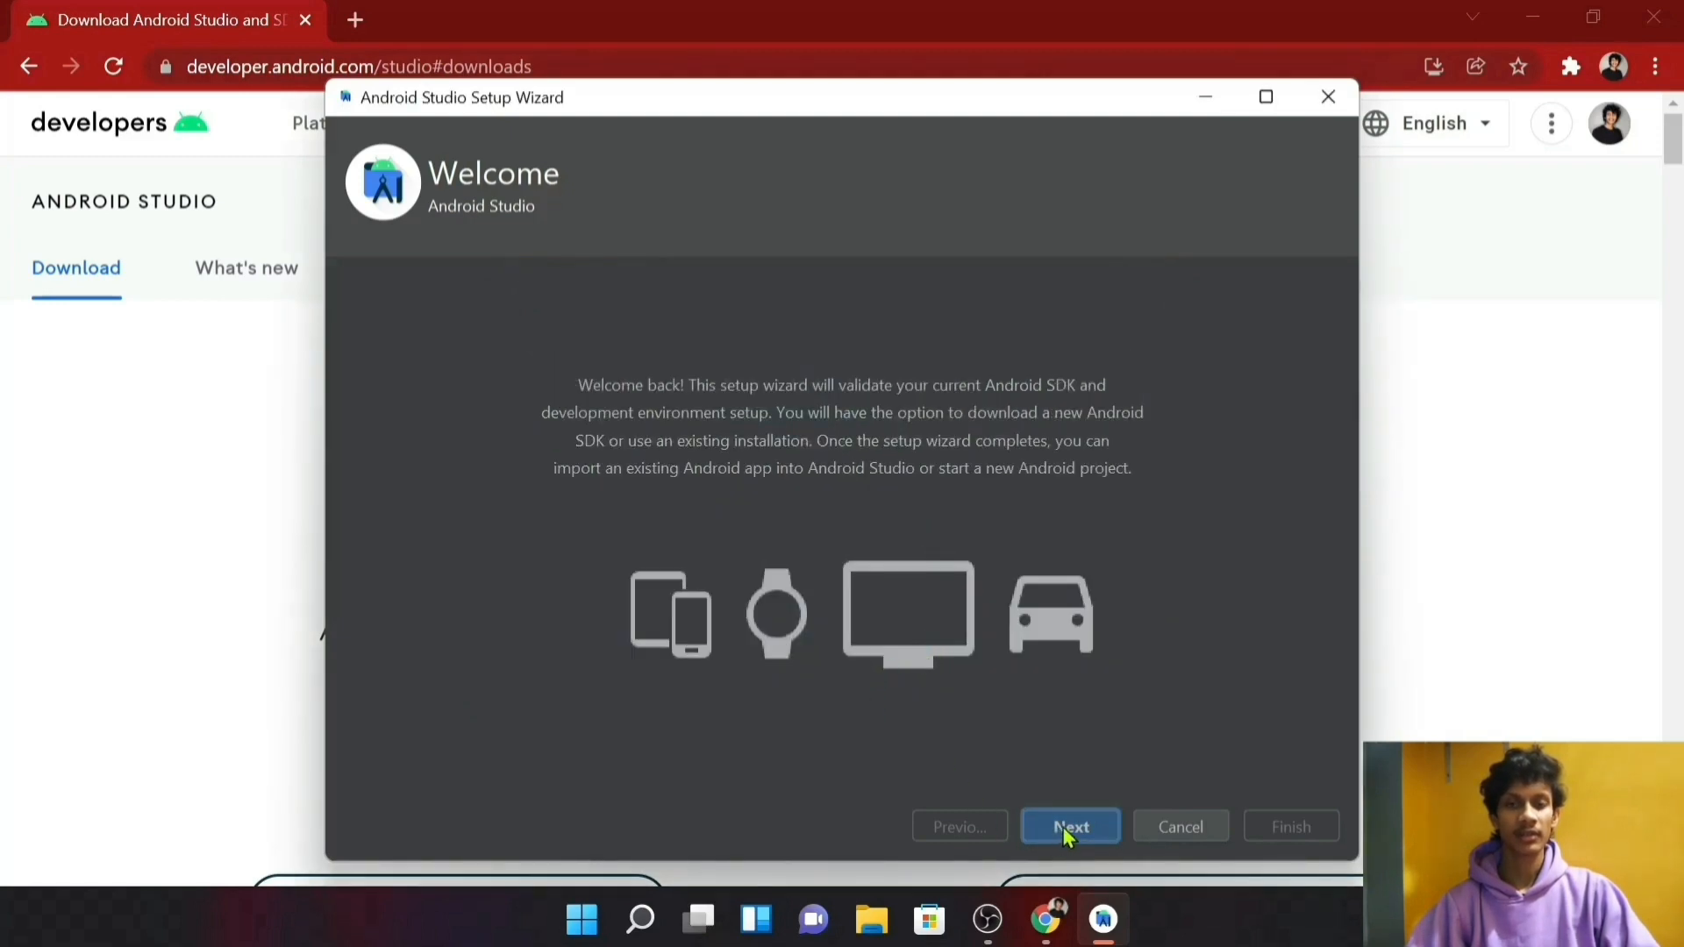
left_click(1070, 824)
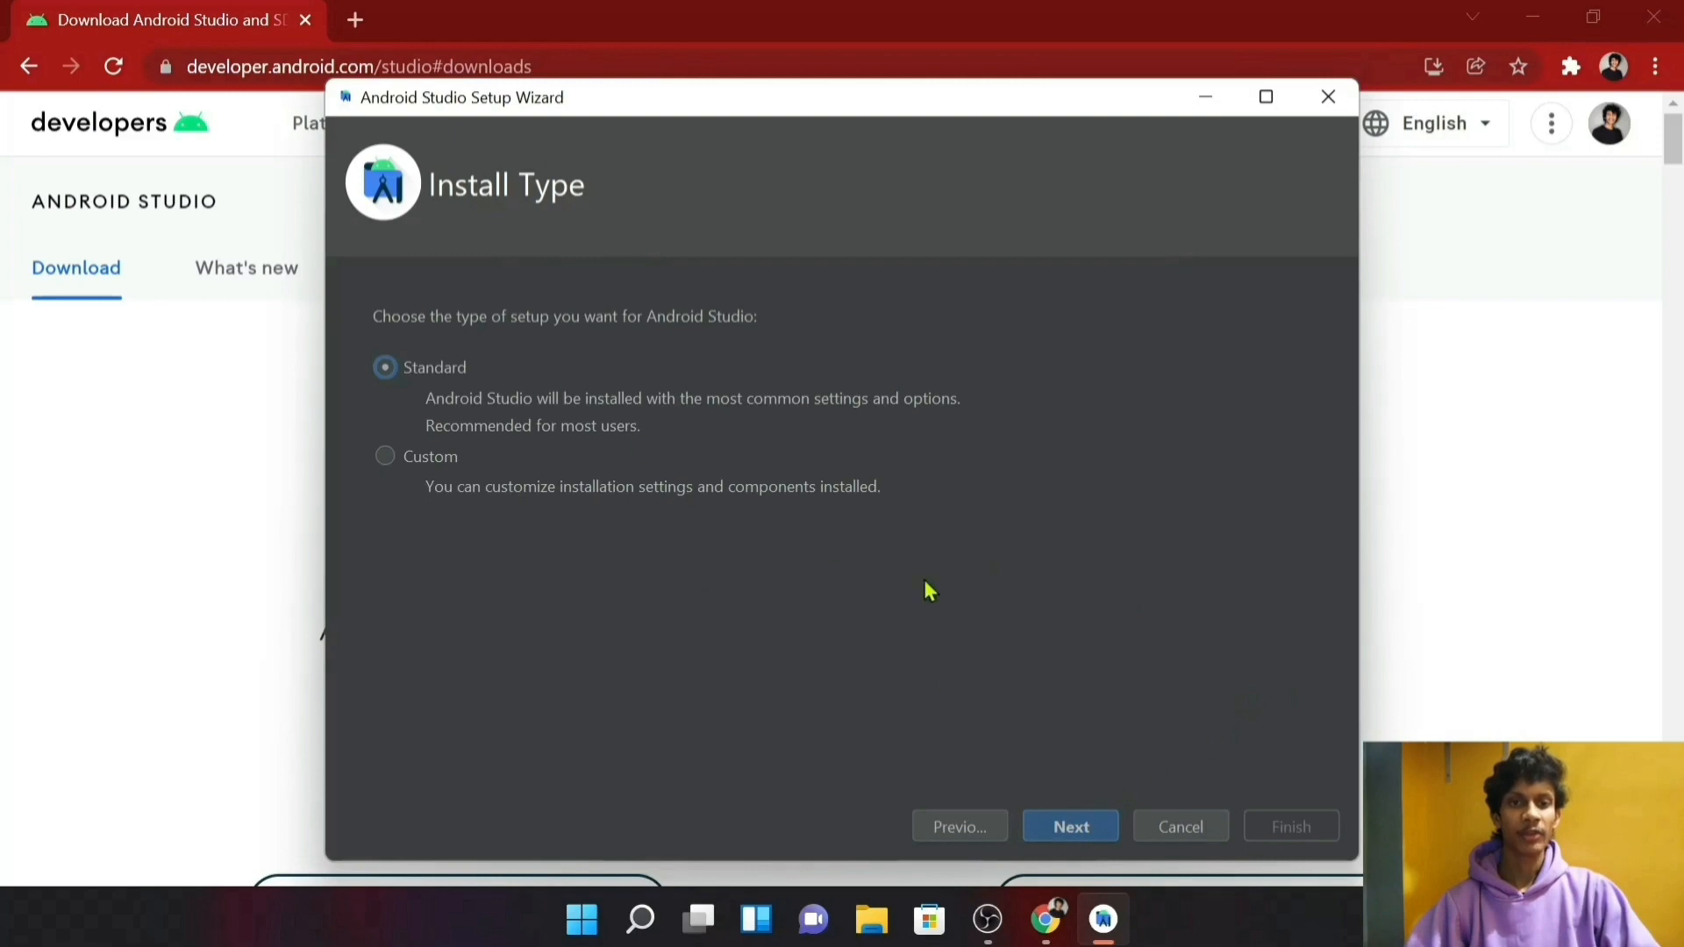
left_click(1070, 824)
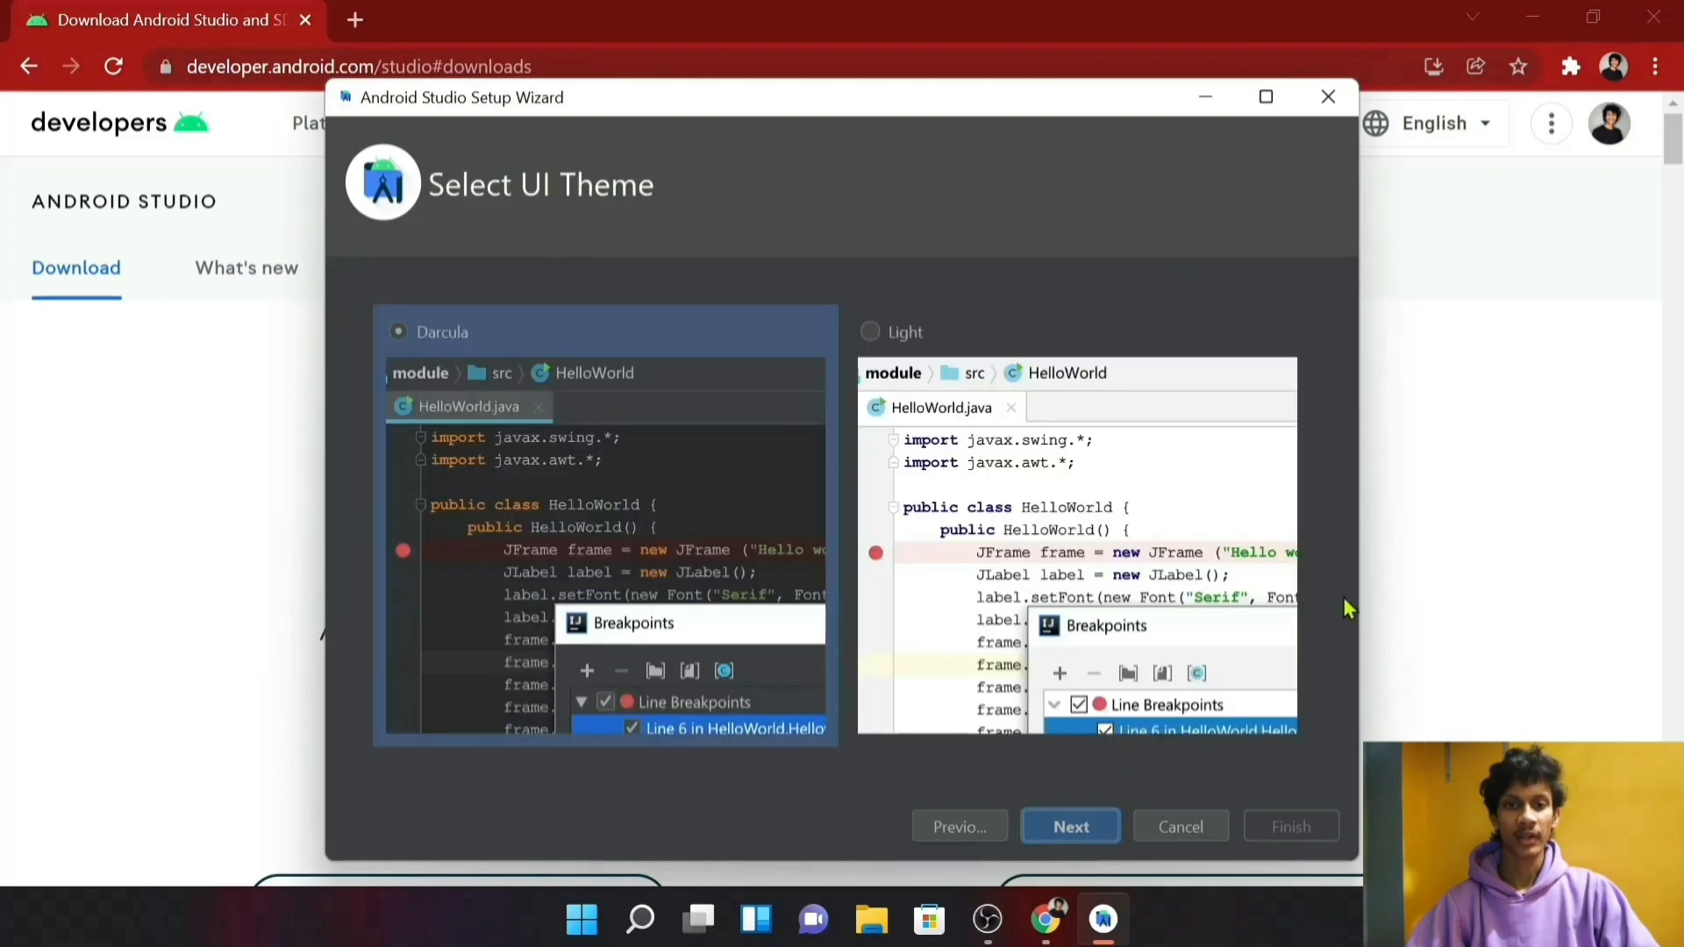
mouse_move(1338, 614)
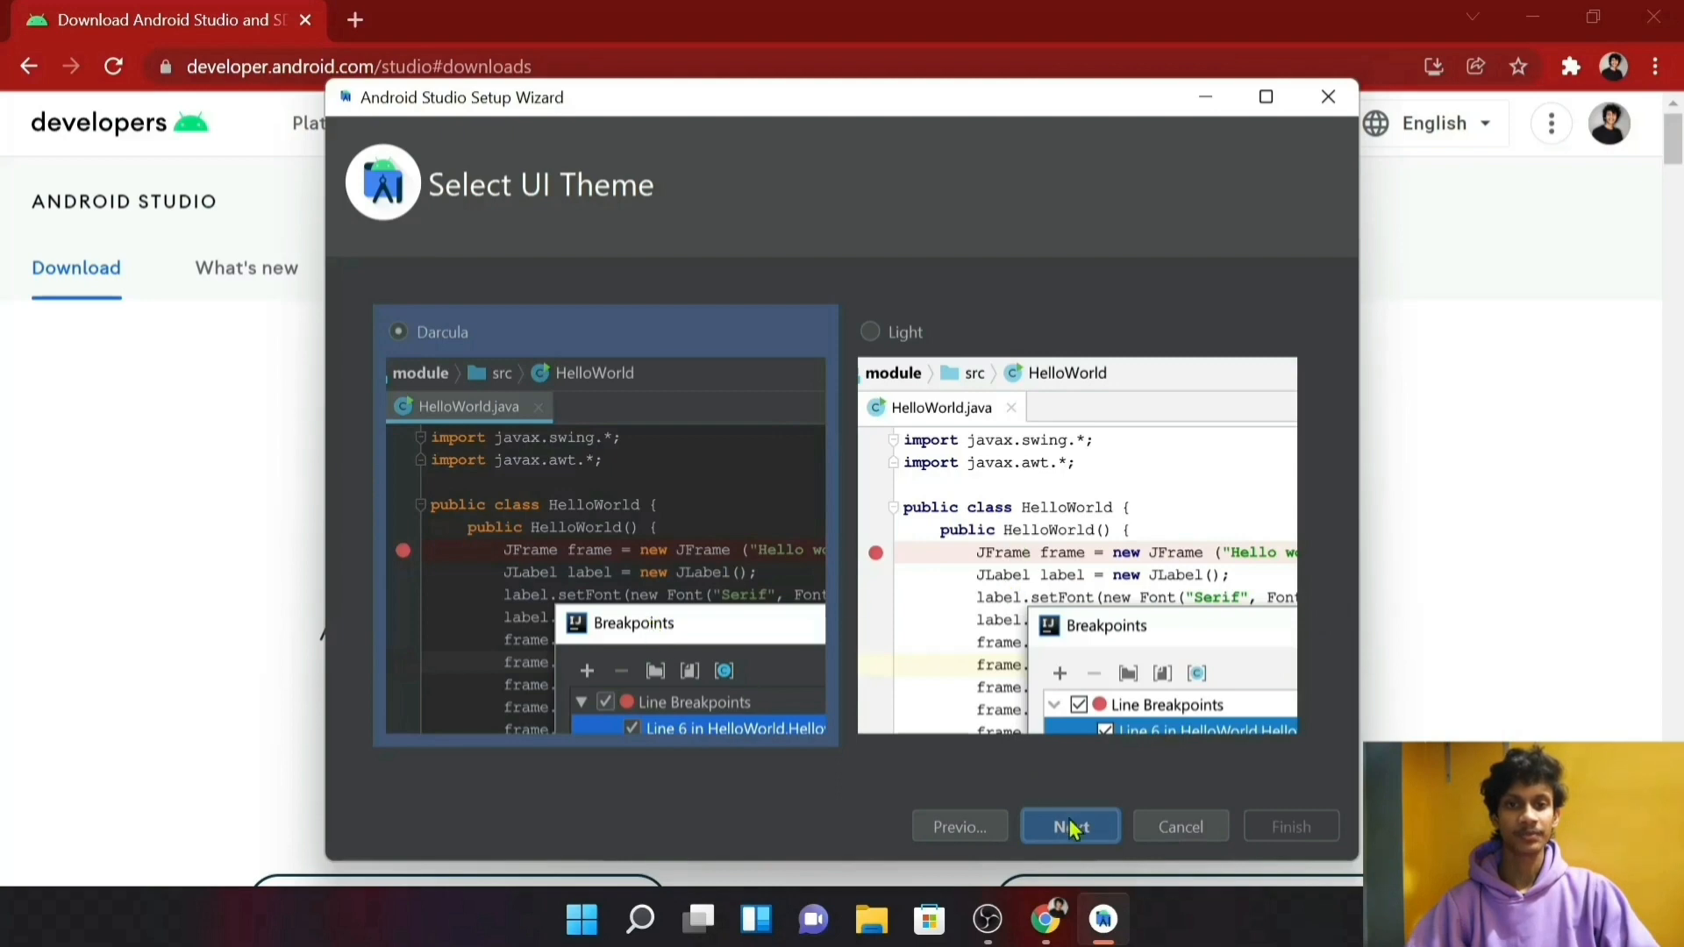
left_click(1070, 827)
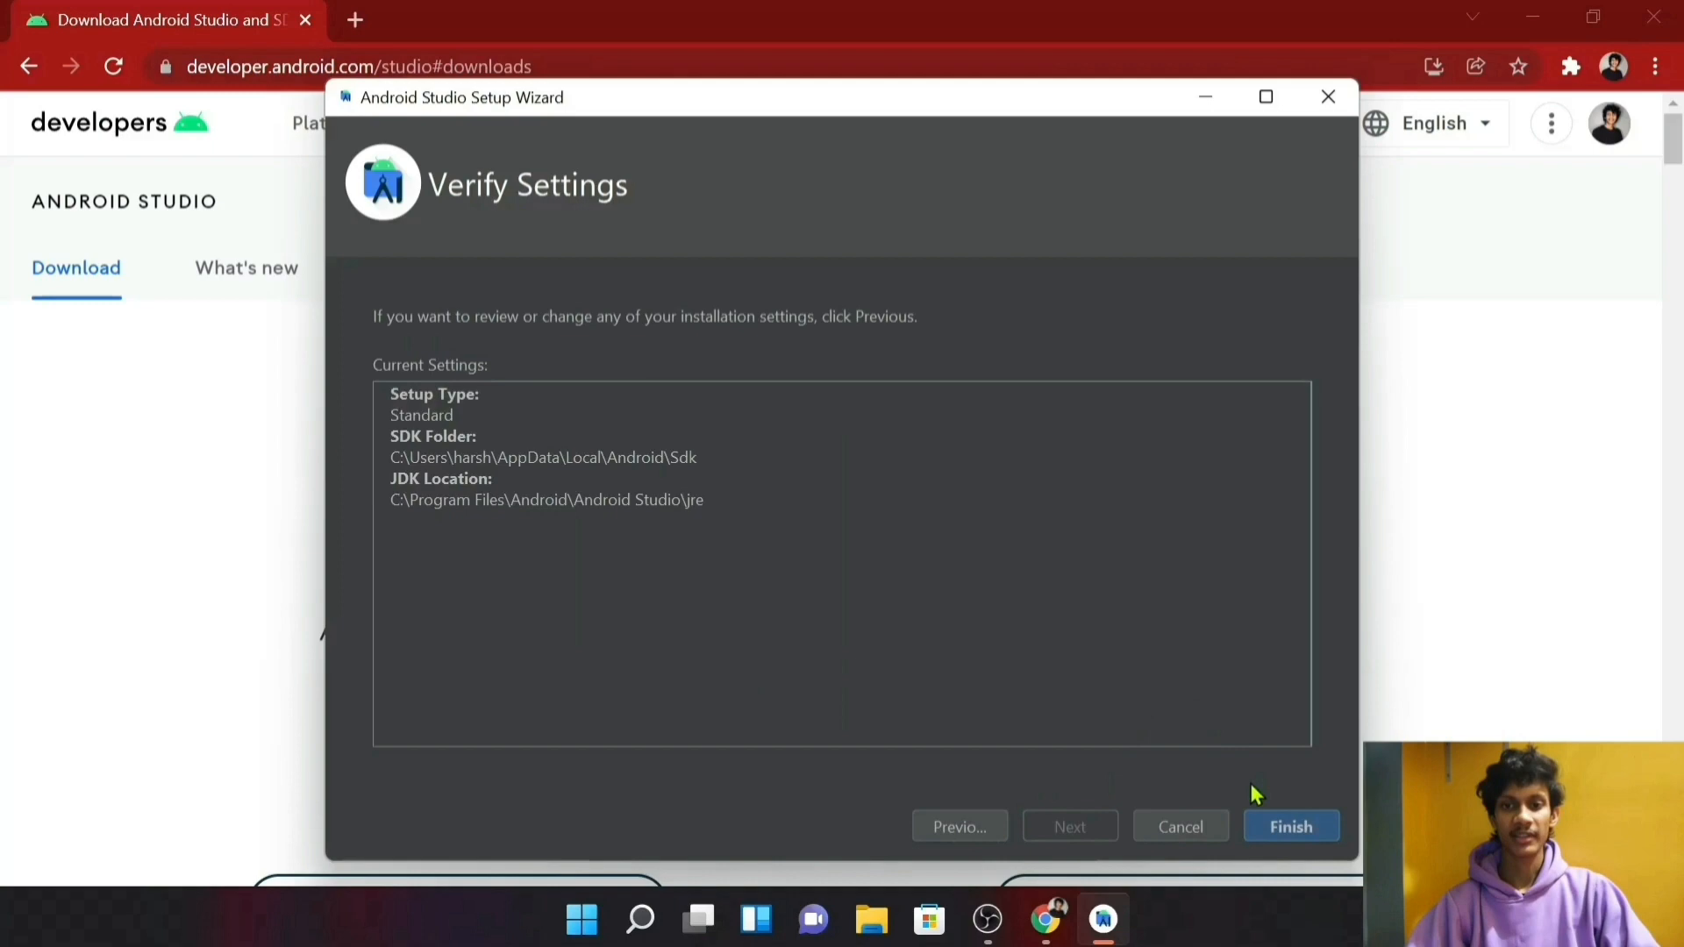
left_click(1291, 825)
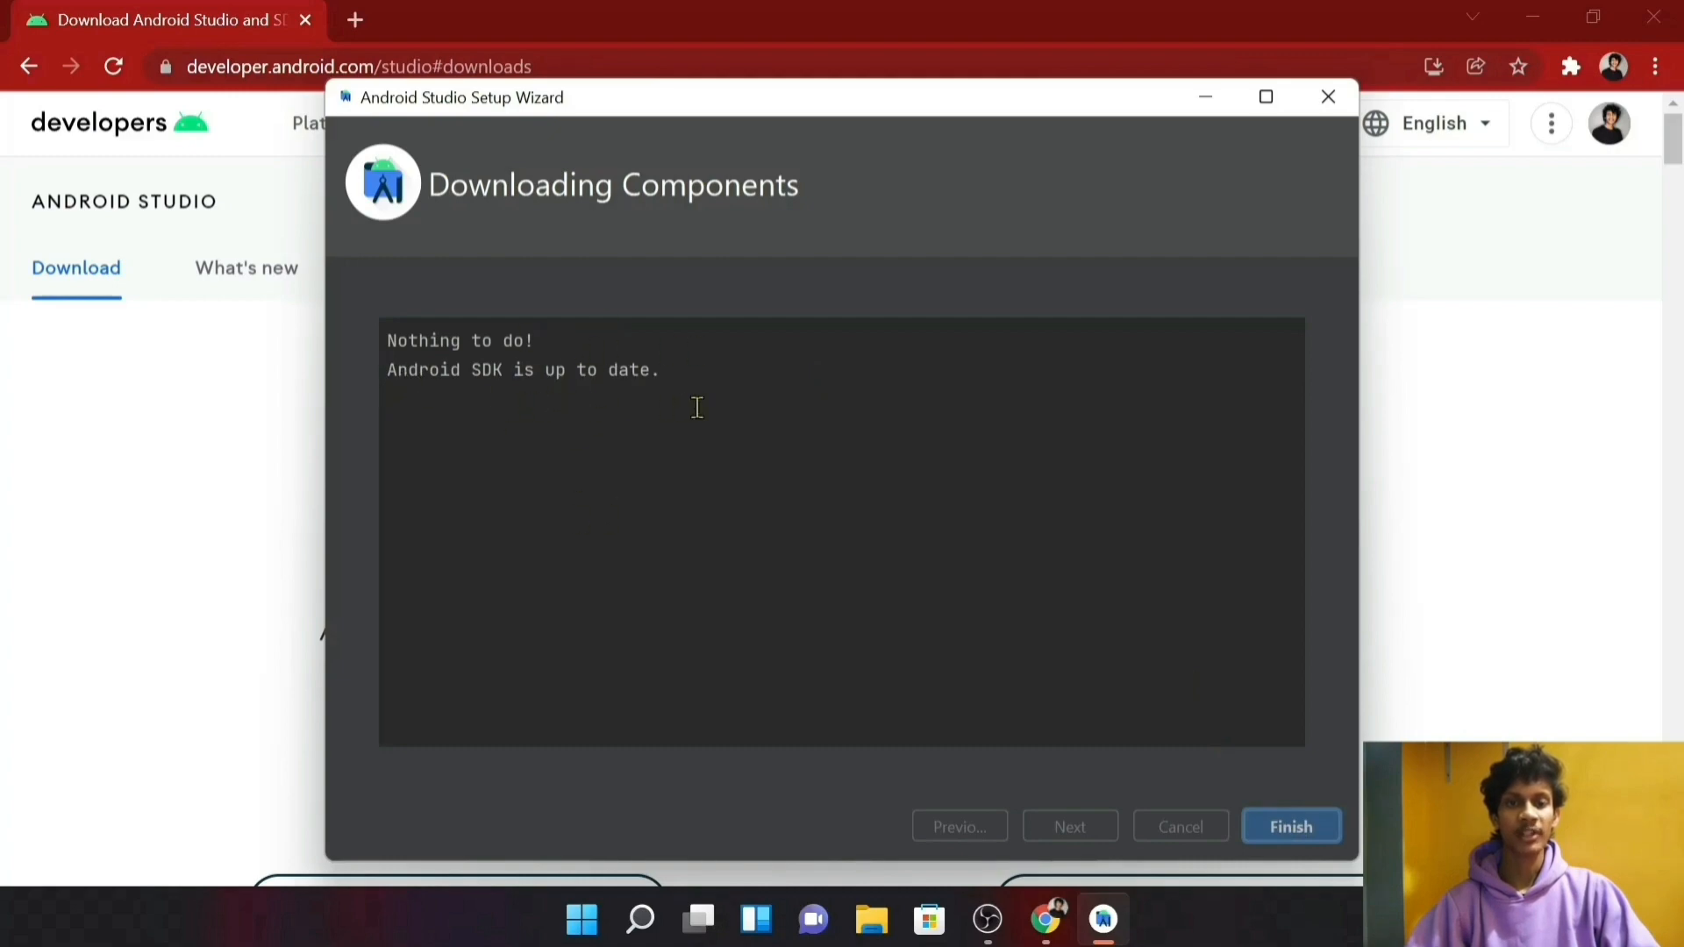
mouse_move(720, 584)
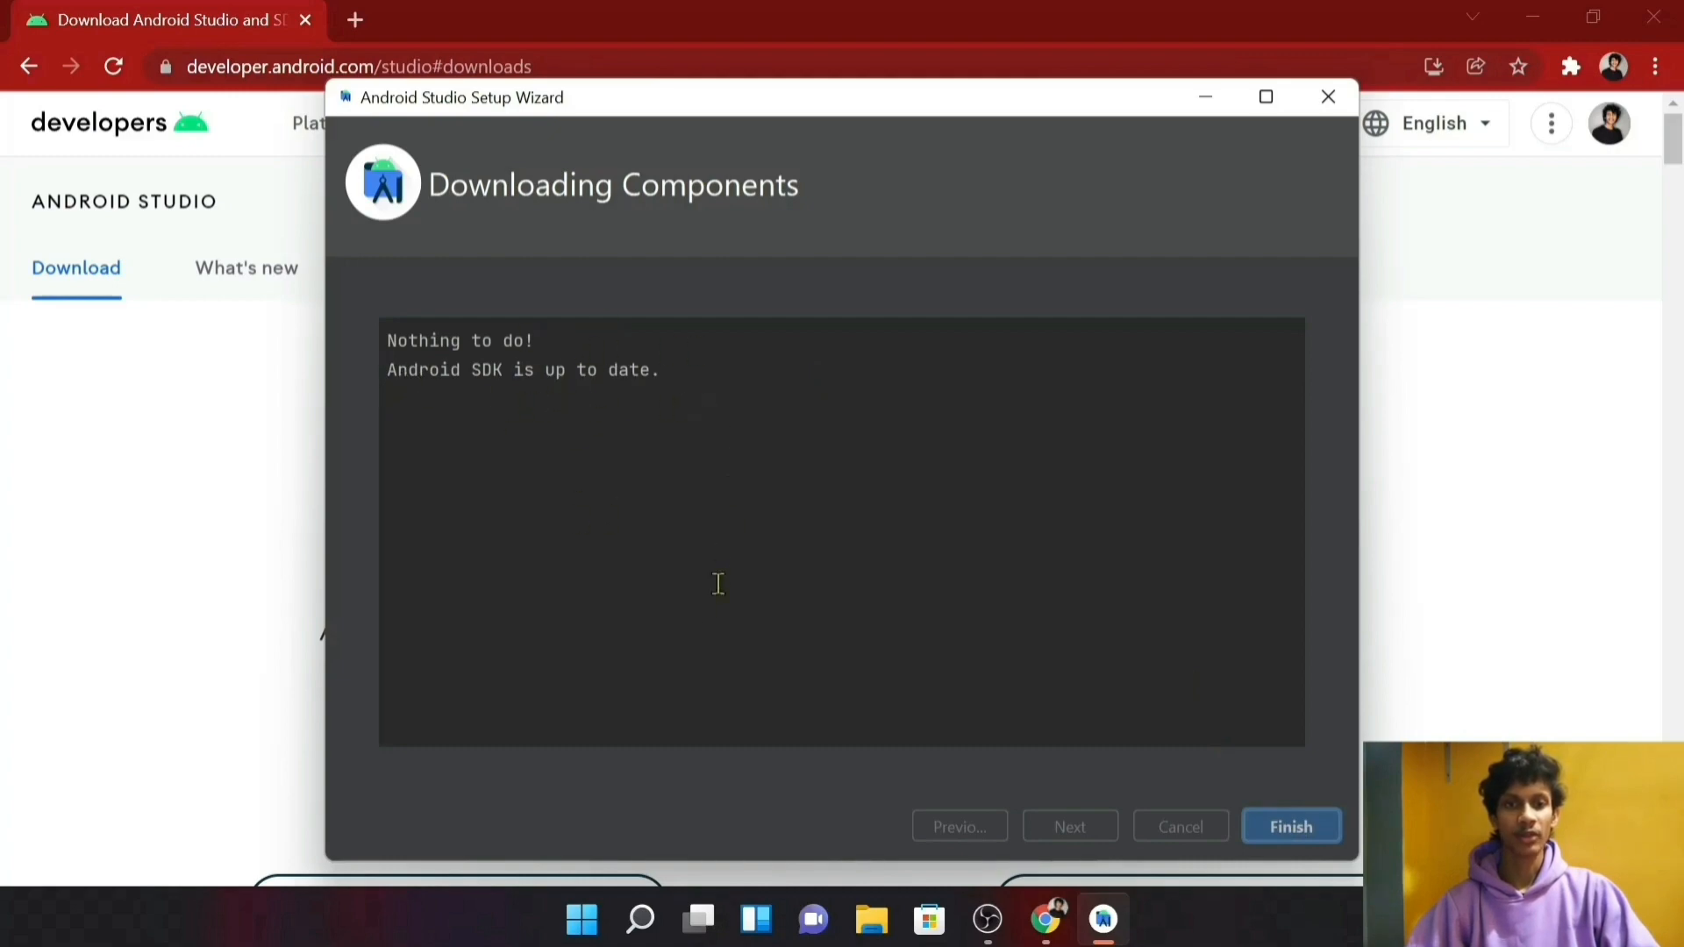
mouse_move(1246, 791)
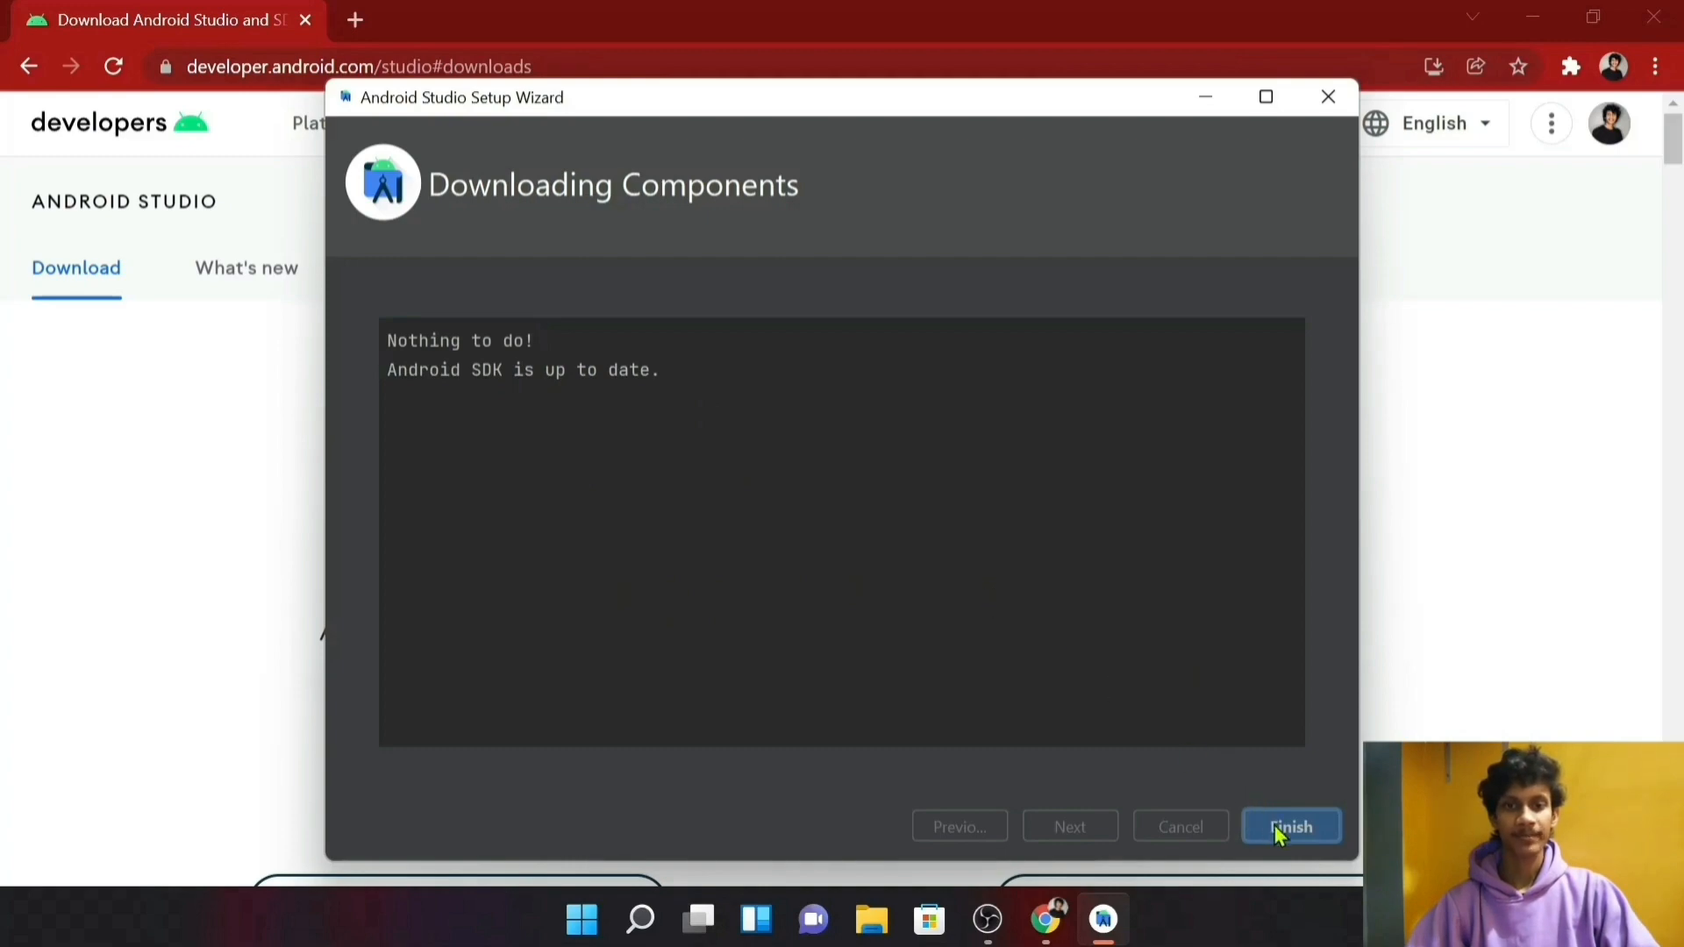
Step: Finish the Setup Wizard, landing on the Welcome screen
left_click(1291, 825)
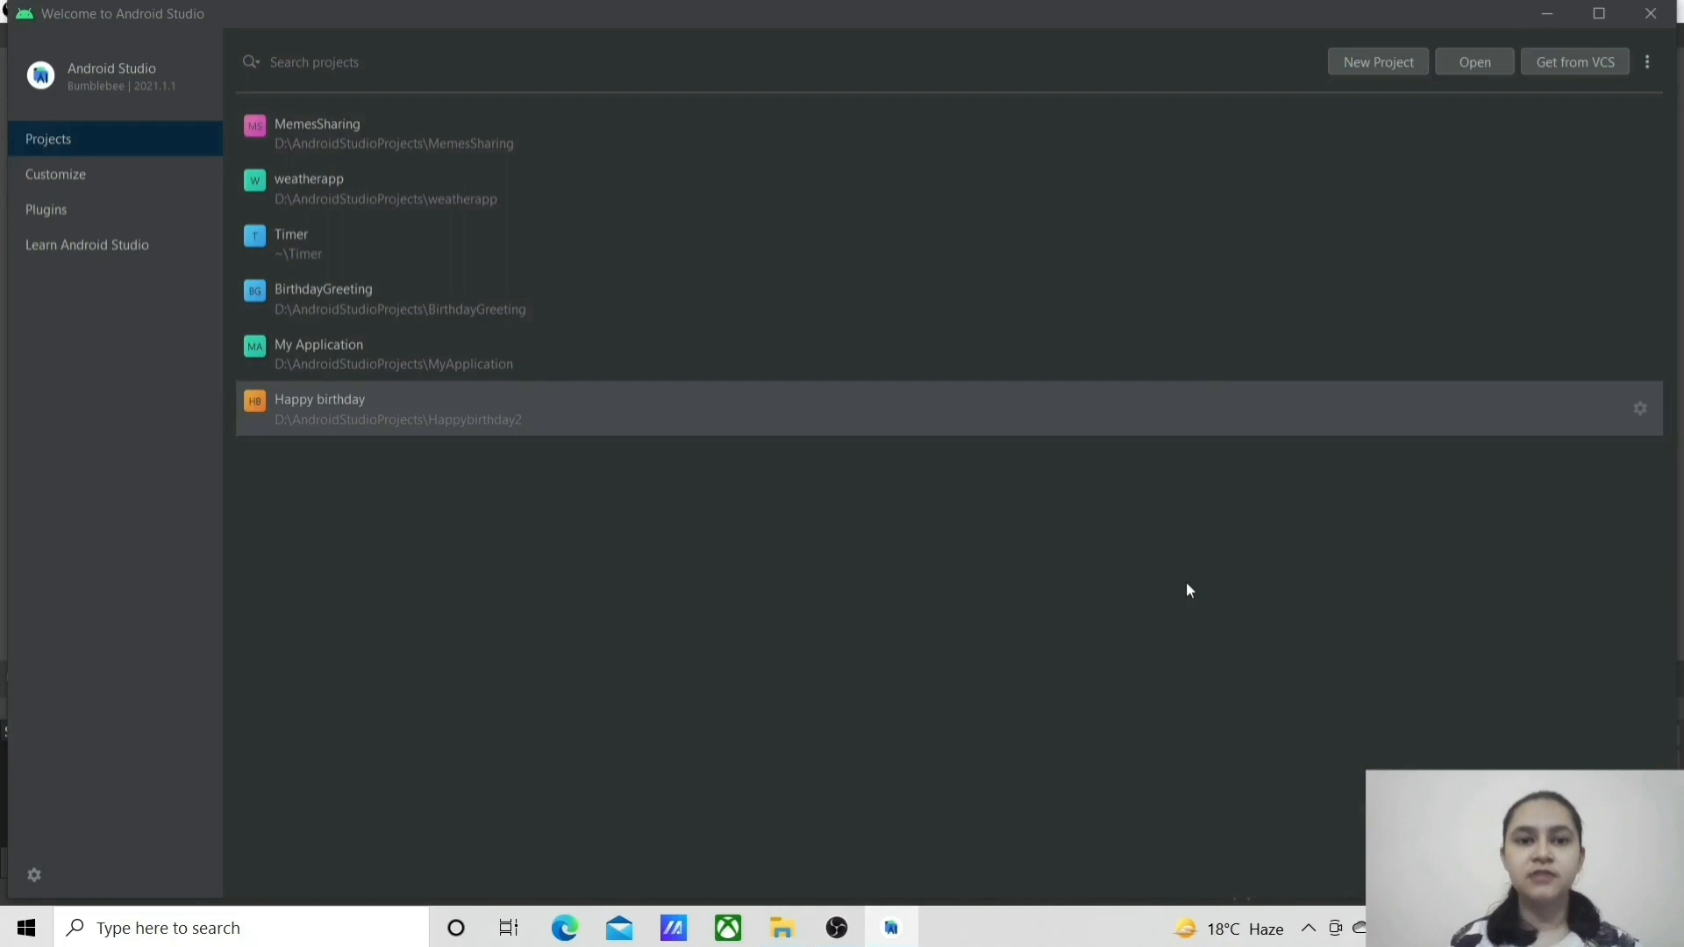
mouse_move(1288, 123)
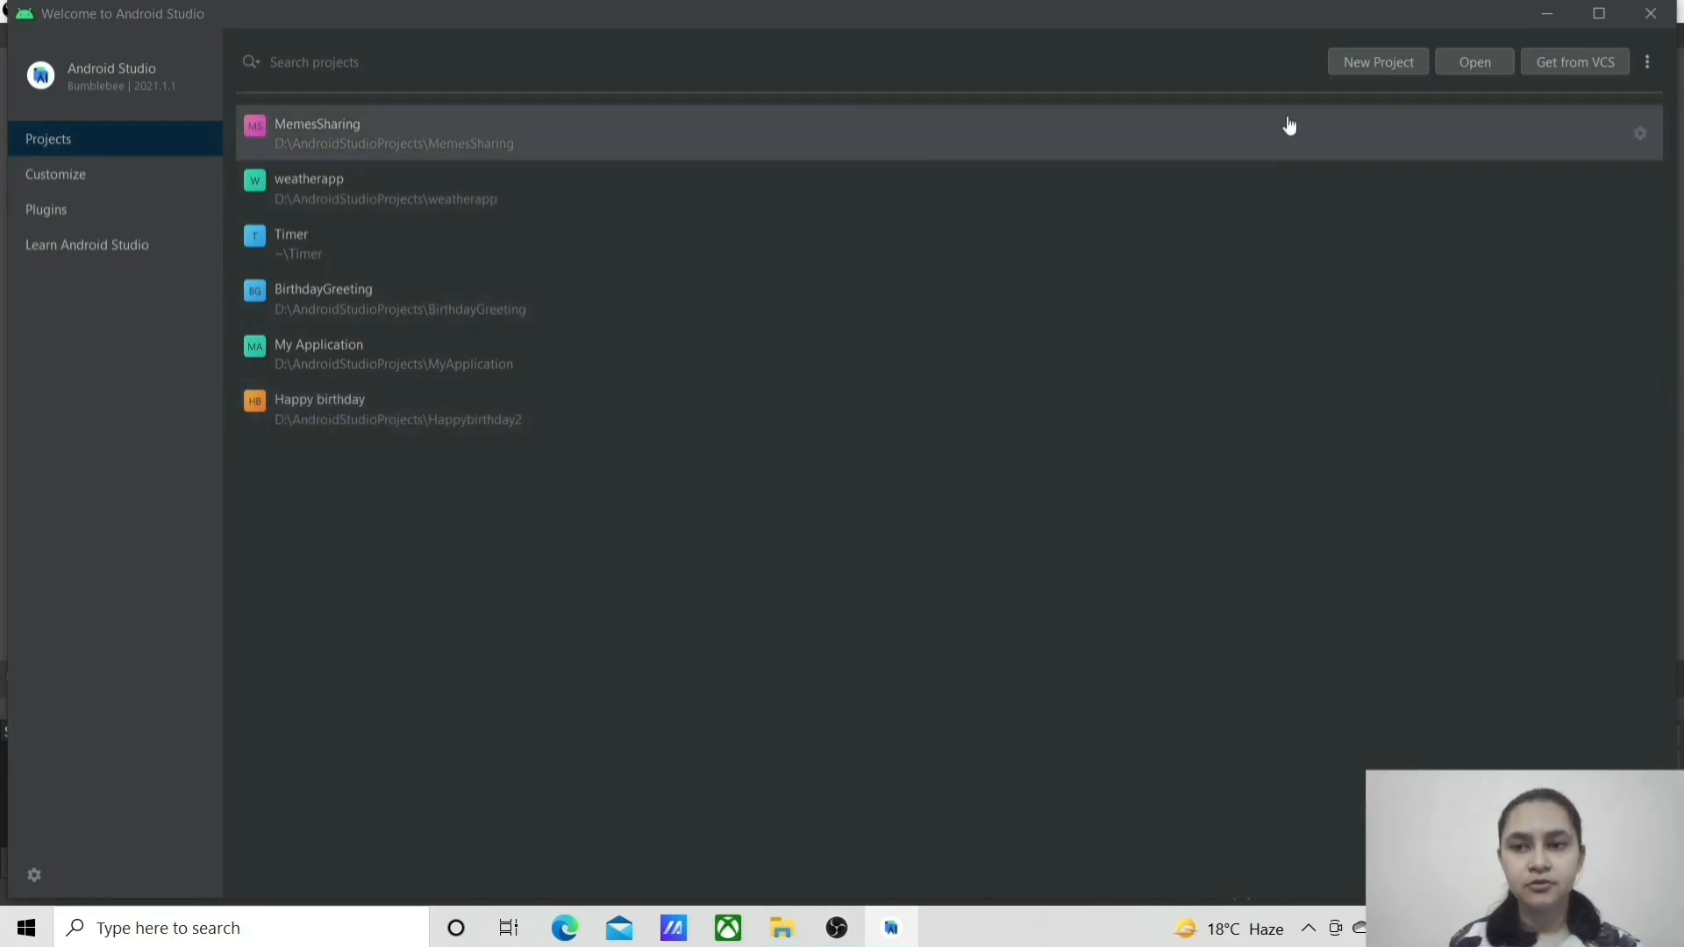
mouse_move(1368, 81)
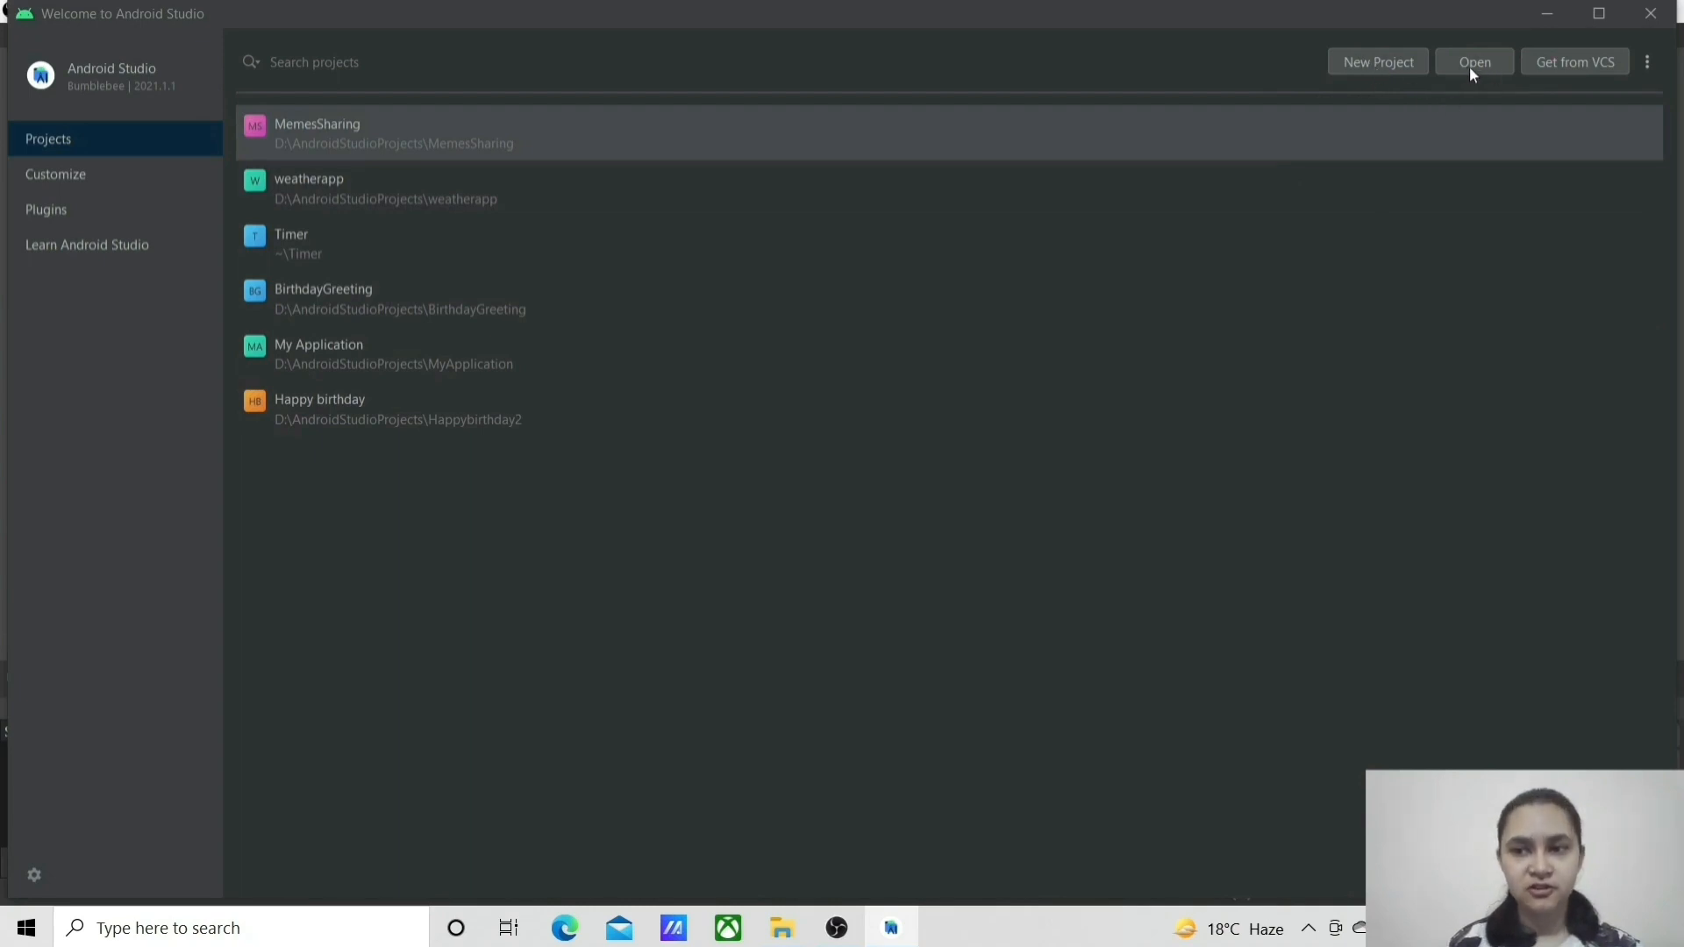
mouse_move(1575, 76)
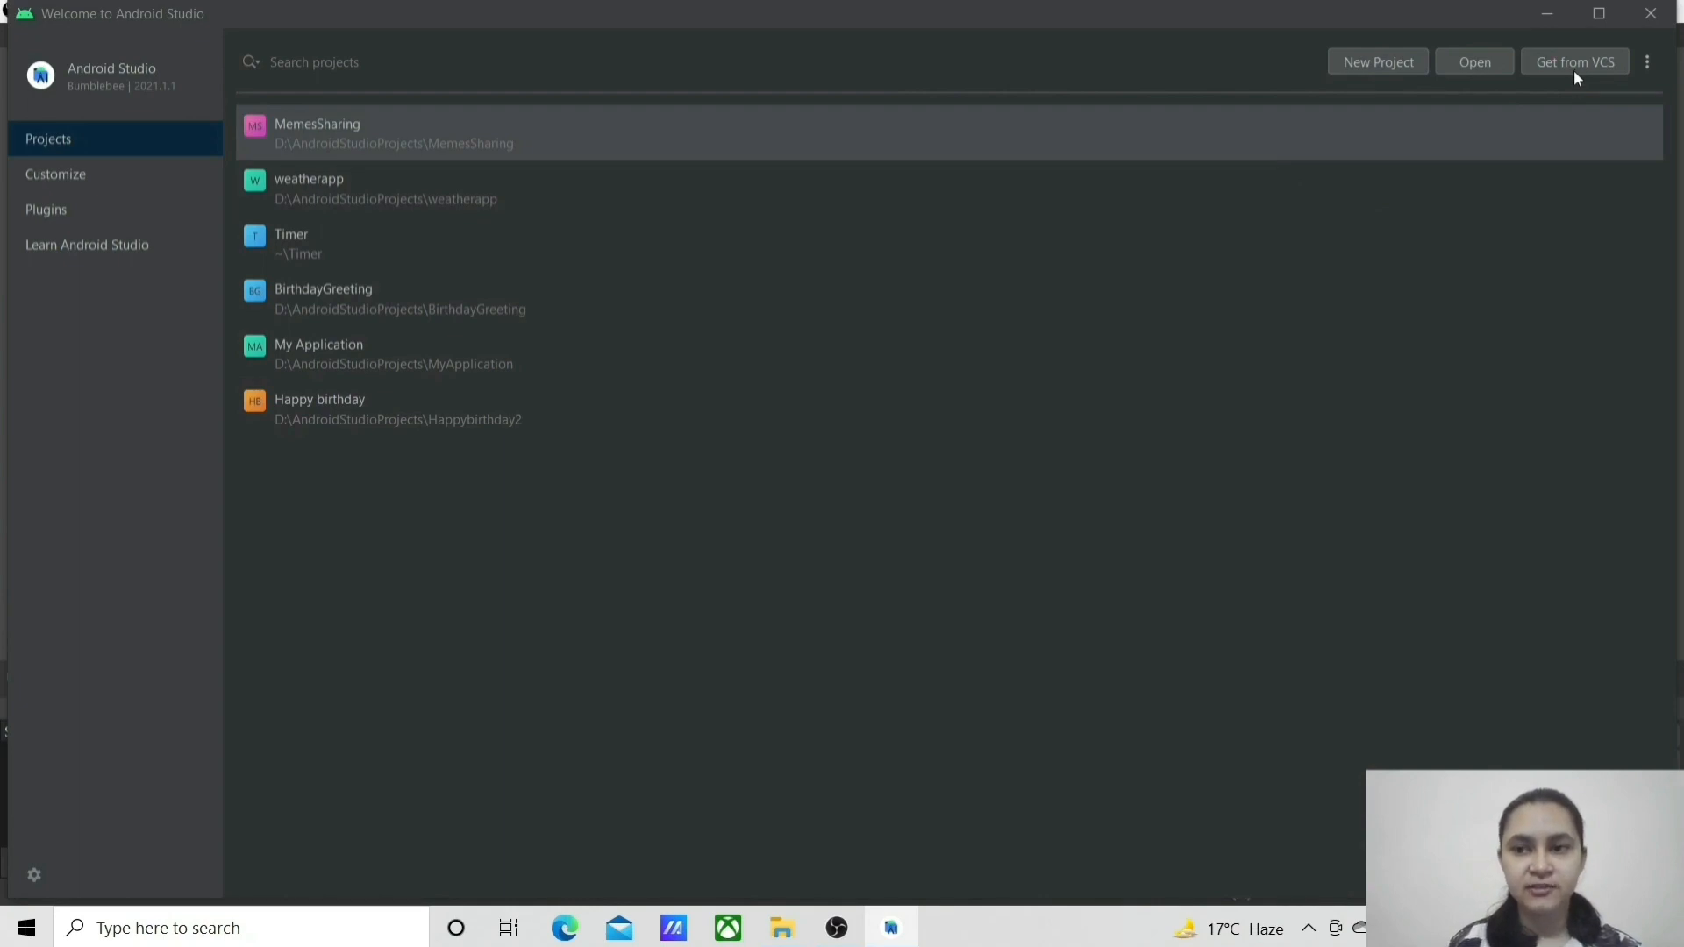
mouse_move(1308, 67)
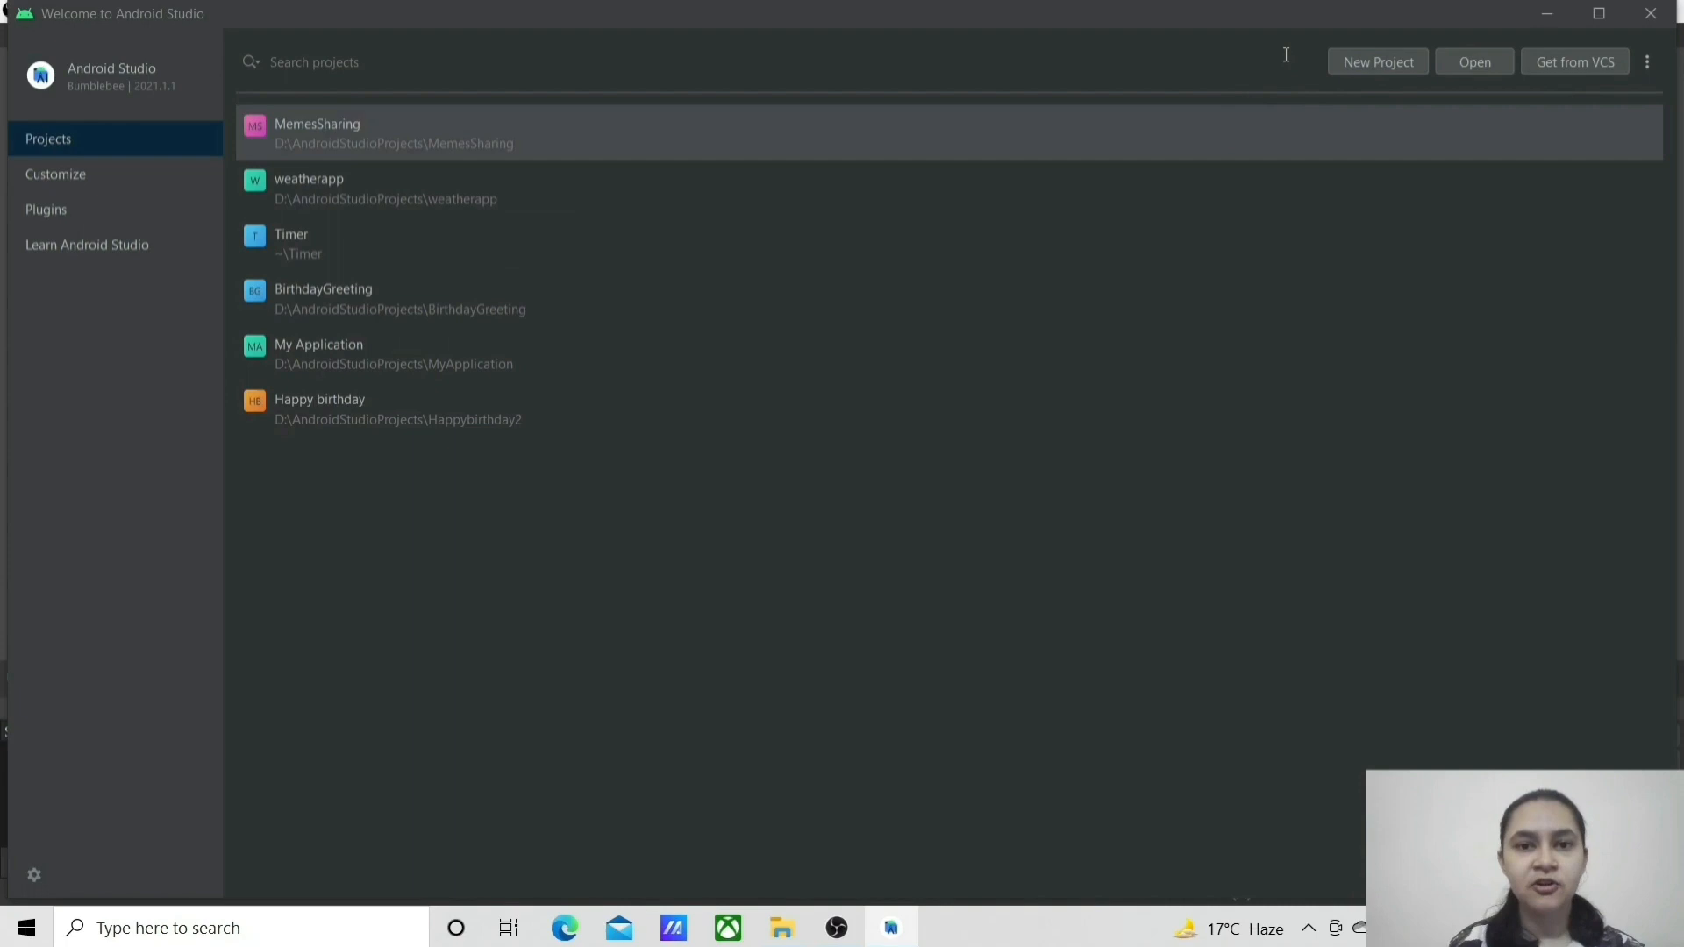
mouse_move(1358, 69)
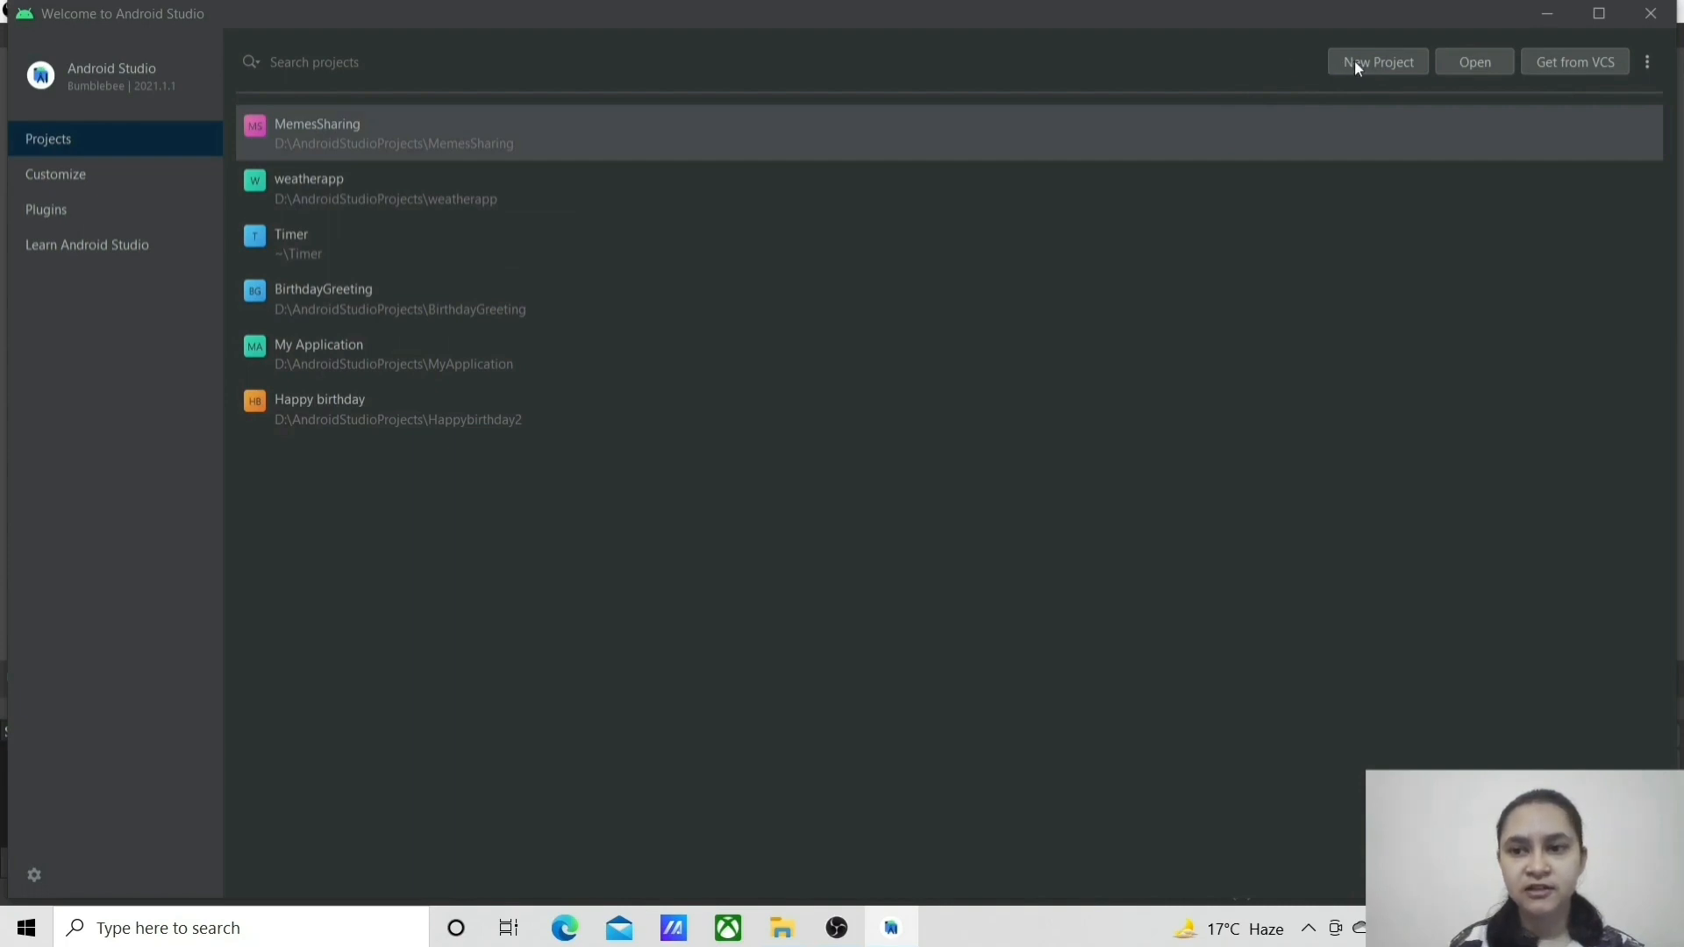
Step: Start a New Project from the Welcome screen
left_click(1375, 61)
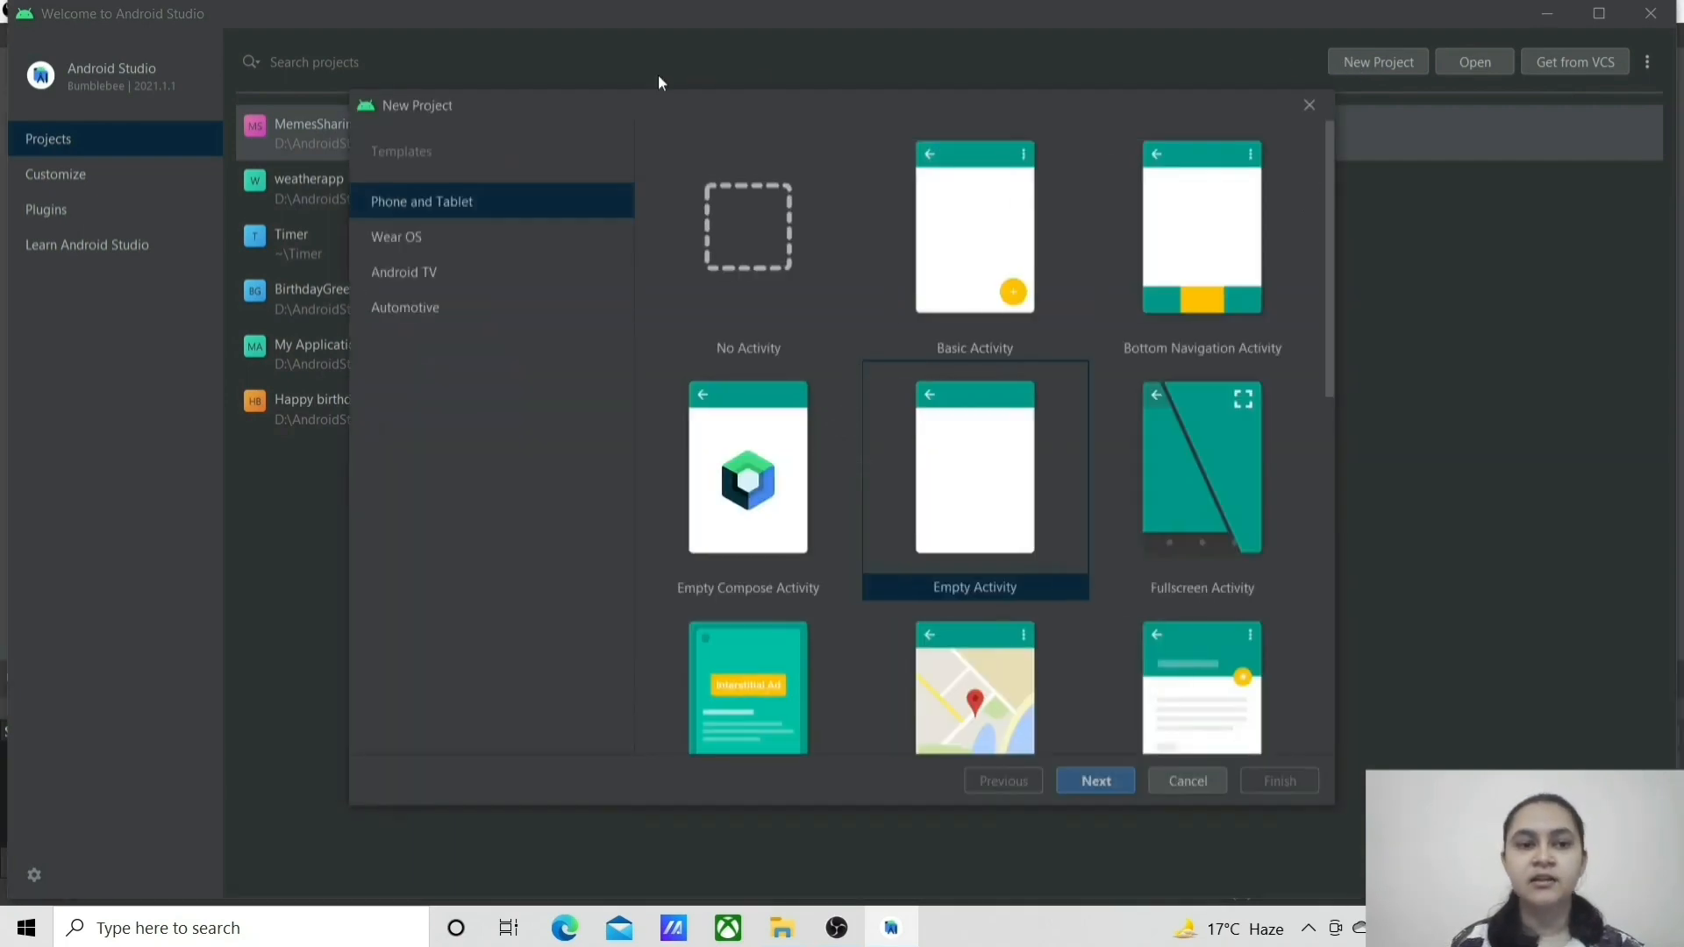
mouse_move(1336, 221)
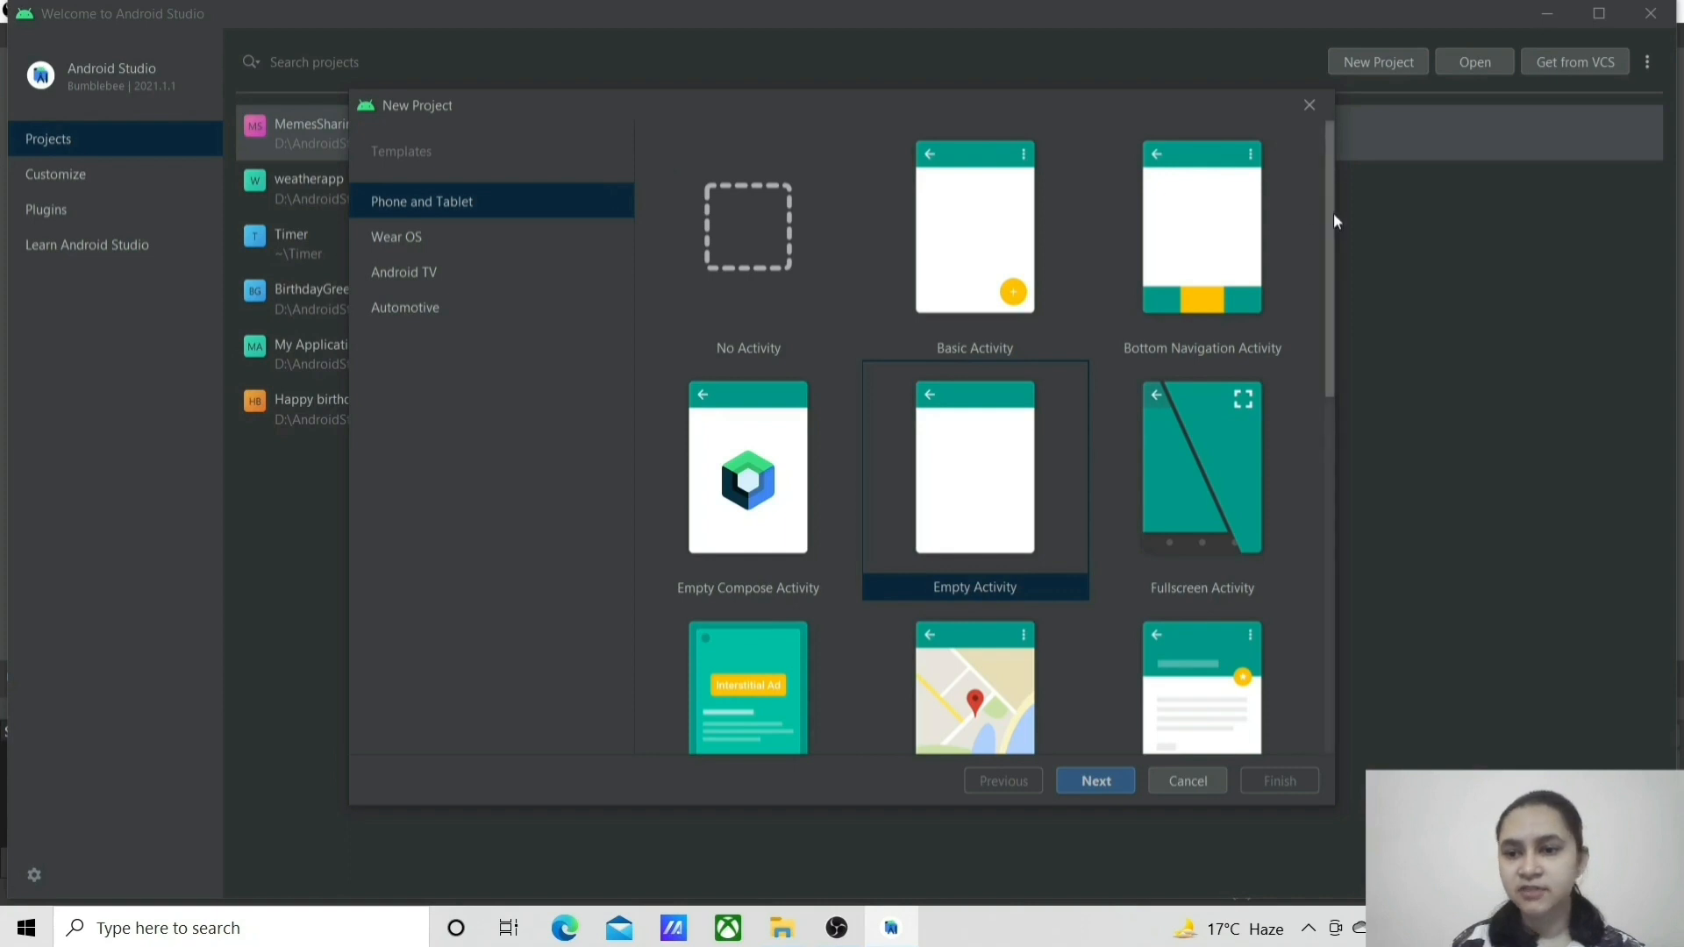
Step: Choose the Empty Activity template under Phone and Tablet and continue to project configuration
scroll("down", 3)
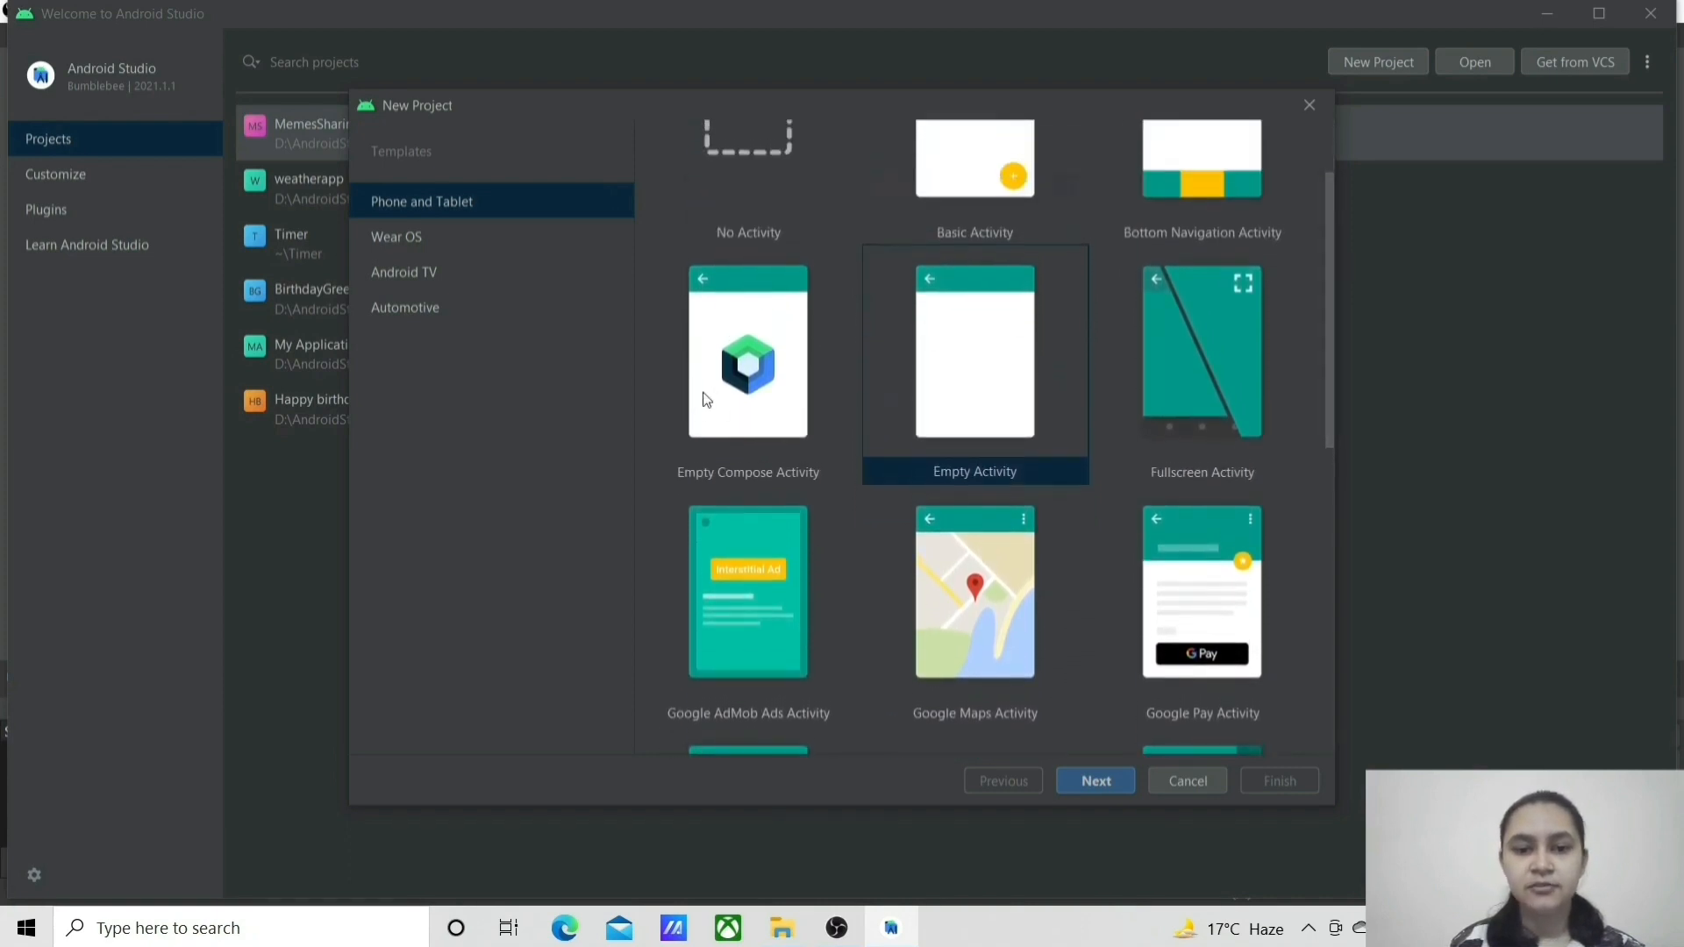
mouse_move(757, 321)
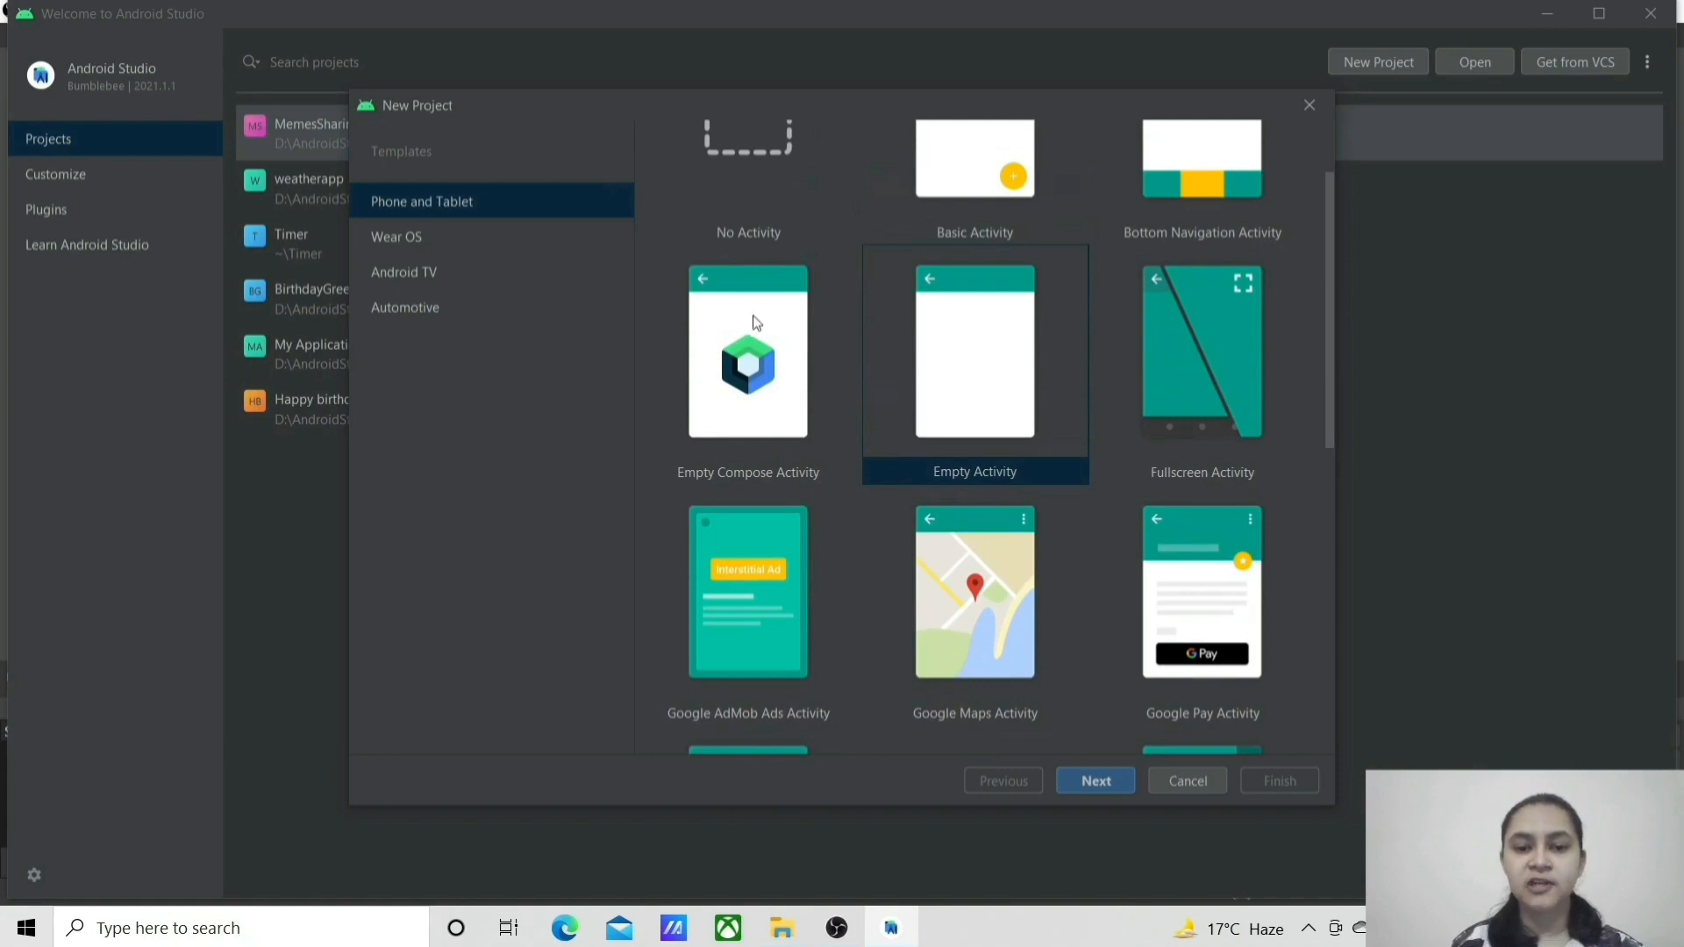
mouse_move(956, 428)
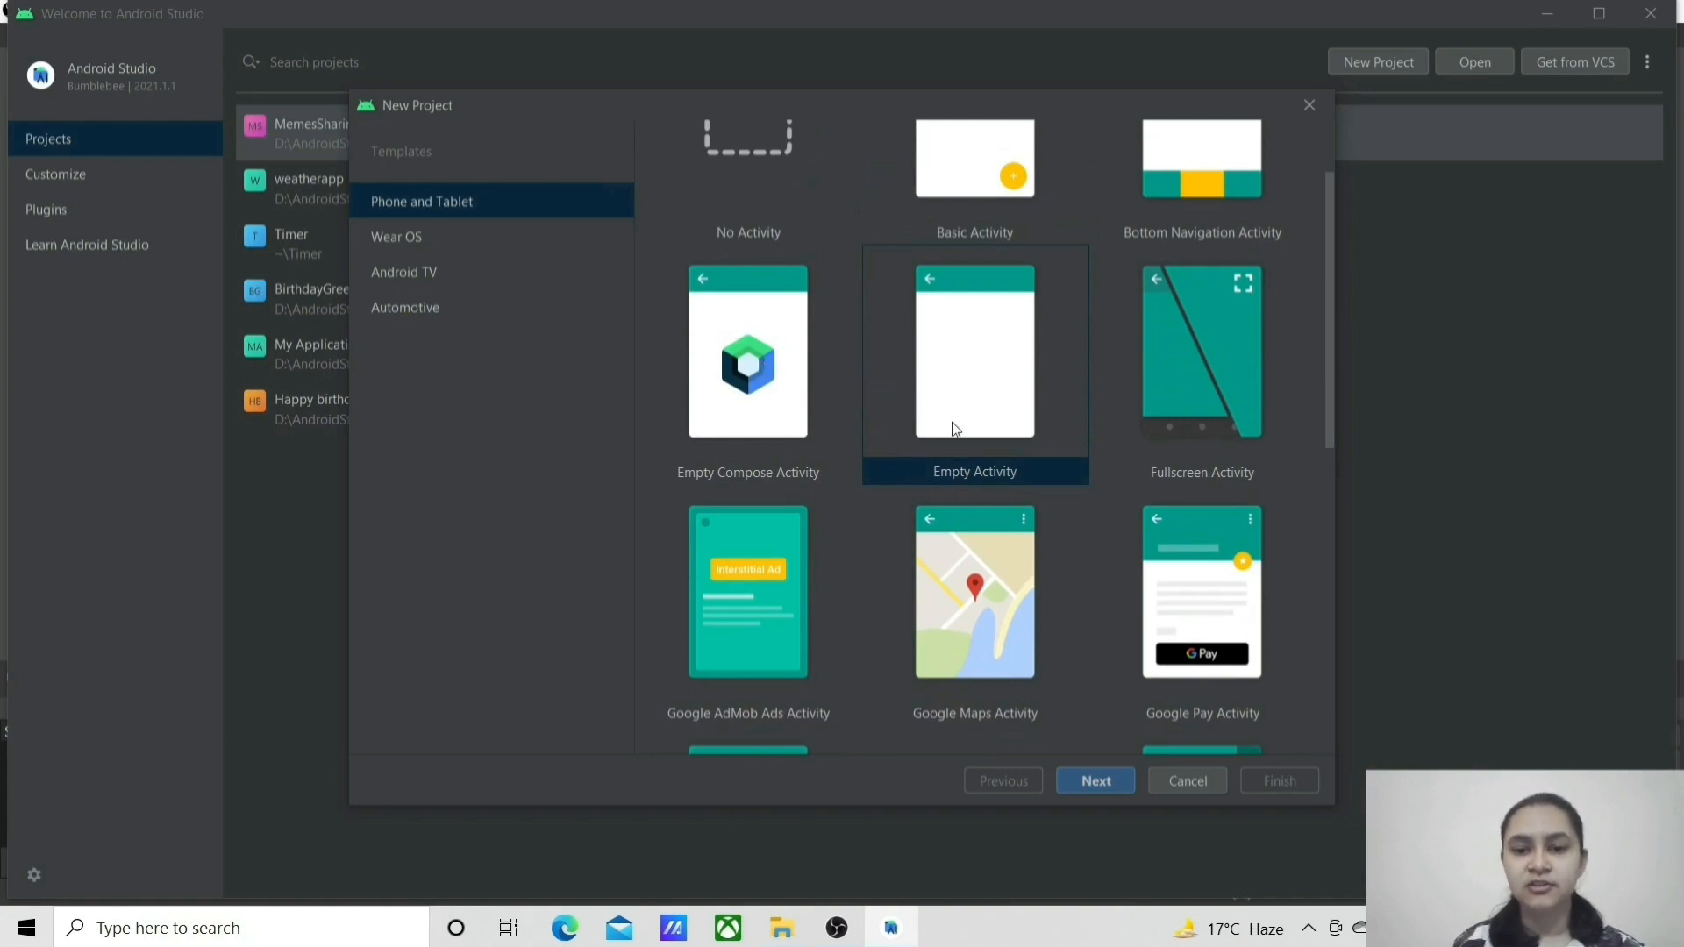
mouse_move(974, 382)
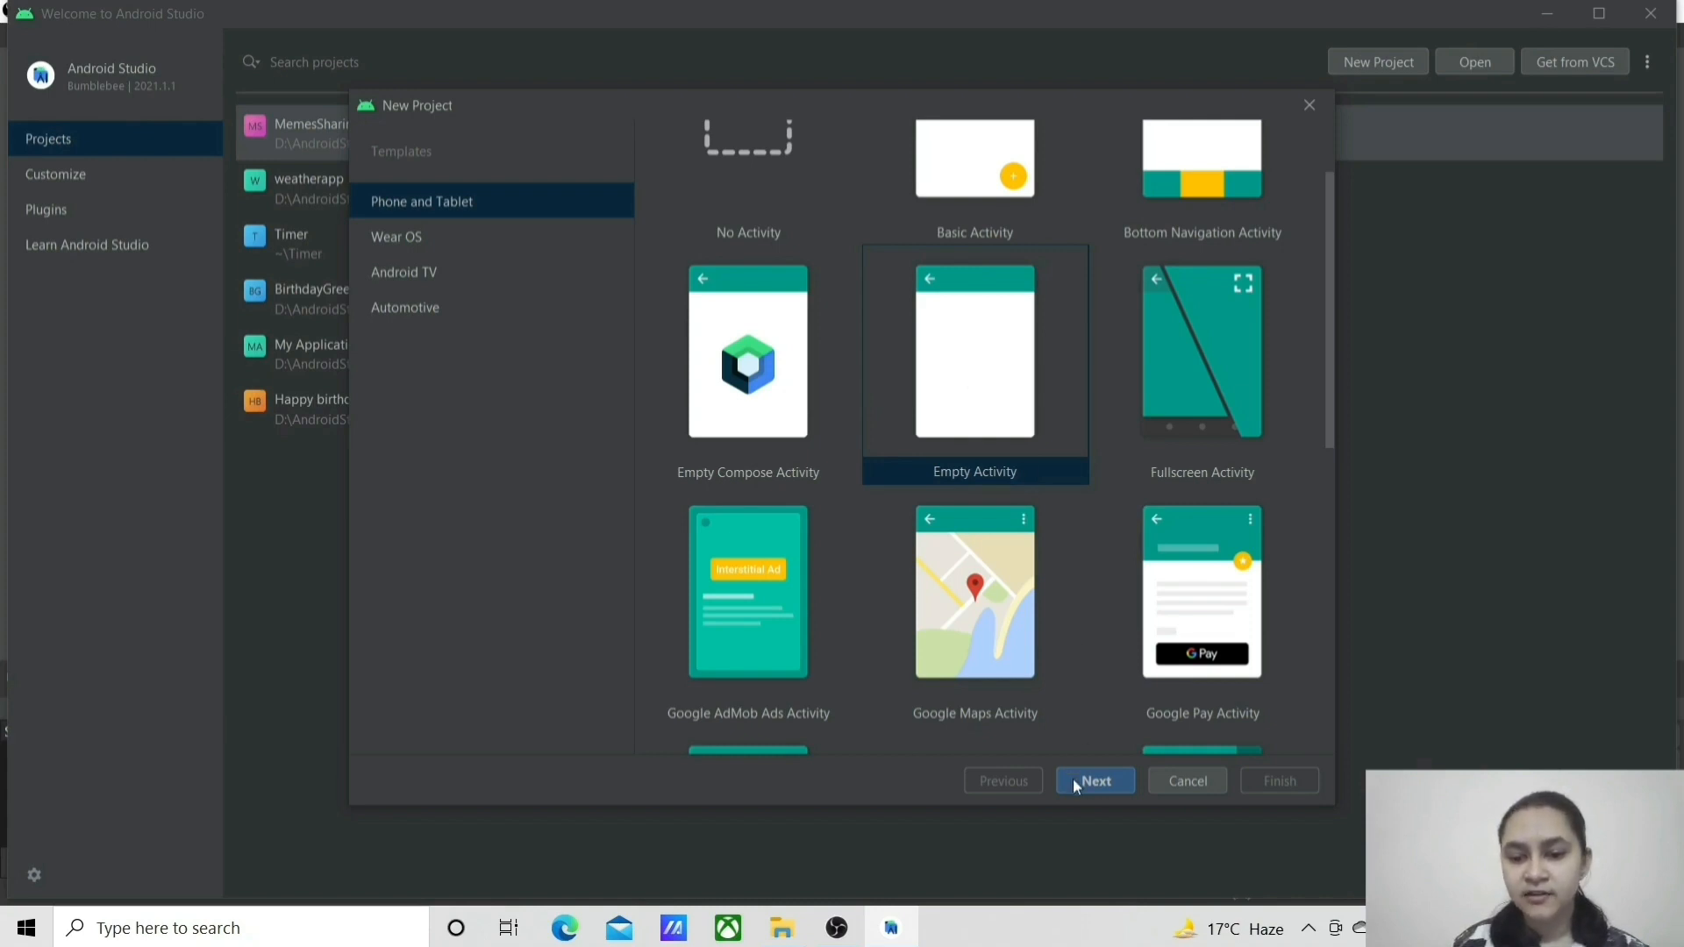
left_click(1095, 781)
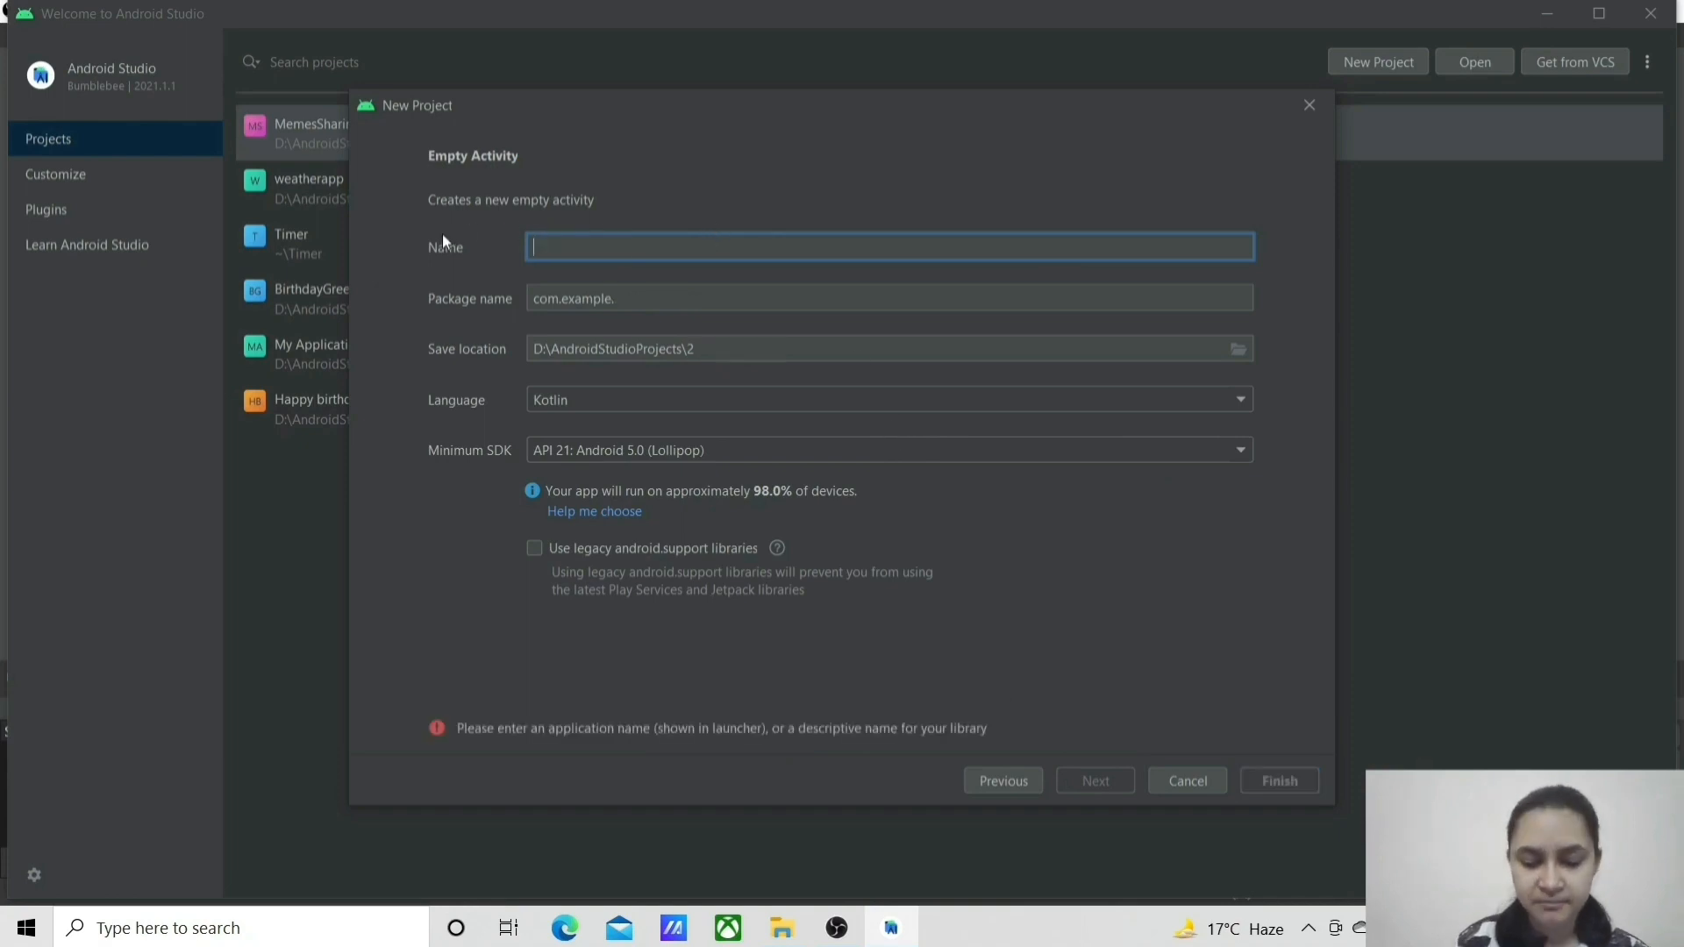
Step: Name the project 'introduction', keep Kotlin, set Minimum SDK to API 16 and create it
type("introducti")
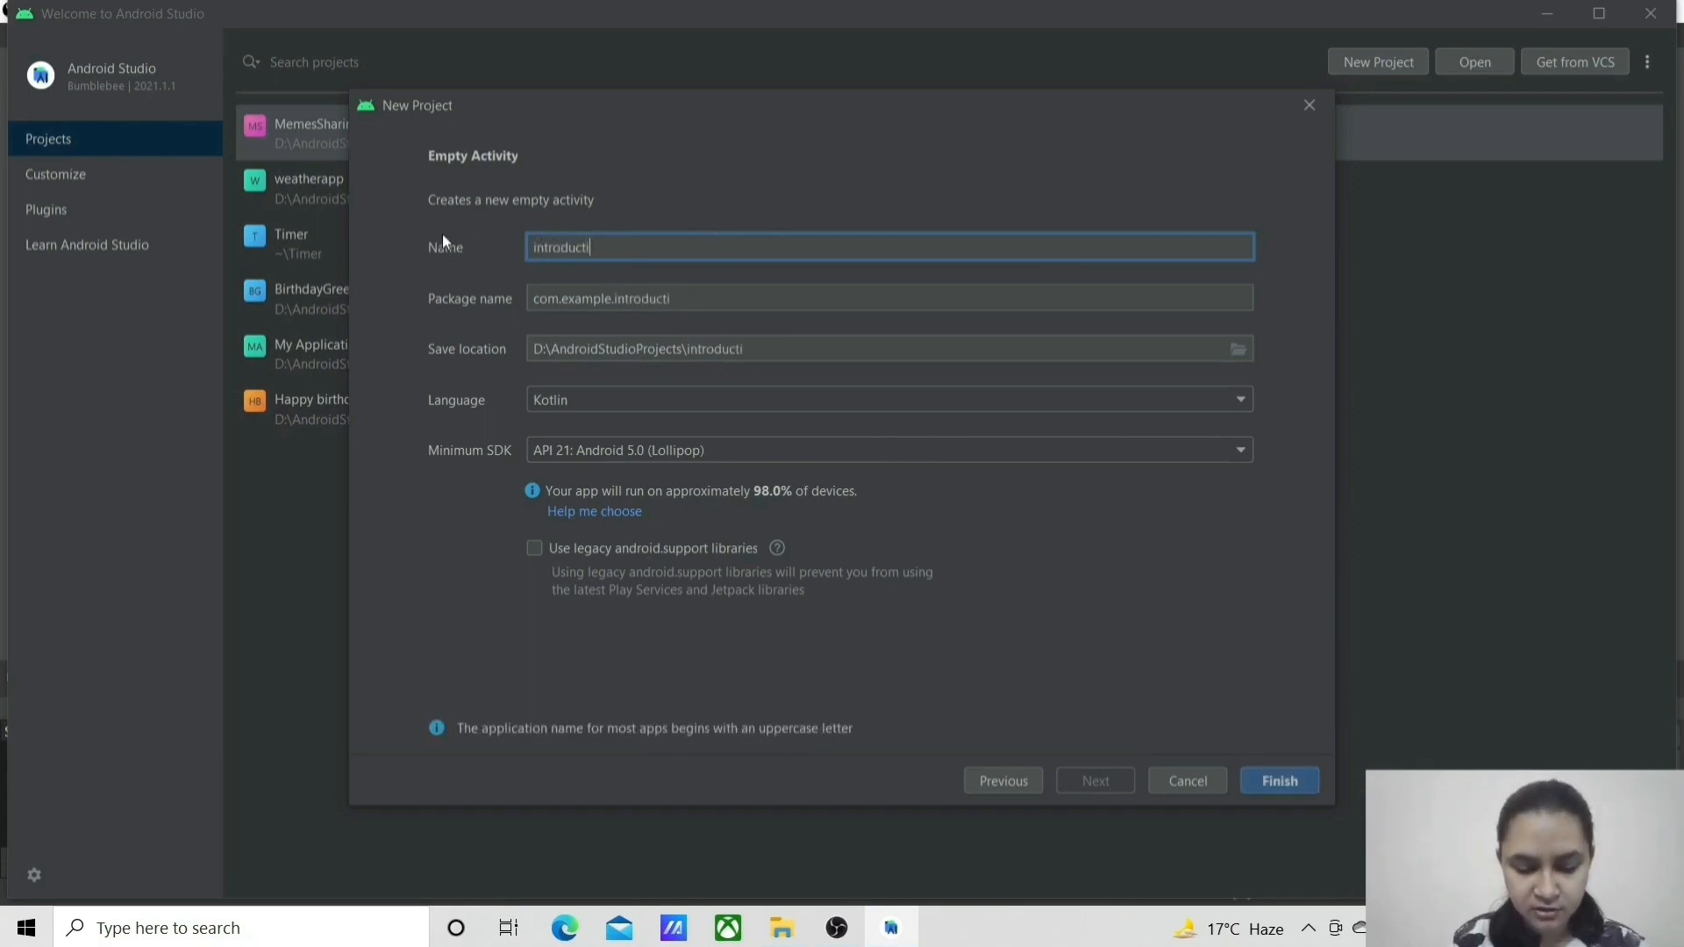
type("on")
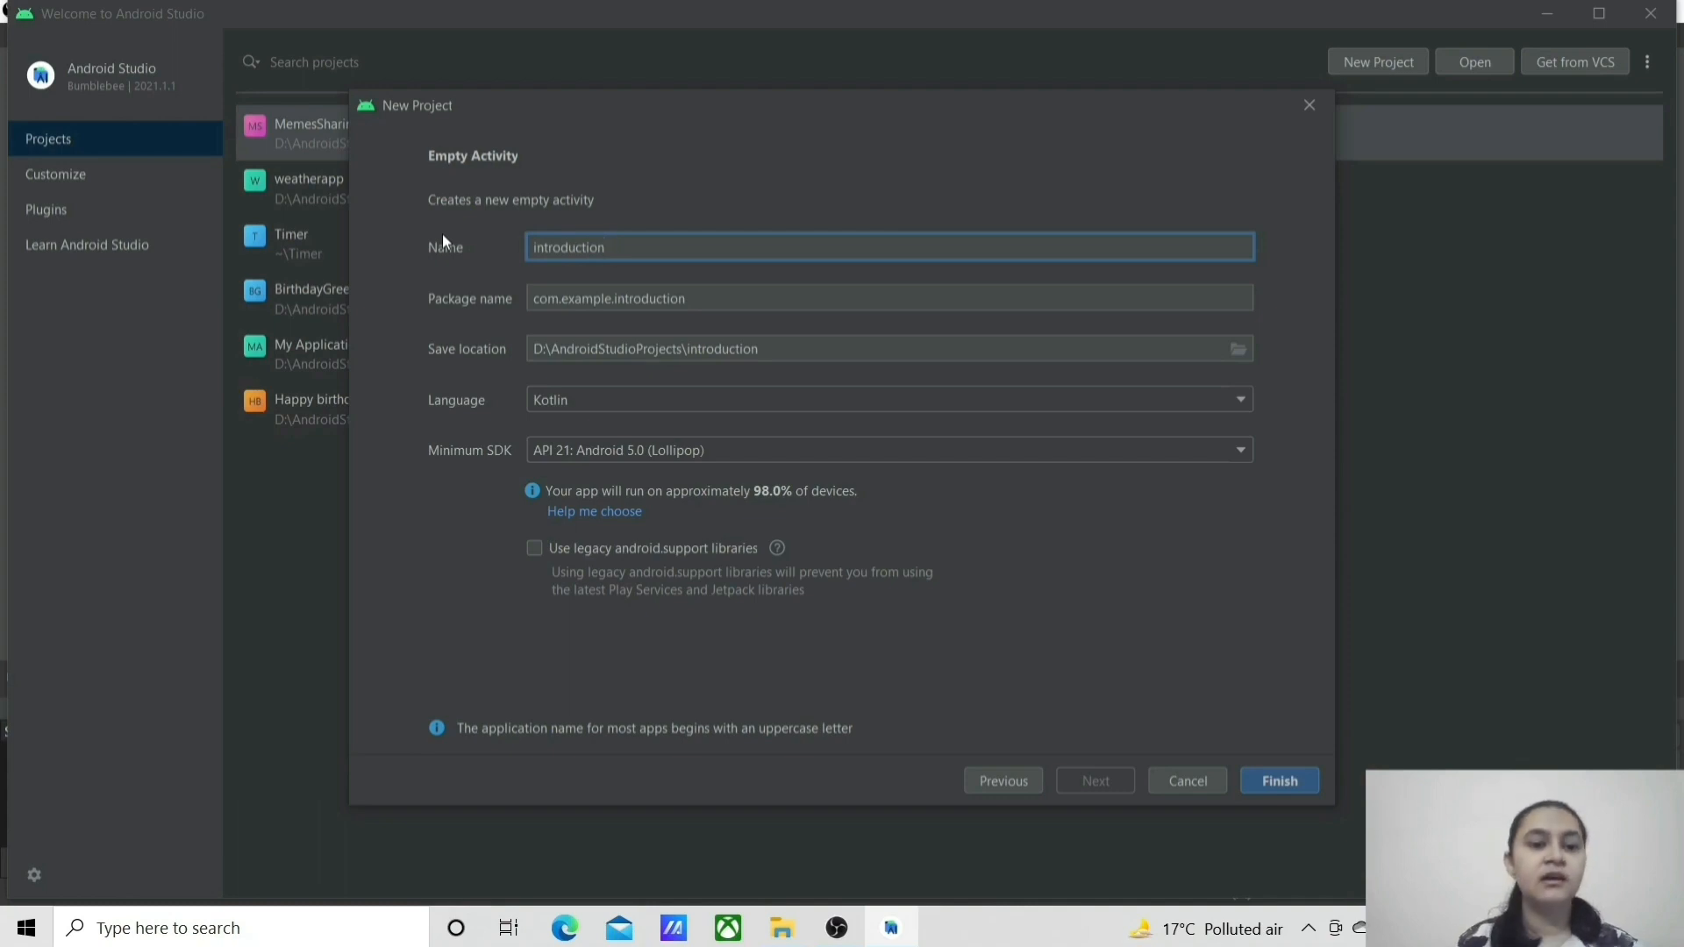
mouse_move(604, 322)
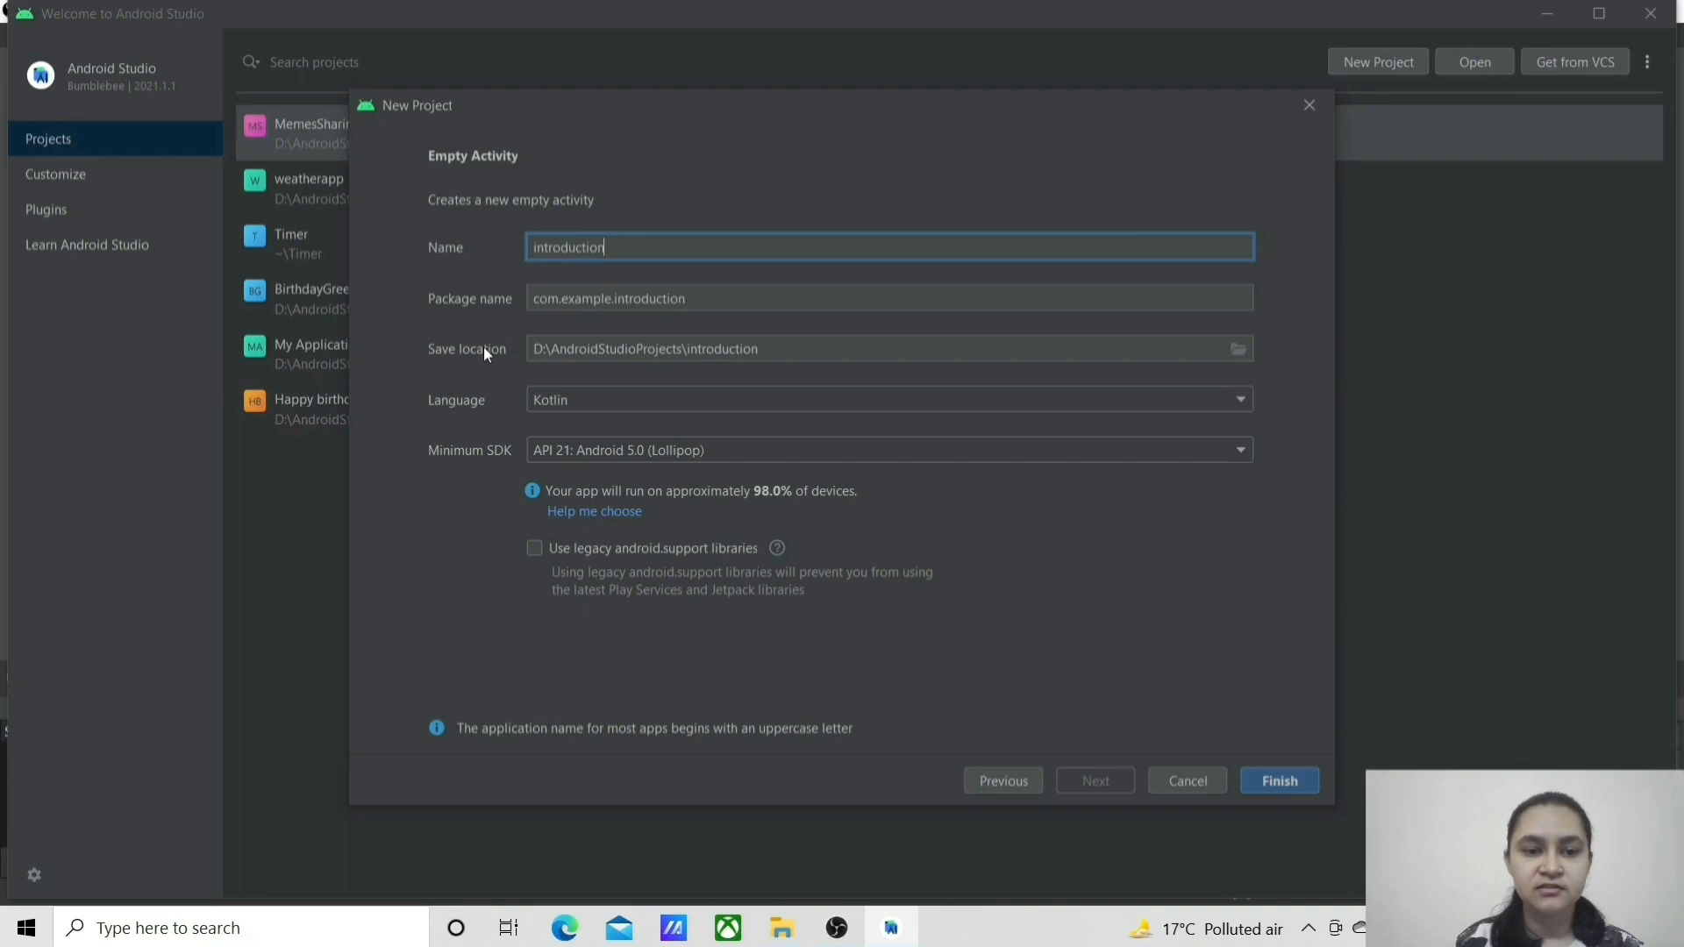
mouse_move(727, 375)
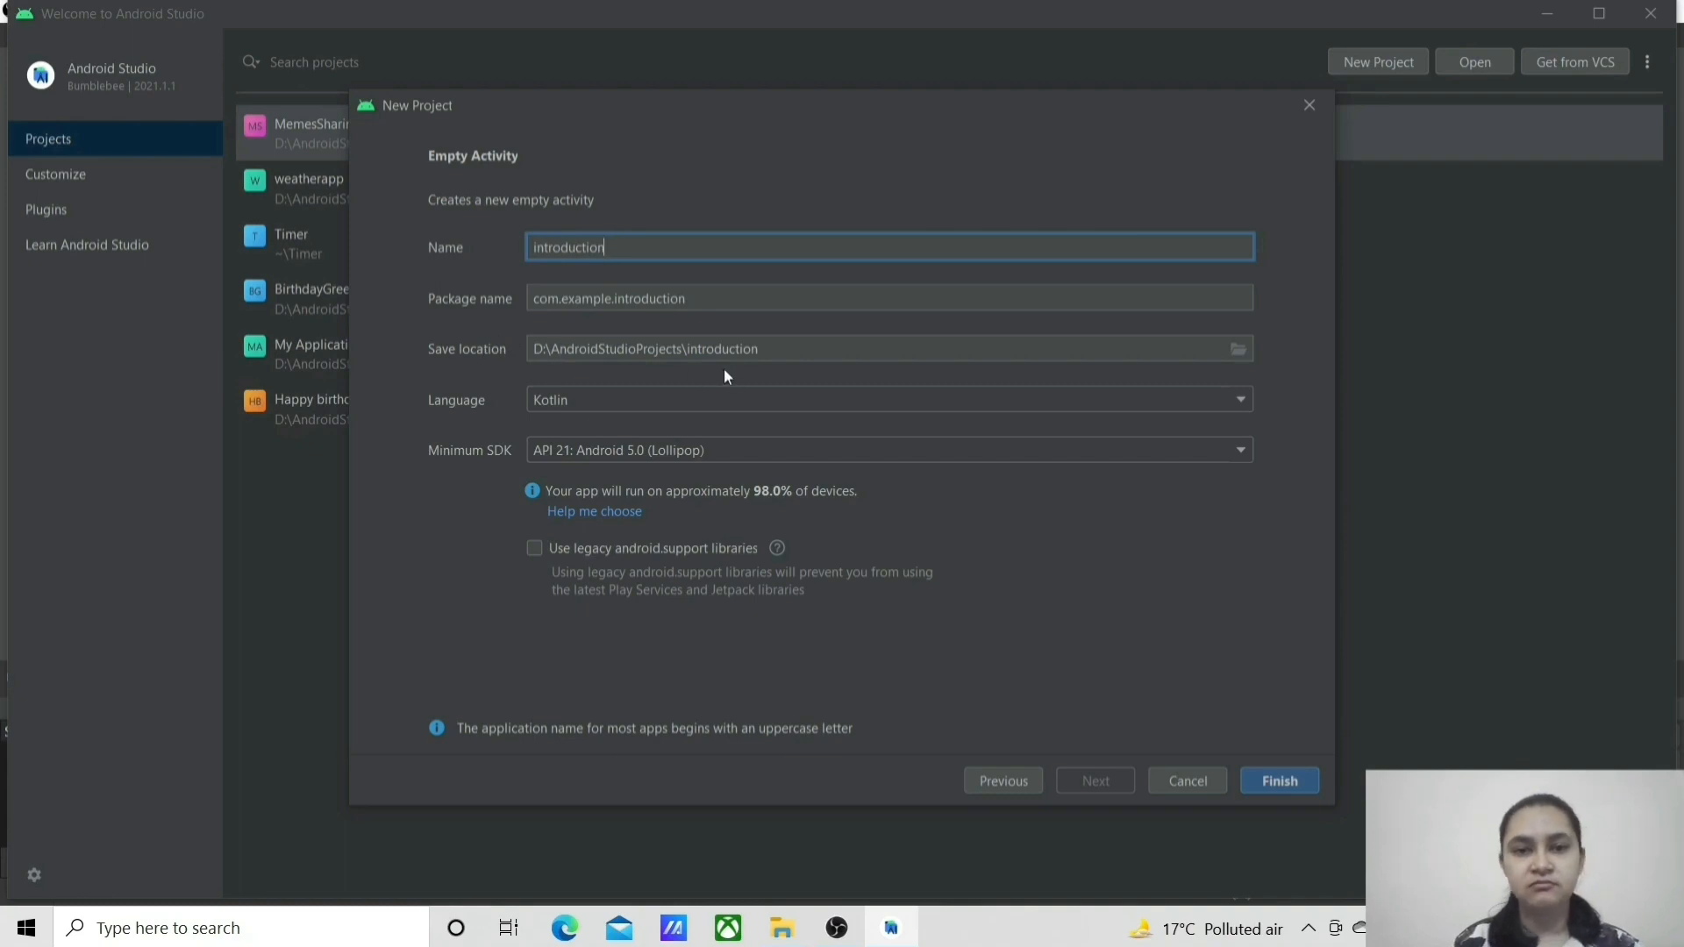
mouse_move(488, 406)
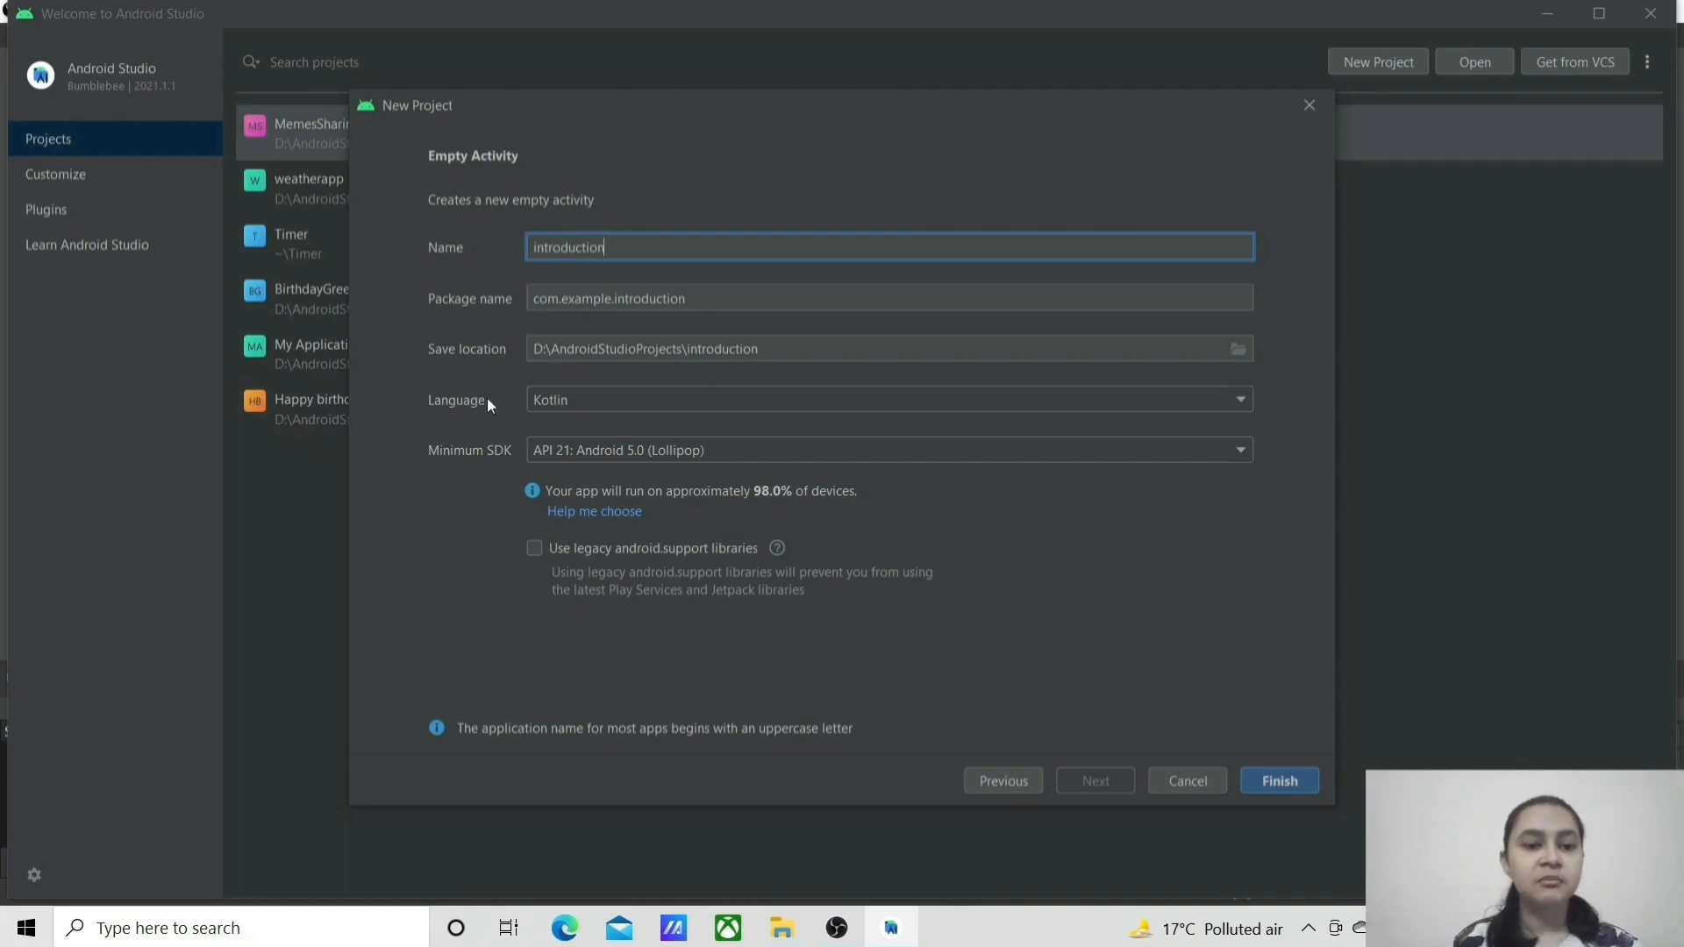
left_click(886, 399)
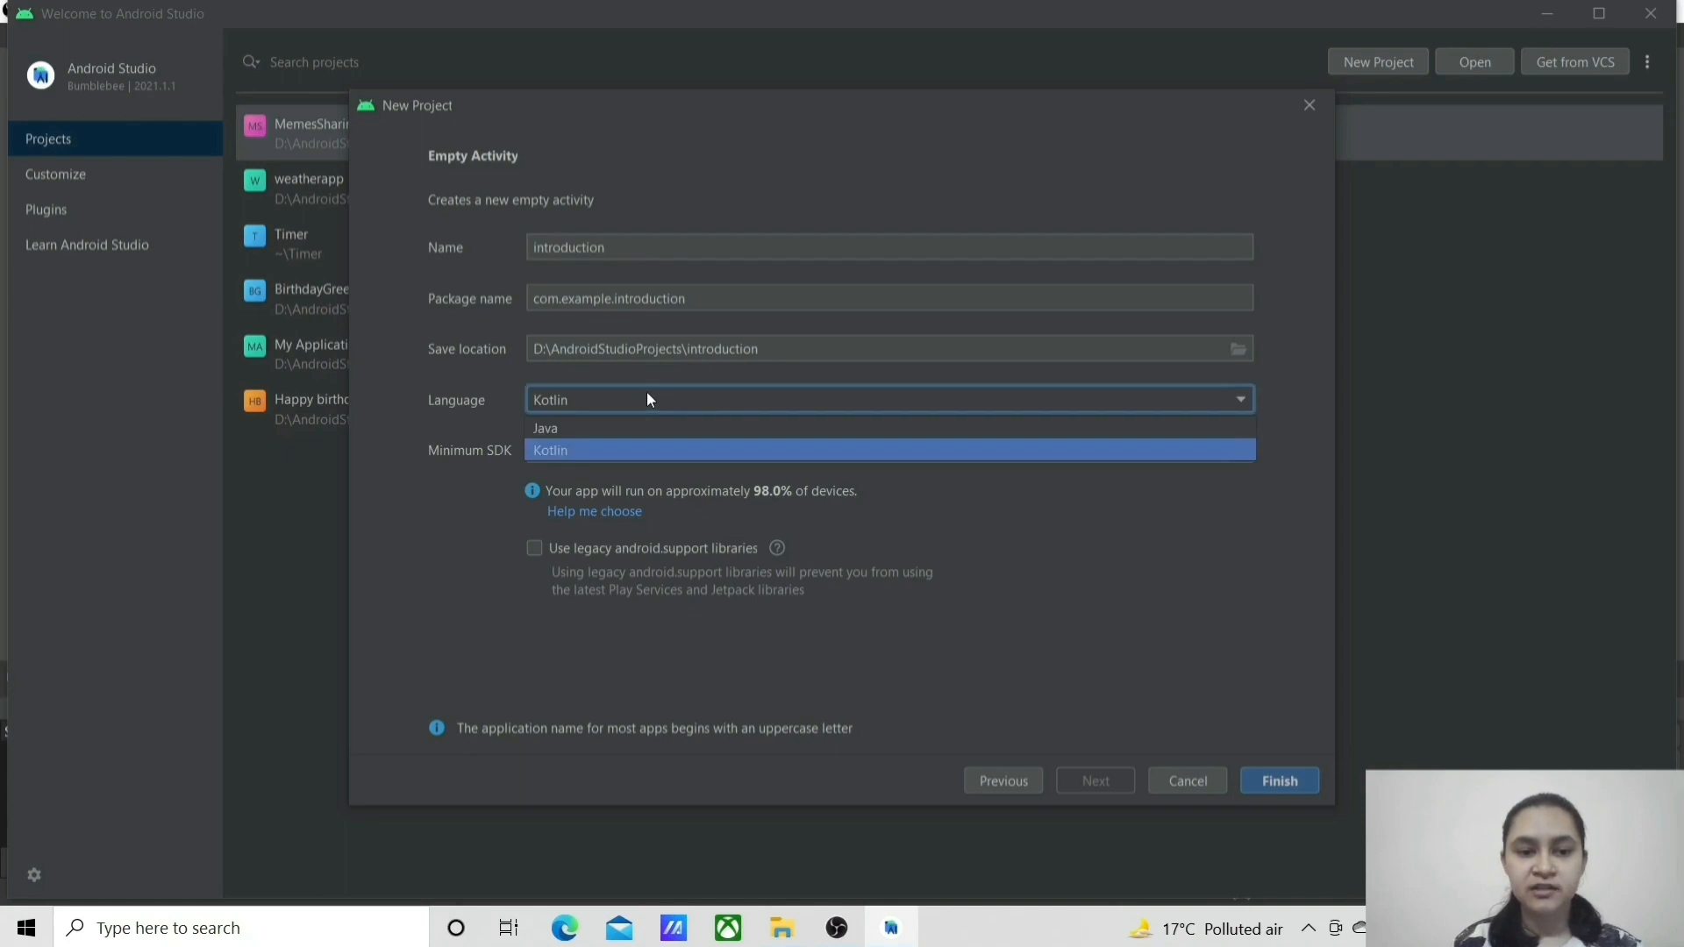
mouse_move(633, 452)
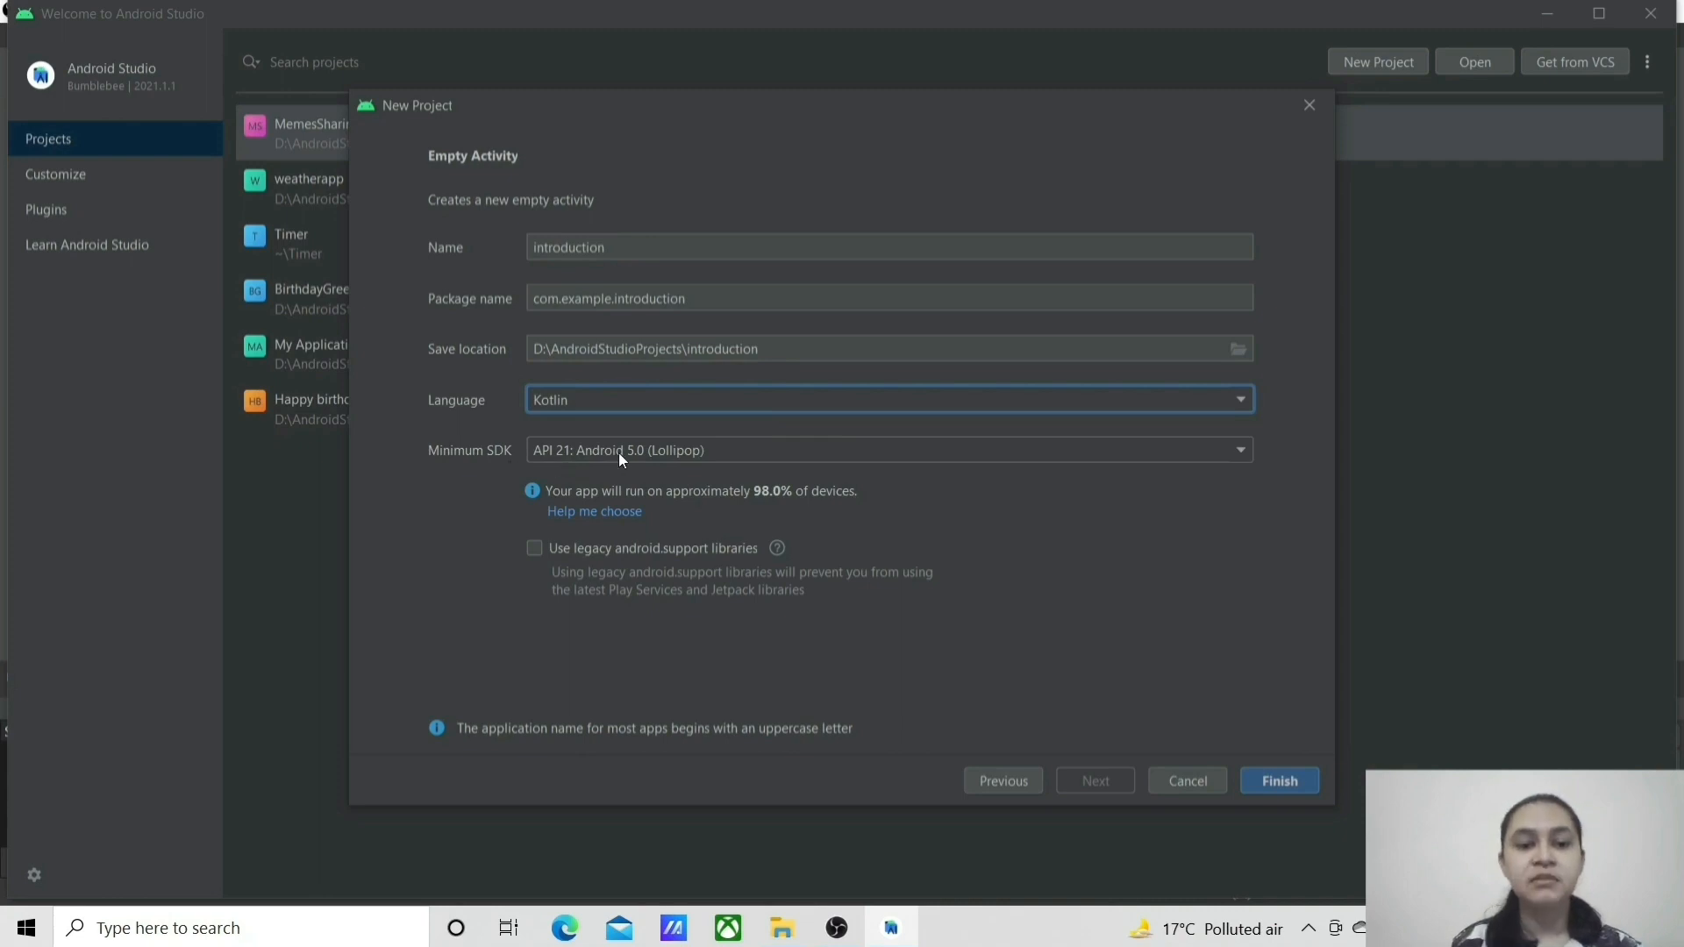
mouse_move(730, 460)
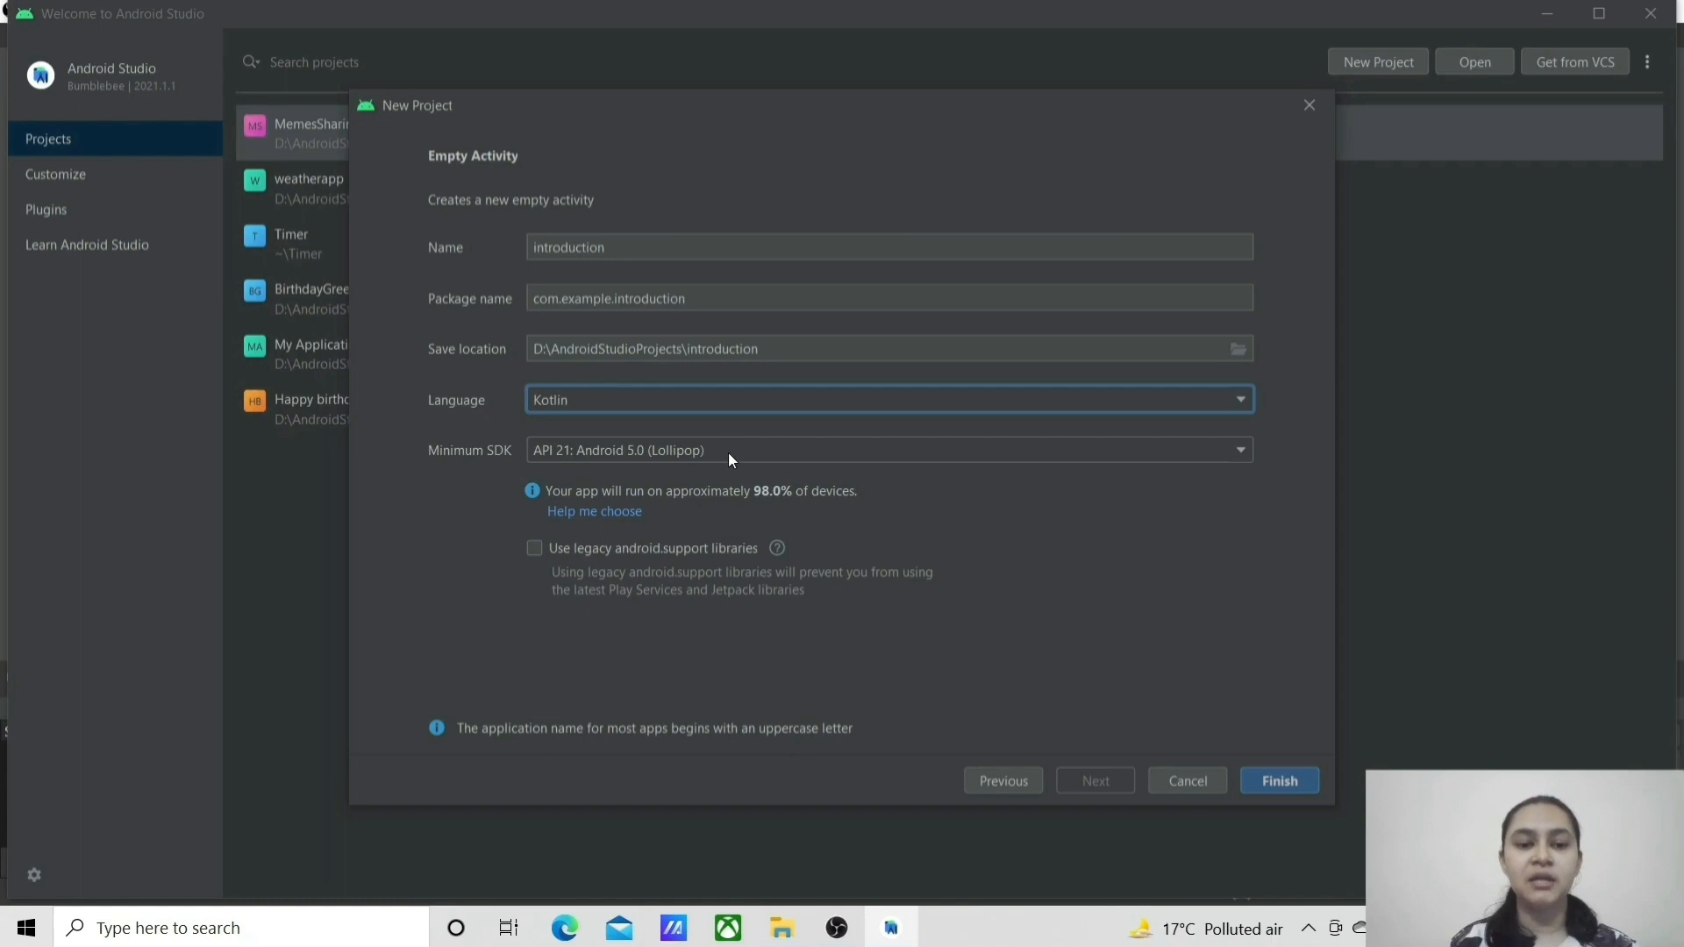
mouse_move(691, 491)
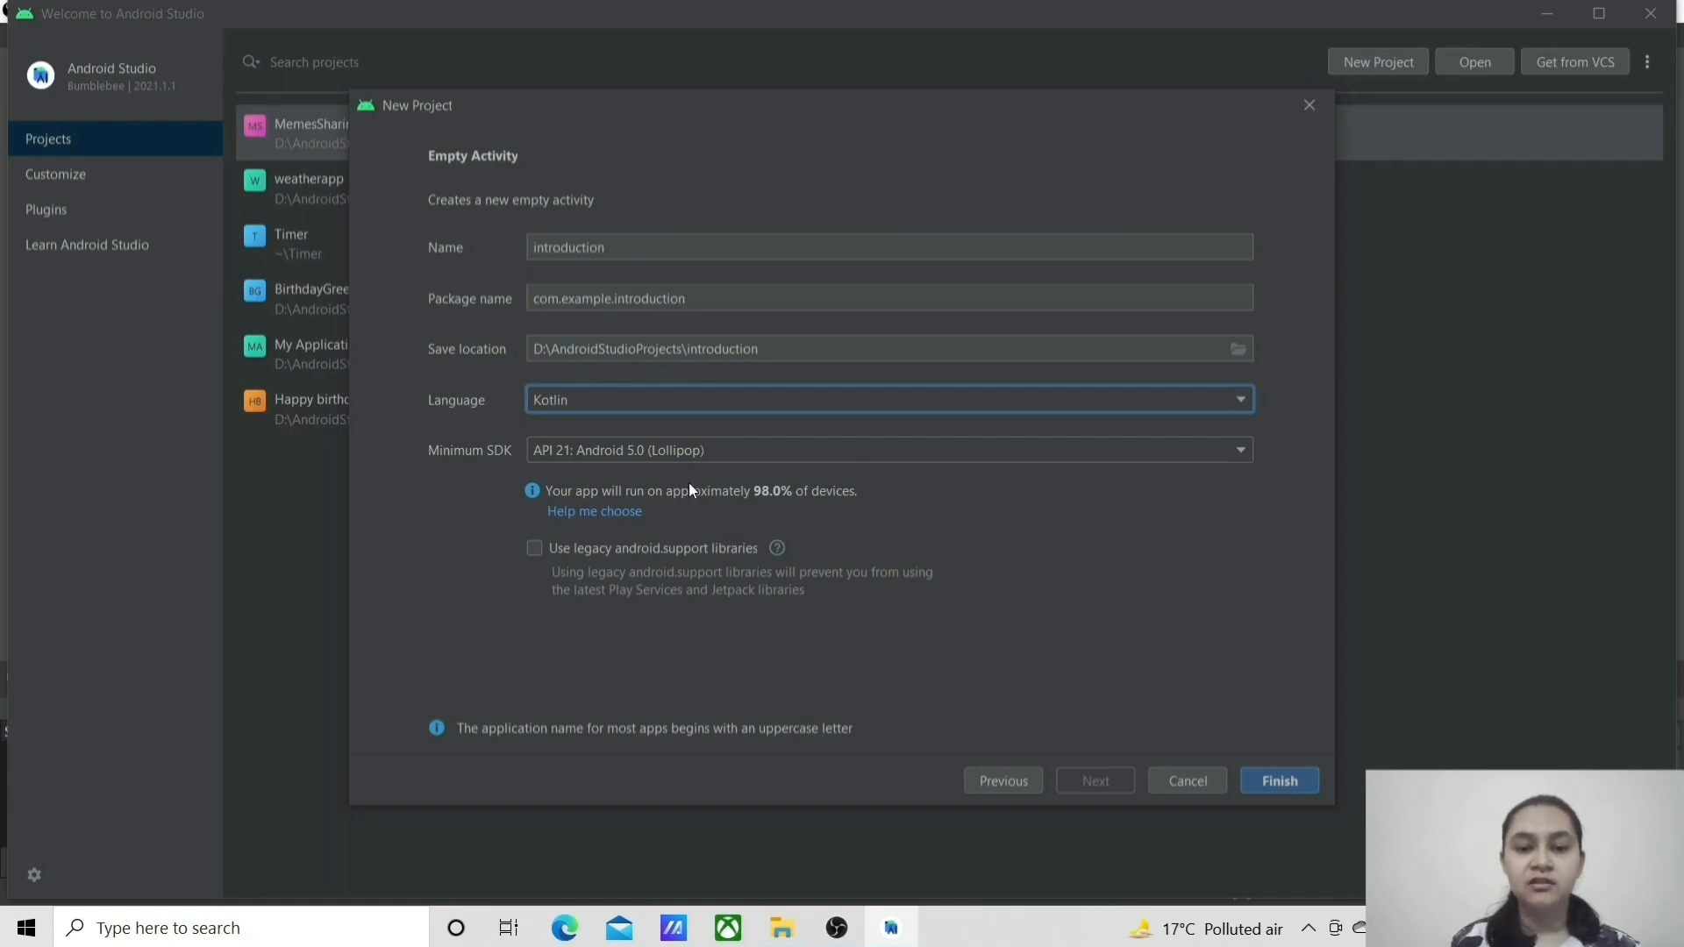
mouse_move(628, 506)
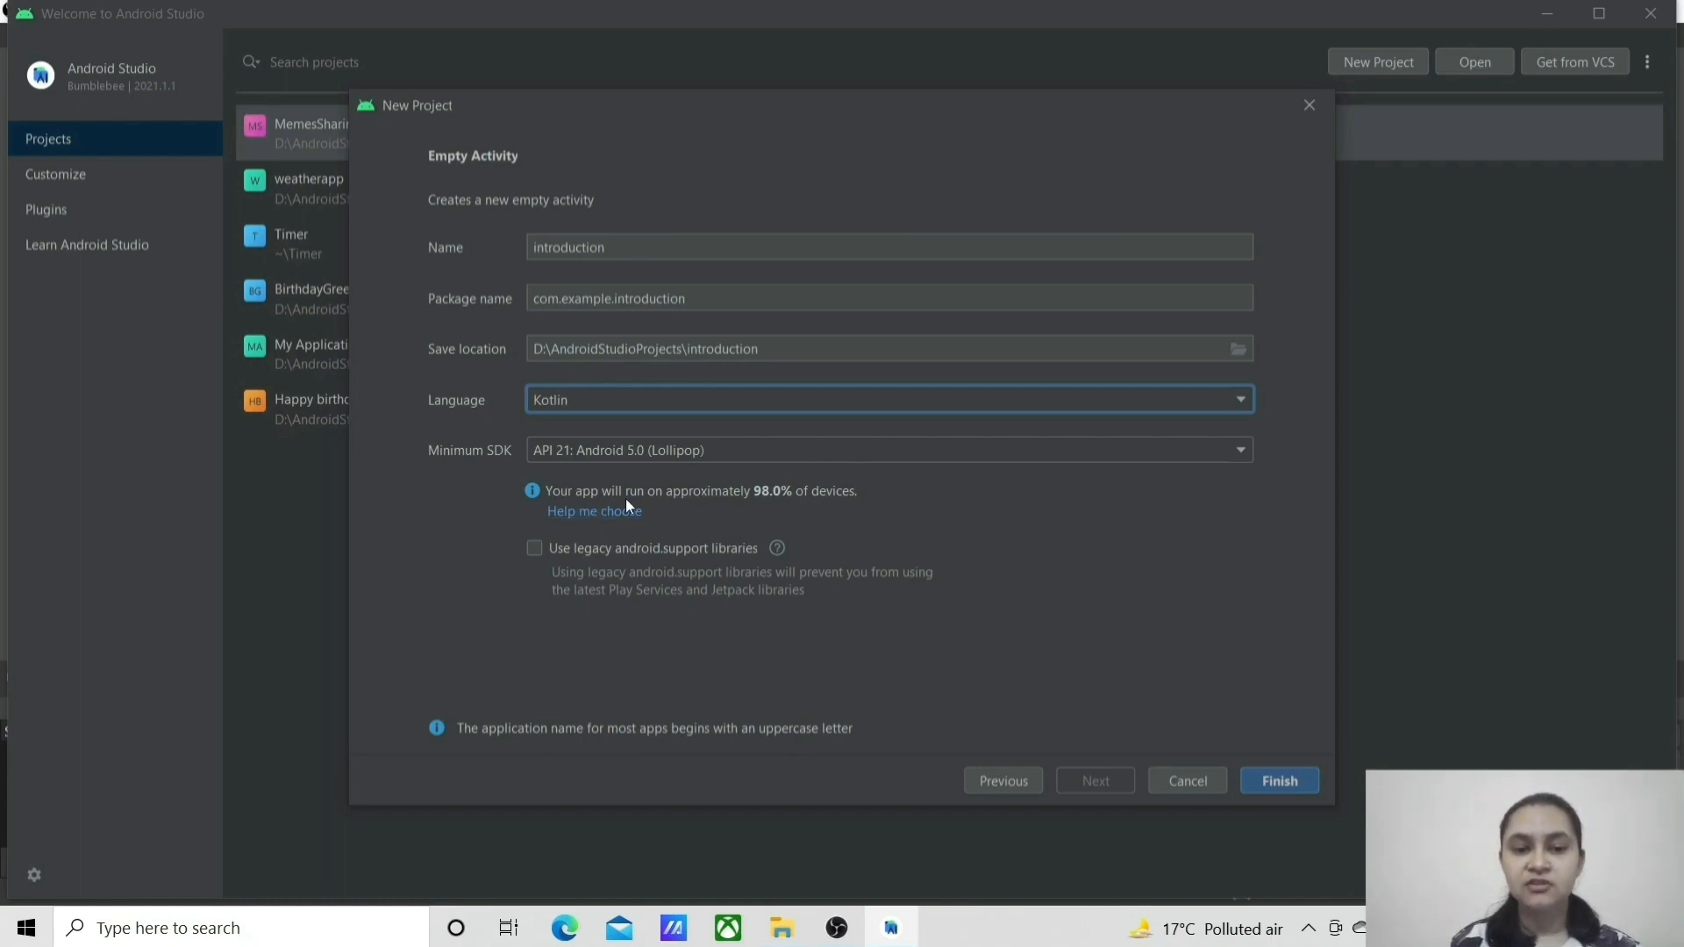
mouse_move(793, 511)
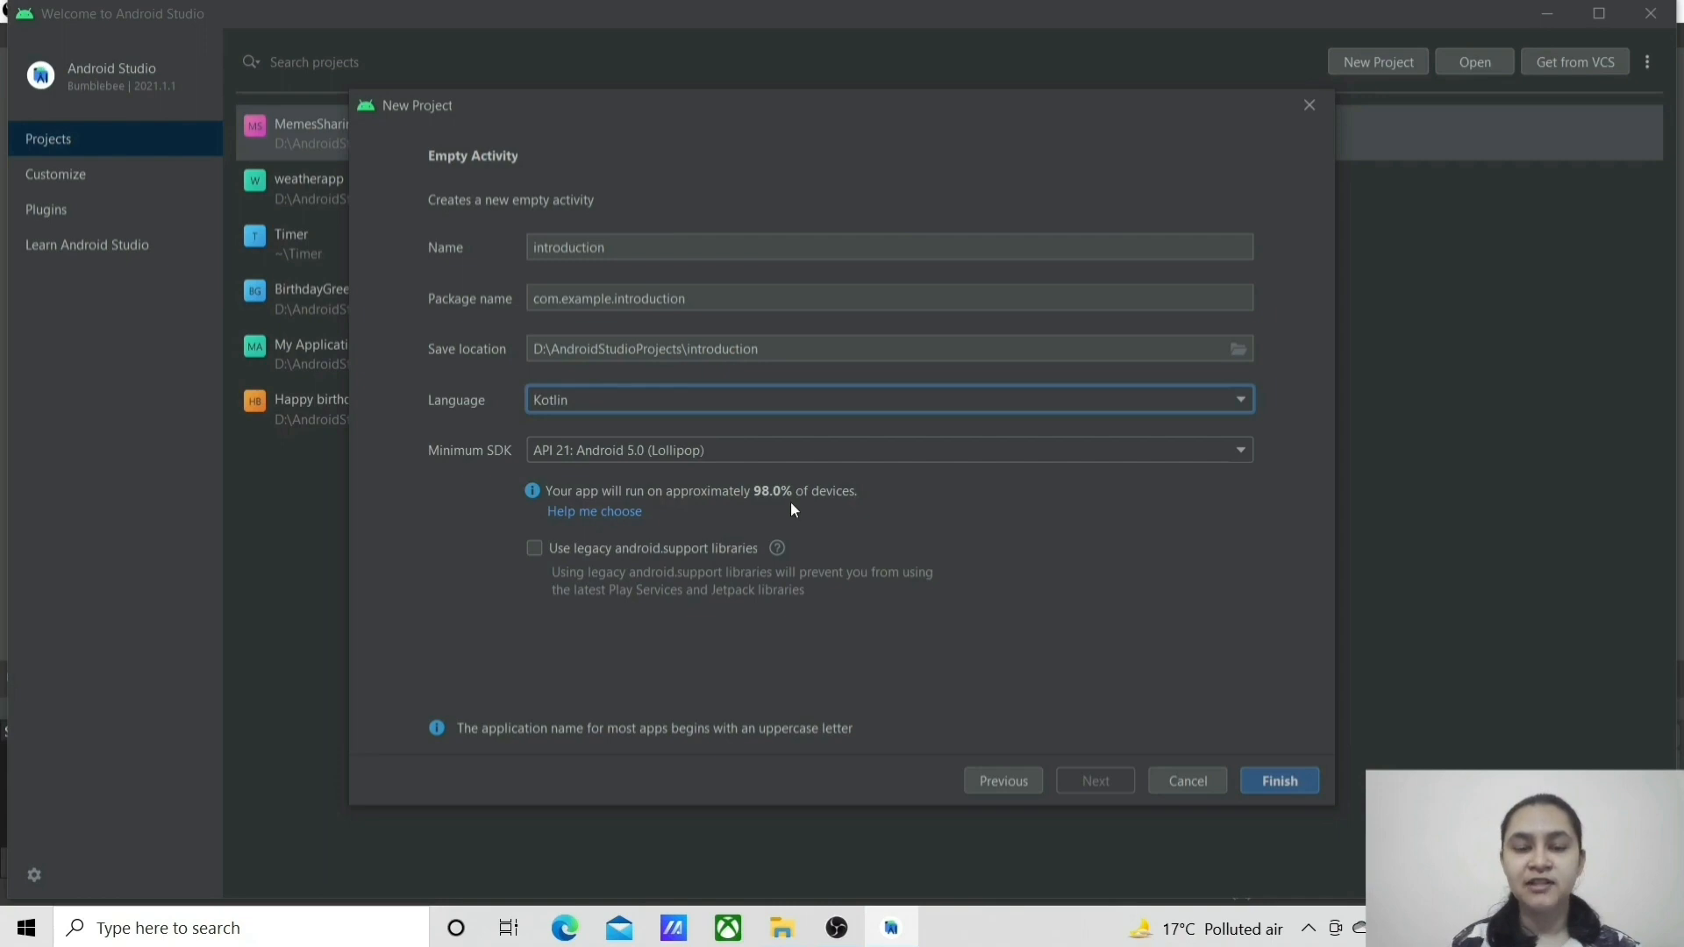
mouse_move(772, 498)
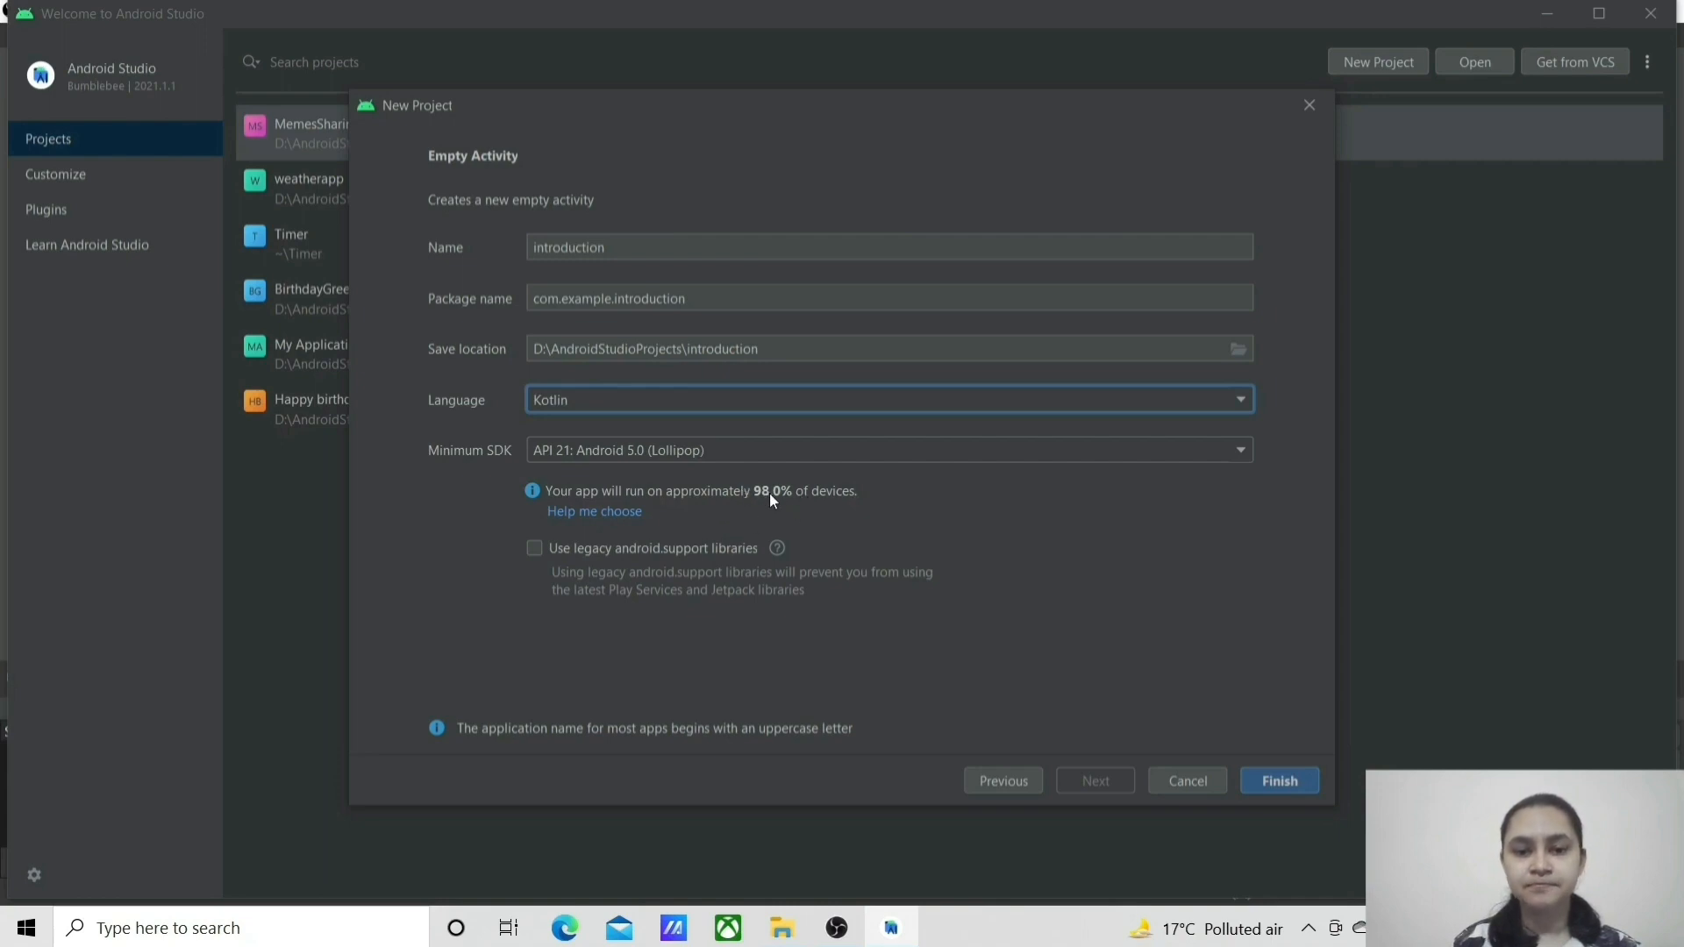
mouse_move(1021, 452)
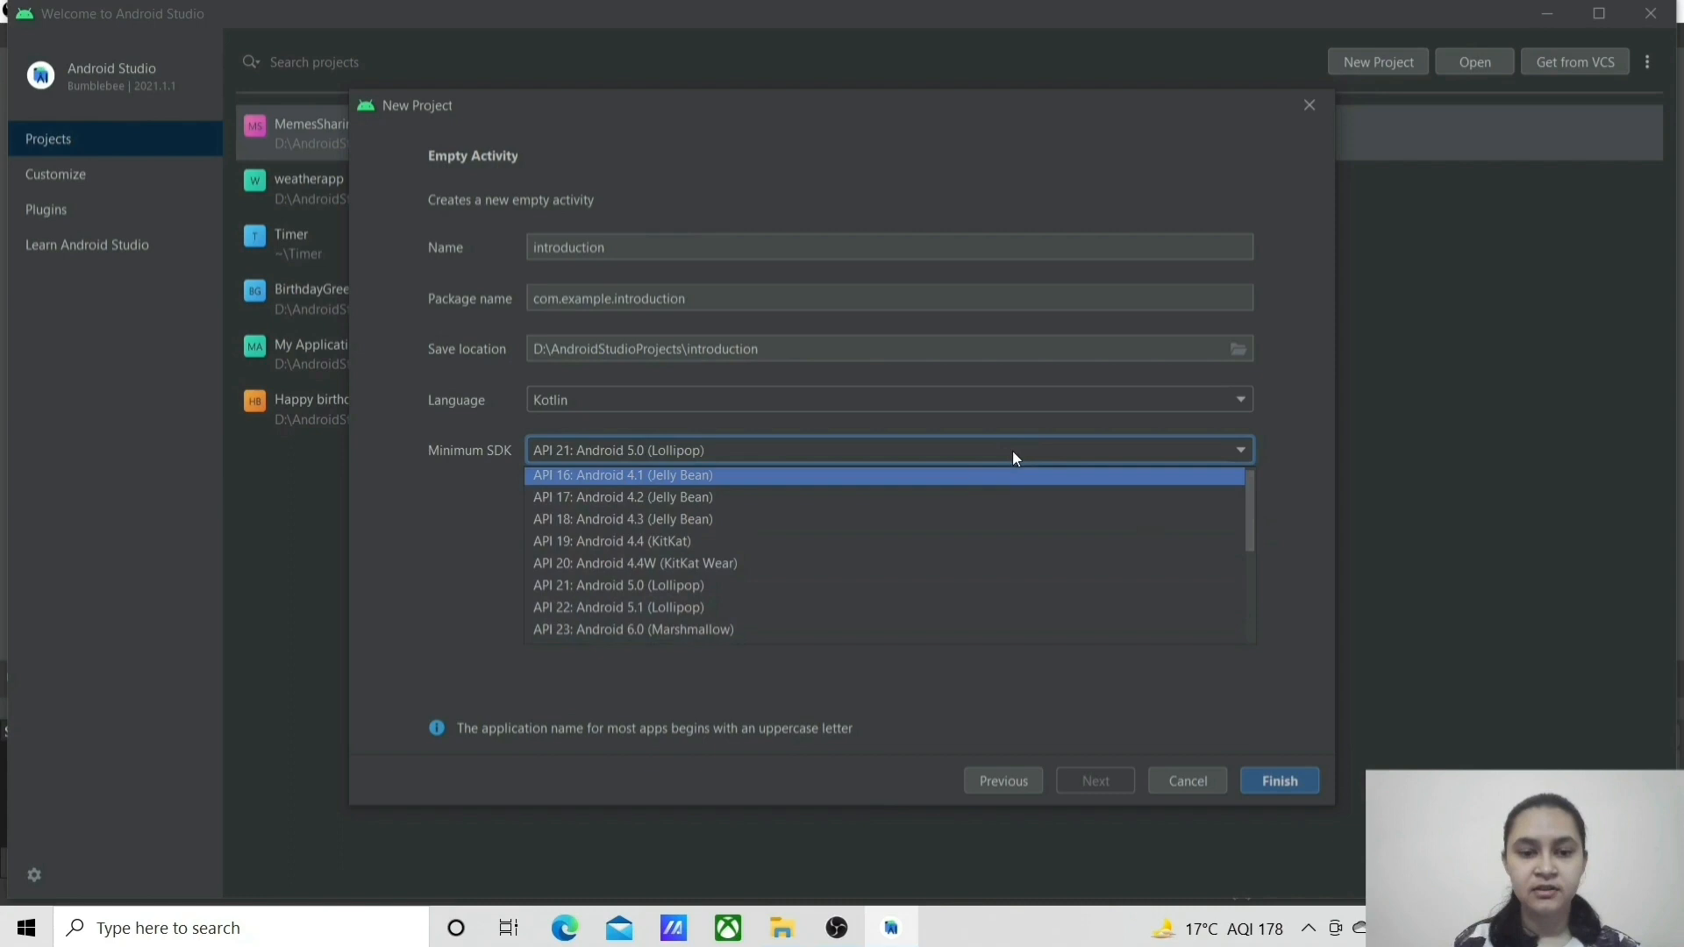
left_click(622, 474)
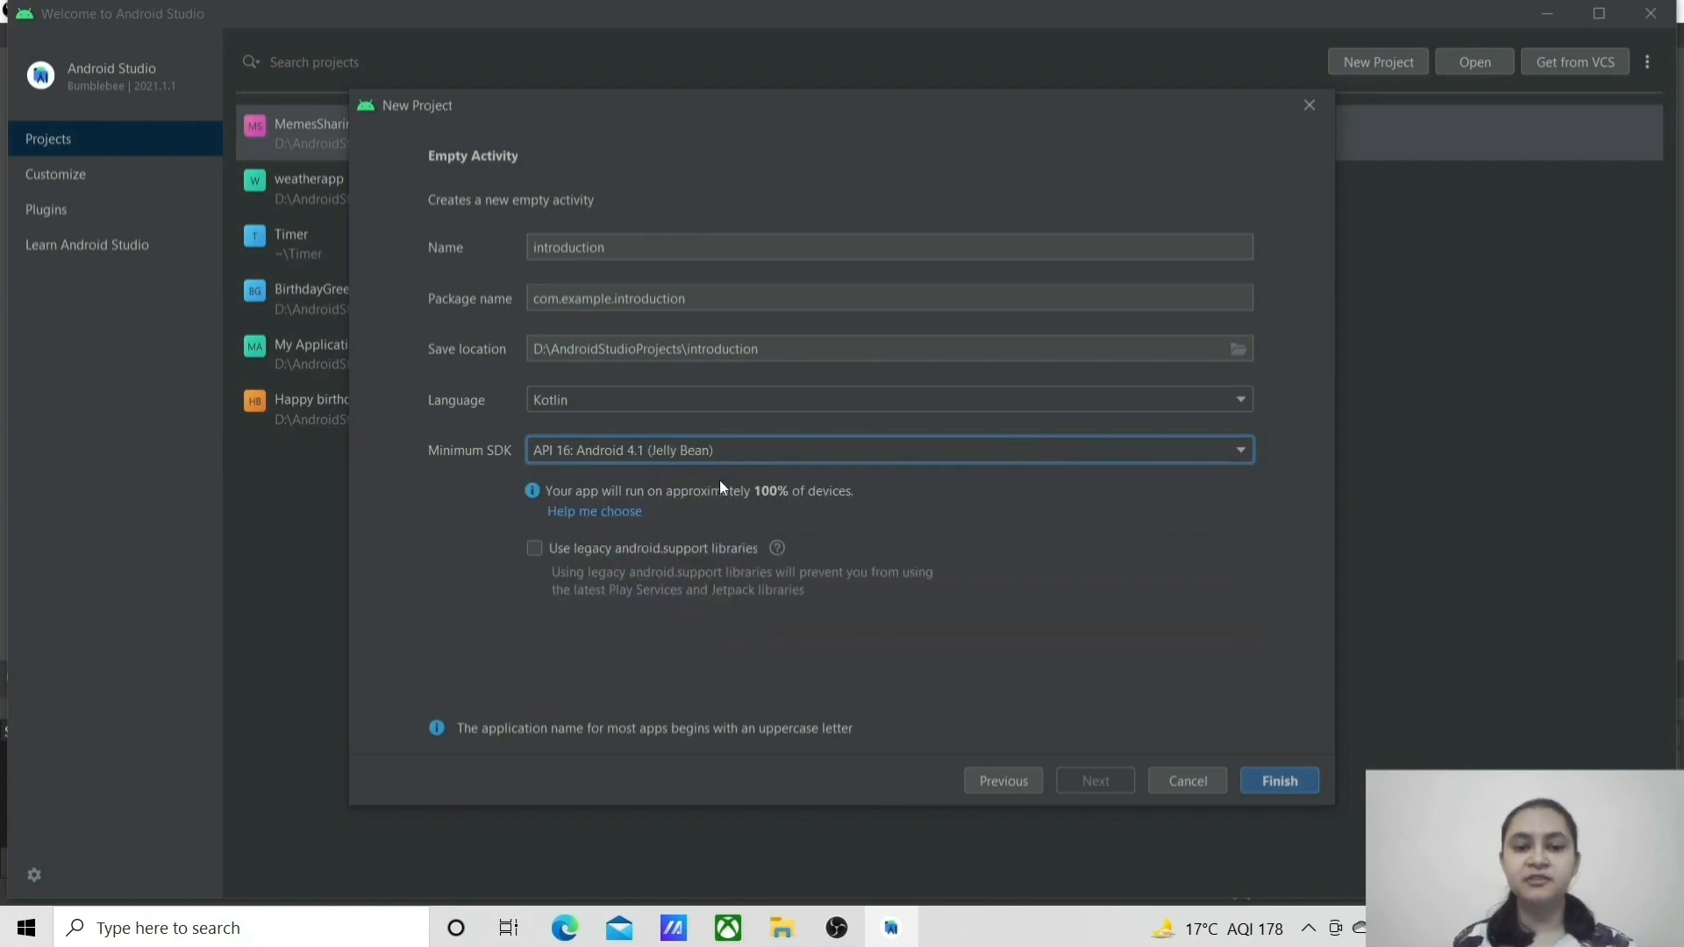
mouse_move(821, 507)
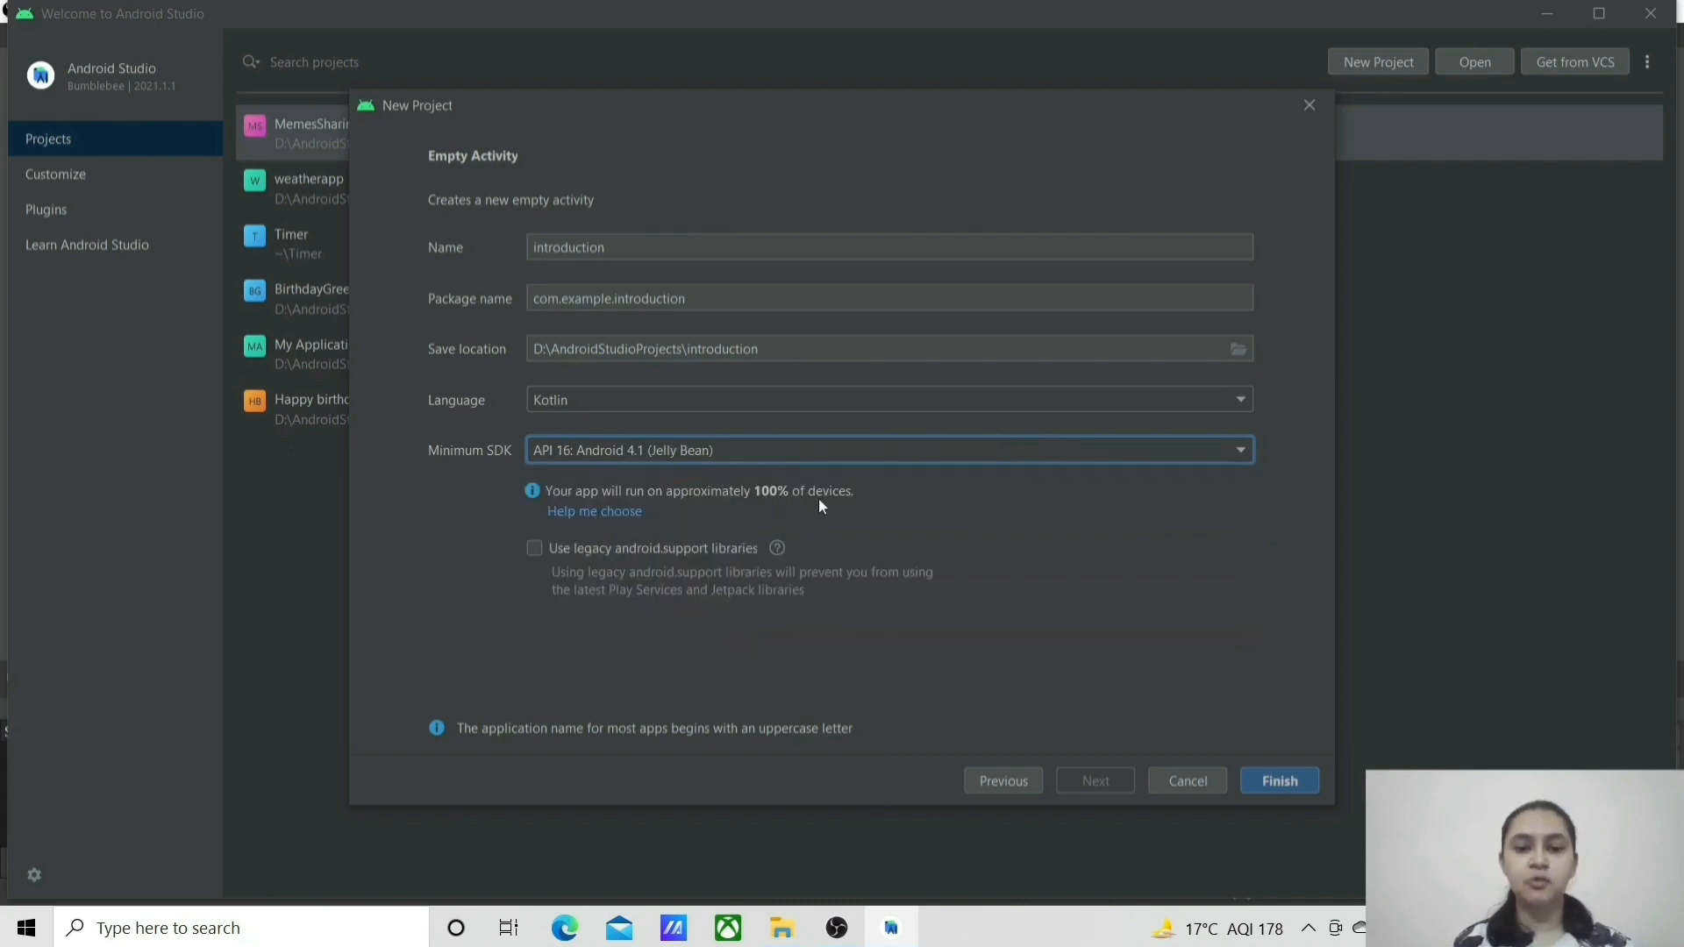
mouse_move(684, 515)
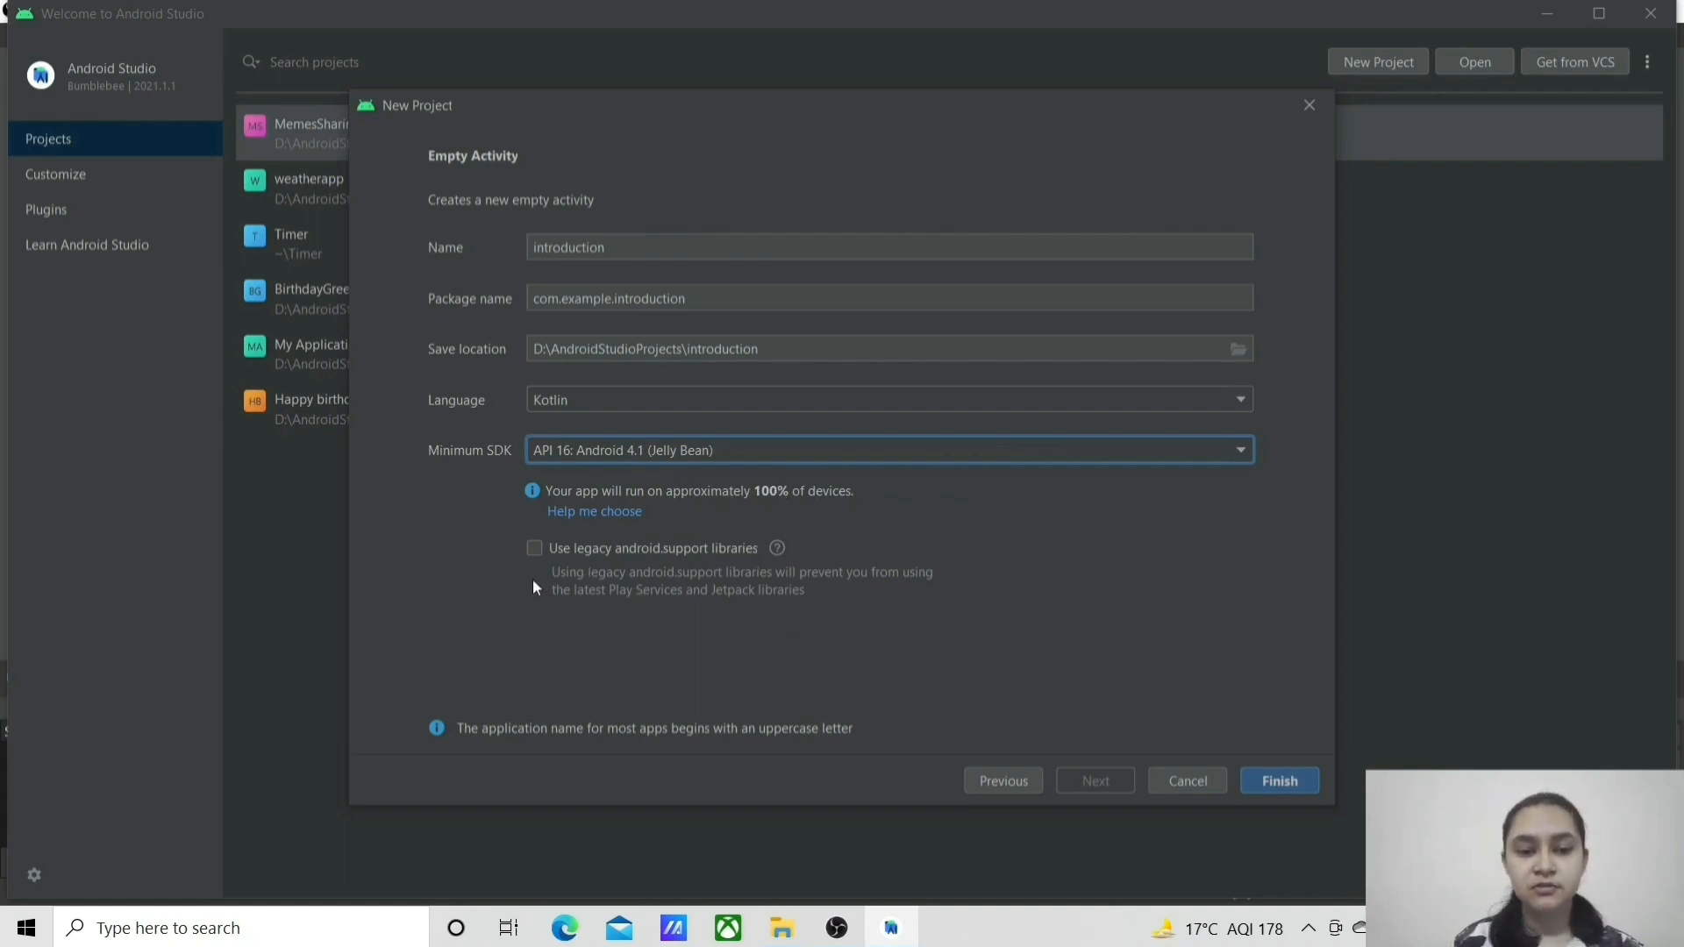
mouse_move(739, 593)
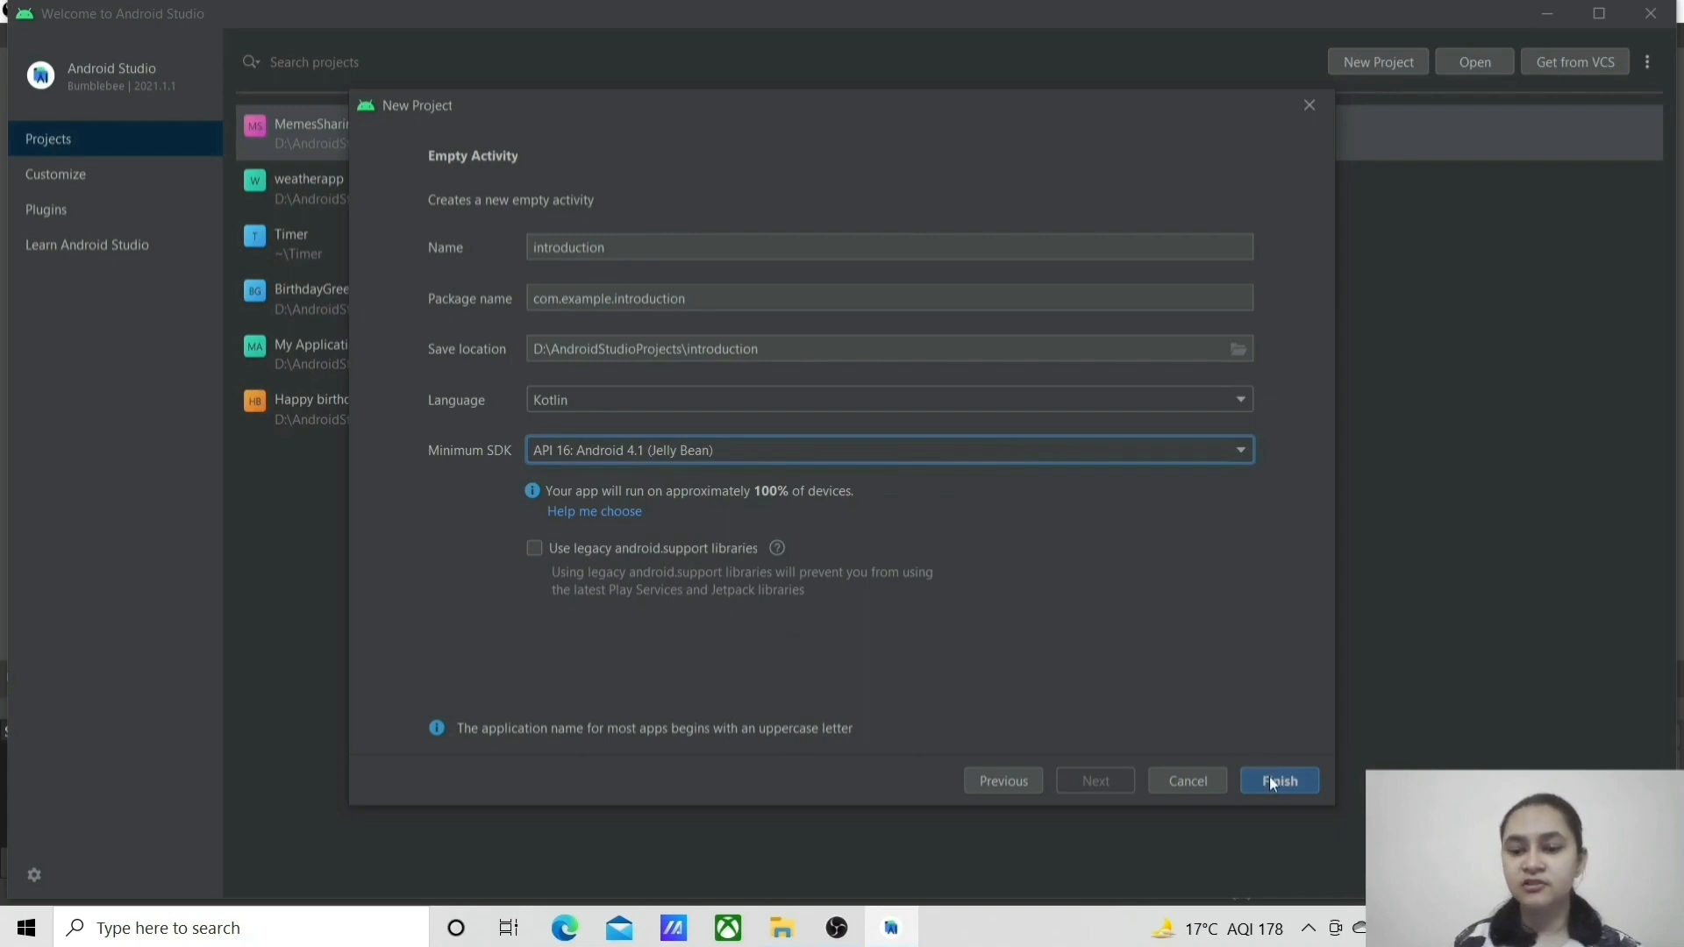
left_click(1281, 781)
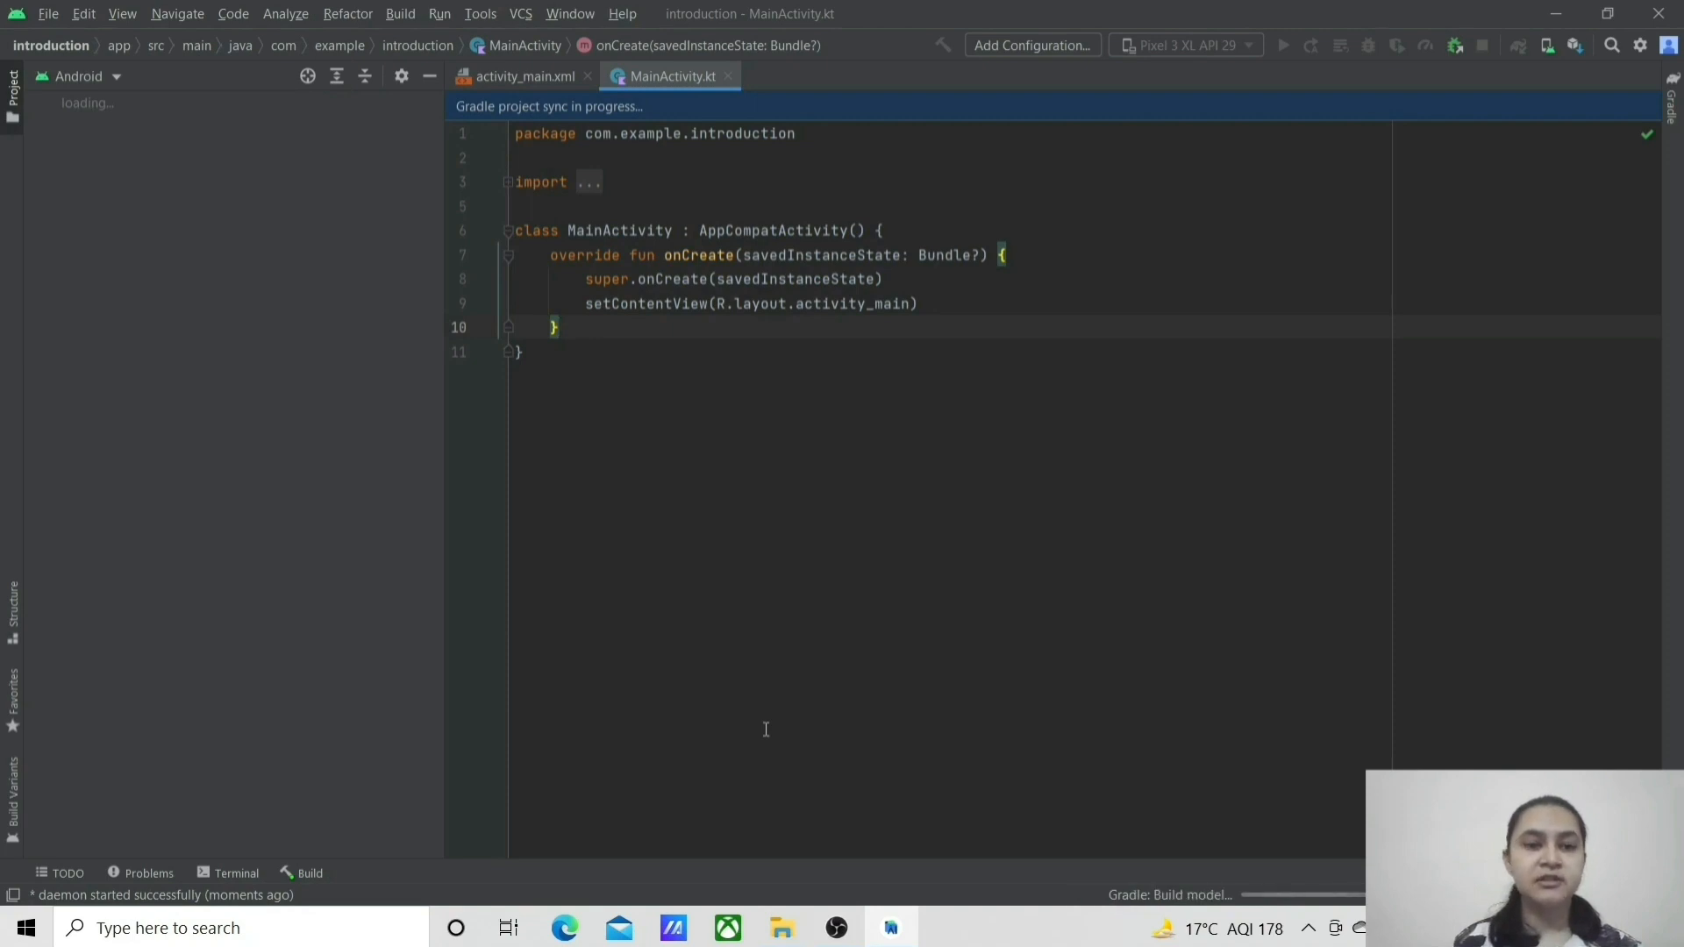
mouse_move(407, 812)
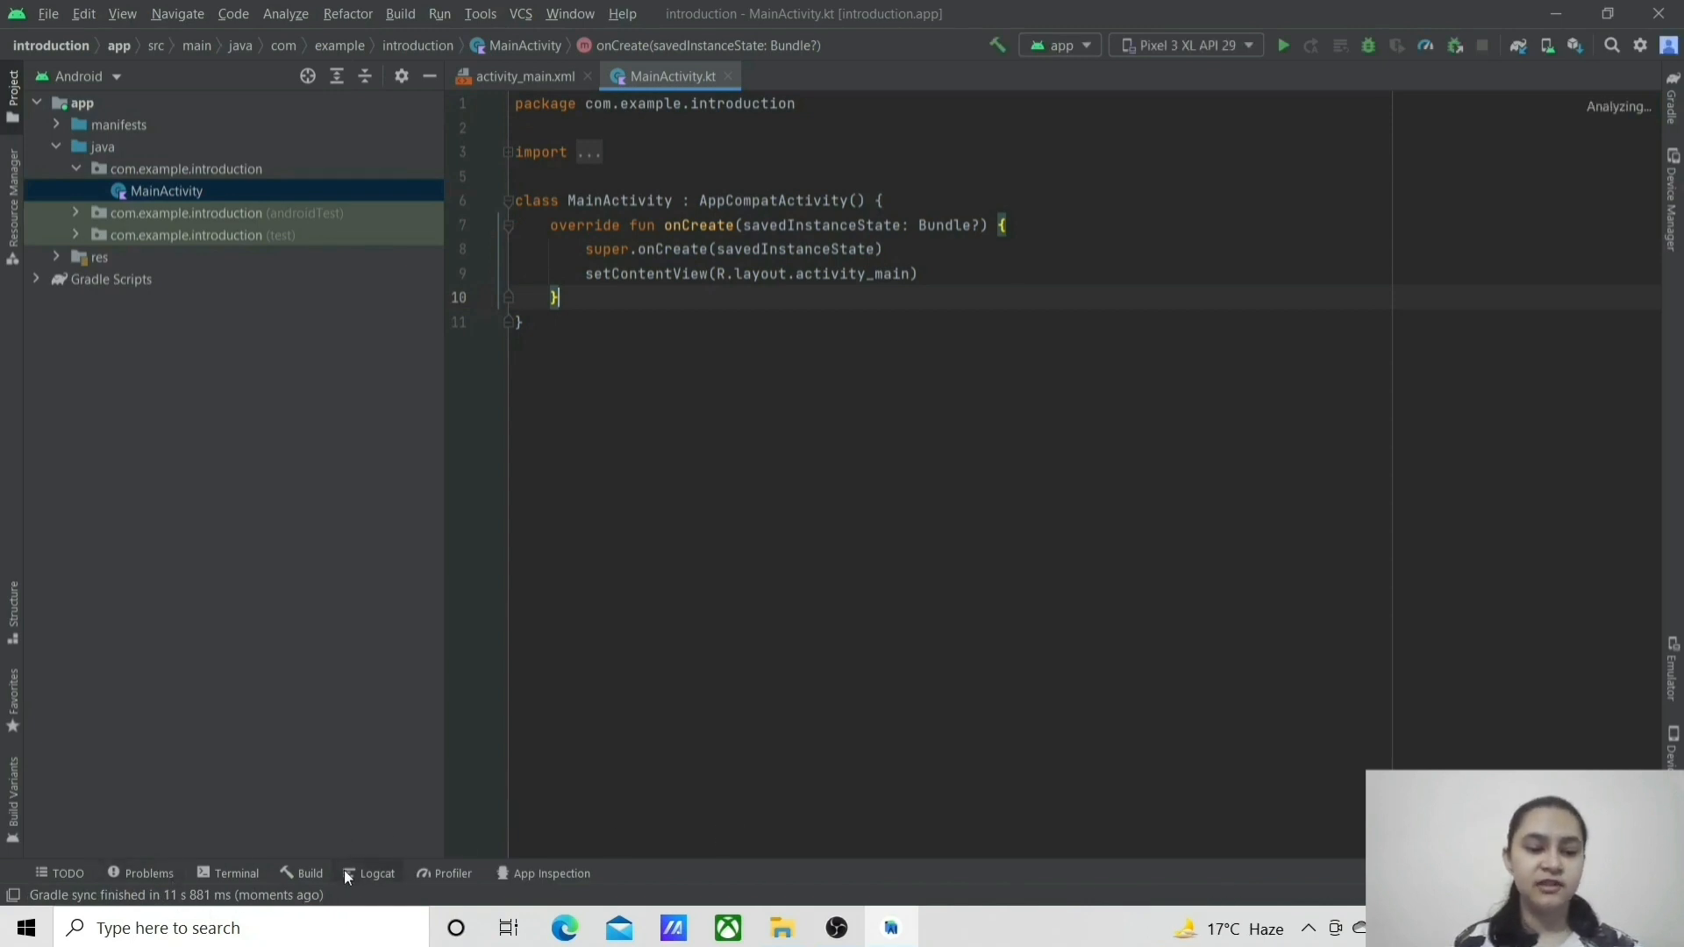
Step: Expand res and Gradle Scripts so the build.gradle files are listed
left_click(53, 256)
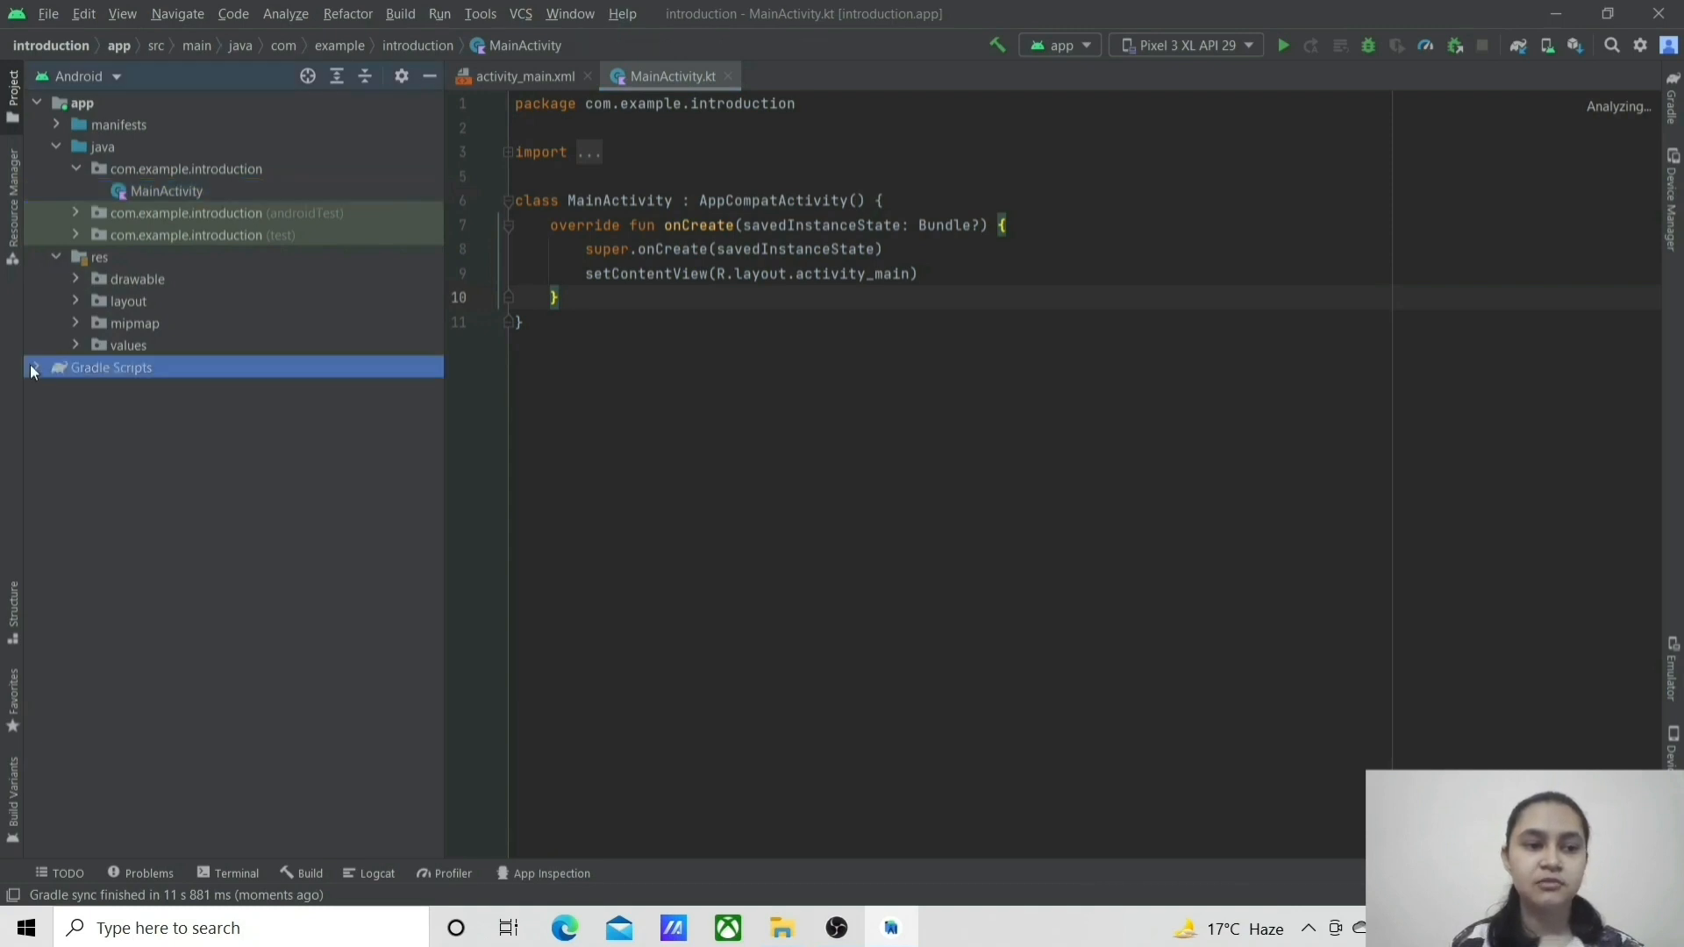
left_click(37, 369)
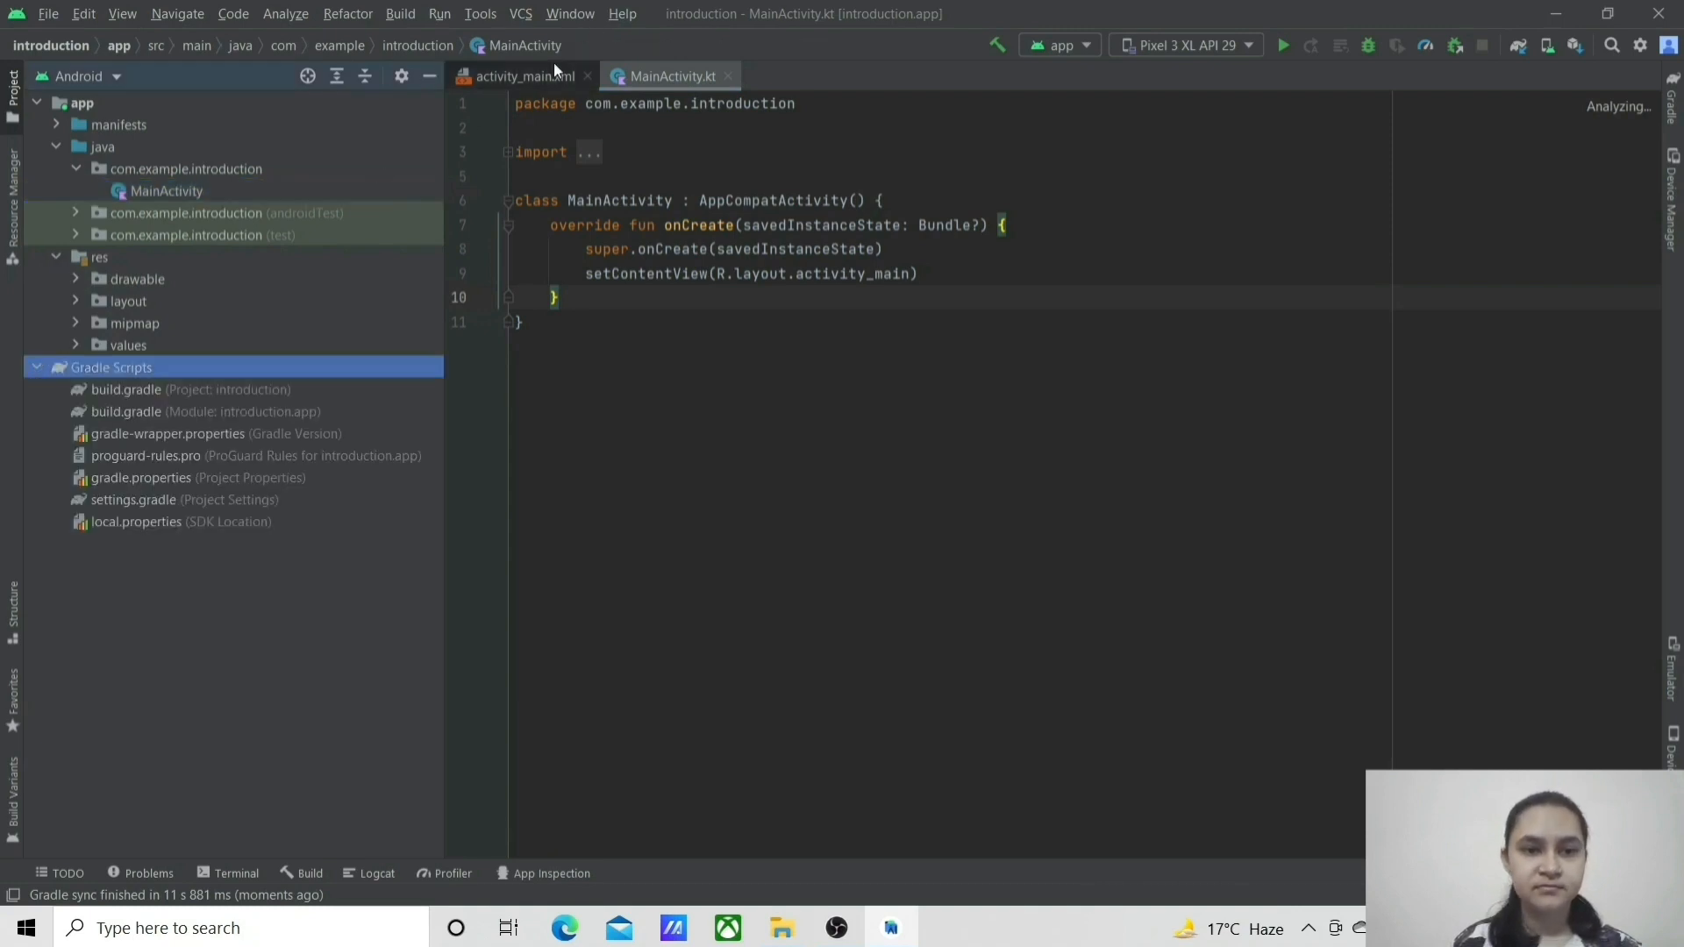
left_click(519, 76)
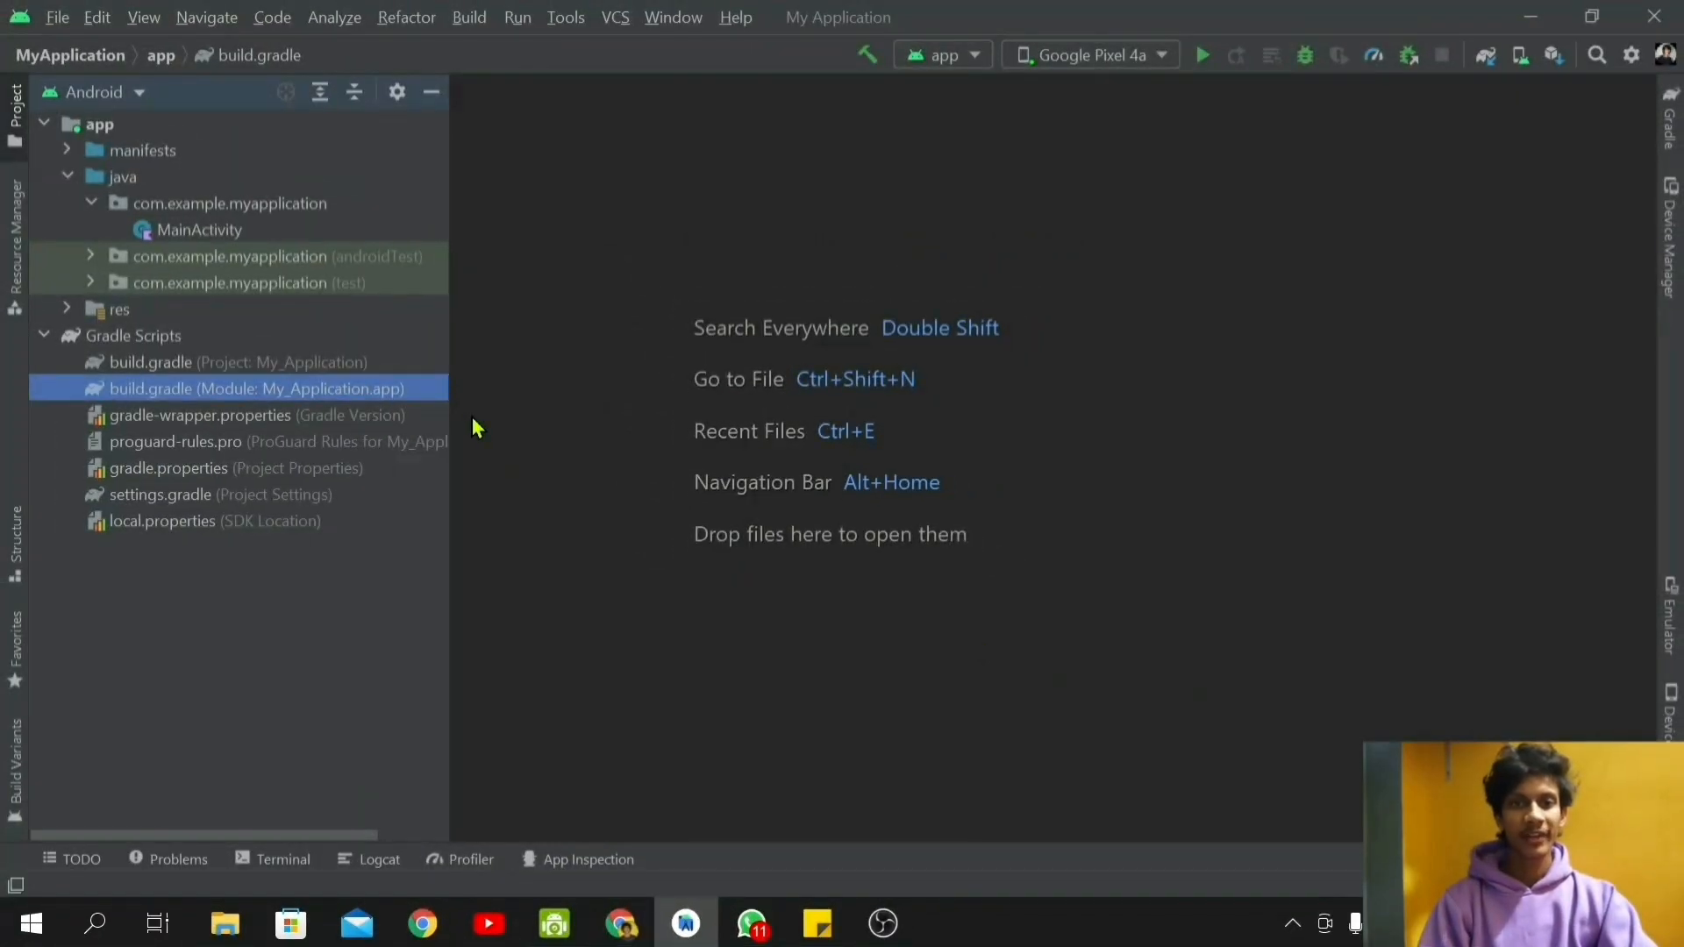
mouse_move(161, 361)
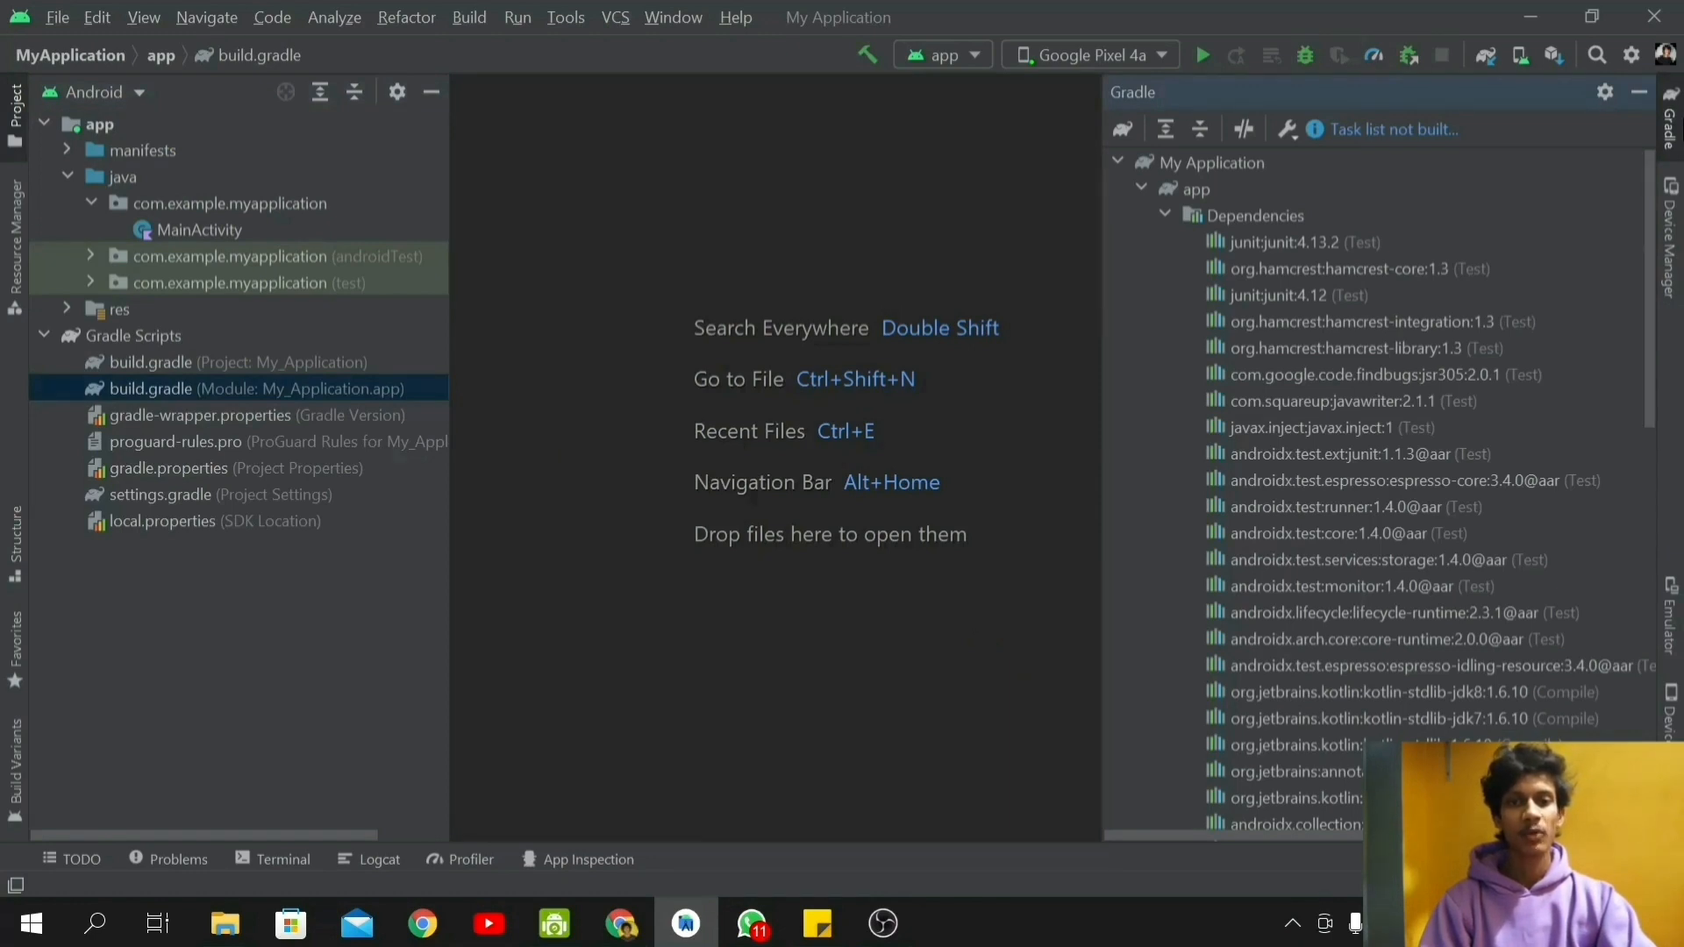
Step: Close the Gradle overview, keep the Android view, and open the module-level build.gradle with its dependencies block
left_click(1628, 91)
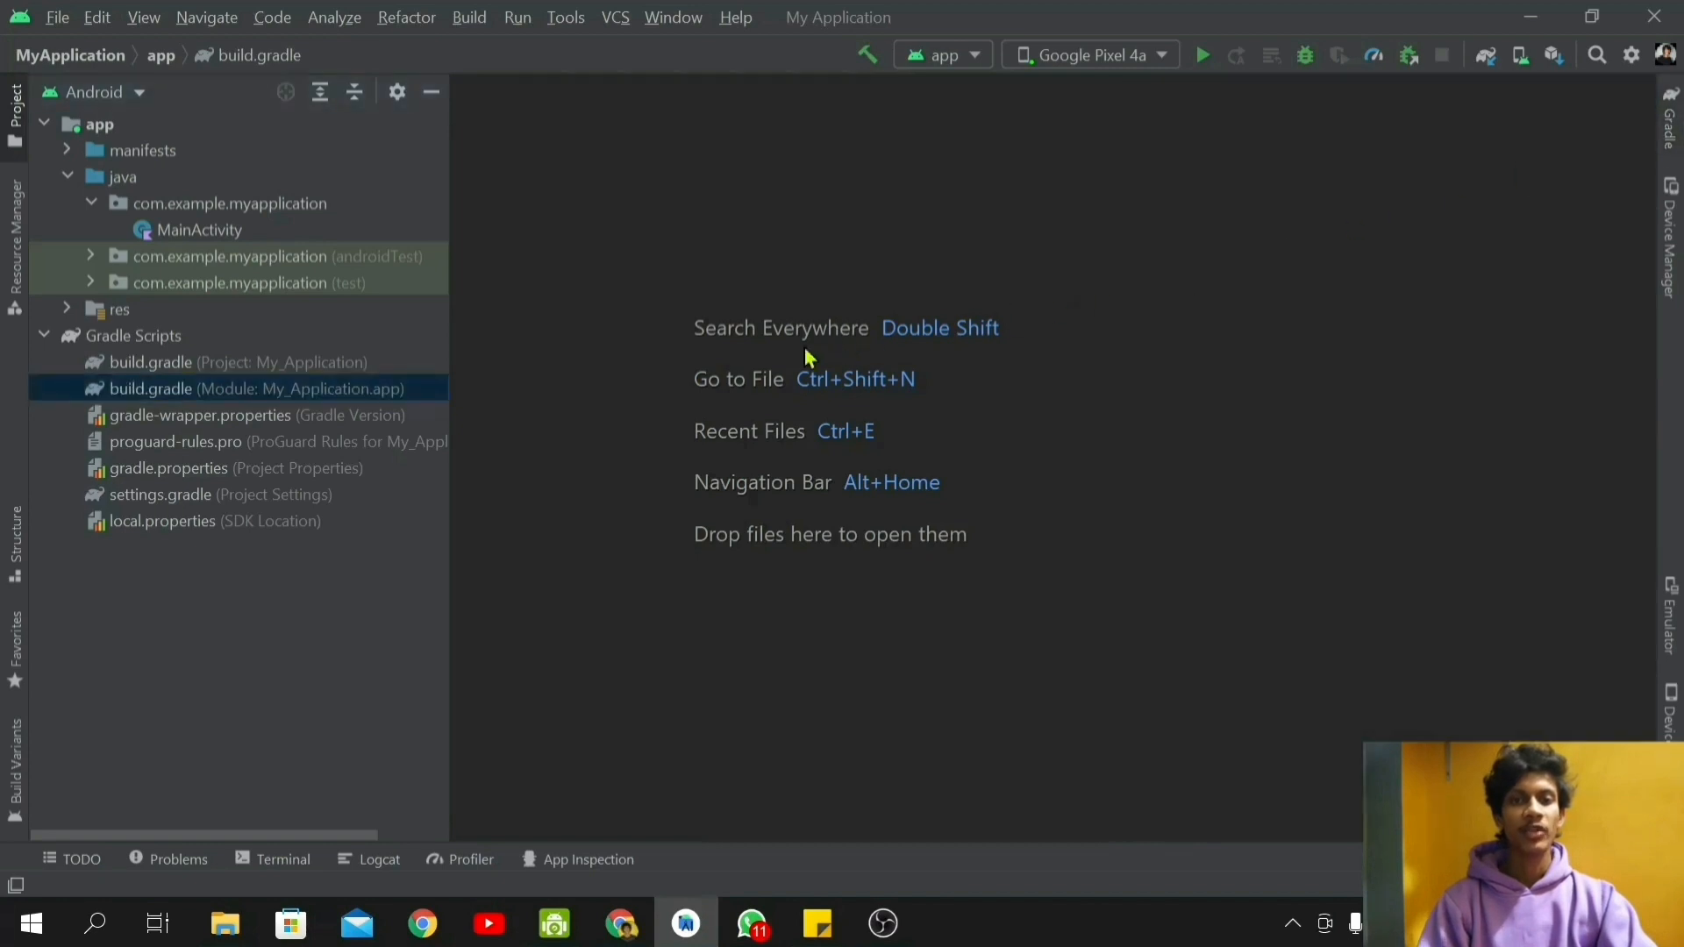
mouse_move(565, 400)
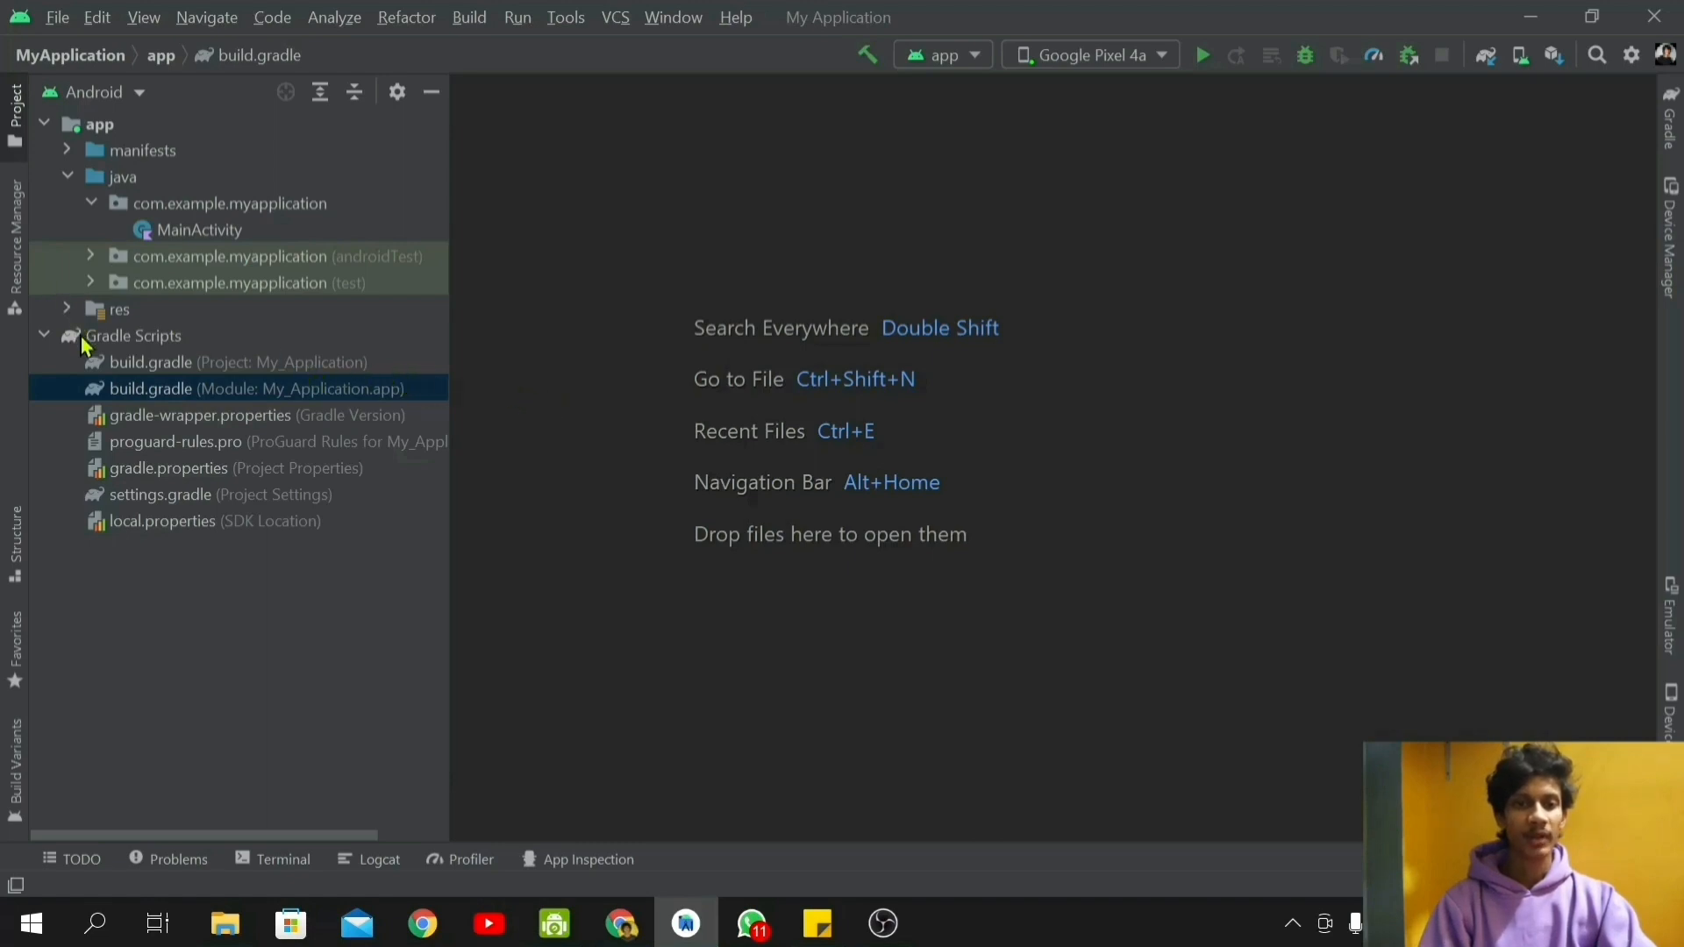
left_click(98, 91)
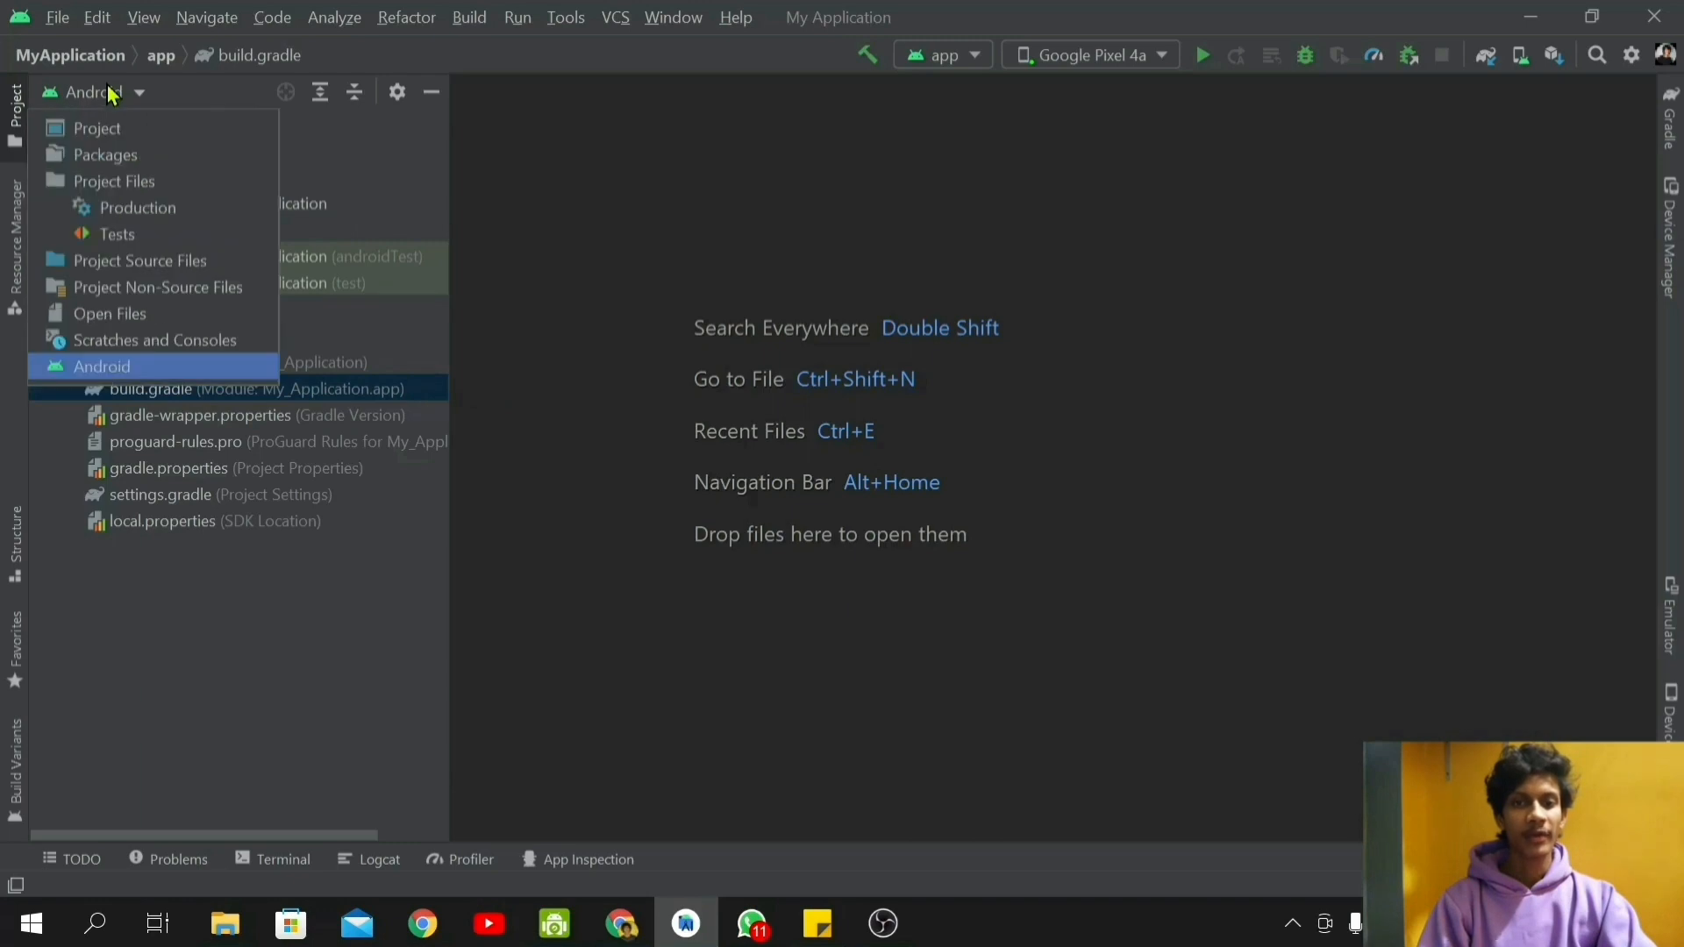
left_click(101, 367)
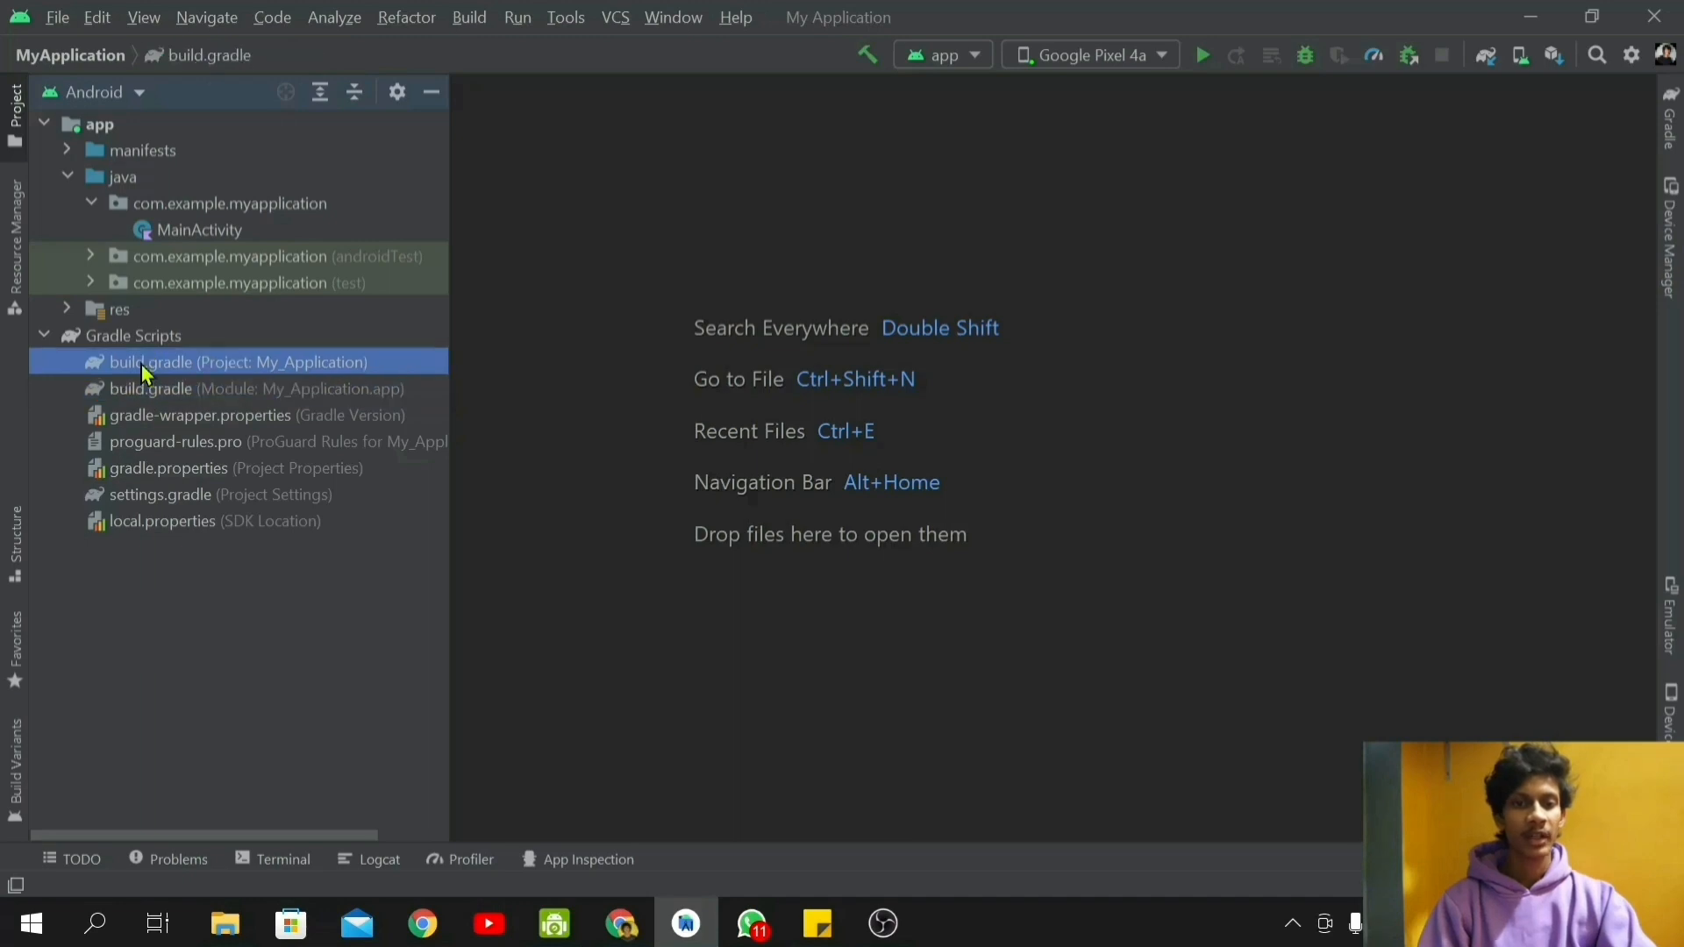
left_click(166, 388)
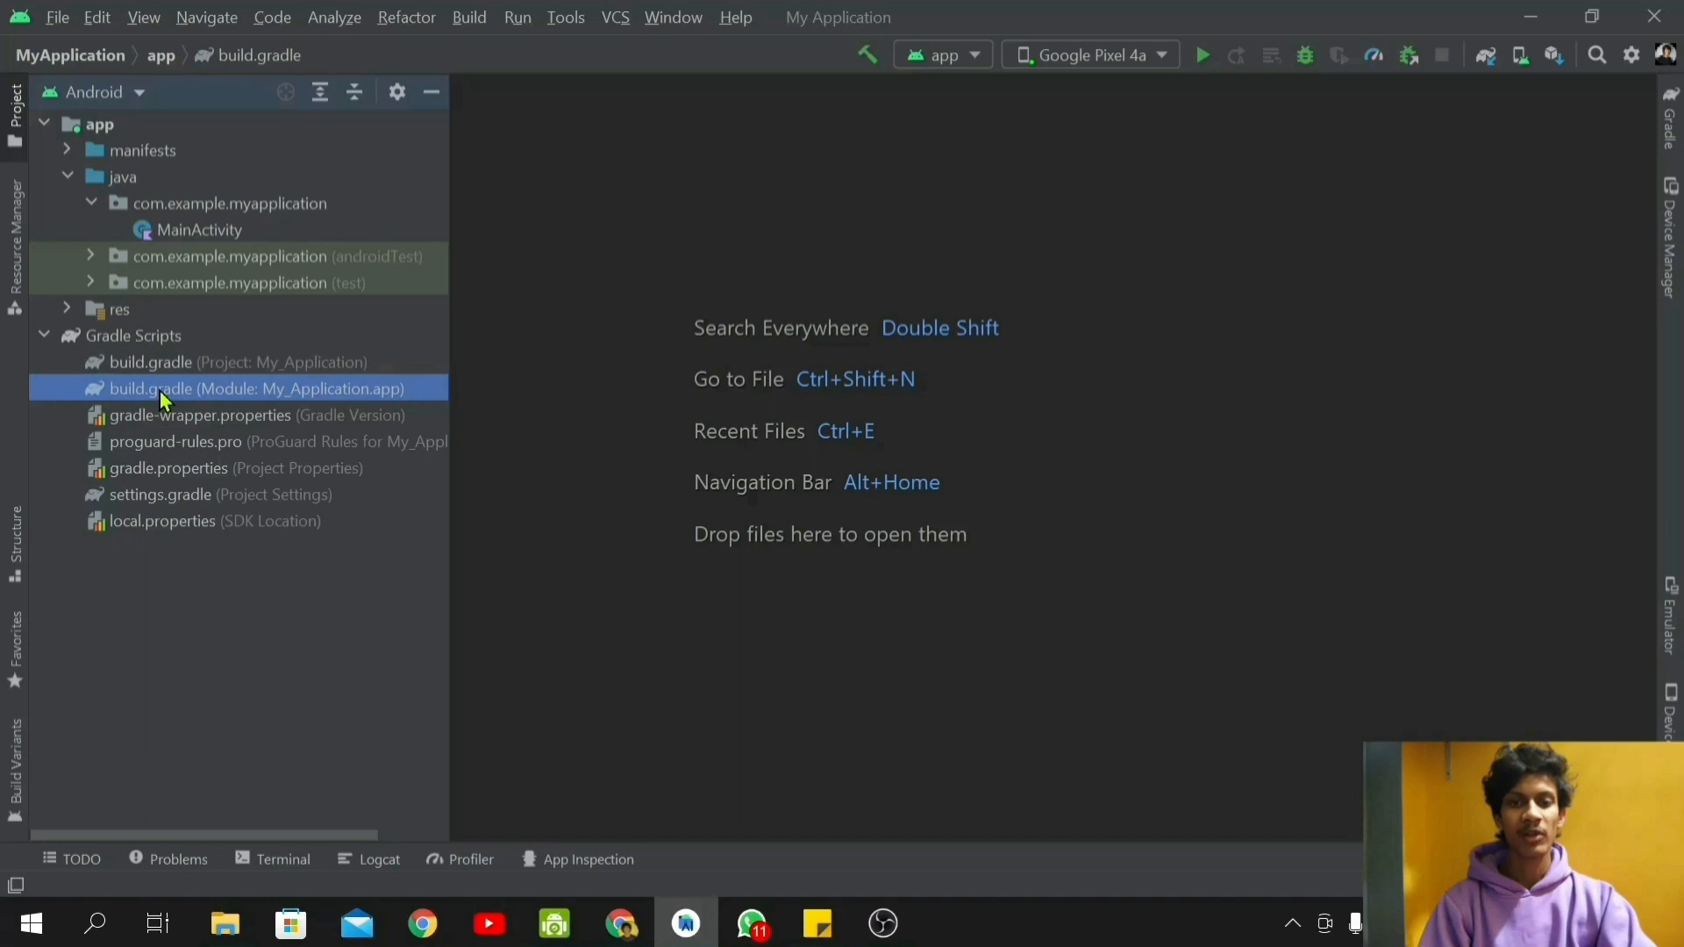
double_click(149, 388)
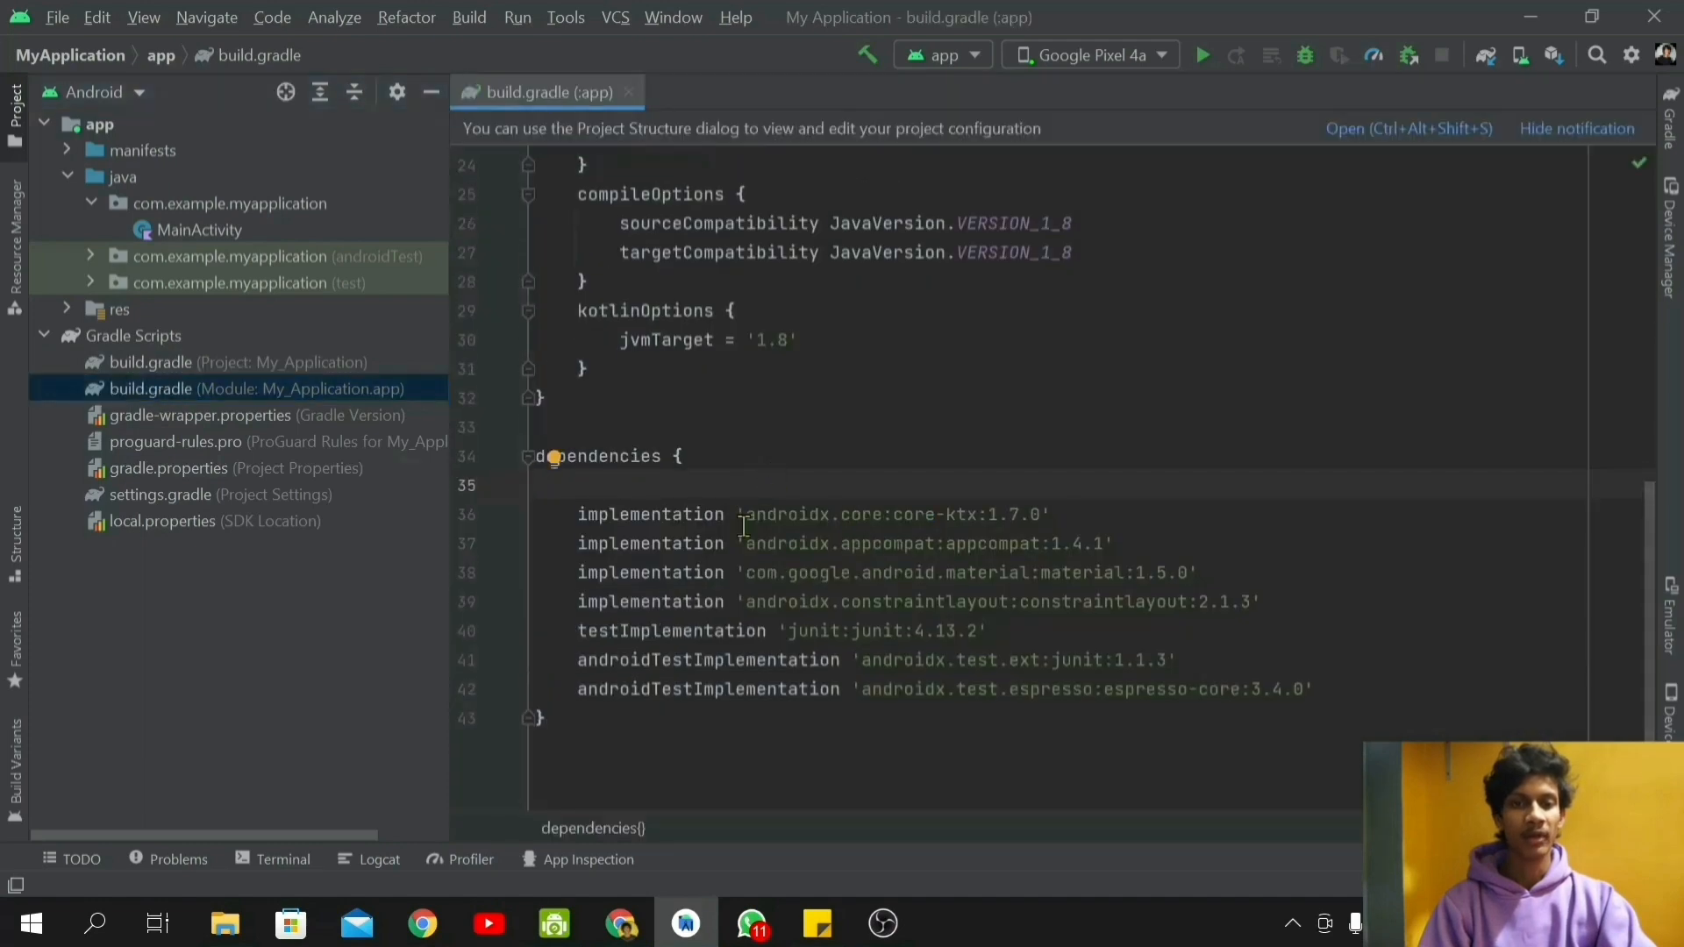
Step: Switch the panel to Project view and expand MyApplication and app to reach app's build.gradle
scroll("down", 3)
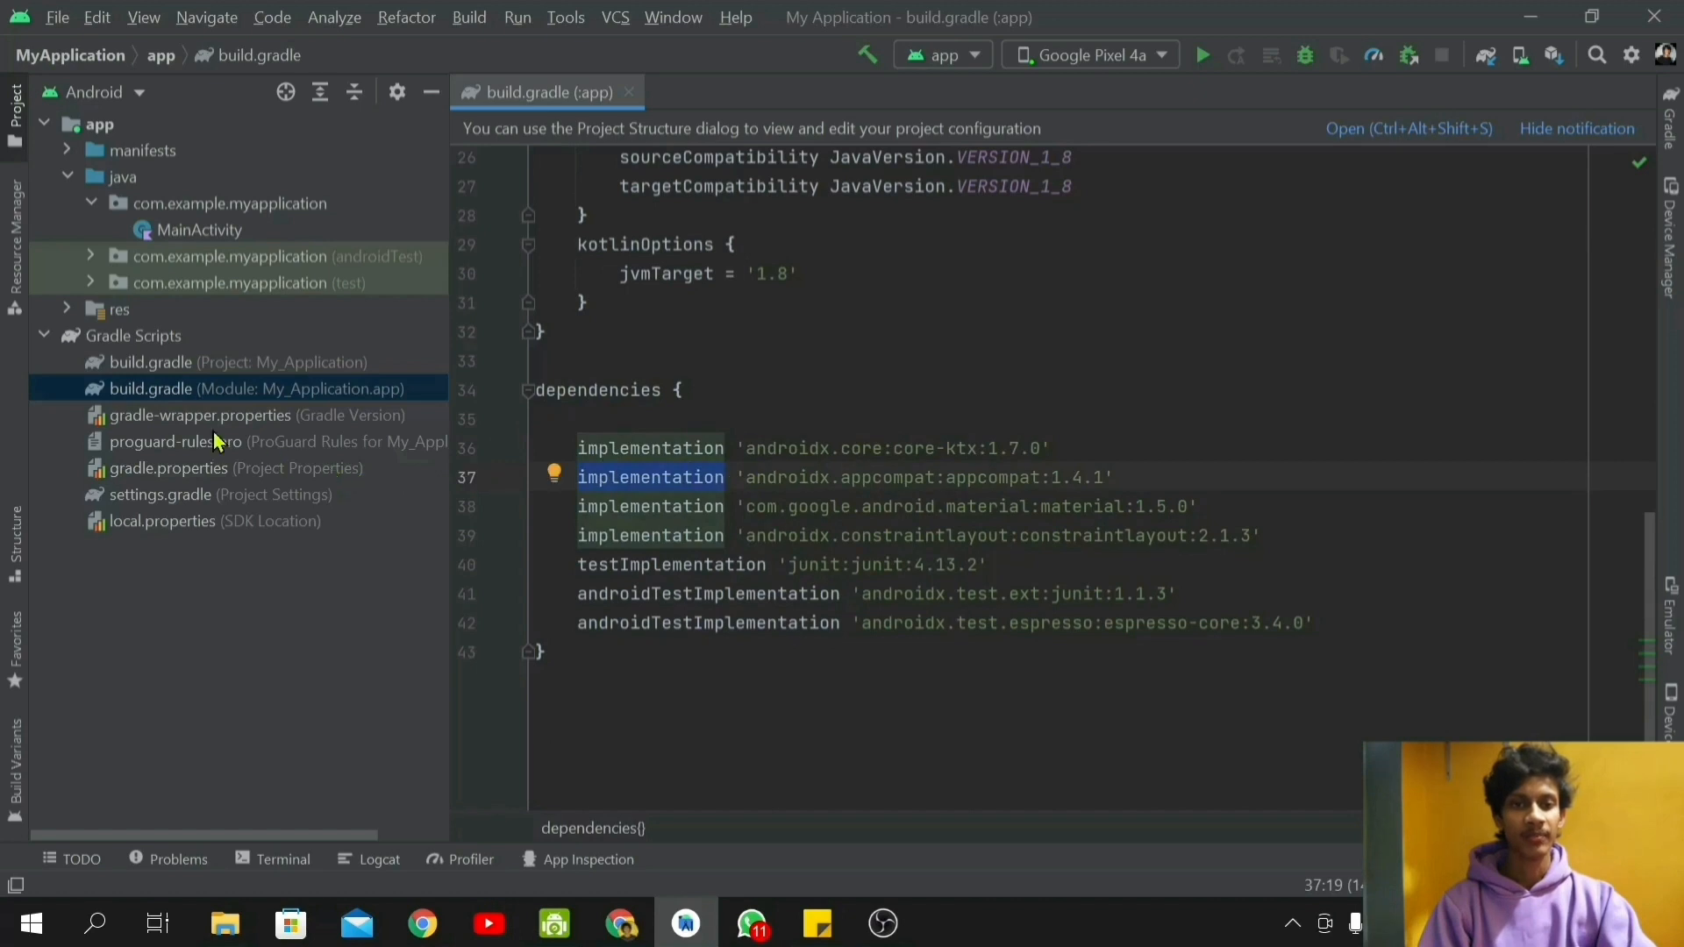
mouse_move(91, 105)
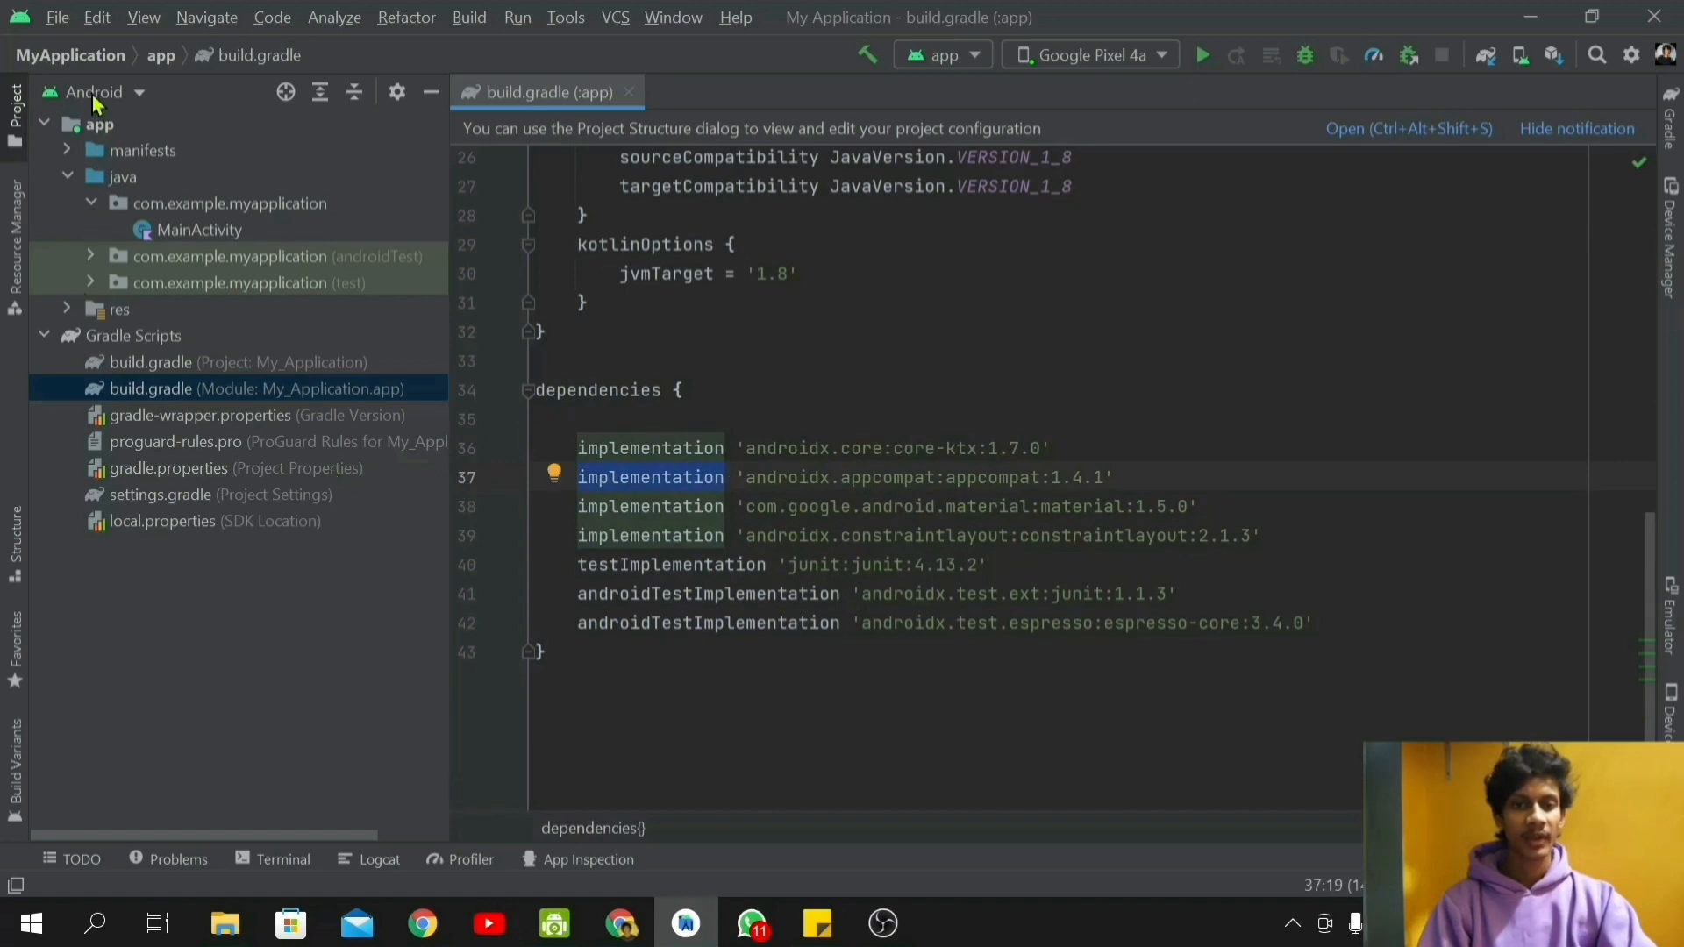
left_click(114, 93)
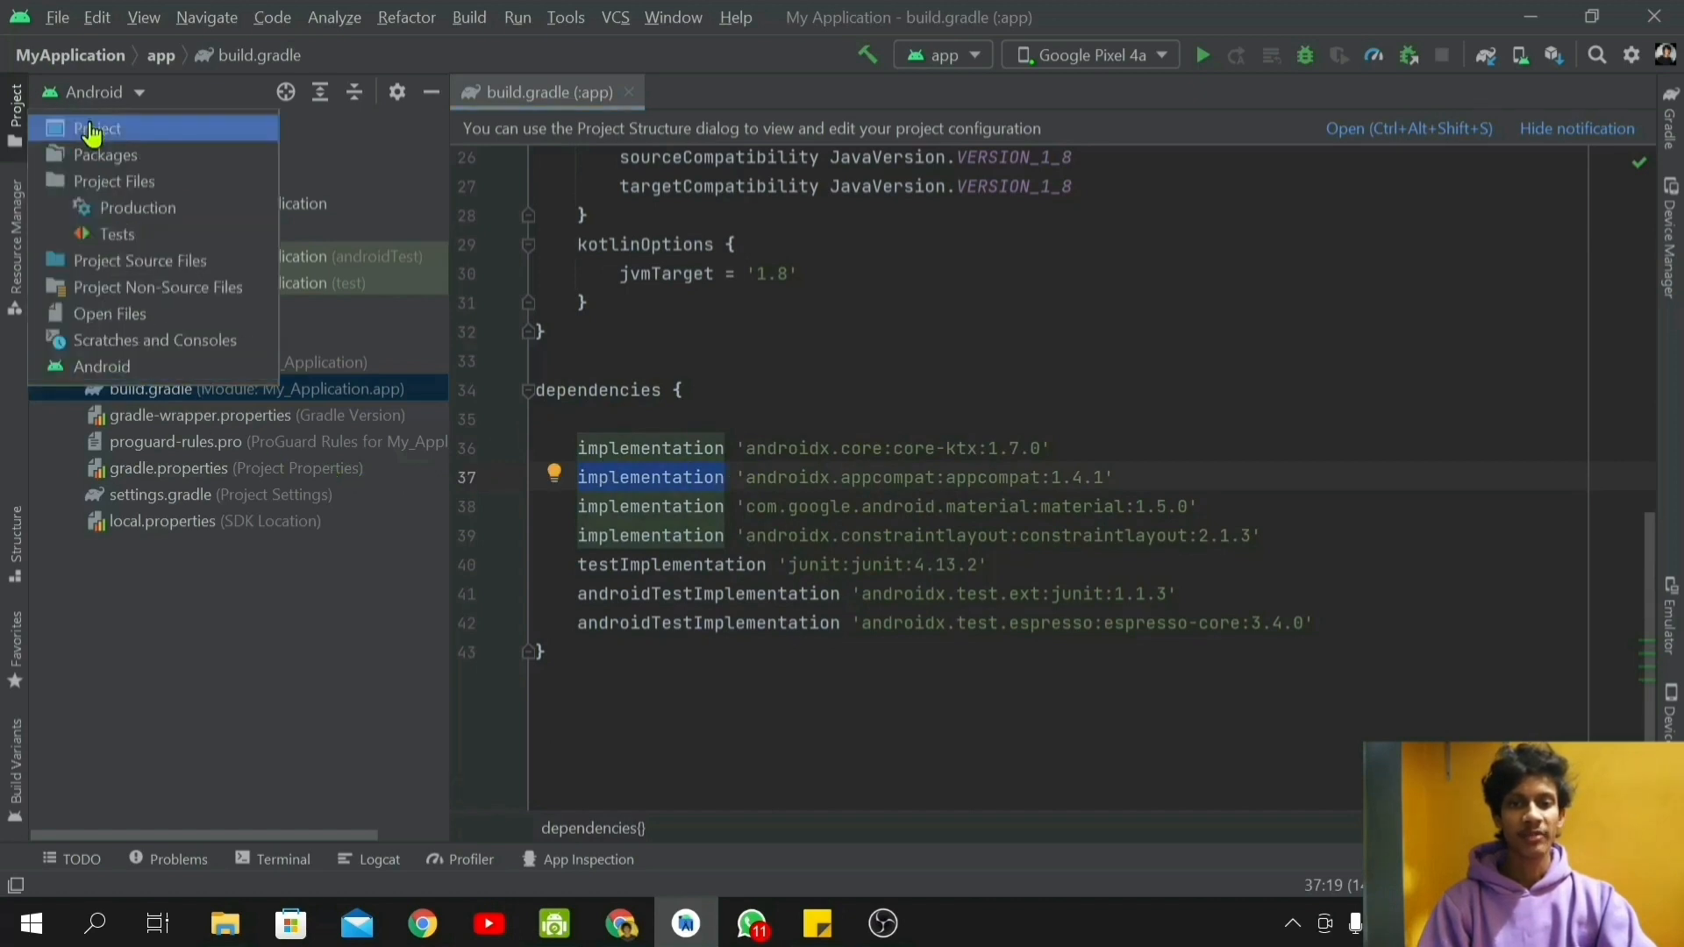
left_click(96, 128)
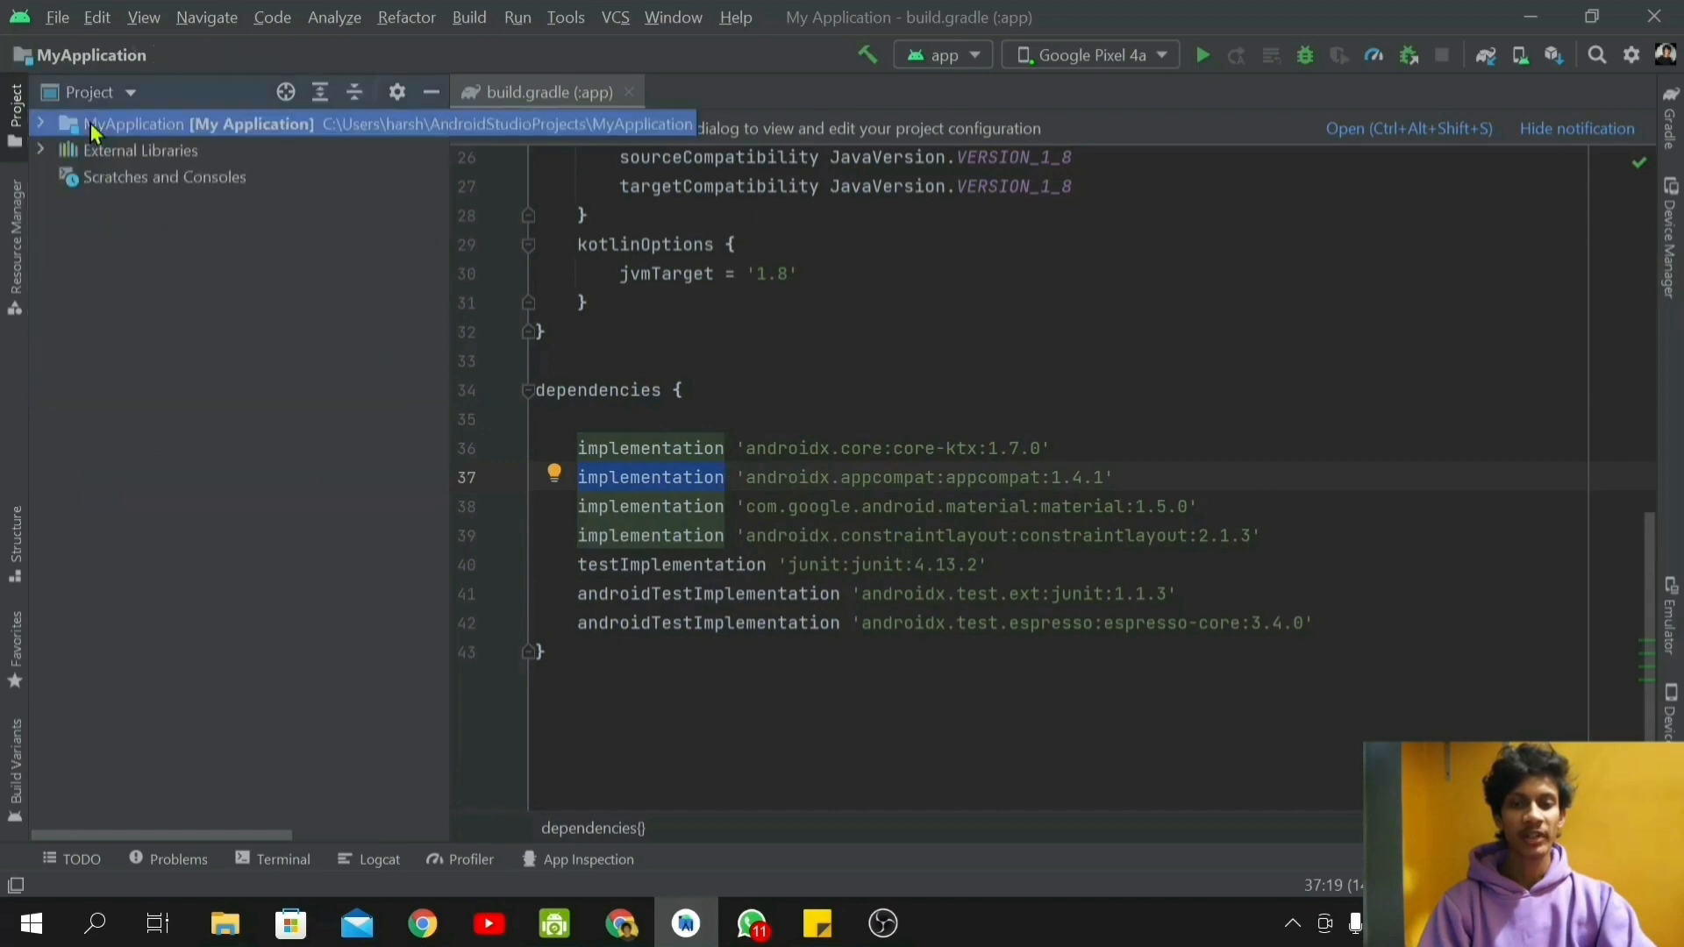
left_click(51, 122)
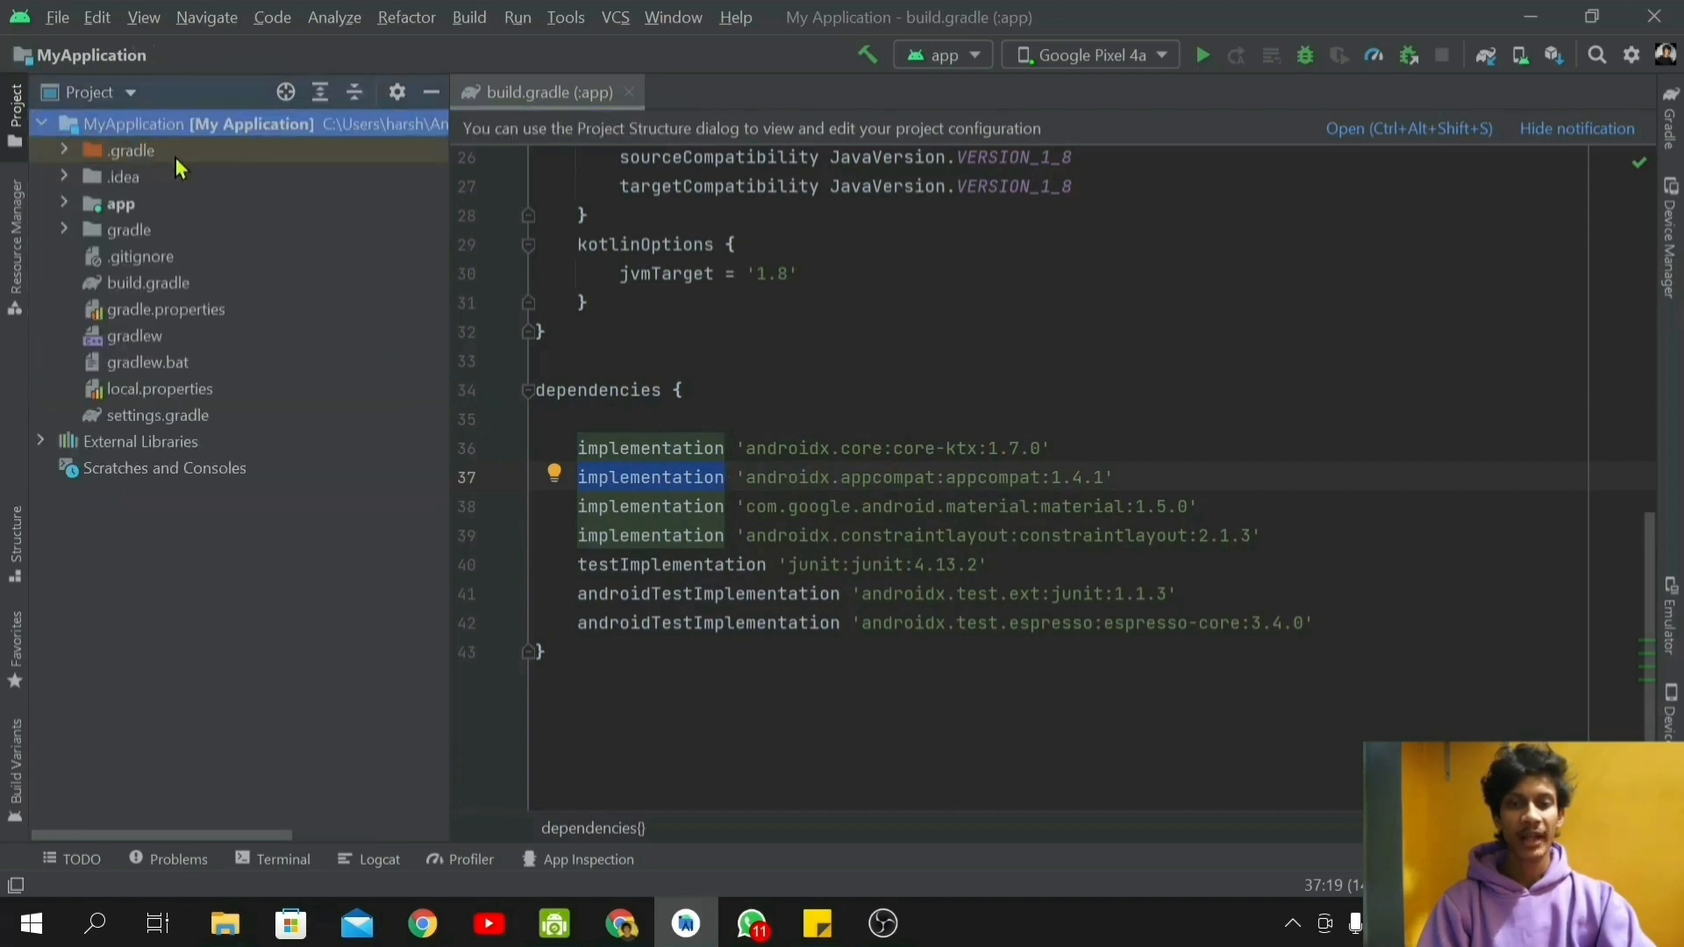
mouse_move(69, 218)
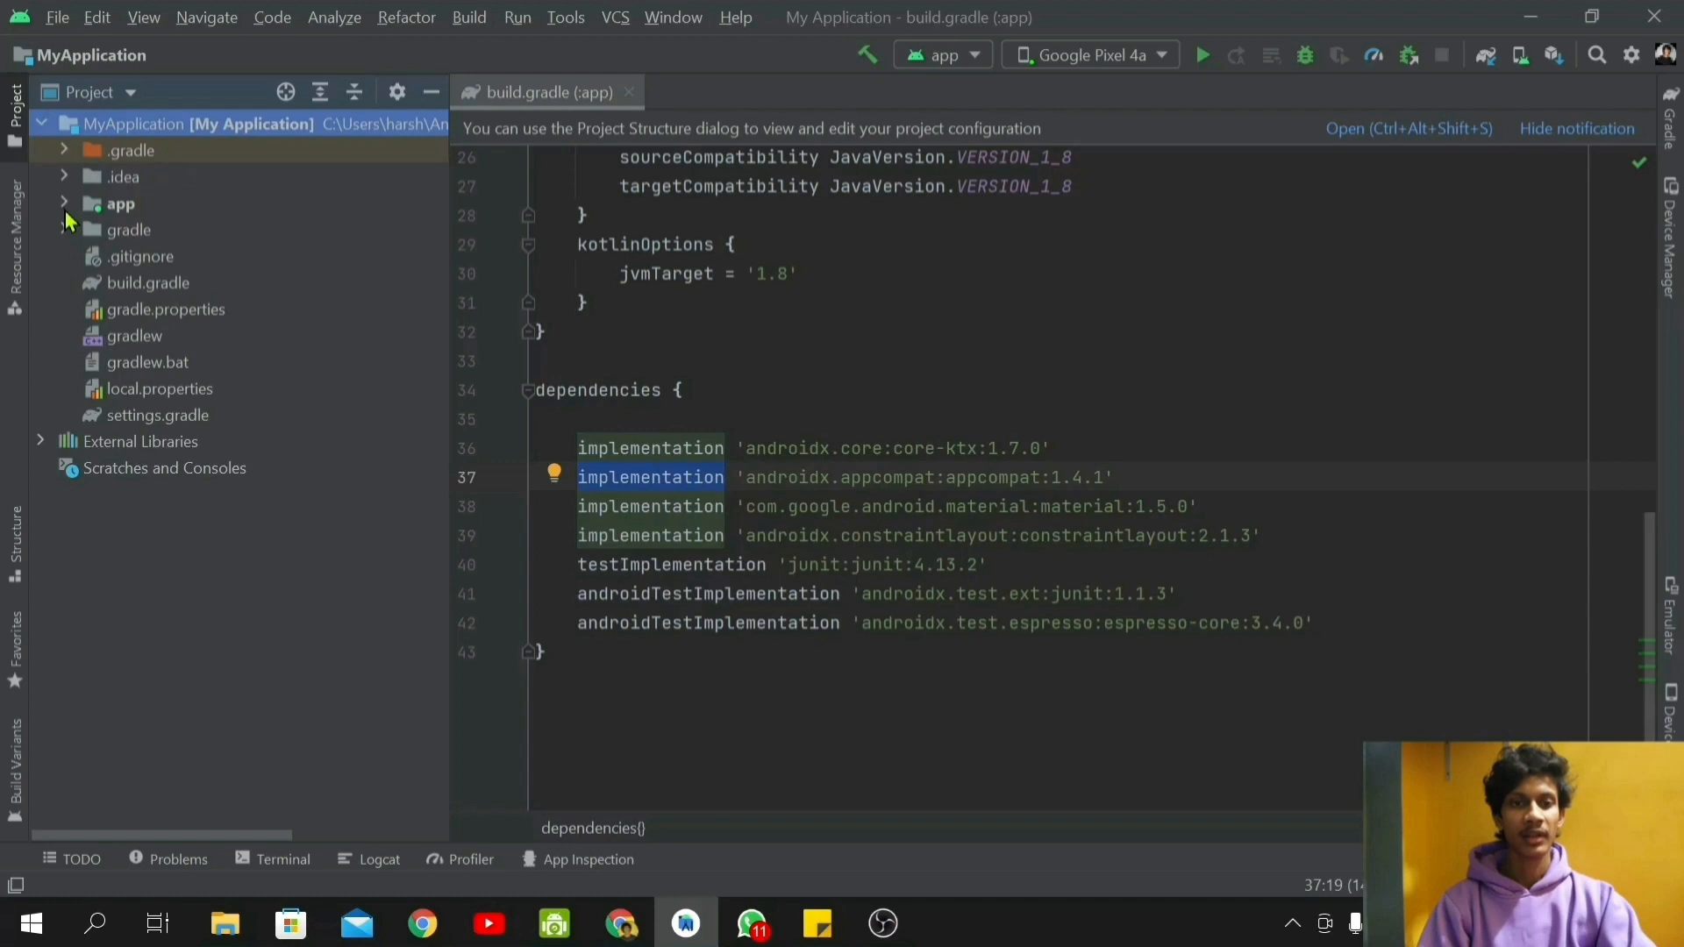
left_click(114, 203)
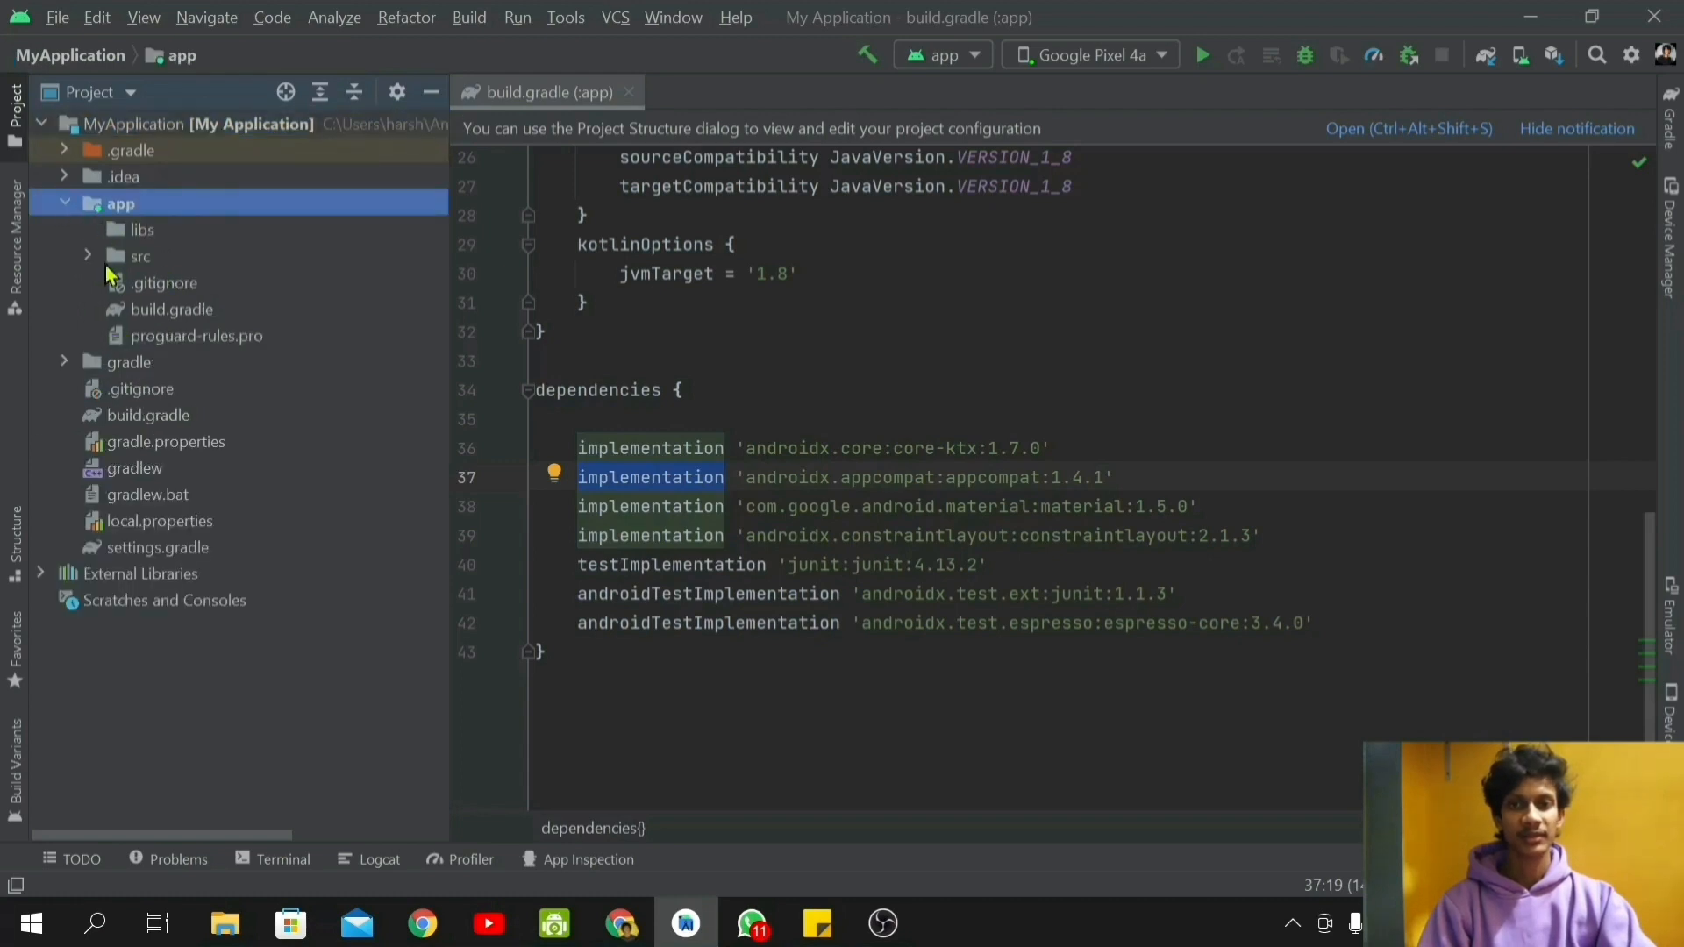
mouse_move(144, 323)
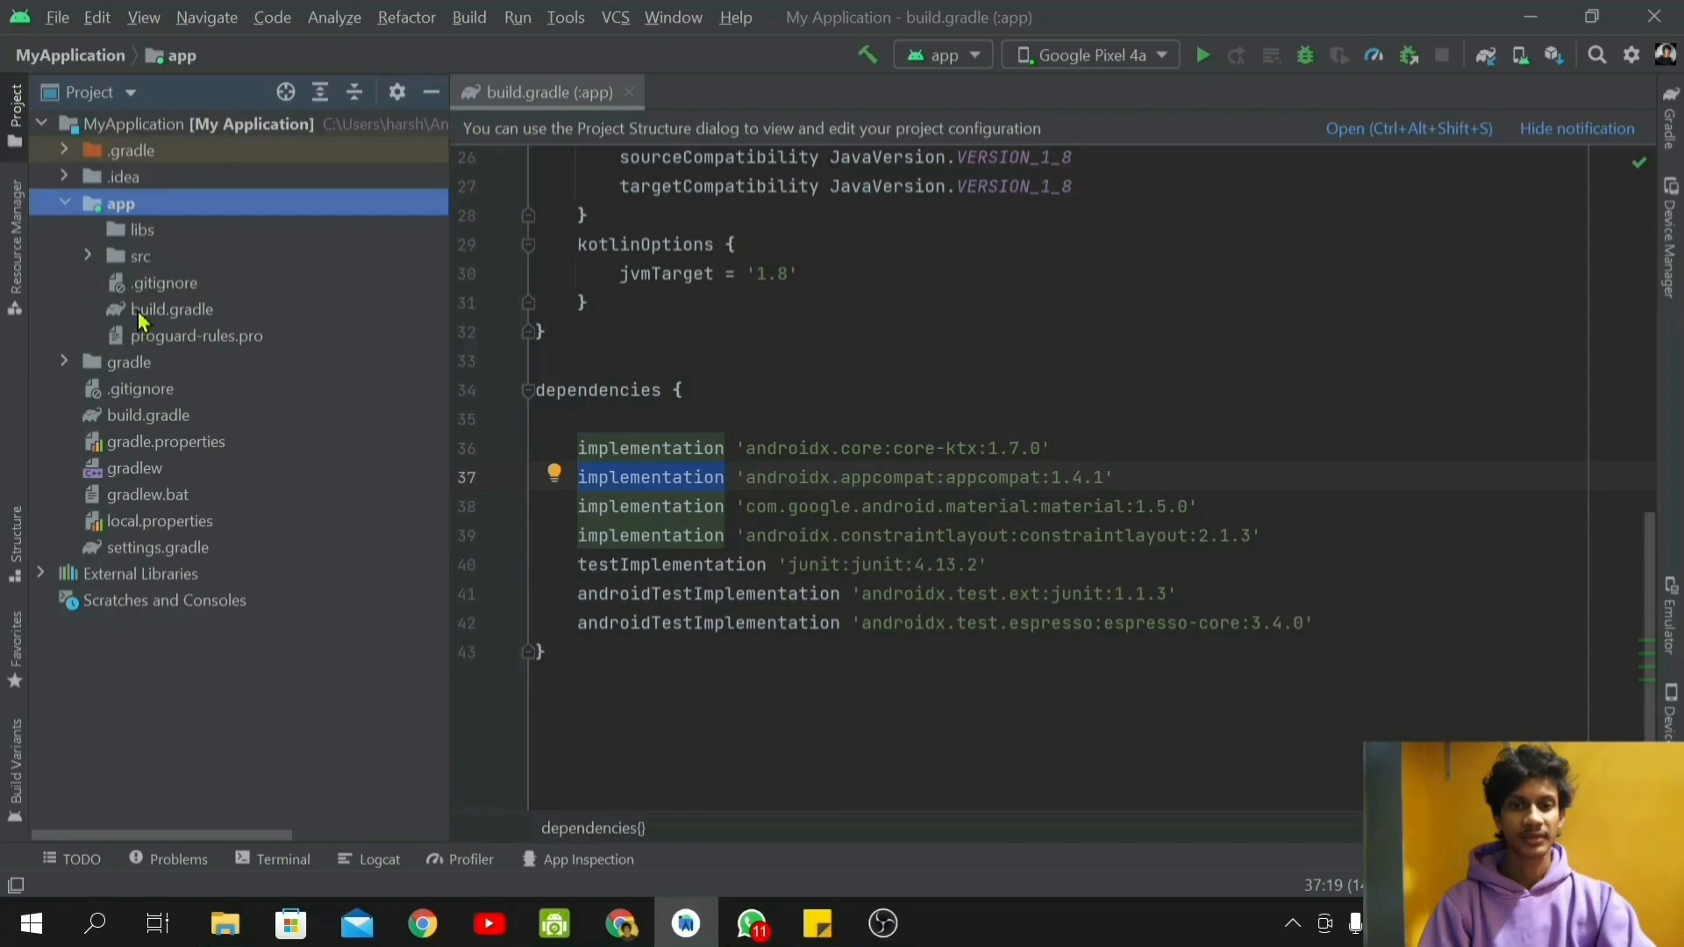
left_click(172, 309)
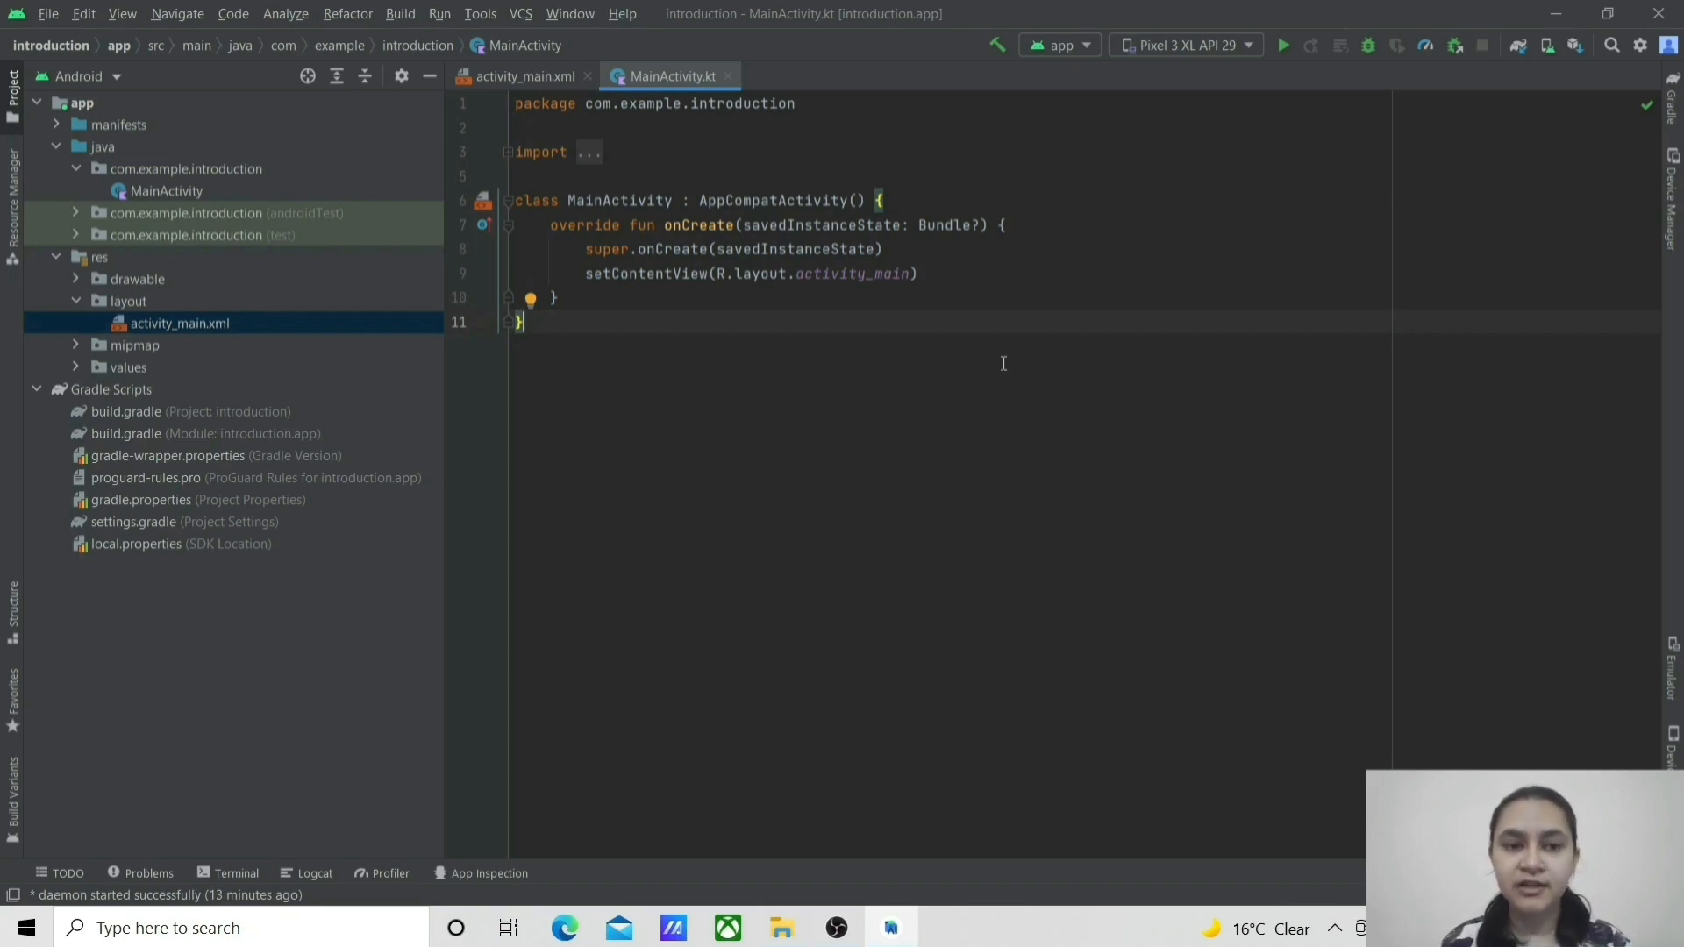
mouse_move(923, 367)
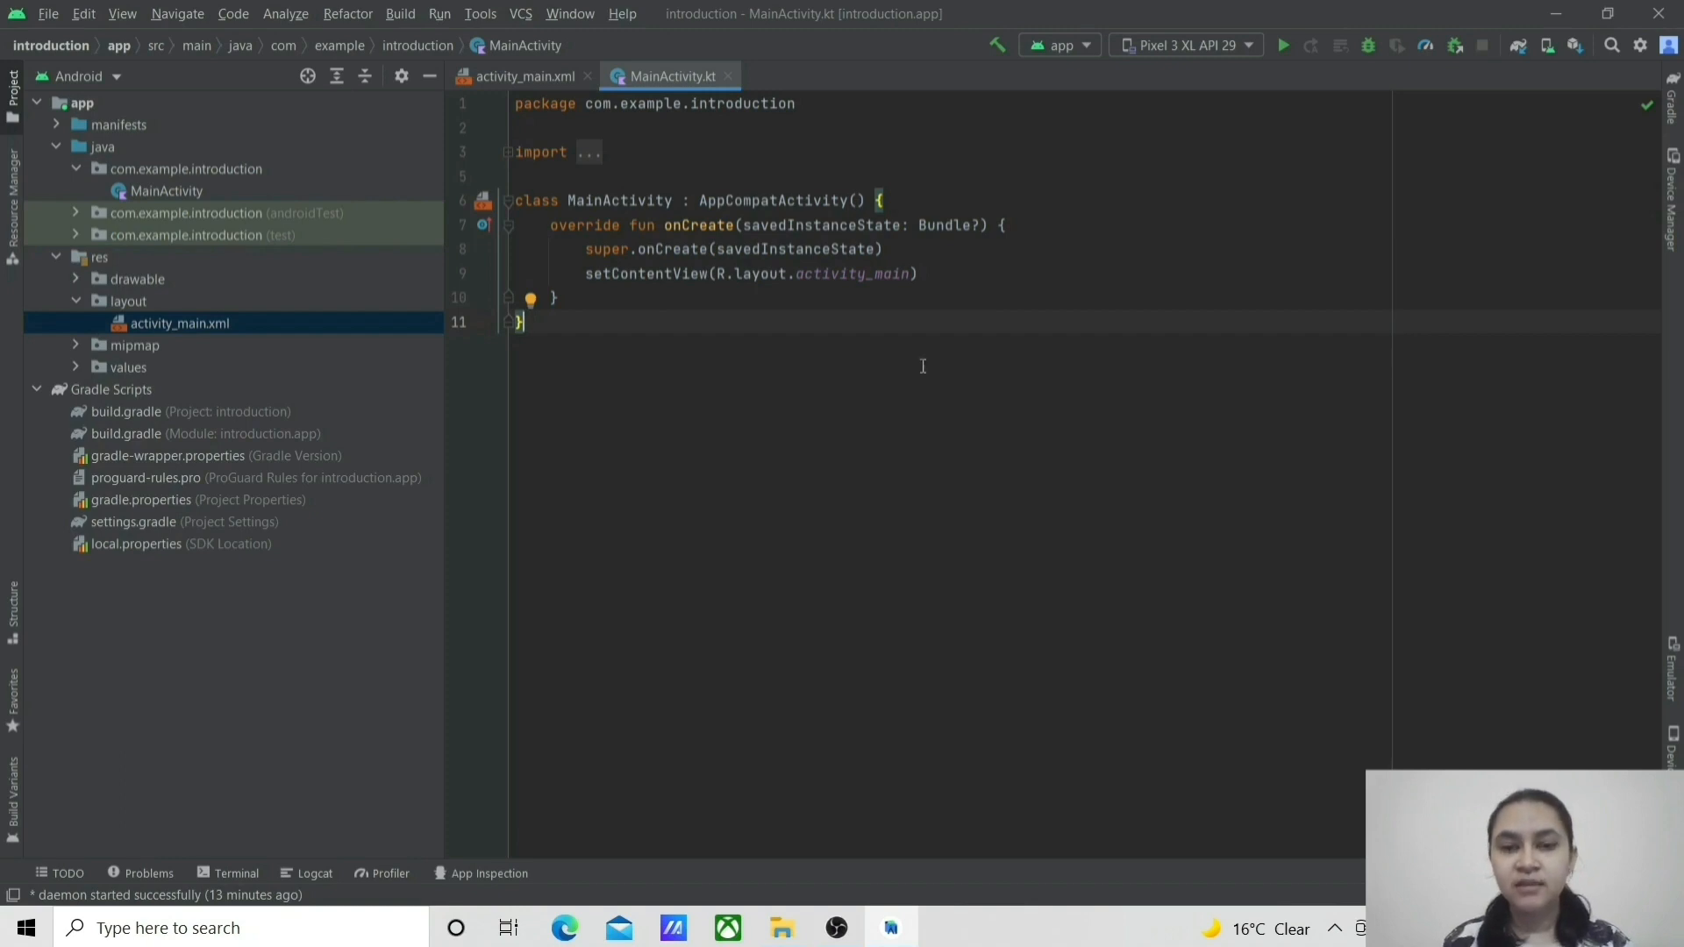
mouse_move(898, 372)
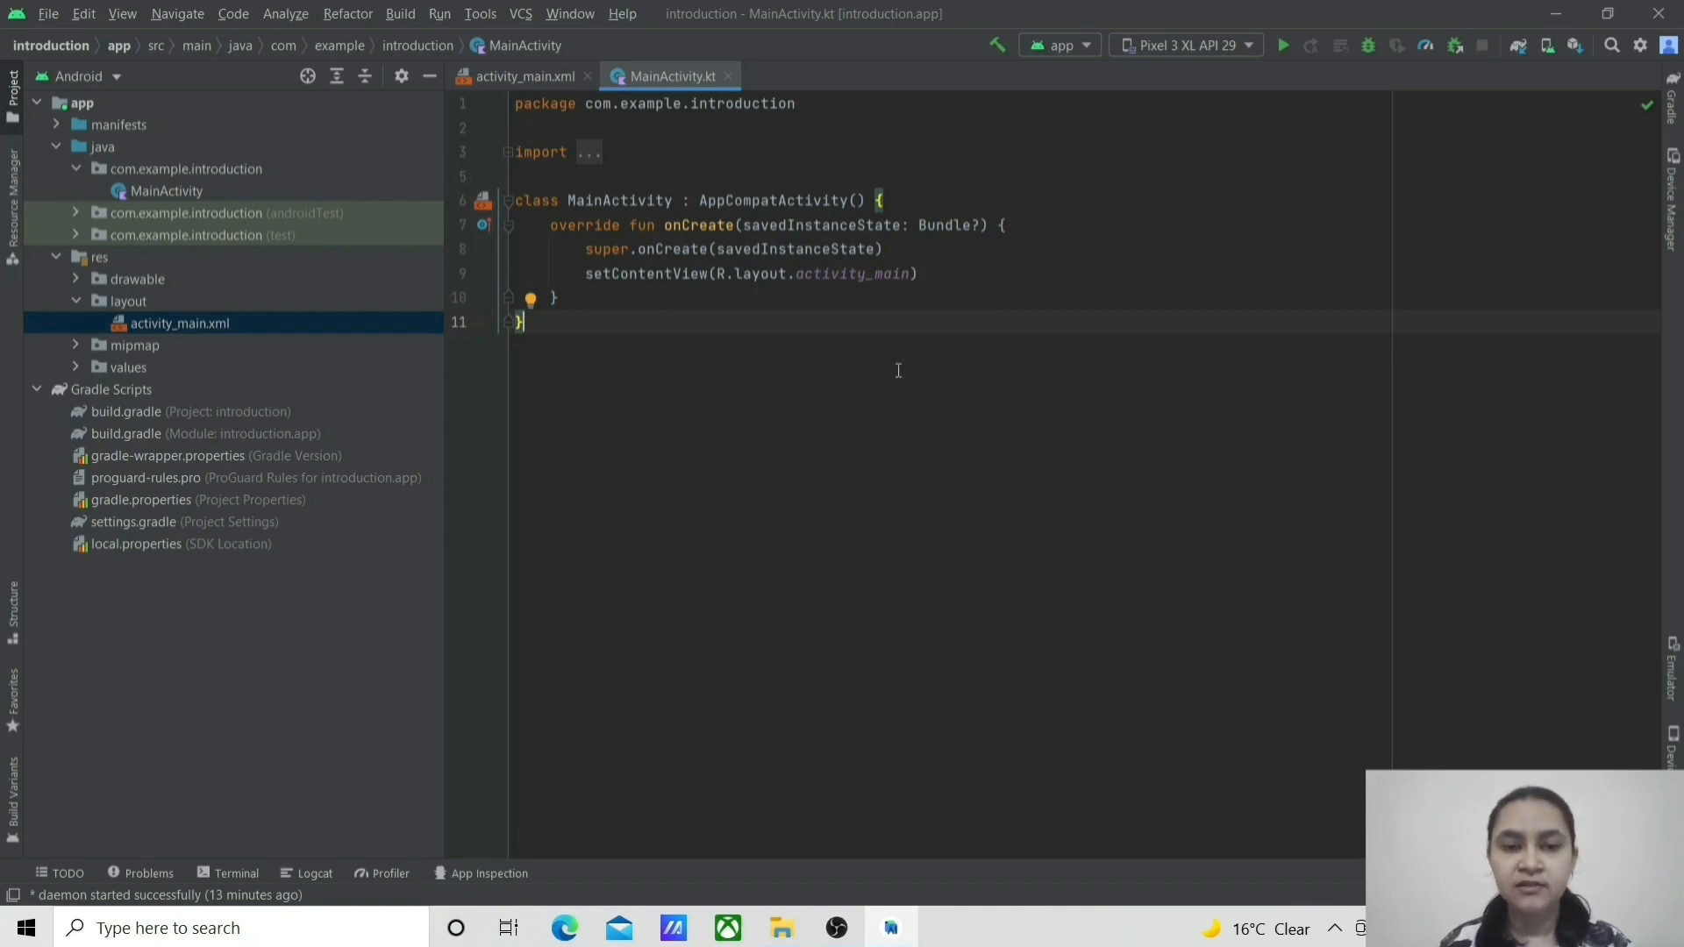
mouse_move(298, 331)
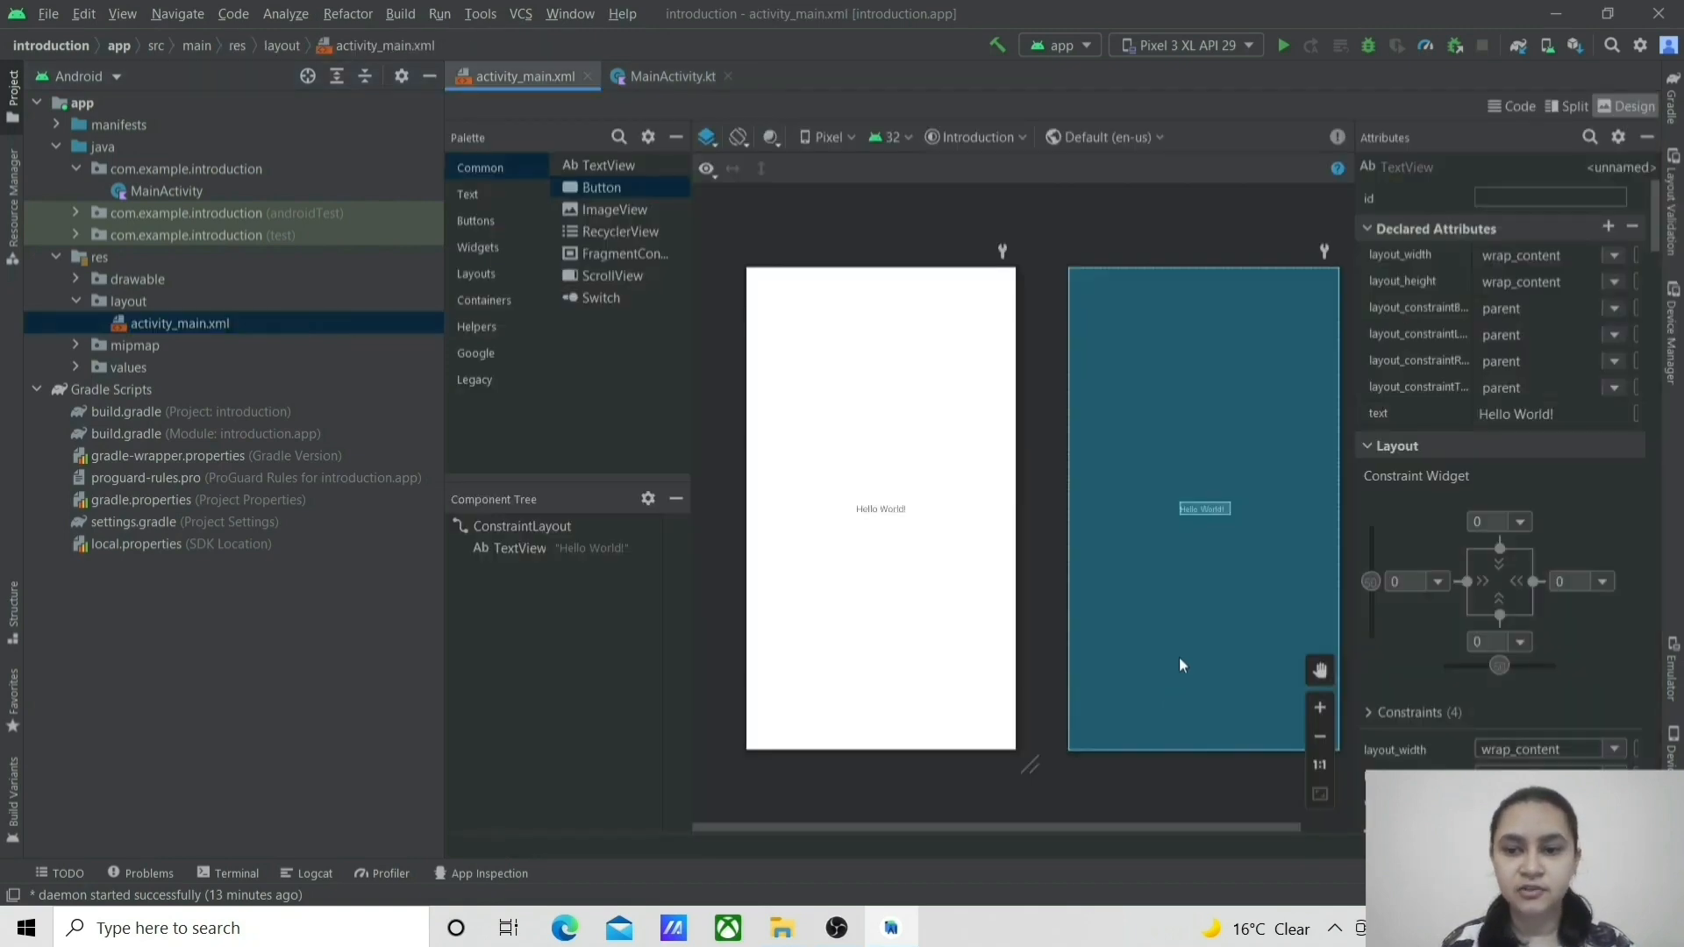
mouse_move(579, 305)
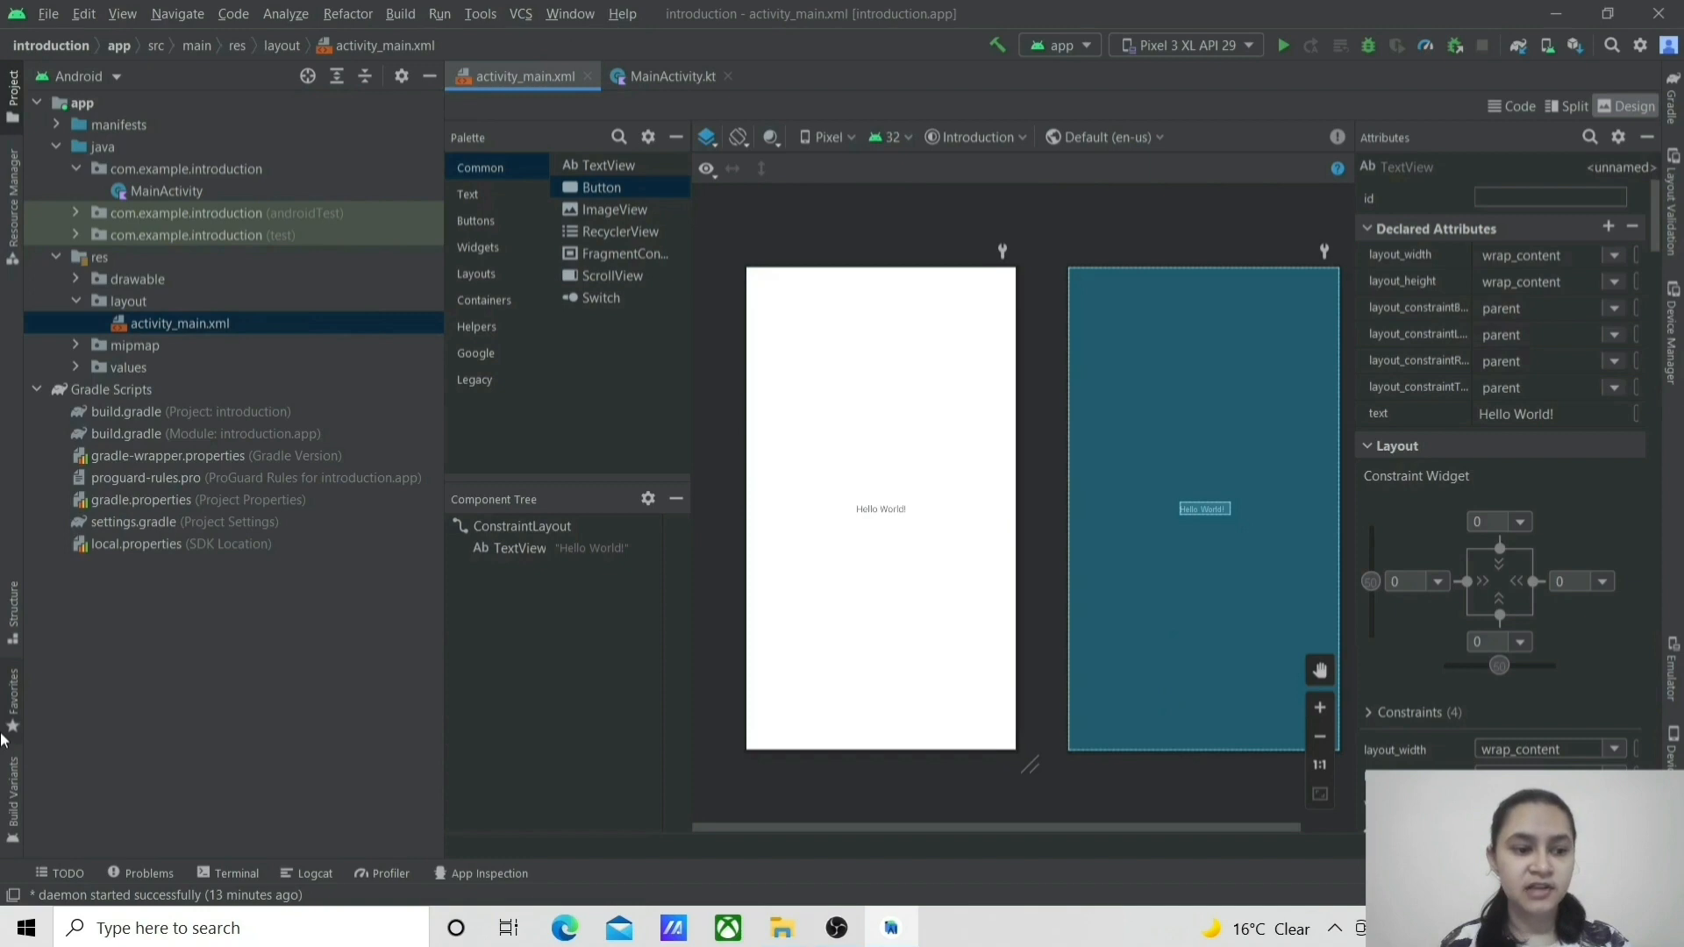
mouse_move(1639, 502)
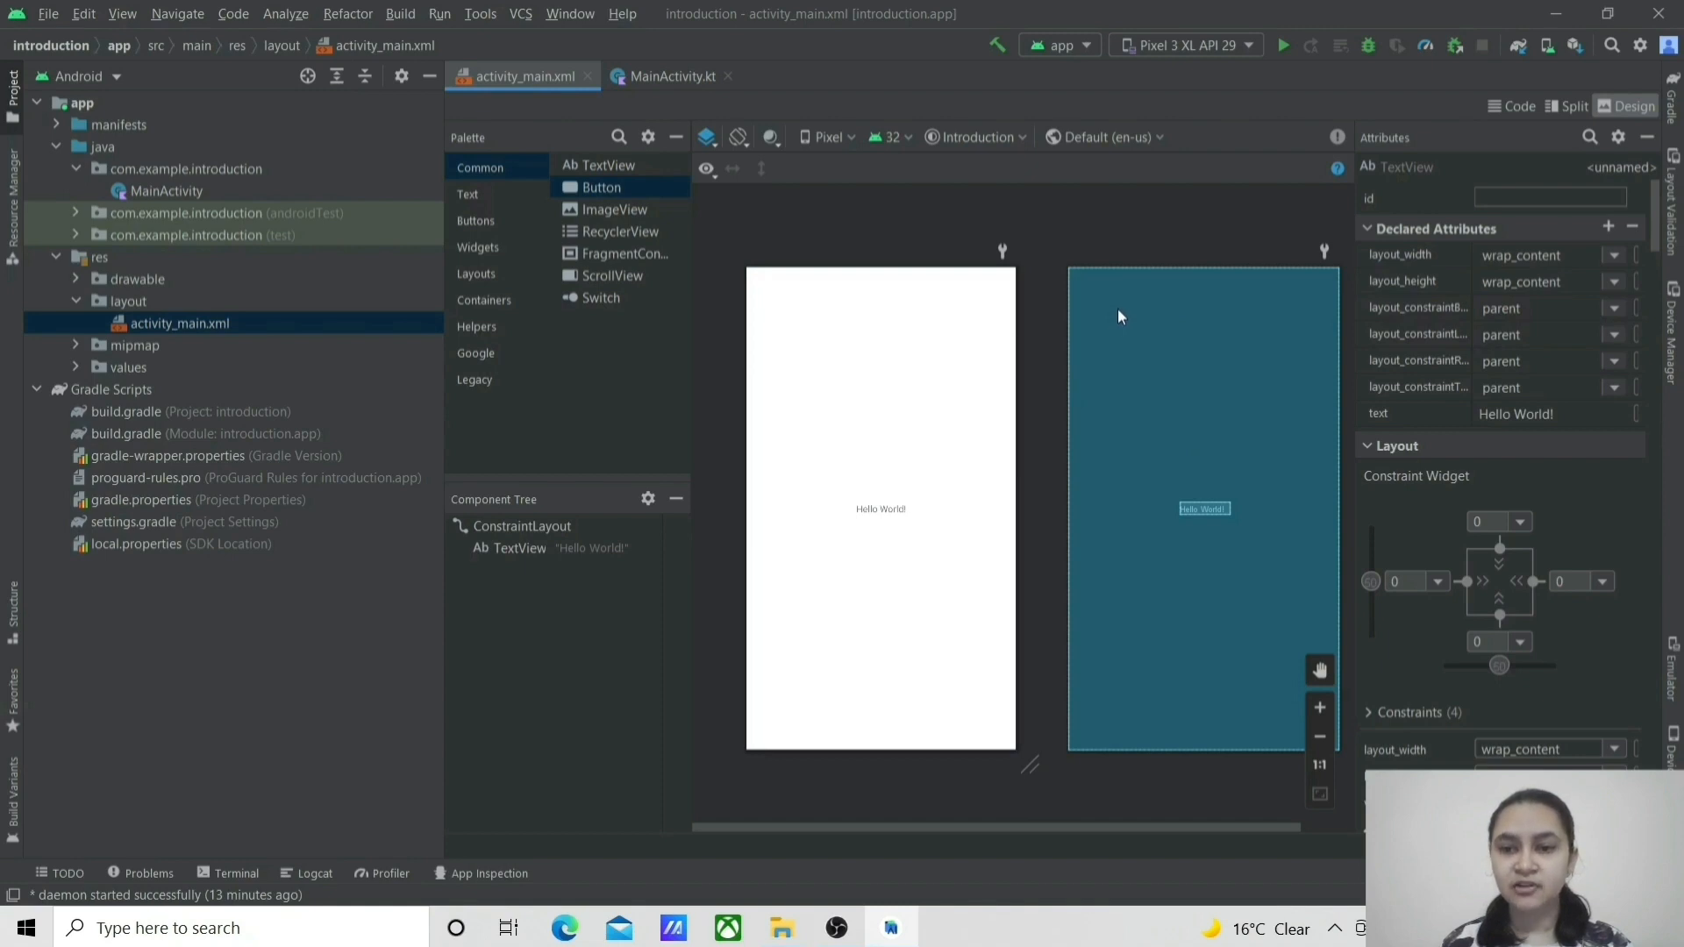
mouse_move(1165, 251)
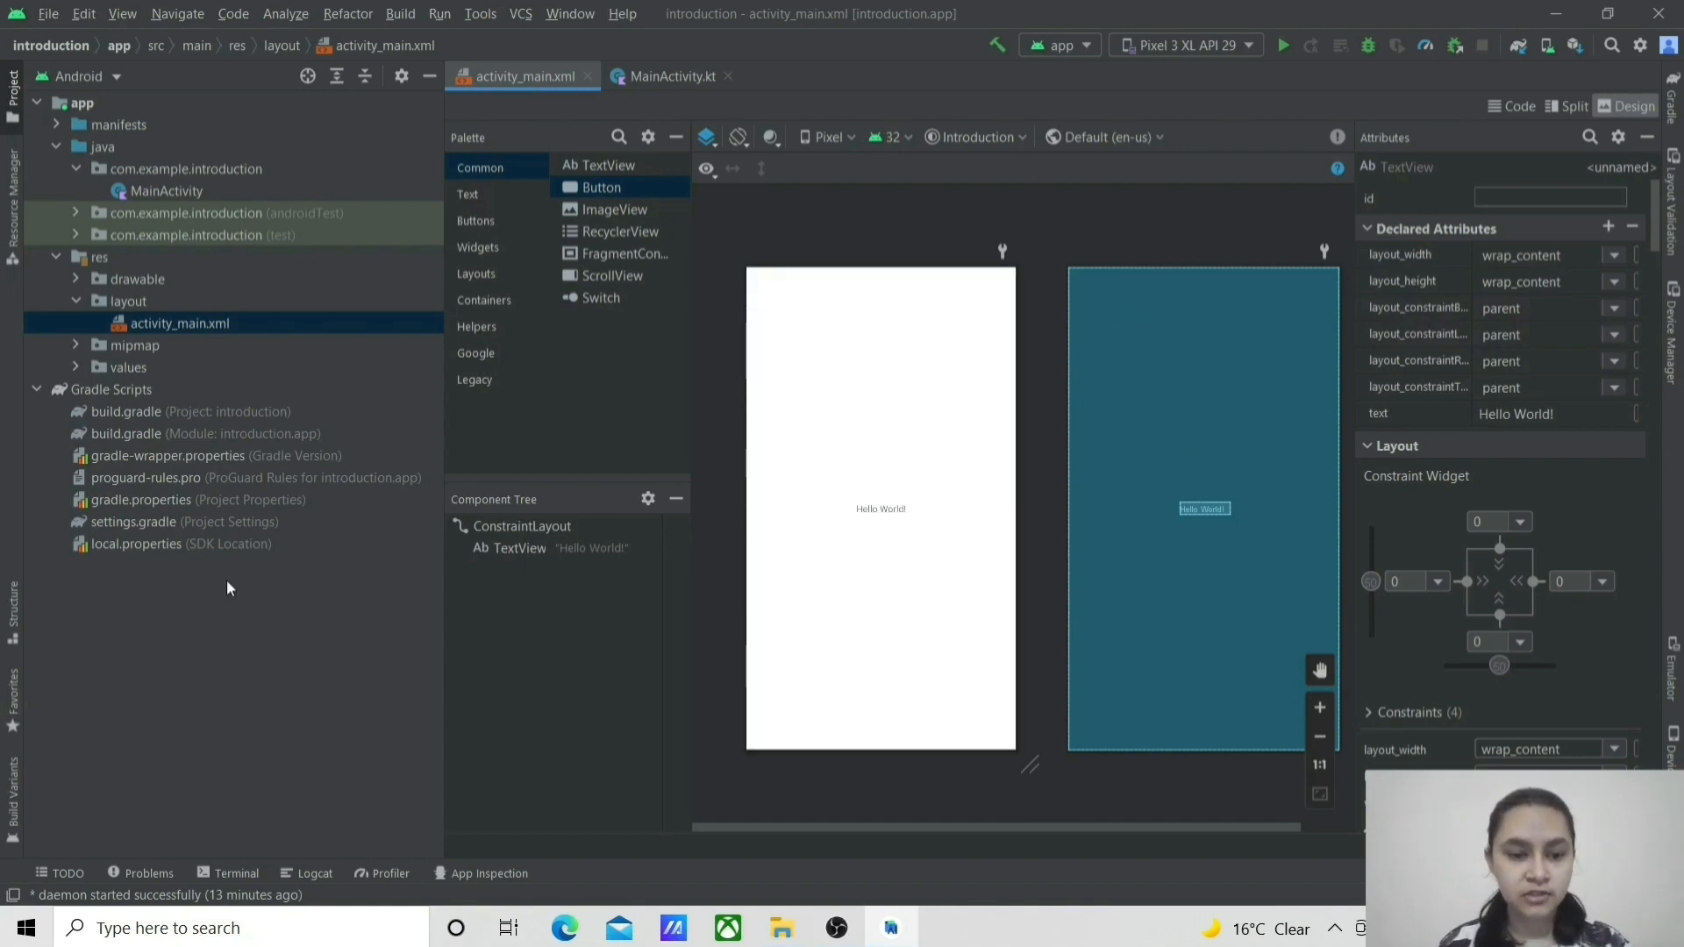
mouse_move(274, 523)
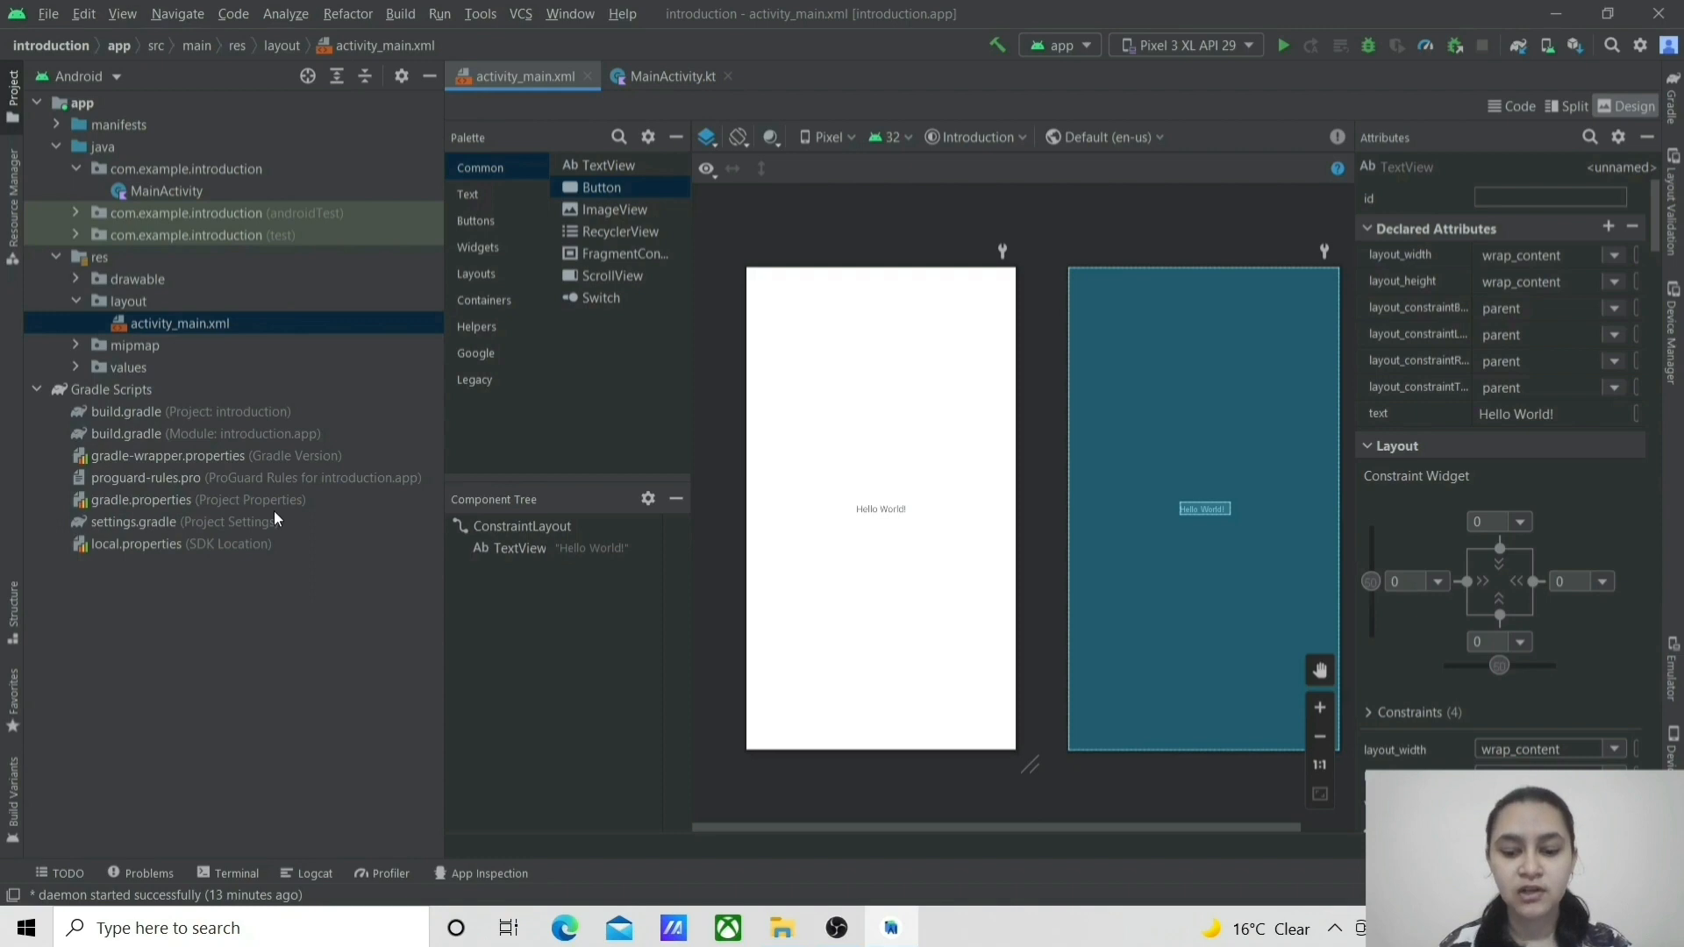
left_click(108, 390)
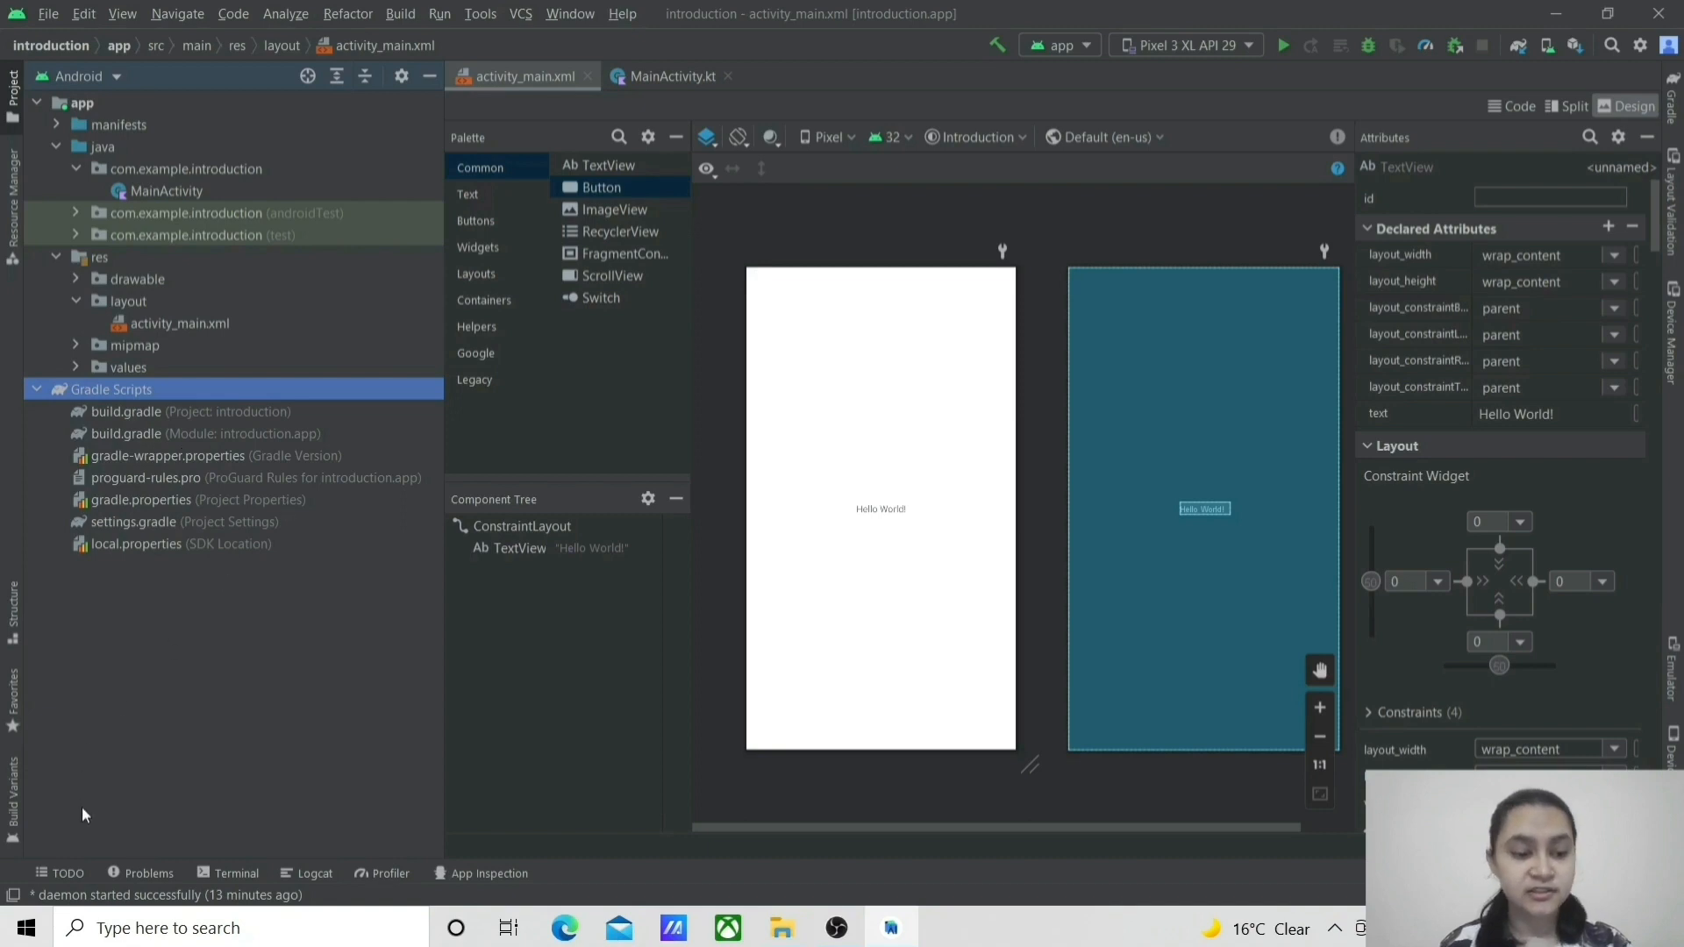
mouse_move(207, 895)
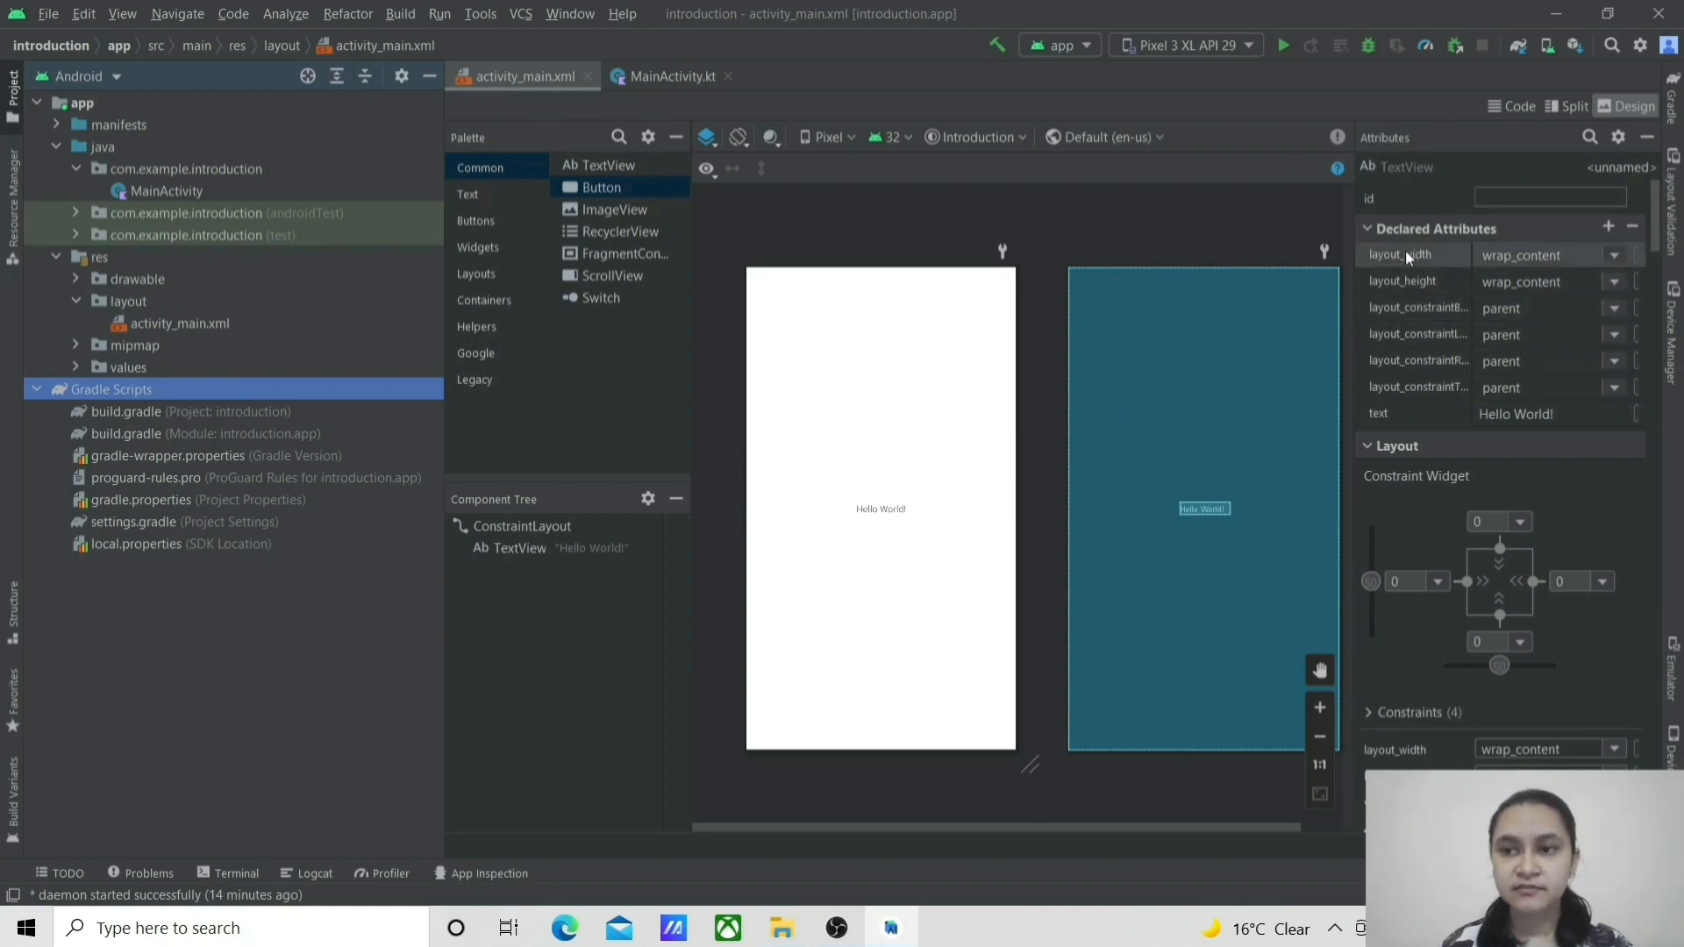
mouse_move(1509, 105)
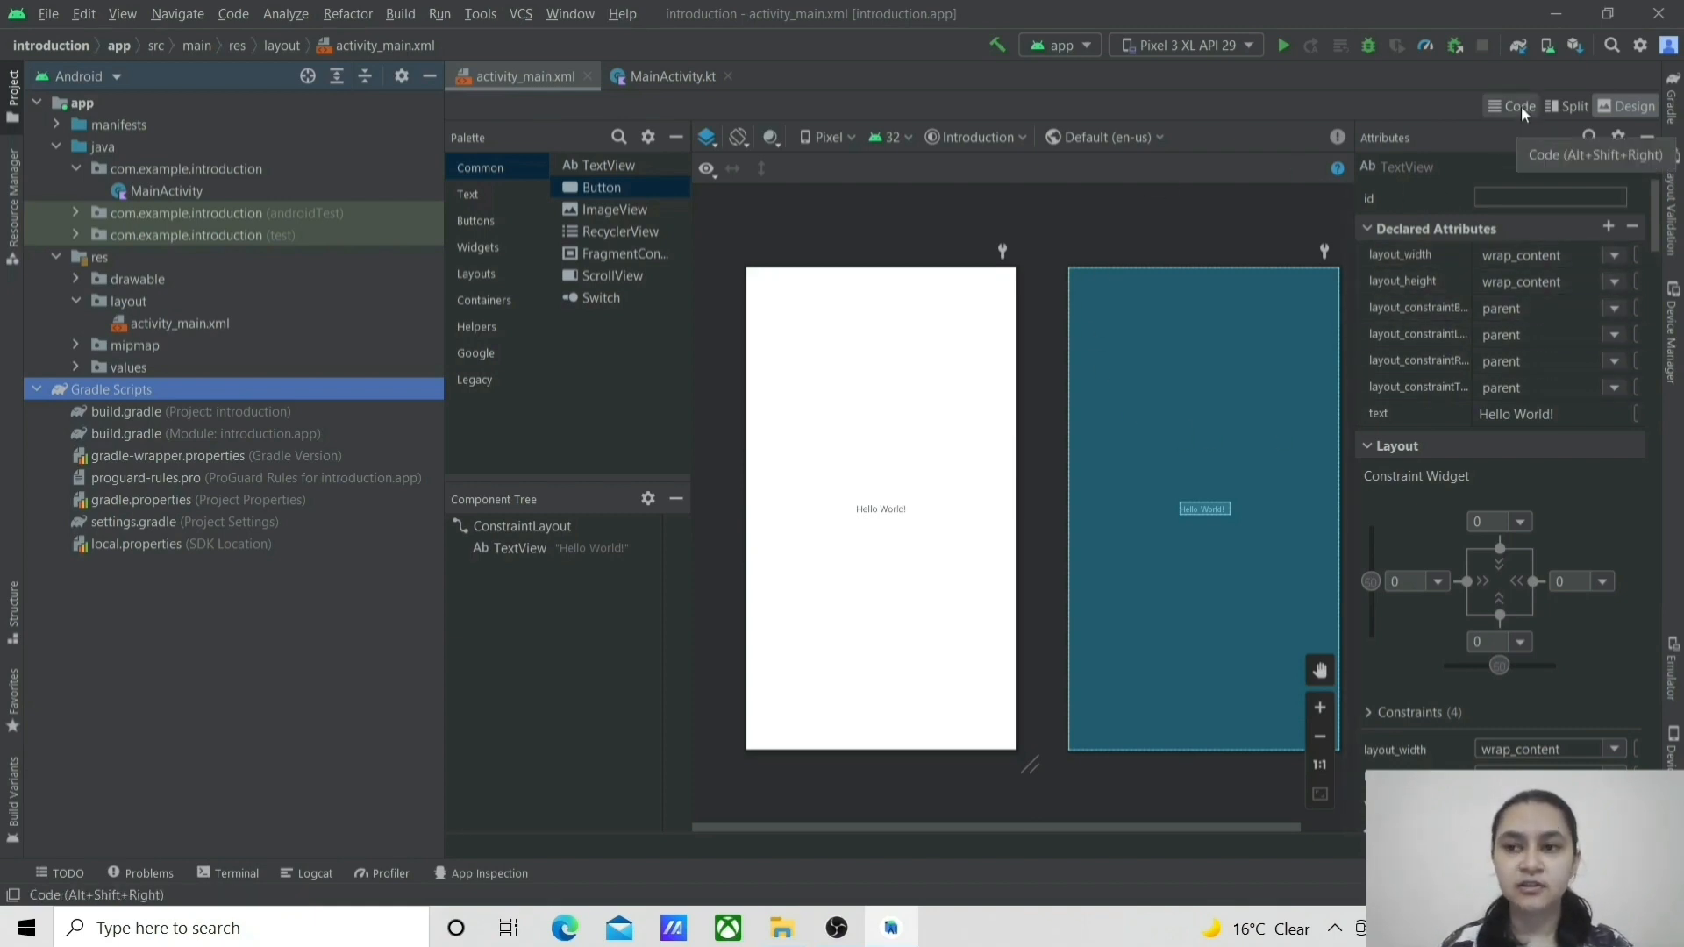
Step: View activity_main.xml as Code, then Split, then back to the Design view
left_click(1511, 105)
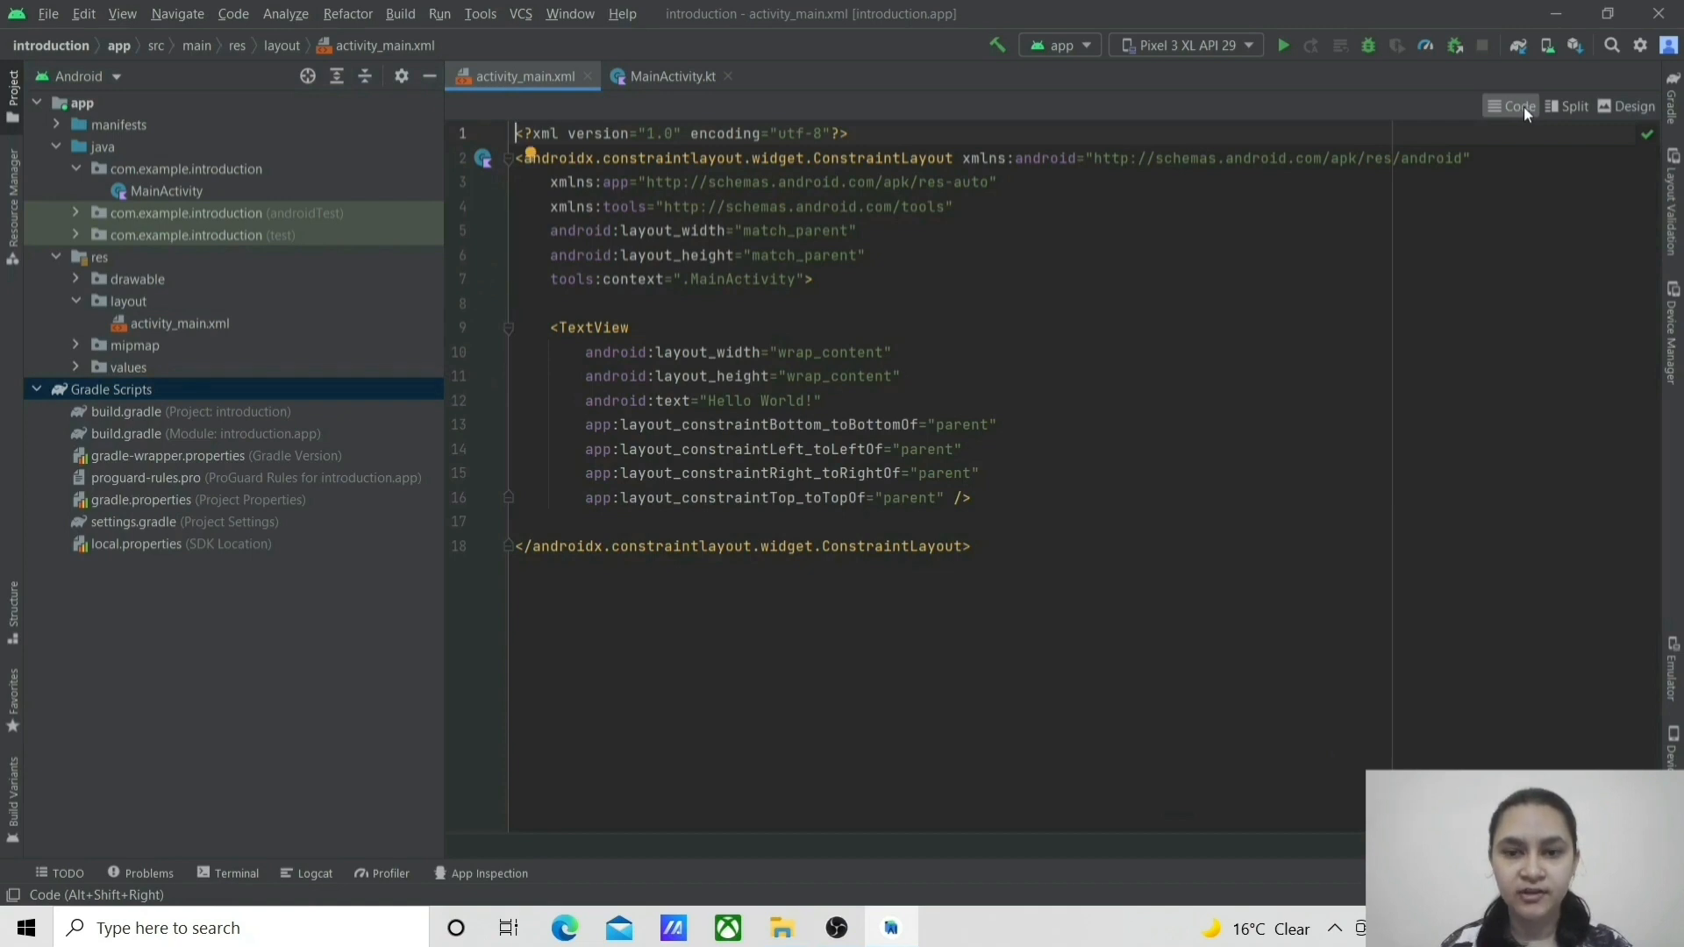
mouse_move(1525, 119)
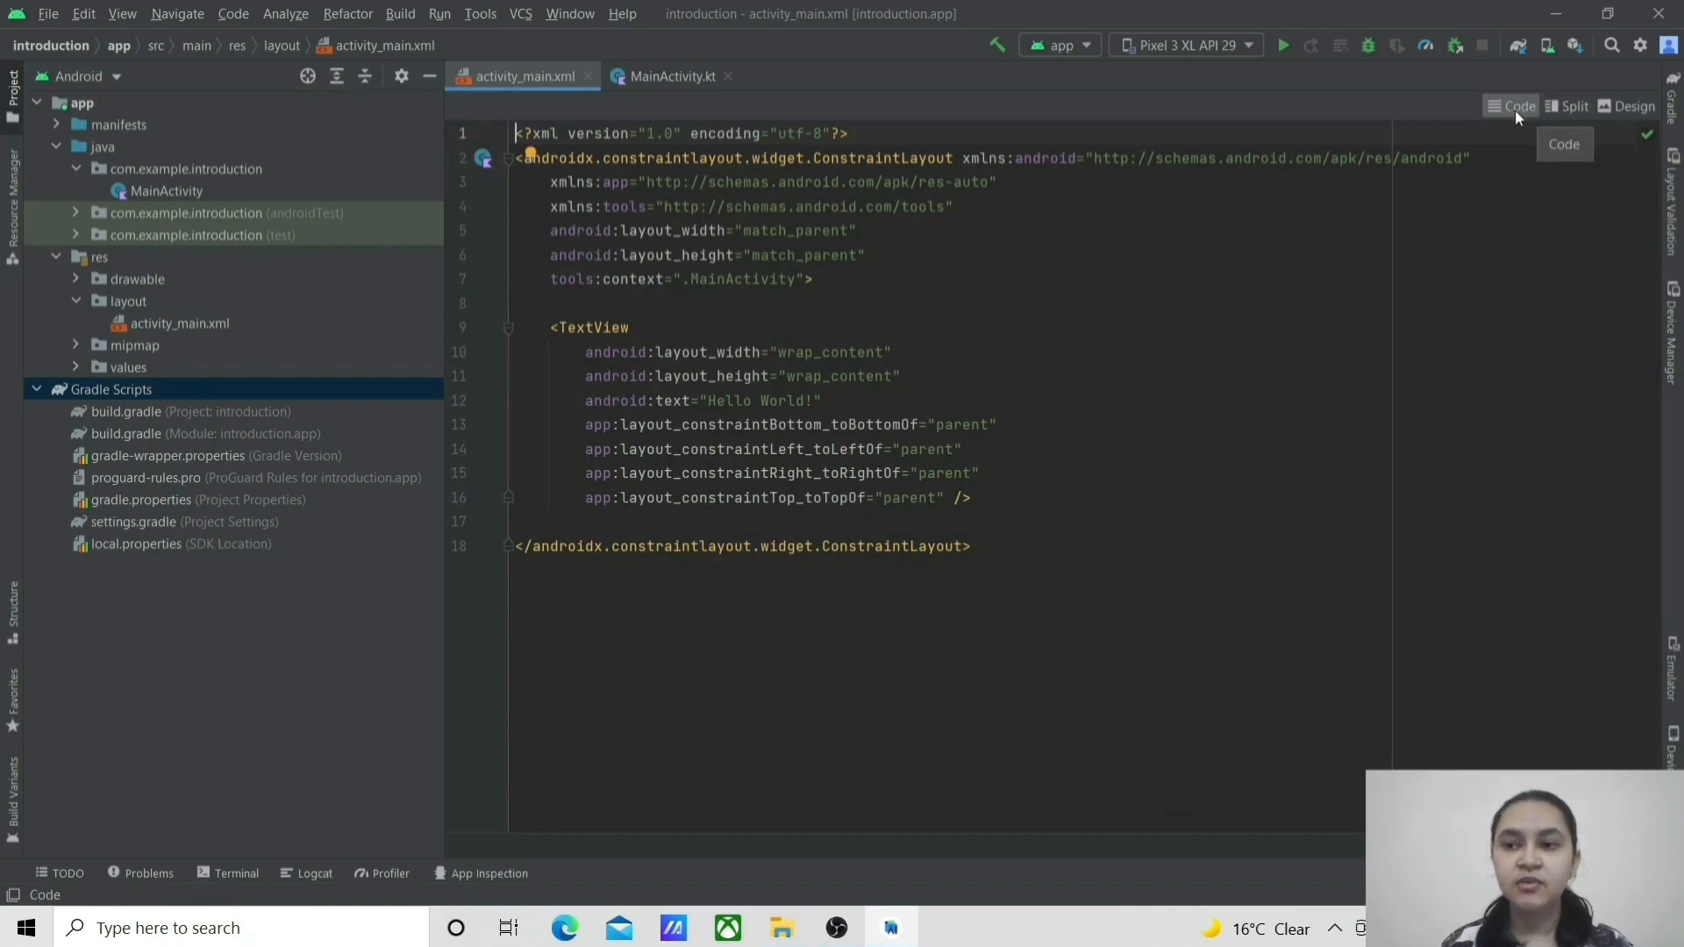
mouse_move(1567, 105)
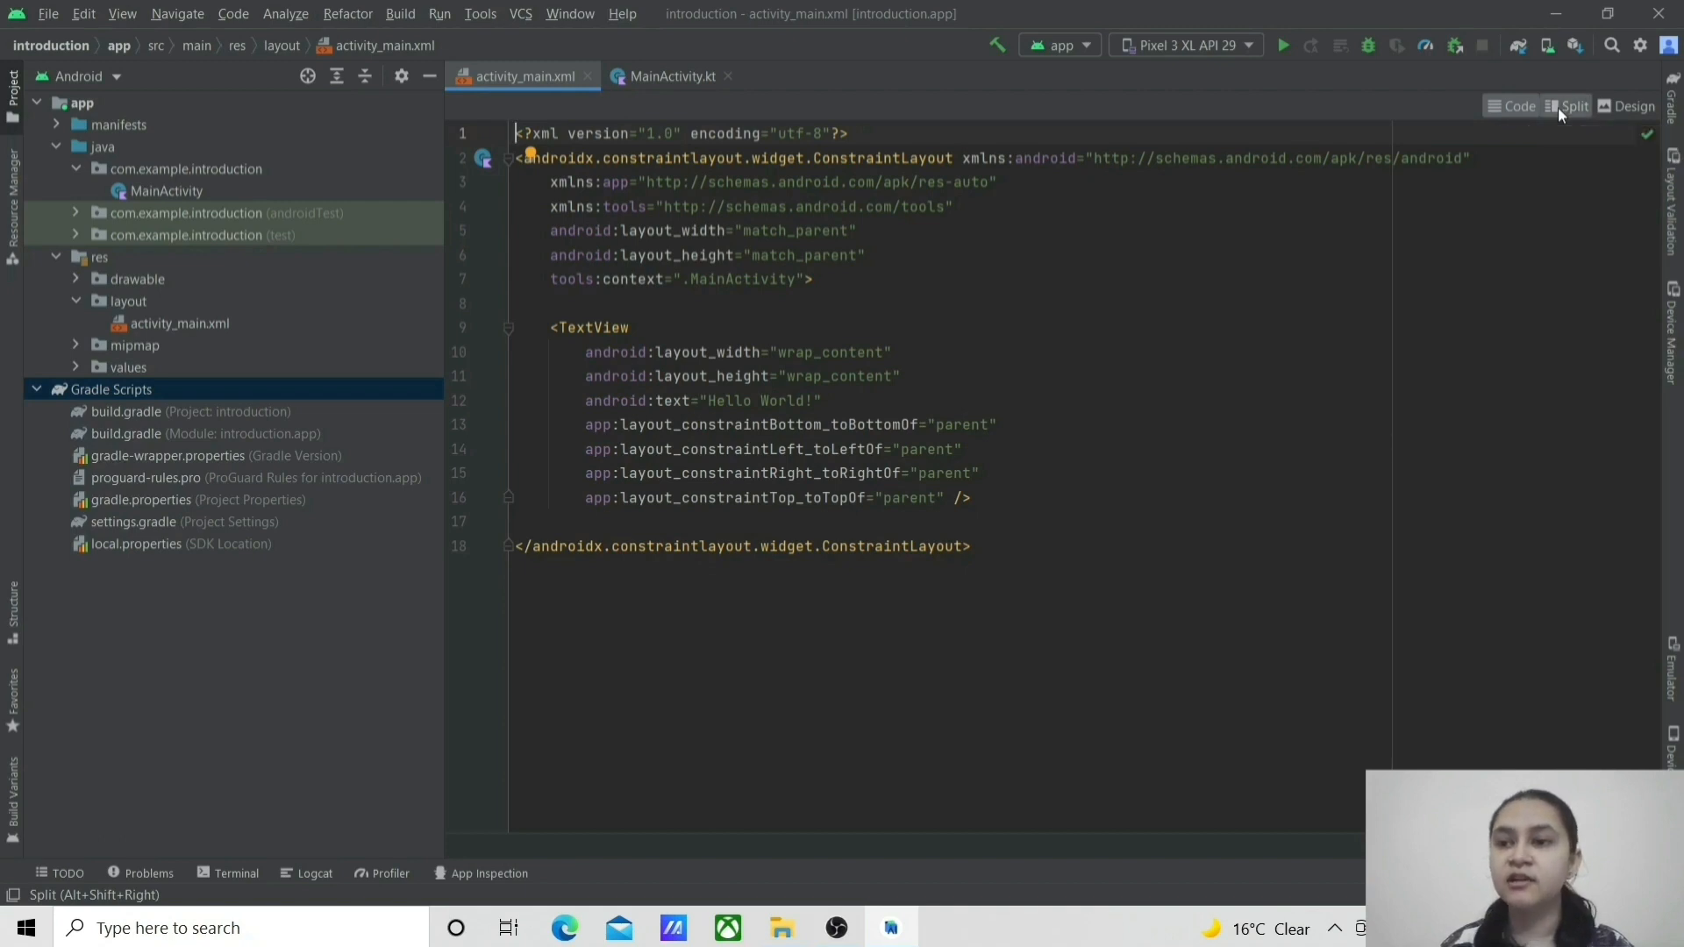
left_click(1572, 105)
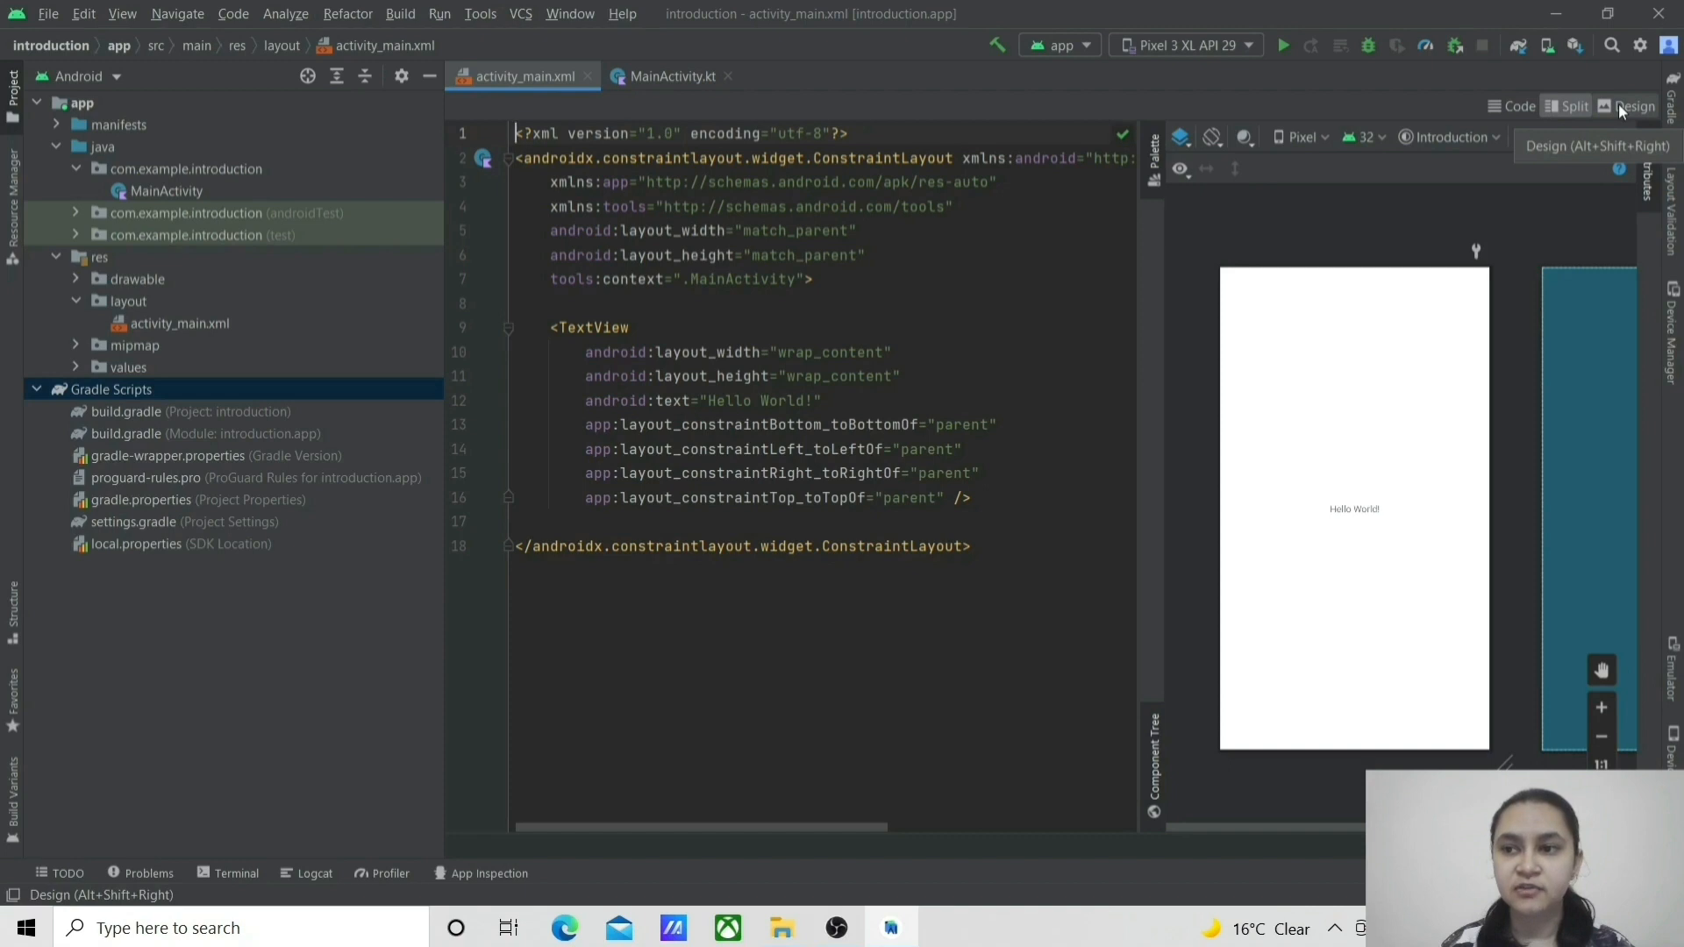
left_click(1631, 105)
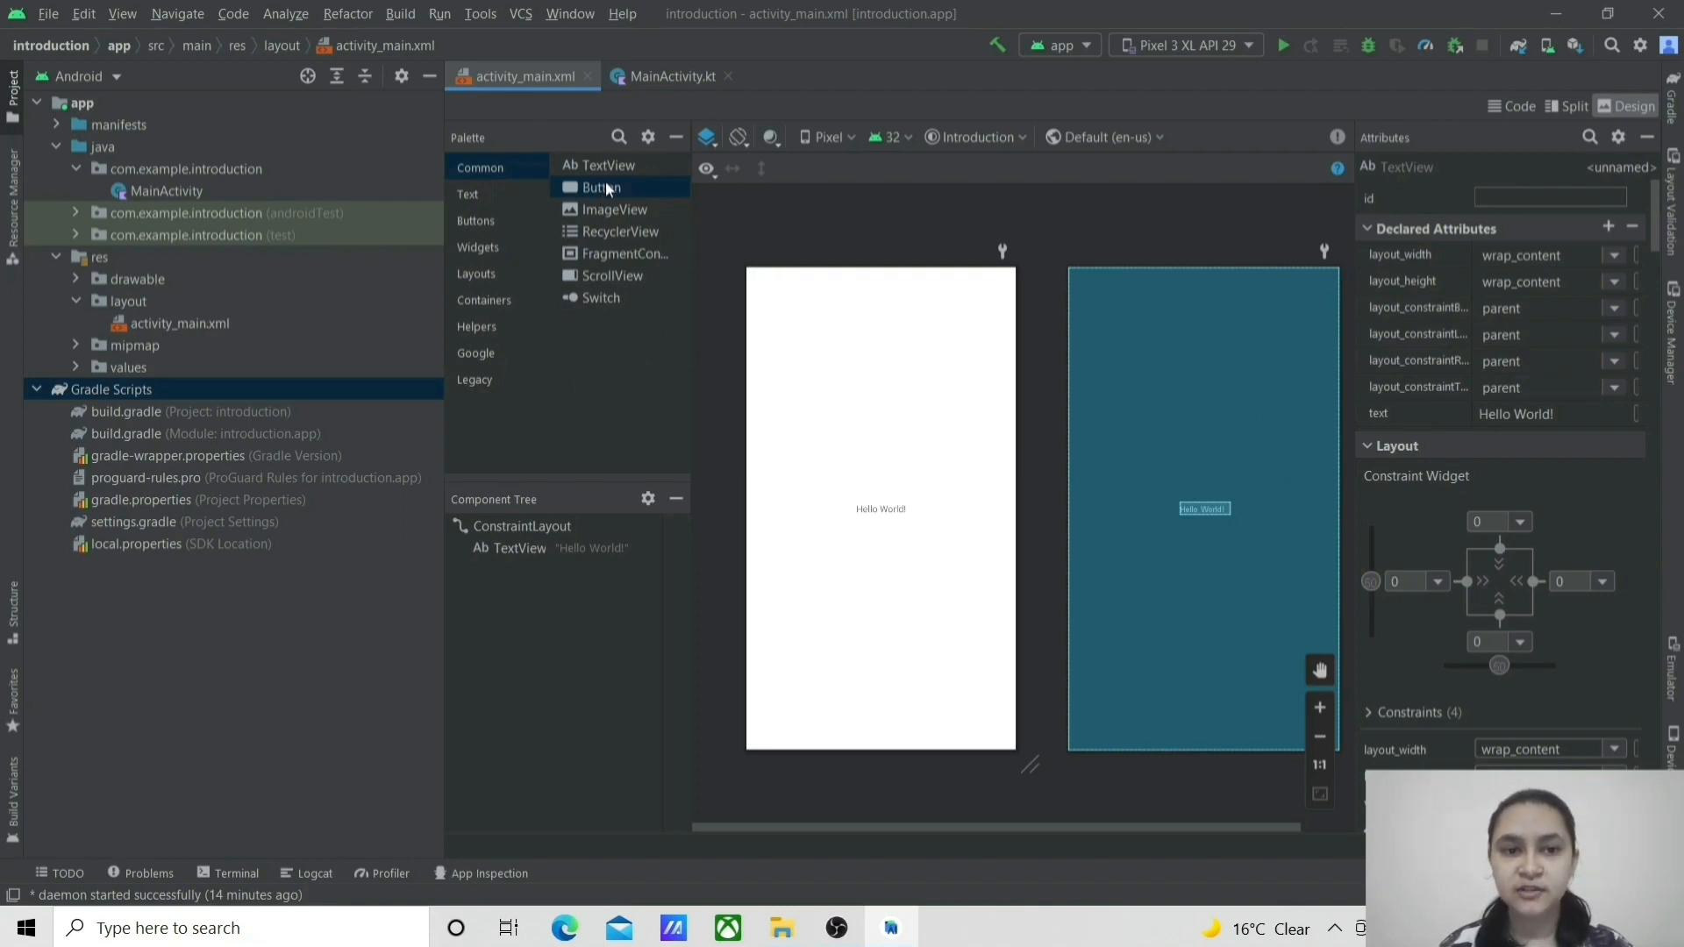
Step: Drag a Button onto the layout above Hello World and check its XML before returning to Design
left_click_drag(602, 188, 881, 428)
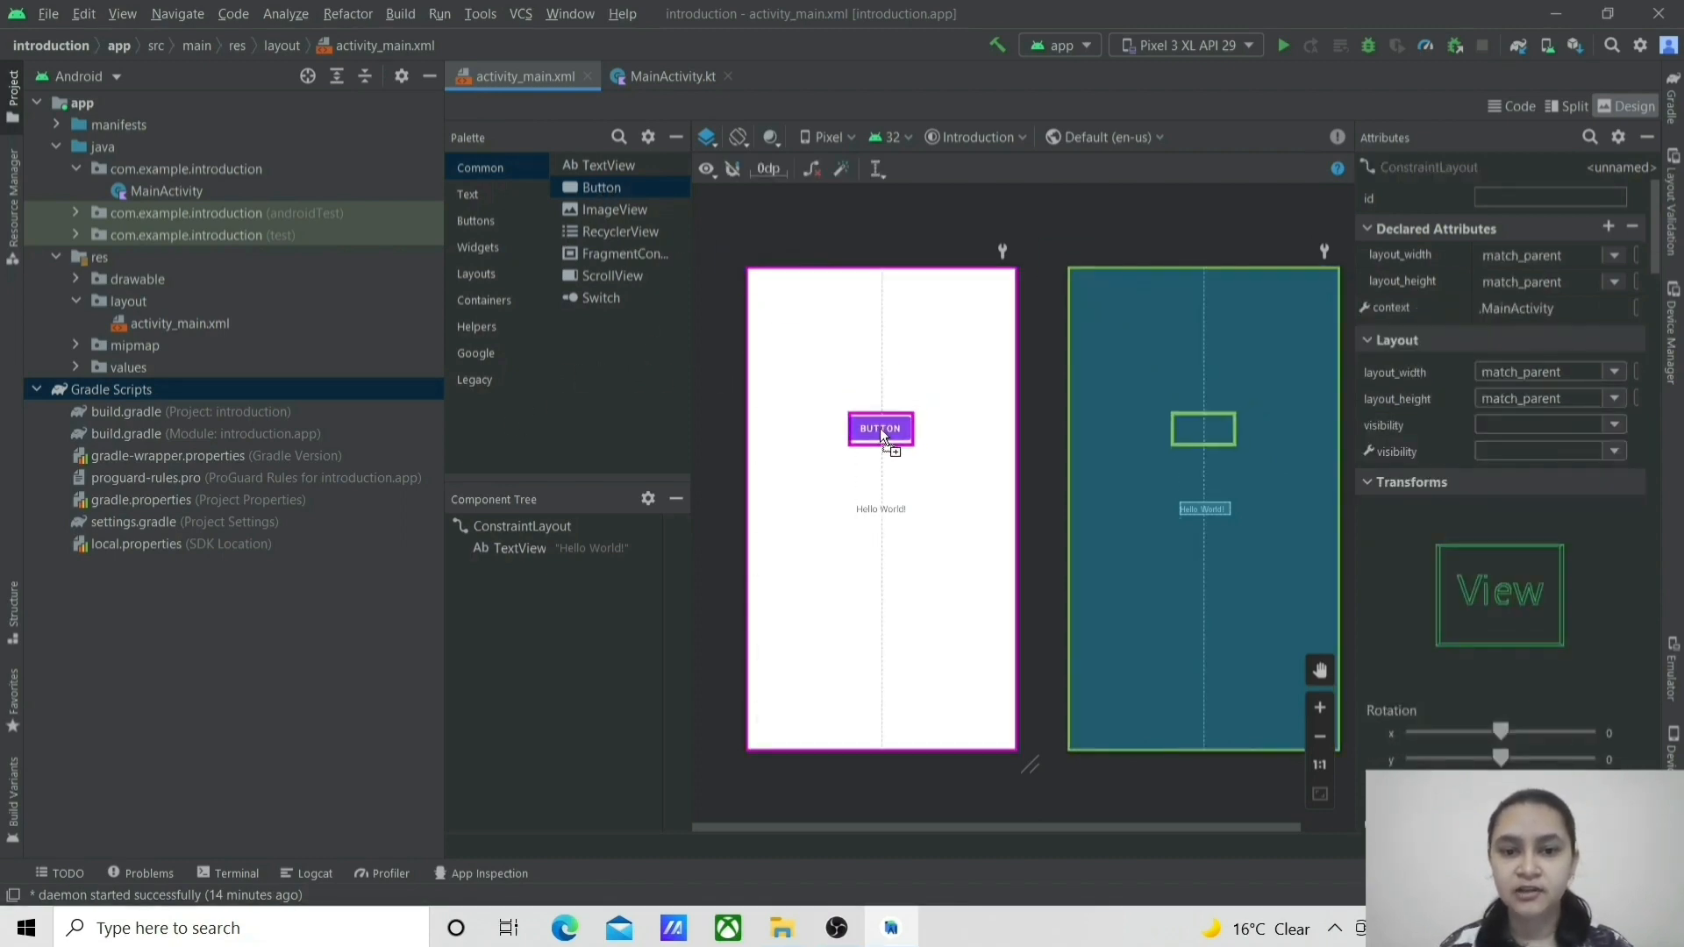
left_click(881, 428)
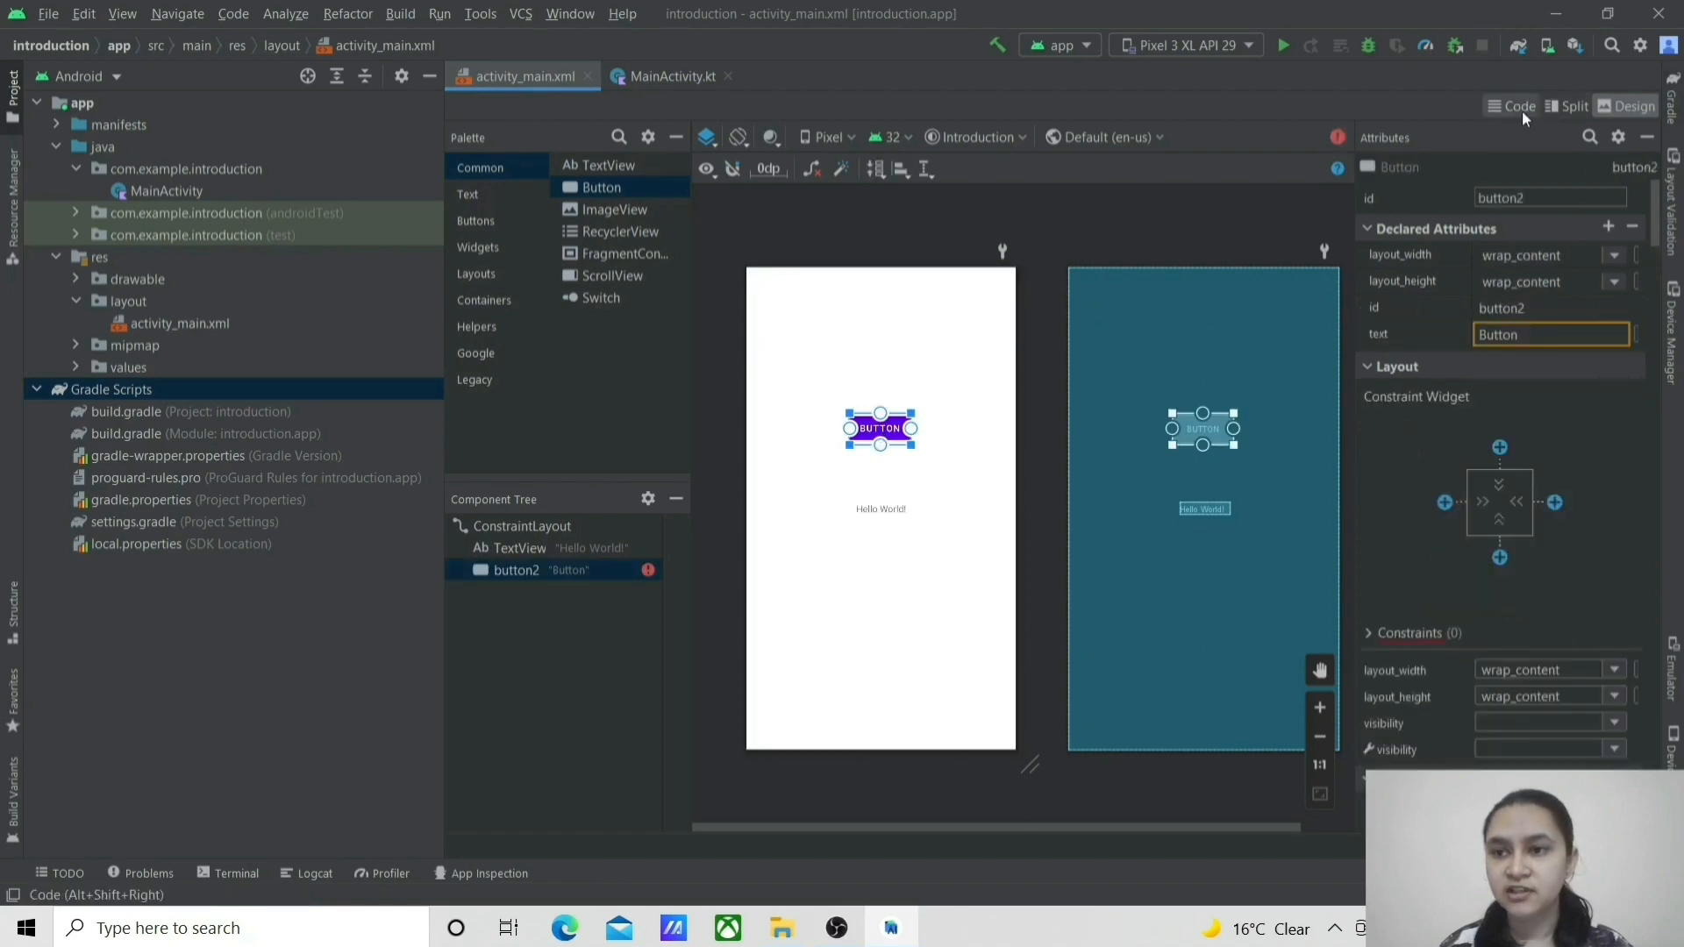
left_click(1511, 106)
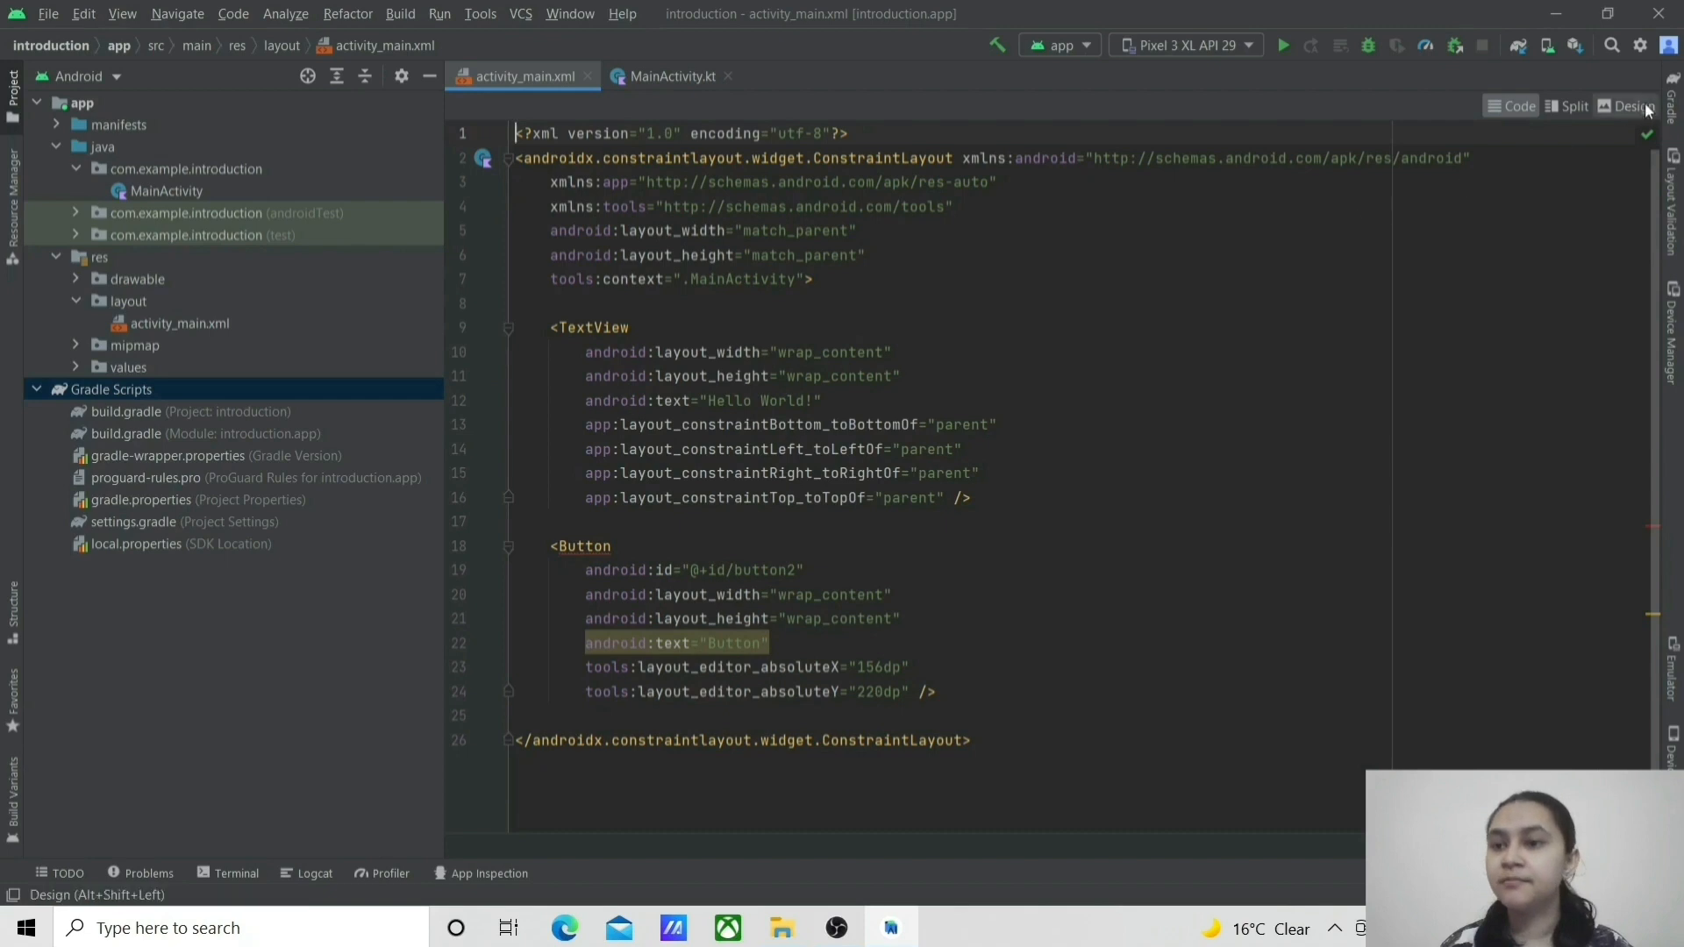
left_click(1630, 106)
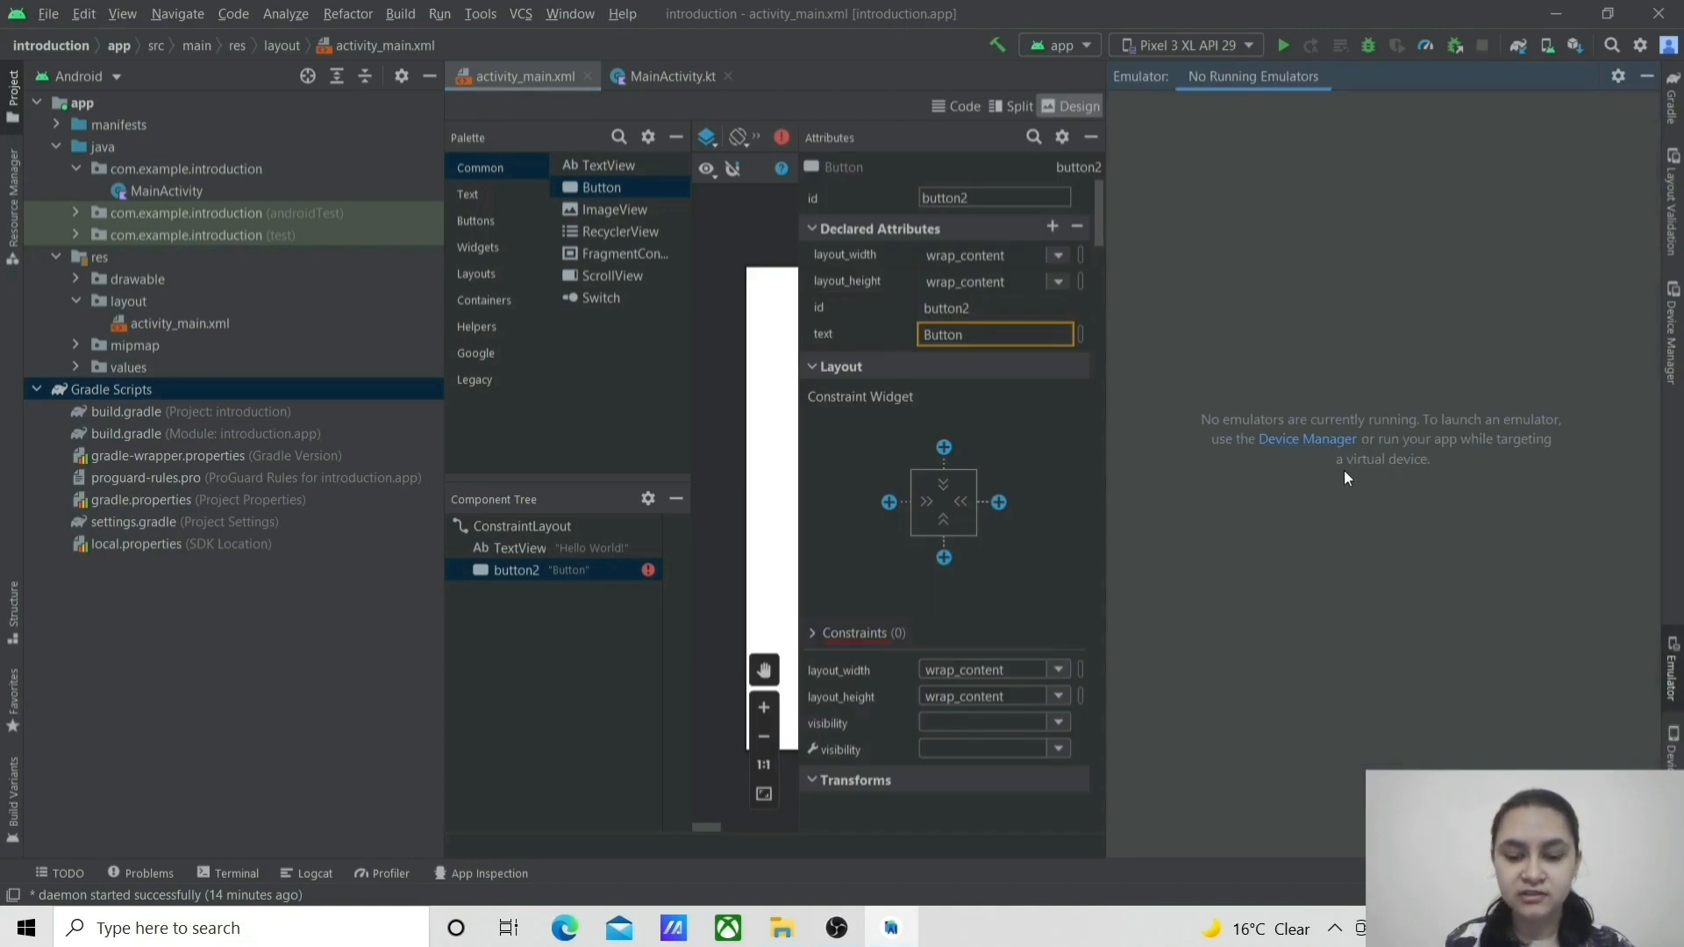
mouse_move(1440, 467)
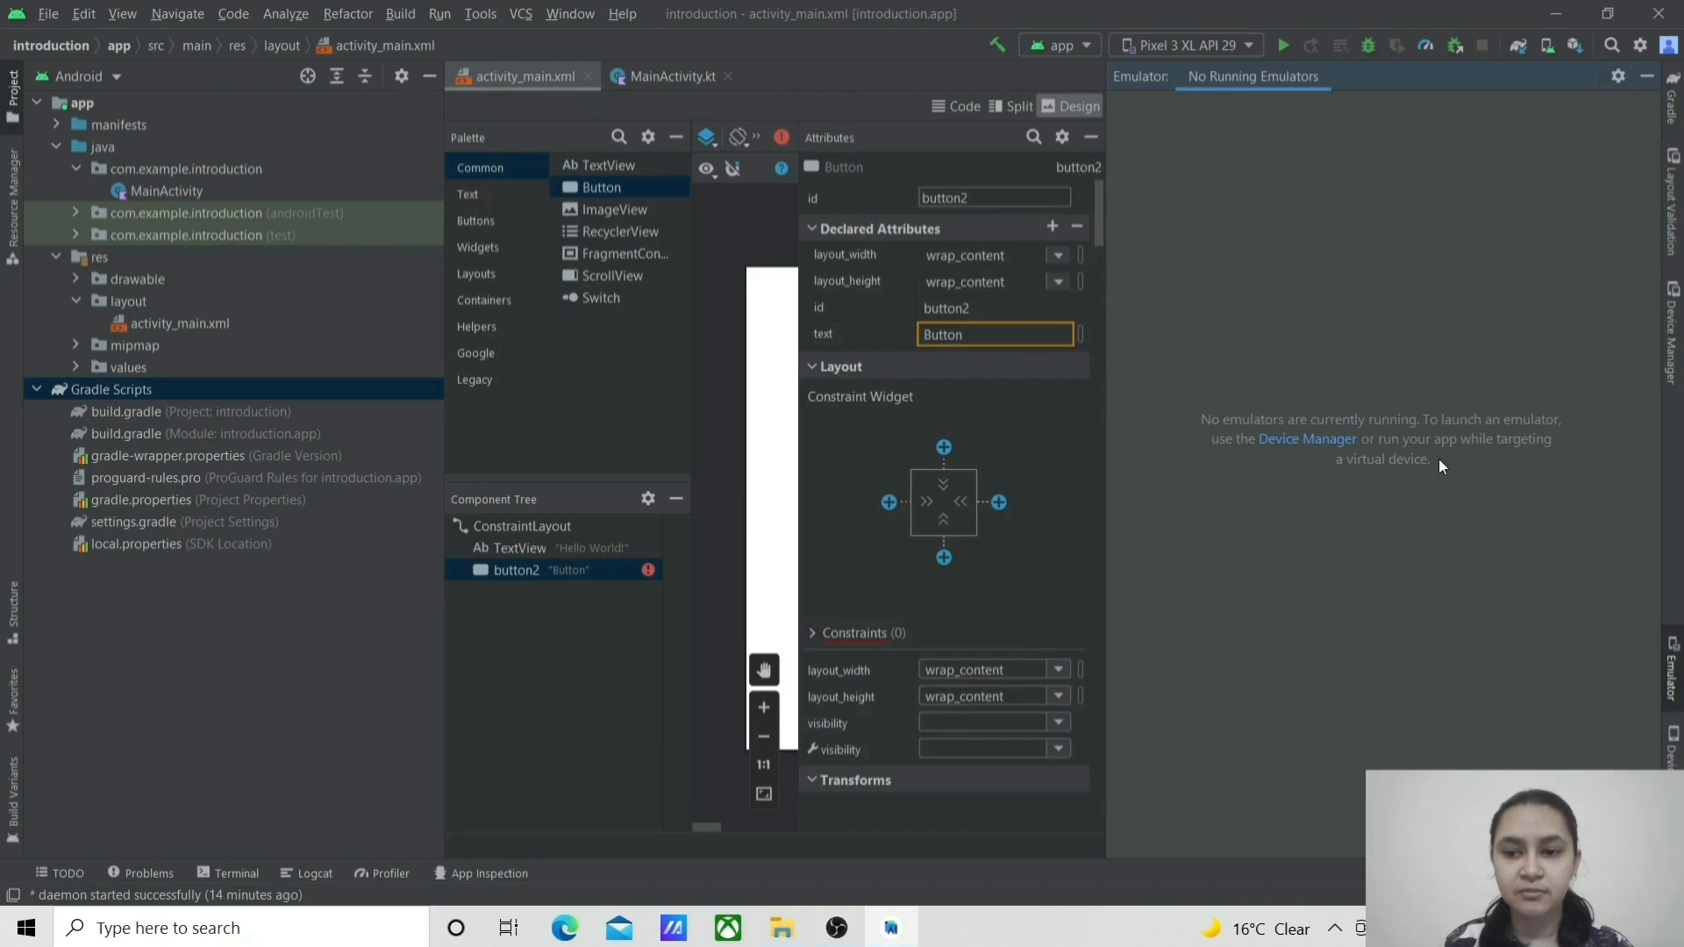
mouse_move(1379, 470)
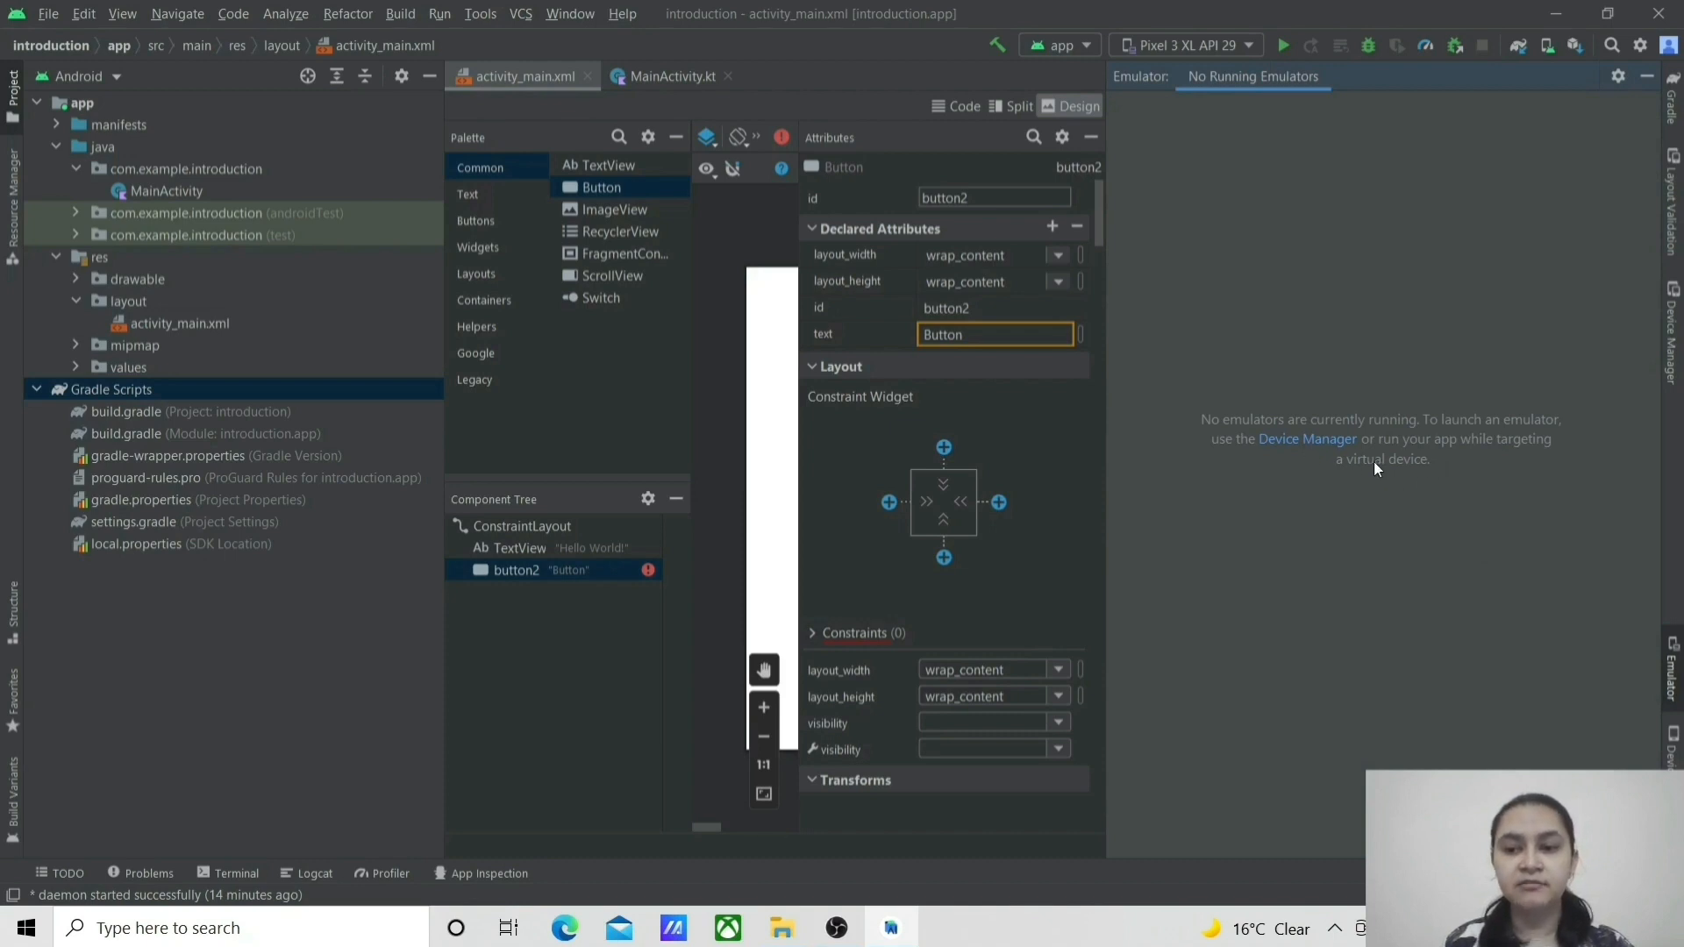
mouse_move(1351, 440)
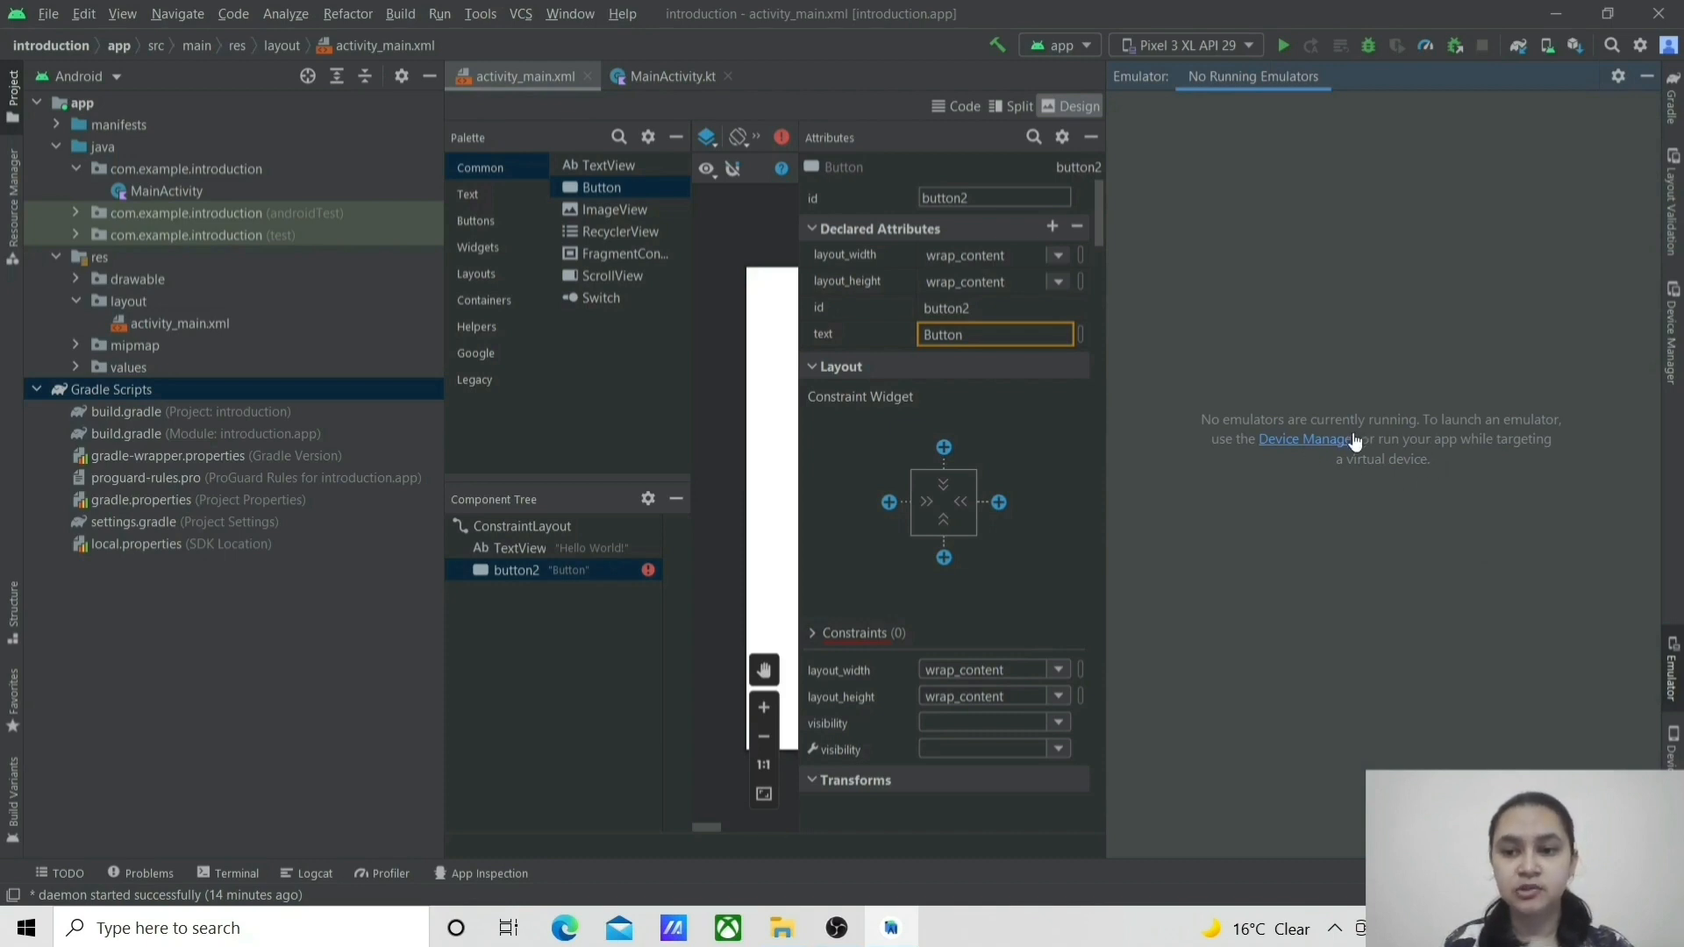
mouse_move(1285, 428)
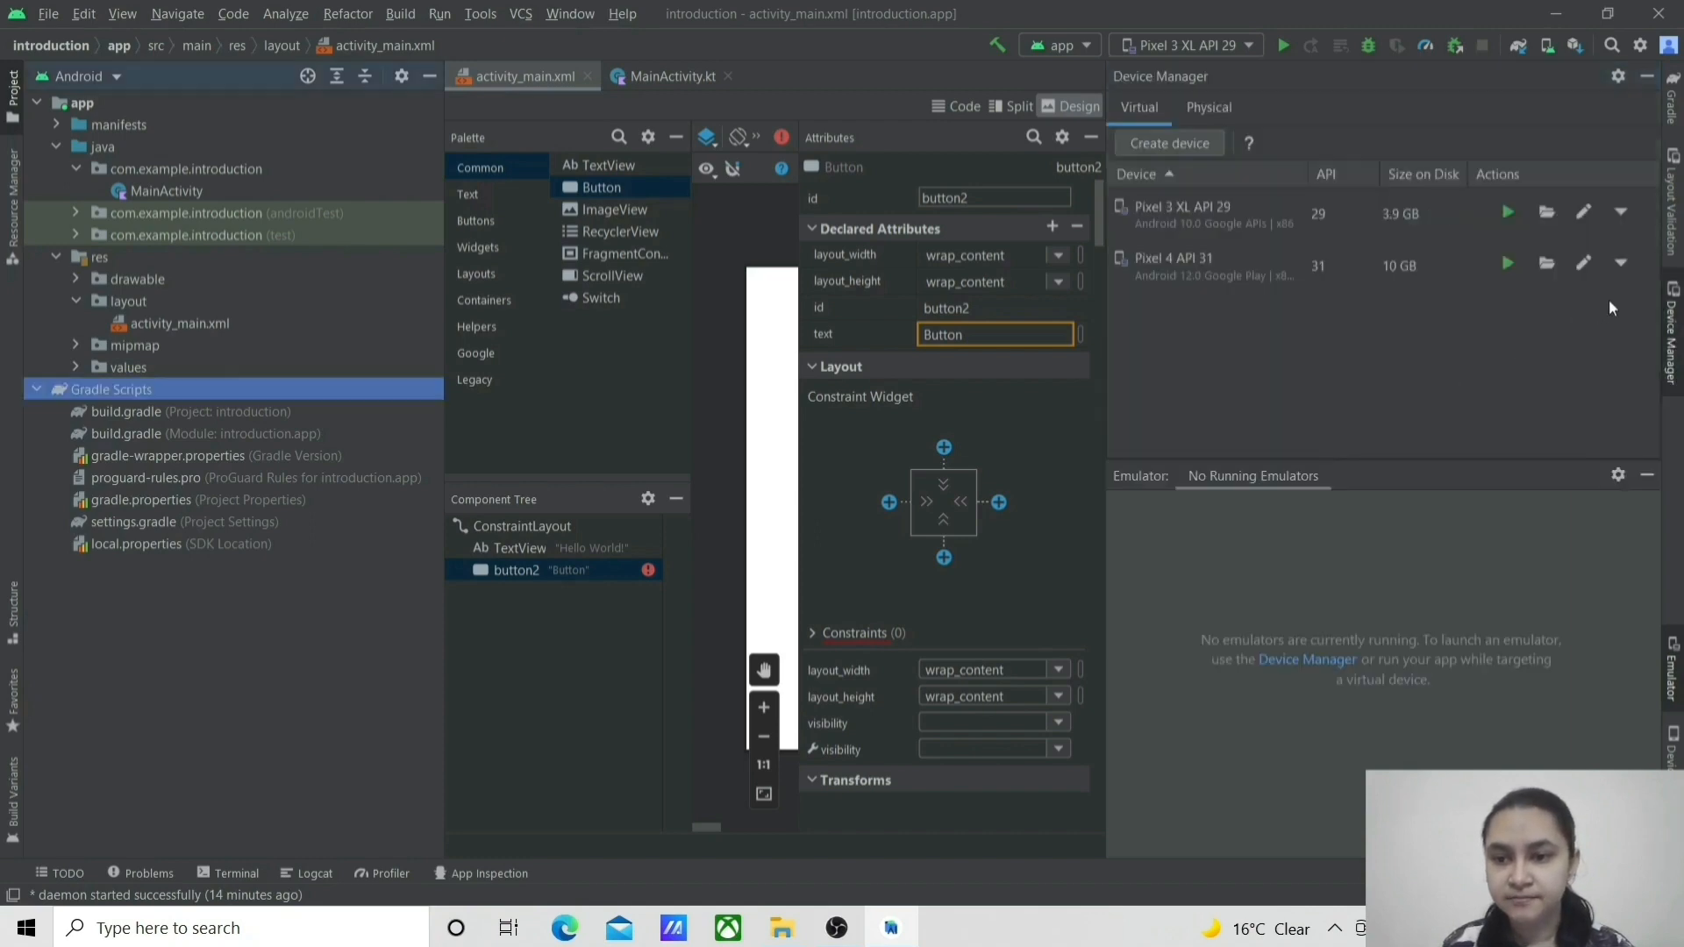
Step: Launch the Pixel 3 XL API 29 emulator from Device Manager and dismiss the already-running warning
left_click(1507, 212)
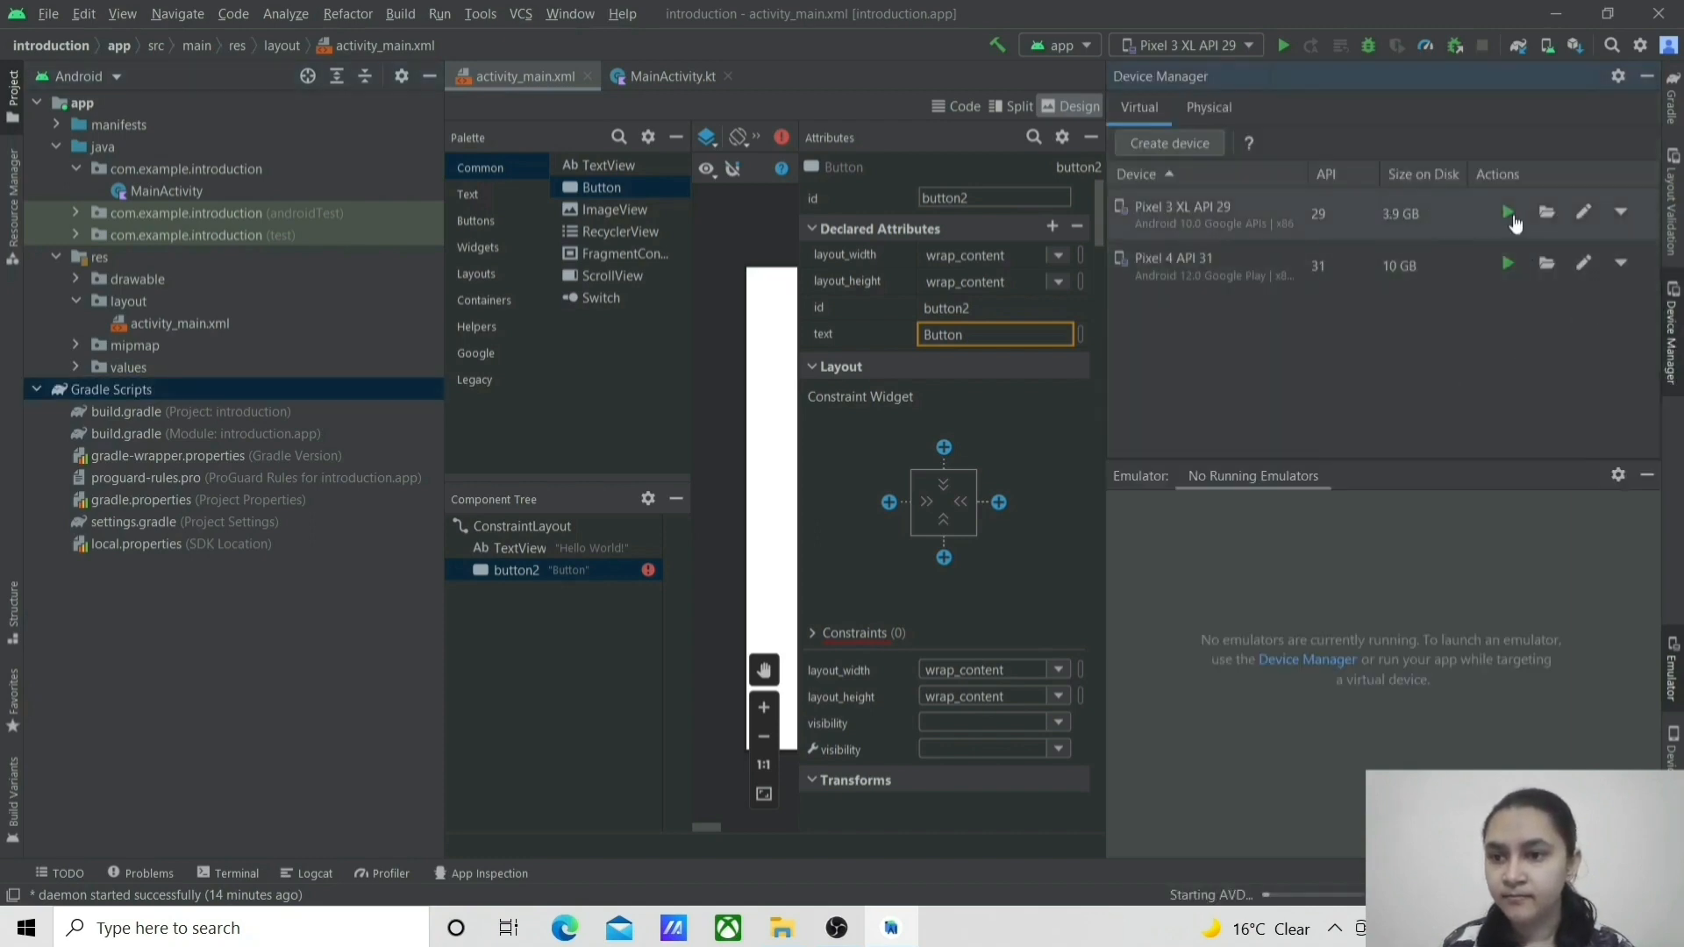
left_click(1509, 214)
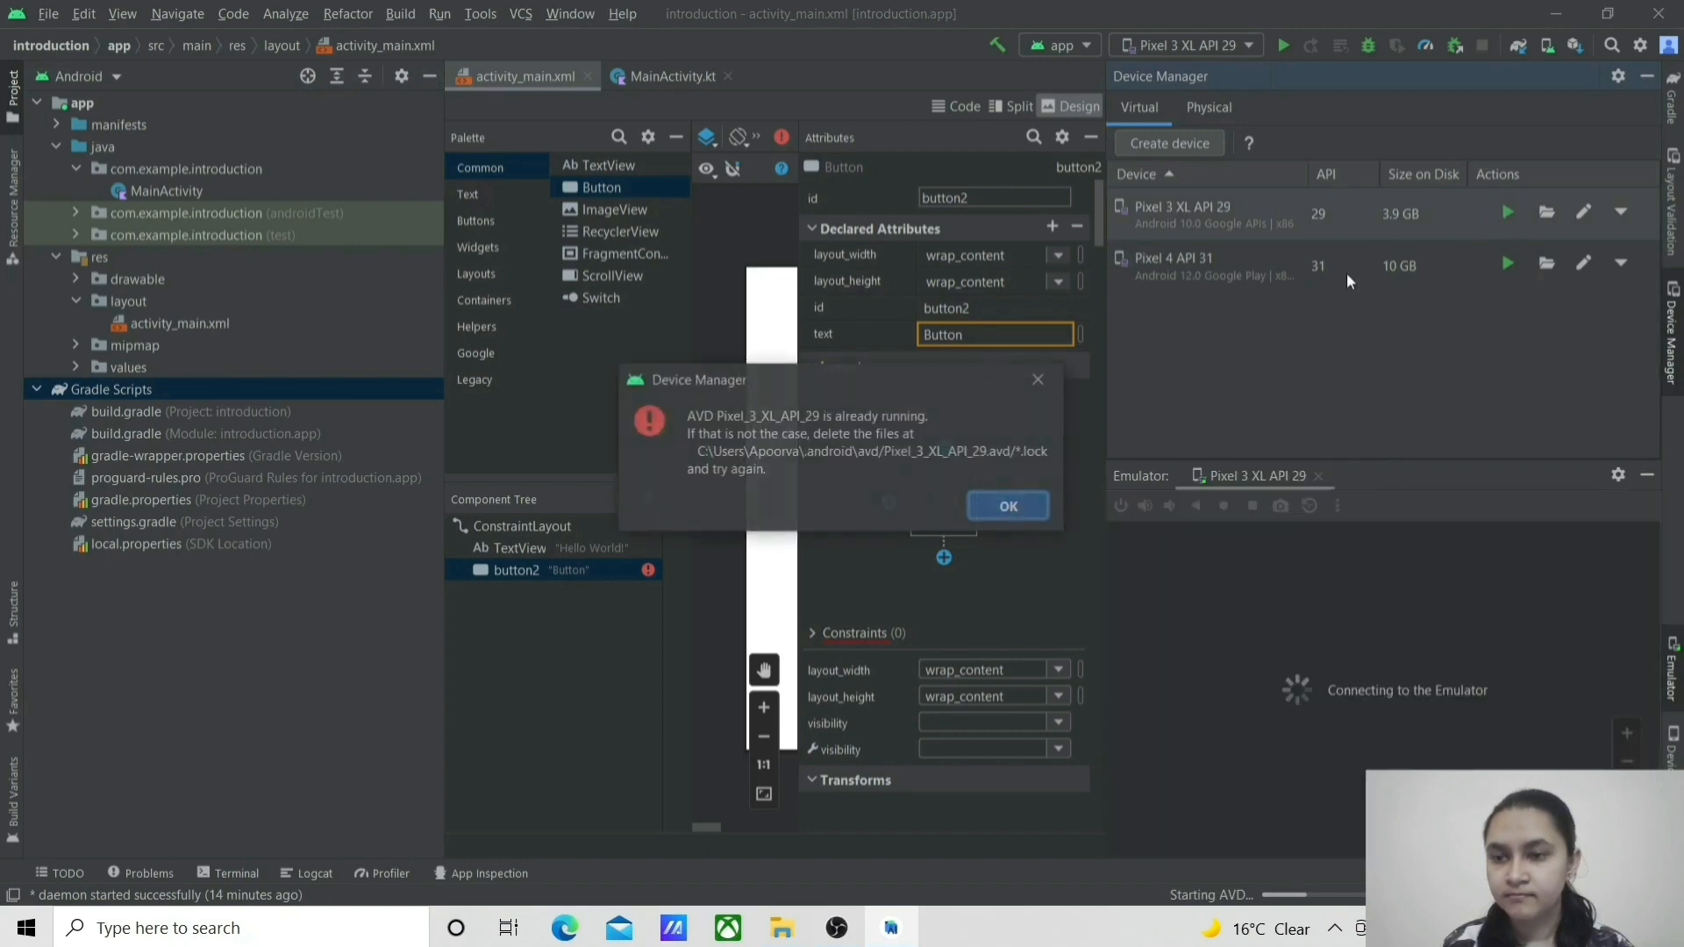
left_click(1009, 505)
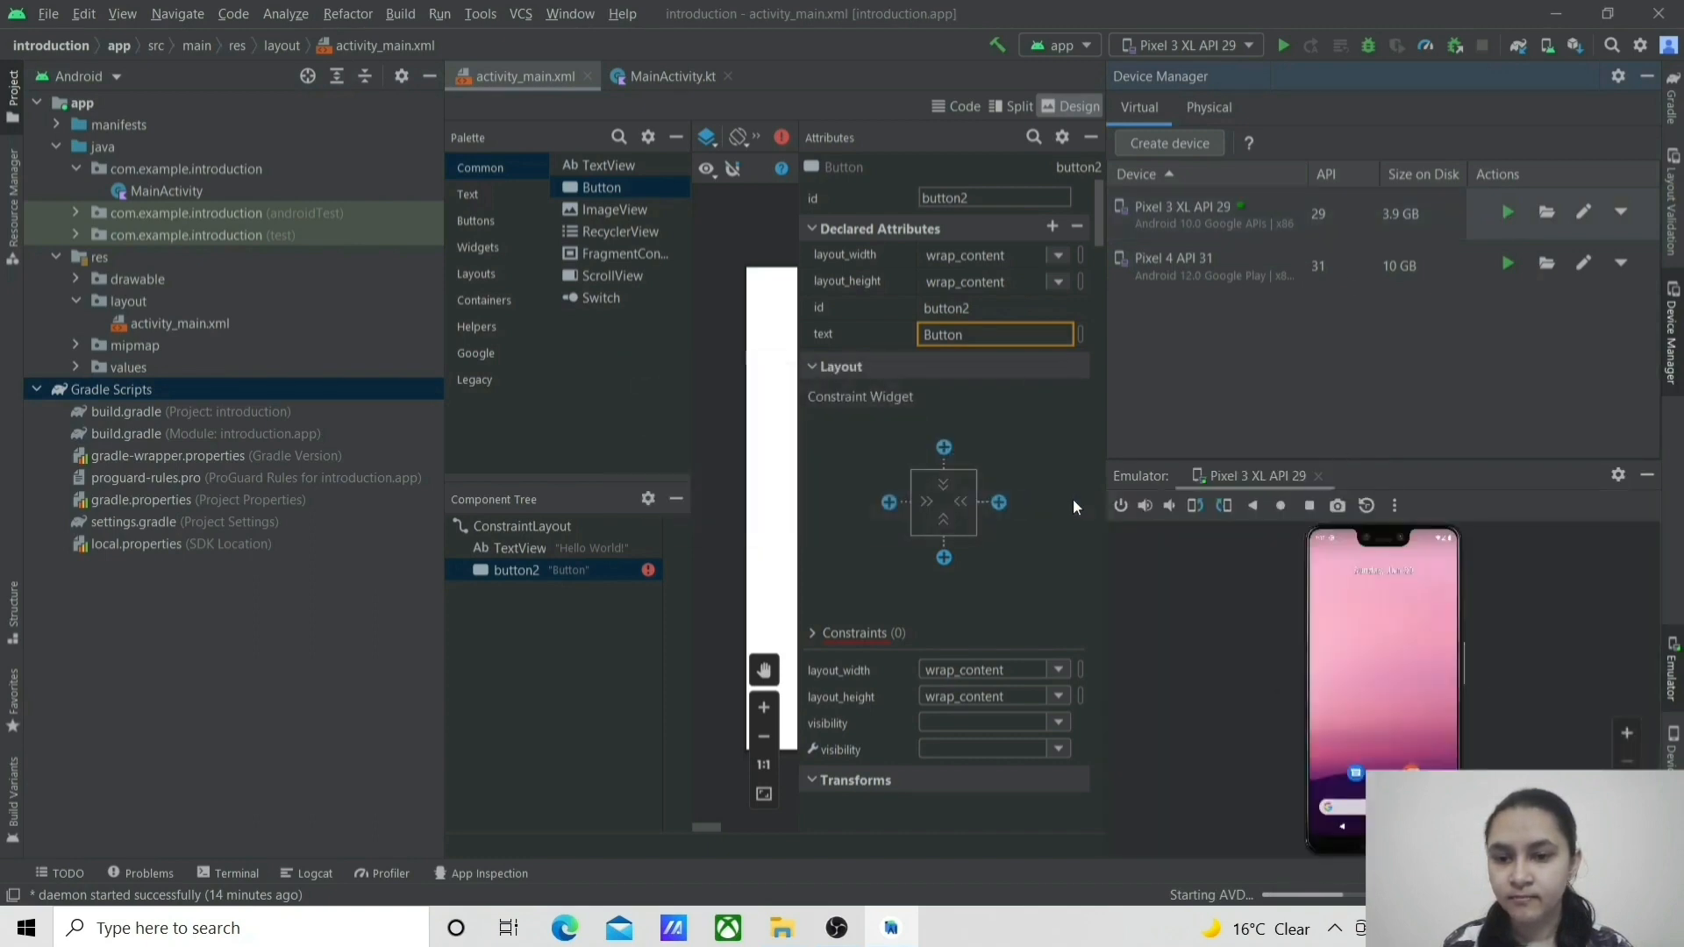
mouse_move(1491, 410)
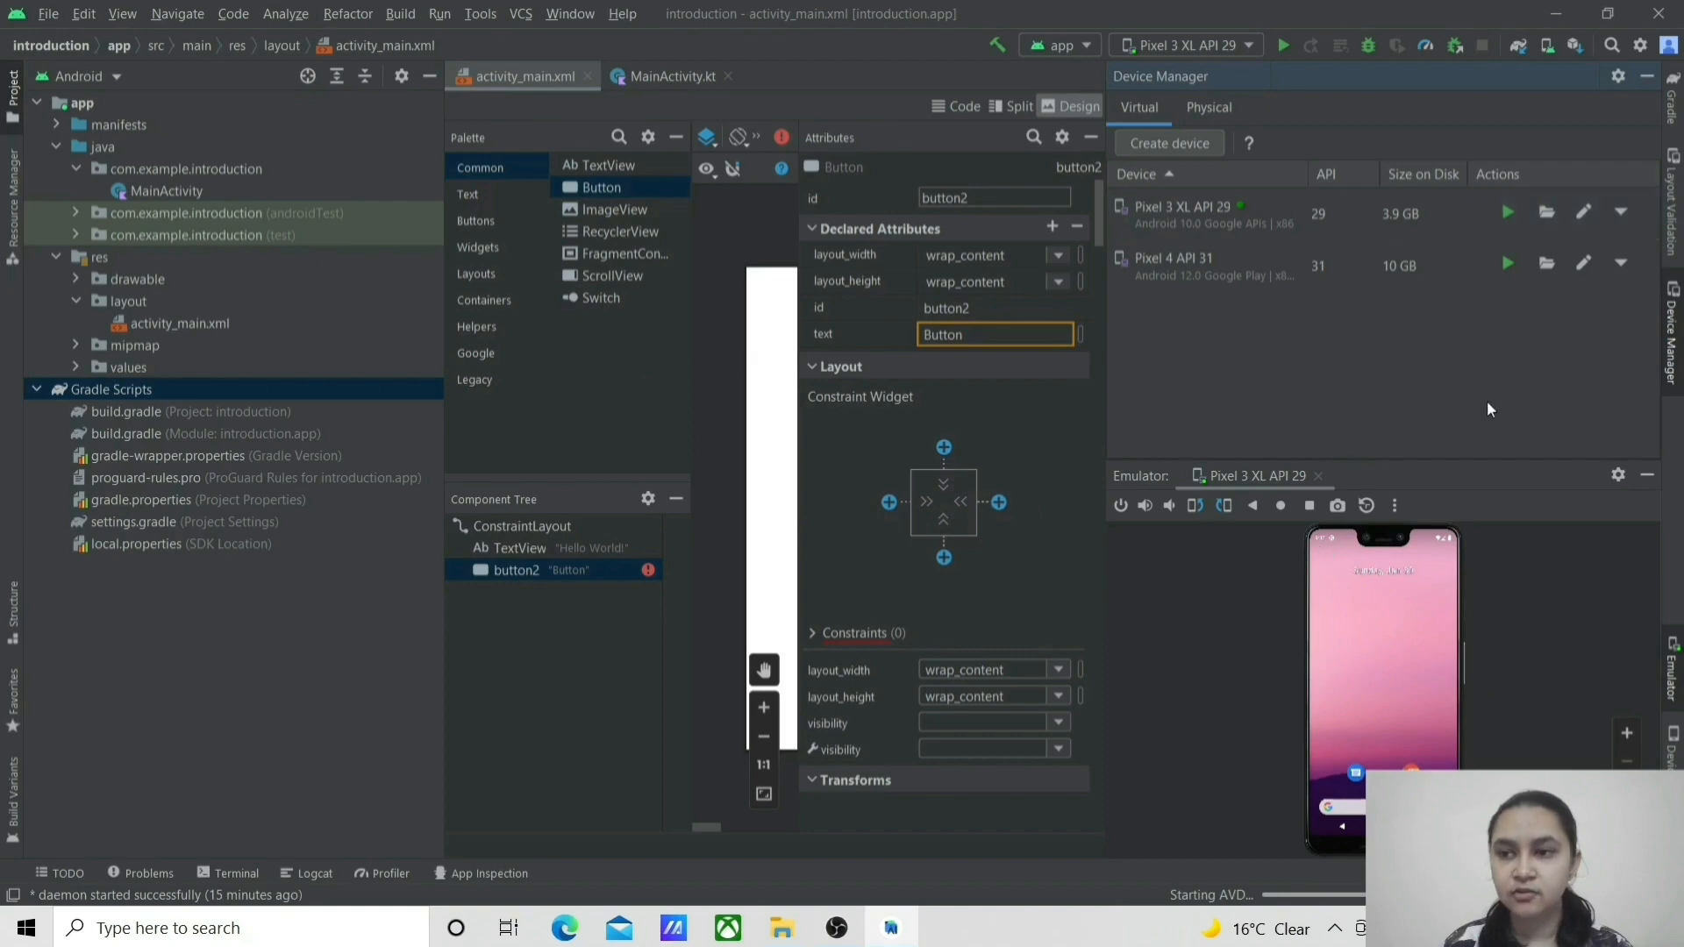
mouse_move(1418, 679)
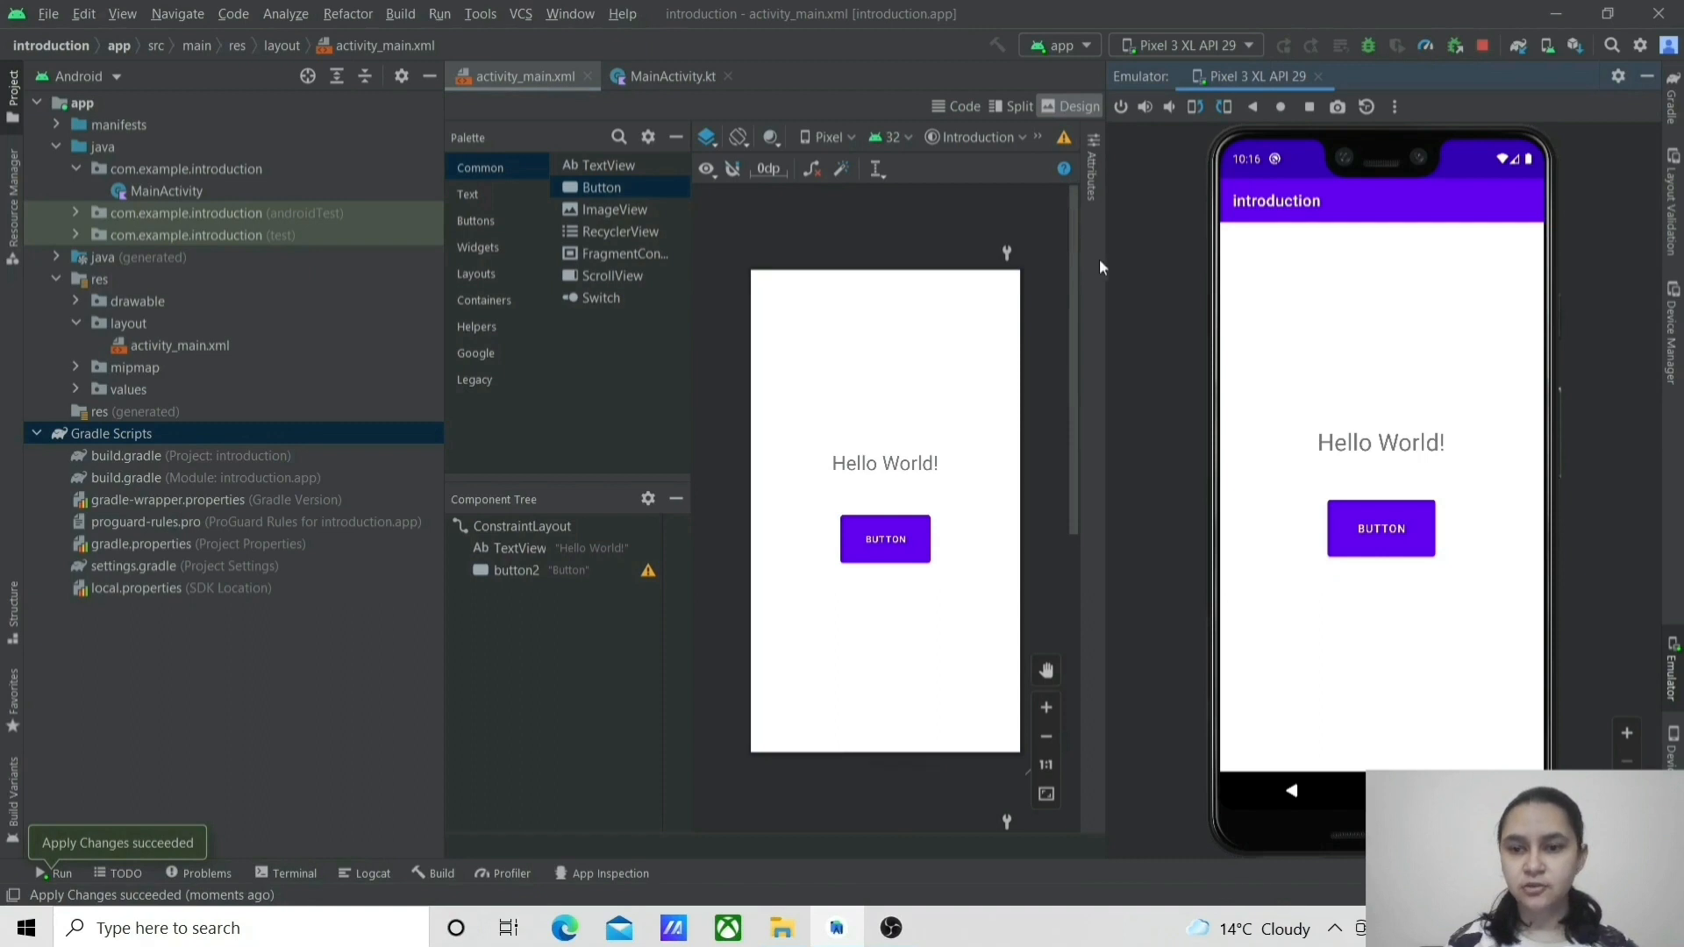
mouse_move(1157, 327)
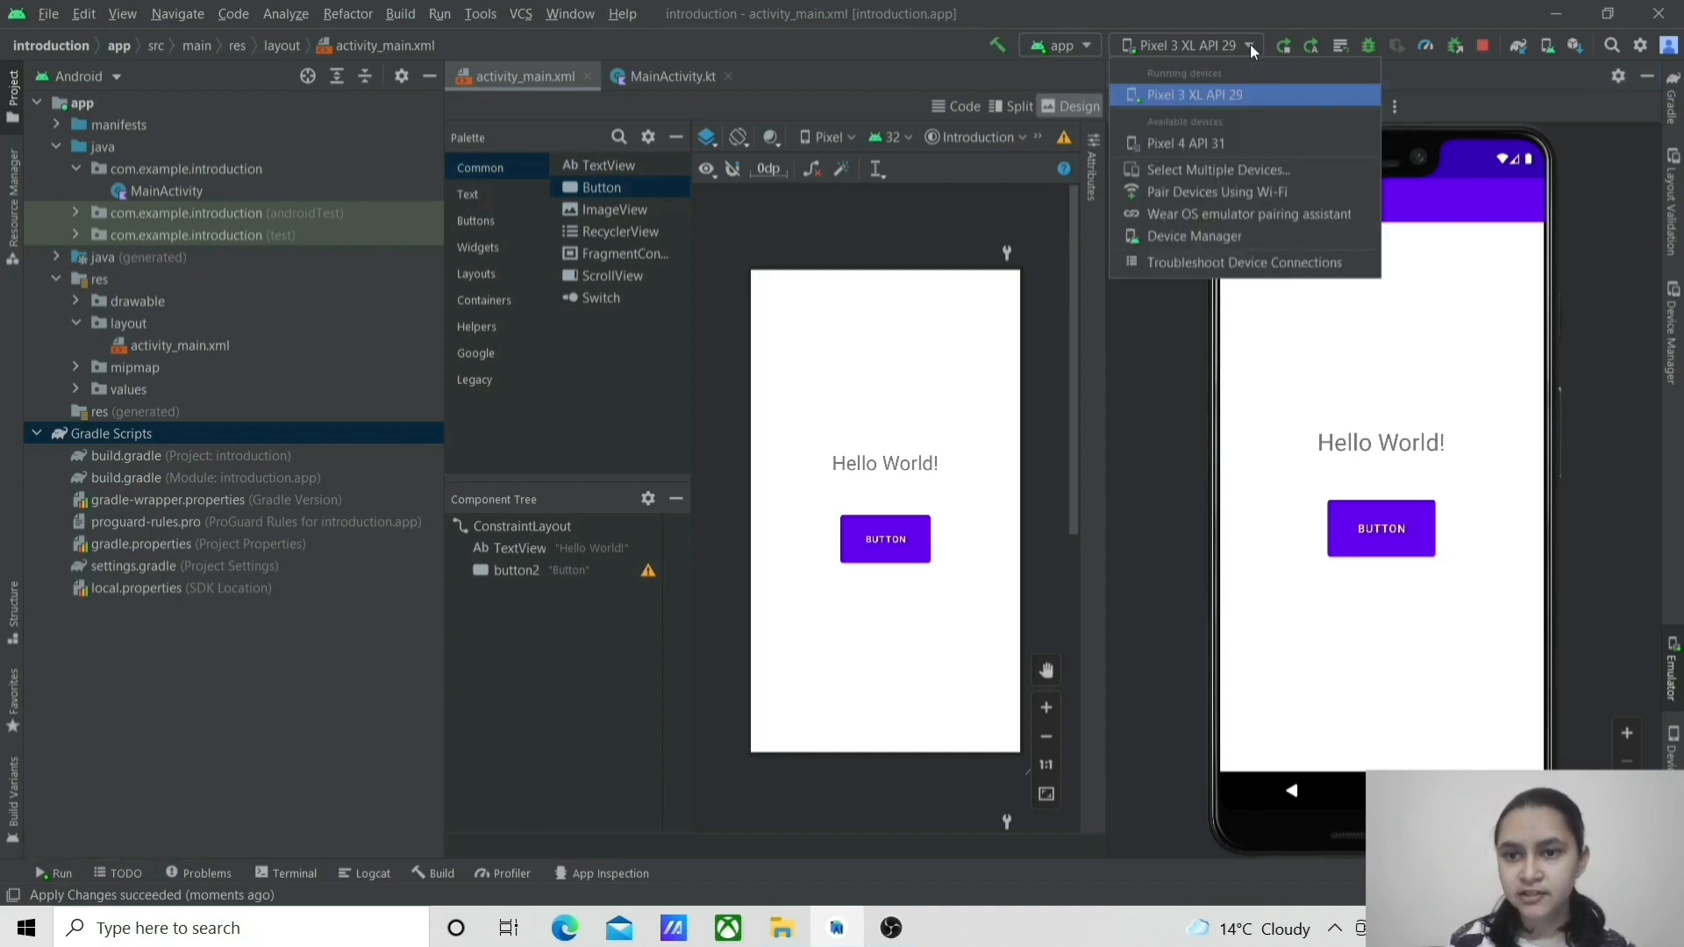
mouse_move(1211, 235)
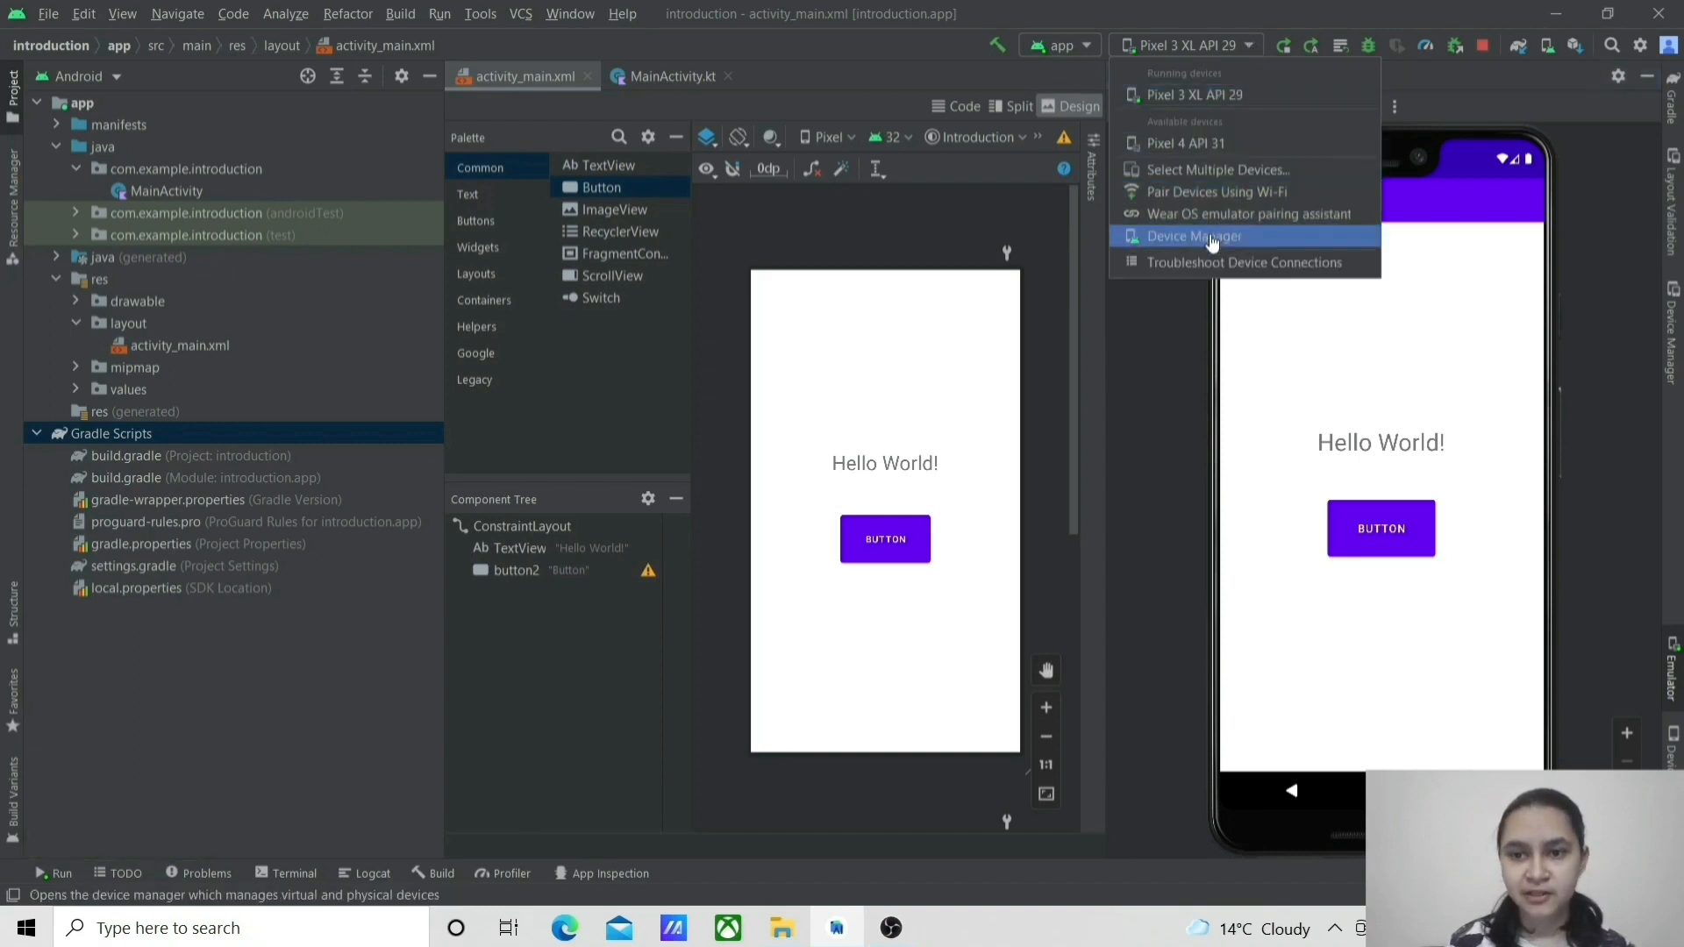
Step: Start a new virtual device in Device Manager with the Pixel 3 hardware profile
left_click(1197, 235)
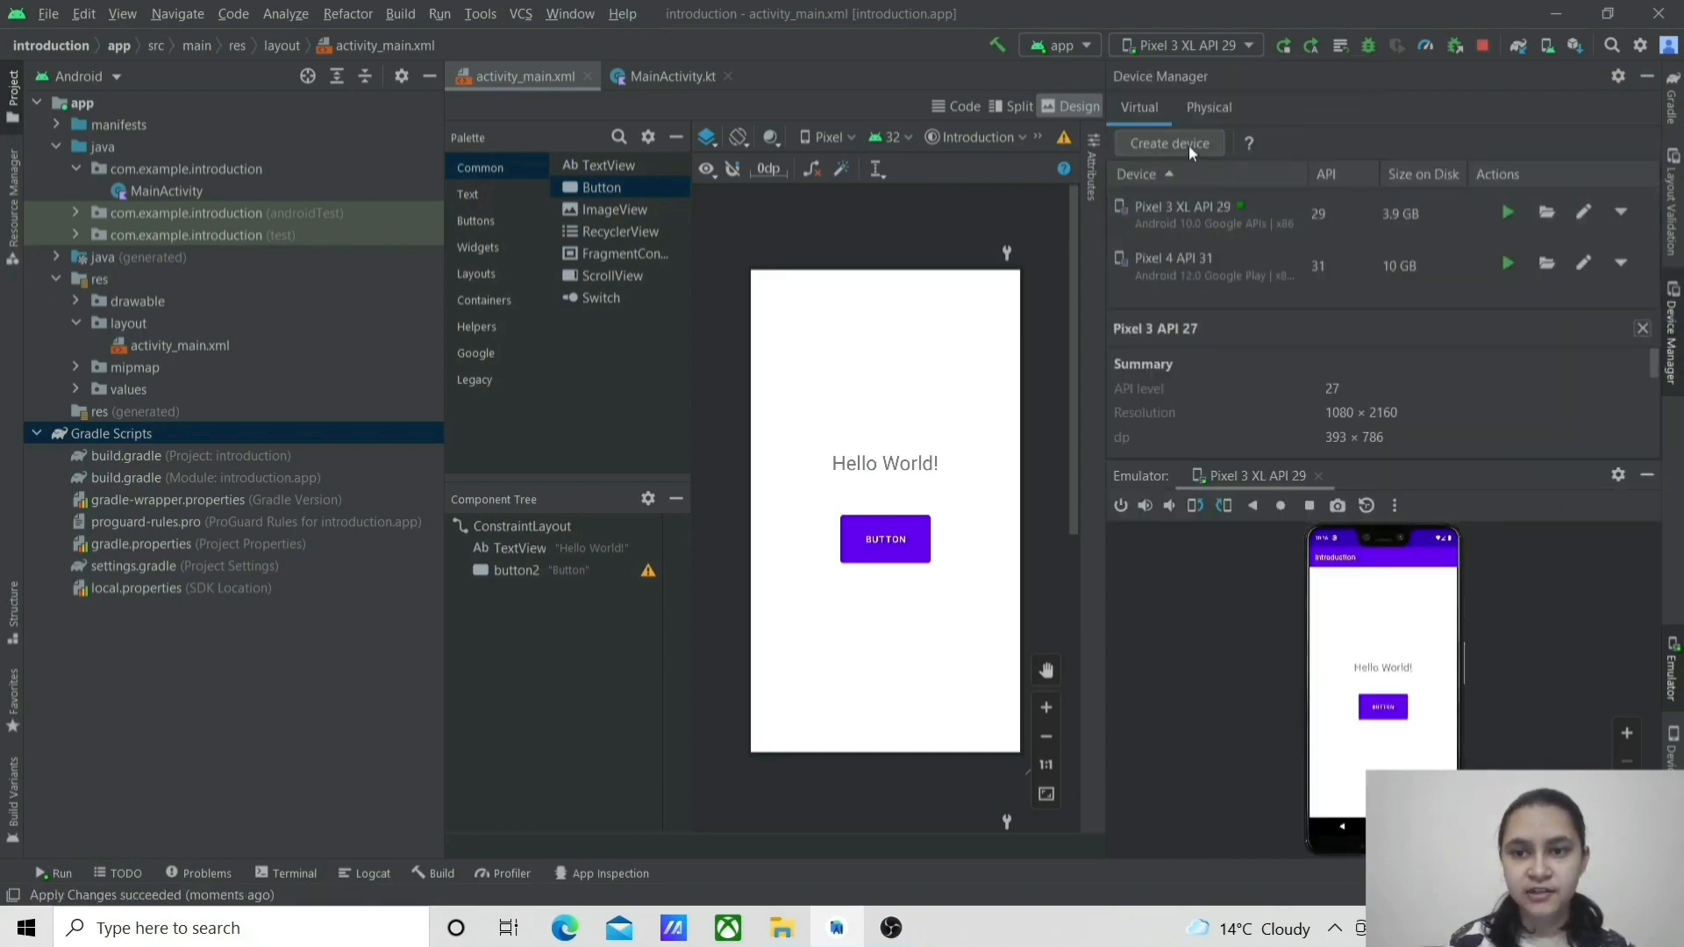
left_click(1168, 144)
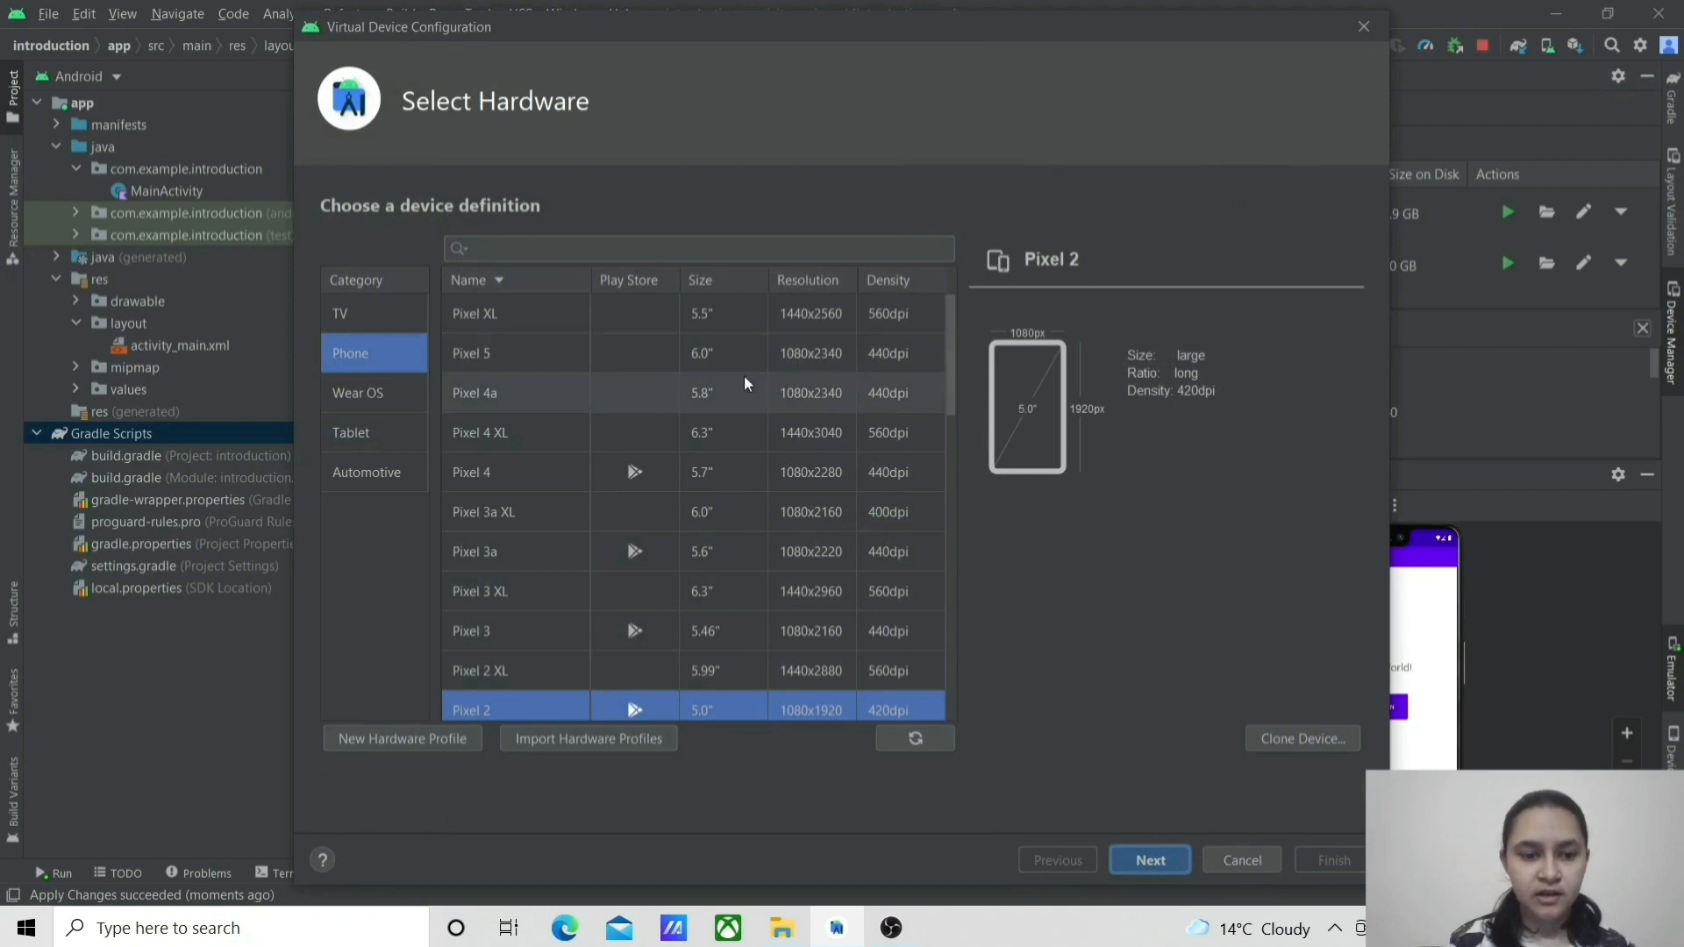
mouse_move(552, 403)
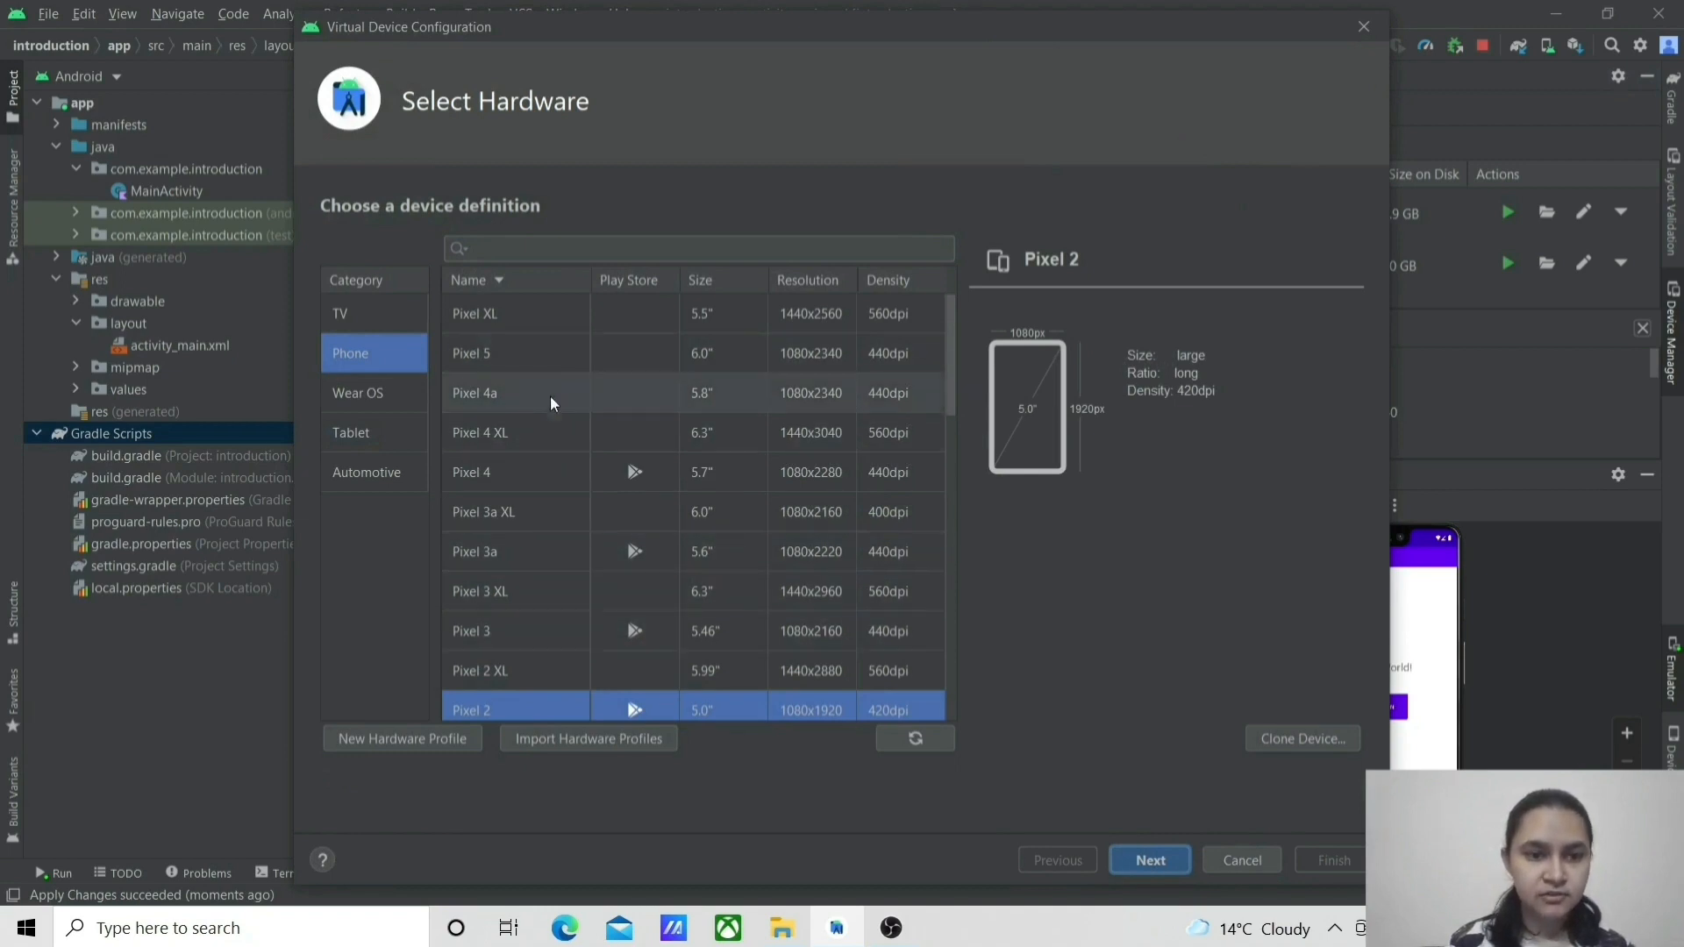
mouse_move(516, 644)
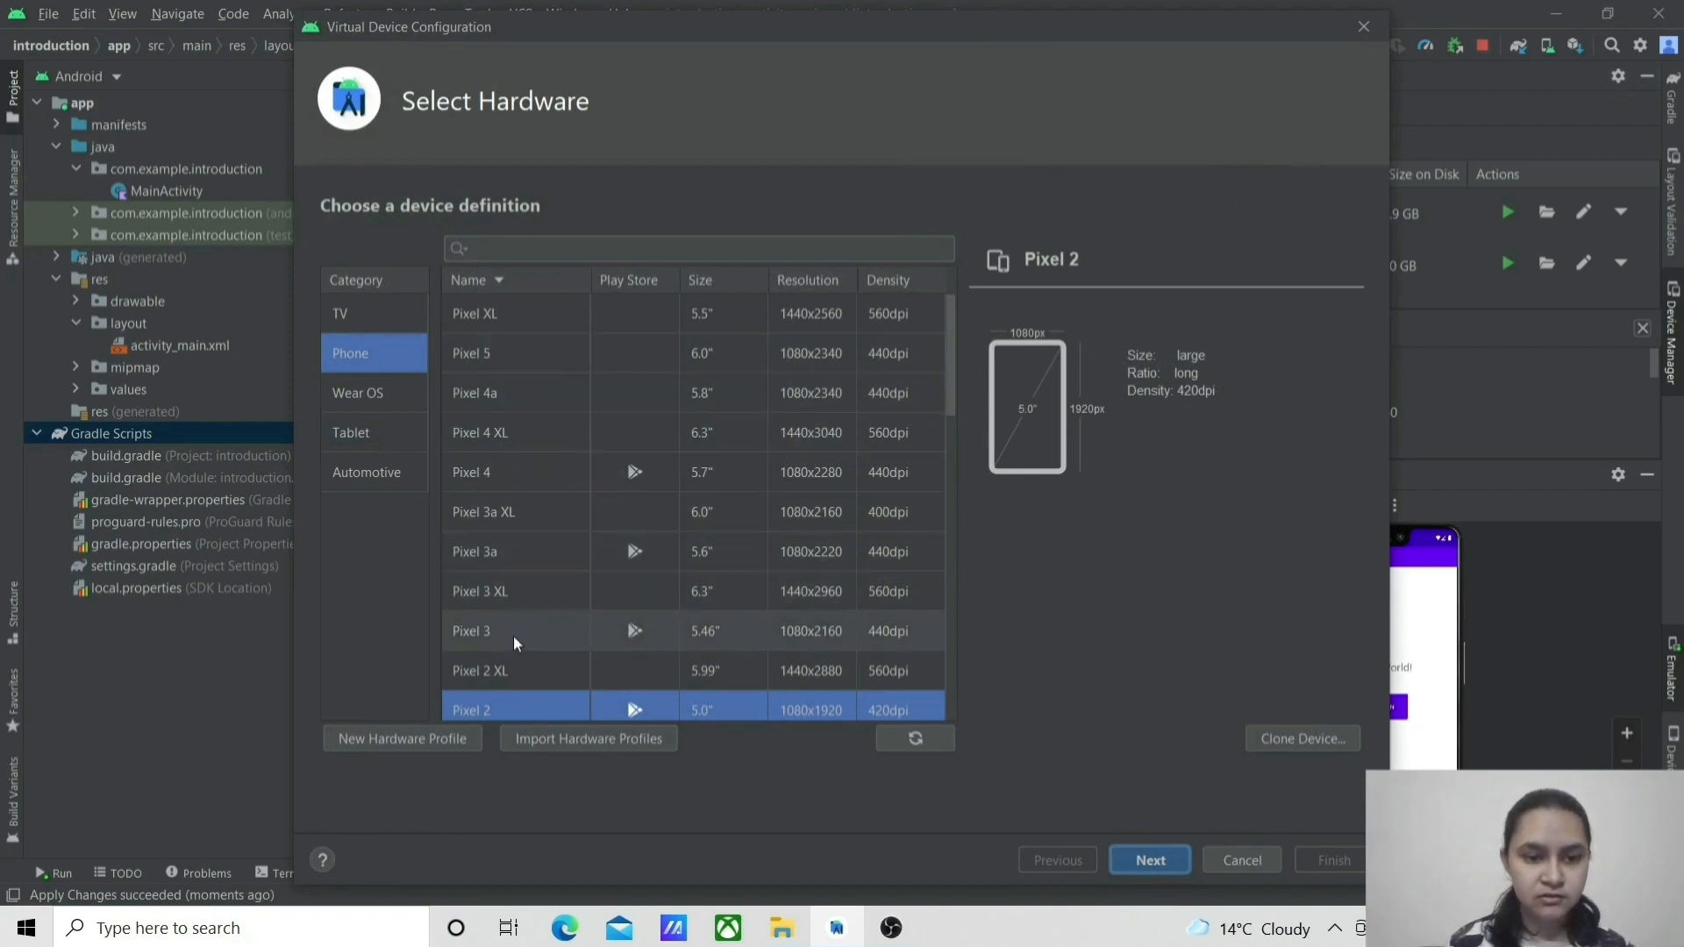
left_click(515, 630)
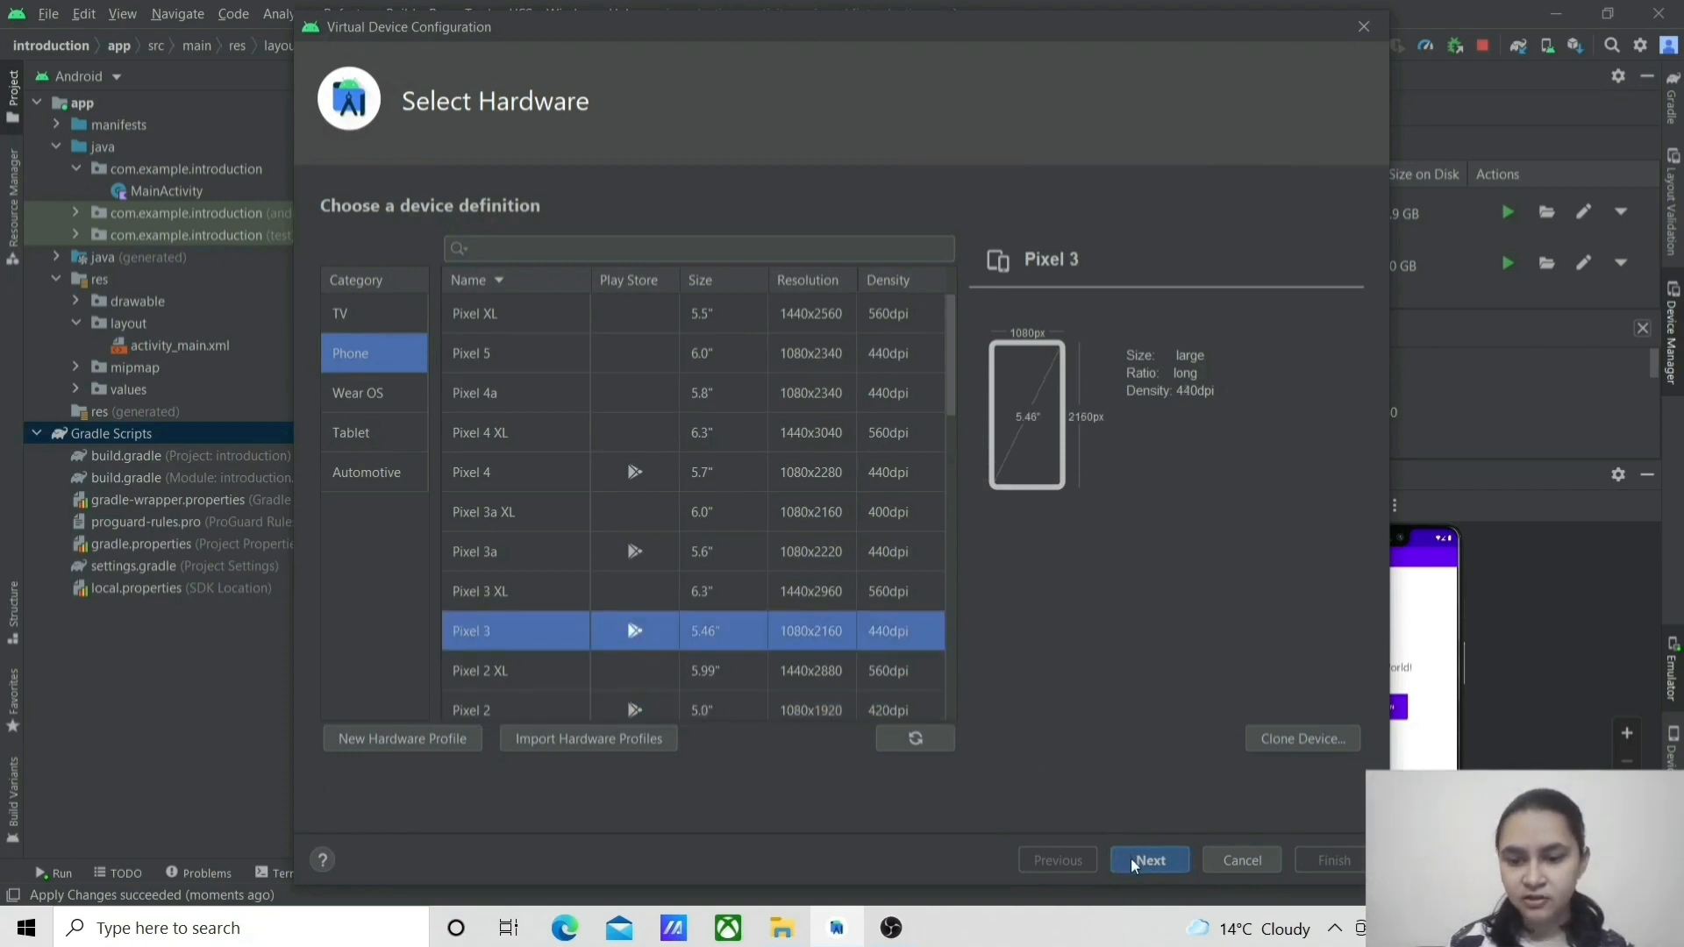
left_click(1149, 860)
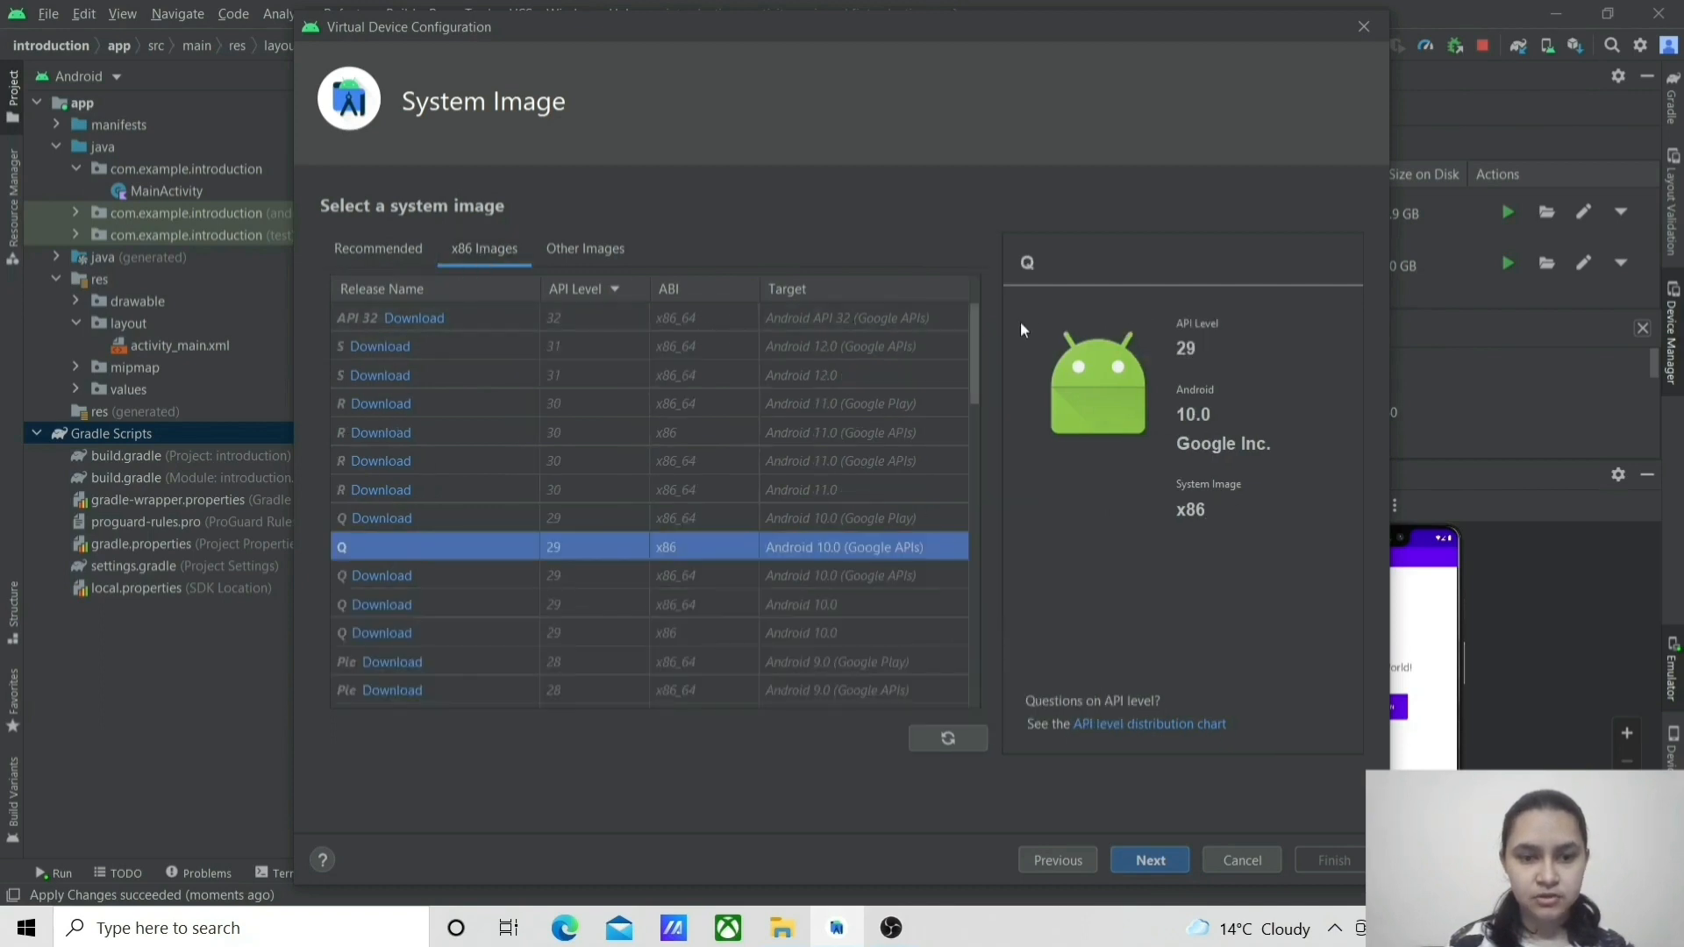
Step: Choose the API 27 Oreo system image and finish creating Pixel 3 API 27
scroll("down", 3)
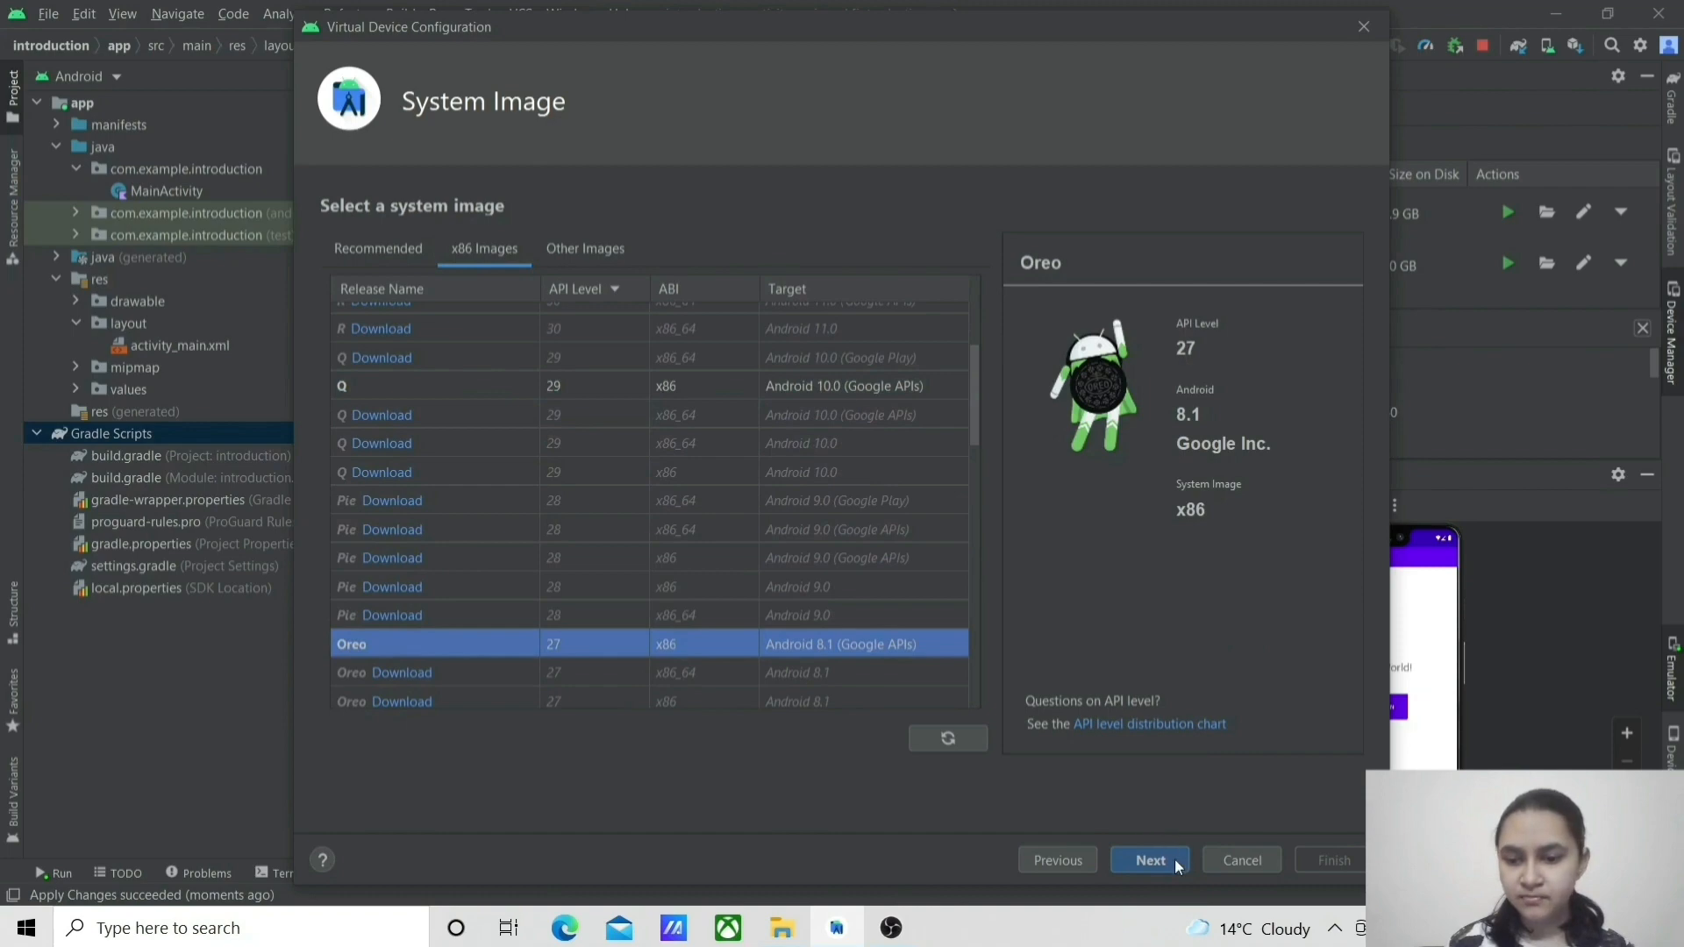
left_click(1149, 860)
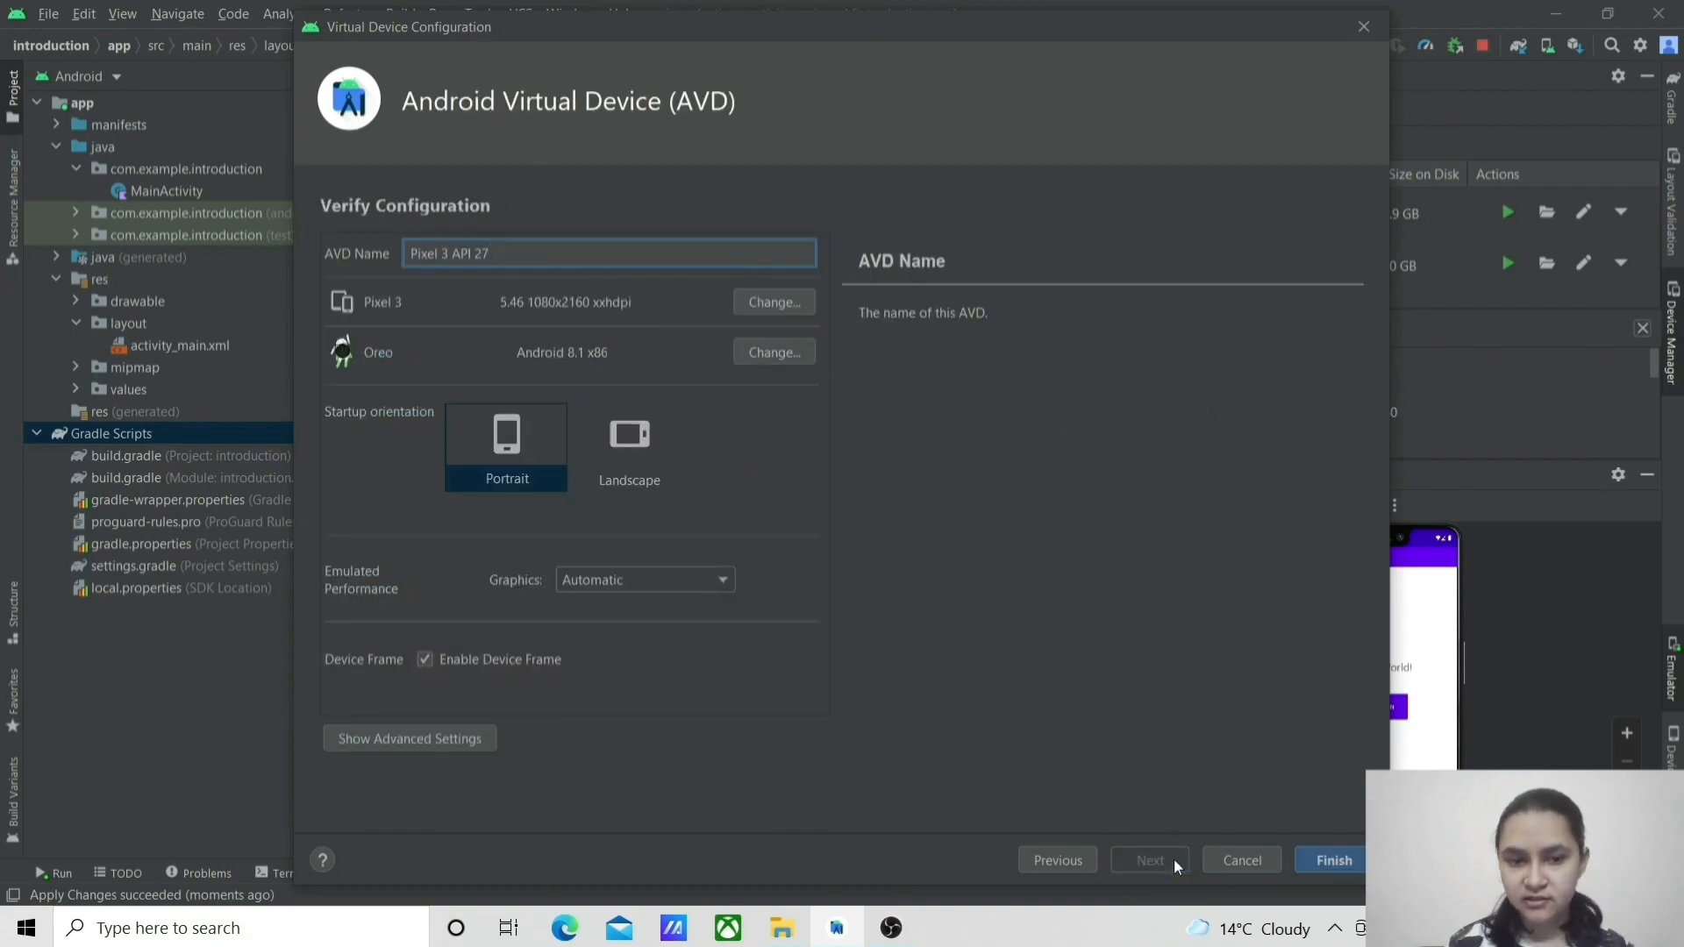
left_click(1334, 860)
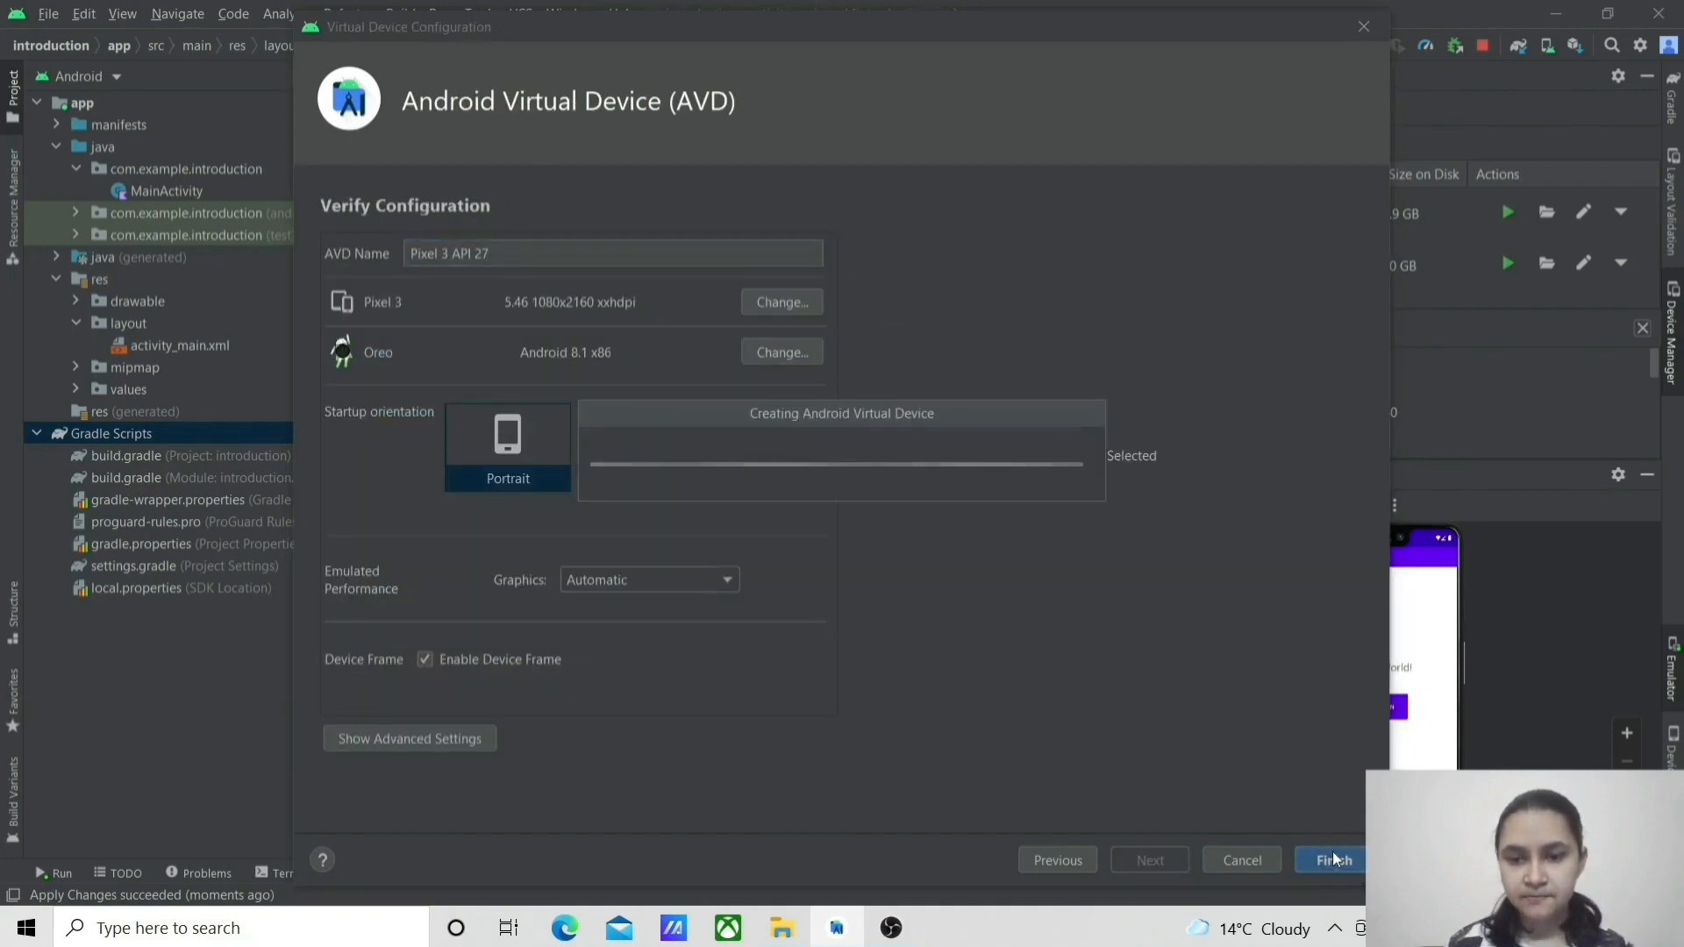
left_click(1334, 860)
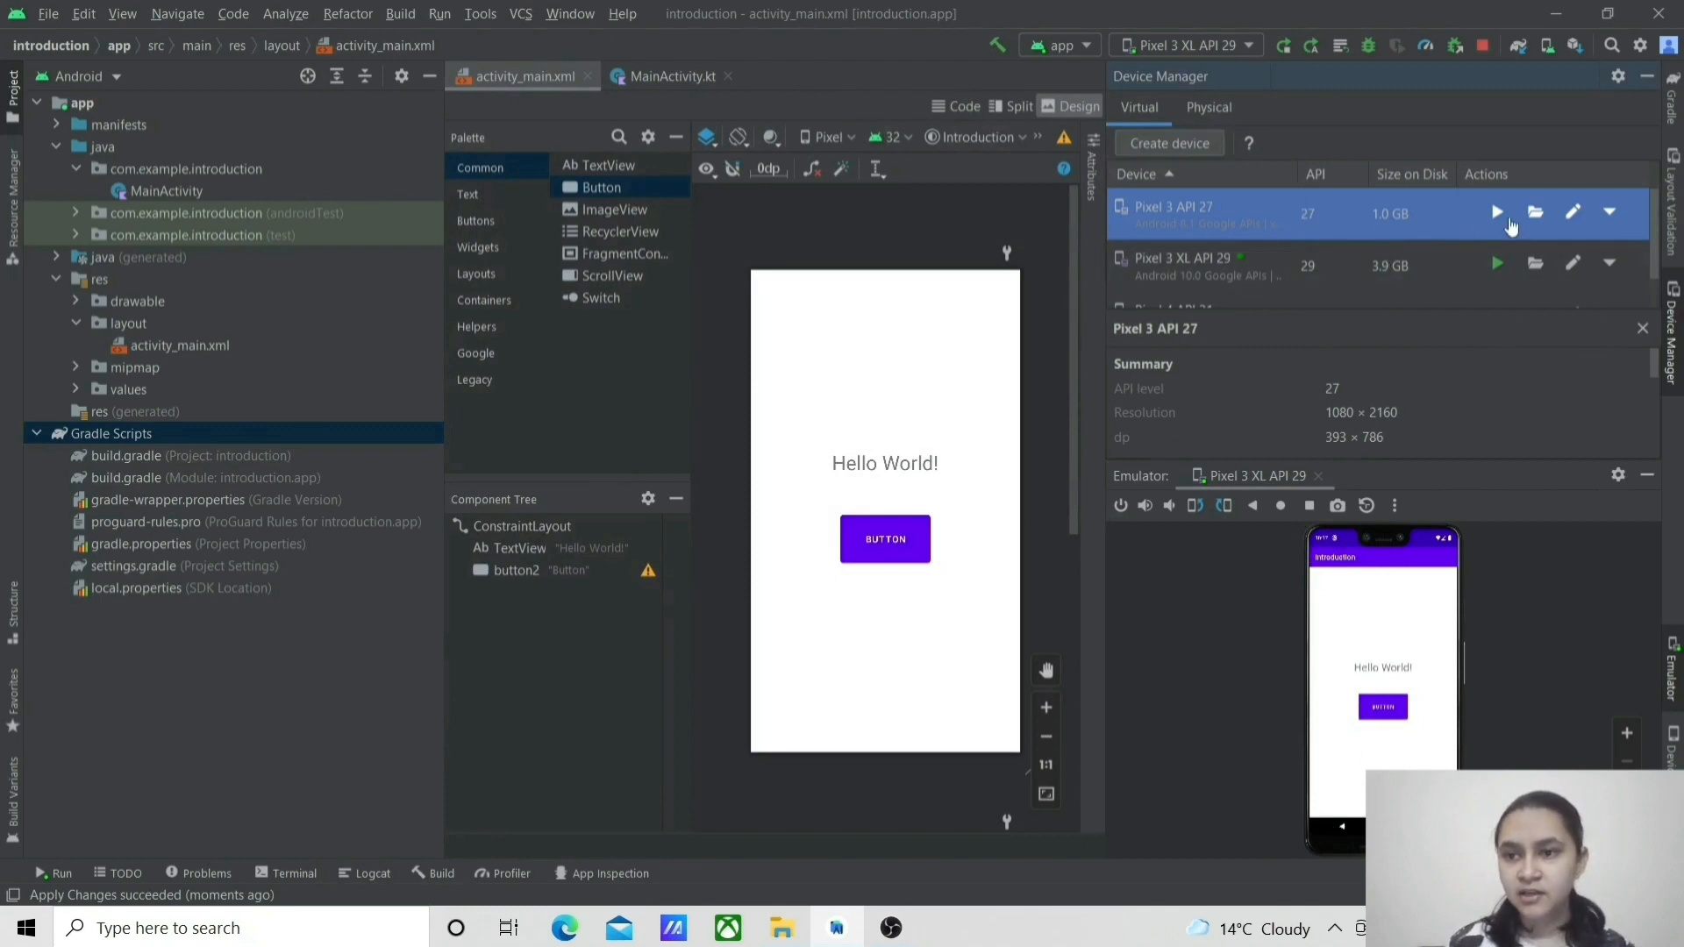
Step: Boot the new Pixel 3 API 27 emulator
left_click(1498, 212)
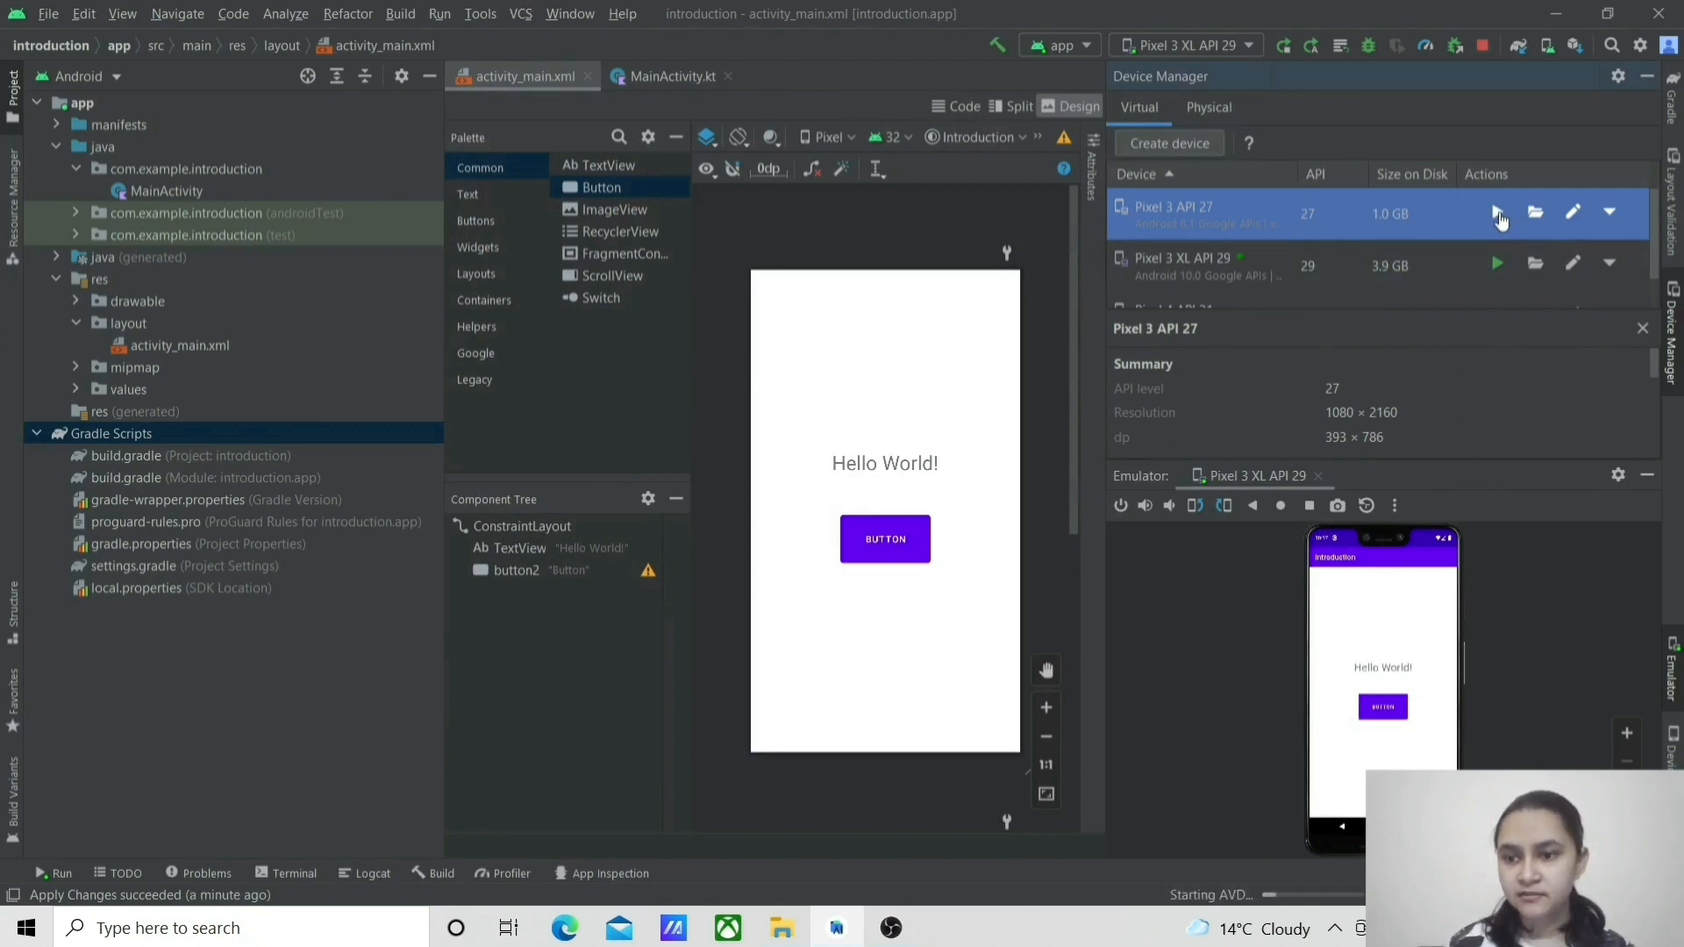
left_click(1498, 212)
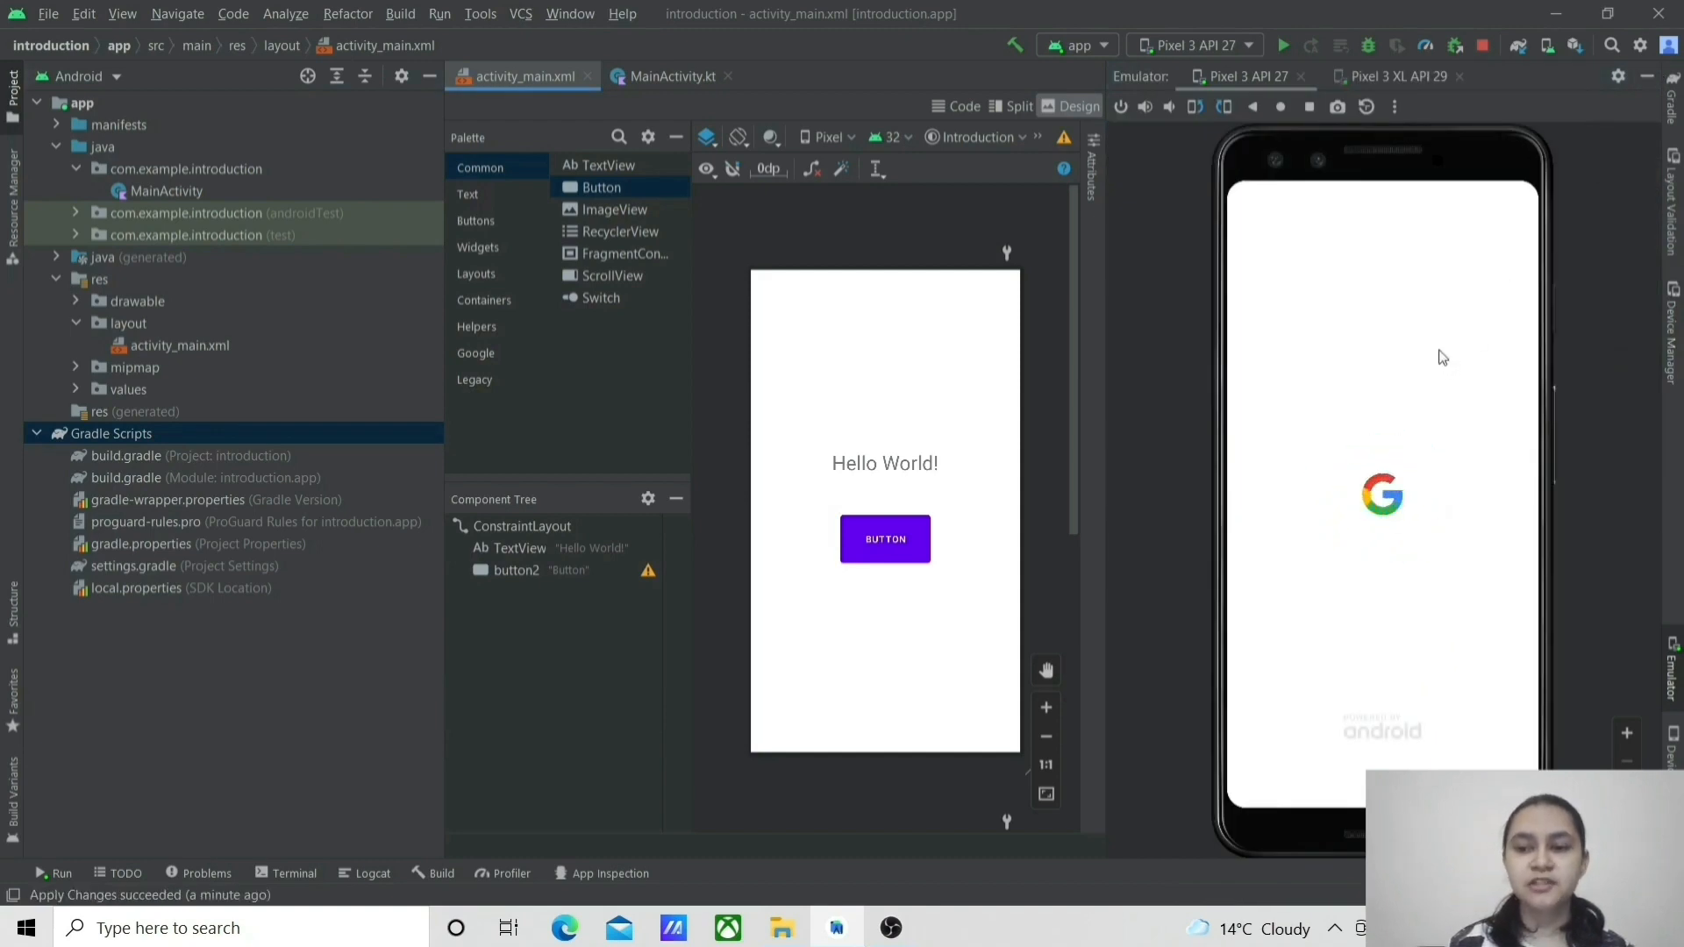
mouse_move(1435, 552)
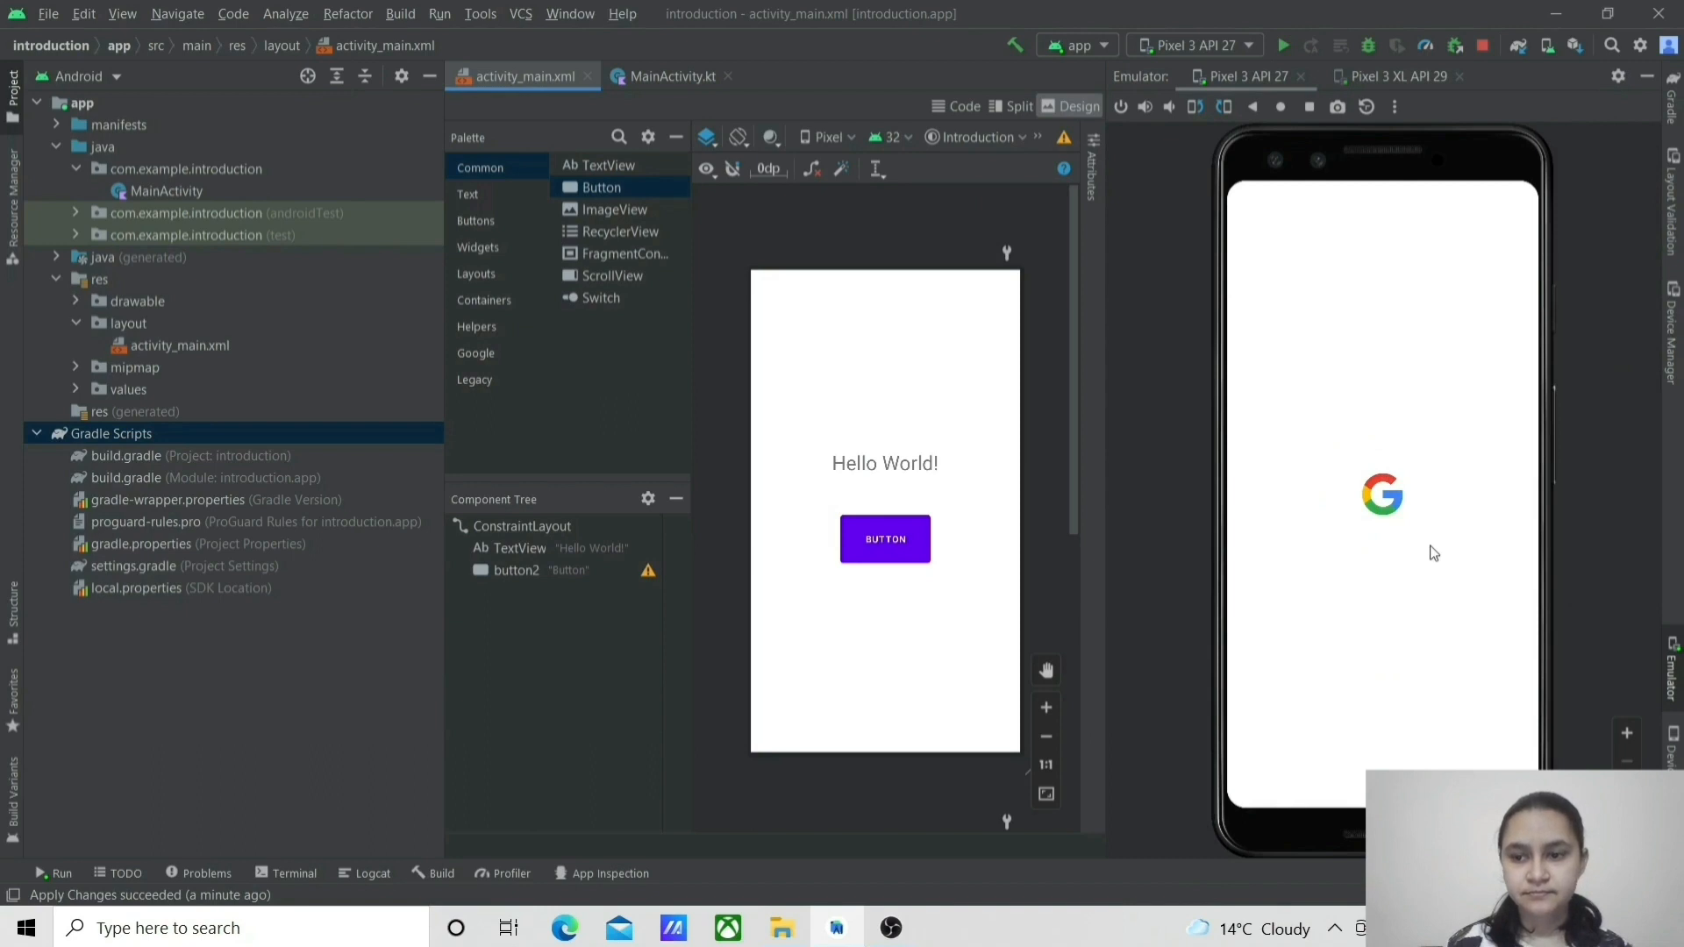
mouse_move(1354, 516)
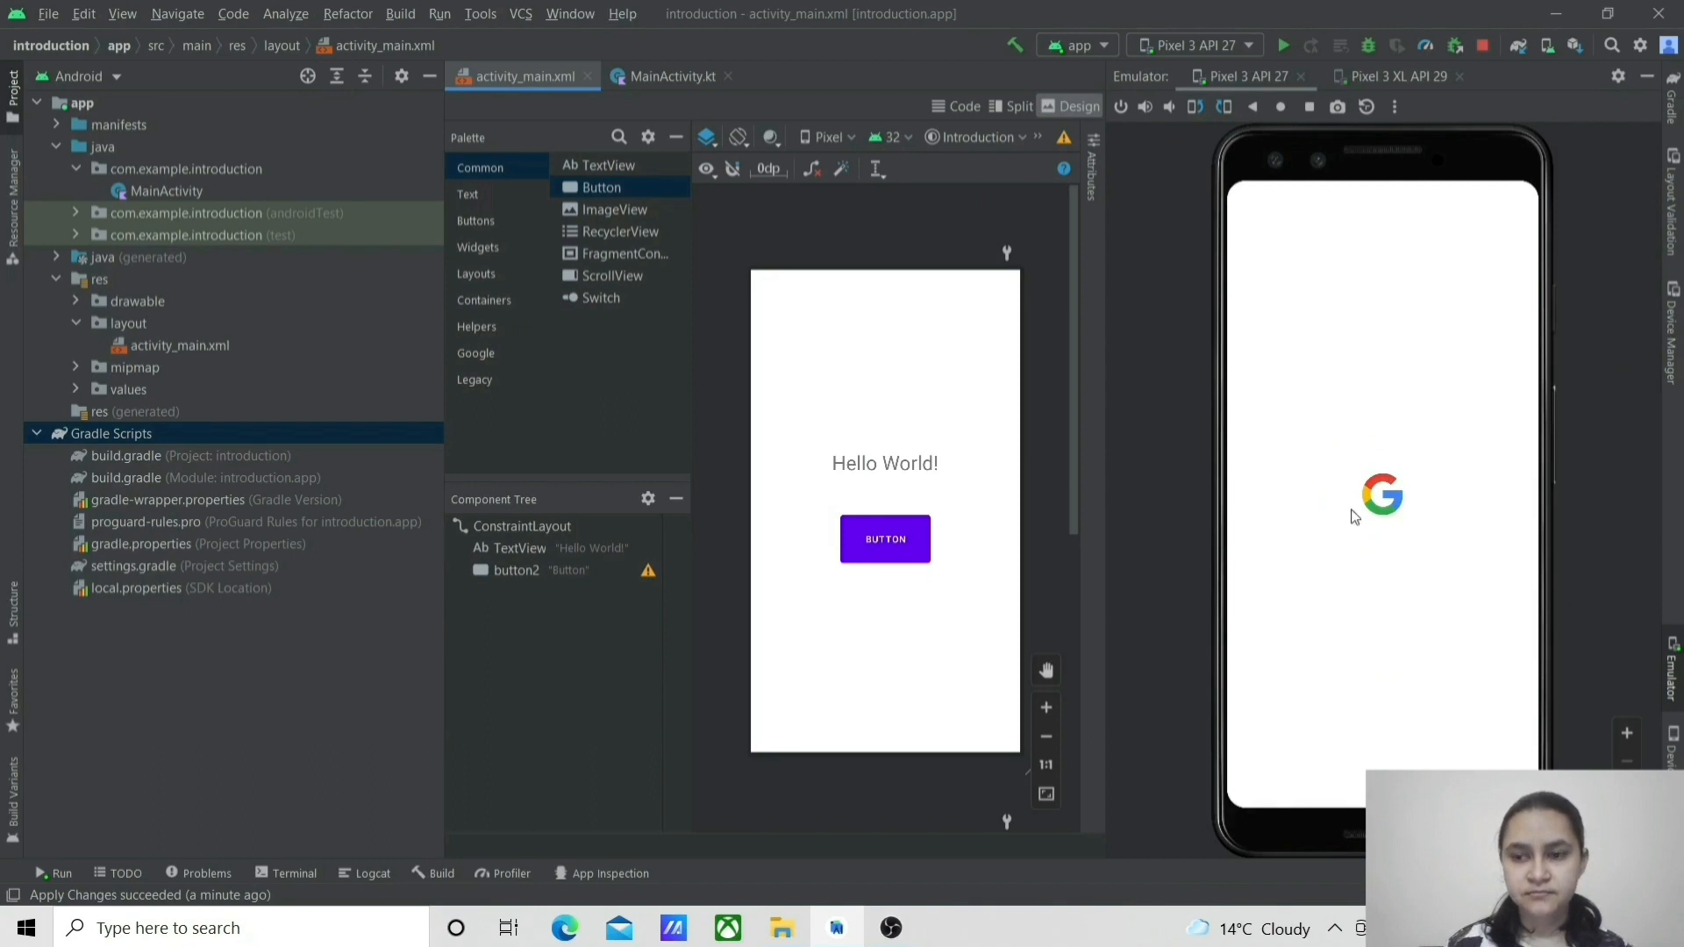
mouse_move(1307, 515)
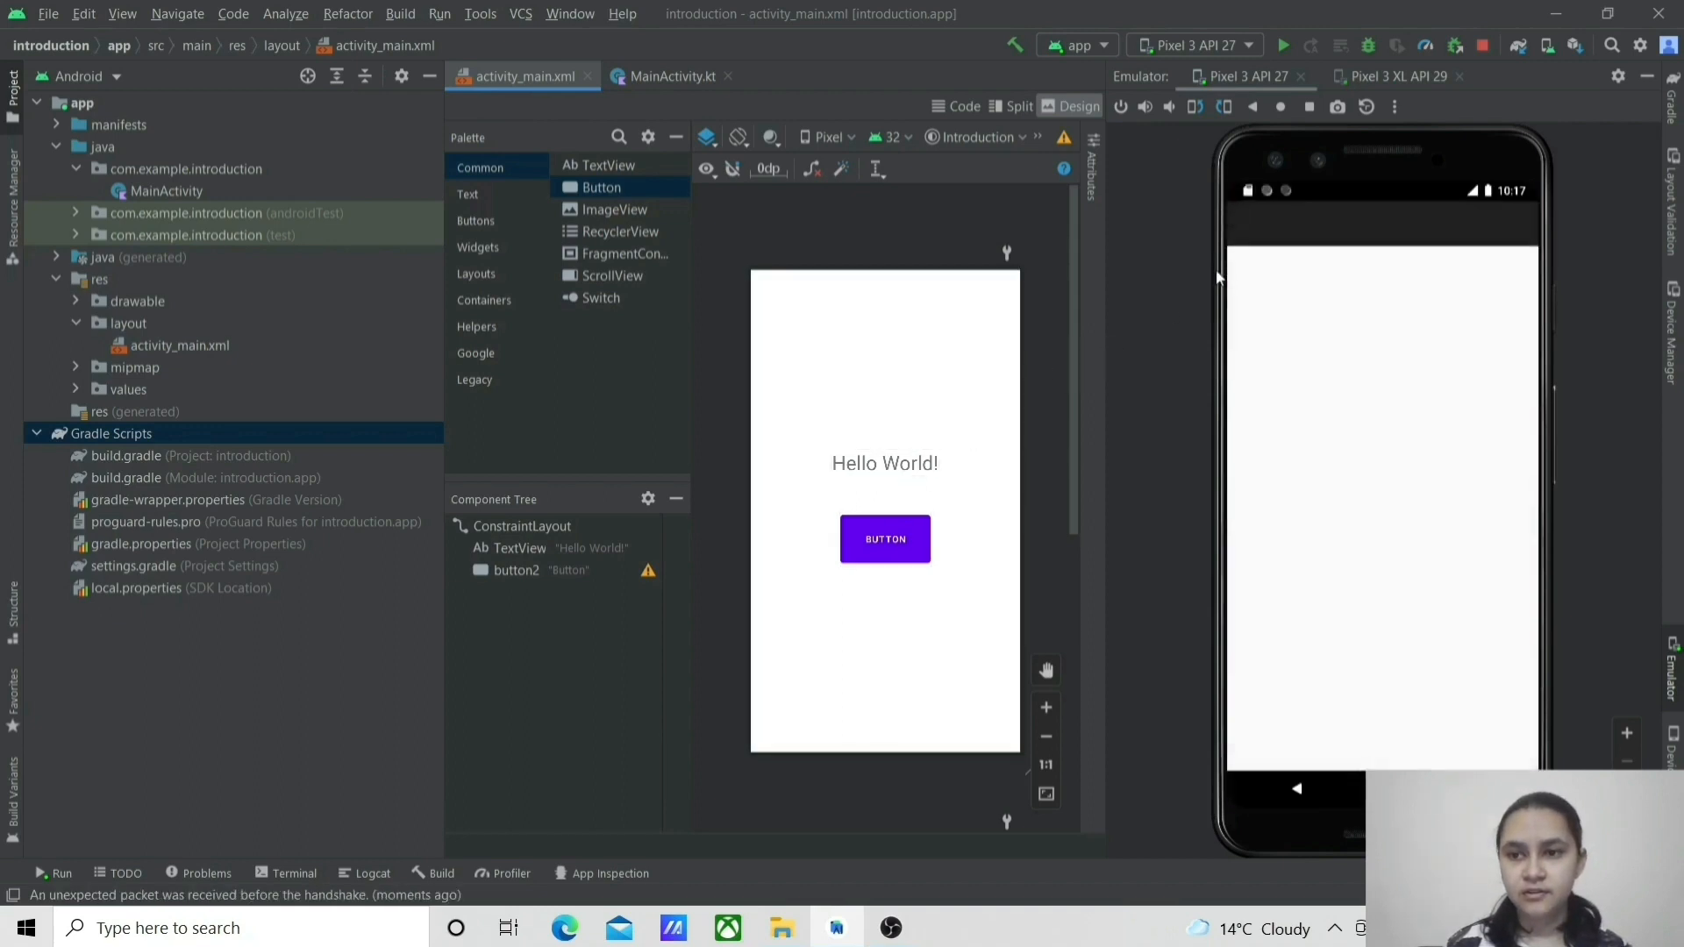
left_click(1291, 44)
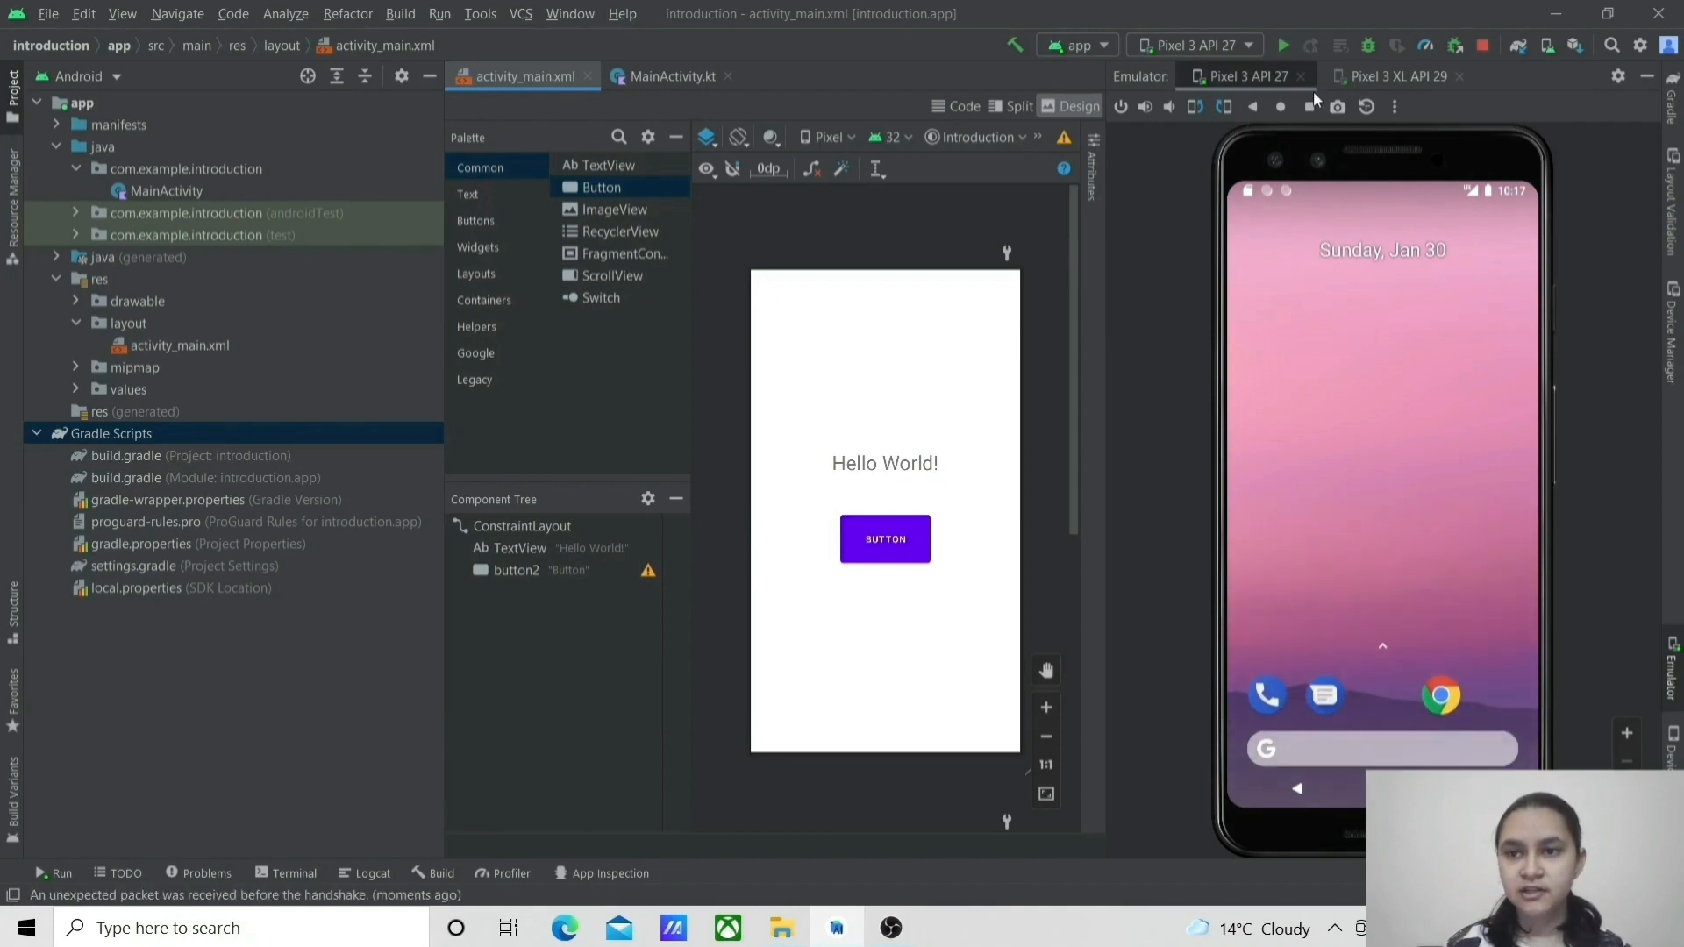
mouse_move(1284, 45)
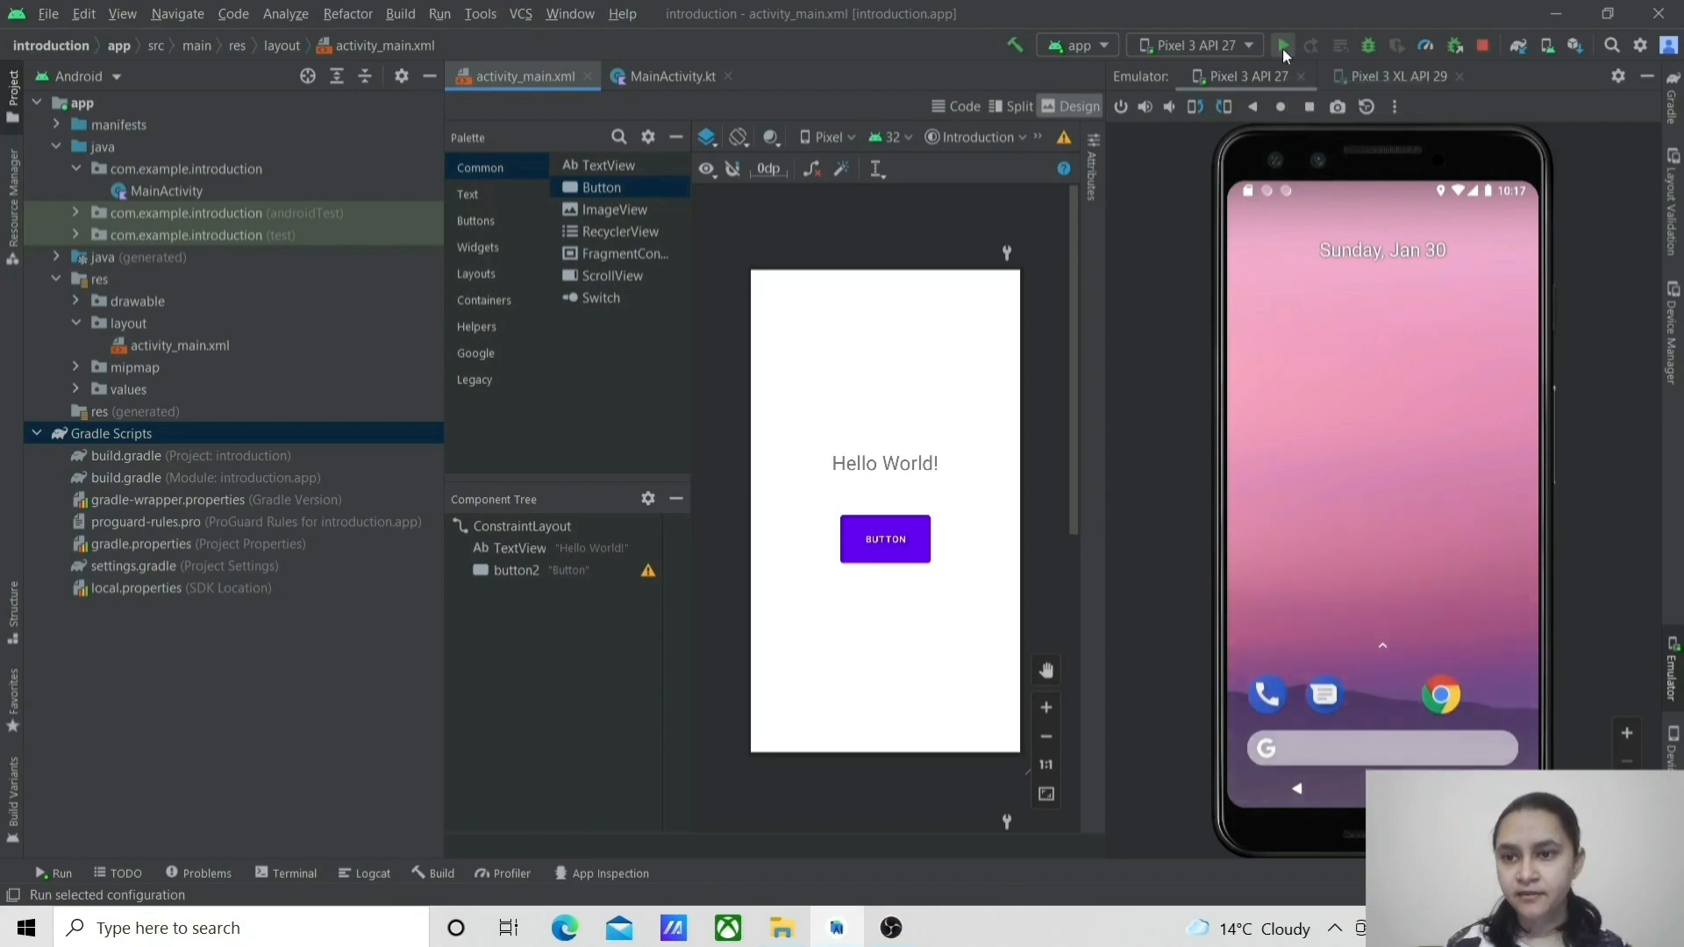
Step: Run the introduction app on it, showing Hello World and the button
left_click(1285, 46)
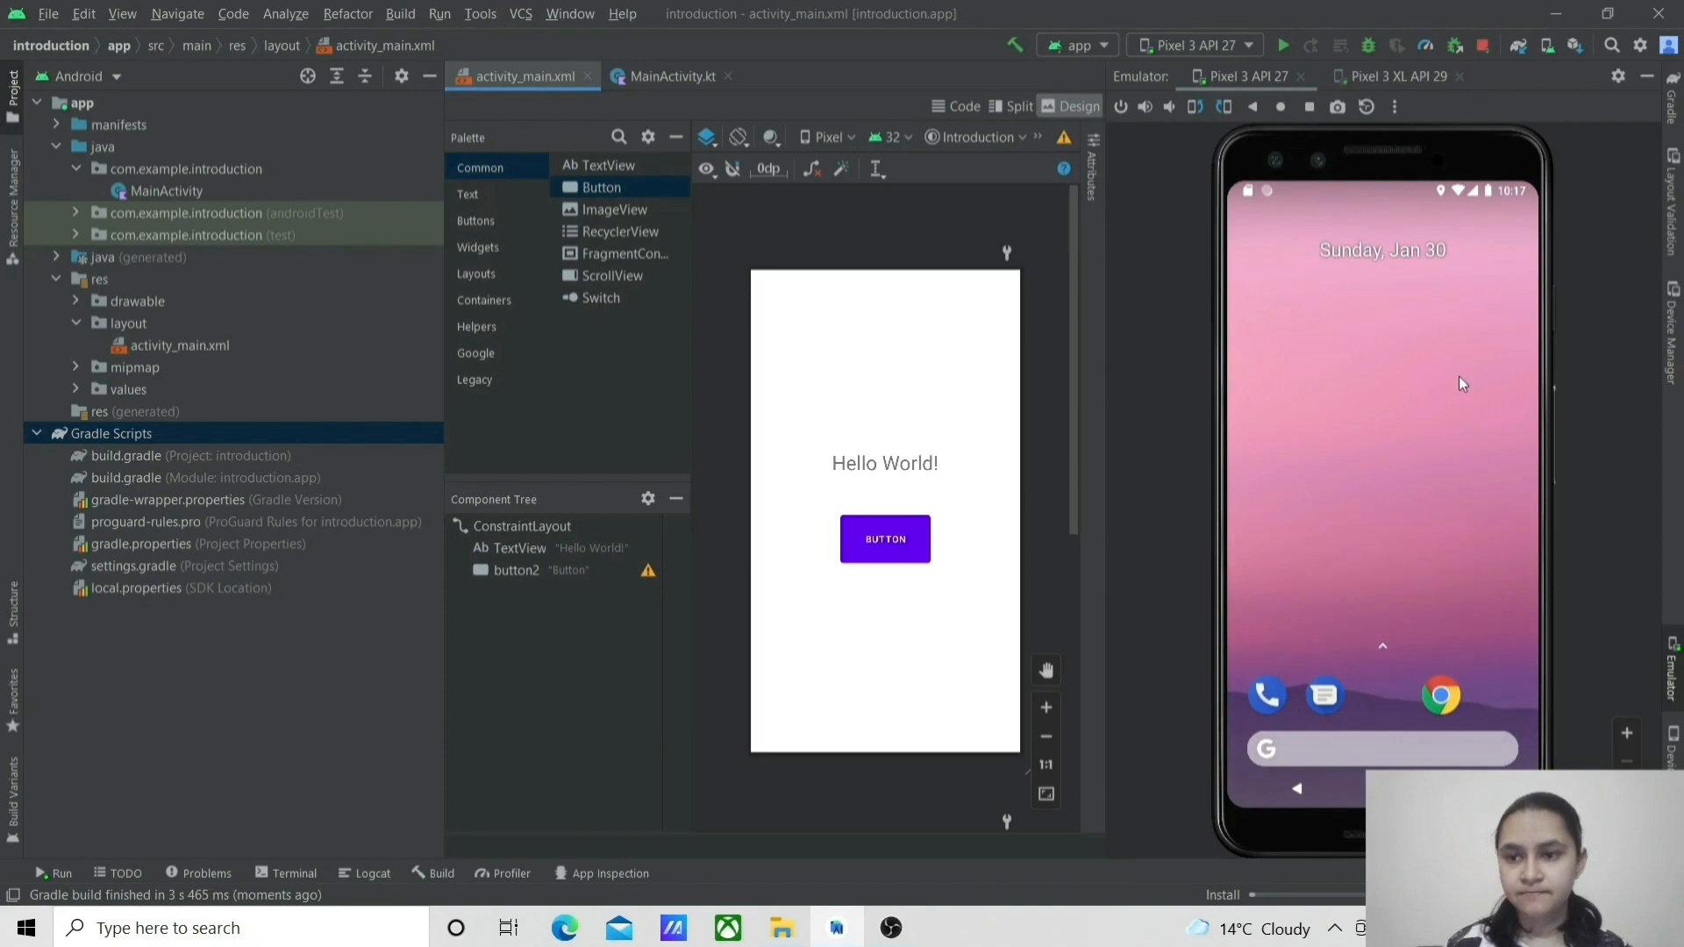
mouse_move(1336, 272)
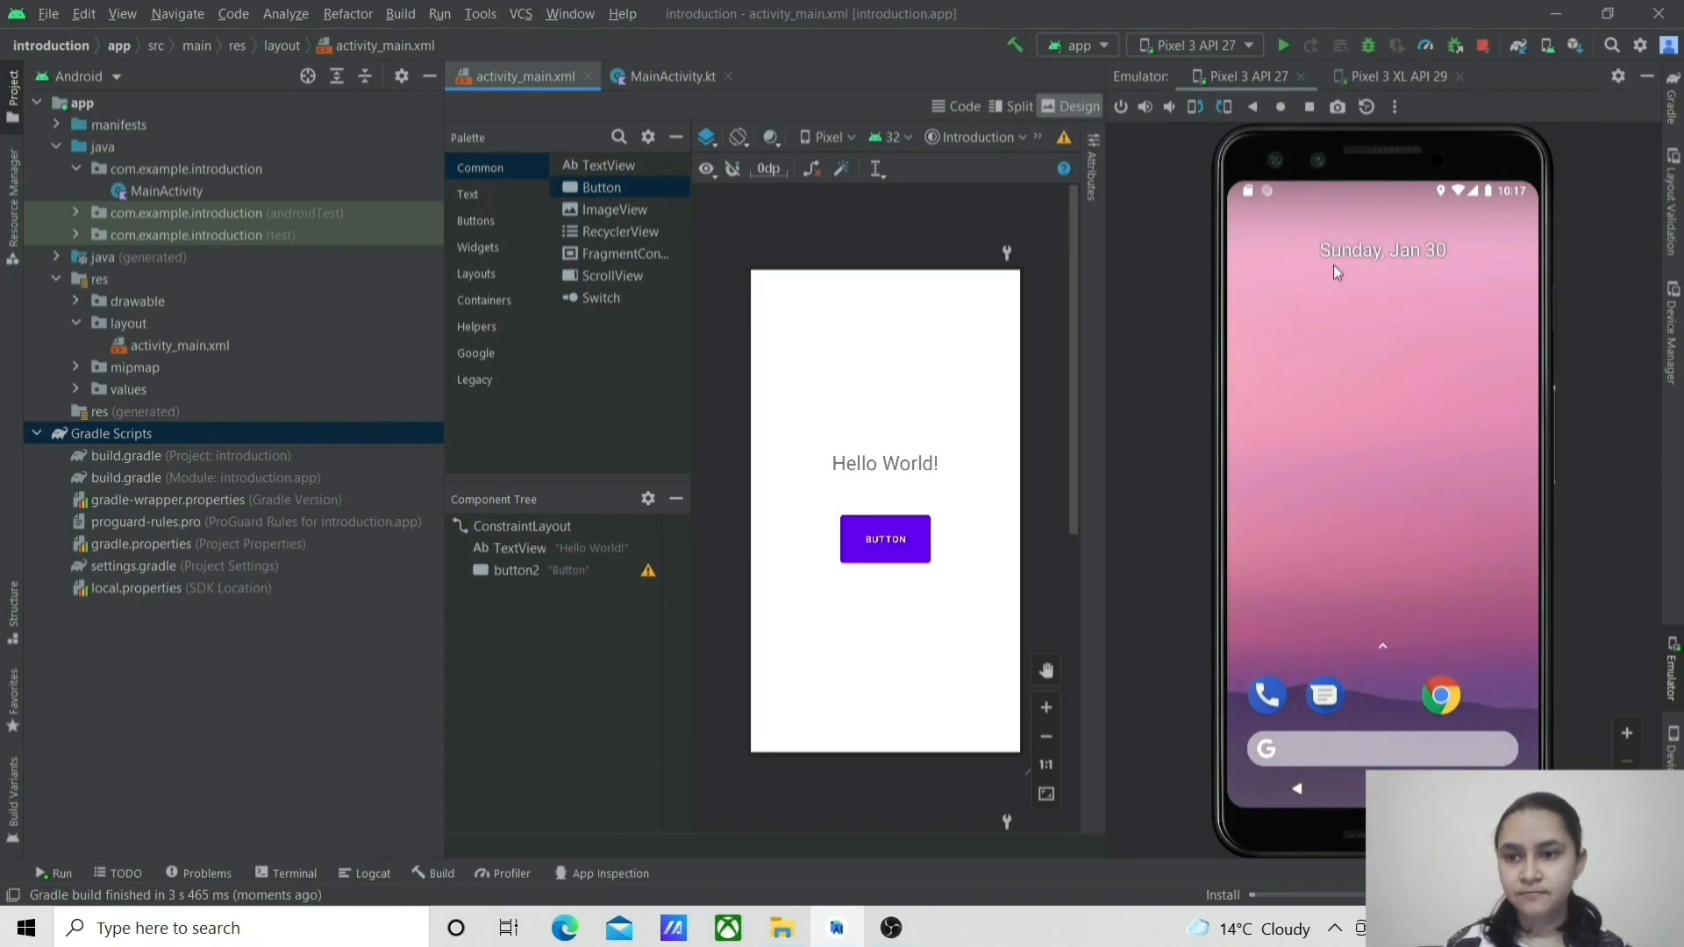
left_click(1291, 46)
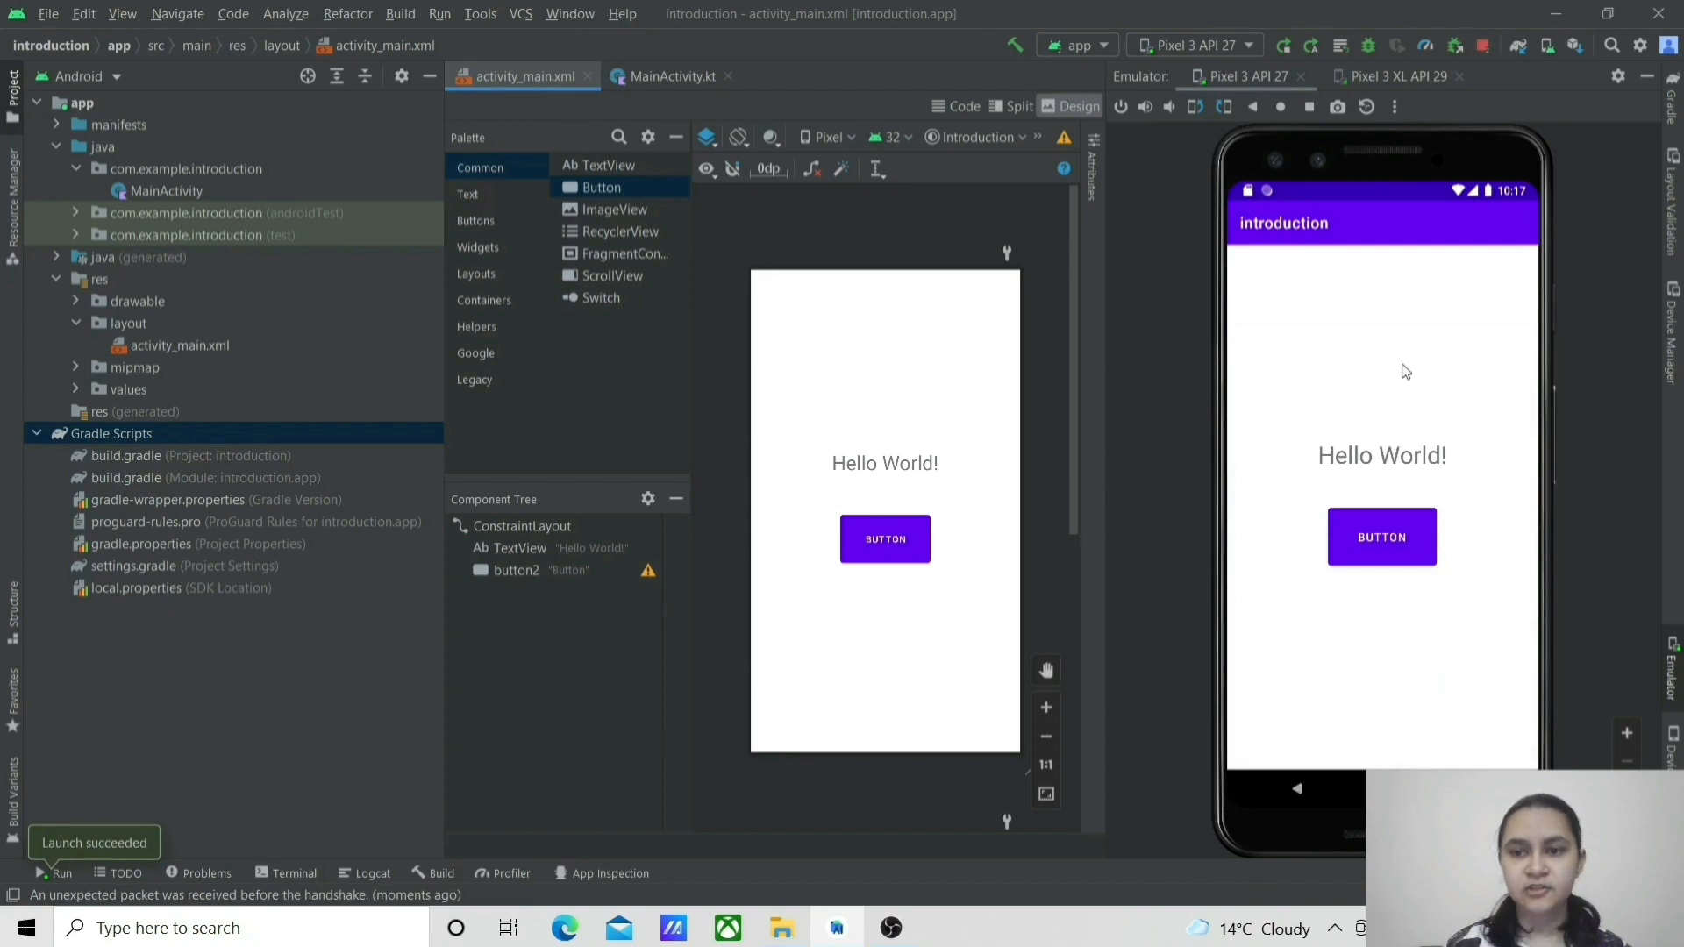
mouse_move(1084, 470)
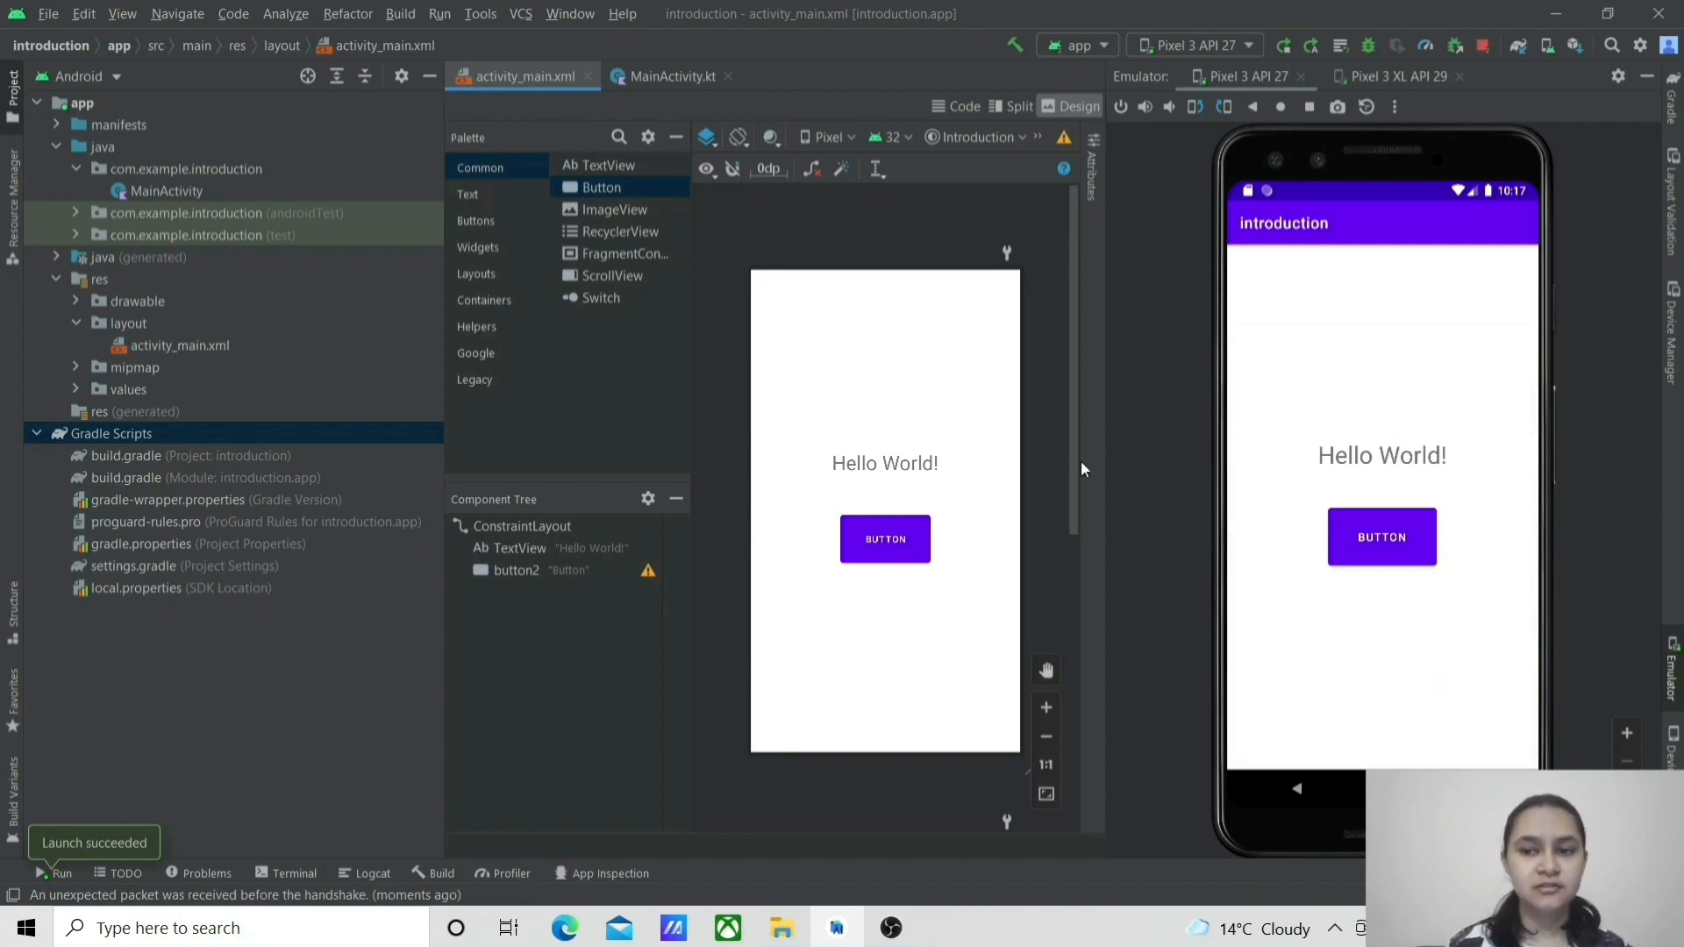
left_click(884, 538)
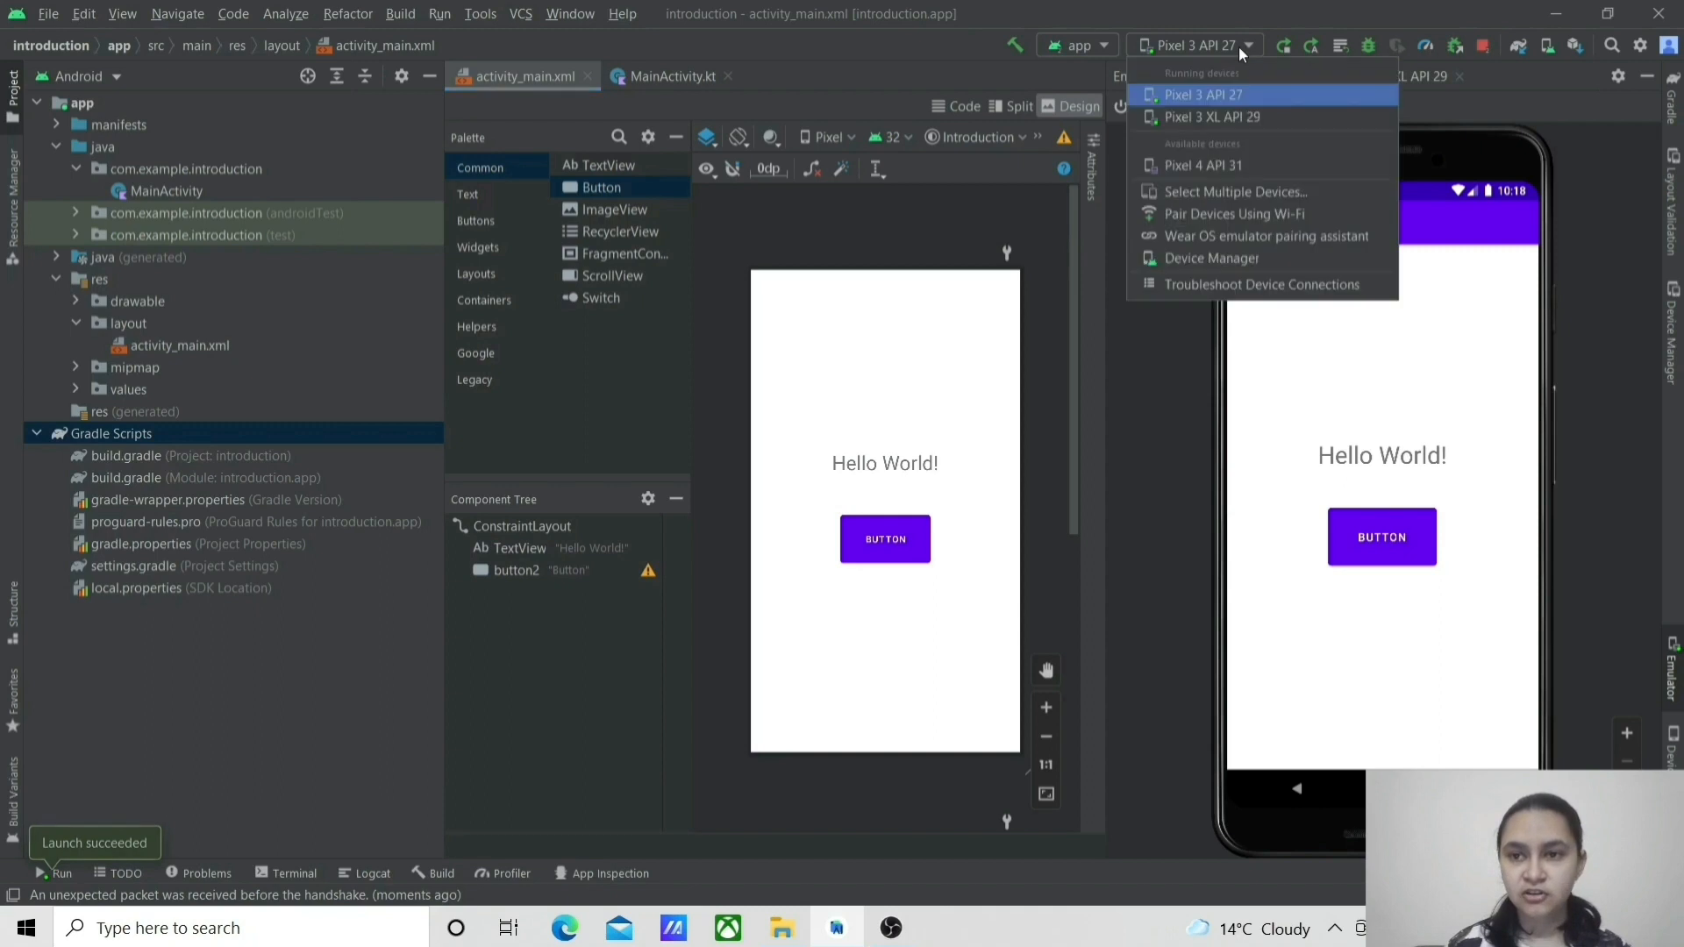
mouse_move(1197, 214)
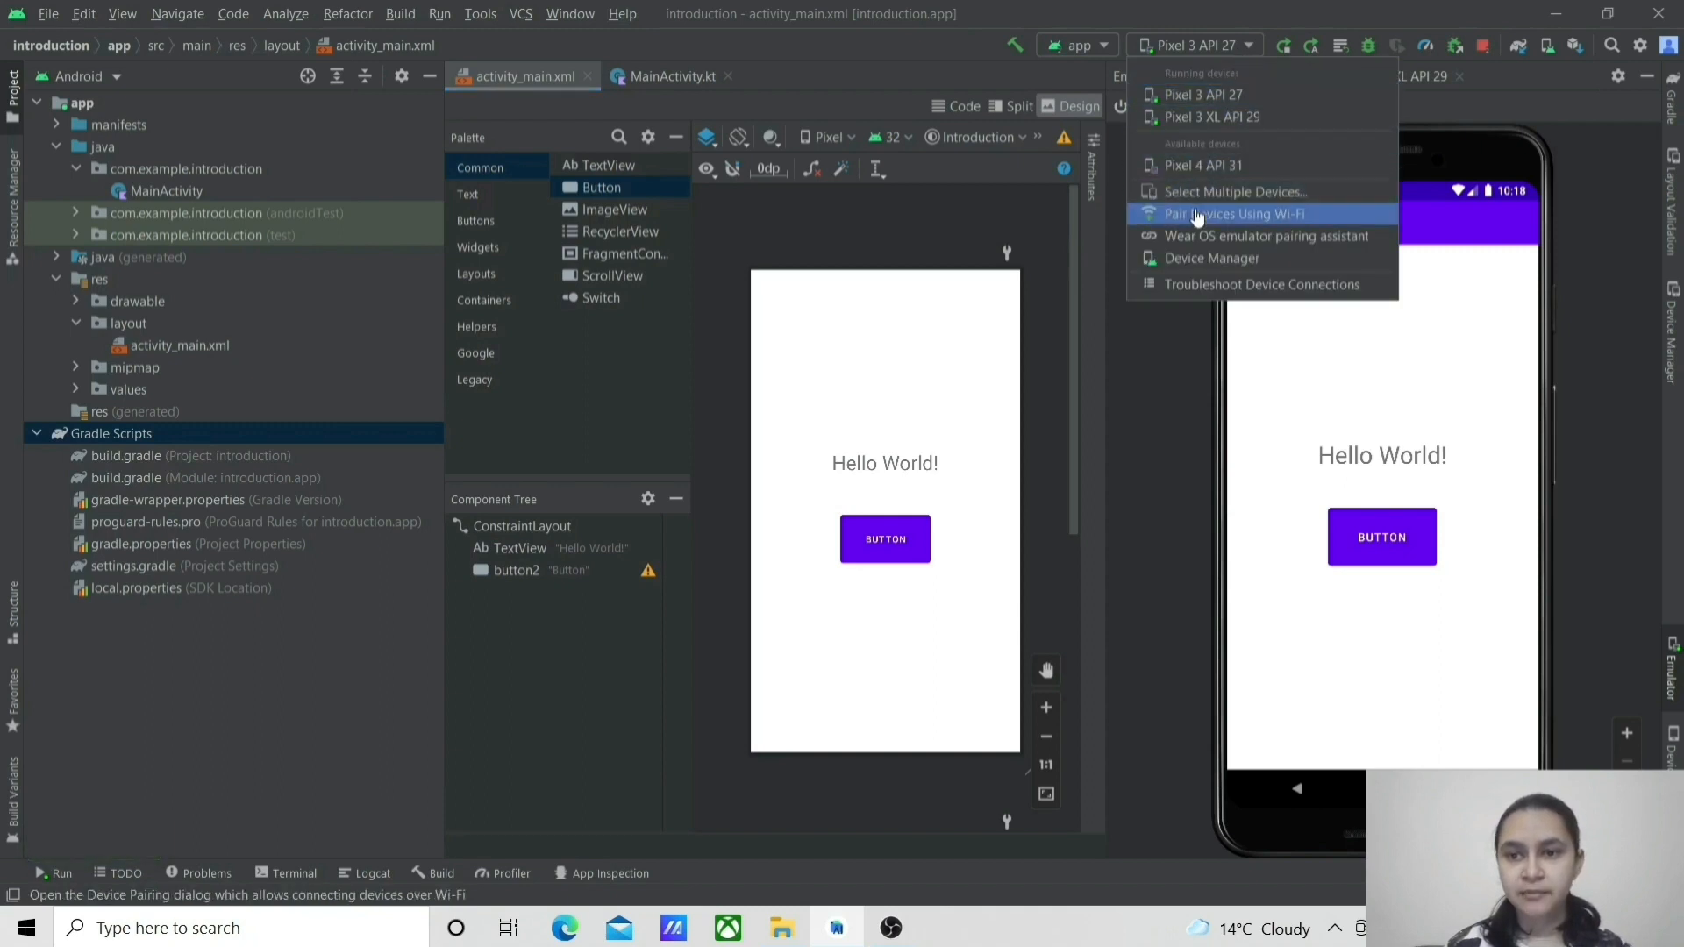
left_click(1237, 213)
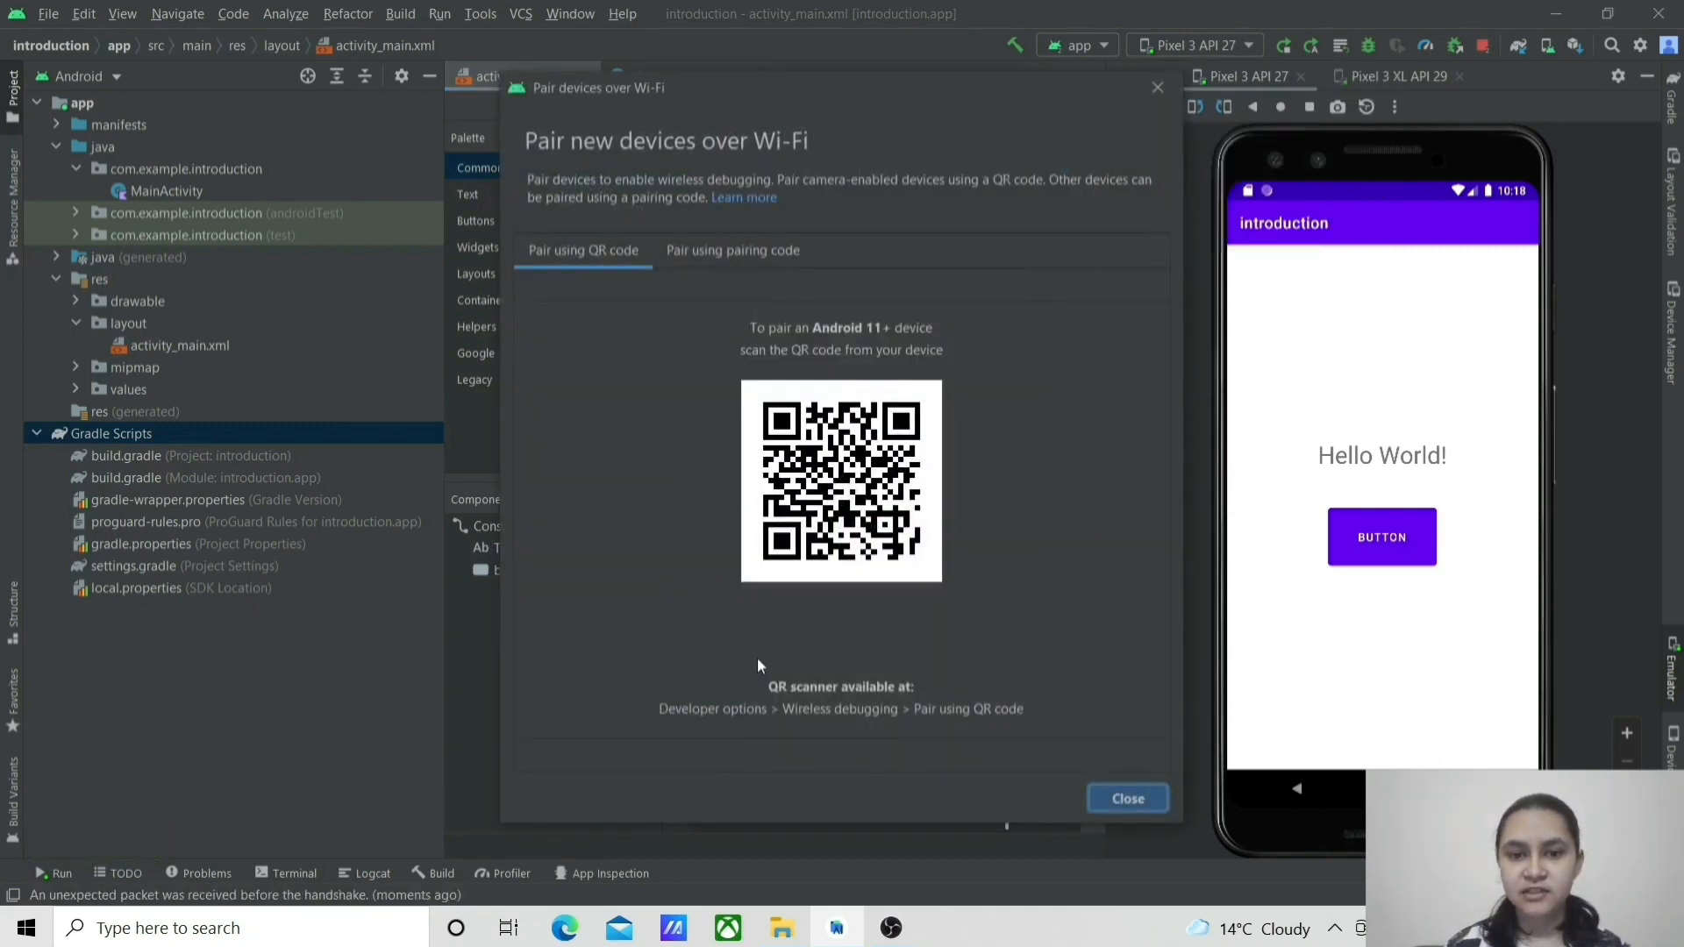
mouse_move(739, 368)
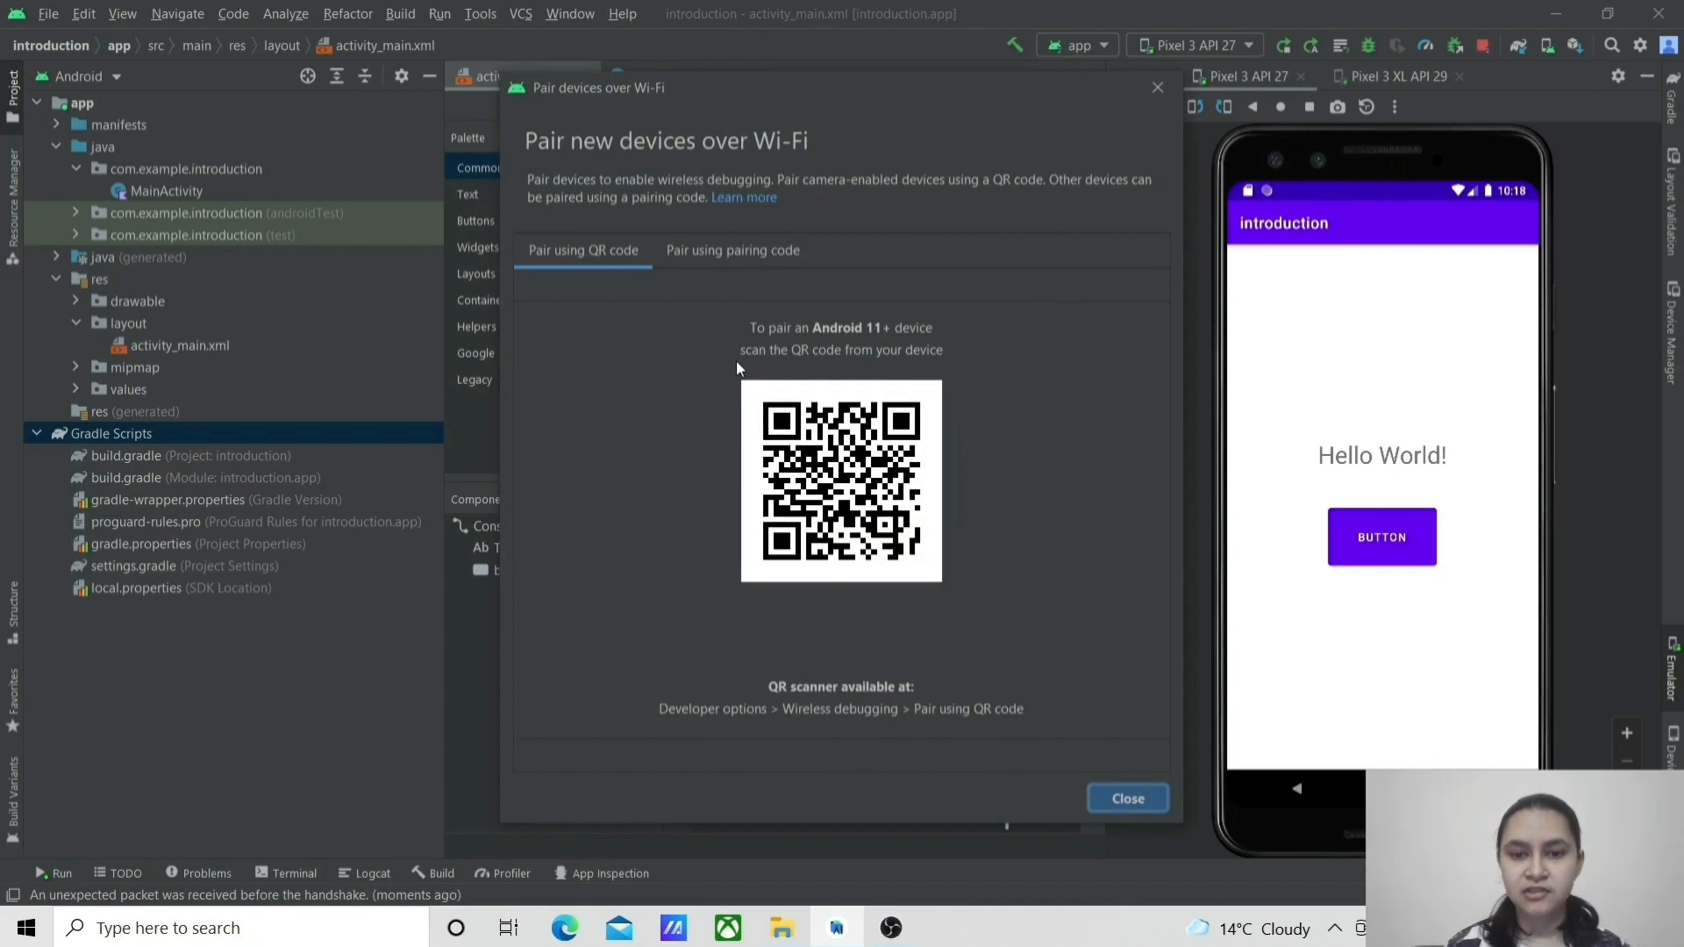
mouse_move(1116, 760)
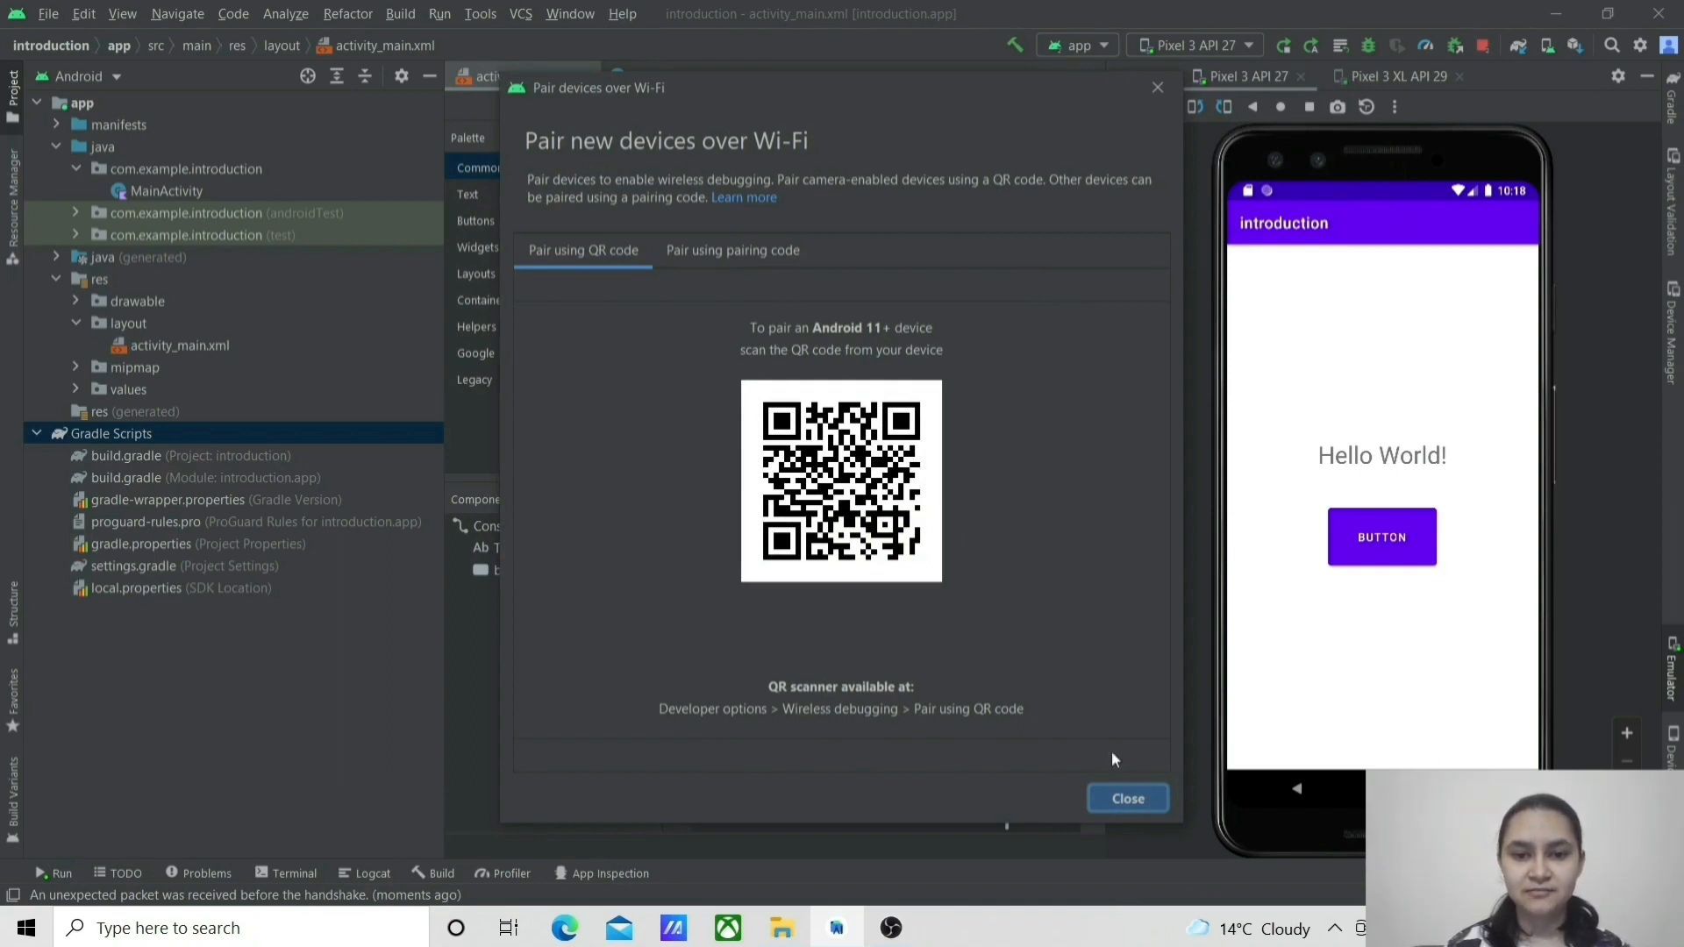
mouse_move(1144, 804)
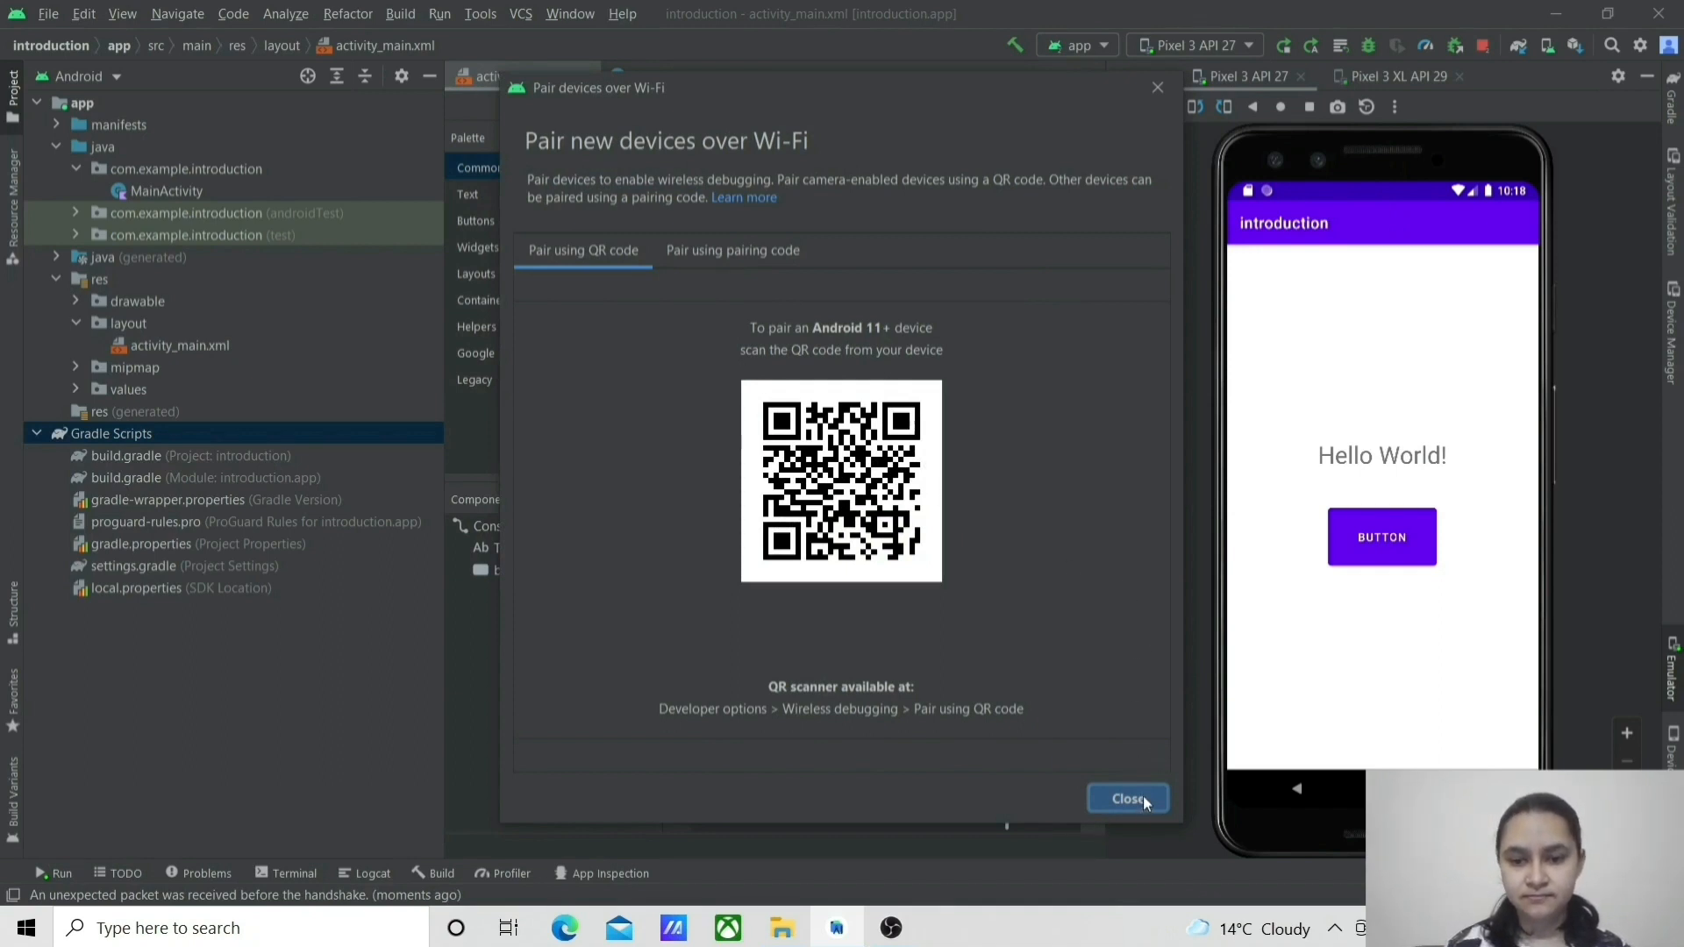
left_click(1128, 798)
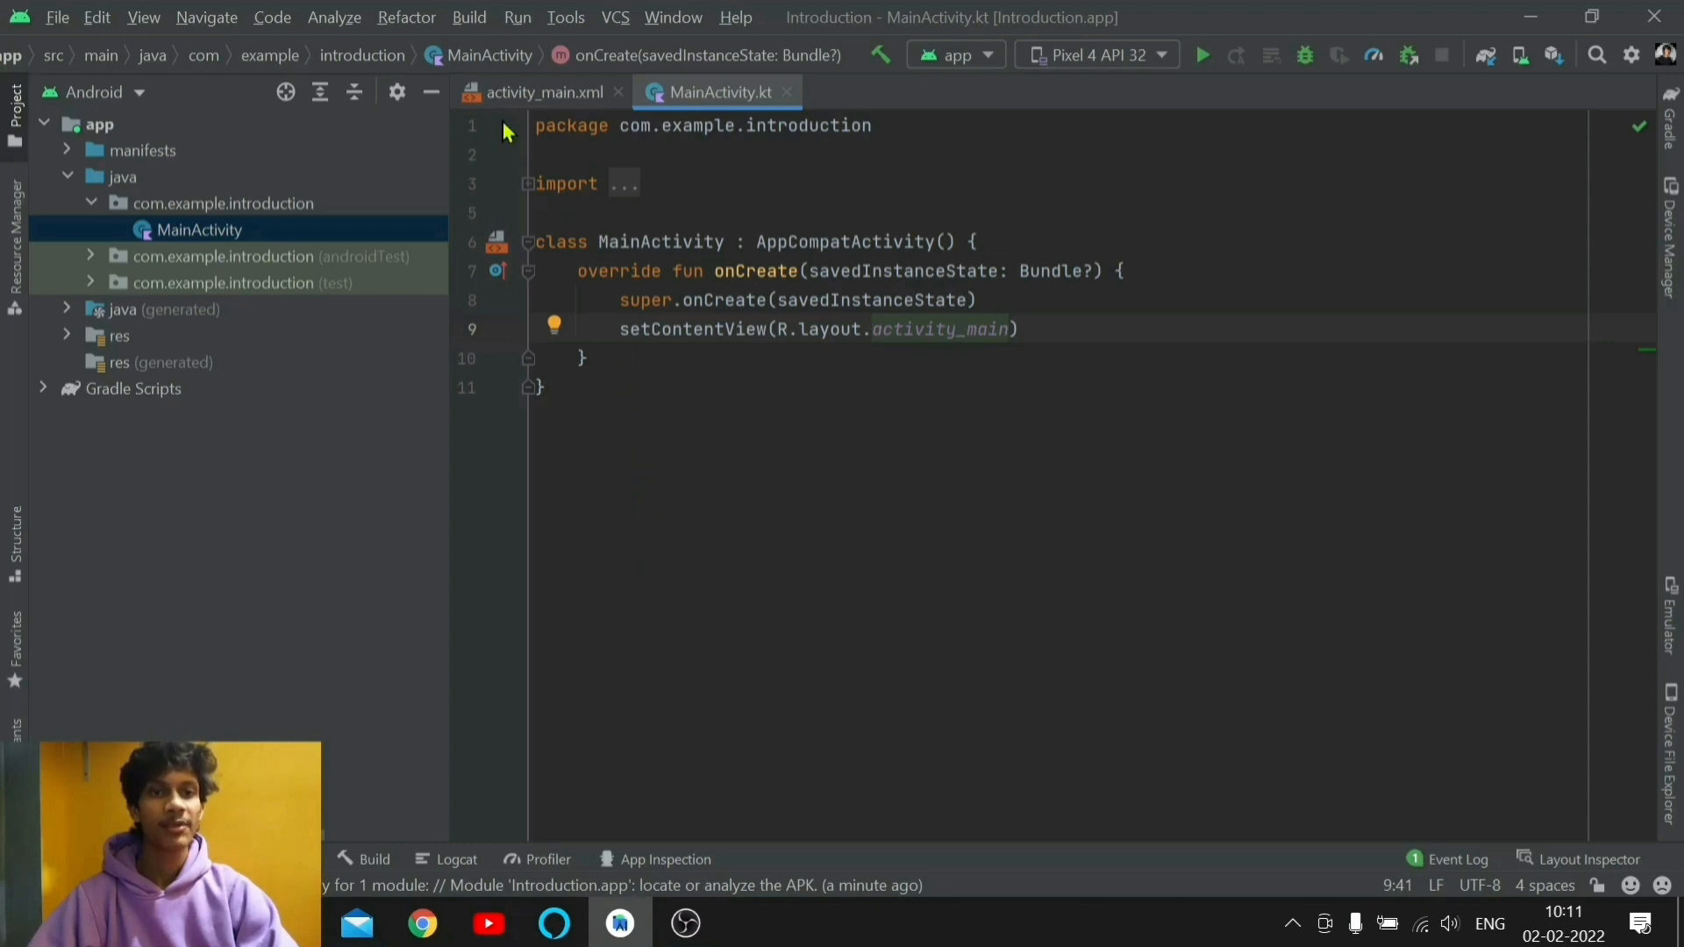
Step: Show the Build menu's Build Bundle(s) / APK(s) choices
left_click(470, 18)
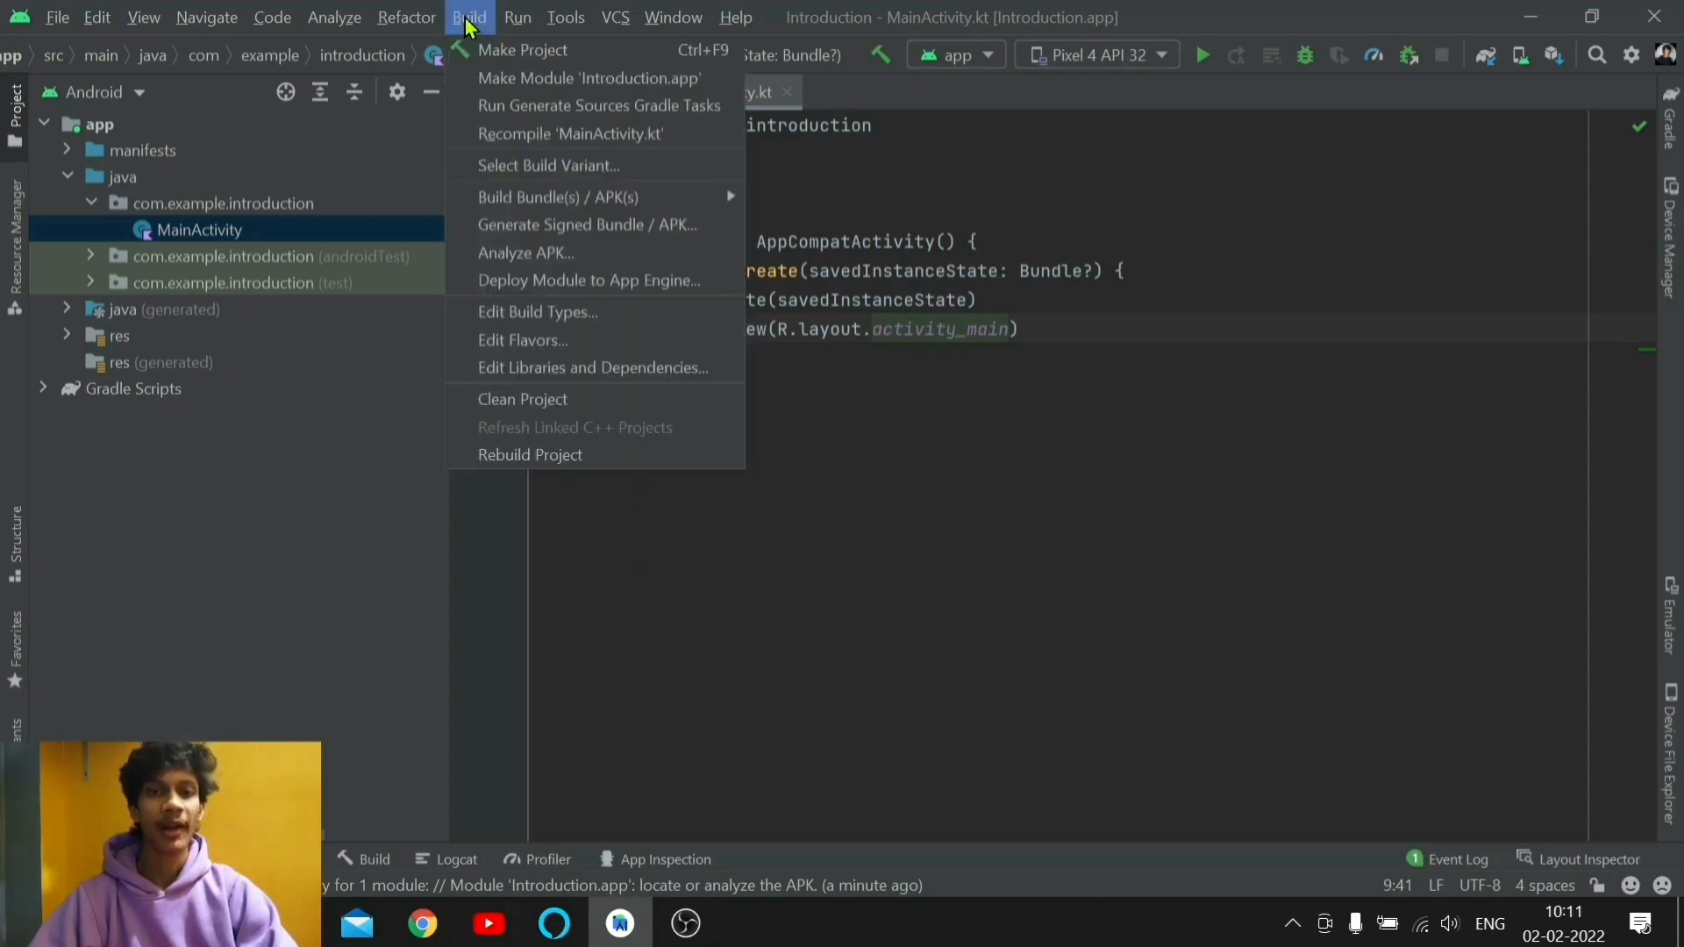
mouse_move(590, 196)
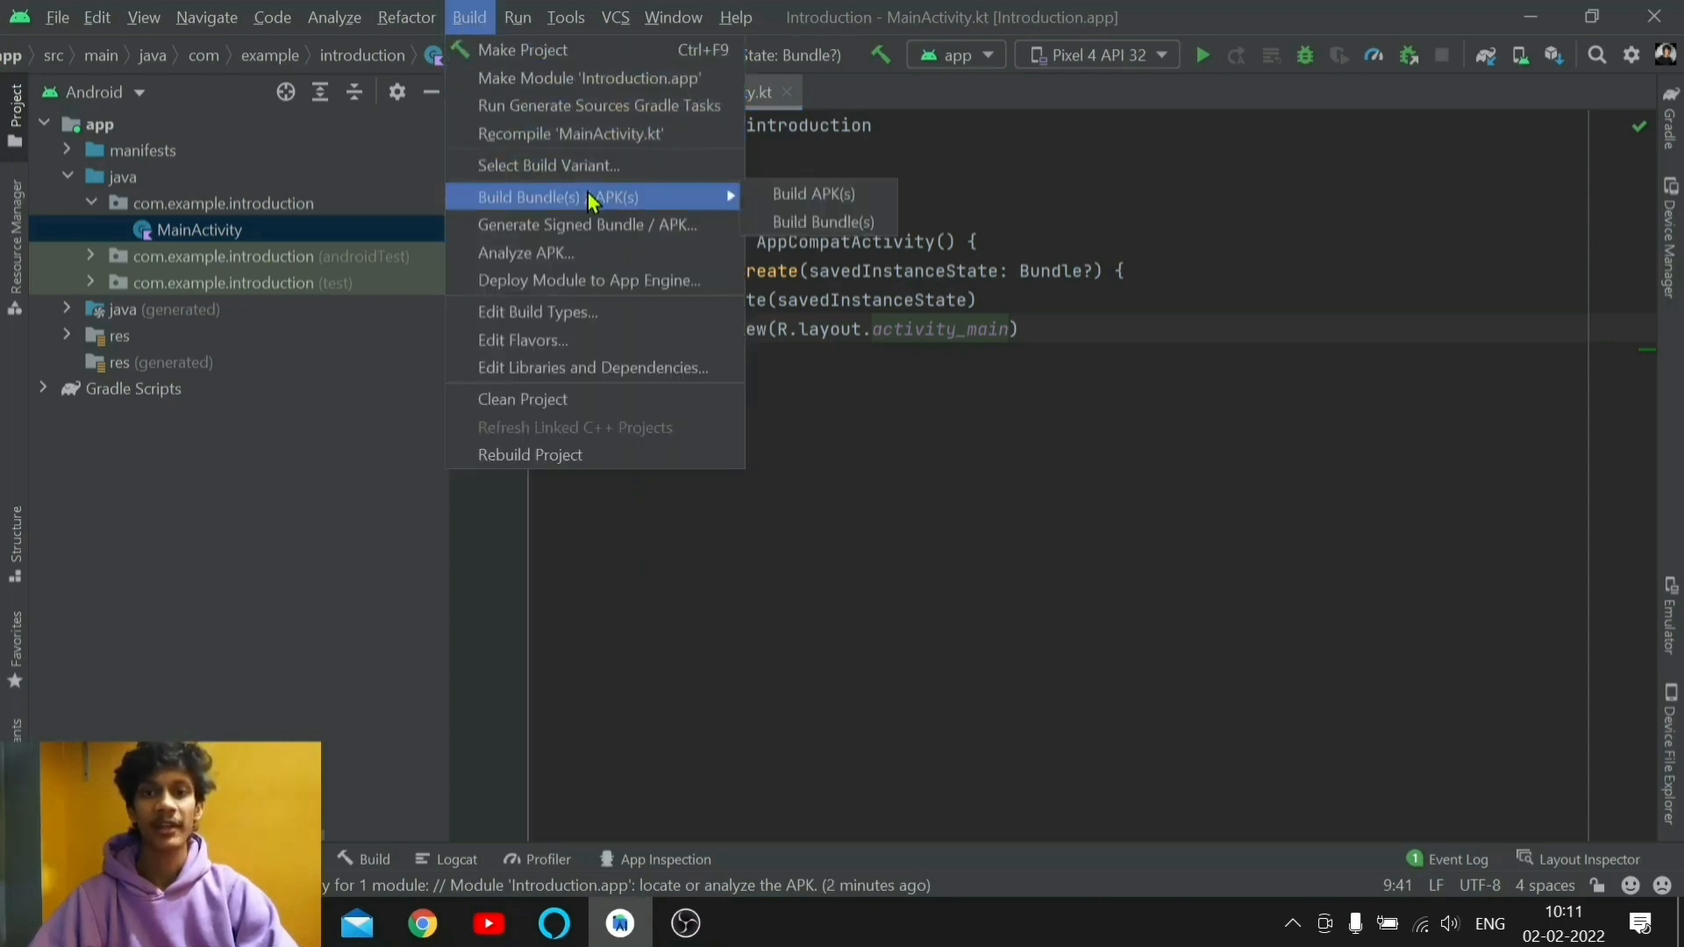
mouse_move(539, 230)
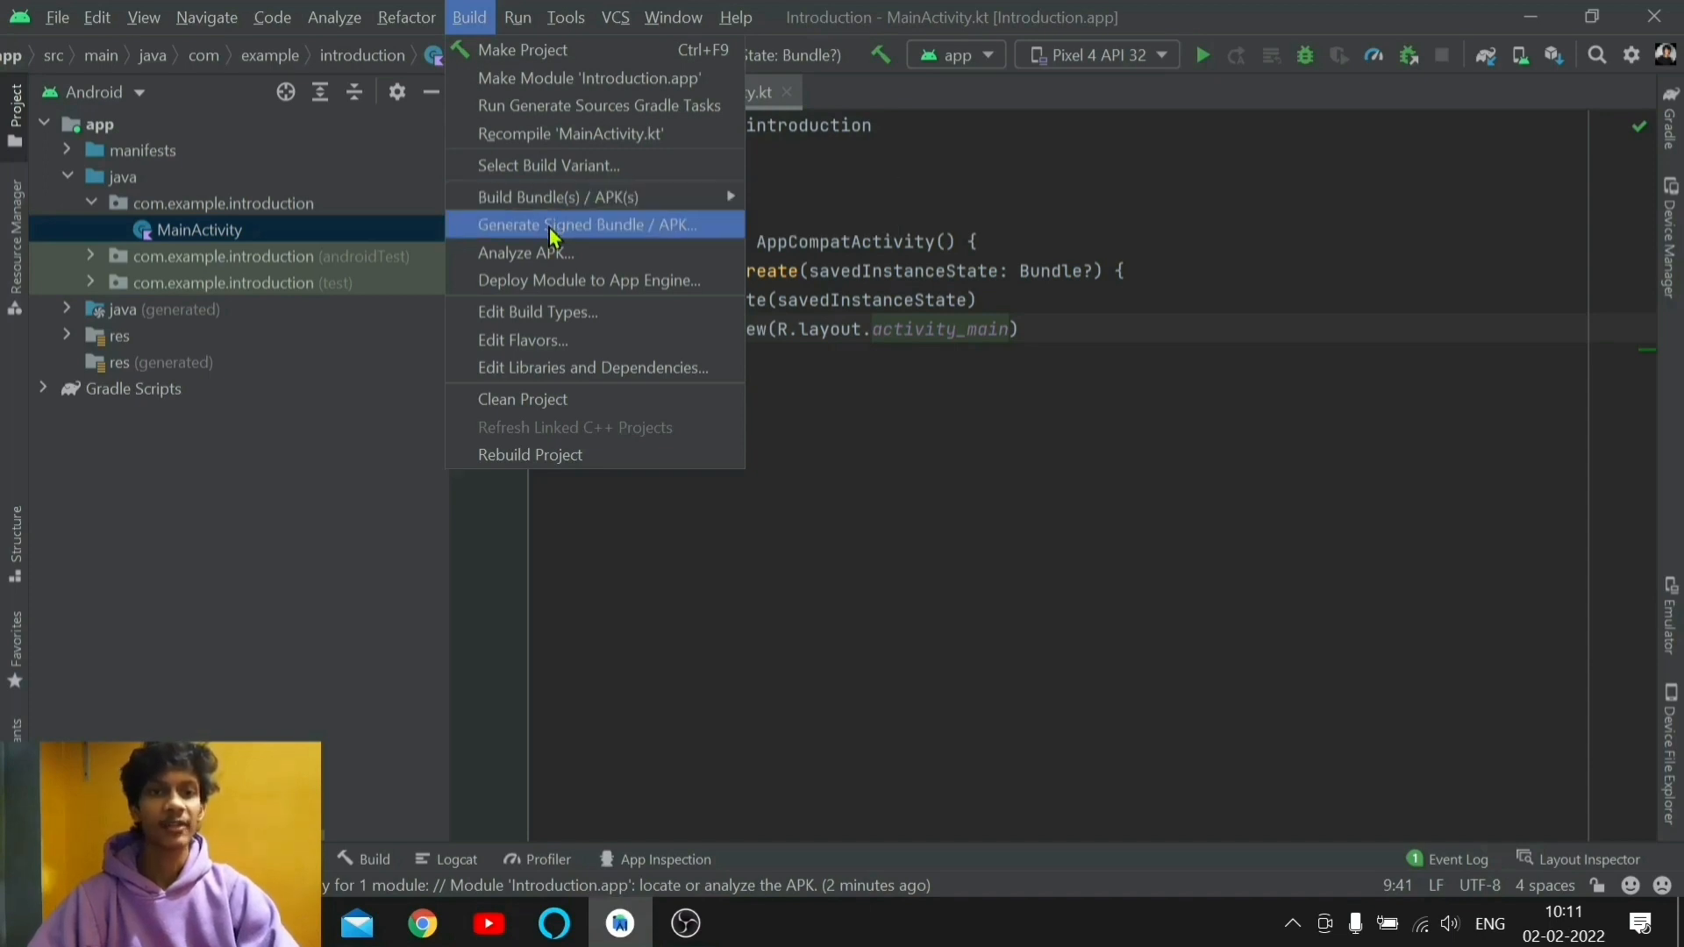
mouse_move(567, 197)
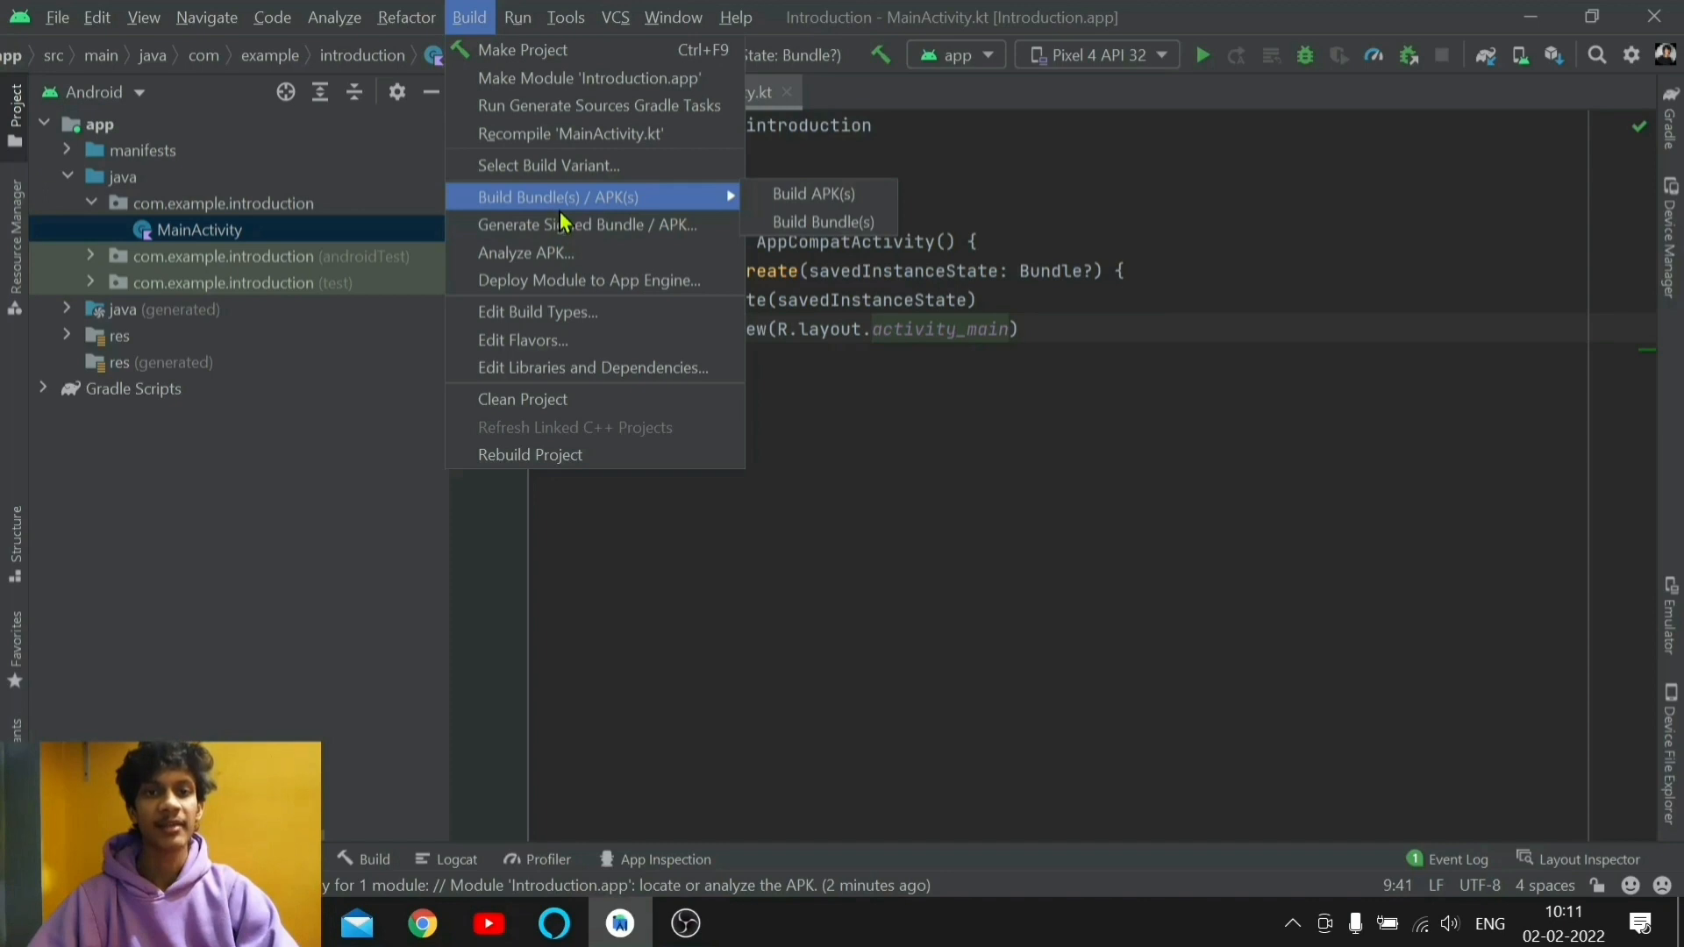
mouse_move(567, 236)
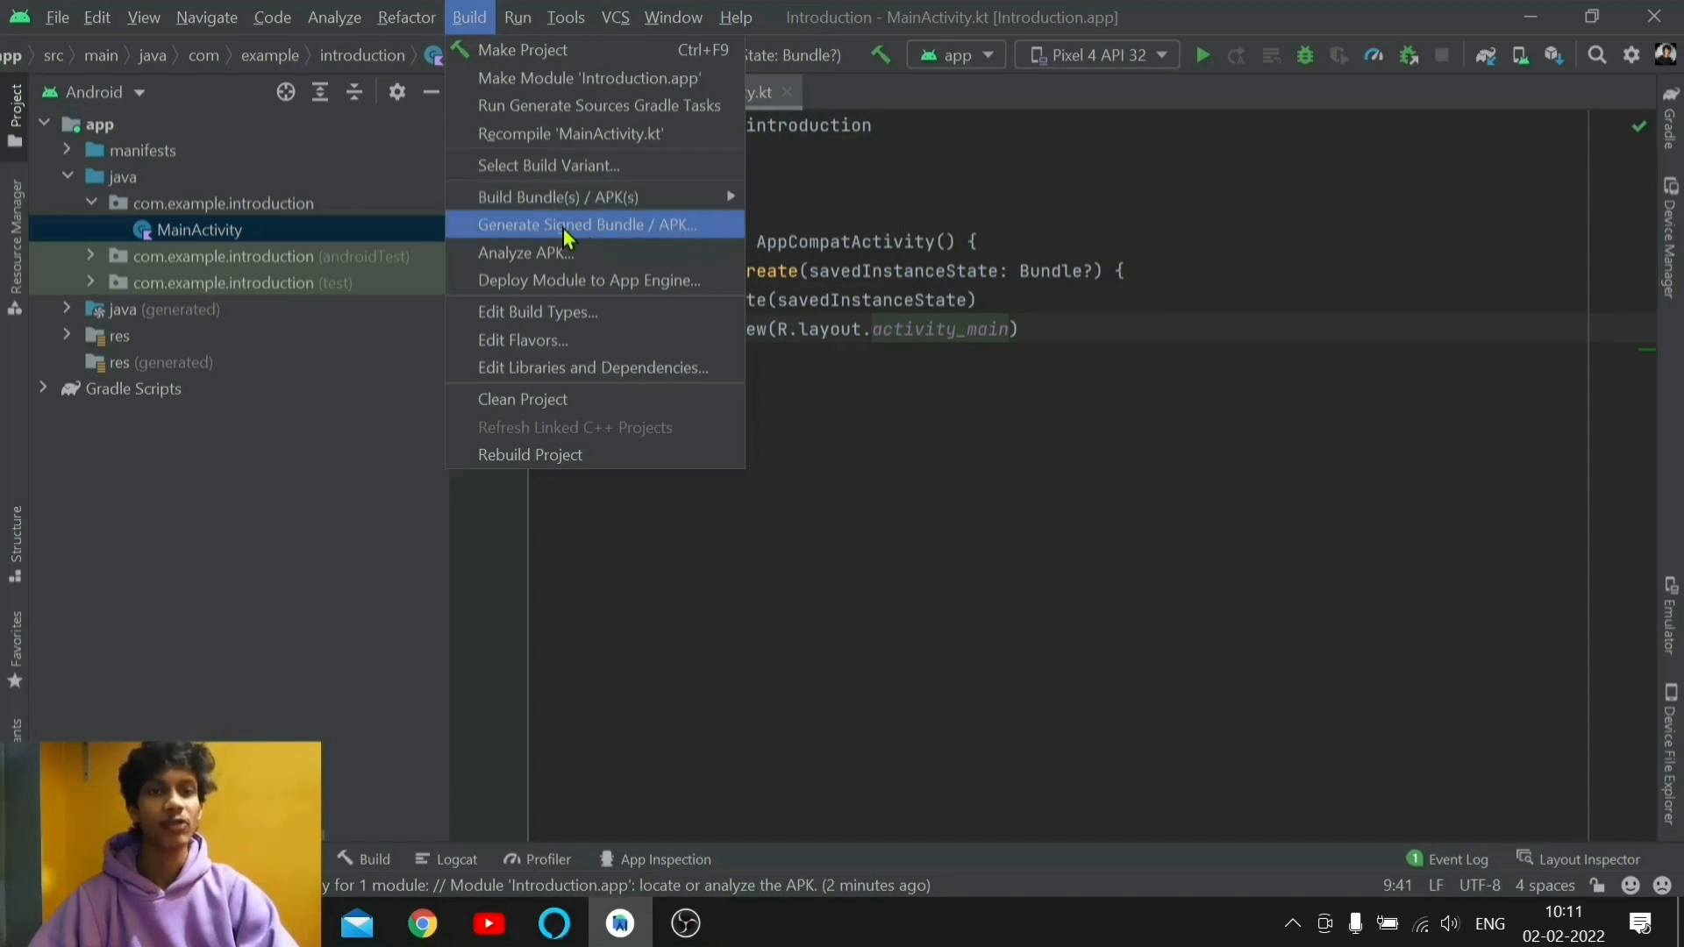
mouse_move(581, 239)
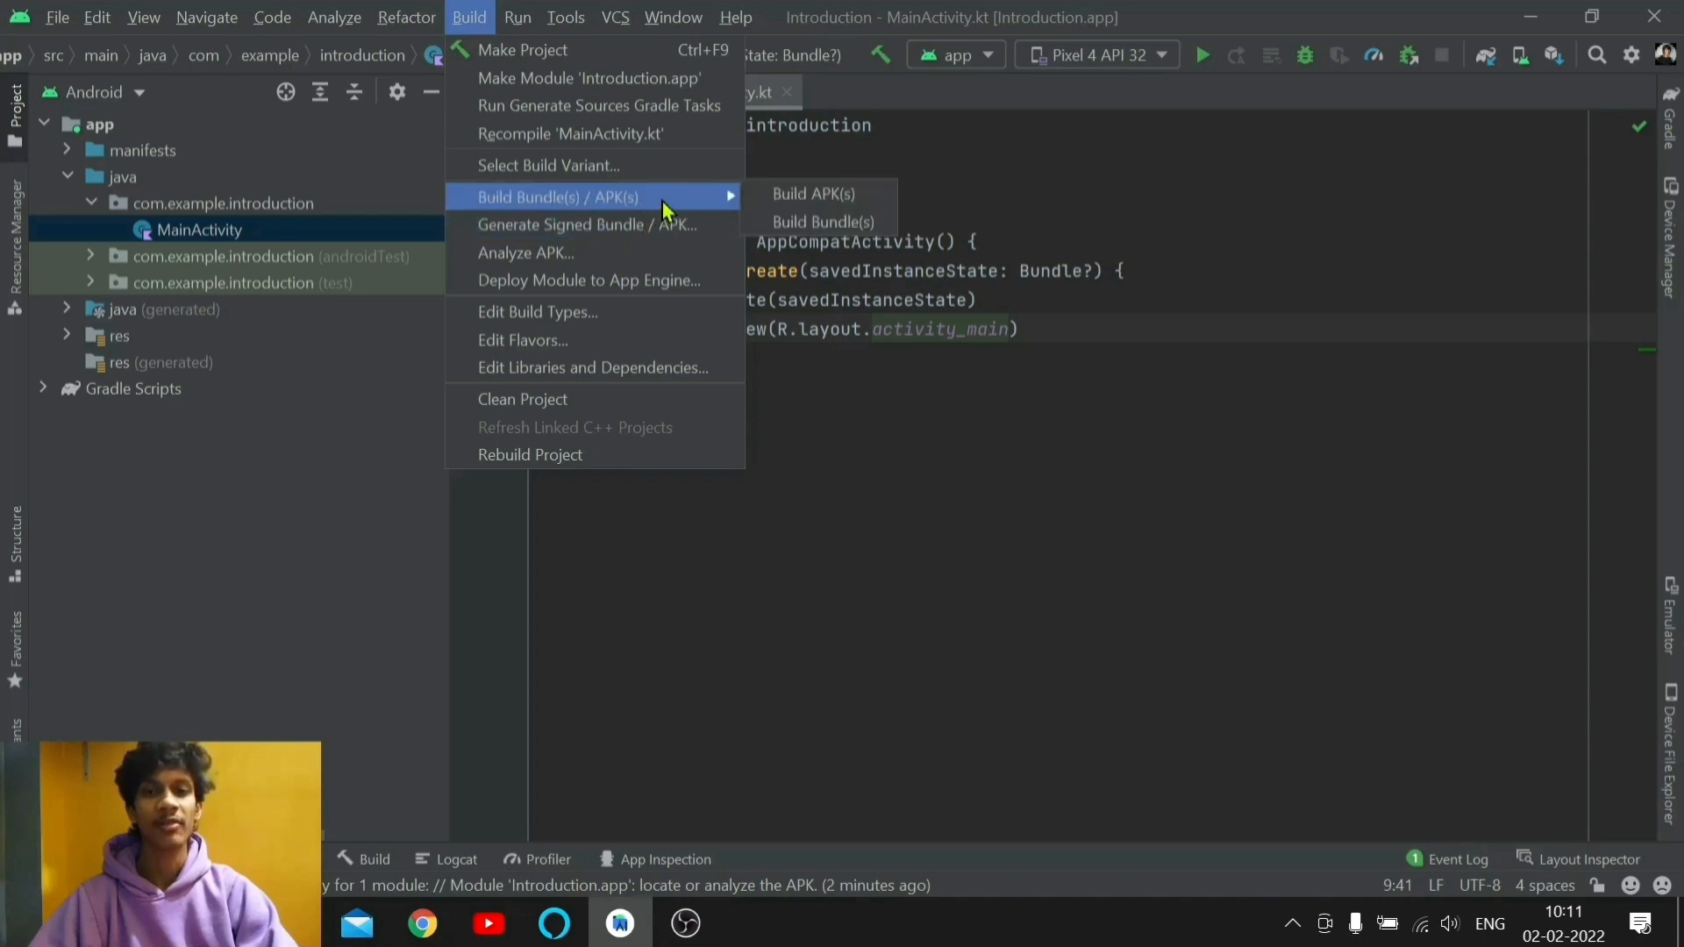
mouse_move(719, 208)
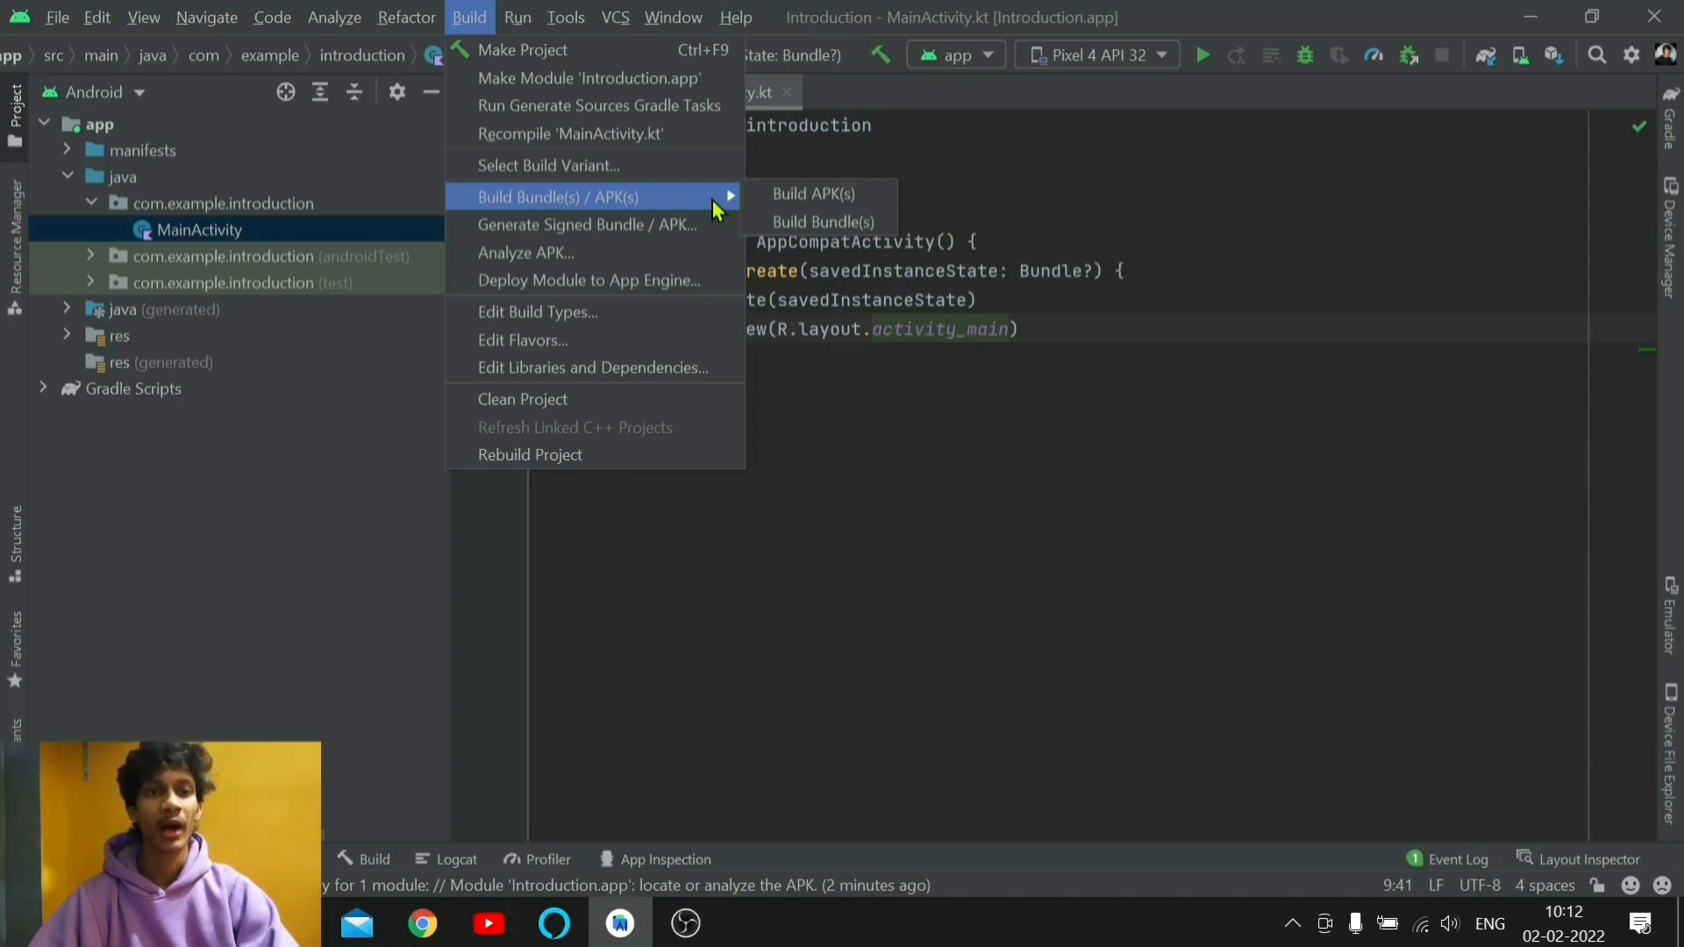
mouse_move(795, 193)
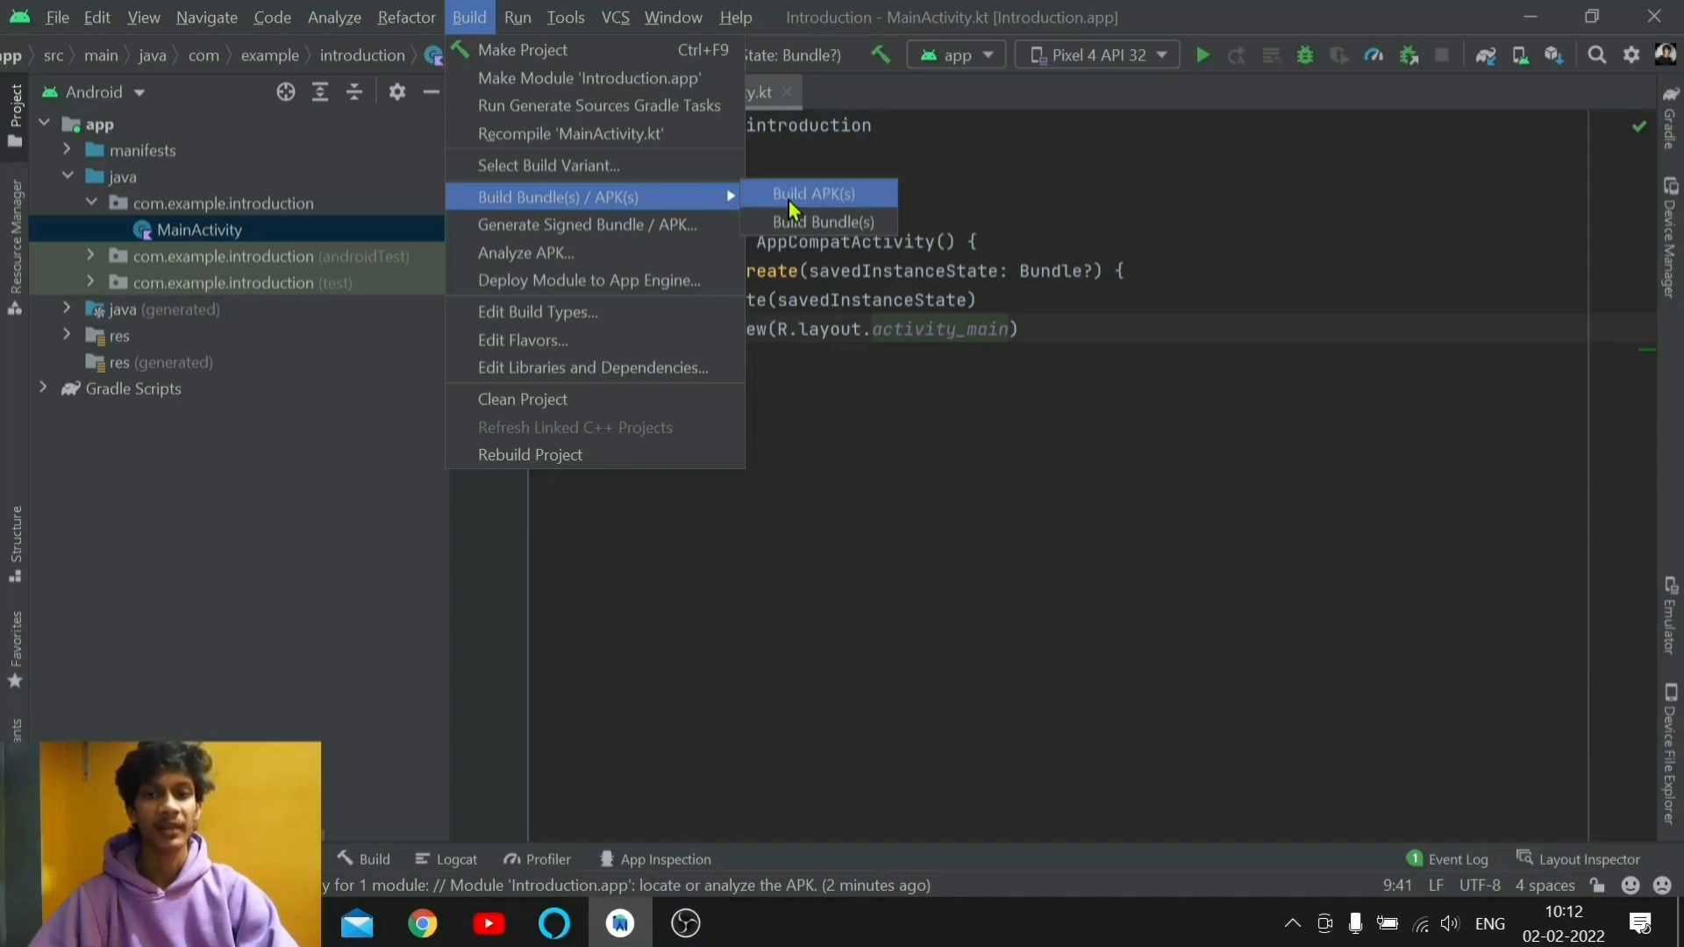
Step: Build the debug APK and locate its output folder in File Explorer
left_click(817, 193)
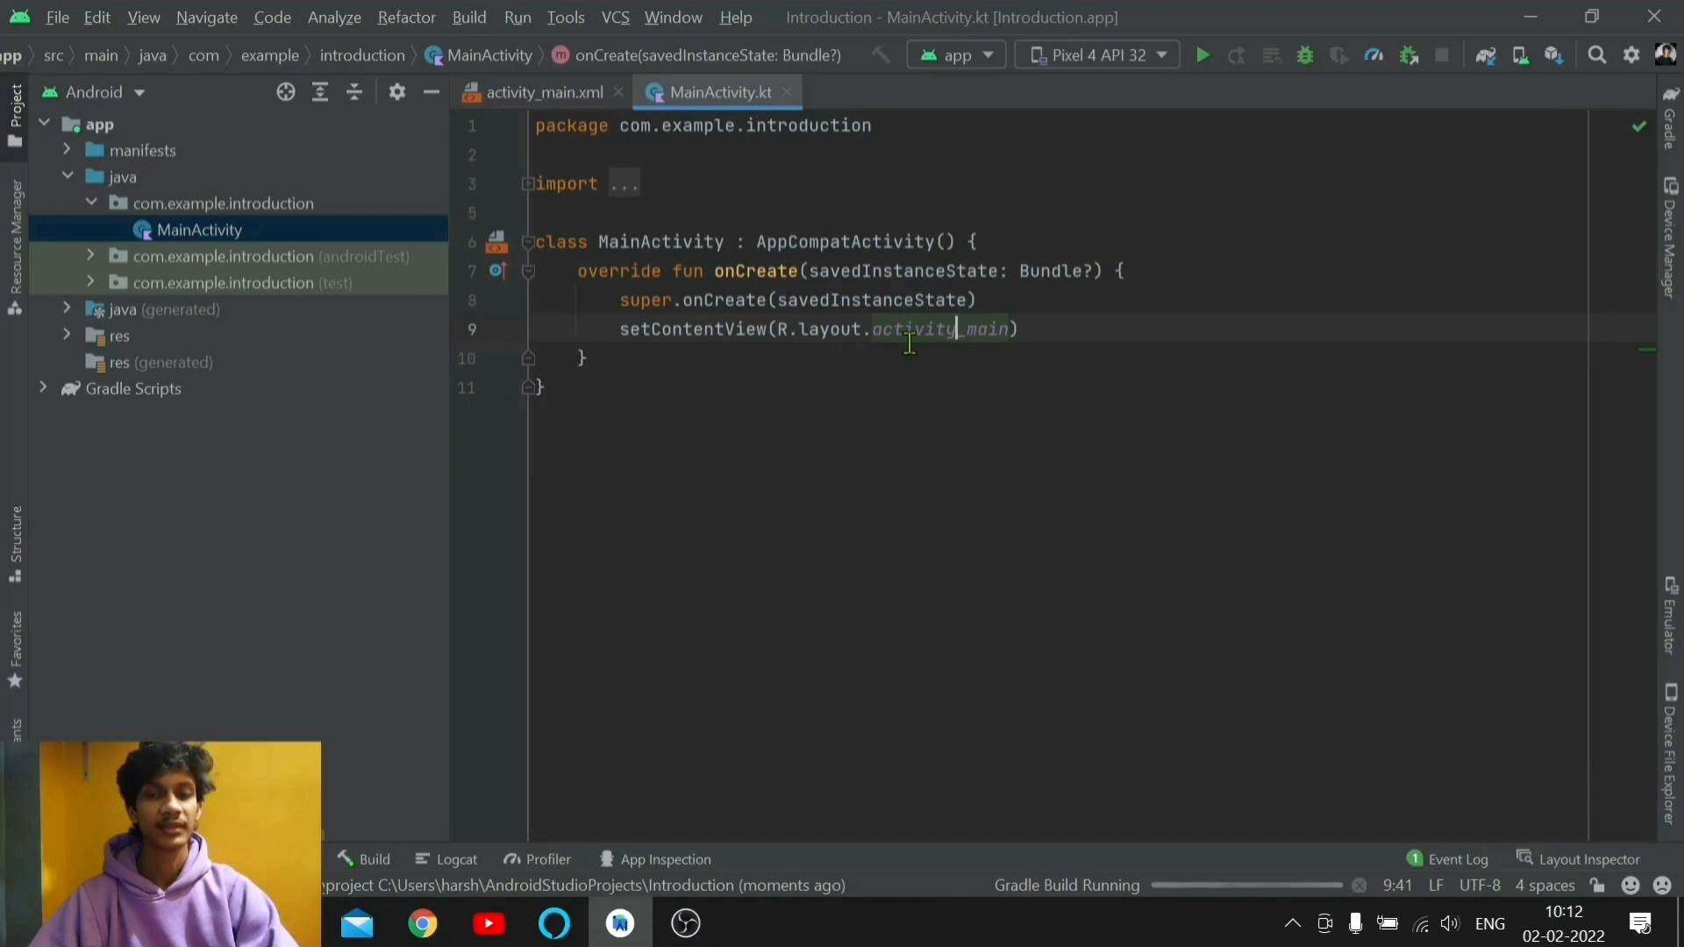
mouse_move(1305, 881)
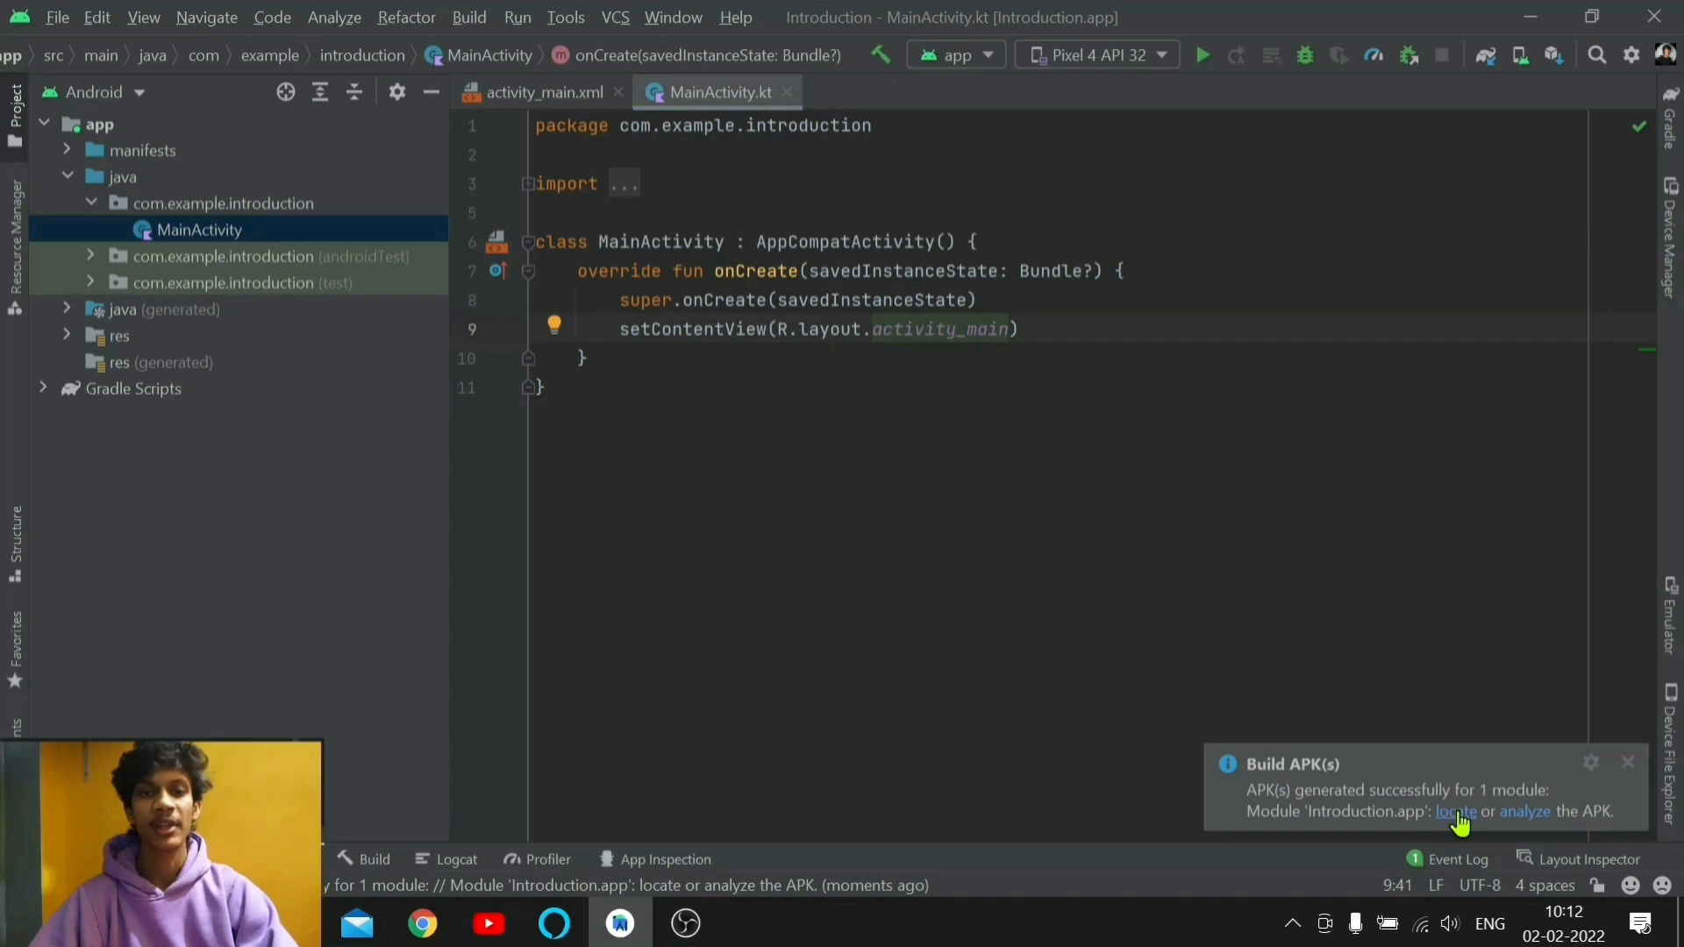
left_click(1456, 811)
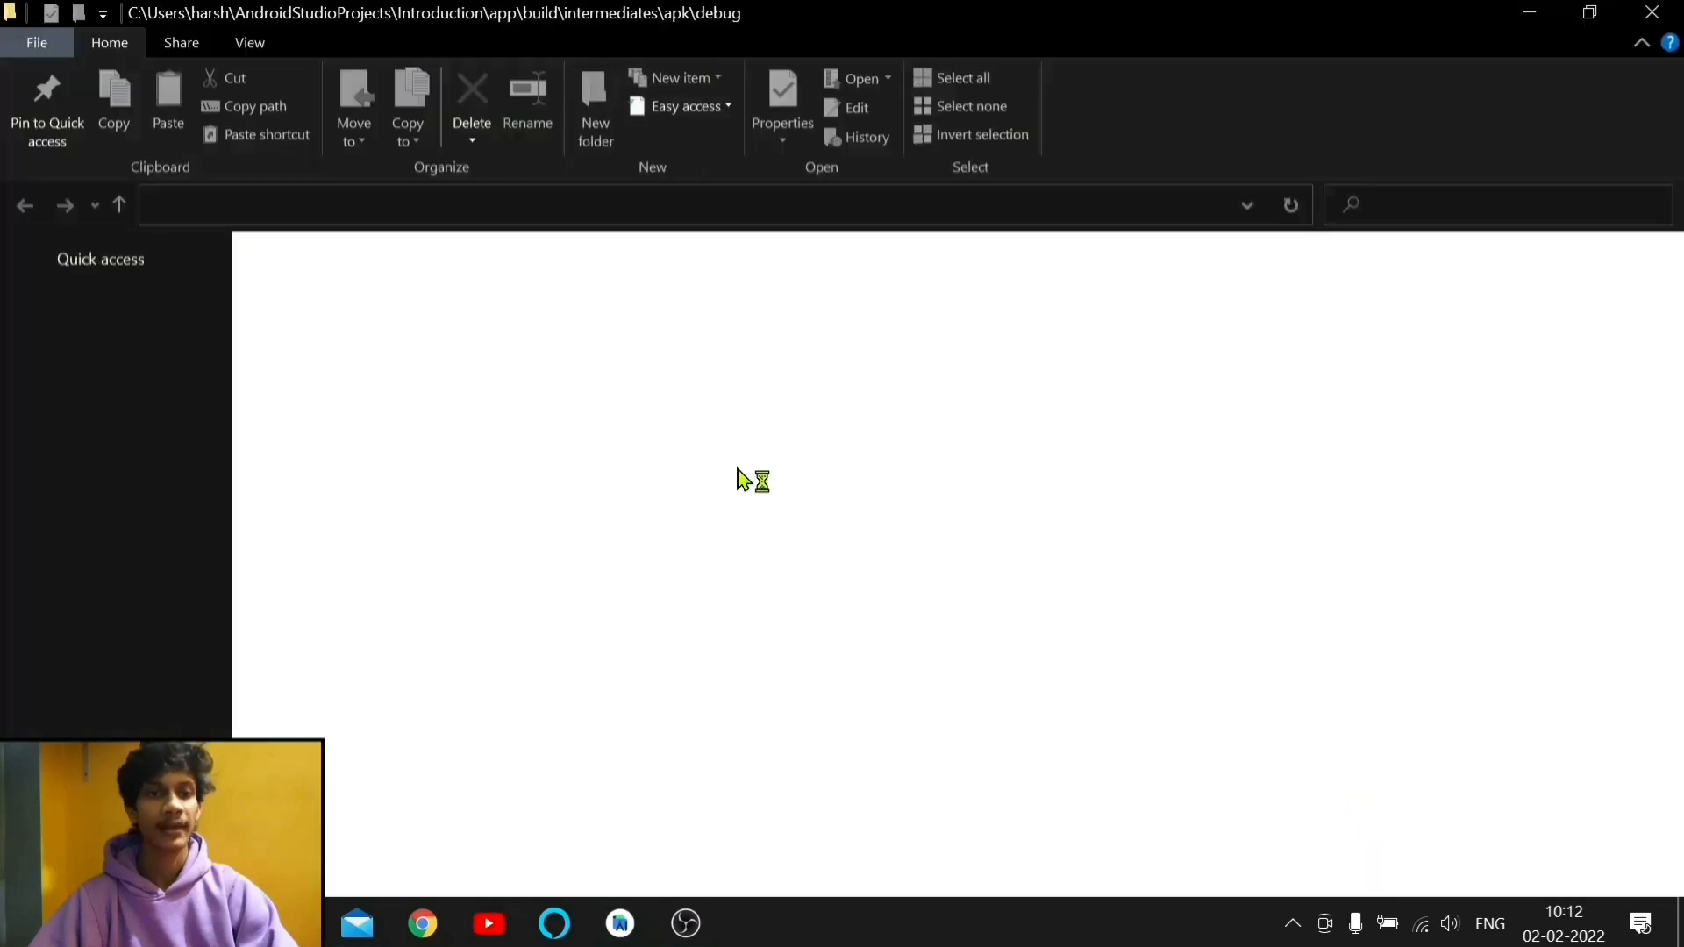